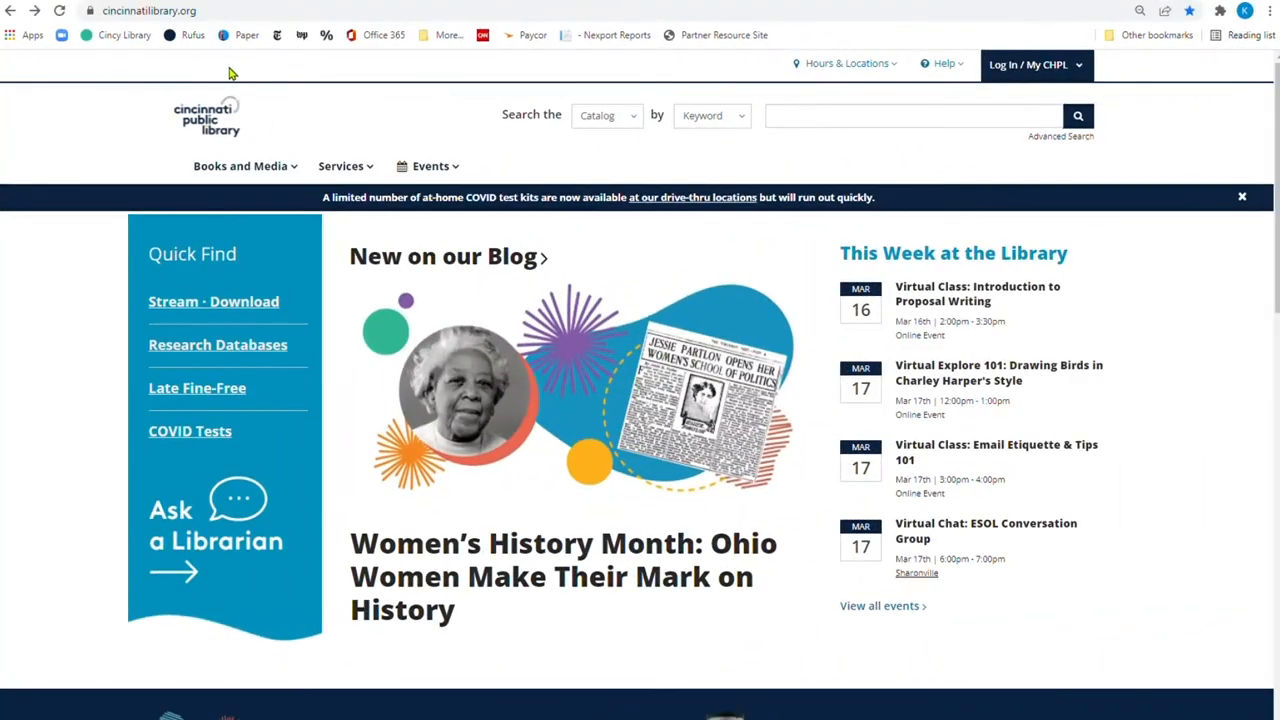
pyautogui.moveTo(283, 456)
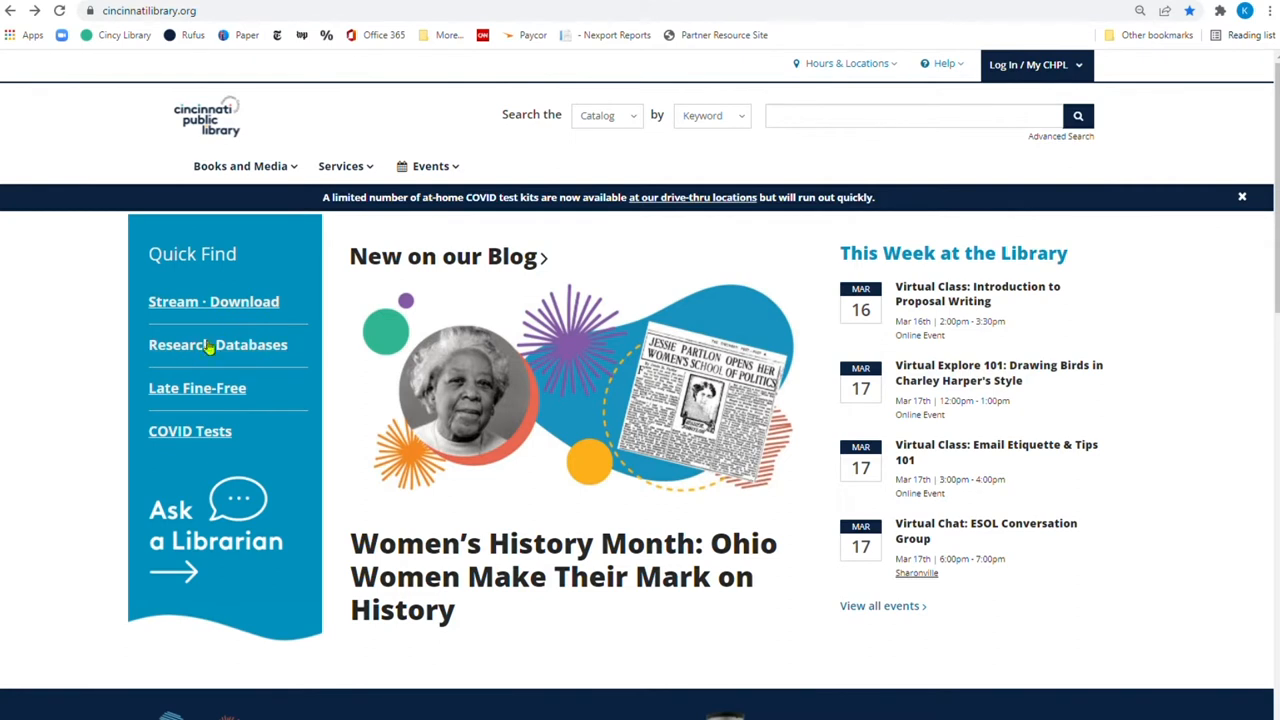
# Open Research Databases from the homepage's Quick Find links
pyautogui.click(217, 344)
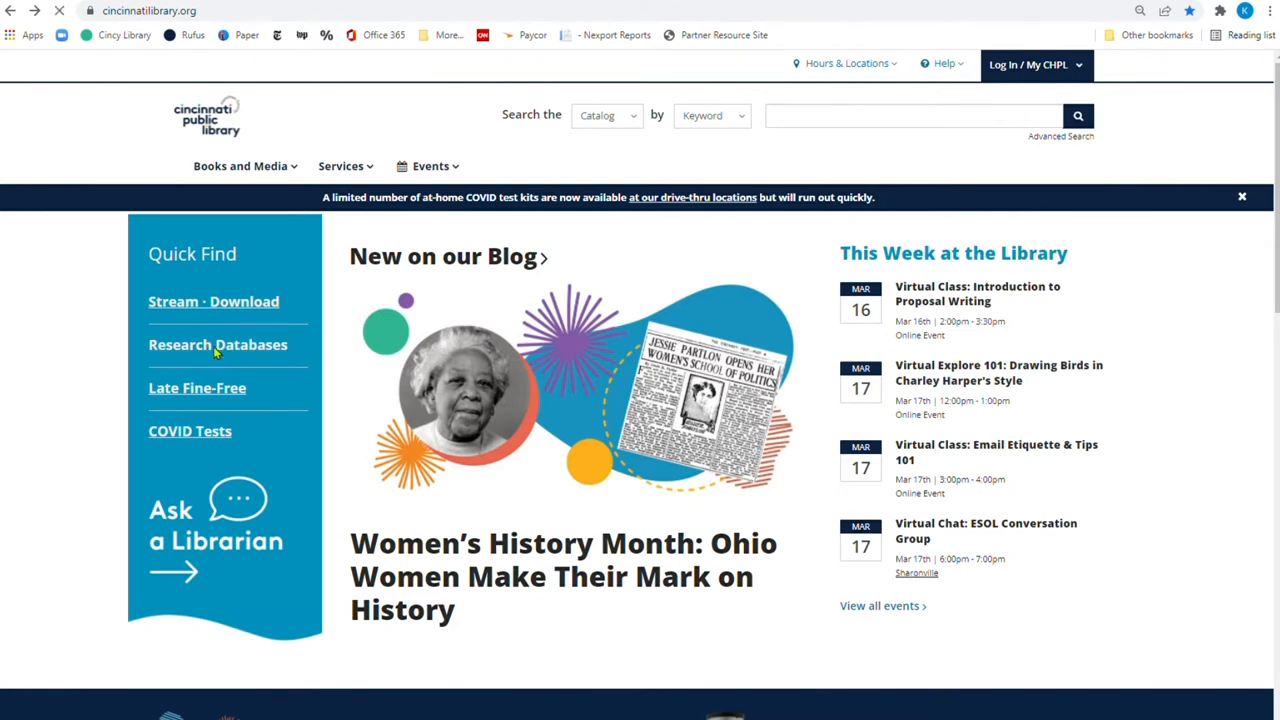
# Show the Online Courses resources and open the Hobbies & Crafts Reference Center
pyautogui.click(218, 344)
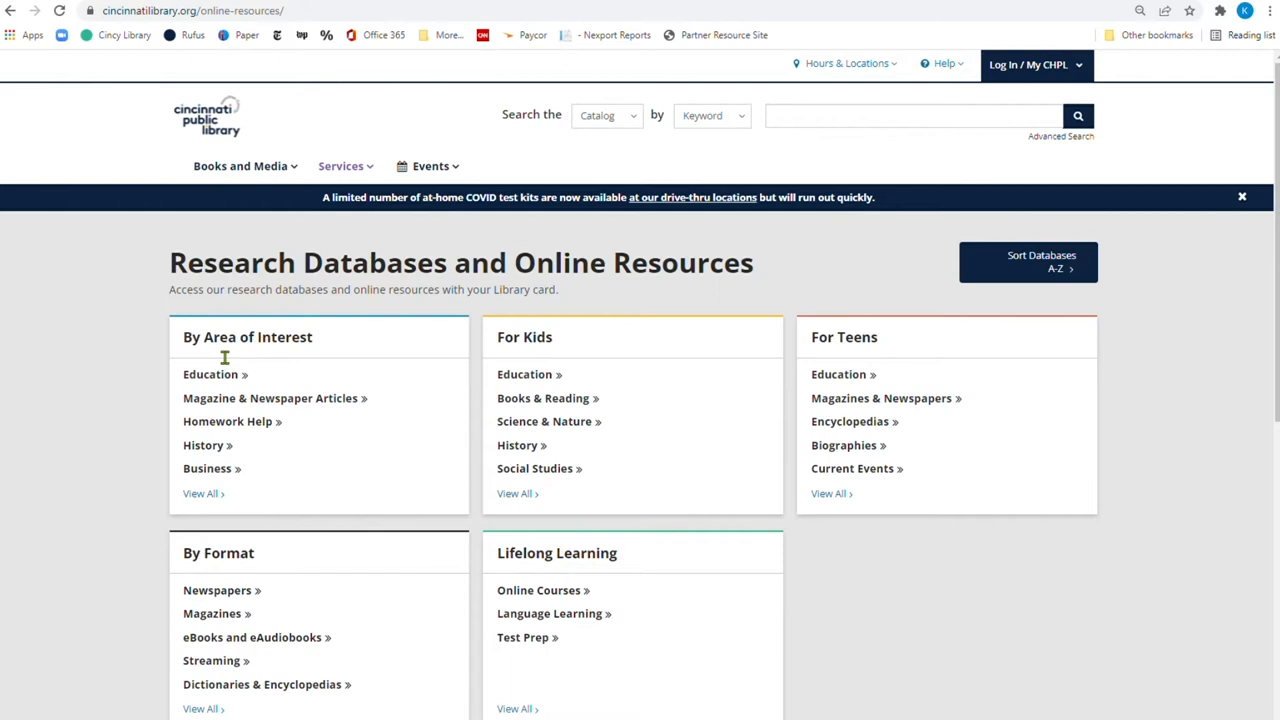
pyautogui.moveTo(538, 590)
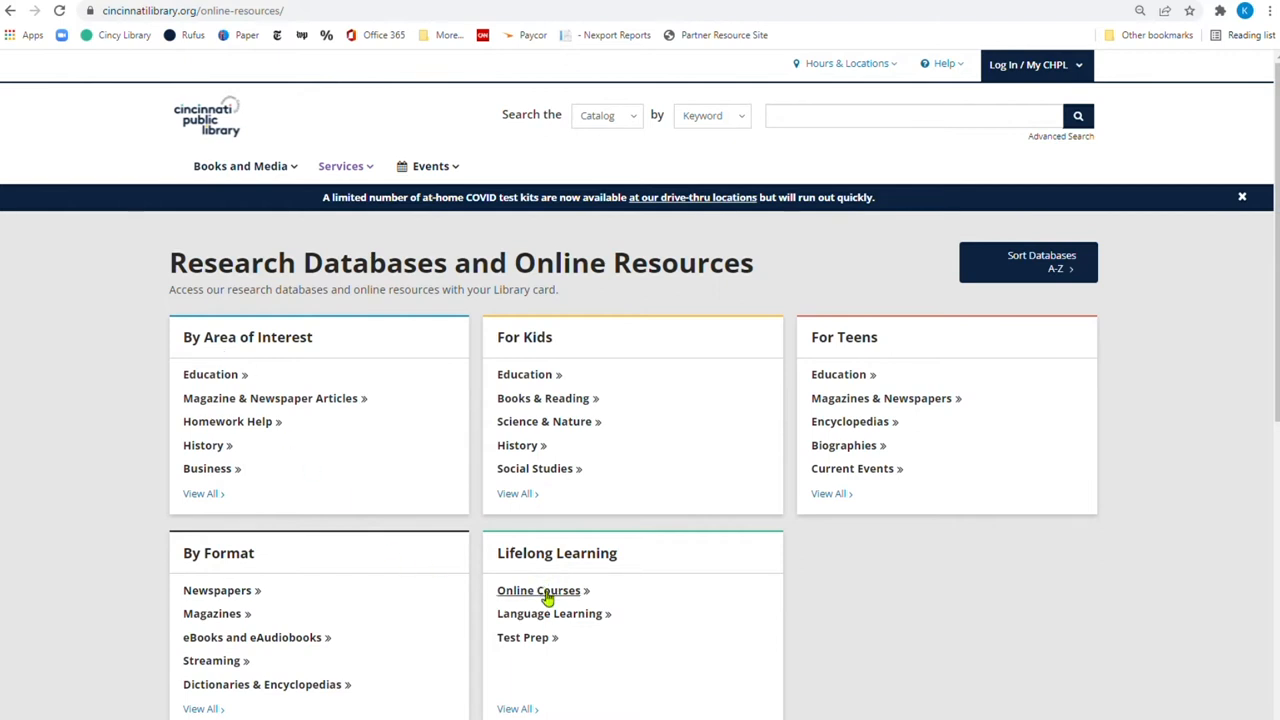
pyautogui.click(538, 590)
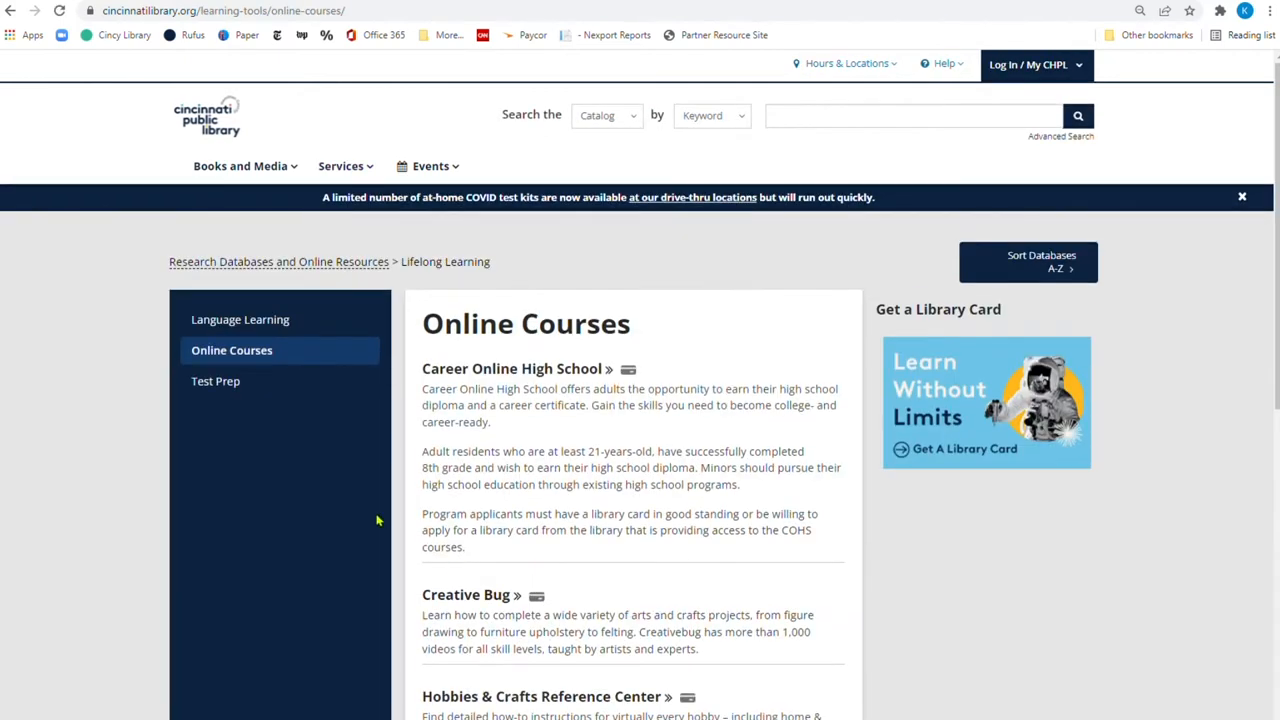
pyautogui.scroll(-3)
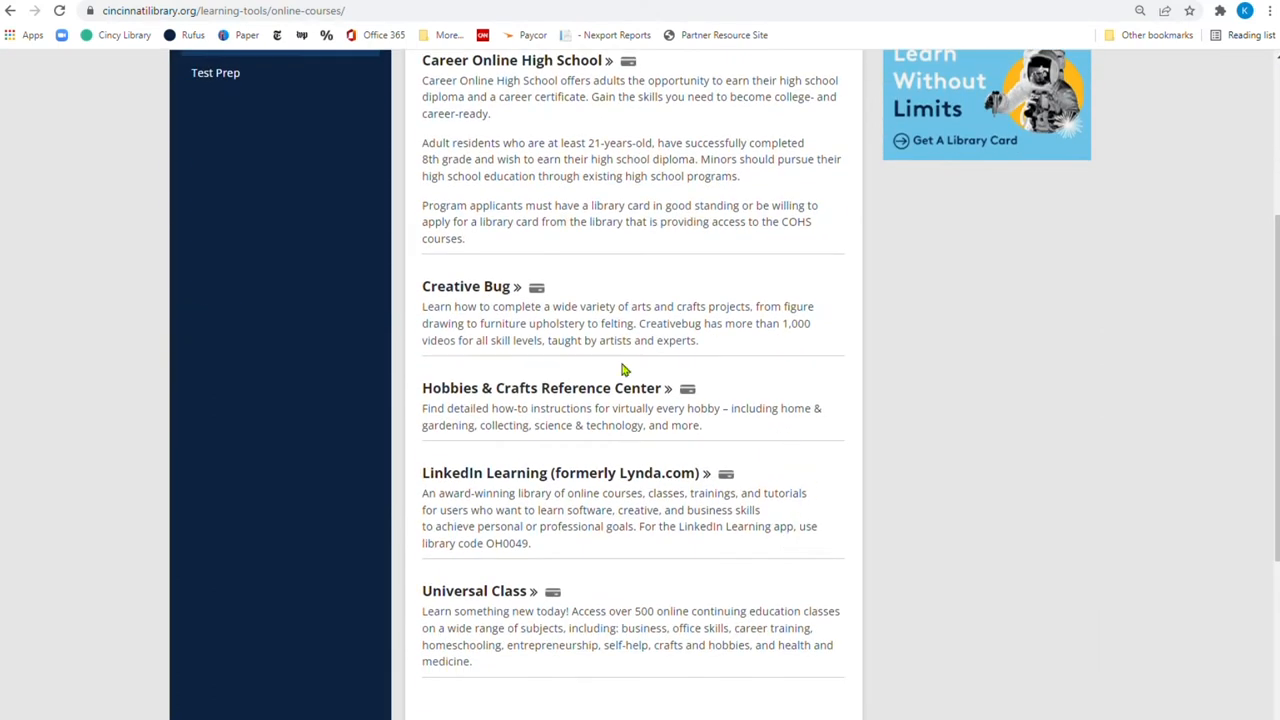
pyautogui.moveTo(590, 395)
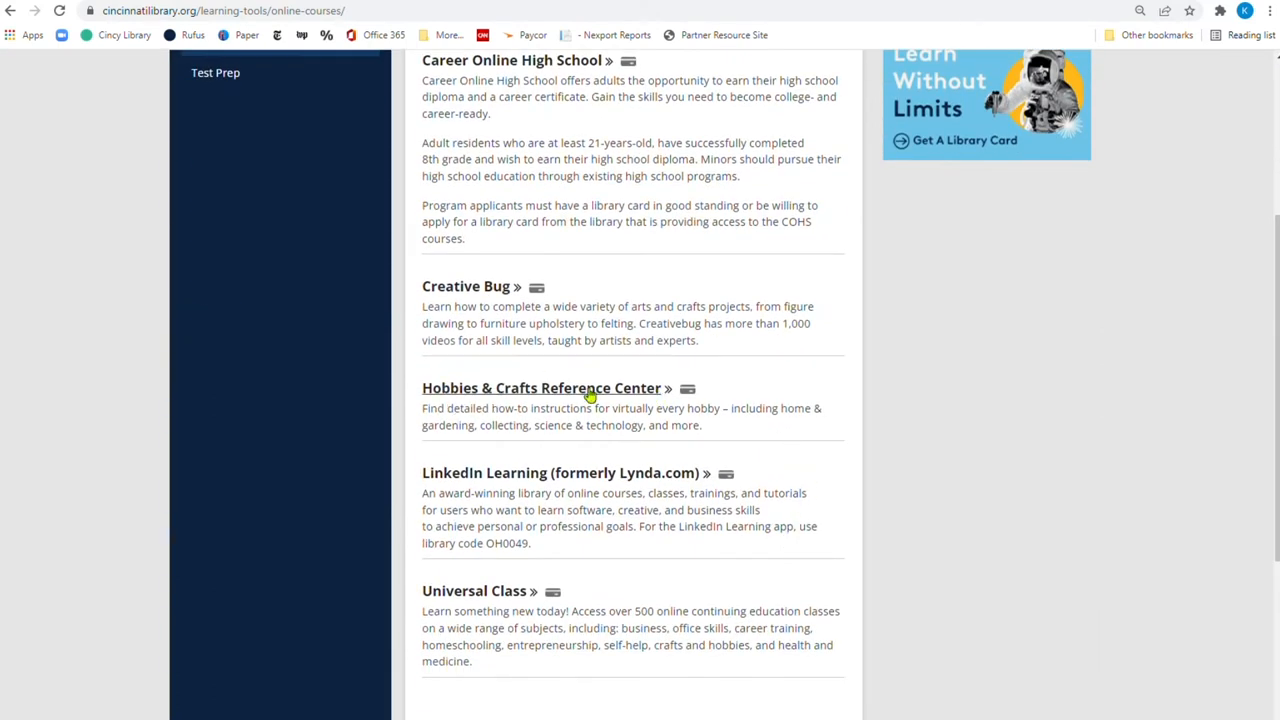
pyautogui.click(542, 388)
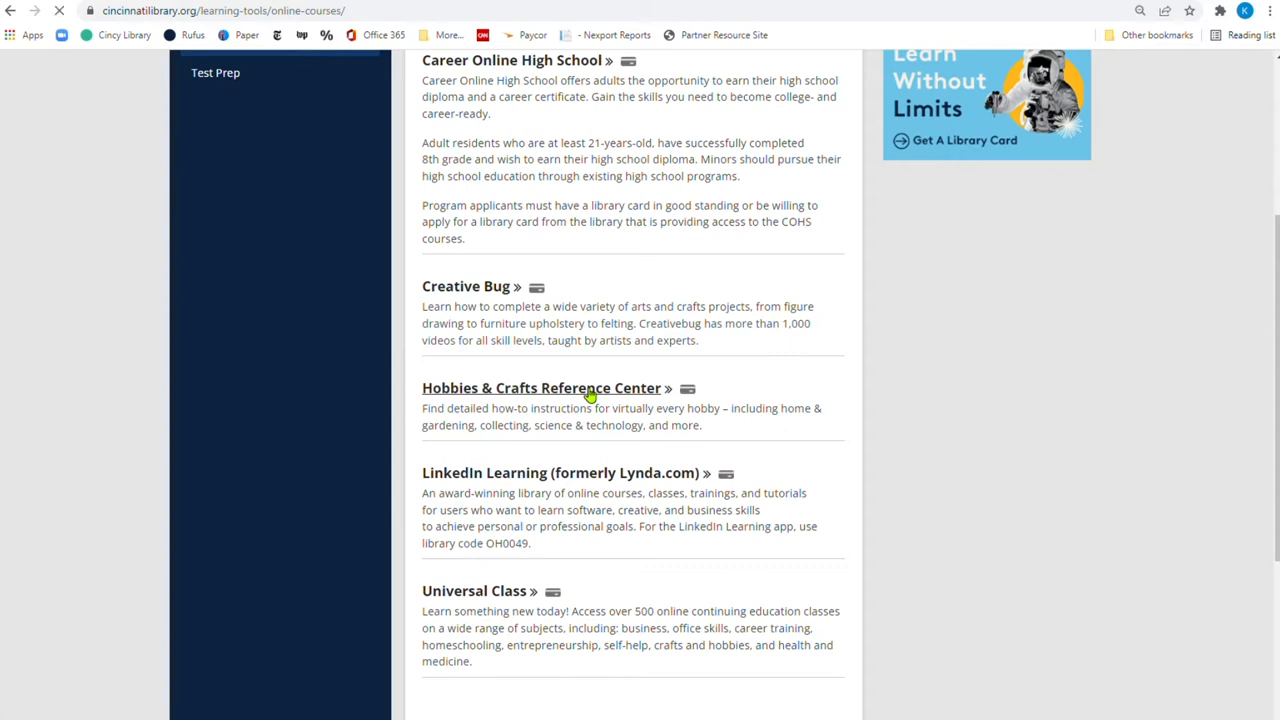
pyautogui.click(541, 388)
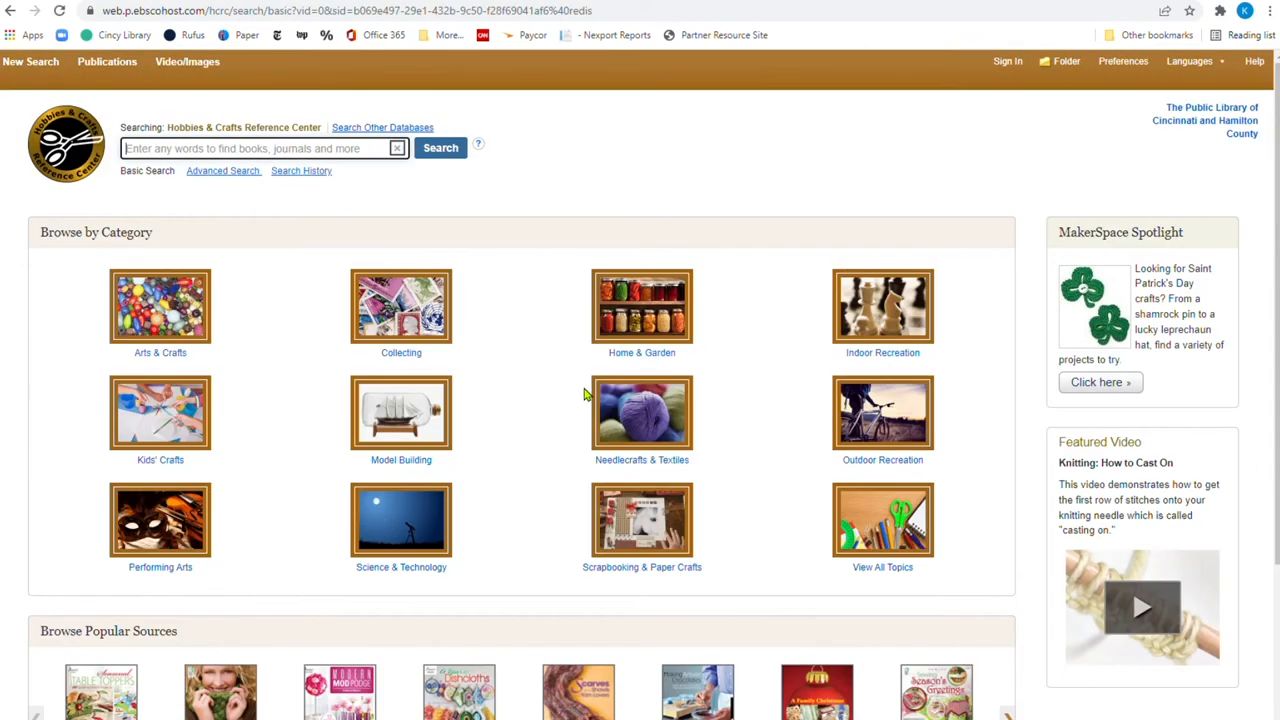
pyautogui.moveTo(150, 369)
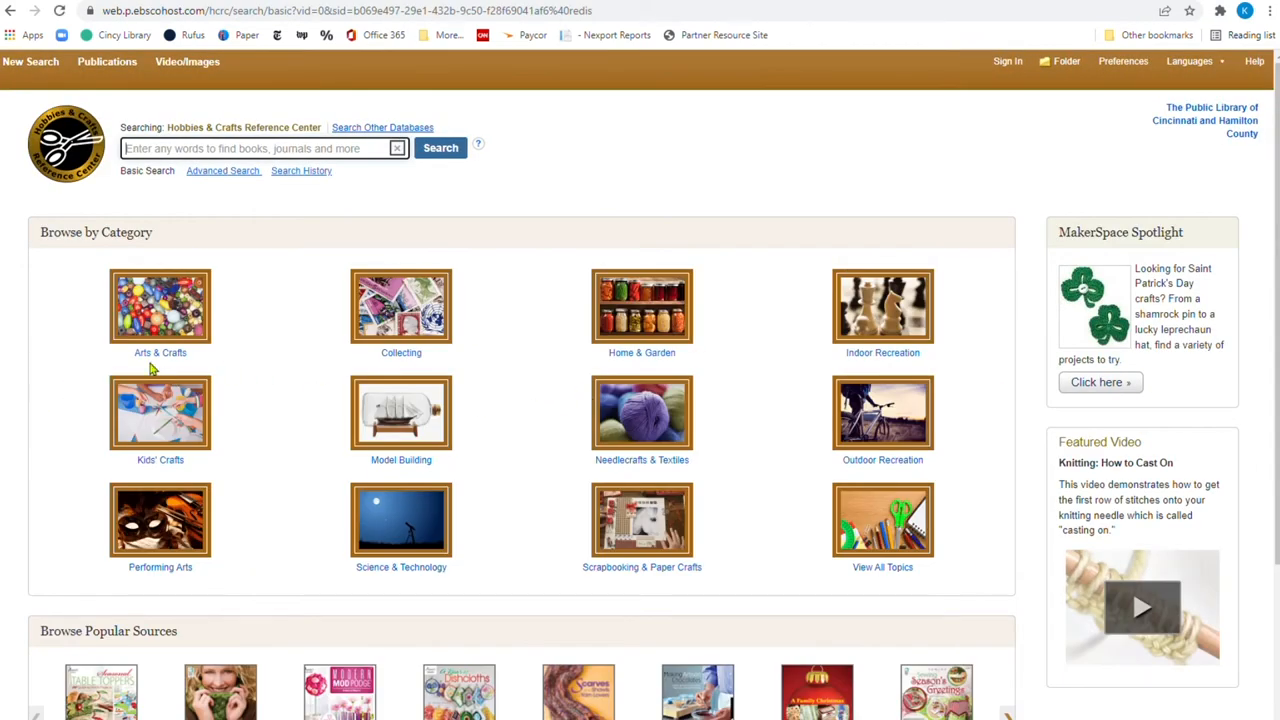
pyautogui.moveTo(128, 614)
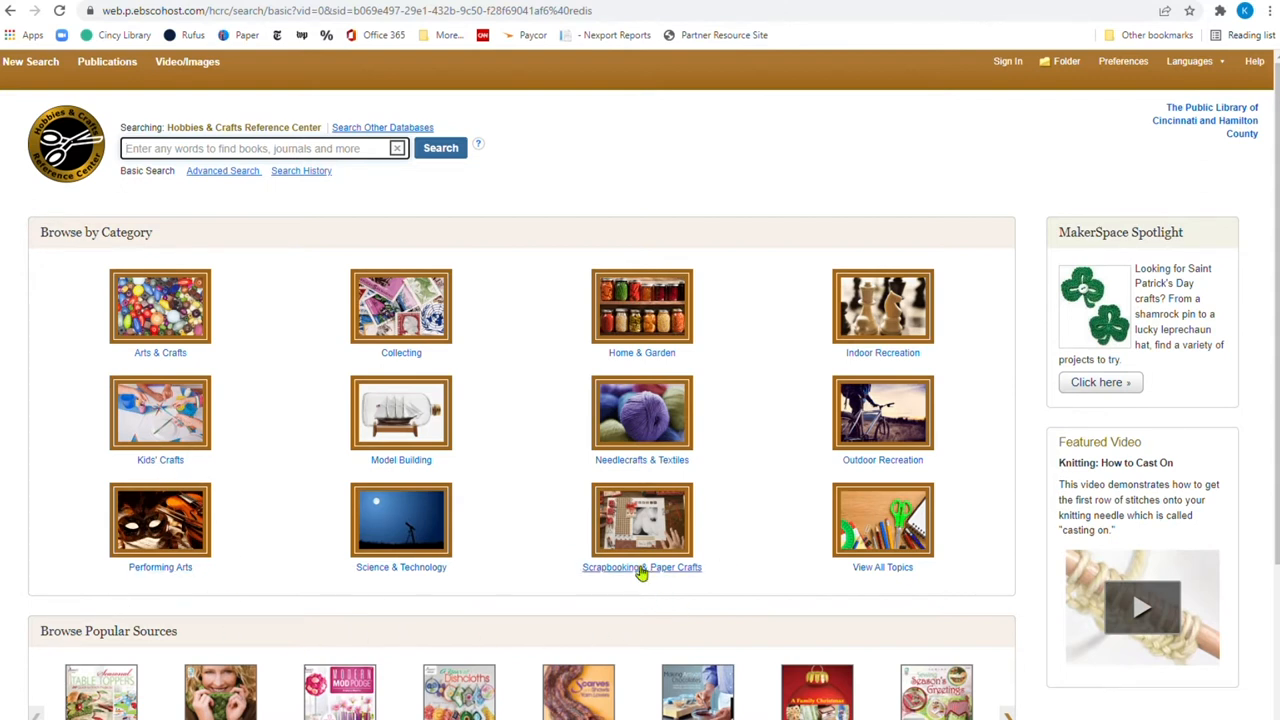
pyautogui.moveTo(897, 435)
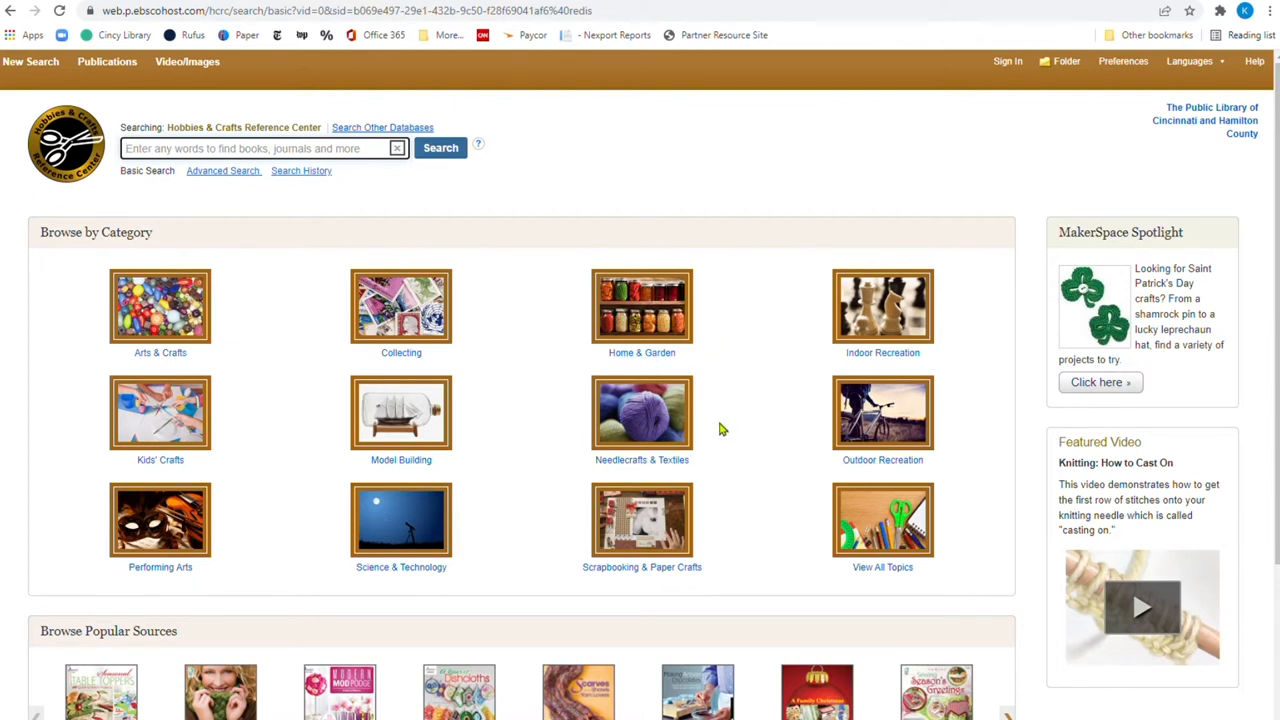
pyautogui.scroll(-3)
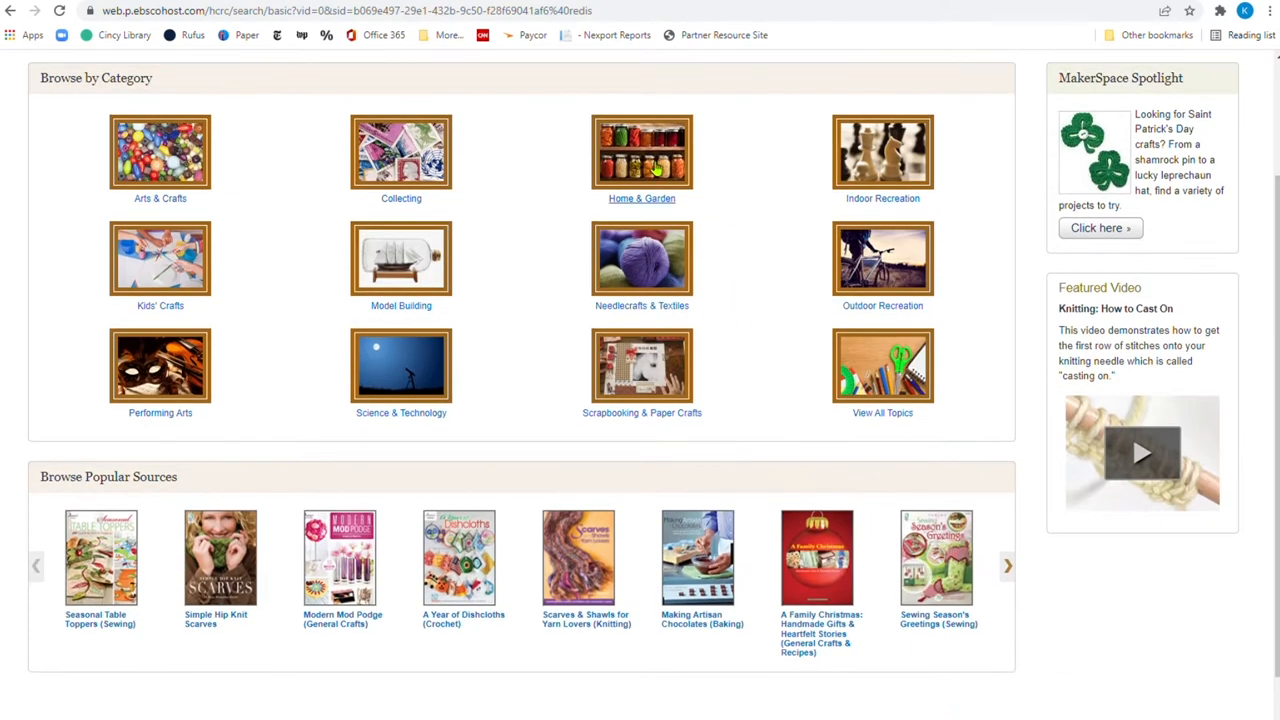
pyautogui.moveTo(951, 641)
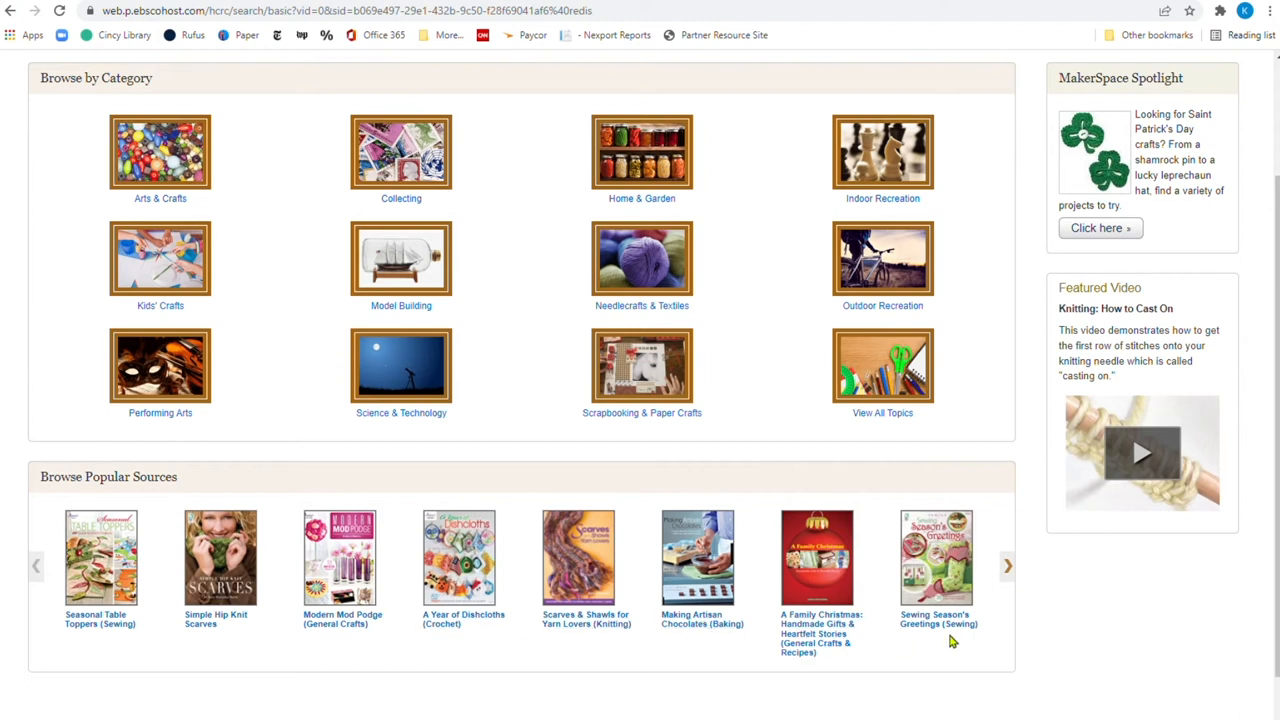
pyautogui.moveTo(1050, 655)
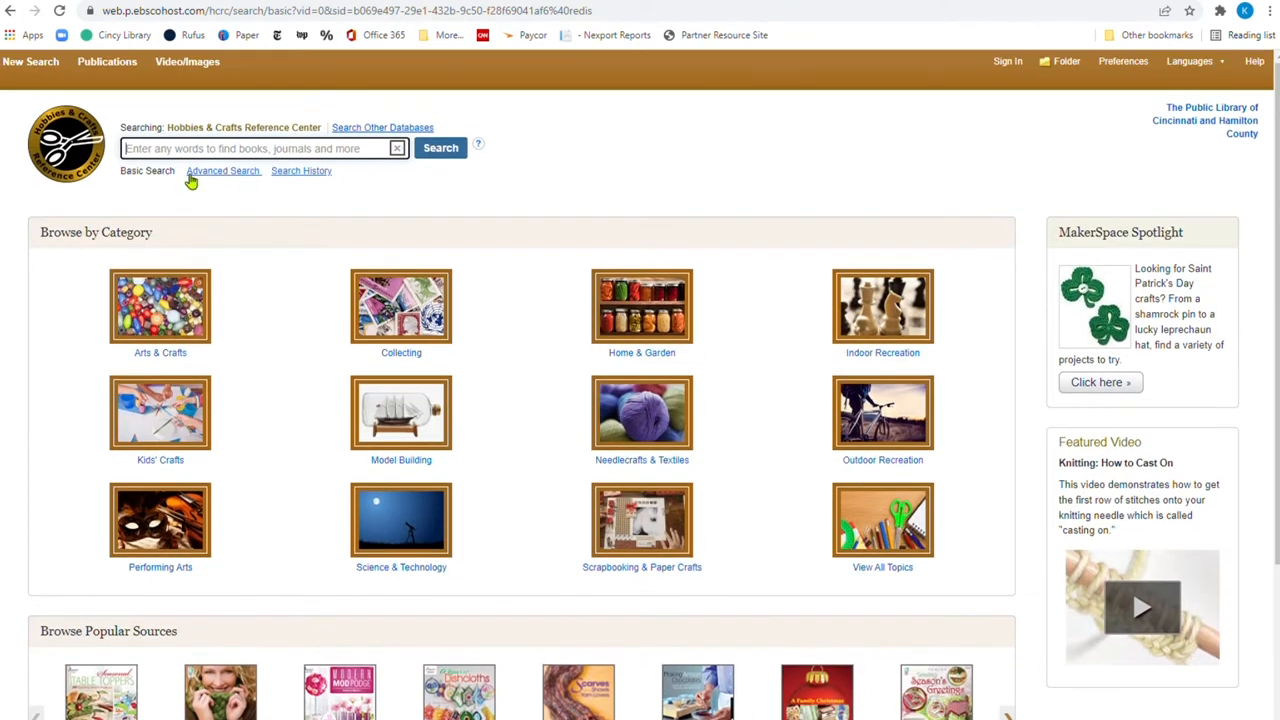
pyautogui.moveTo(249, 207)
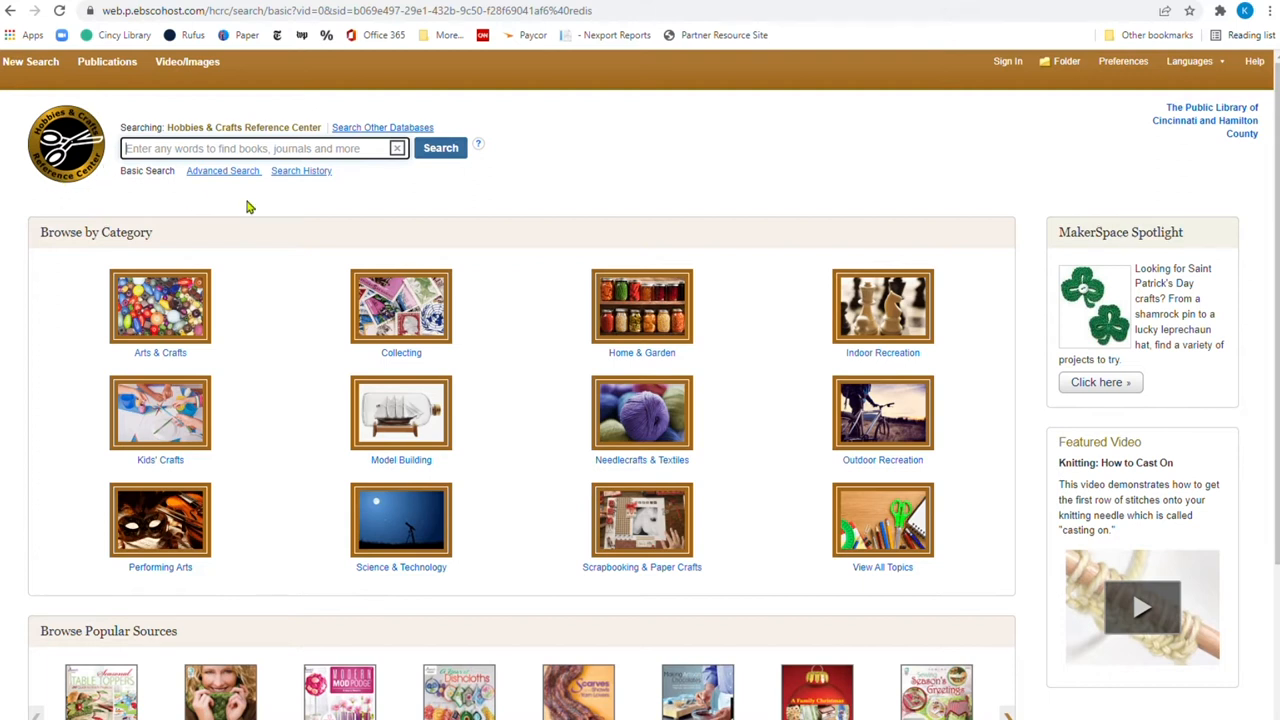
# Return to the library's Online Courses tab and open Creative Bug
pyautogui.click(11, 11)
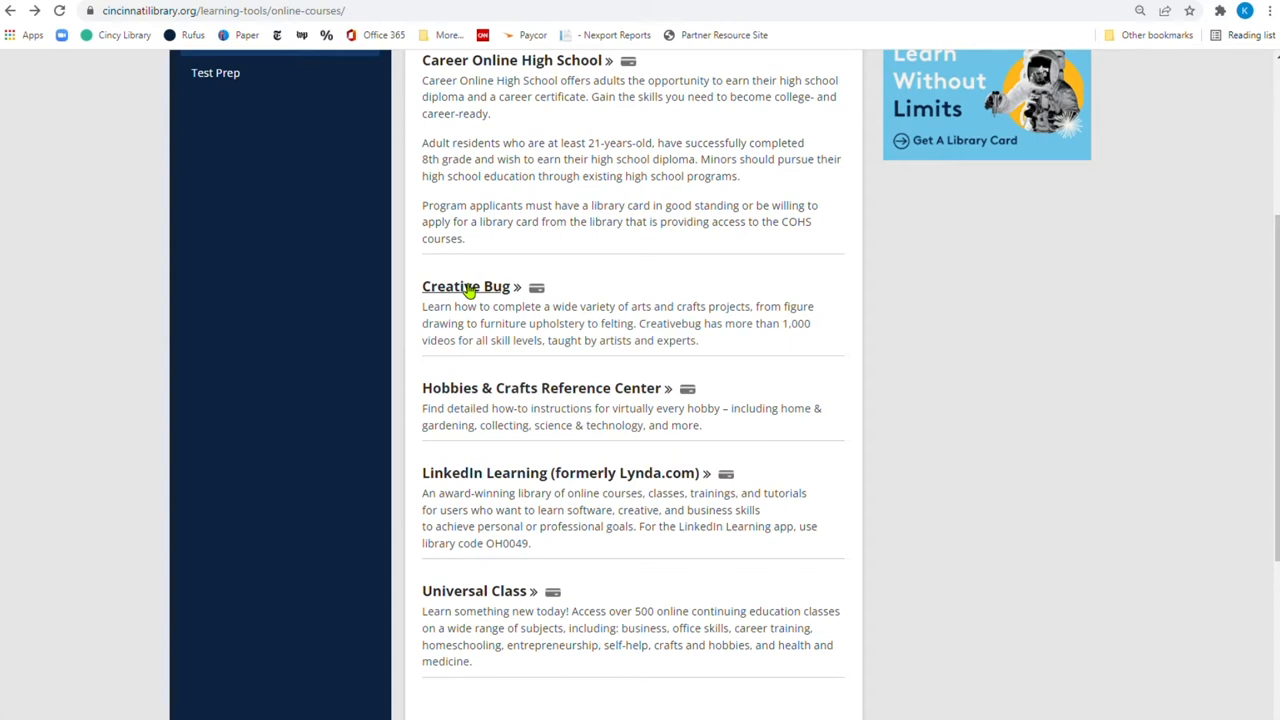
pyautogui.moveTo(455, 361)
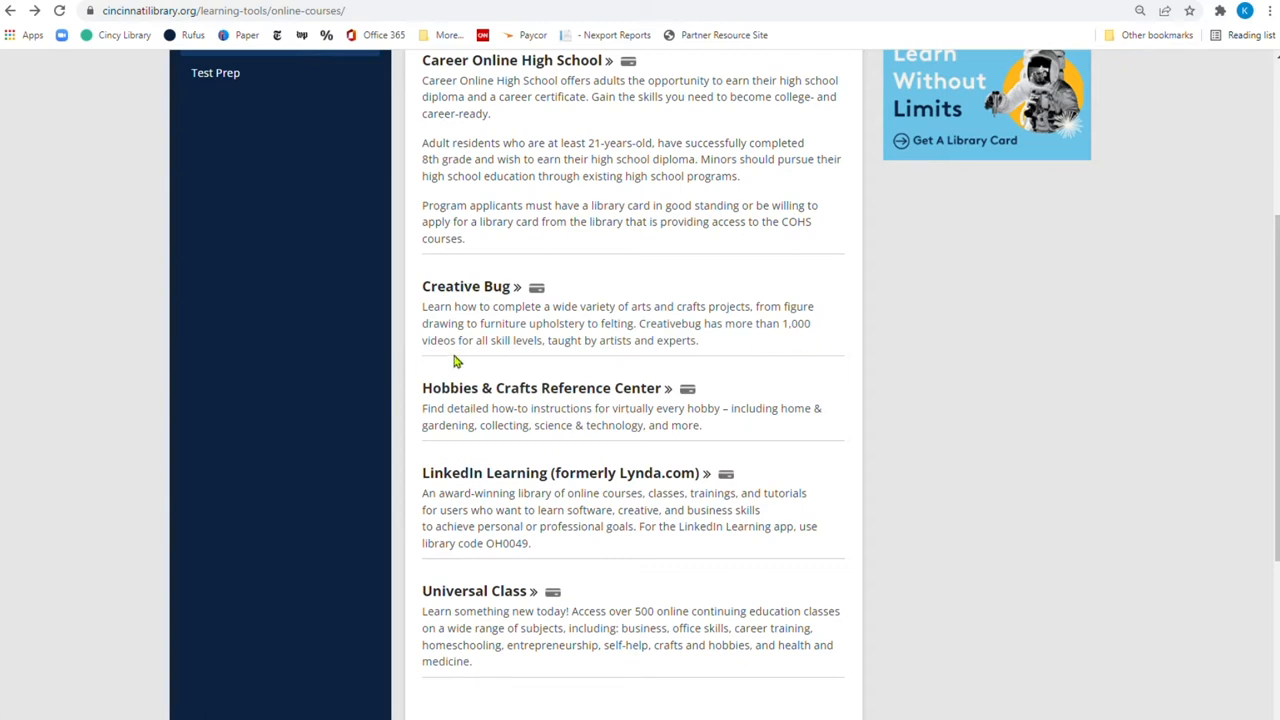
pyautogui.moveTo(550, 360)
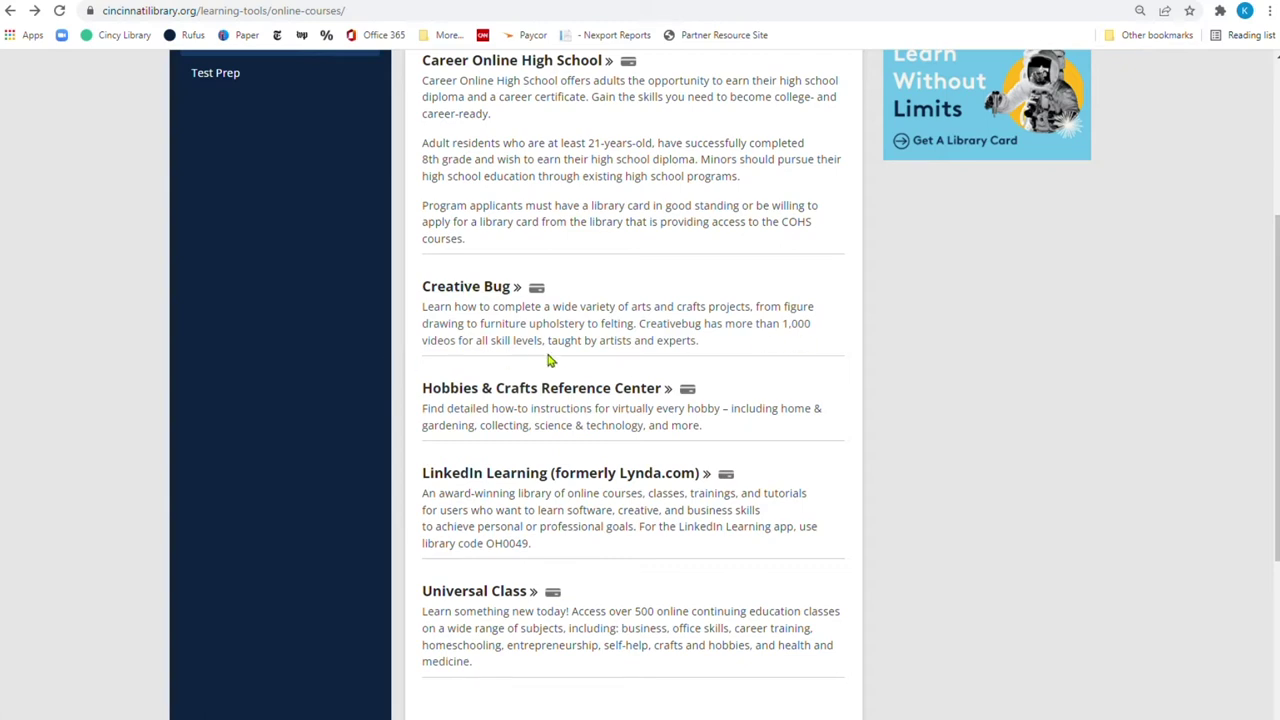
pyautogui.moveTo(448, 294)
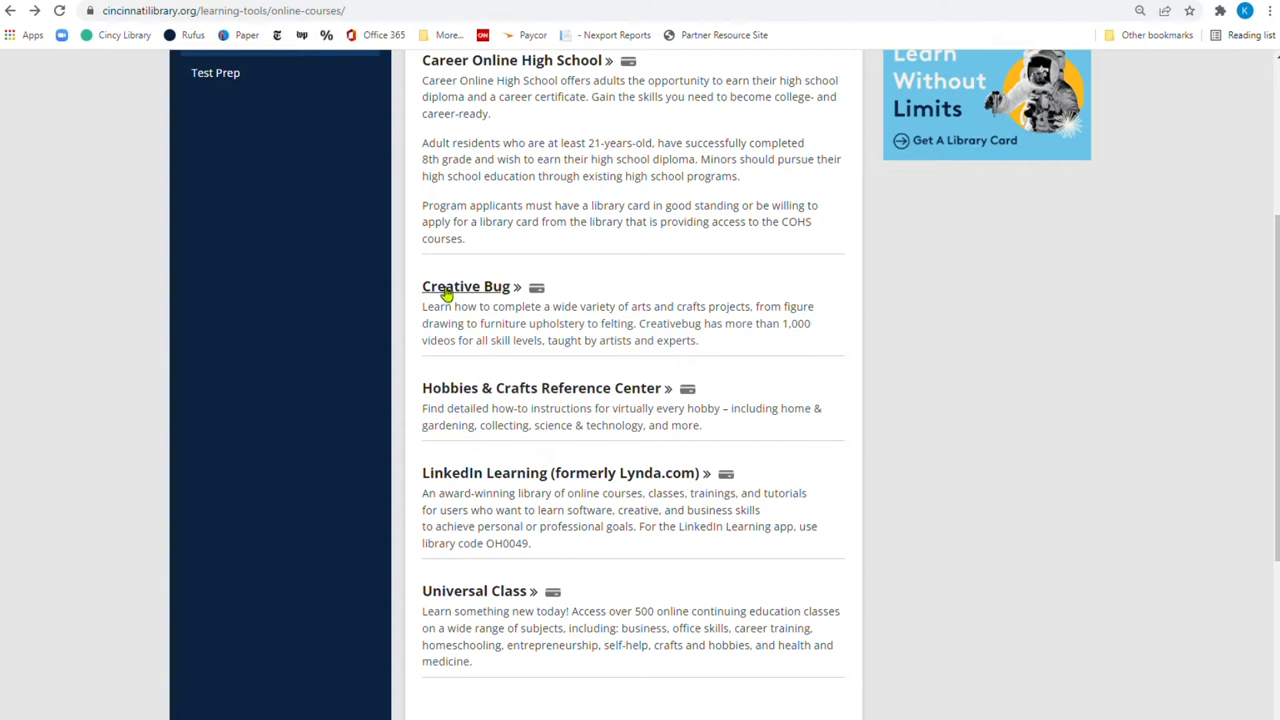
pyautogui.click(465, 286)
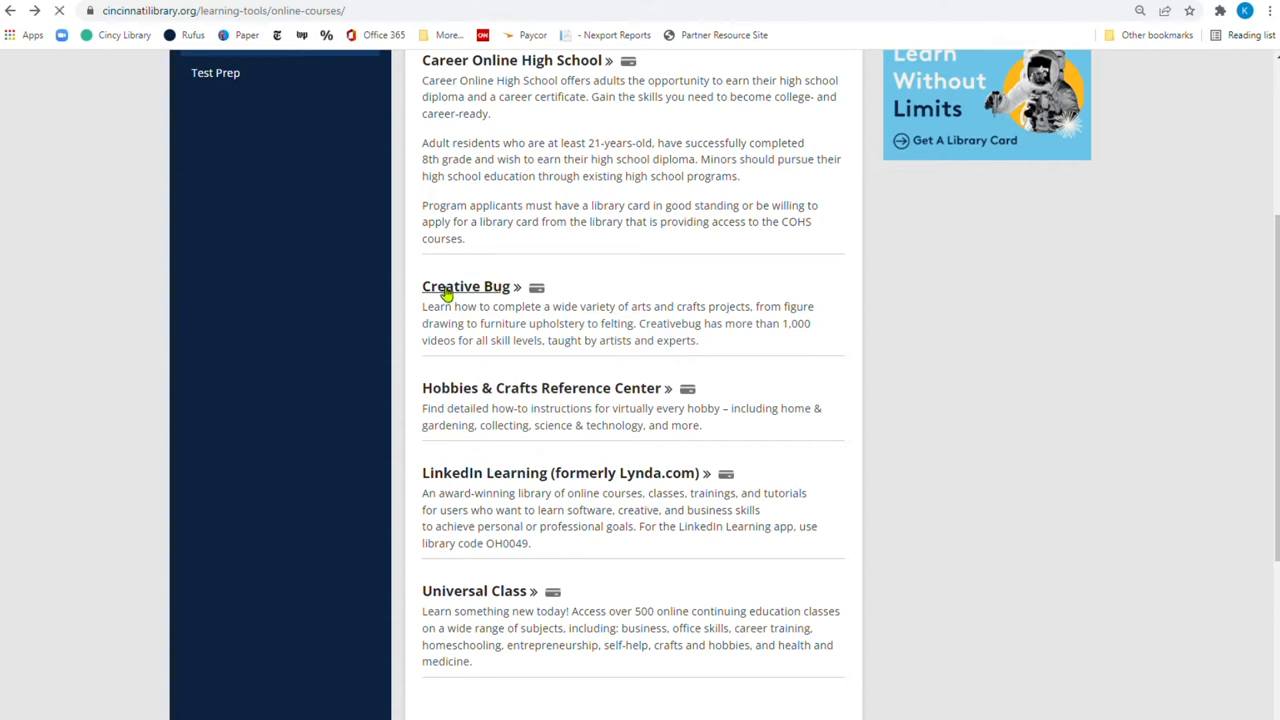
# Scroll the Creativebug home page through Seasonal Classes and Member Gallery Spotlight, then back to the welcome banner
pyautogui.click(466, 286)
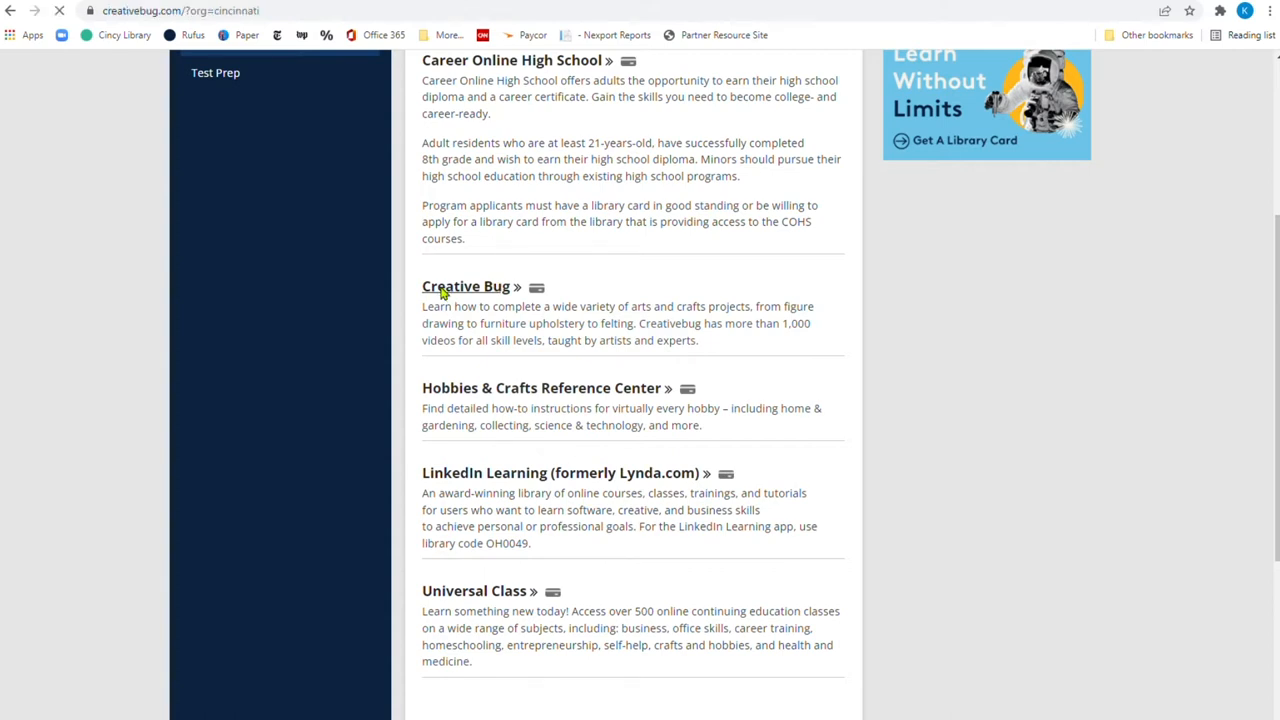
pyautogui.click(466, 286)
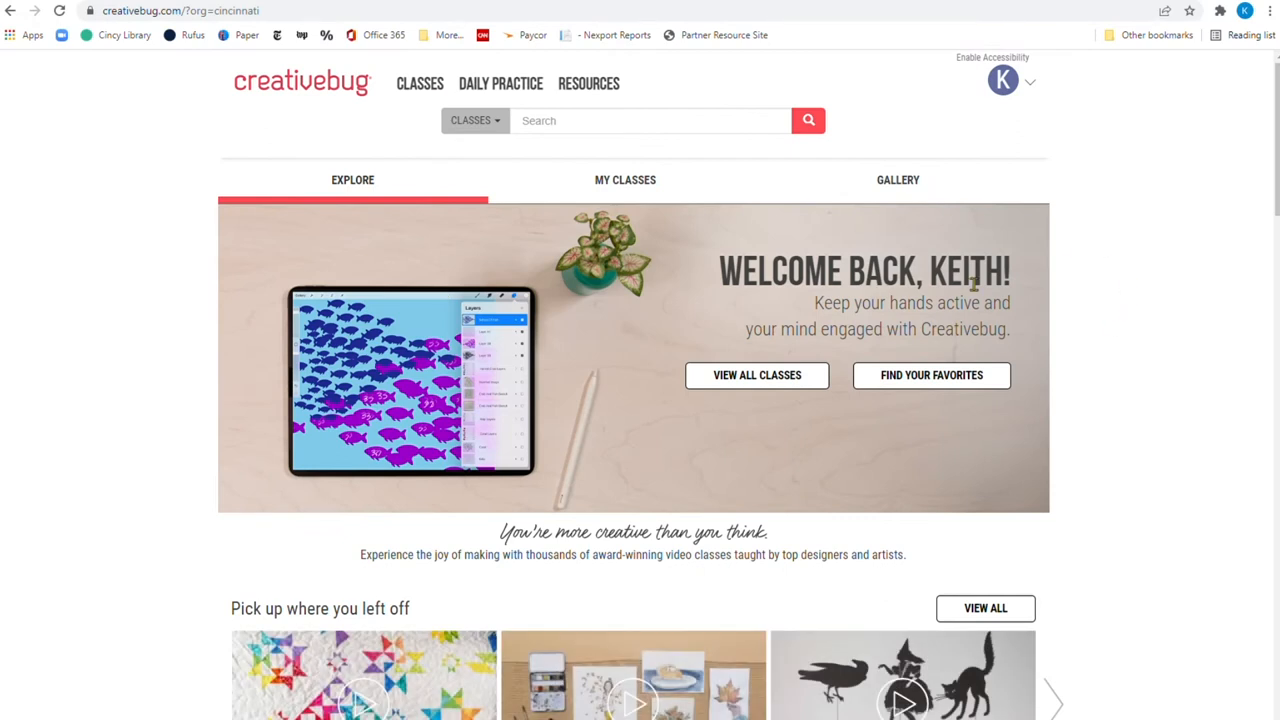
pyautogui.moveTo(85, 337)
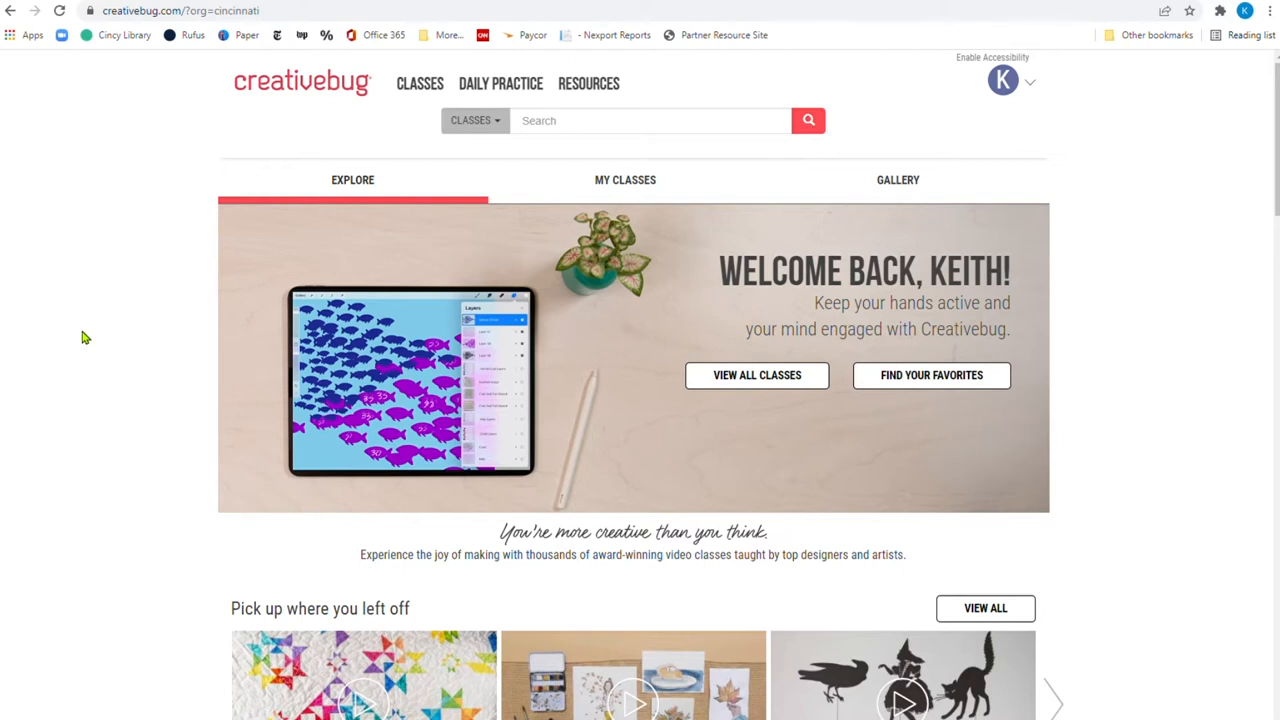
pyautogui.moveTo(1000, 285)
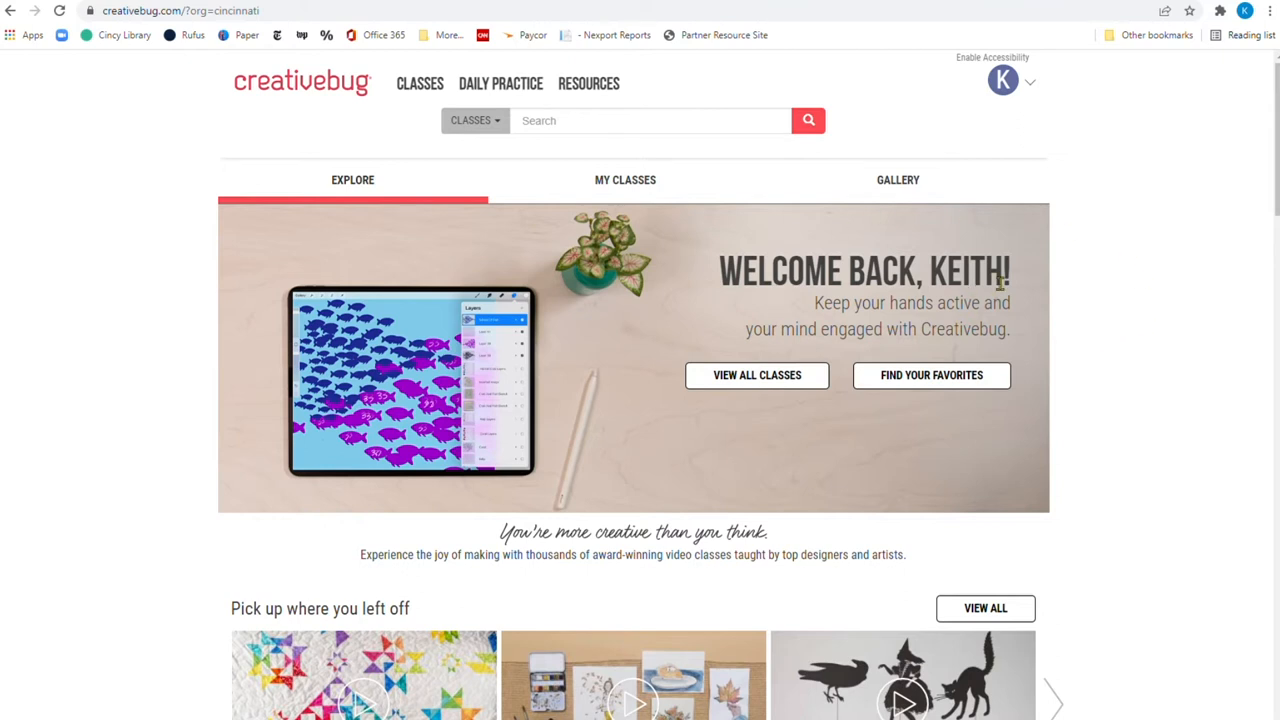
pyautogui.moveTo(1003, 85)
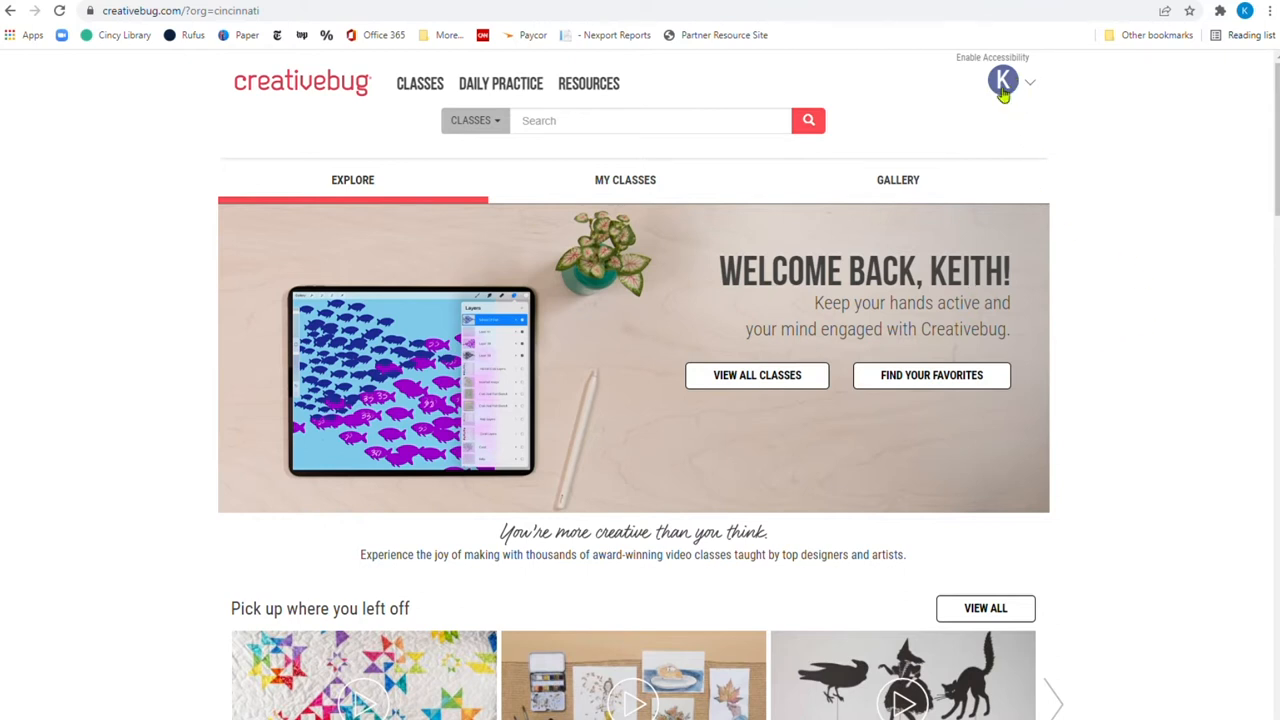
pyautogui.moveTo(1010, 92)
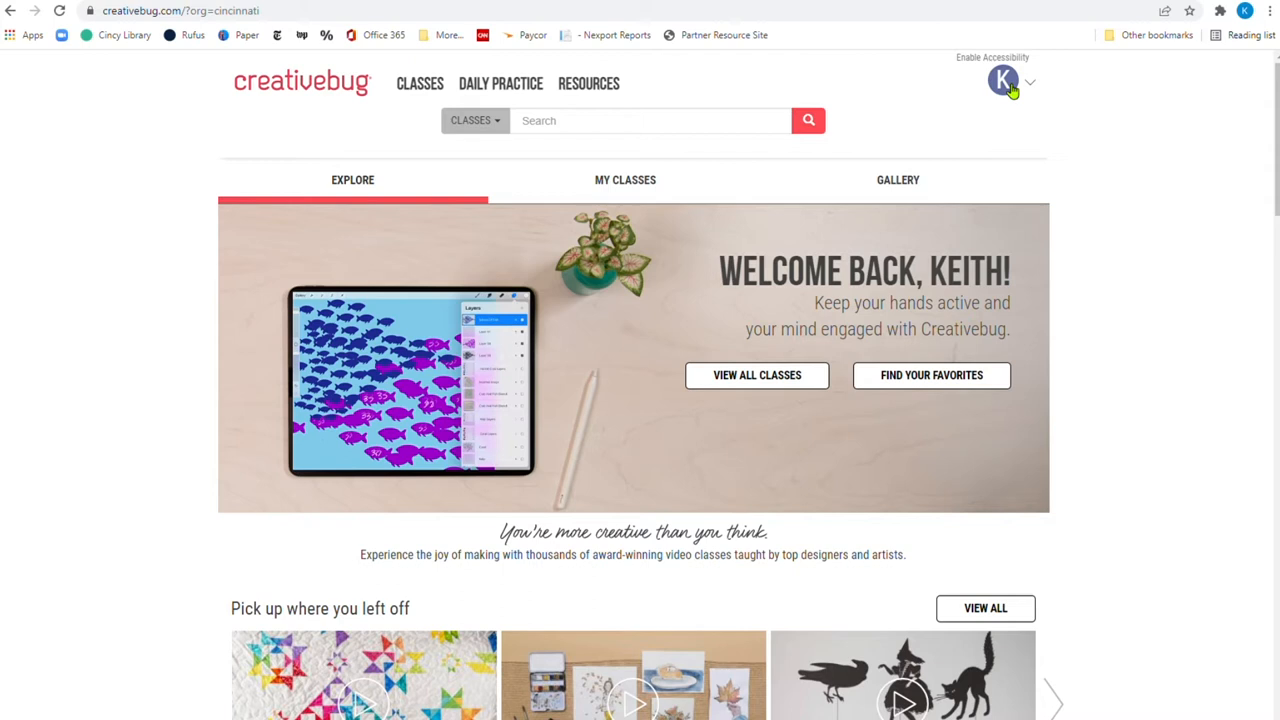
pyautogui.scroll(-3)
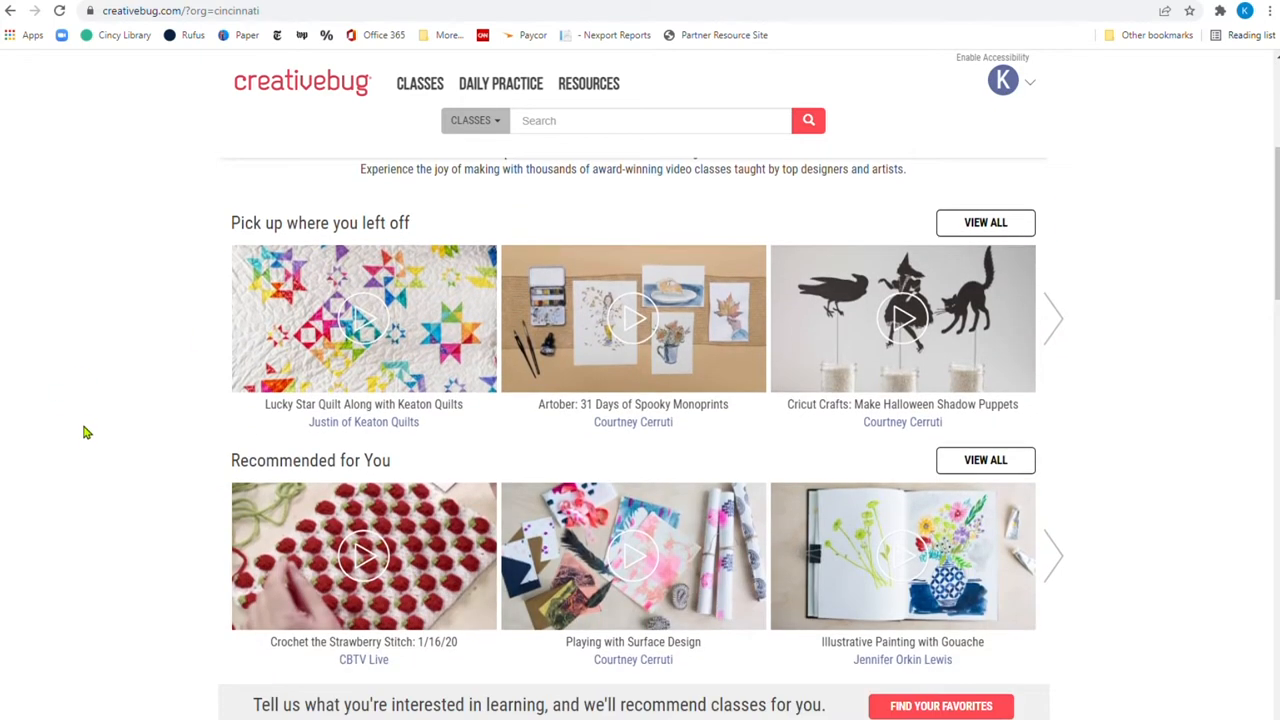
pyautogui.scroll(-3)
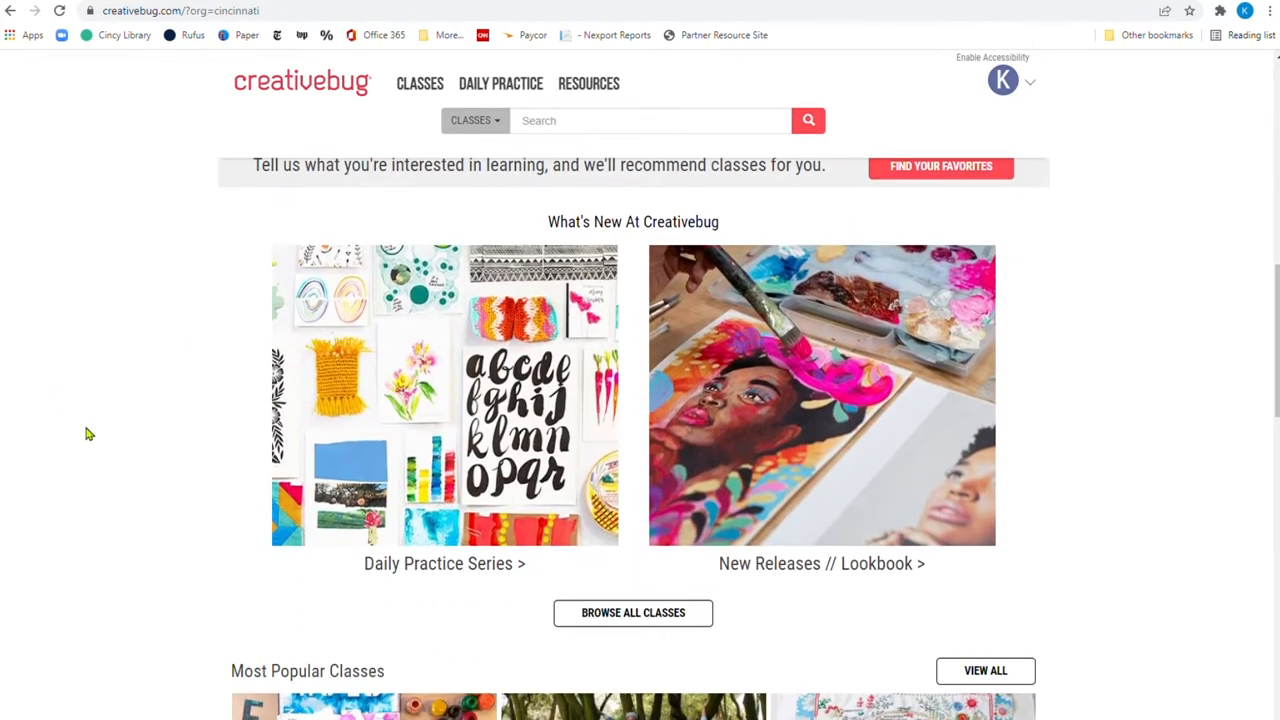
pyautogui.scroll(-3)
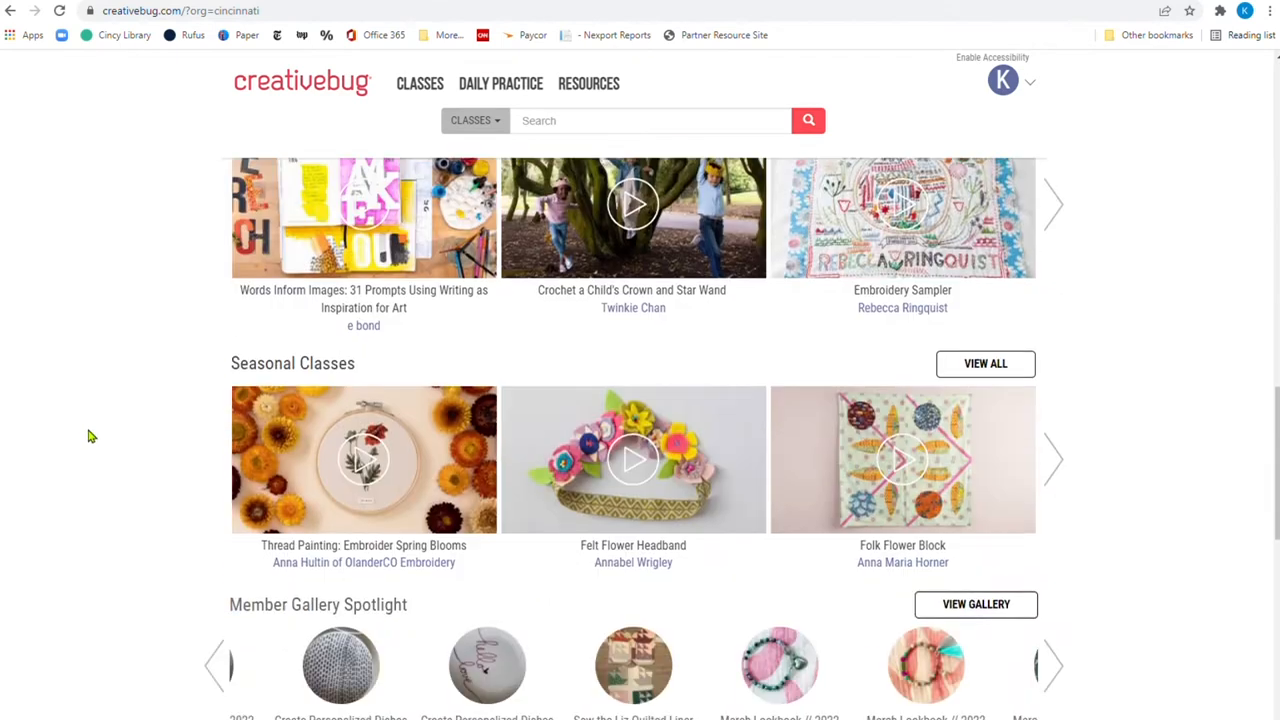
pyautogui.scroll(3)
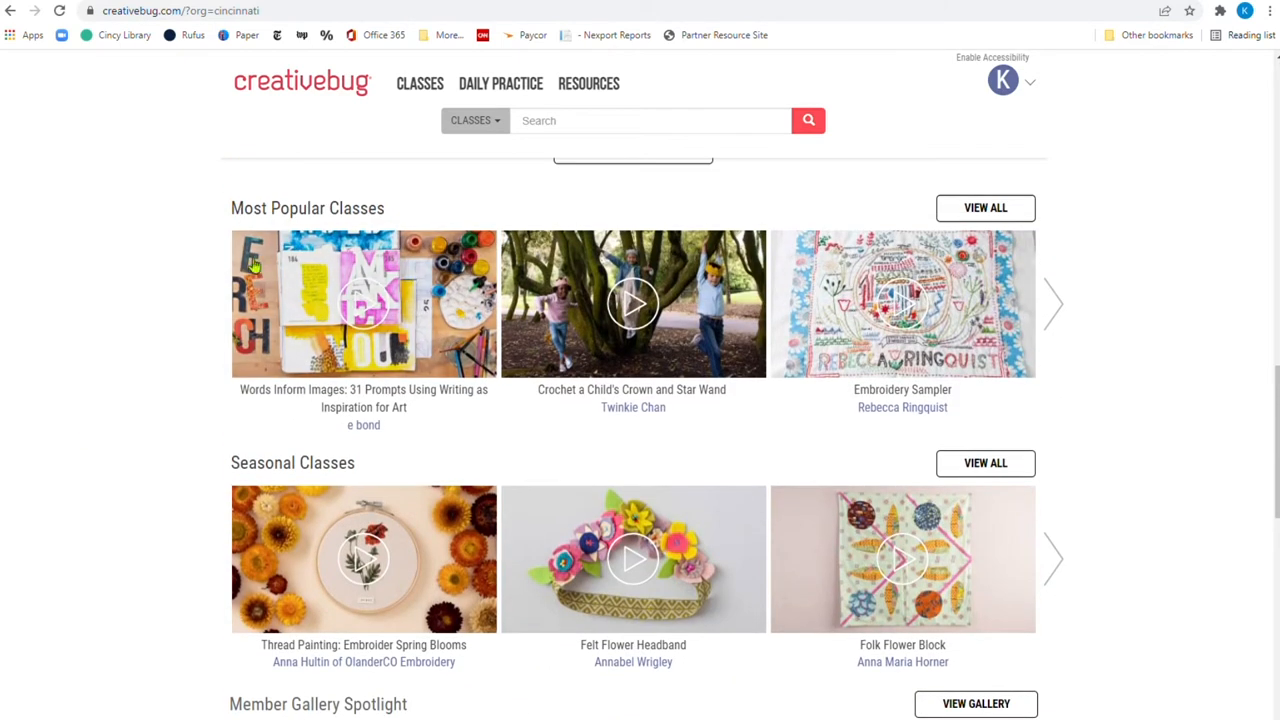
pyautogui.scroll(-3)
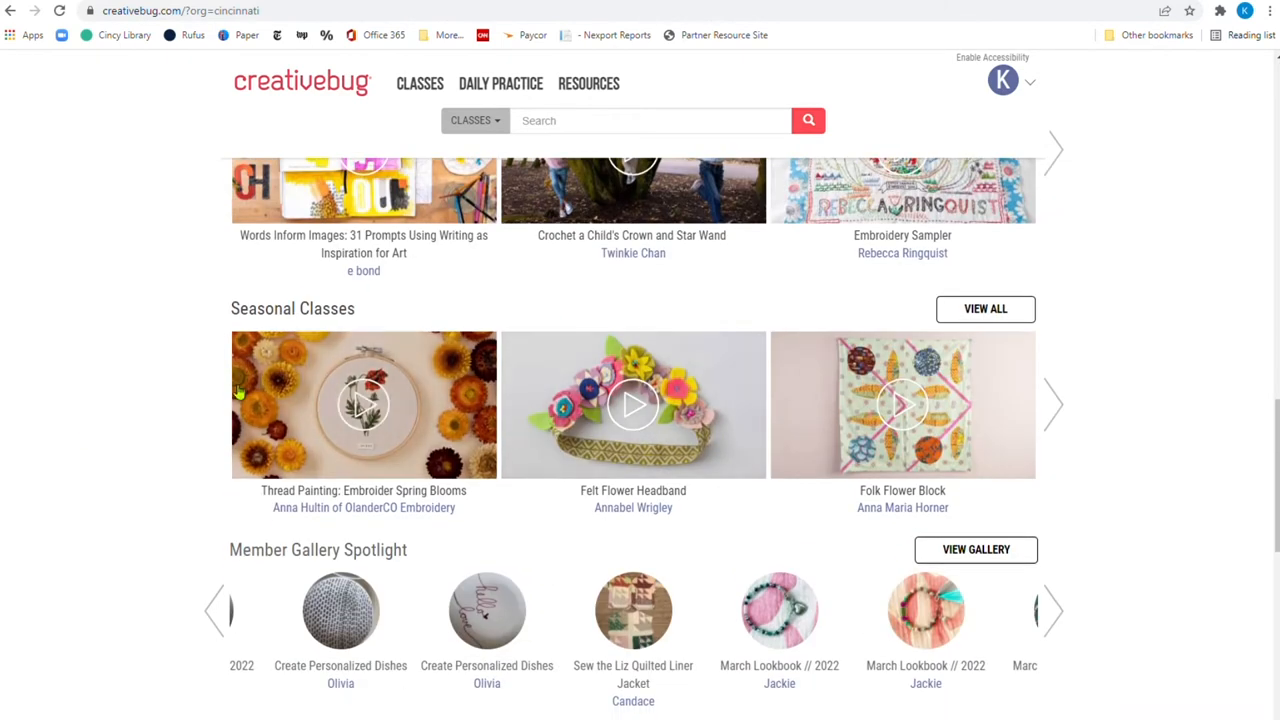
pyautogui.scroll(-3)
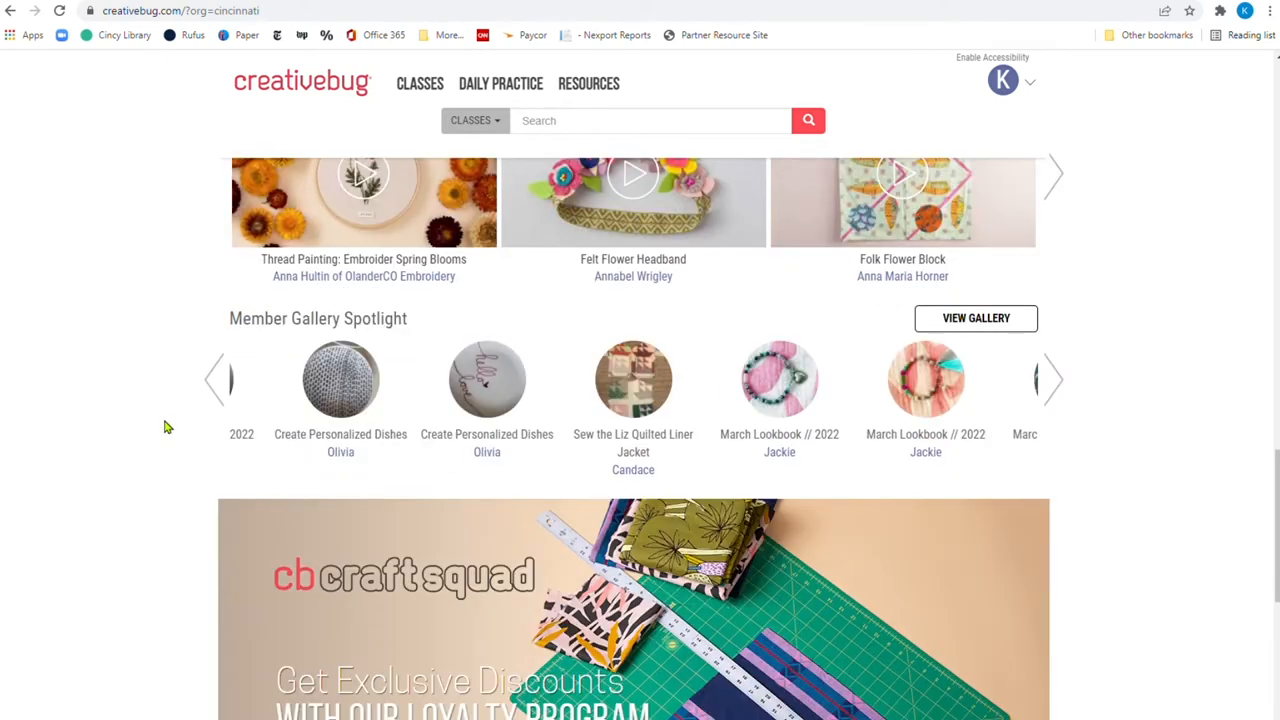
pyautogui.scroll(-3)
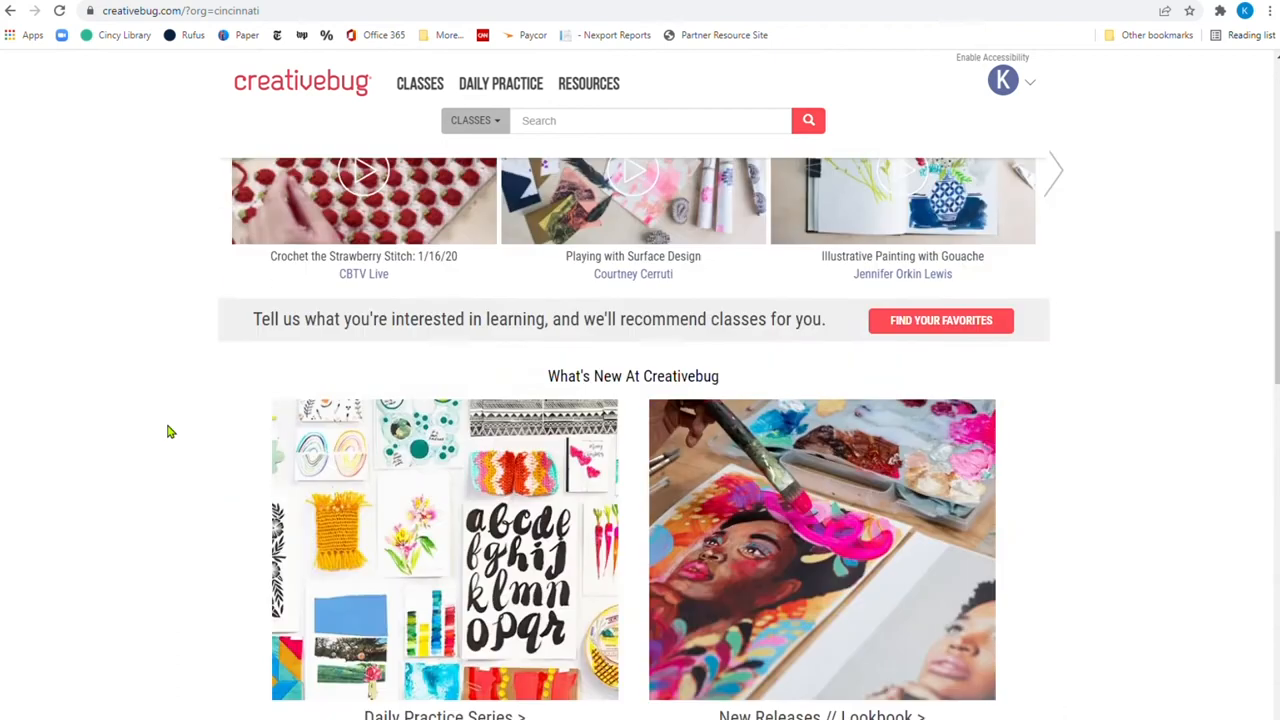
pyautogui.scroll(3)
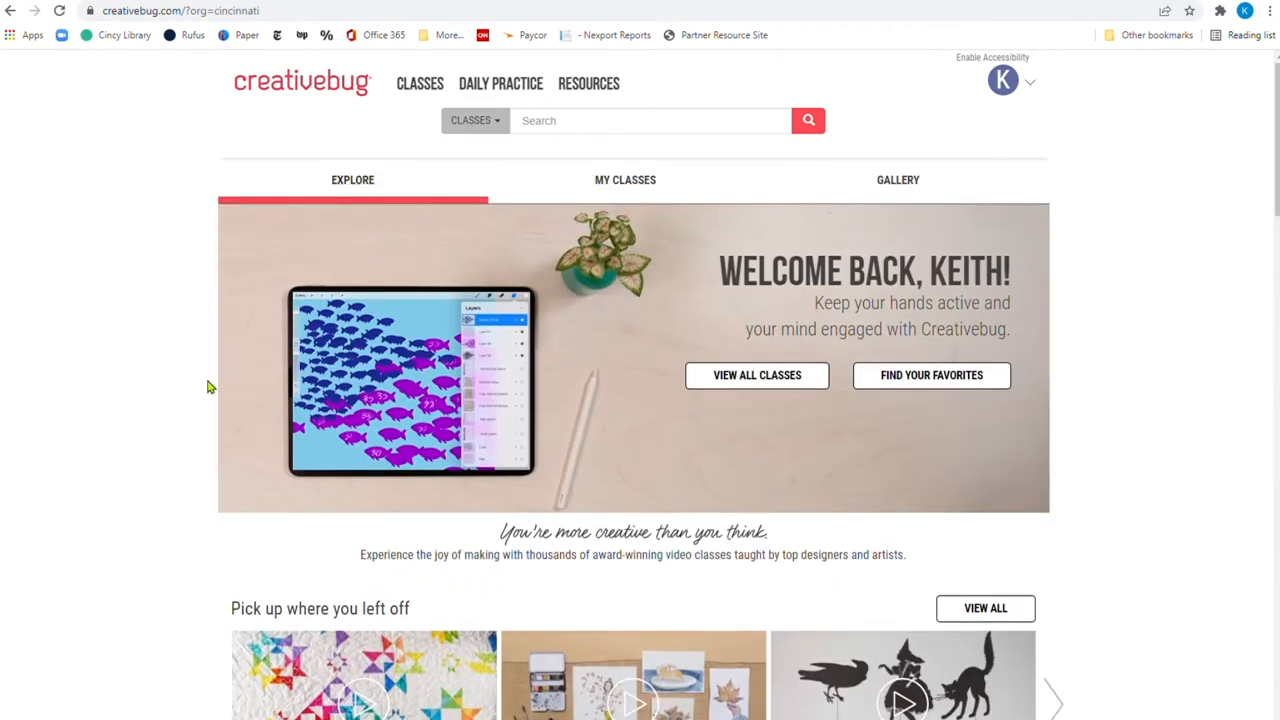
pyautogui.moveTo(197, 155)
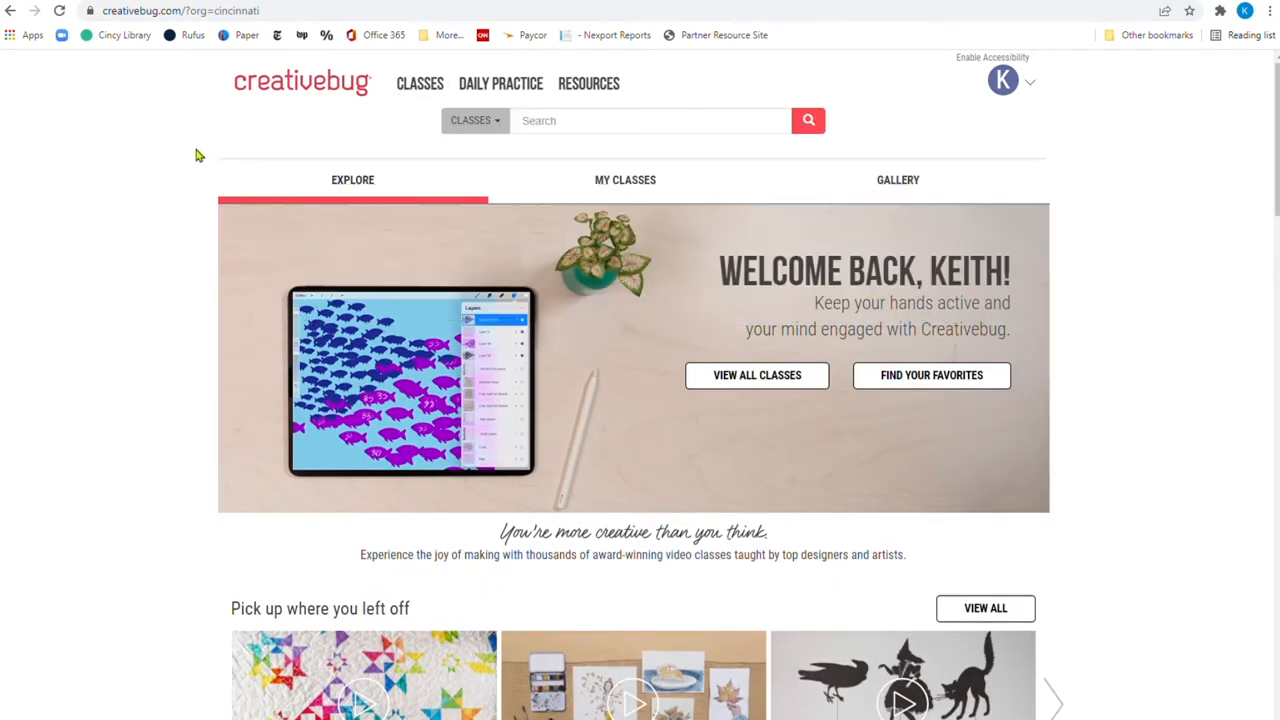
# Browse the Classes menu's Art + Design, Sewing and Quilting subtopics
pyautogui.click(419, 83)
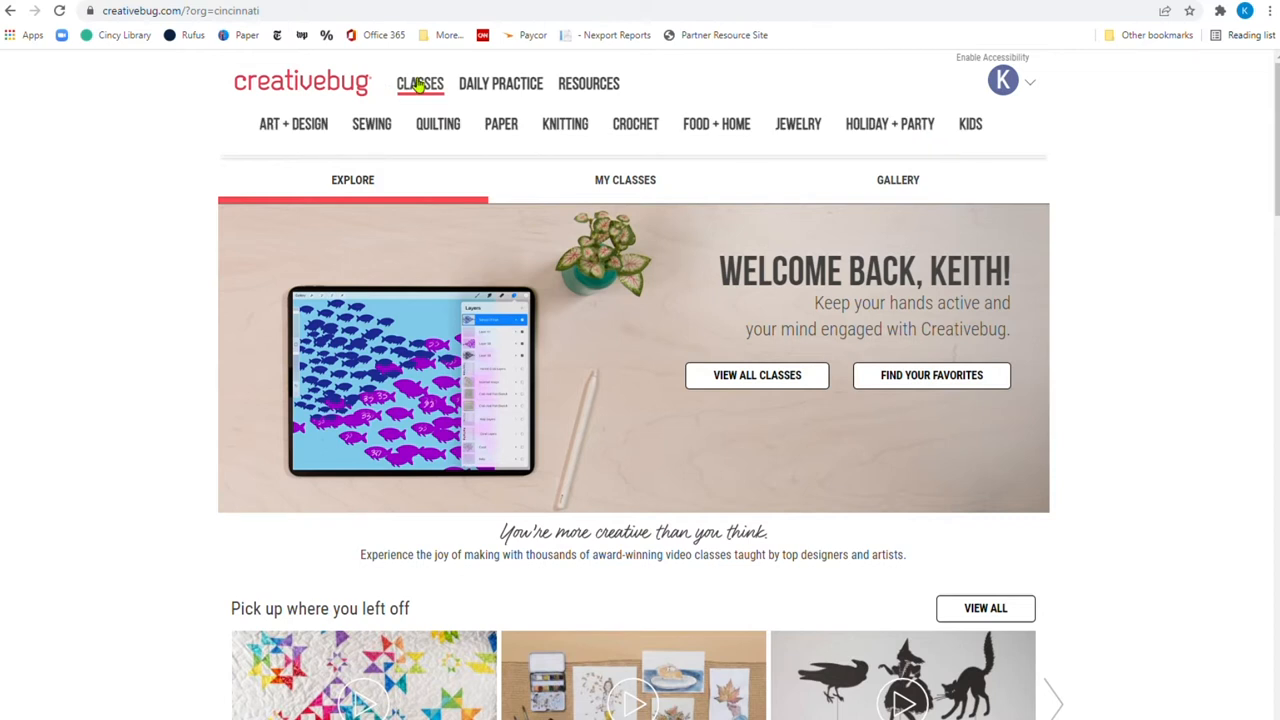
pyautogui.click(420, 83)
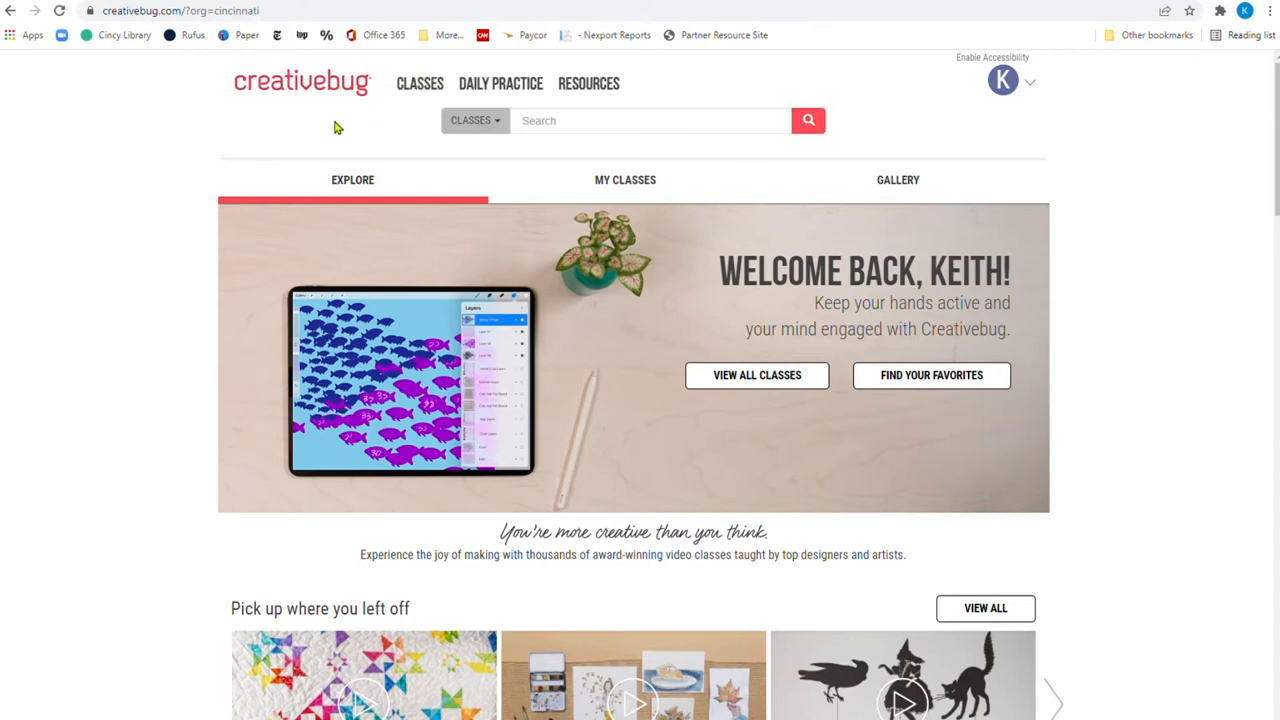
pyautogui.click(420, 83)
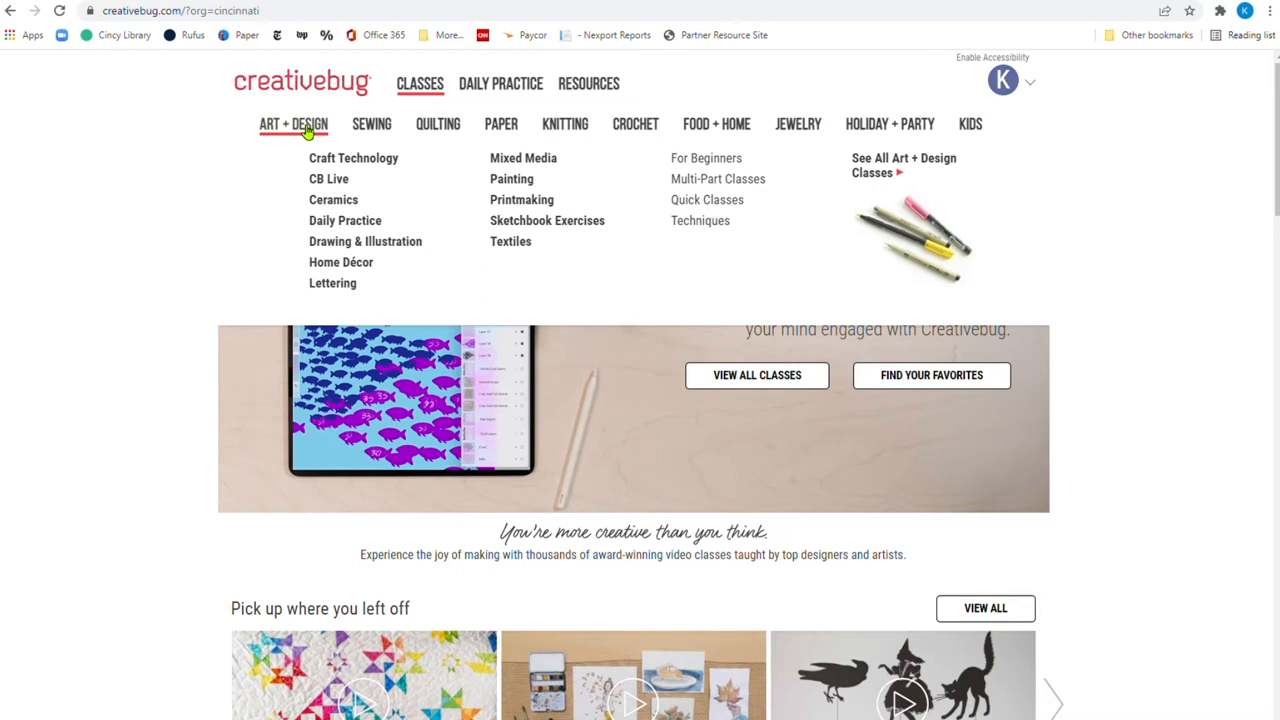
pyautogui.moveTo(706, 158)
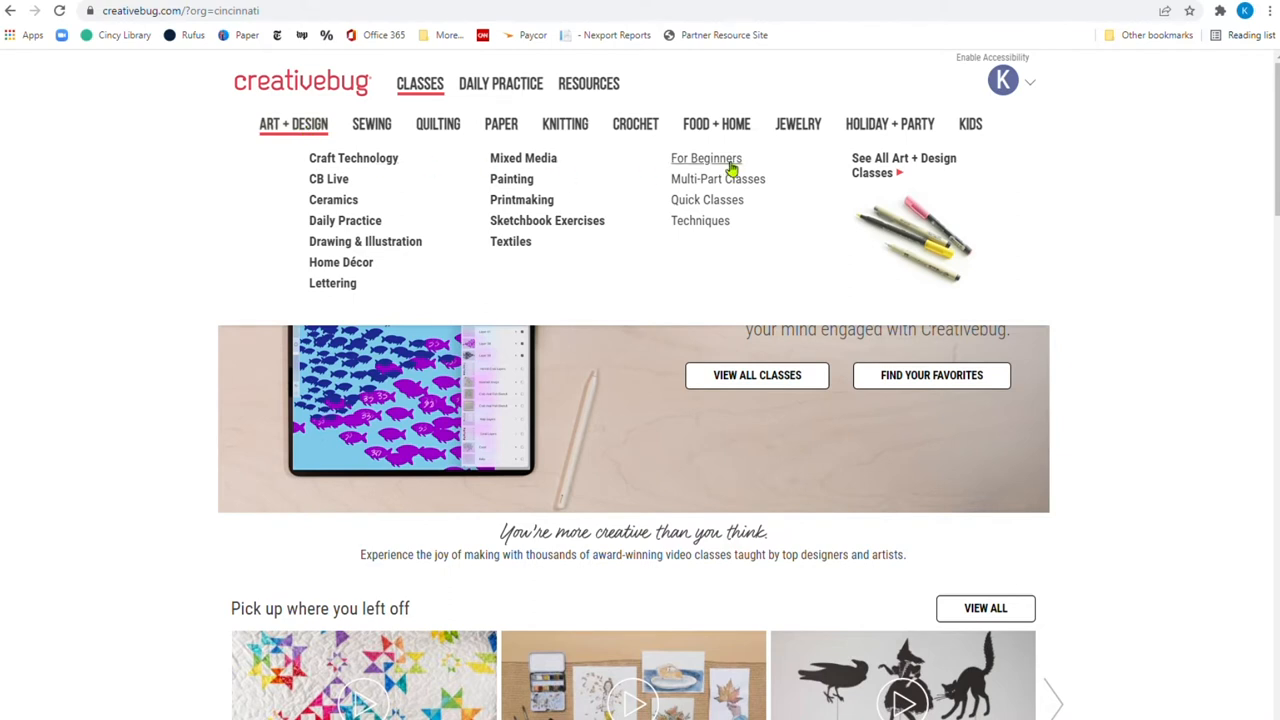
pyautogui.moveTo(718, 179)
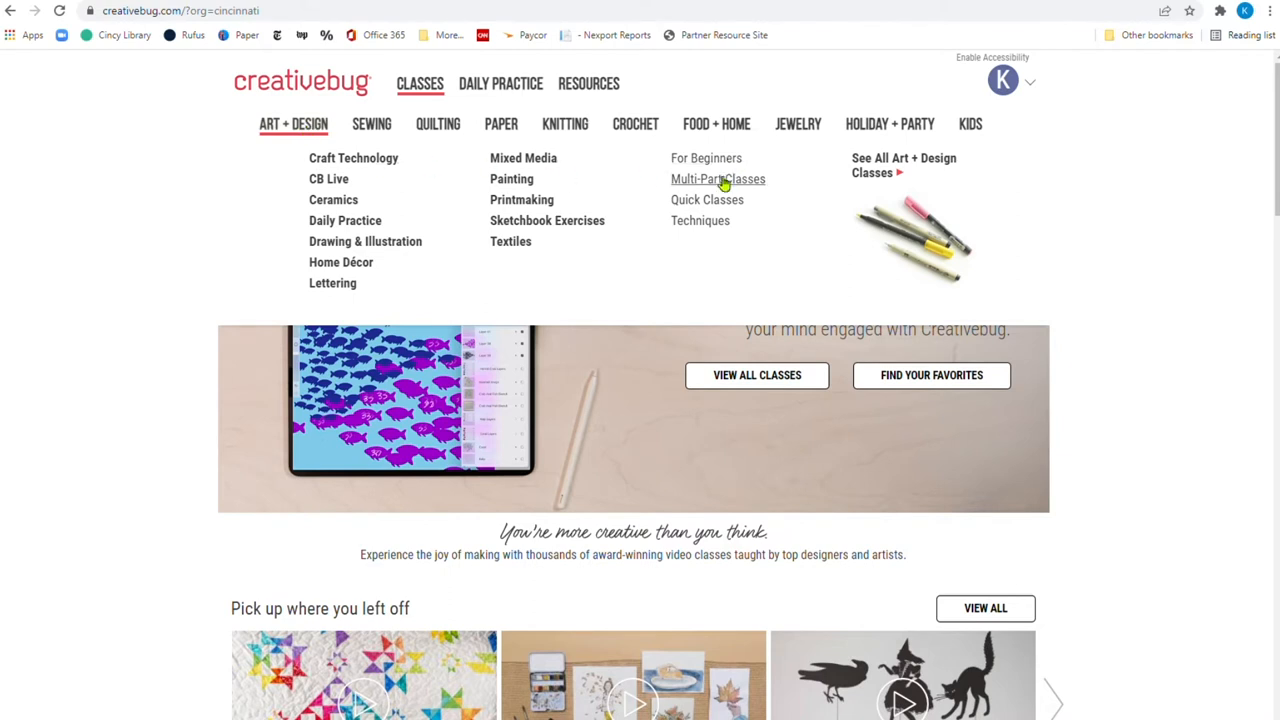
pyautogui.moveTo(723, 186)
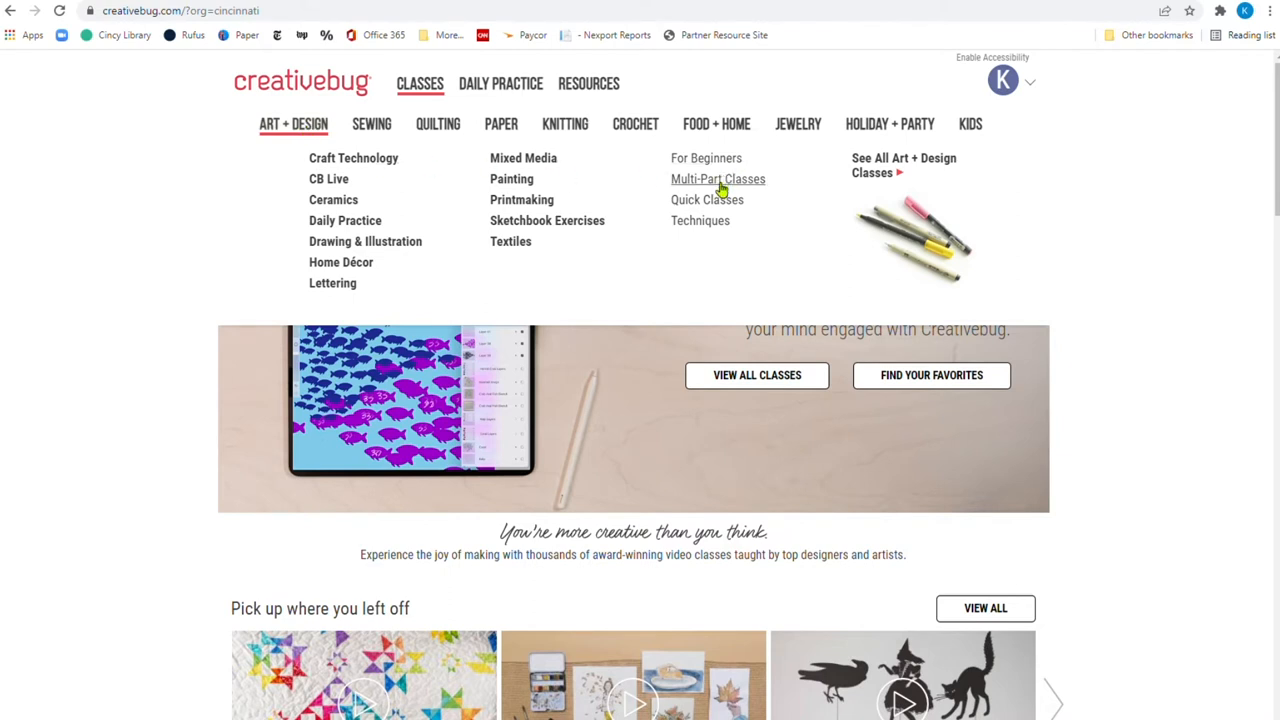
pyautogui.moveTo(707, 199)
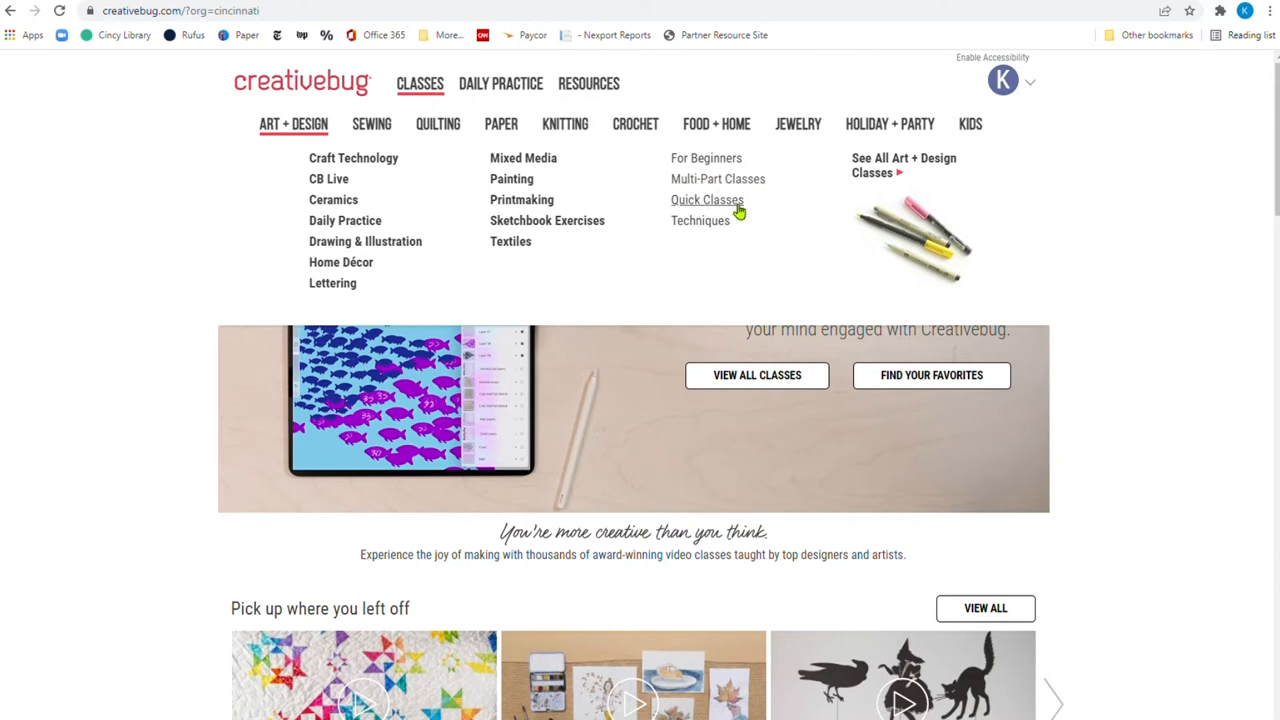
pyautogui.moveTo(328, 138)
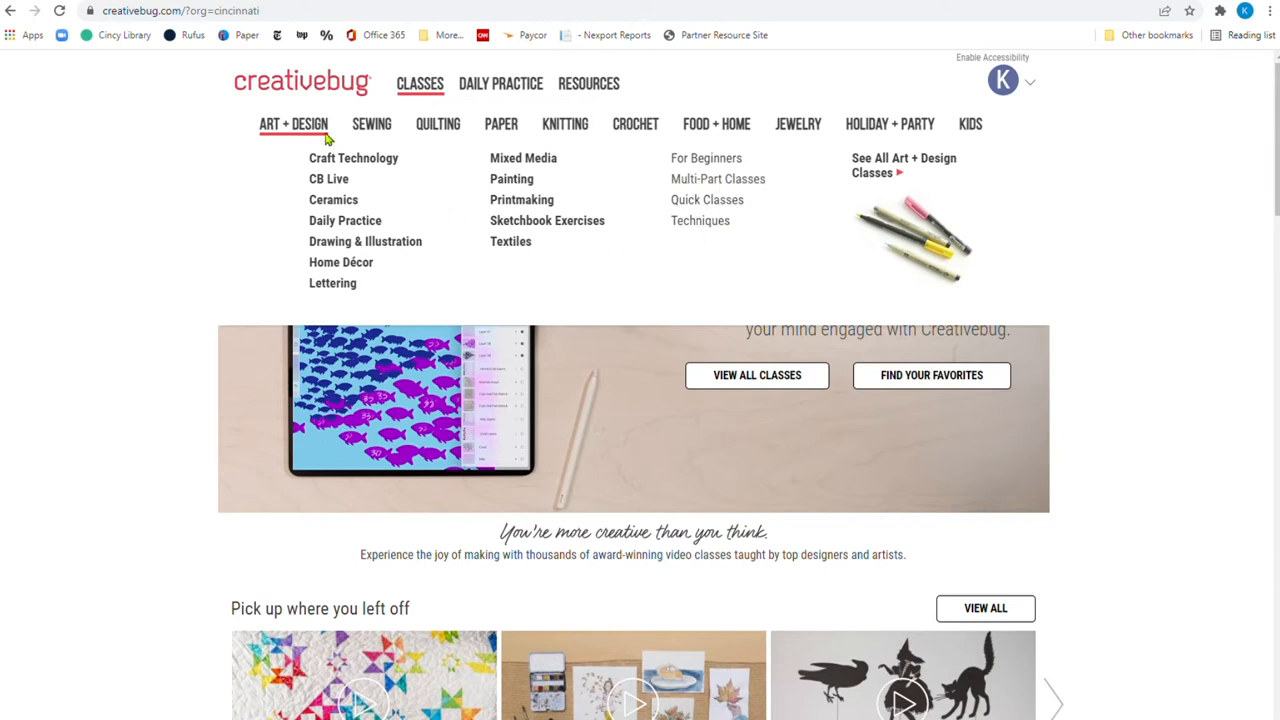
pyautogui.moveTo(371, 123)
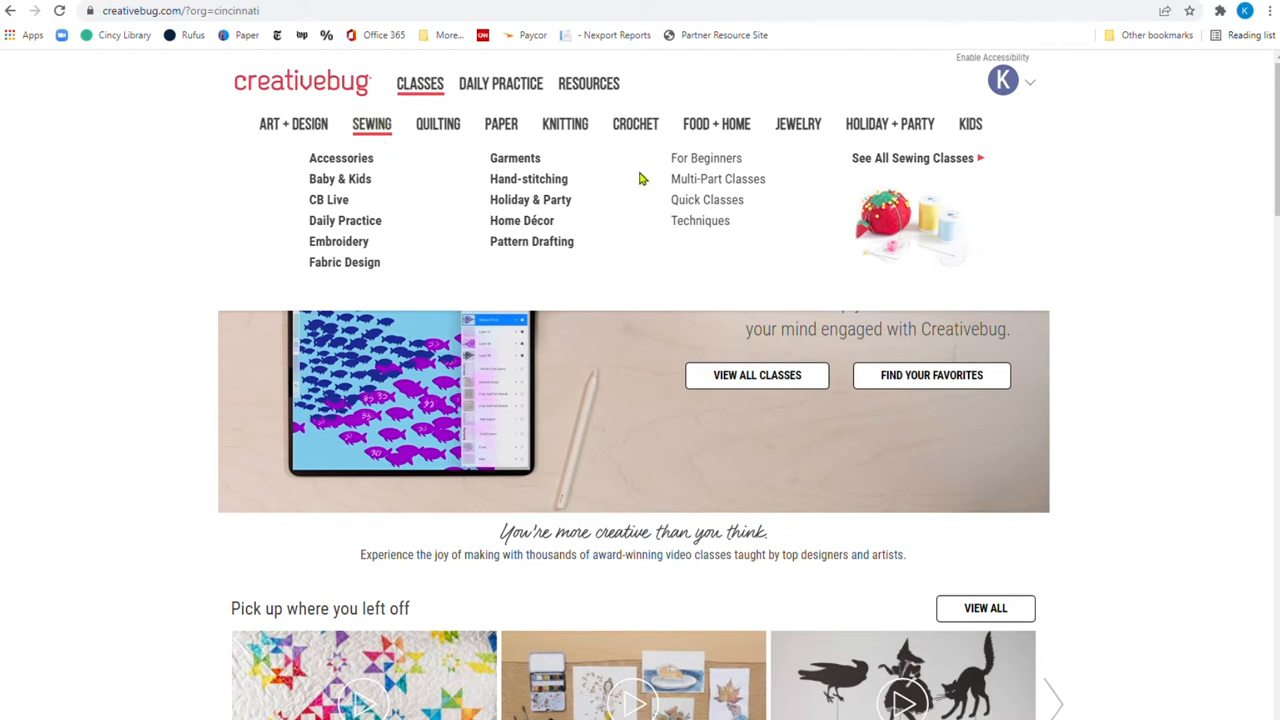
pyautogui.moveTo(717, 179)
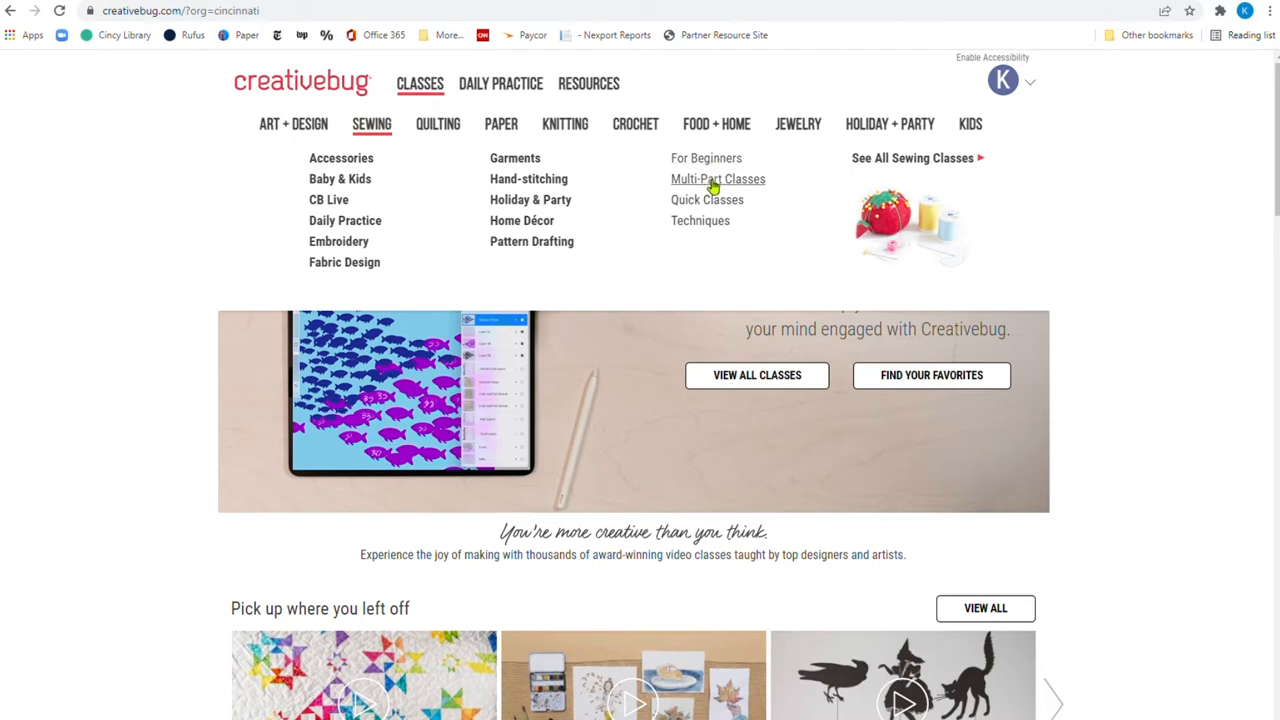
pyautogui.moveTo(700, 227)
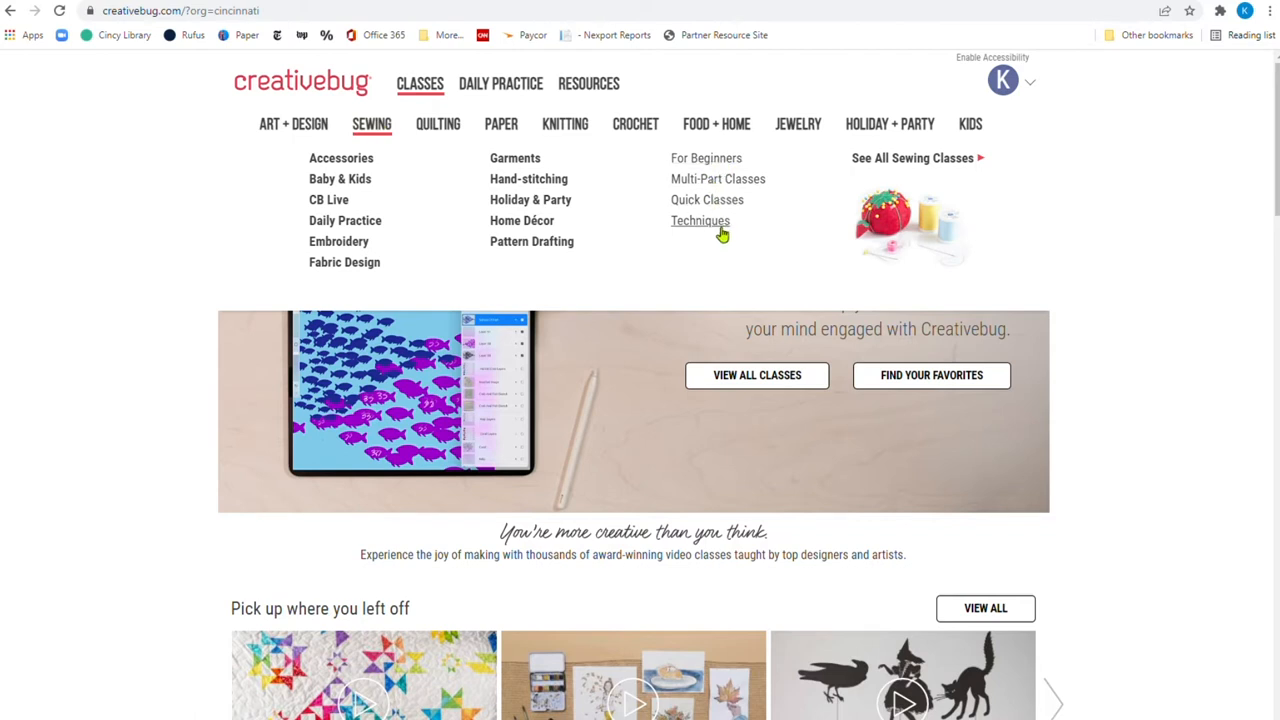
pyautogui.moveTo(925, 172)
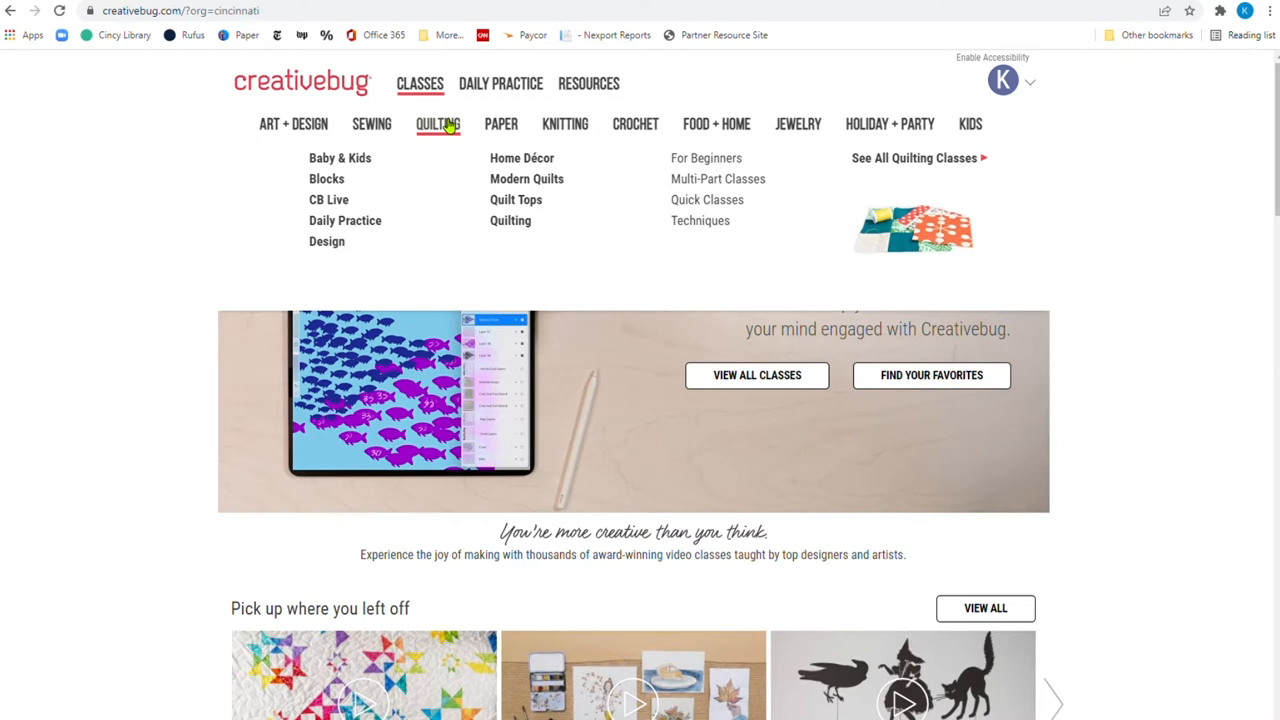
pyautogui.moveTo(340, 158)
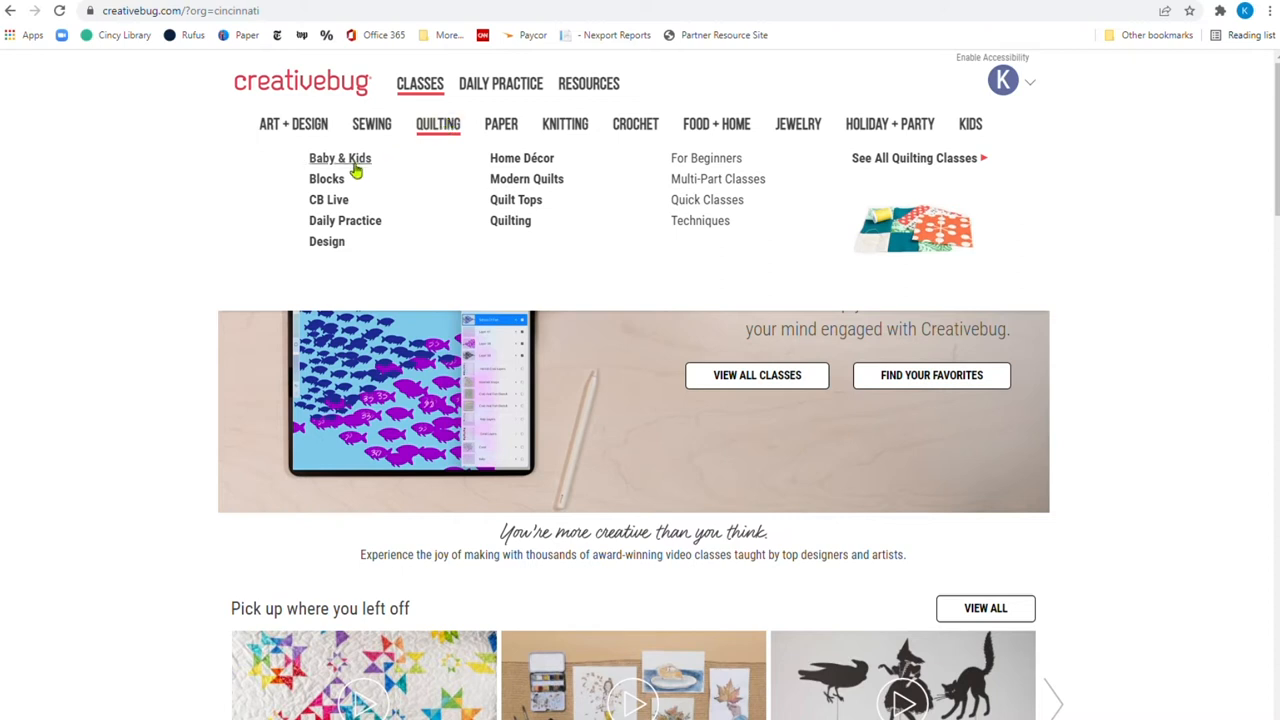
pyautogui.moveTo(573, 214)
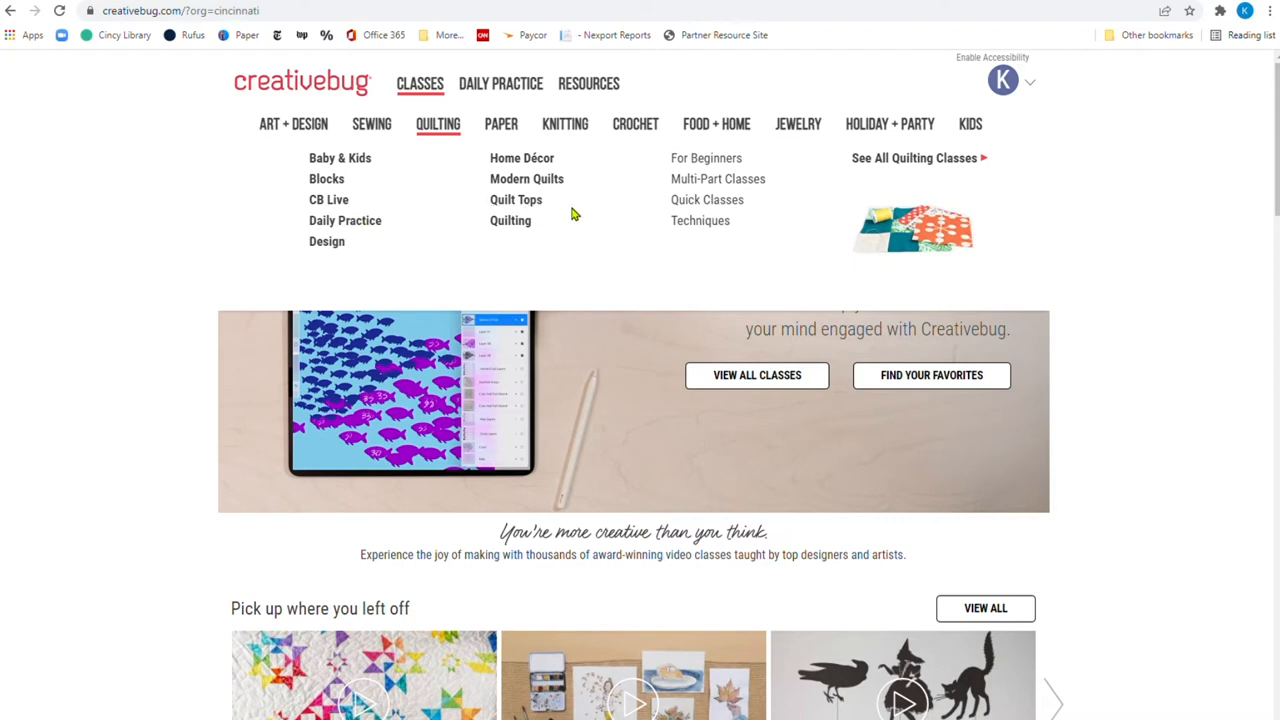
pyautogui.moveTo(527, 178)
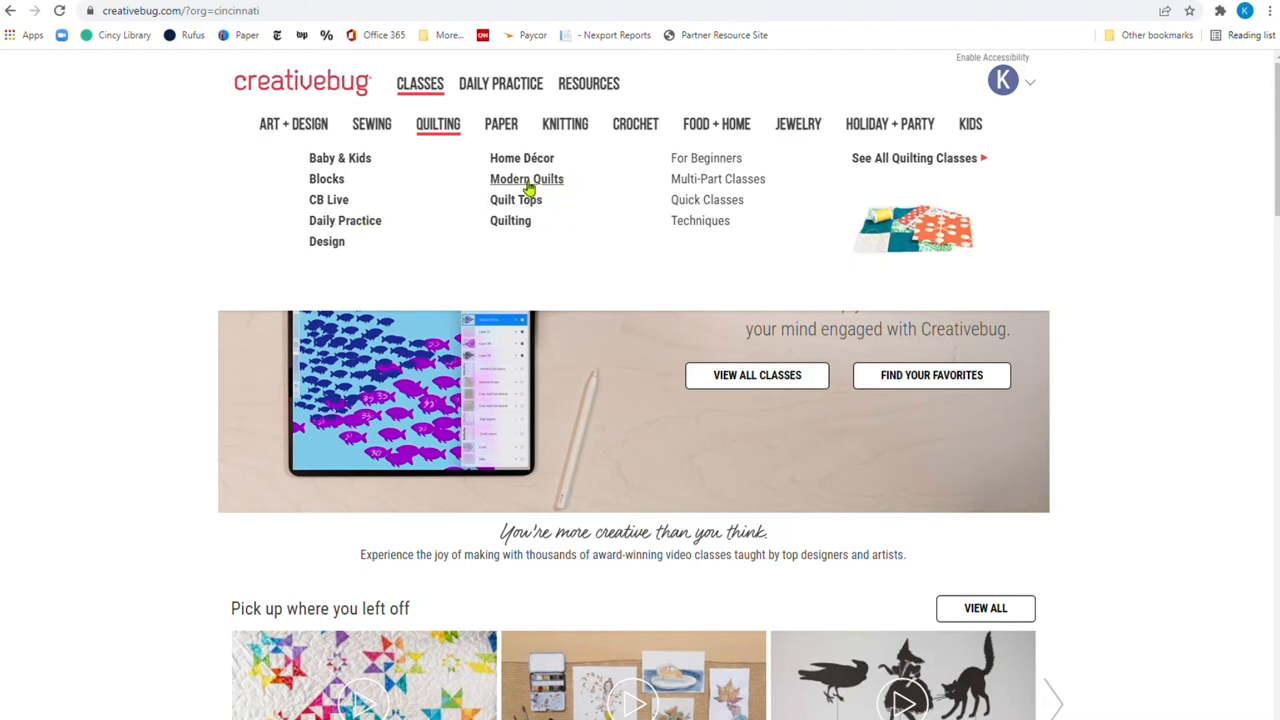
pyautogui.moveTo(521, 158)
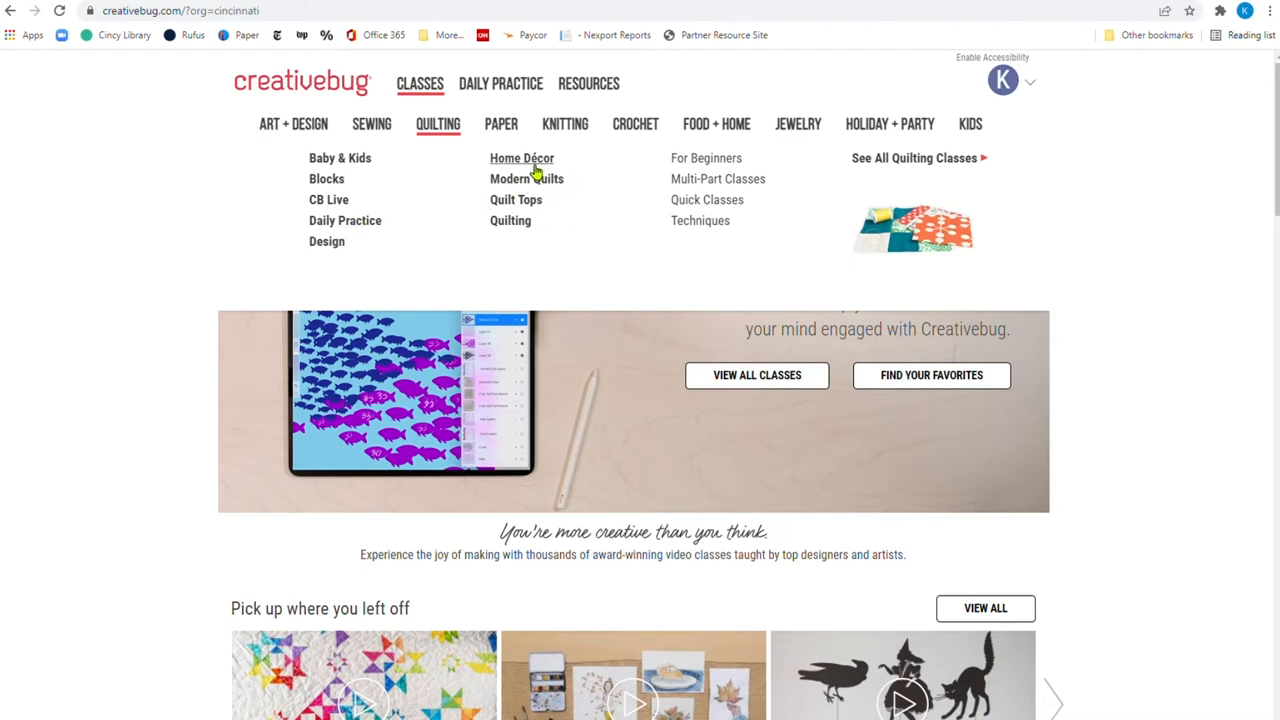
pyautogui.moveTo(706, 158)
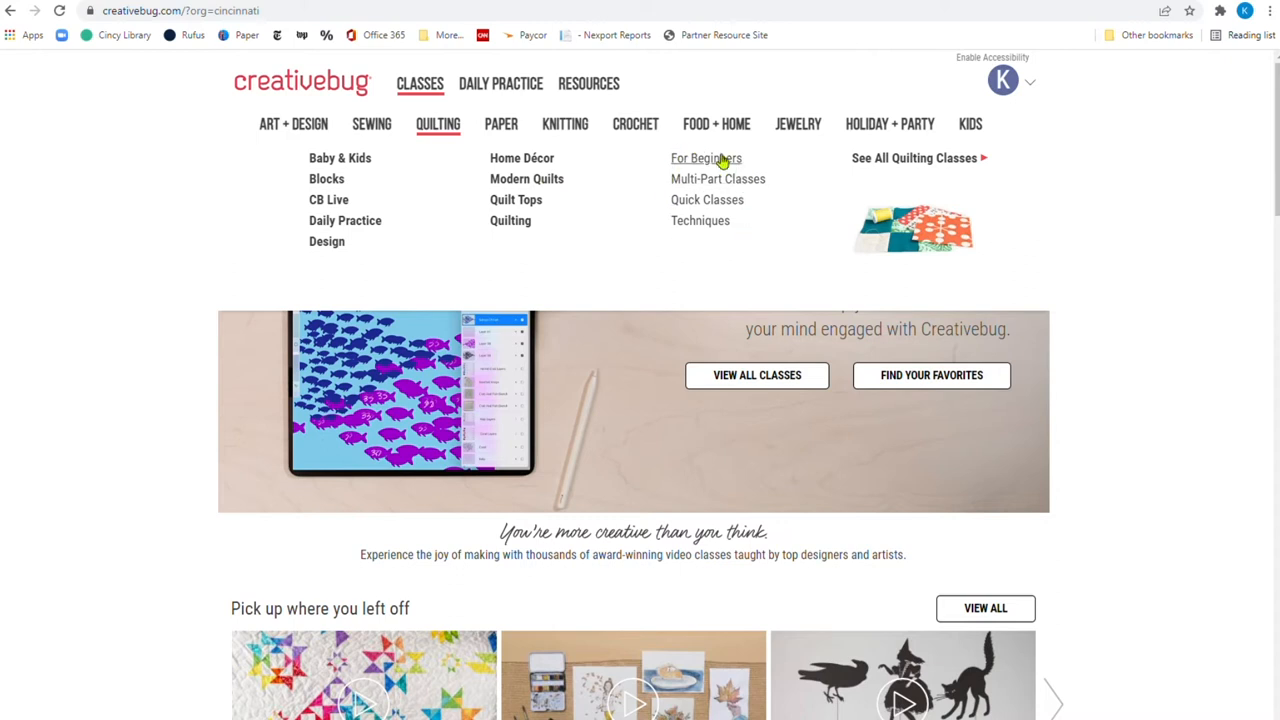
pyautogui.moveTo(700, 238)
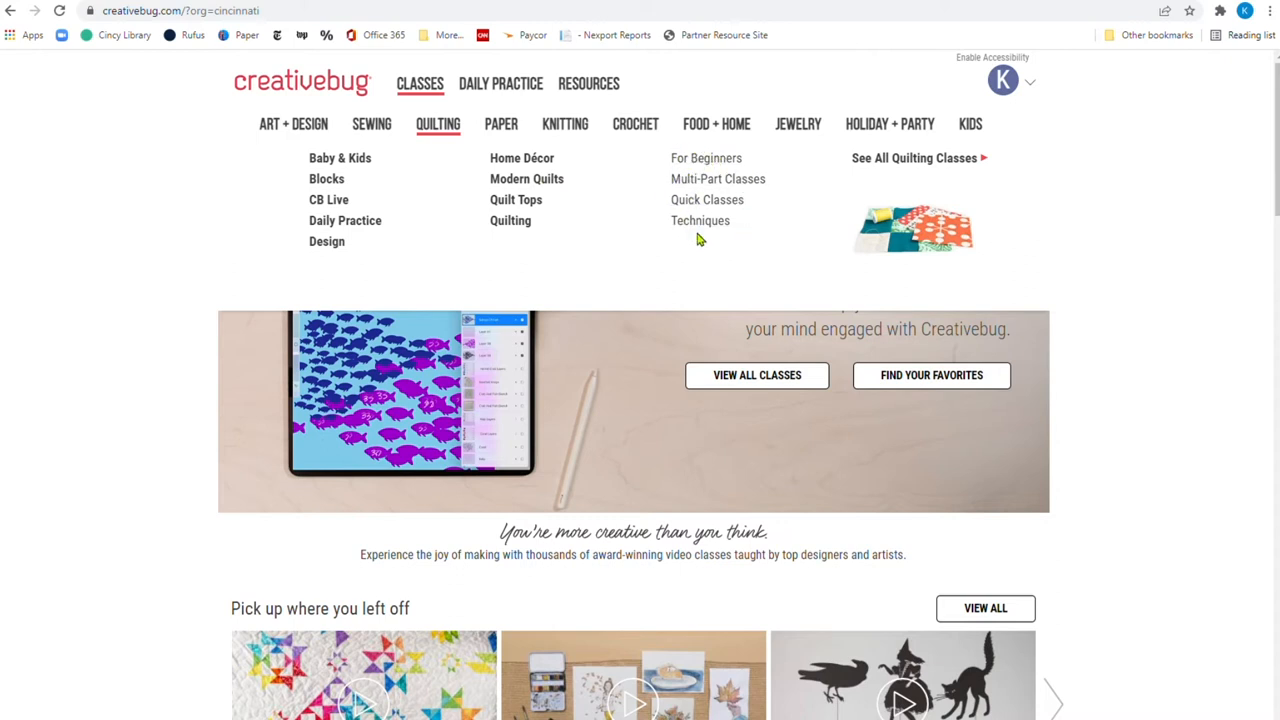
pyautogui.moveTo(501, 123)
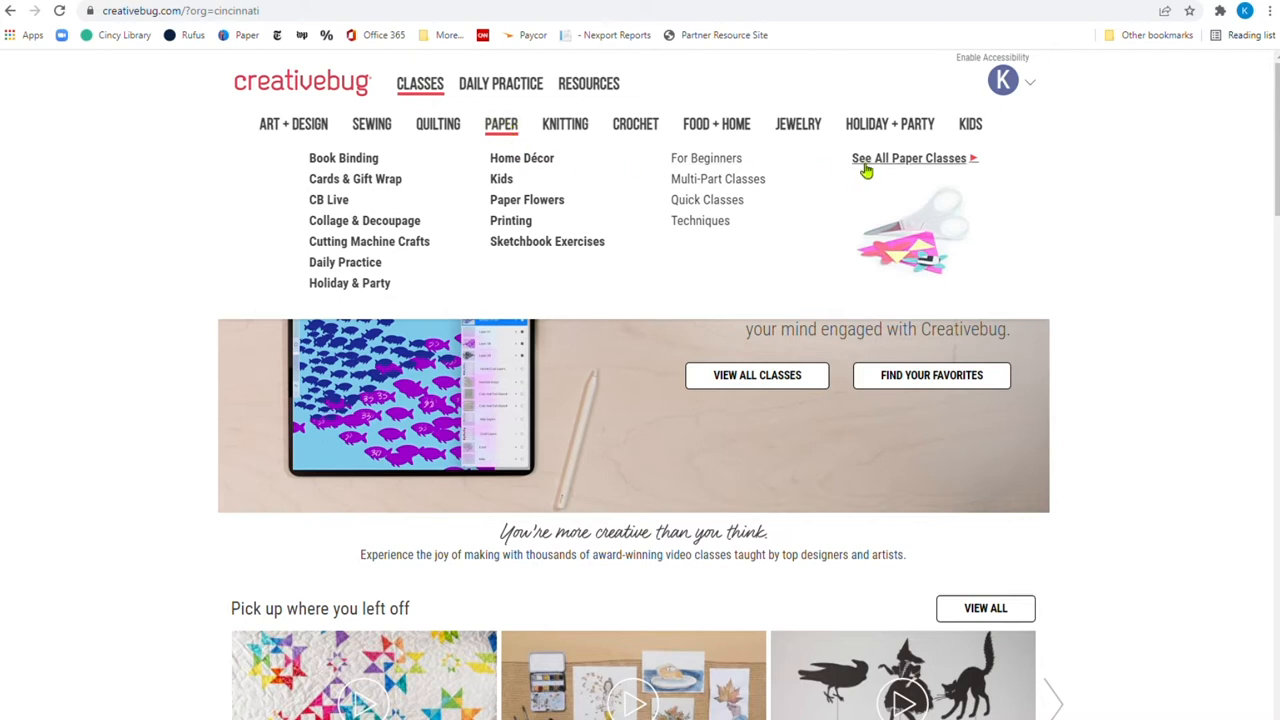
pyautogui.moveTo(891, 170)
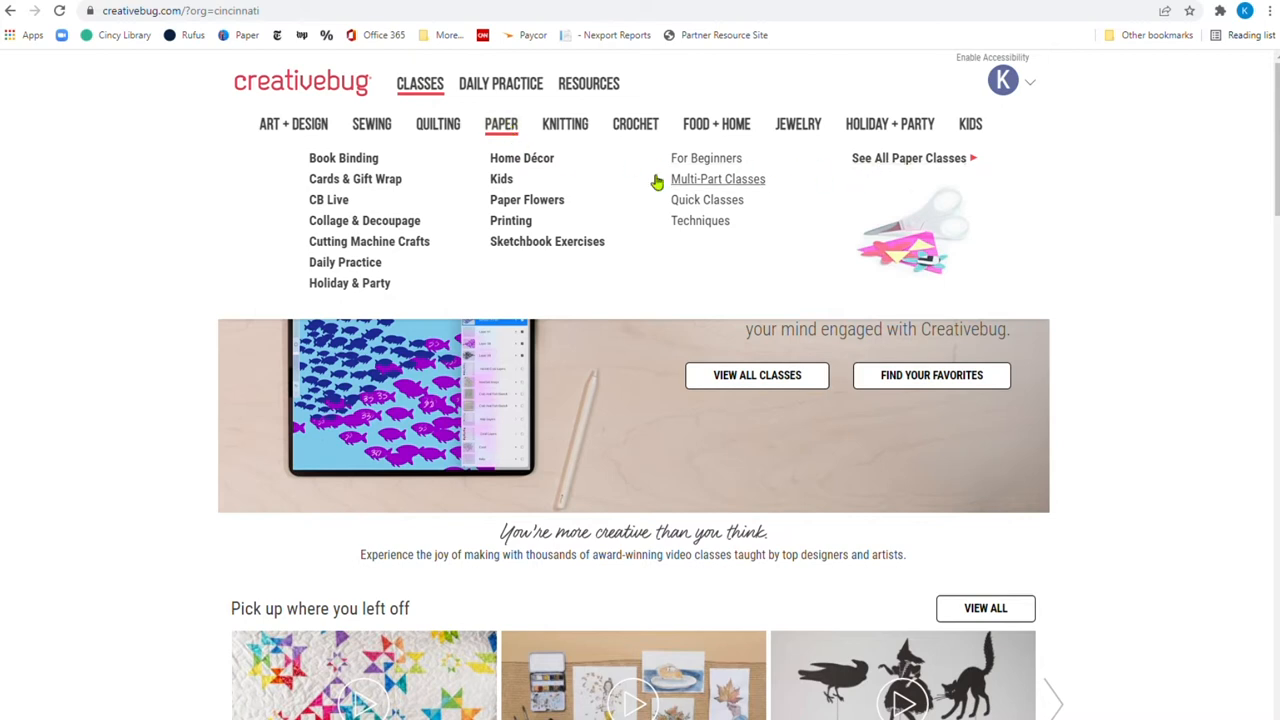
pyautogui.moveTo(565, 123)
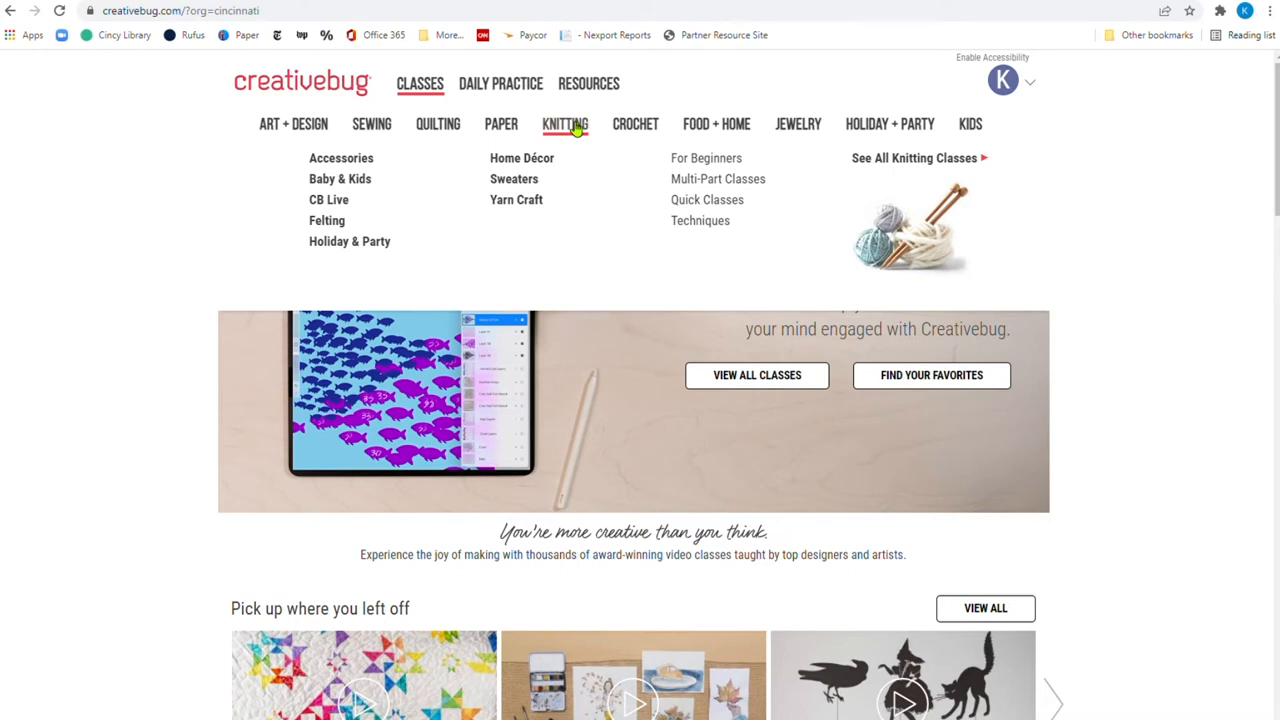
pyautogui.moveTo(635, 123)
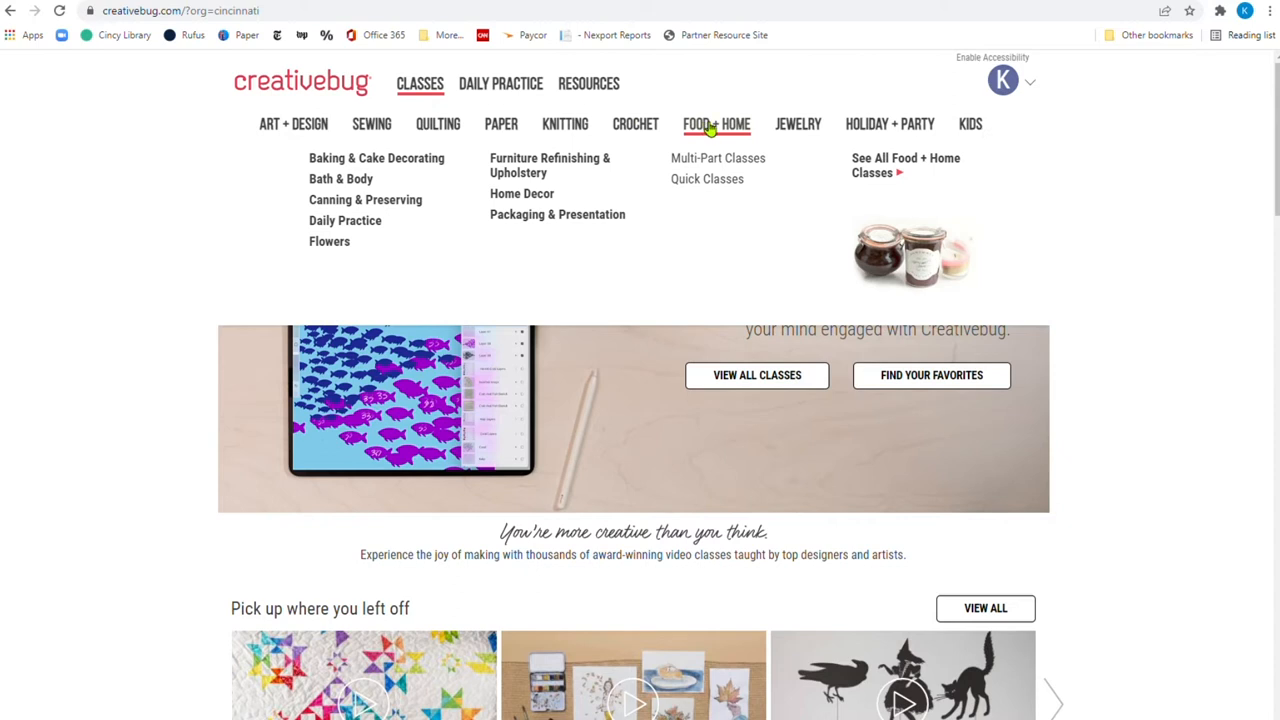
pyautogui.moveTo(395, 165)
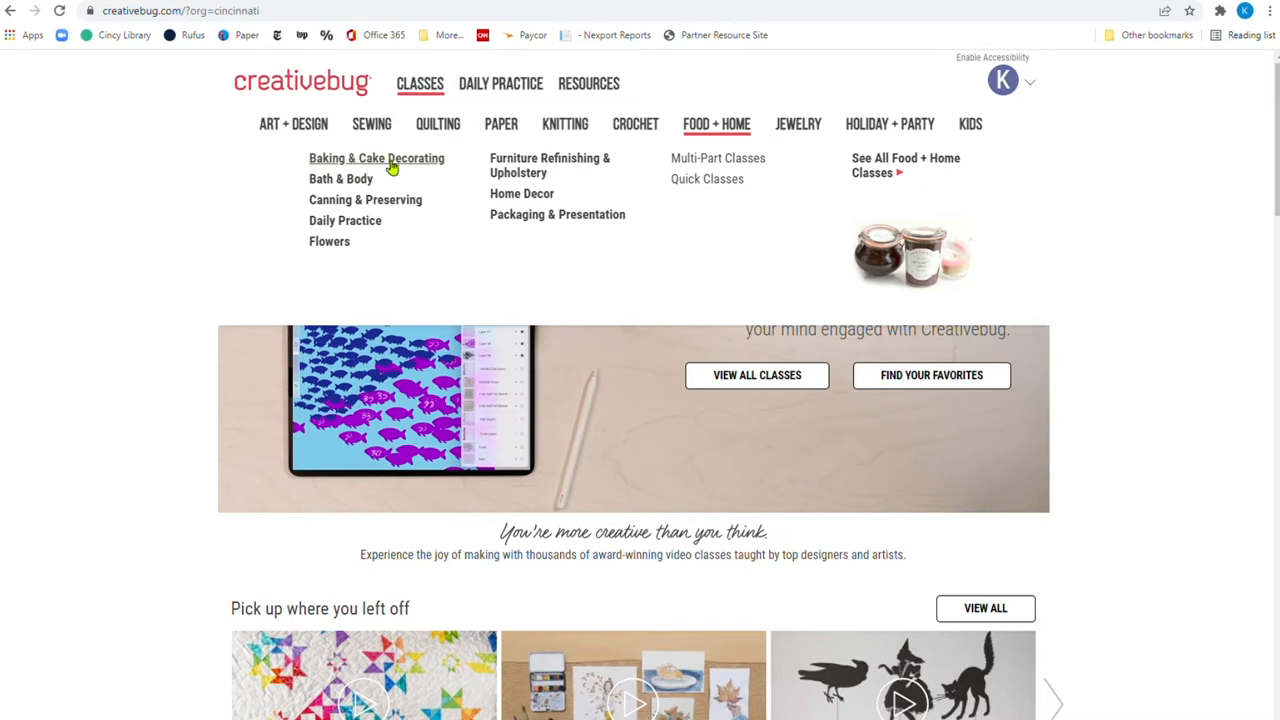
pyautogui.moveTo(342, 178)
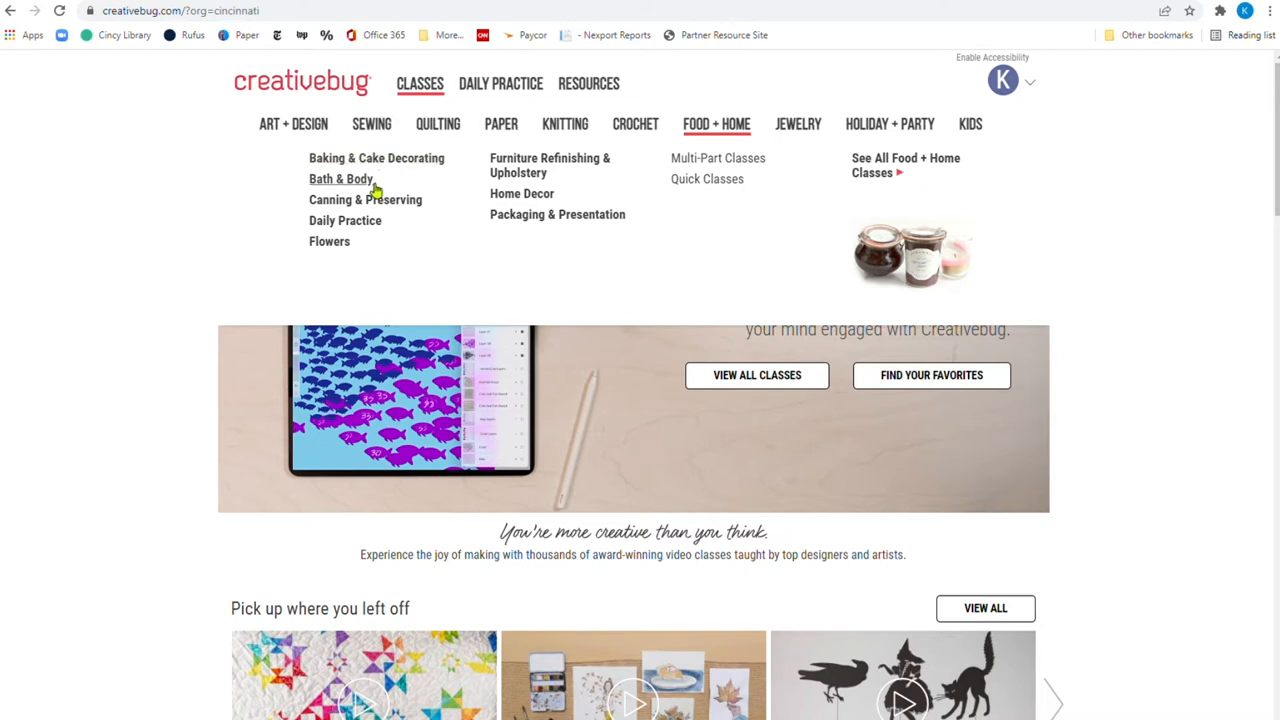
pyautogui.moveTo(330, 273)
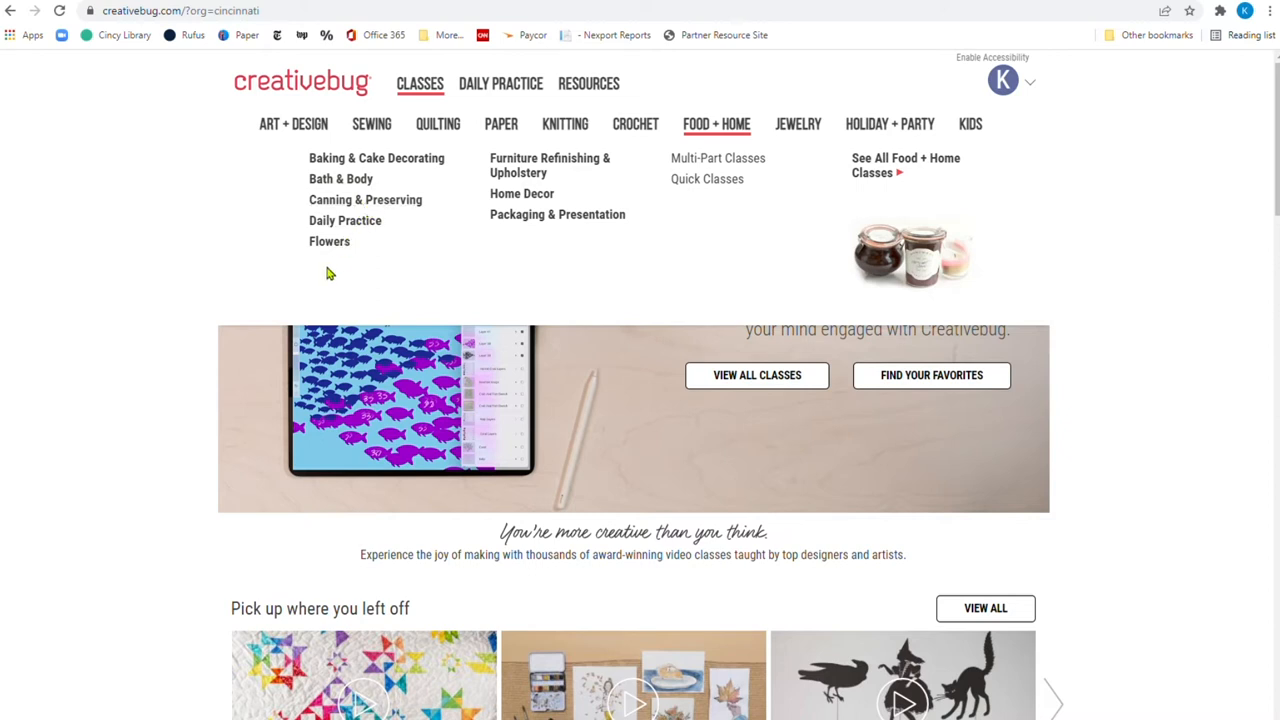
pyautogui.moveTo(527, 165)
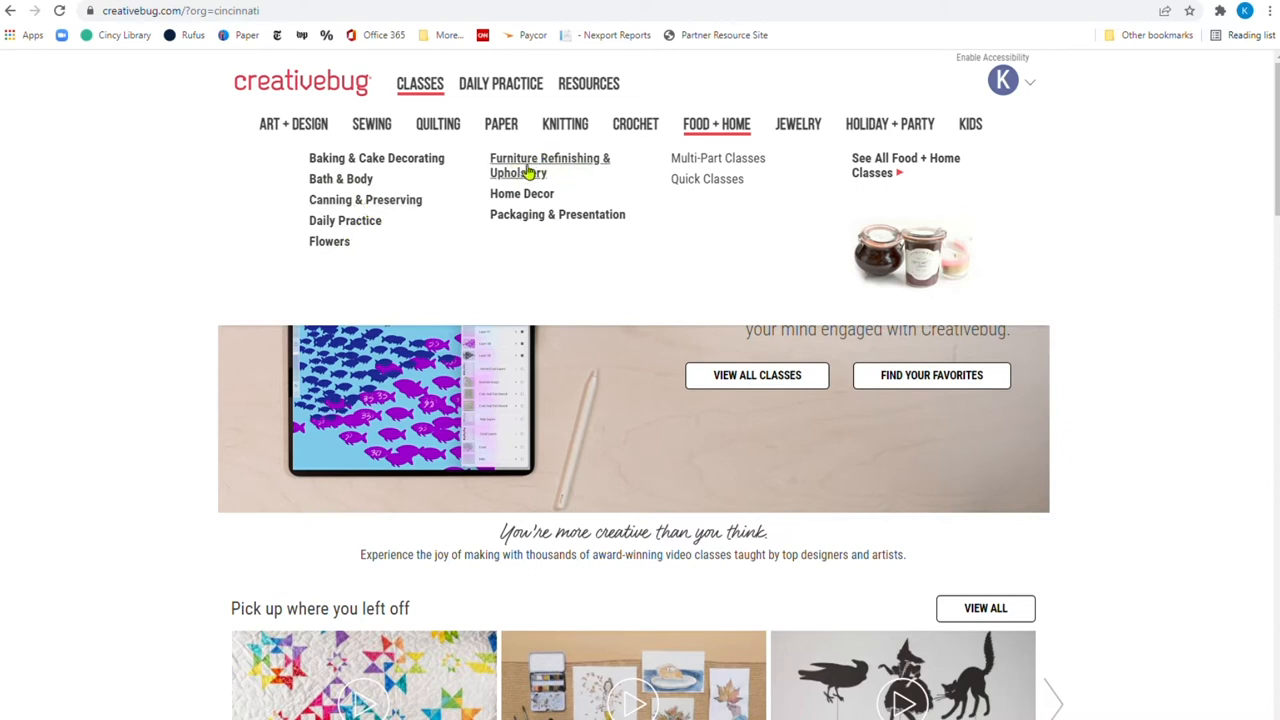
pyautogui.moveTo(500, 220)
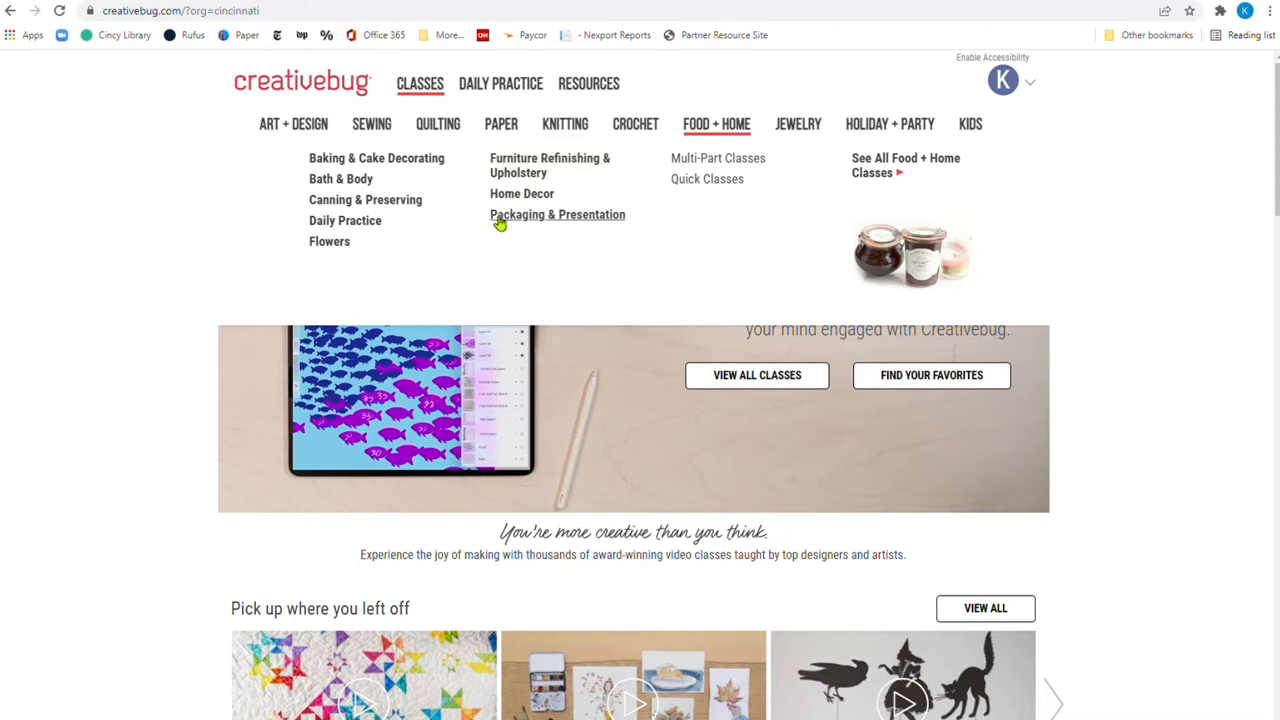
pyautogui.moveTo(575, 208)
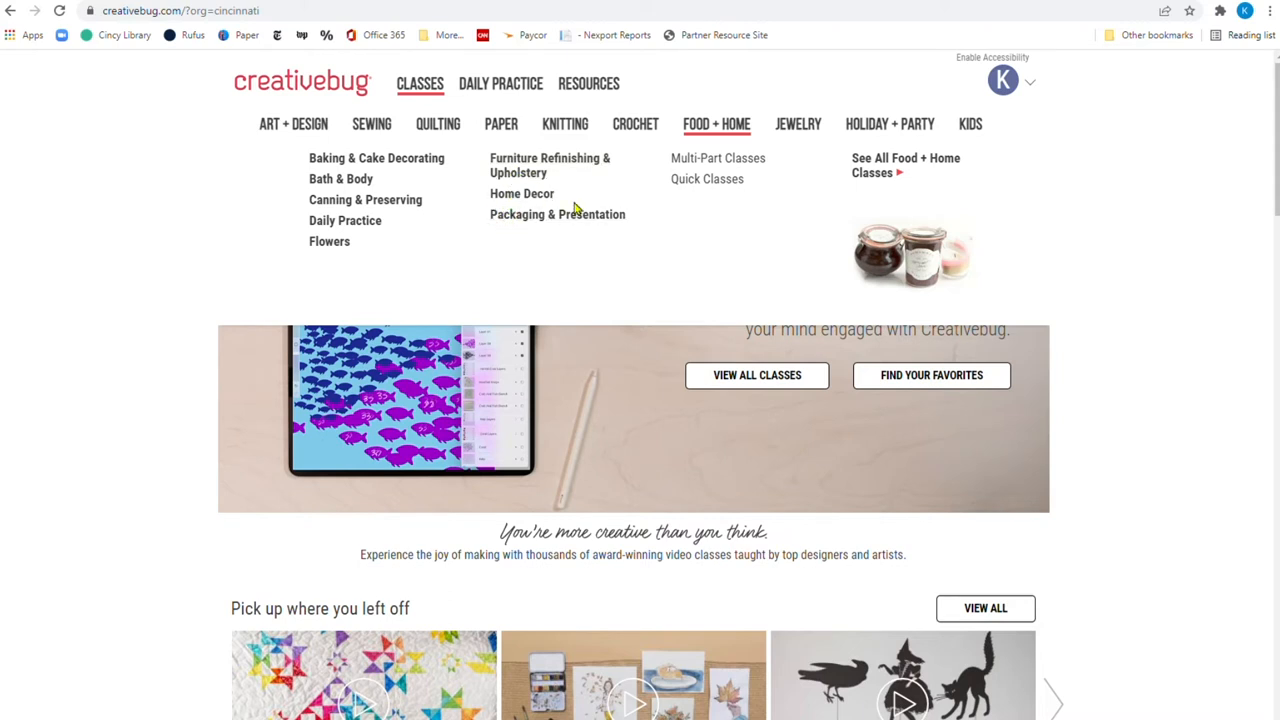
pyautogui.moveTo(557, 214)
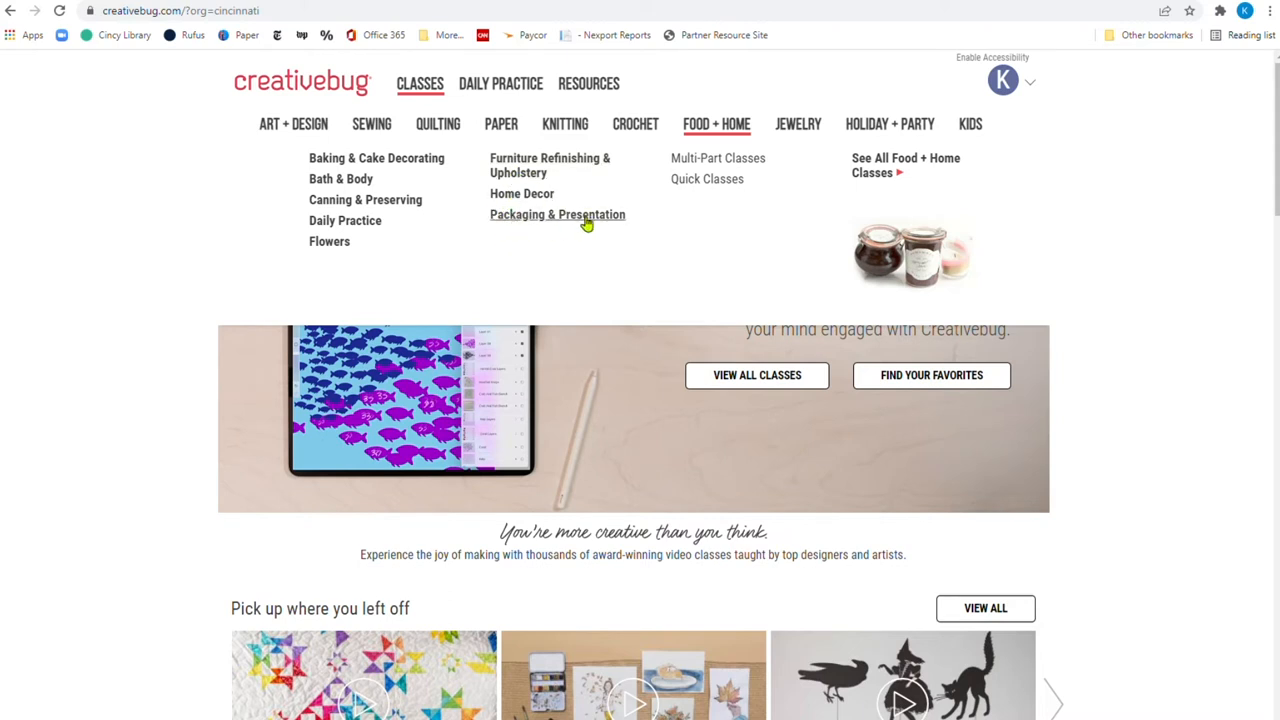
pyautogui.moveTo(717, 158)
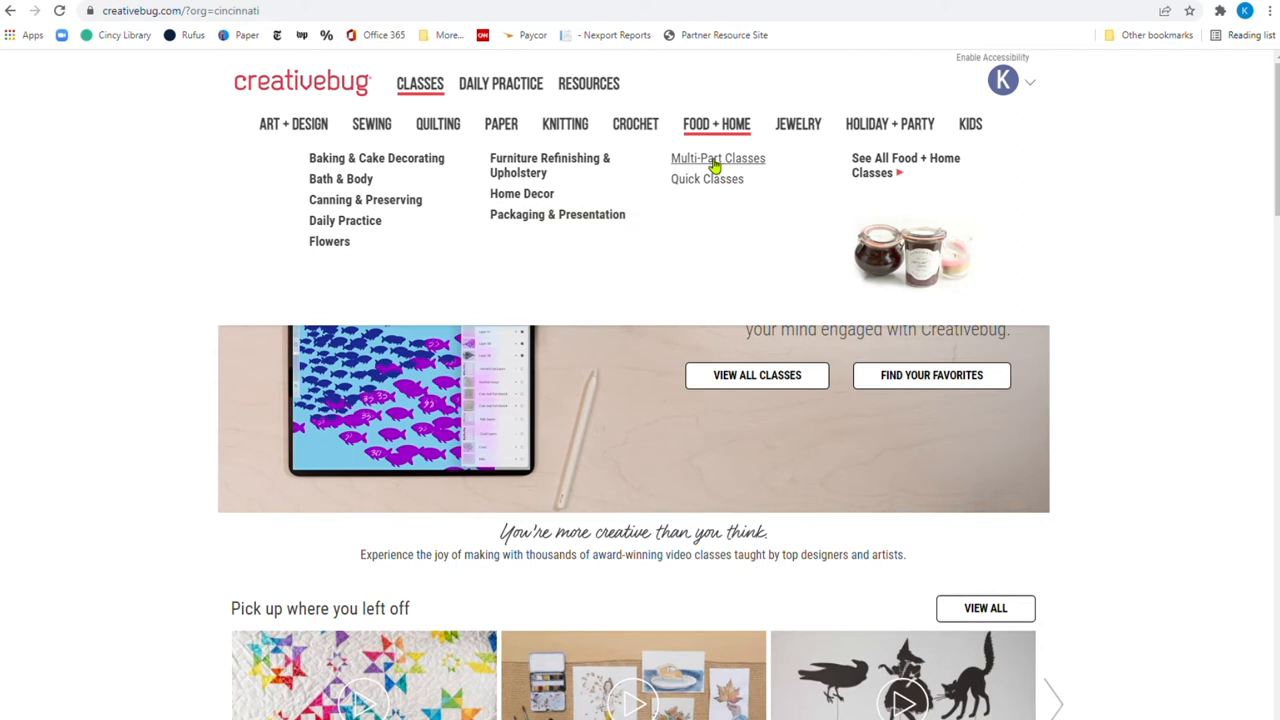
pyautogui.moveTo(680, 175)
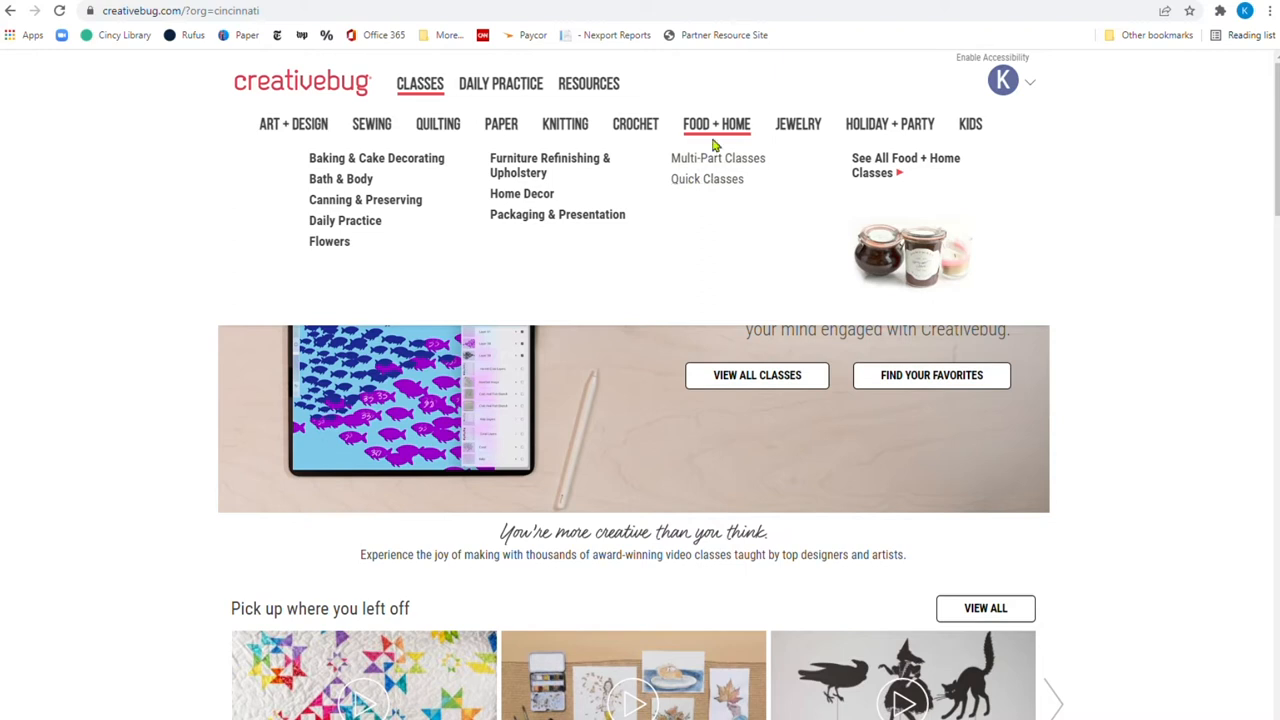
pyautogui.moveTo(798, 123)
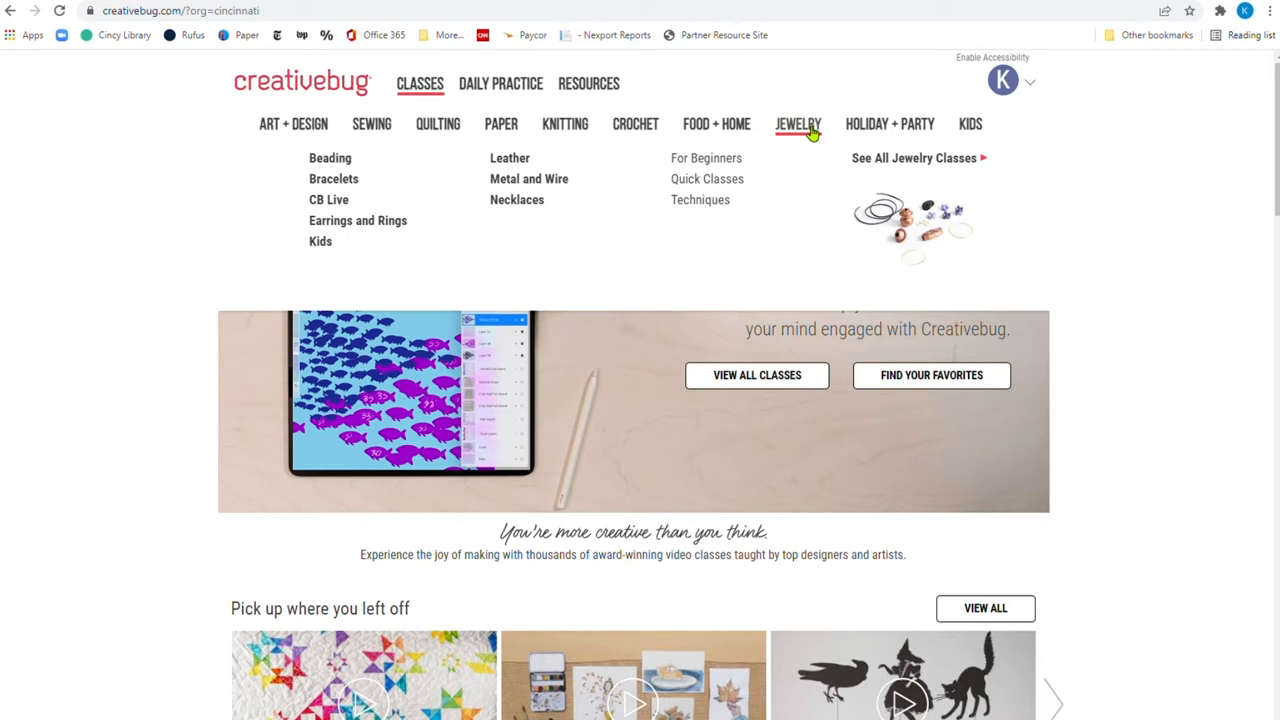
pyautogui.moveTo(754, 150)
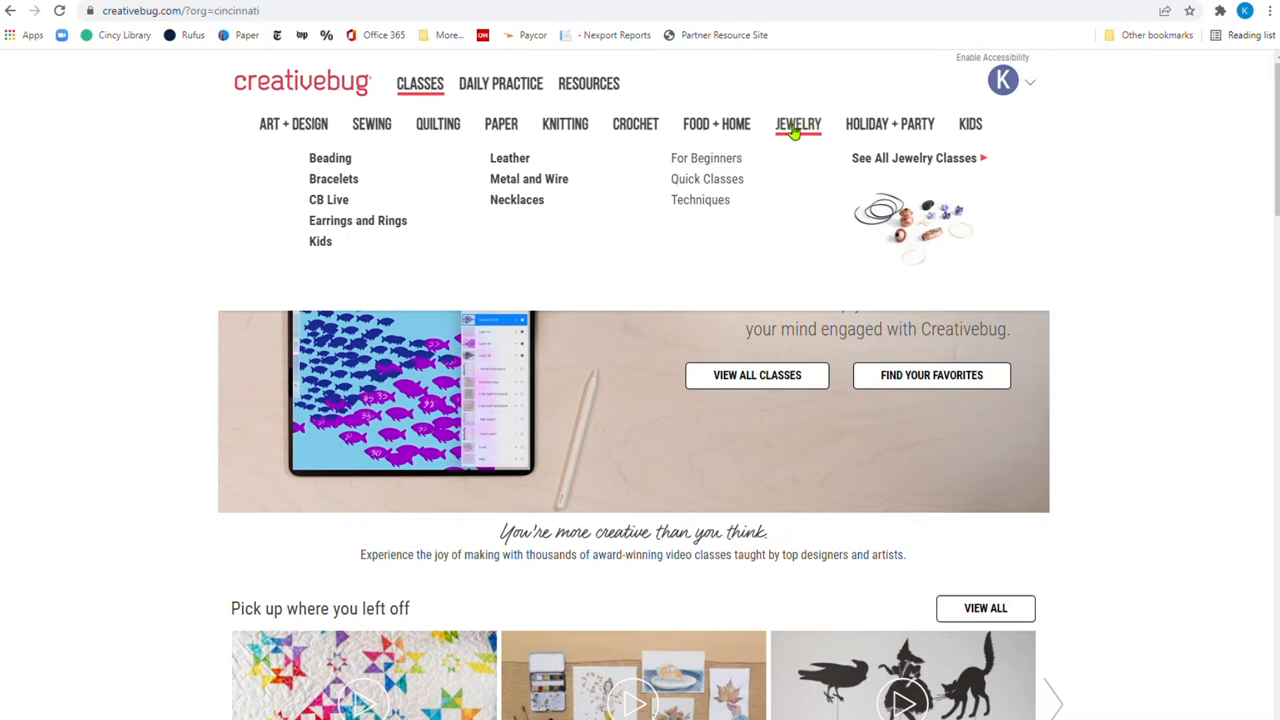
pyautogui.moveTo(888, 123)
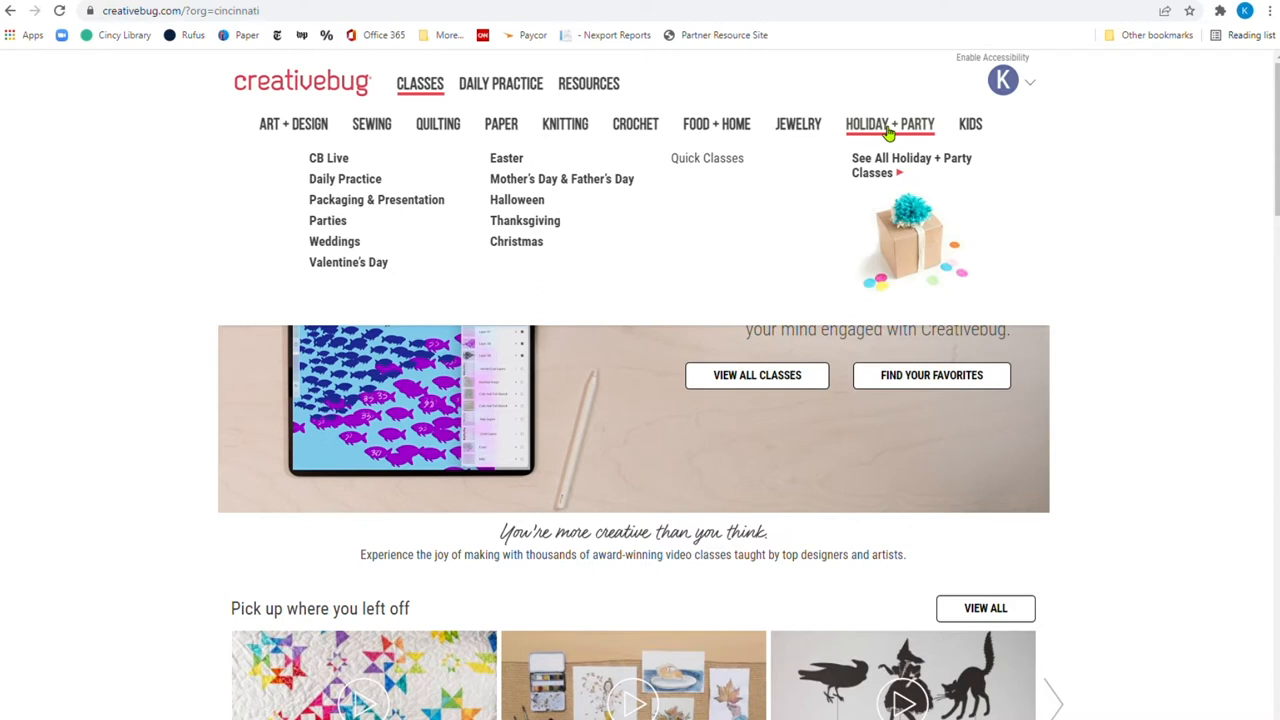
pyautogui.moveTo(524, 179)
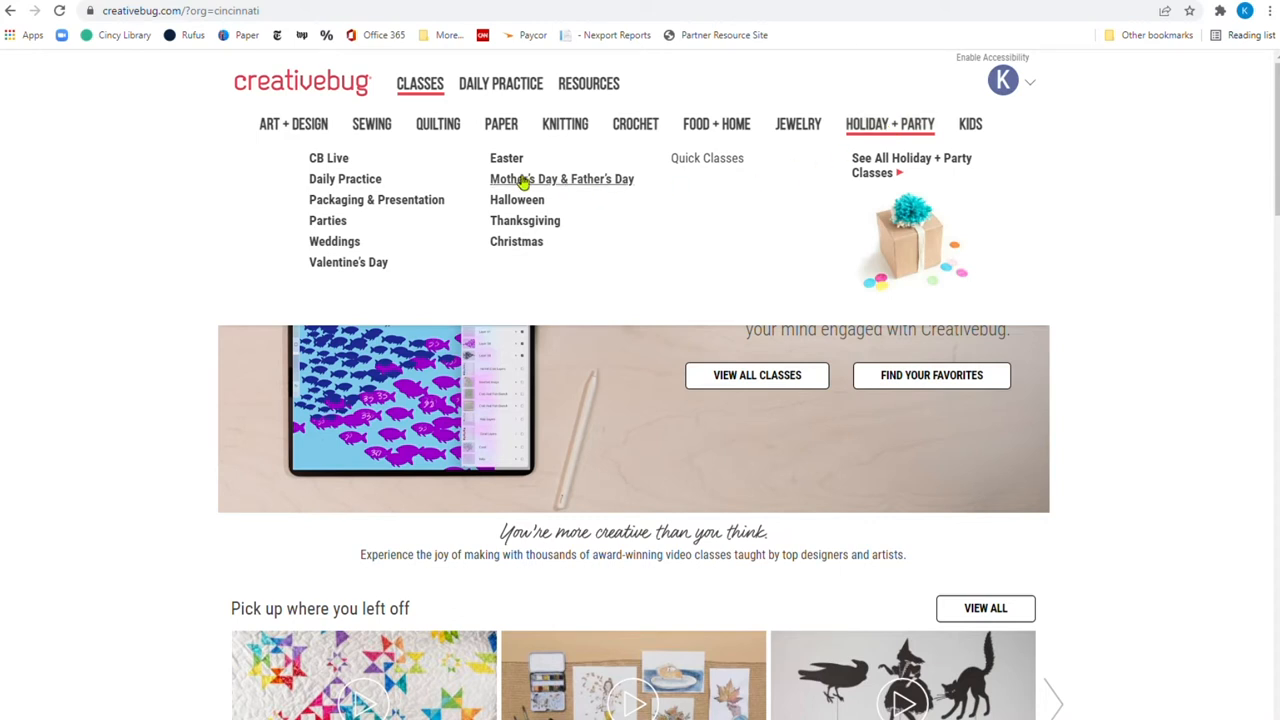
pyautogui.moveTo(506, 158)
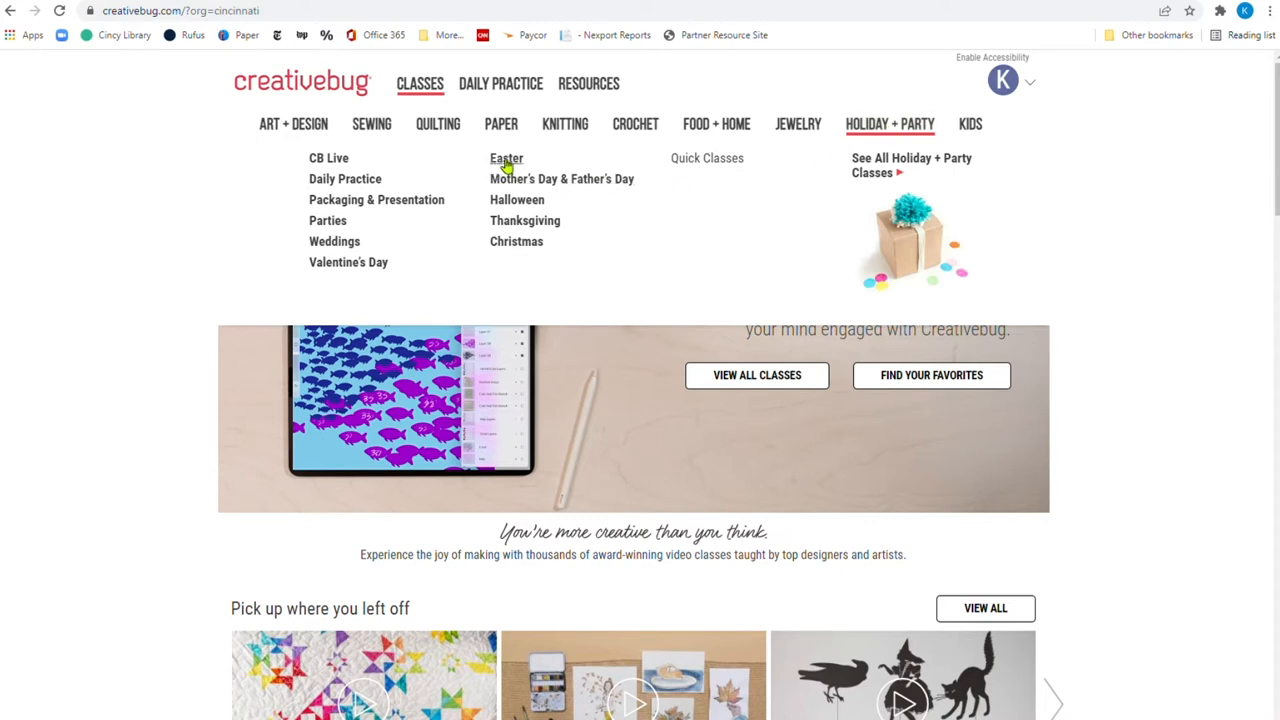
# List the 13 Easter holiday classes and open Sew an Easter Bunny Basket
pyautogui.click(506, 158)
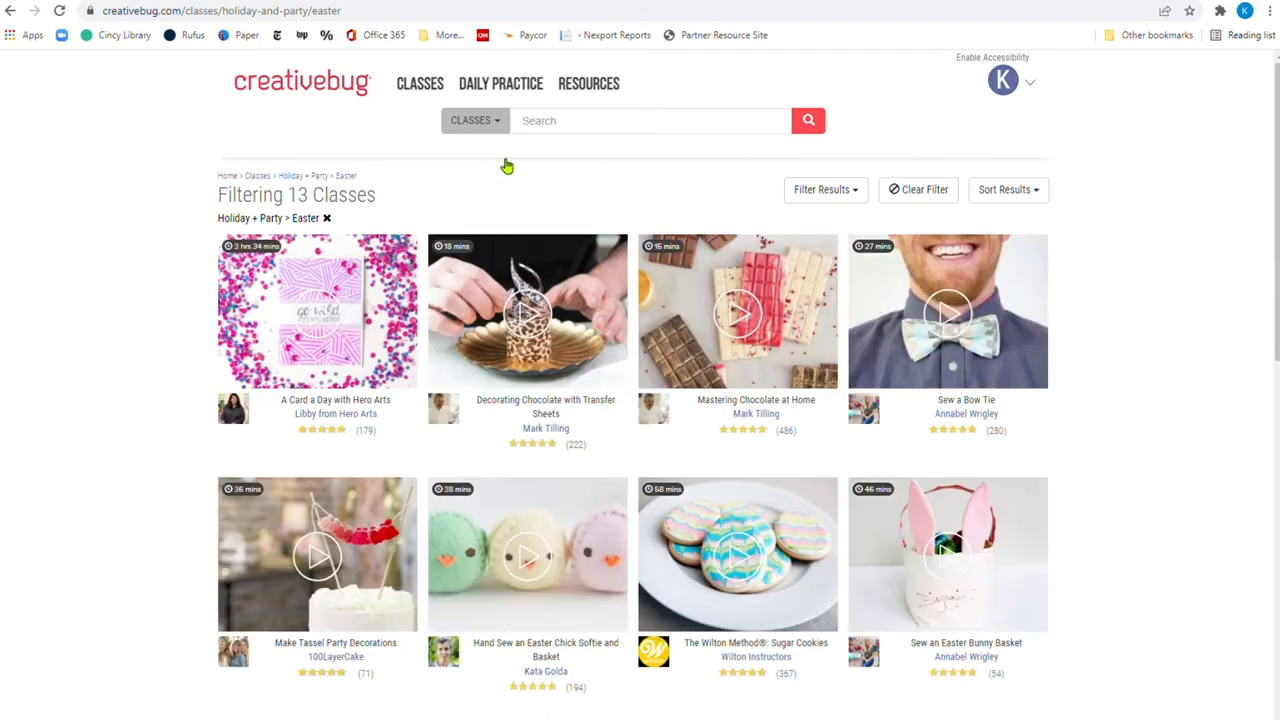
pyautogui.moveTo(99, 334)
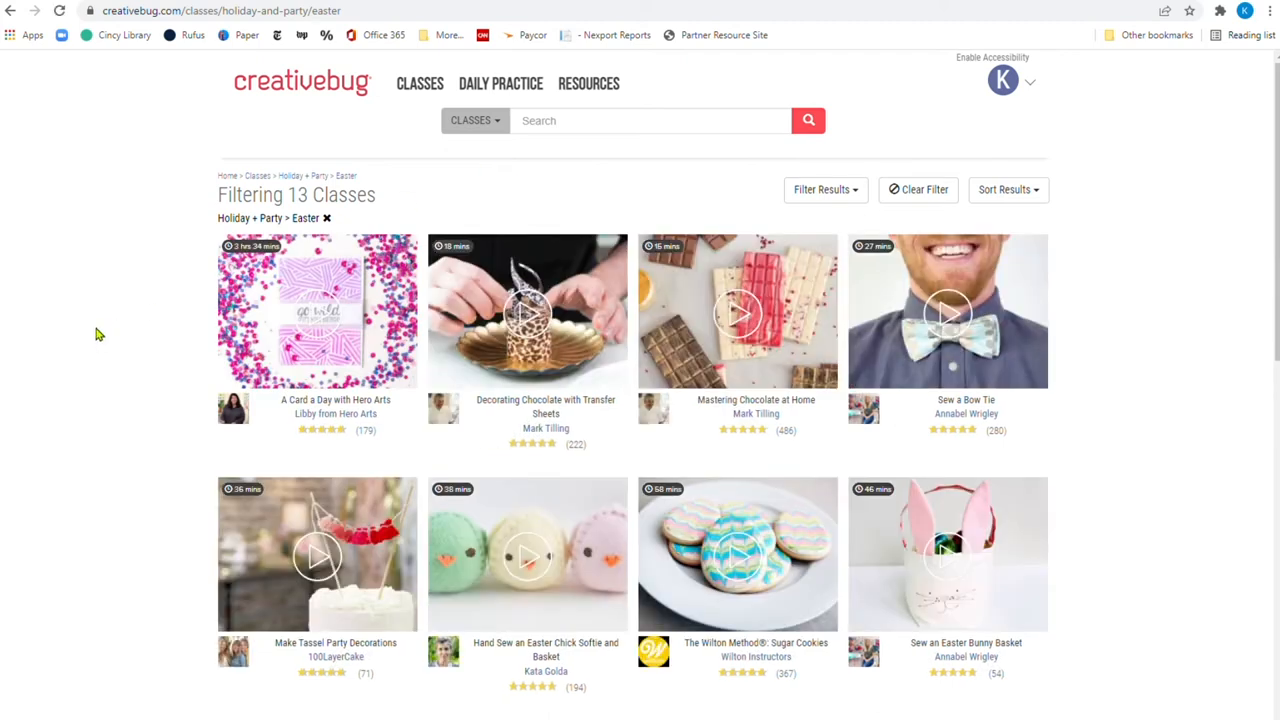
pyautogui.scroll(-3)
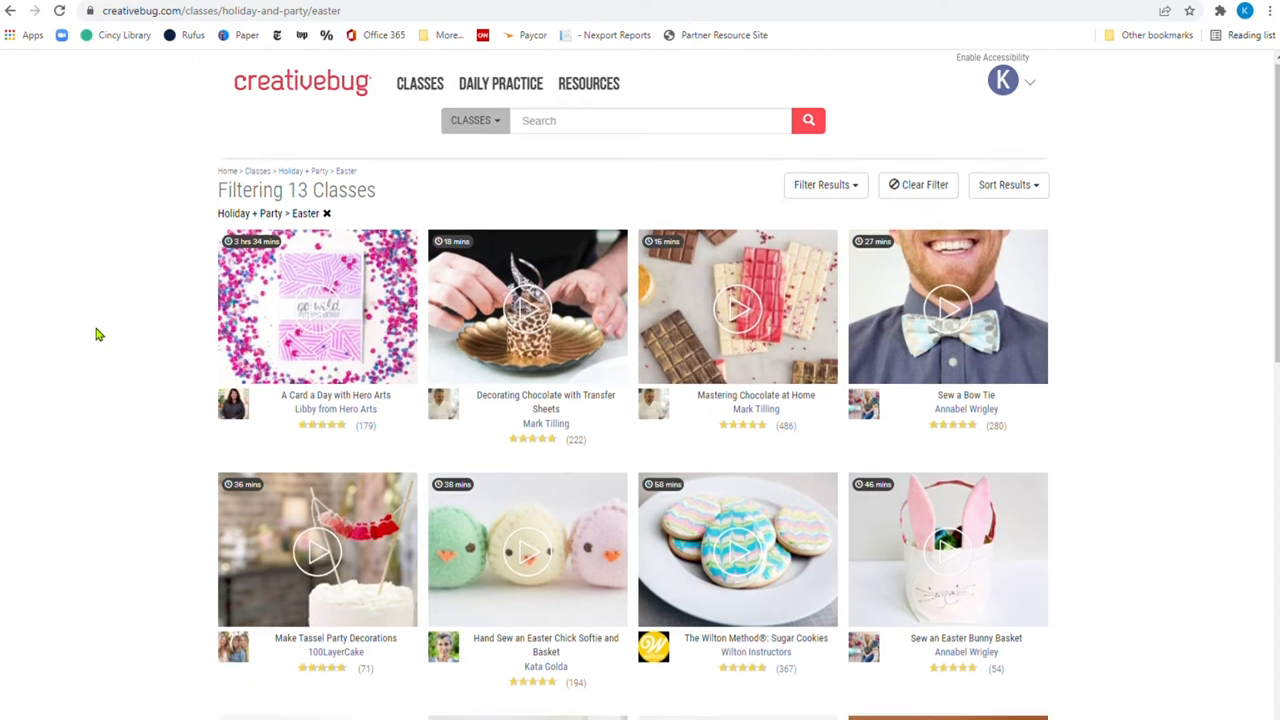
pyautogui.scroll(-3)
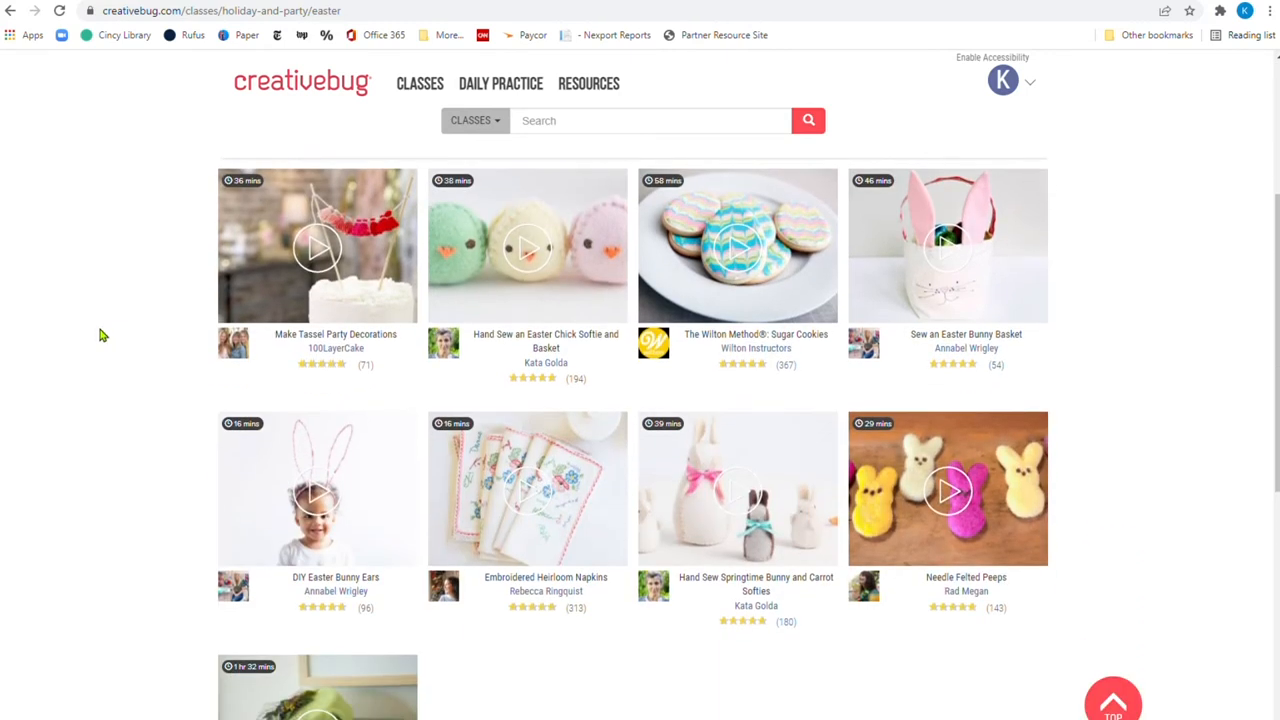
pyautogui.moveTo(448, 453)
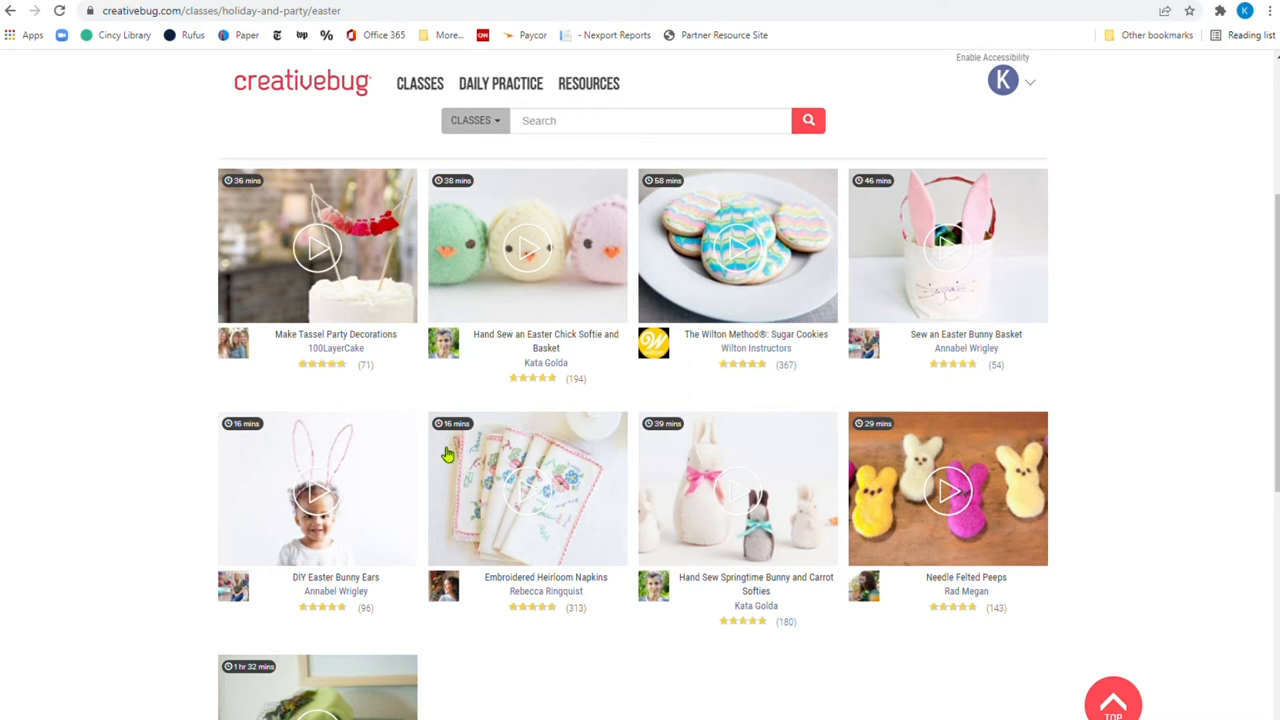
pyautogui.moveTo(978, 483)
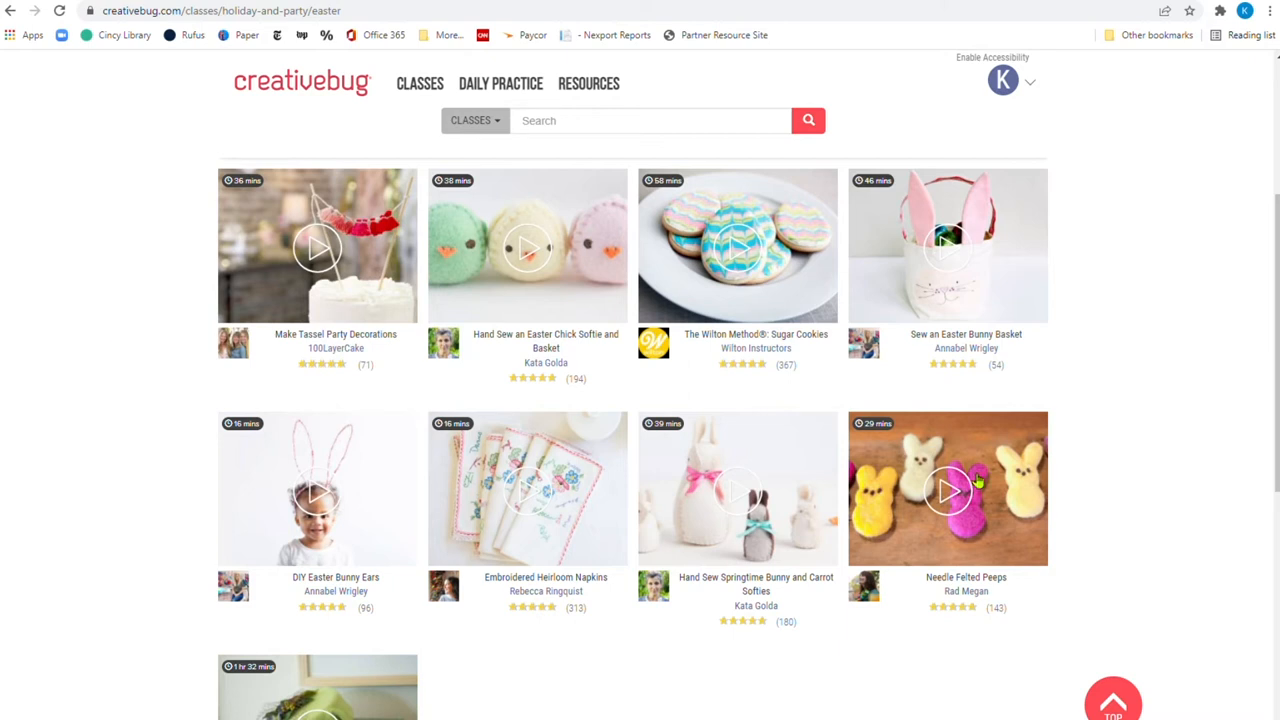
pyautogui.scroll(3)
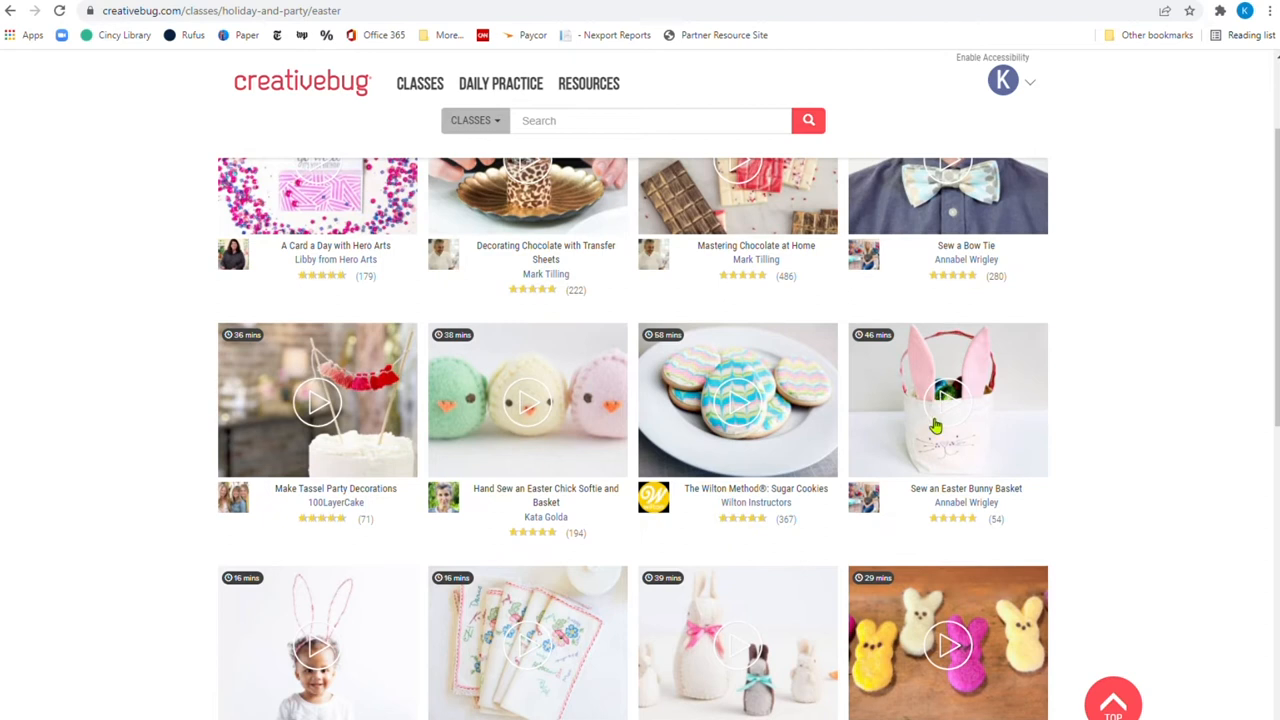
pyautogui.moveTo(940, 402)
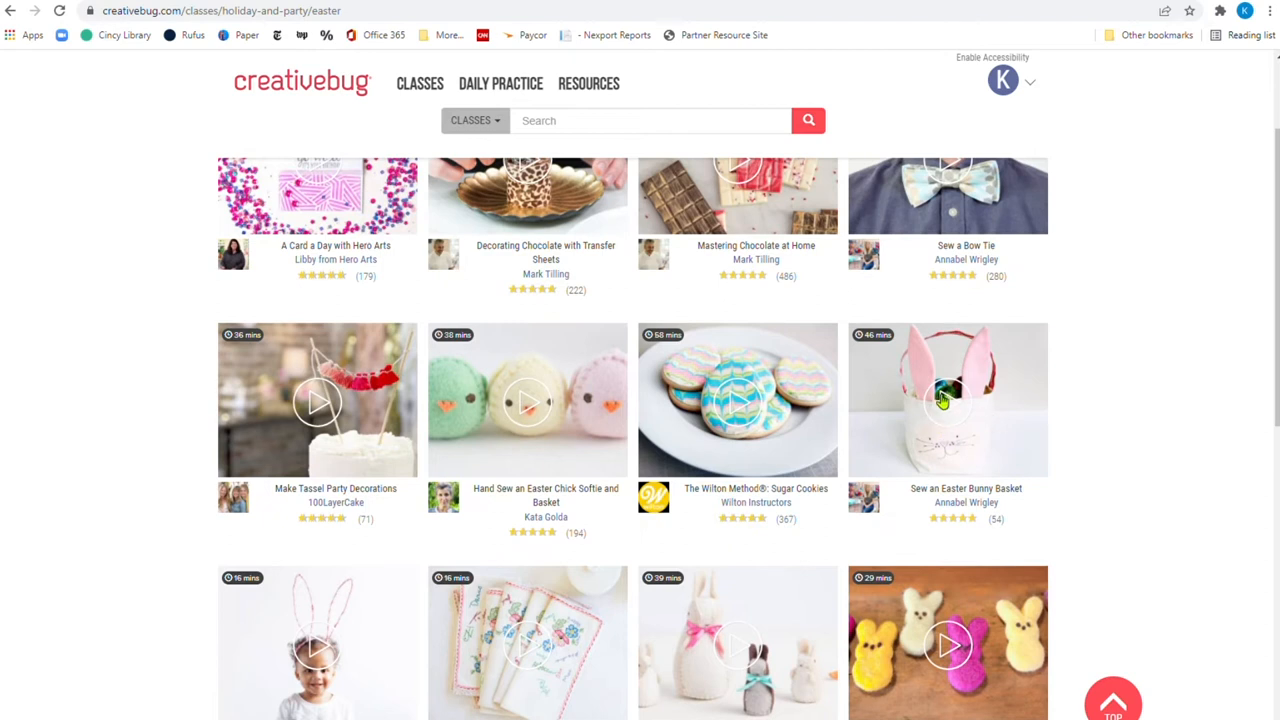
pyautogui.moveTo(990, 358)
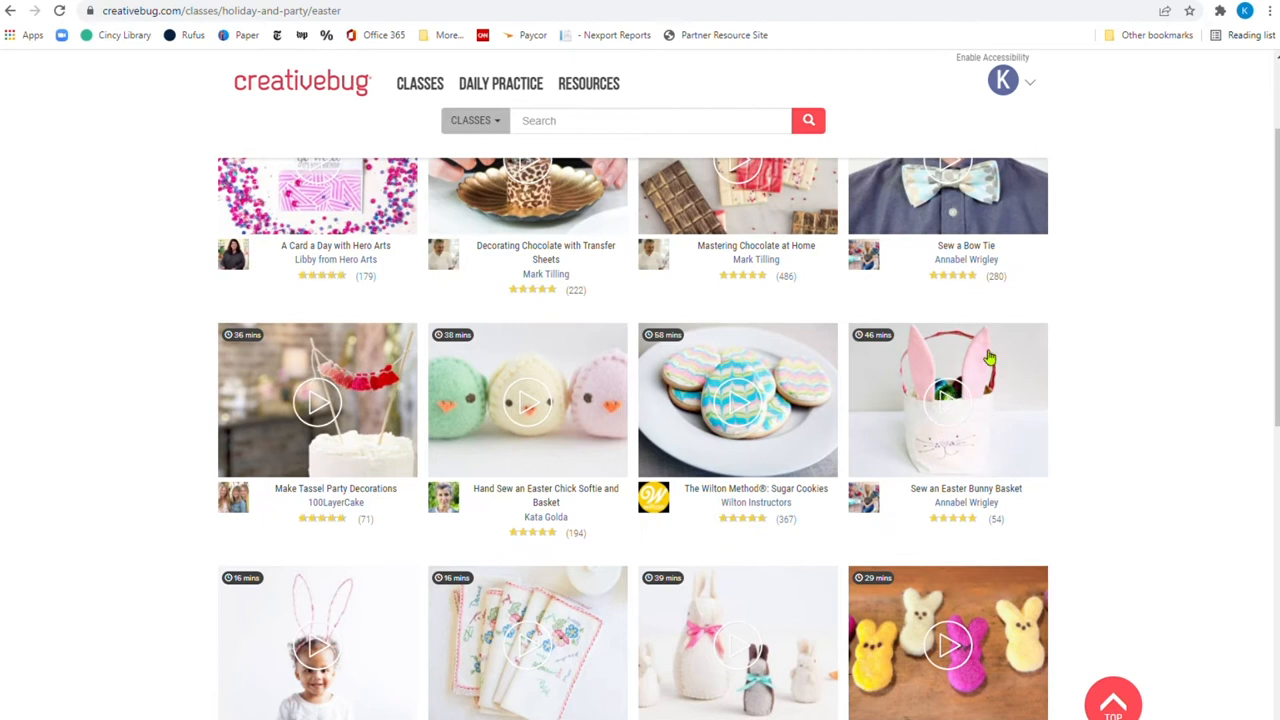
pyautogui.moveTo(865, 350)
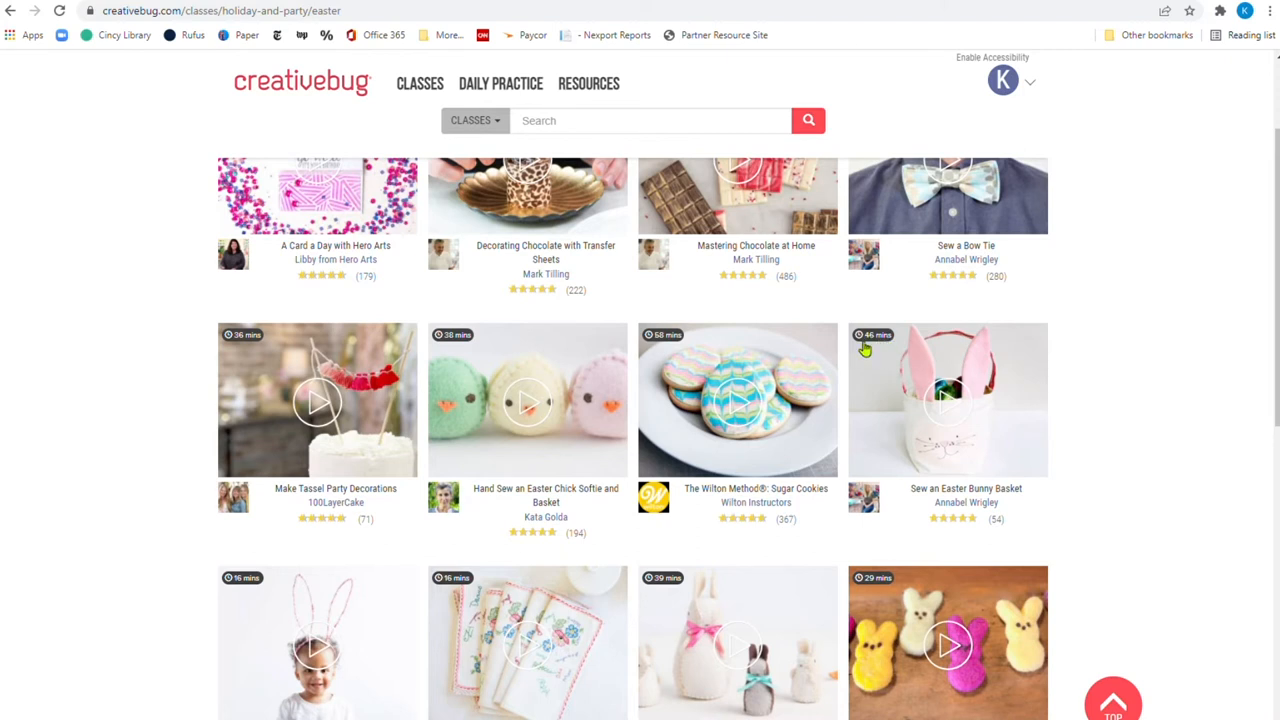
pyautogui.moveTo(873, 350)
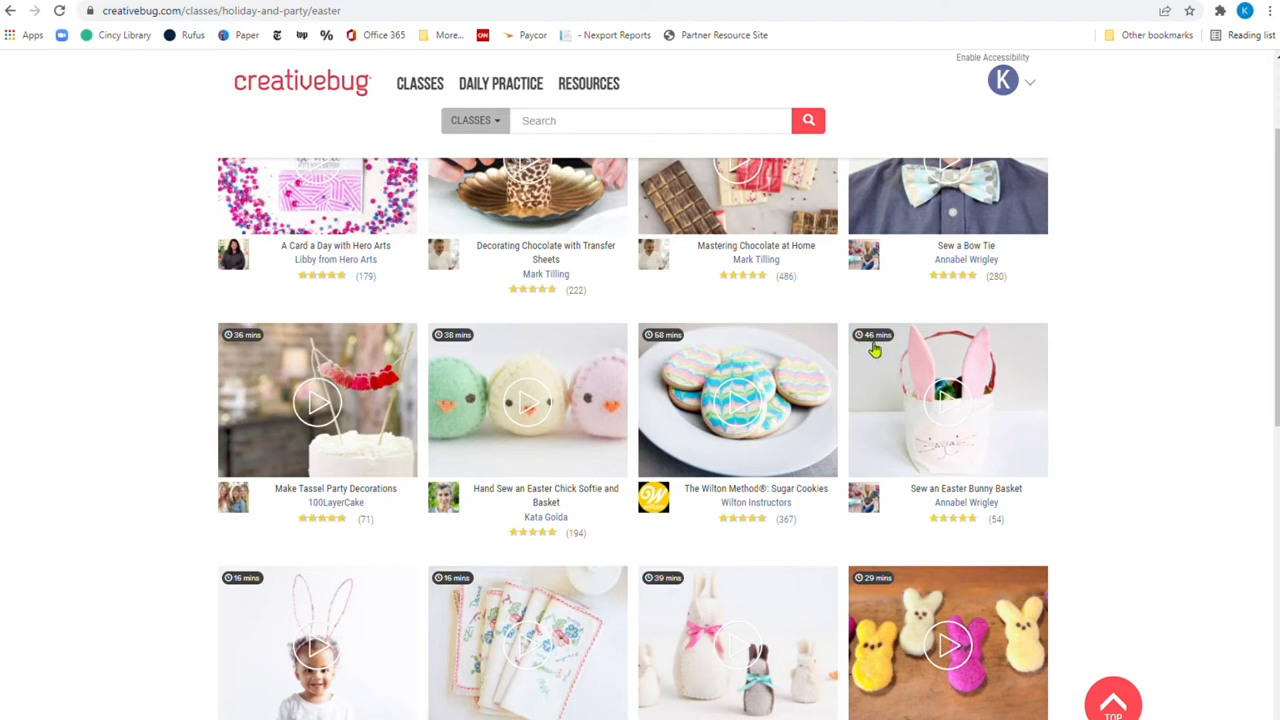
pyautogui.moveTo(943, 349)
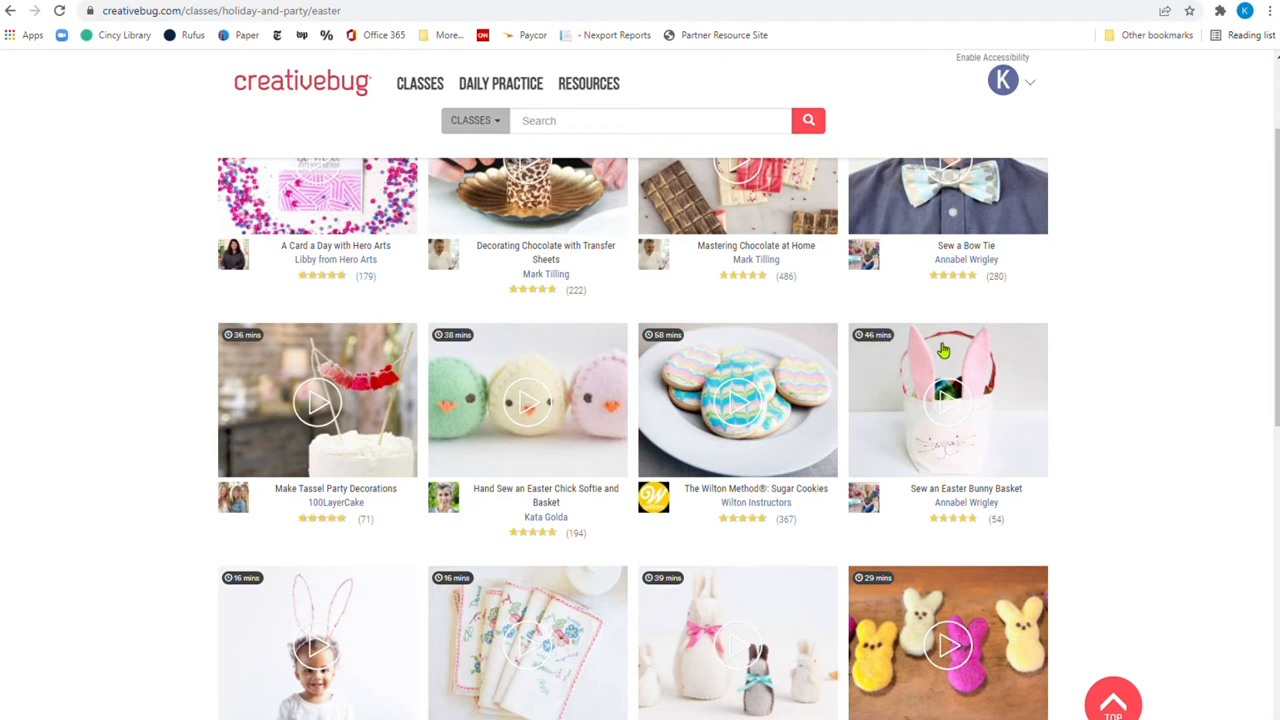
pyautogui.moveTo(913, 366)
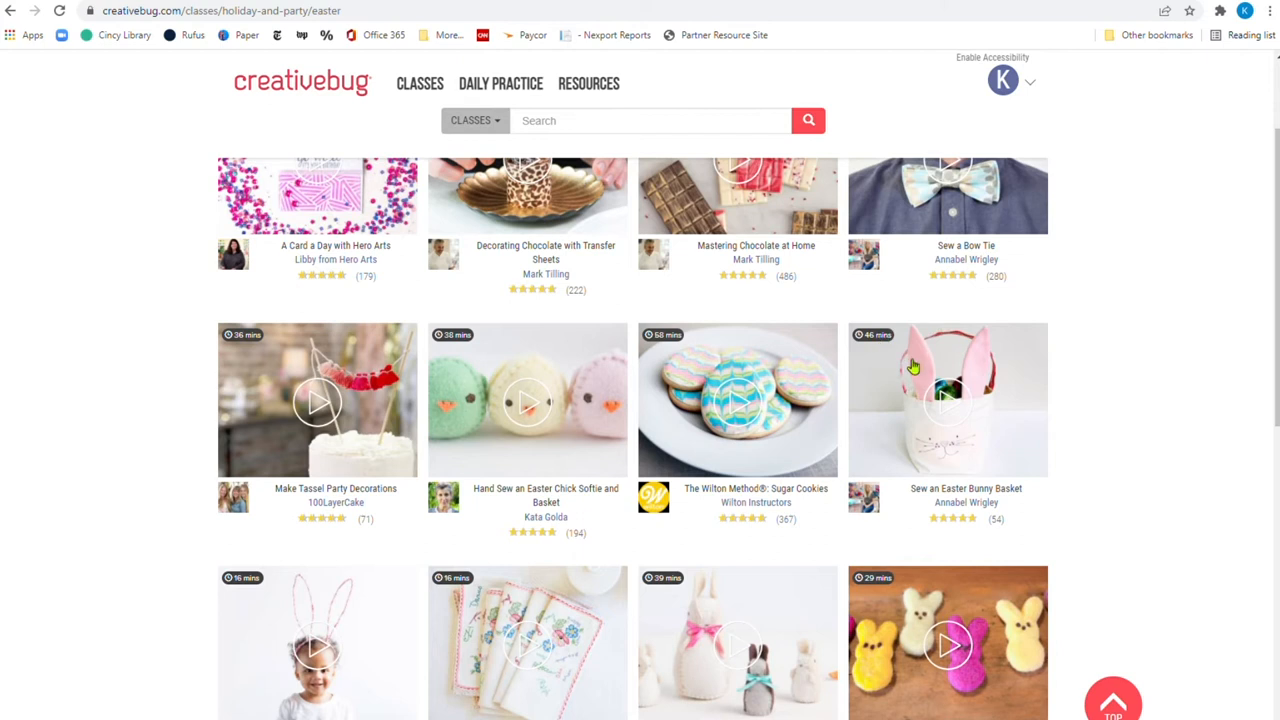
pyautogui.click(946, 399)
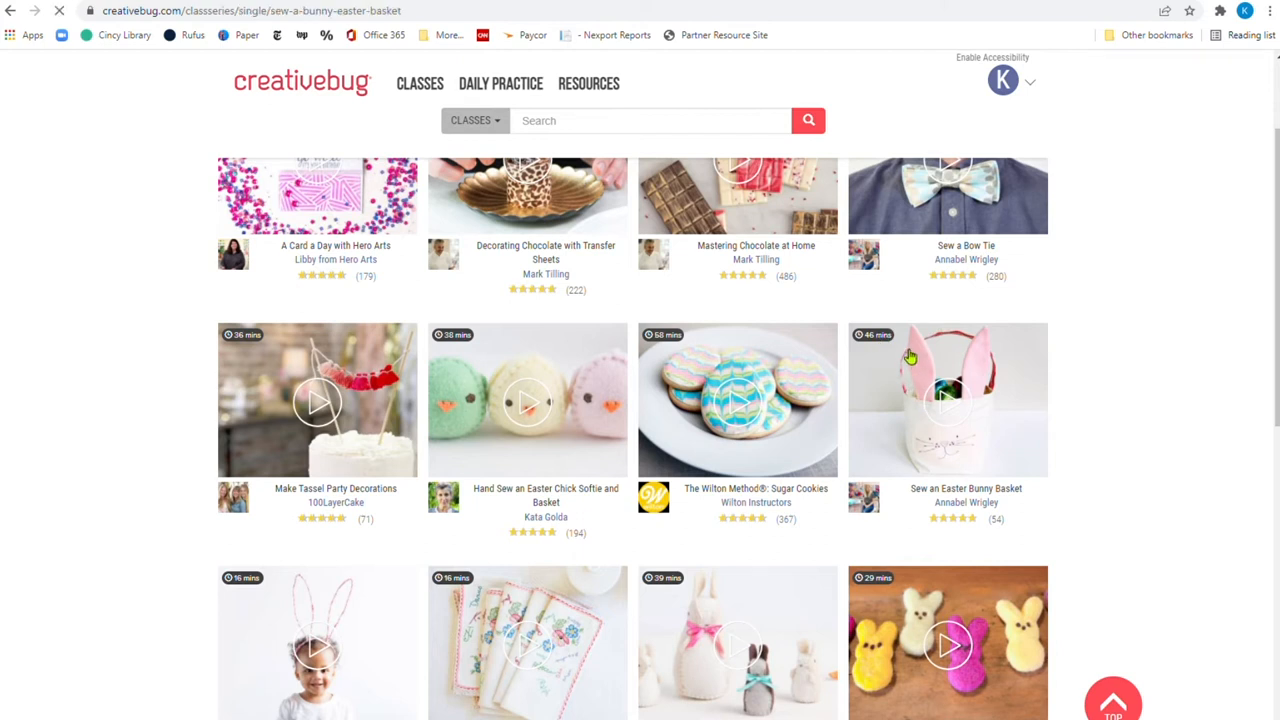
pyautogui.click(946, 399)
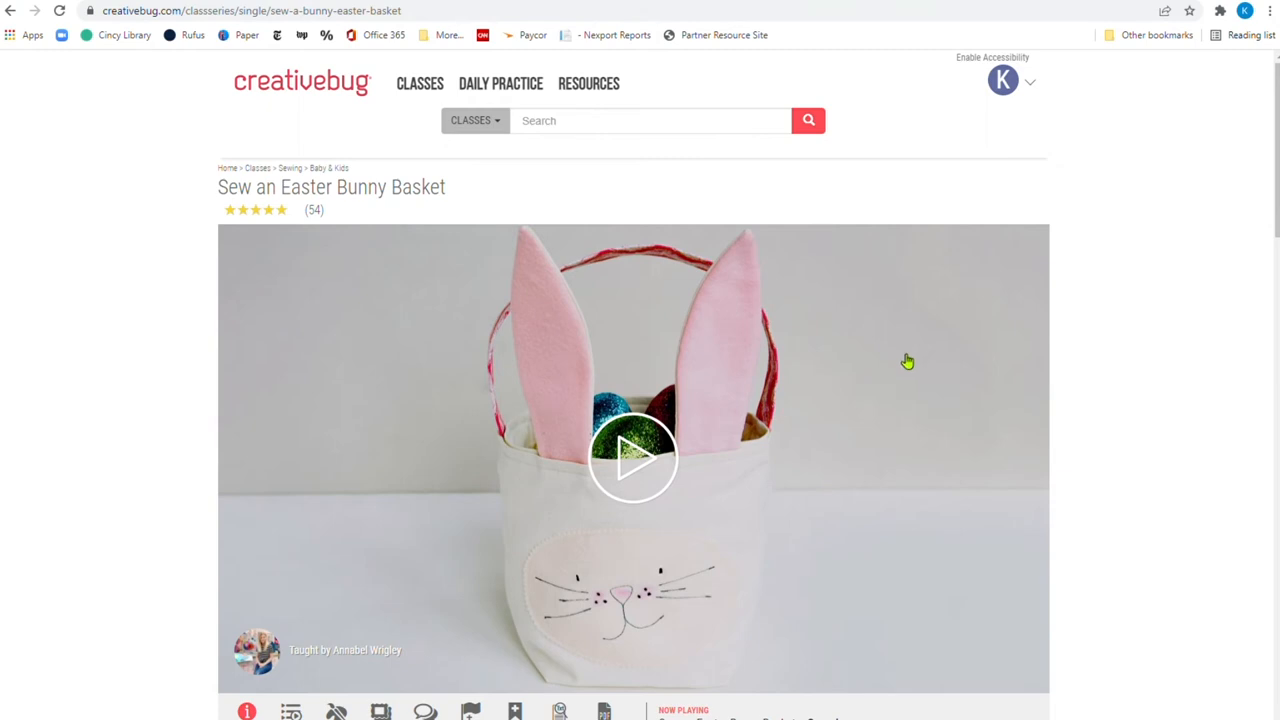
pyautogui.scroll(-3)
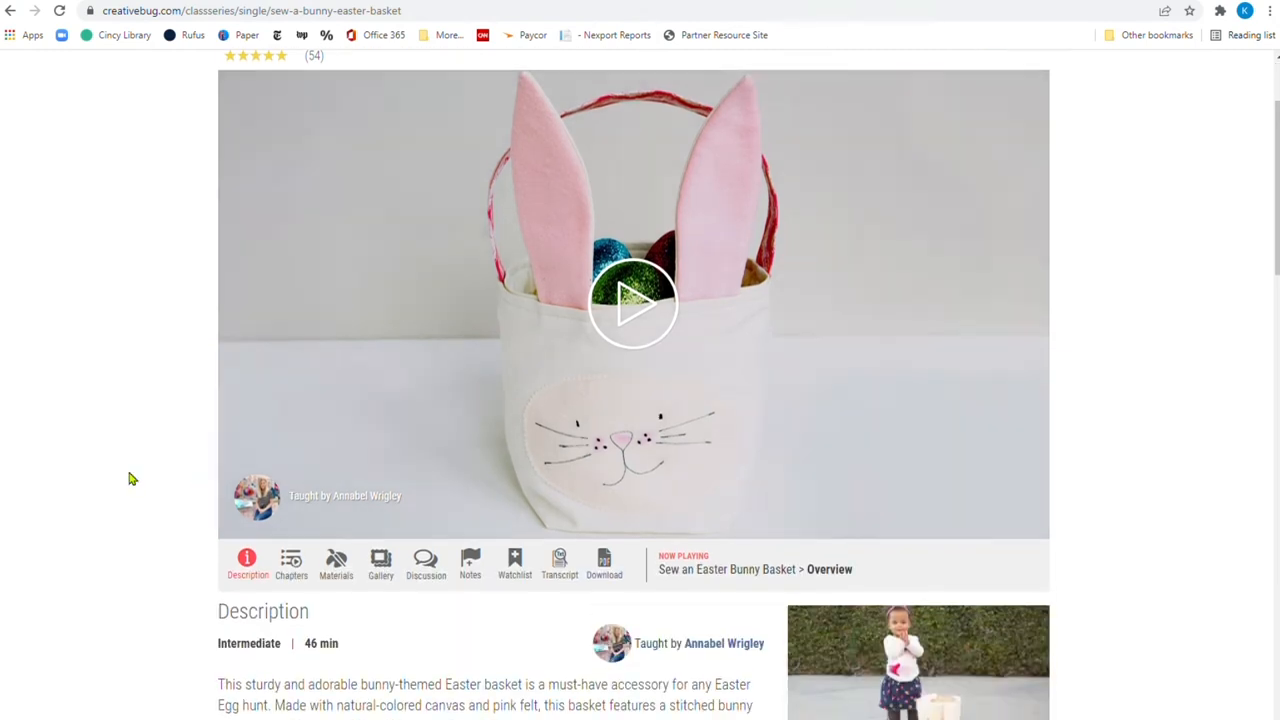
pyautogui.scroll(-3)
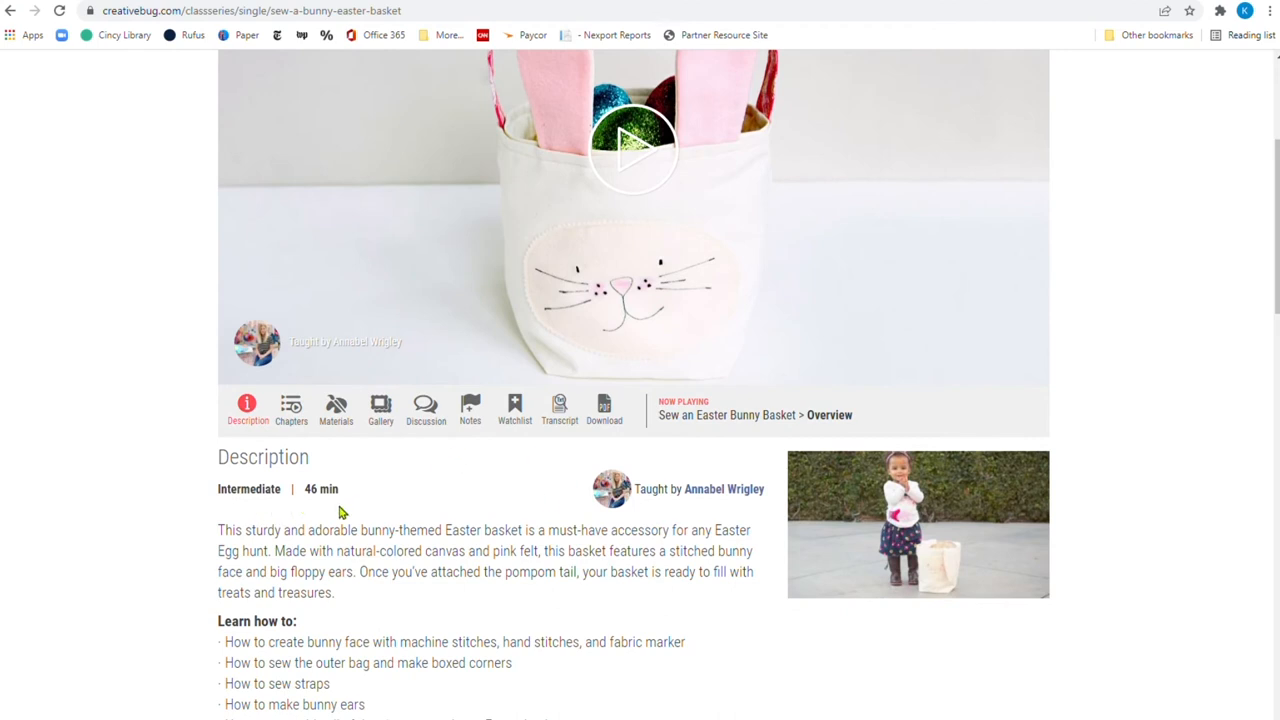
pyautogui.scroll(-3)
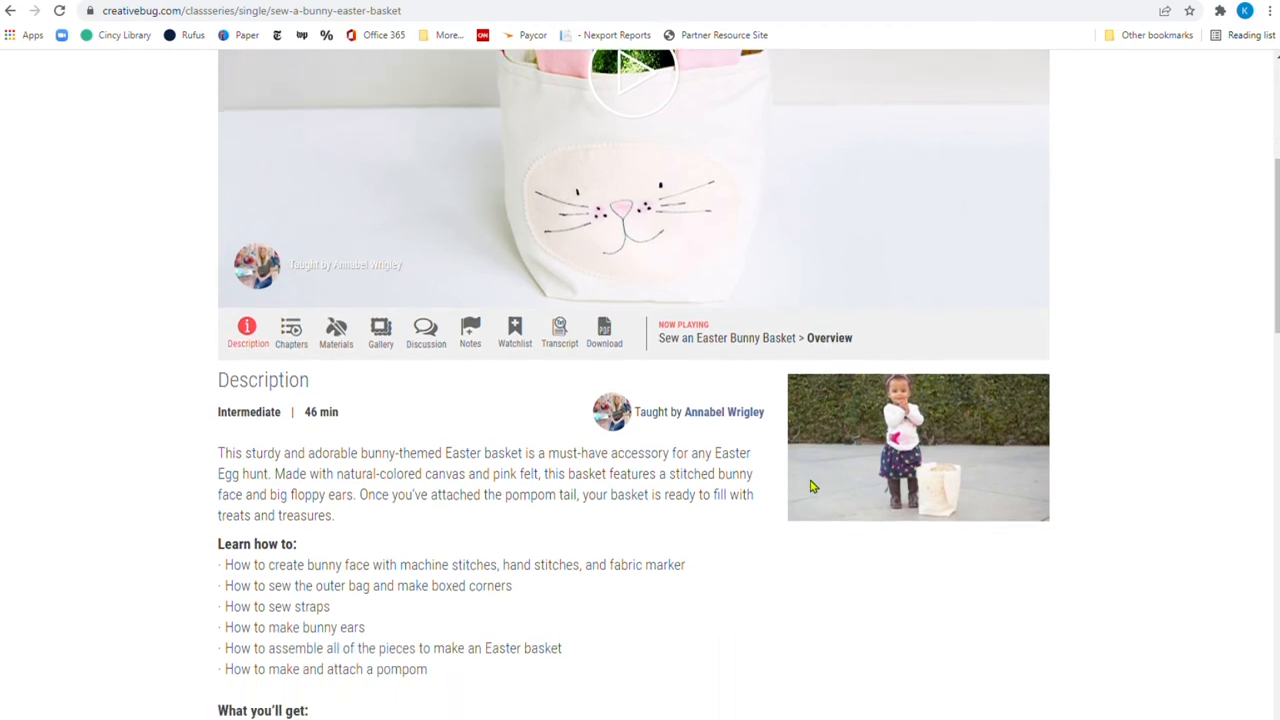
pyautogui.moveTo(660, 80)
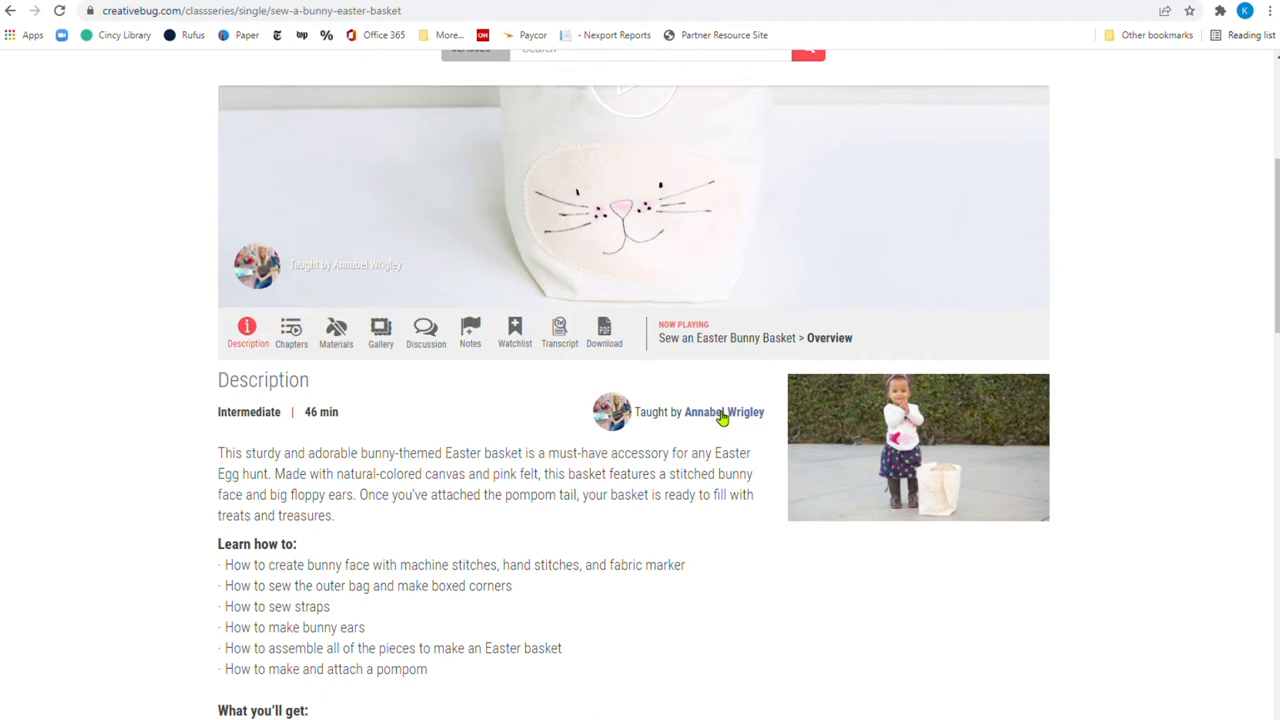
pyautogui.moveTo(407, 428)
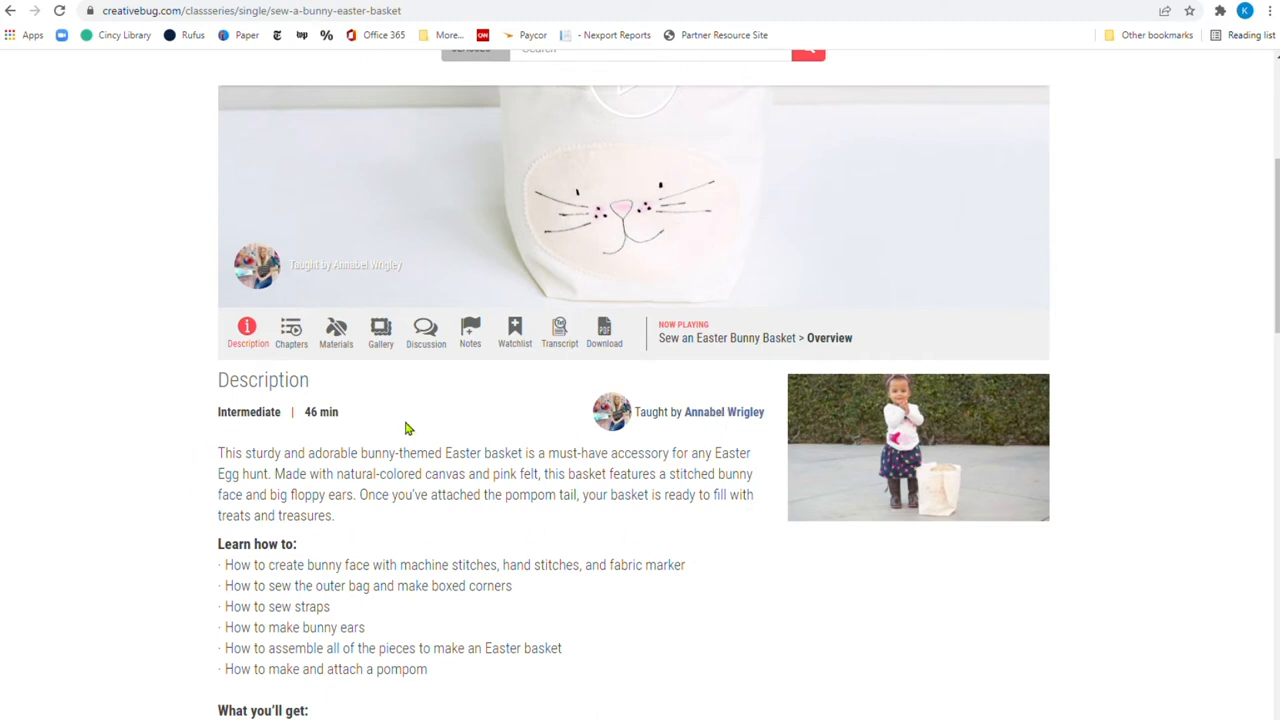
pyautogui.scroll(-3)
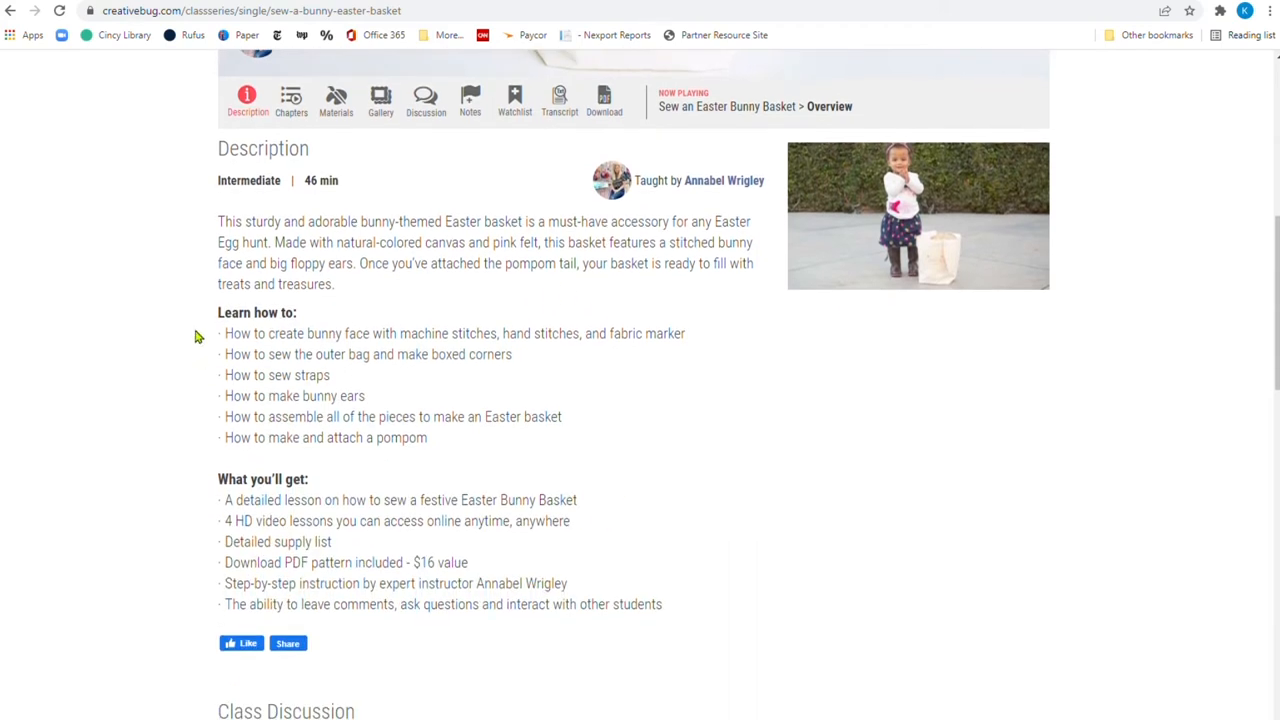
pyautogui.moveTo(247, 416)
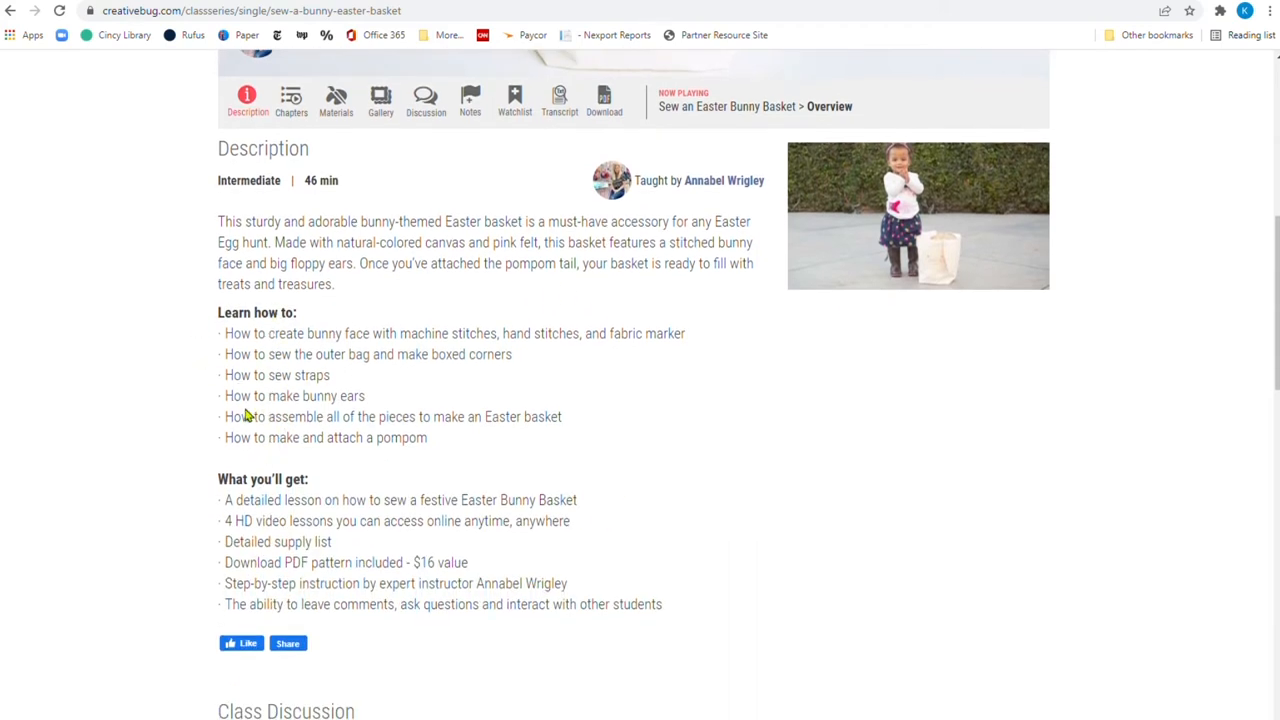
pyautogui.moveTo(382, 420)
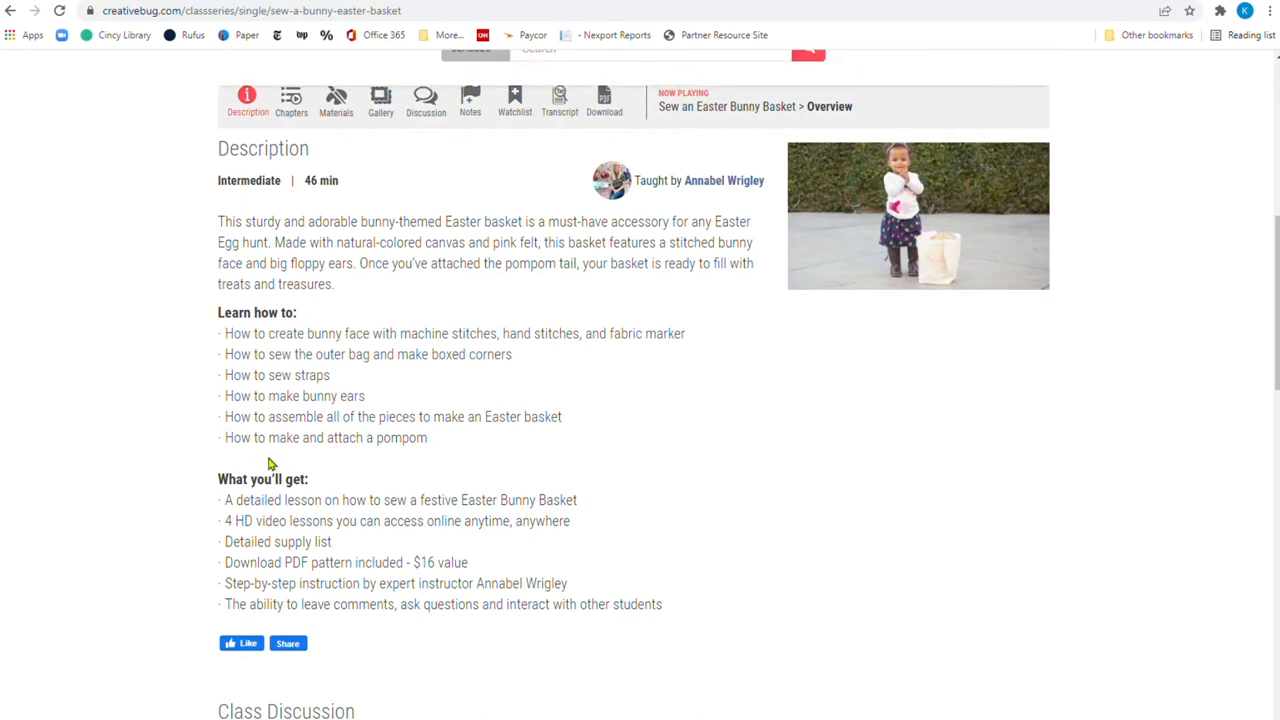
pyautogui.moveTo(378, 458)
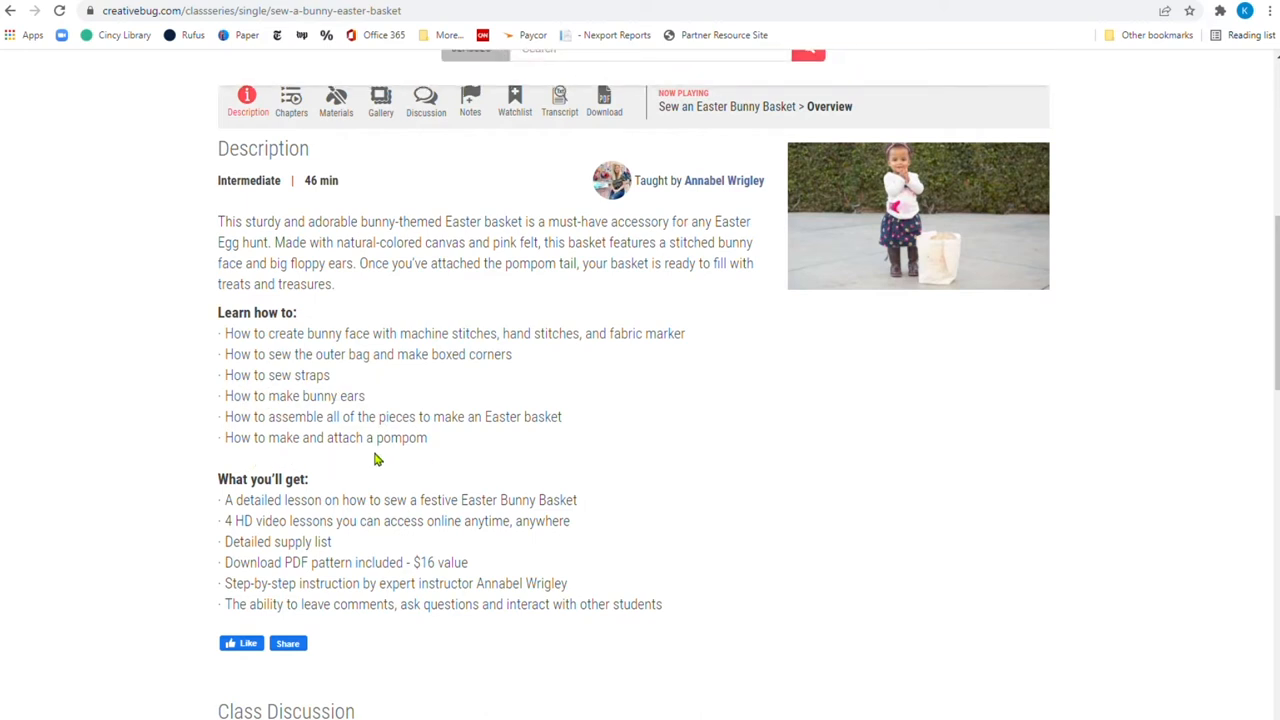
pyautogui.moveTo(490, 456)
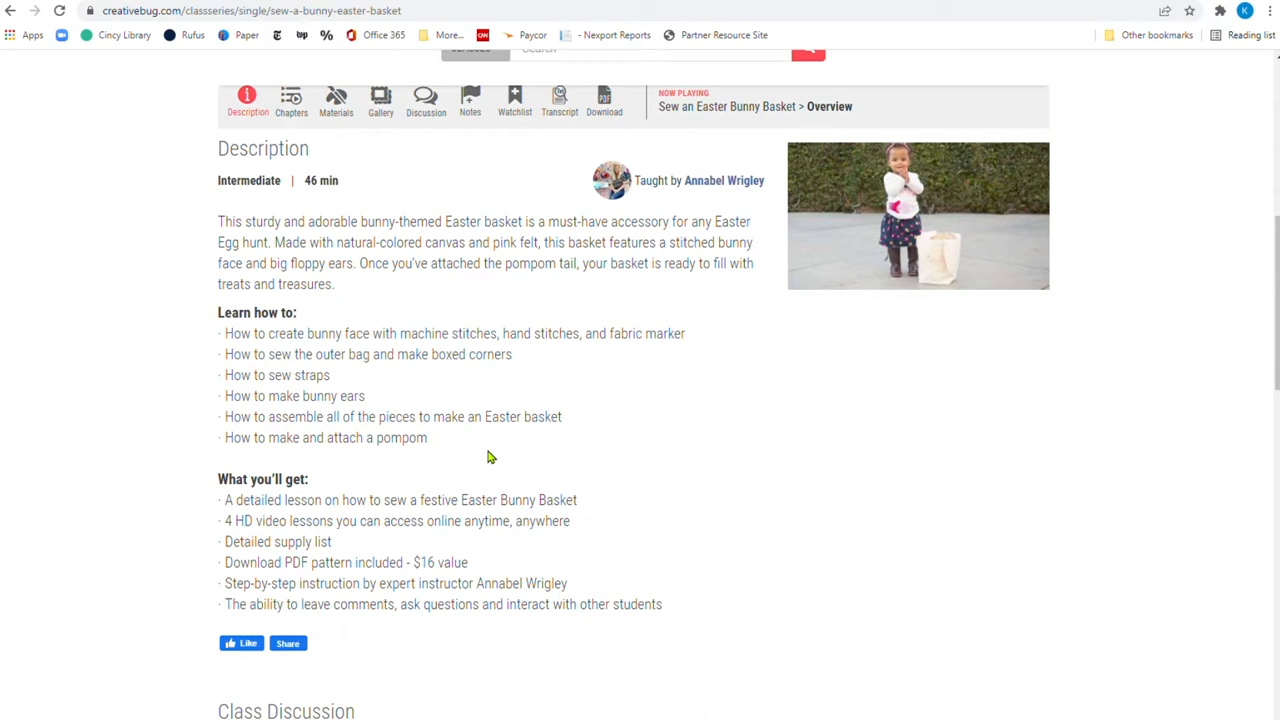
pyautogui.scroll(-3)
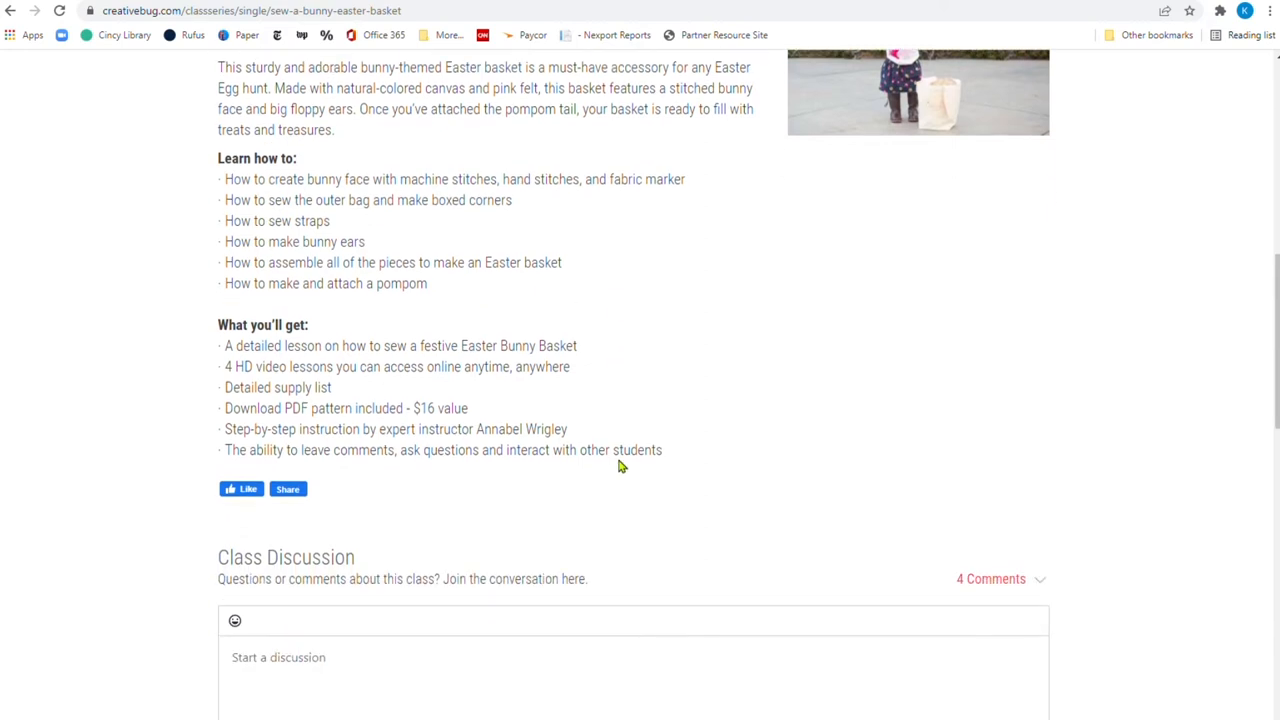
pyautogui.moveTo(336, 351)
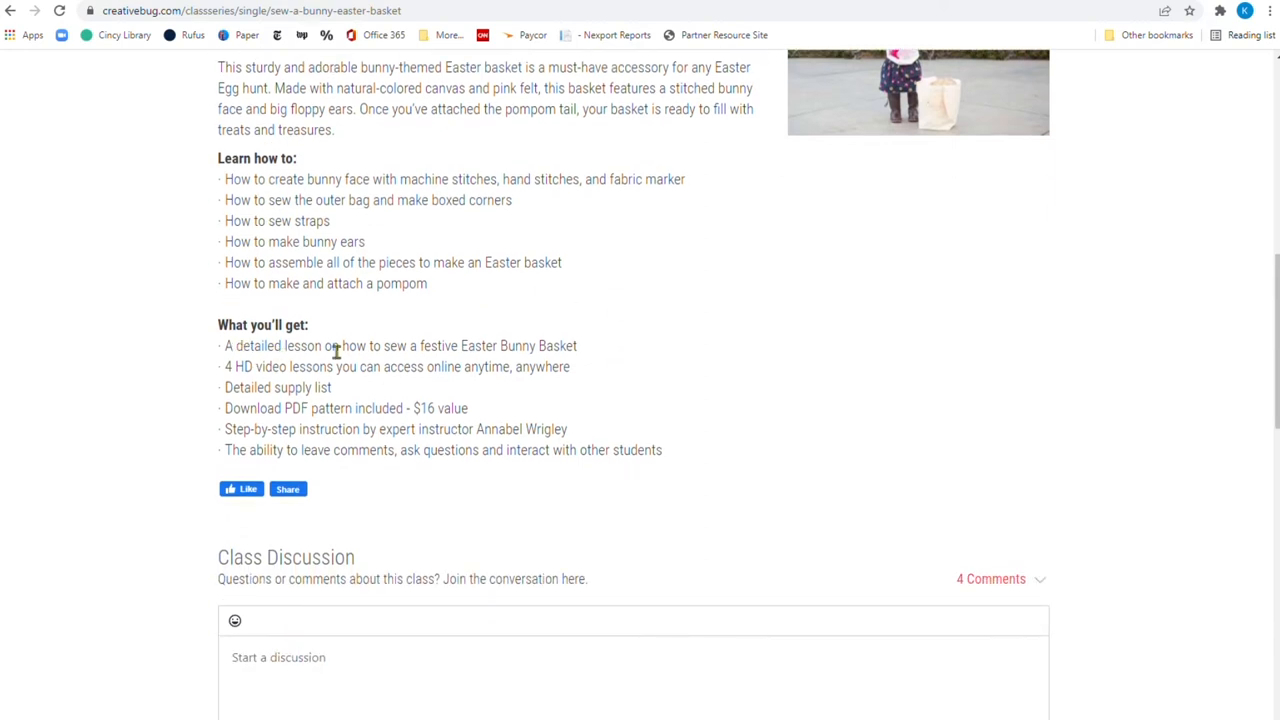
pyautogui.moveTo(285, 382)
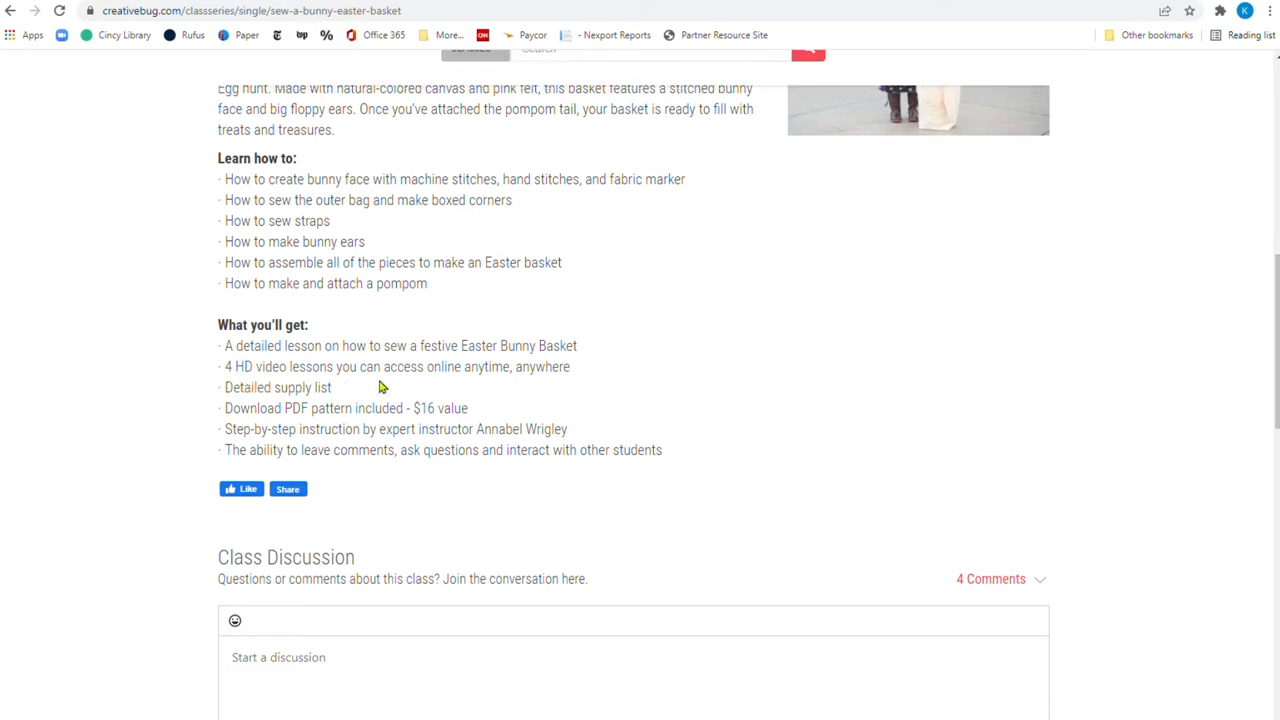
pyautogui.moveTo(588, 438)
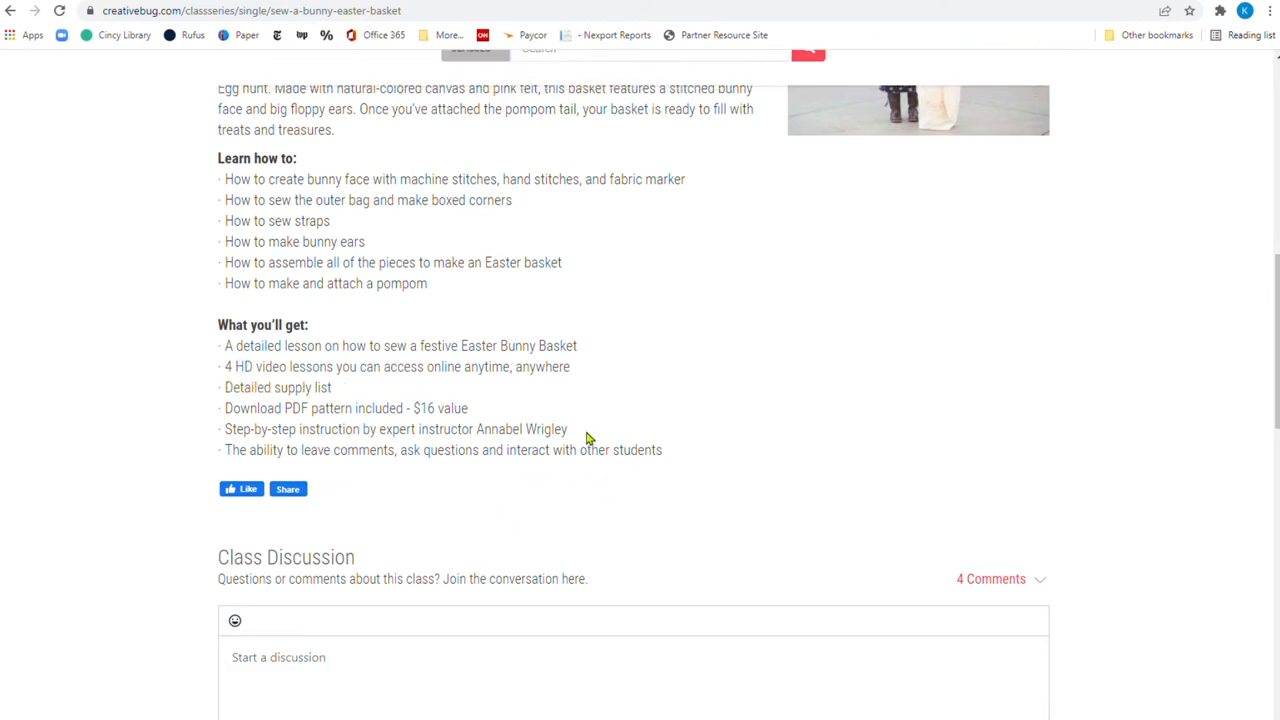
pyautogui.moveTo(402, 428)
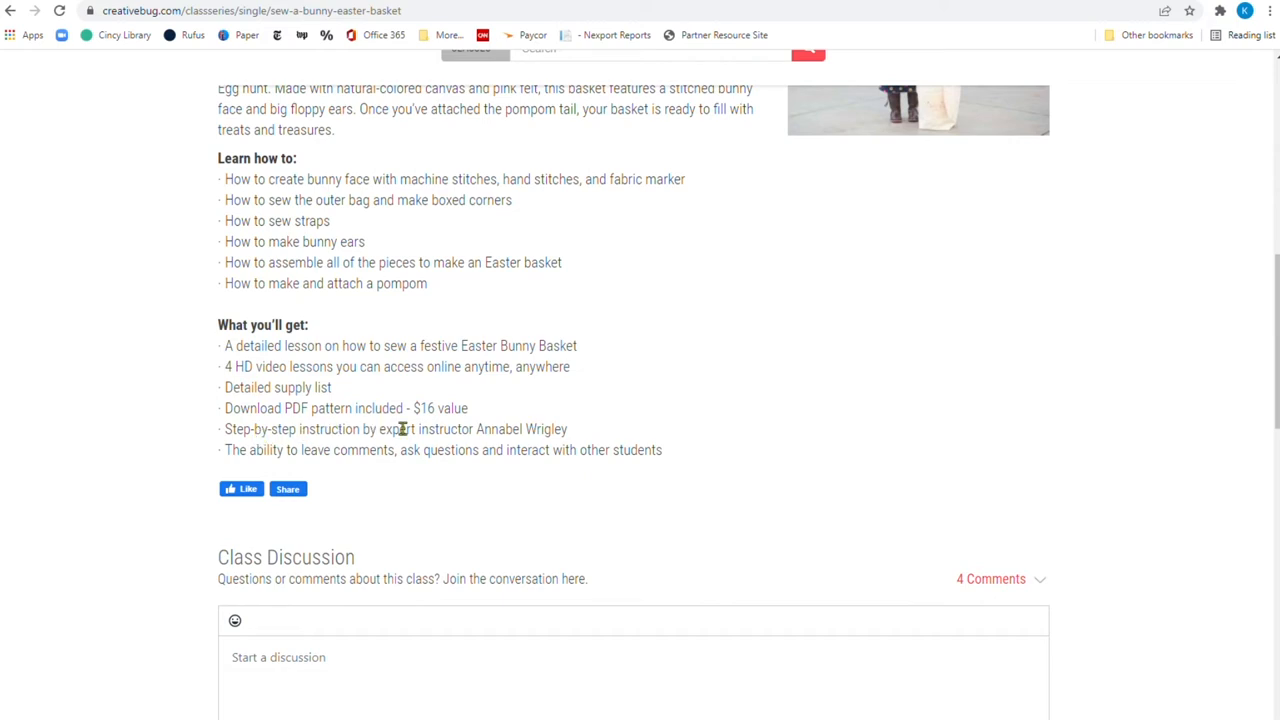
pyautogui.moveTo(425, 420)
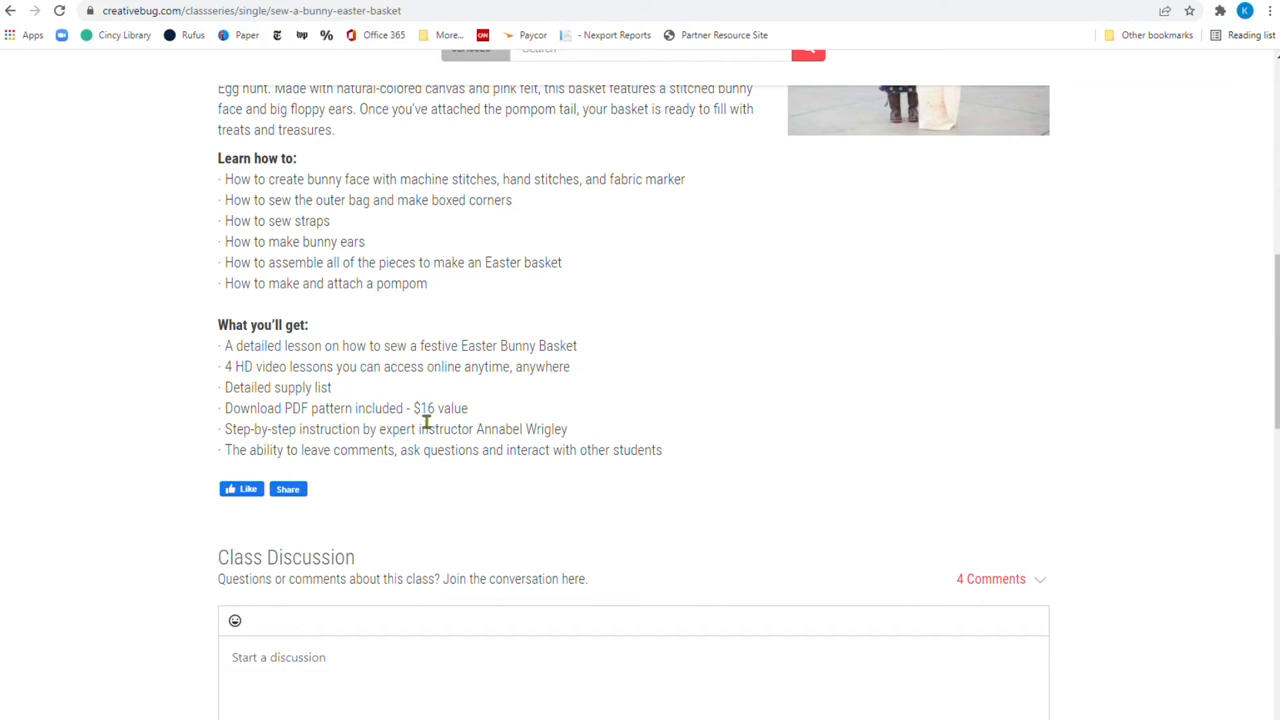
pyautogui.doubleClick(425, 408)
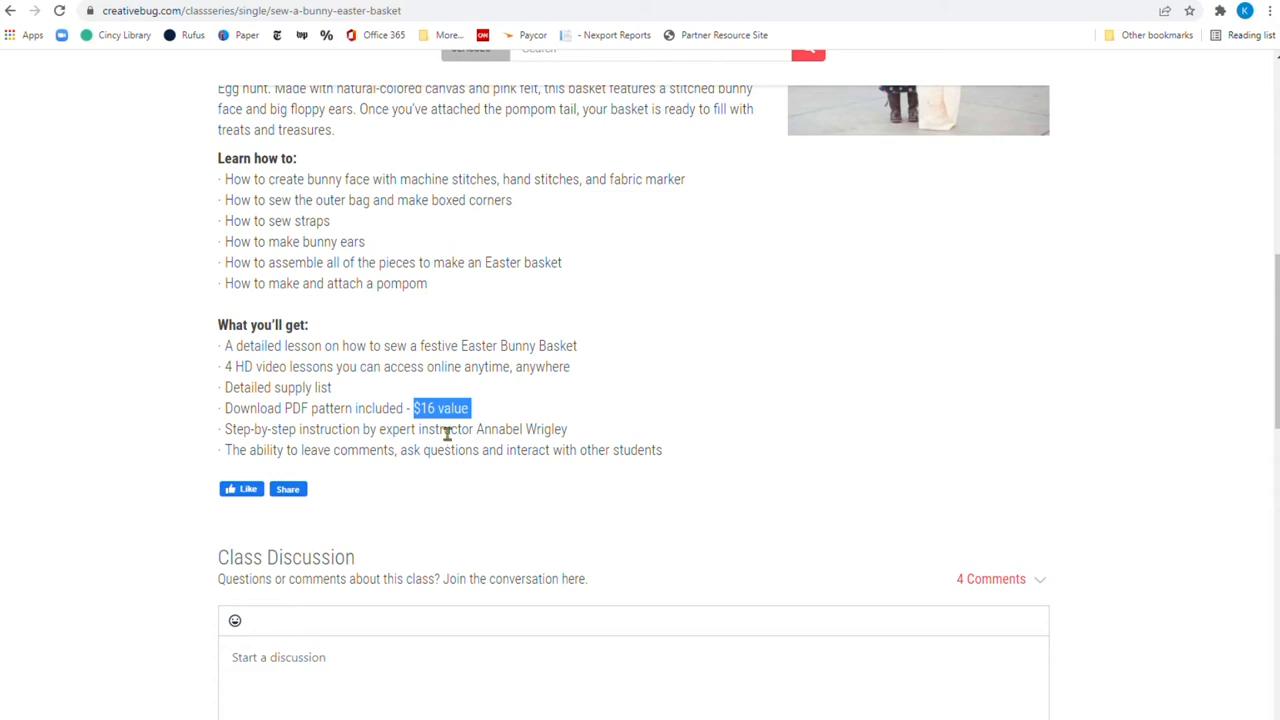
pyautogui.moveTo(617, 413)
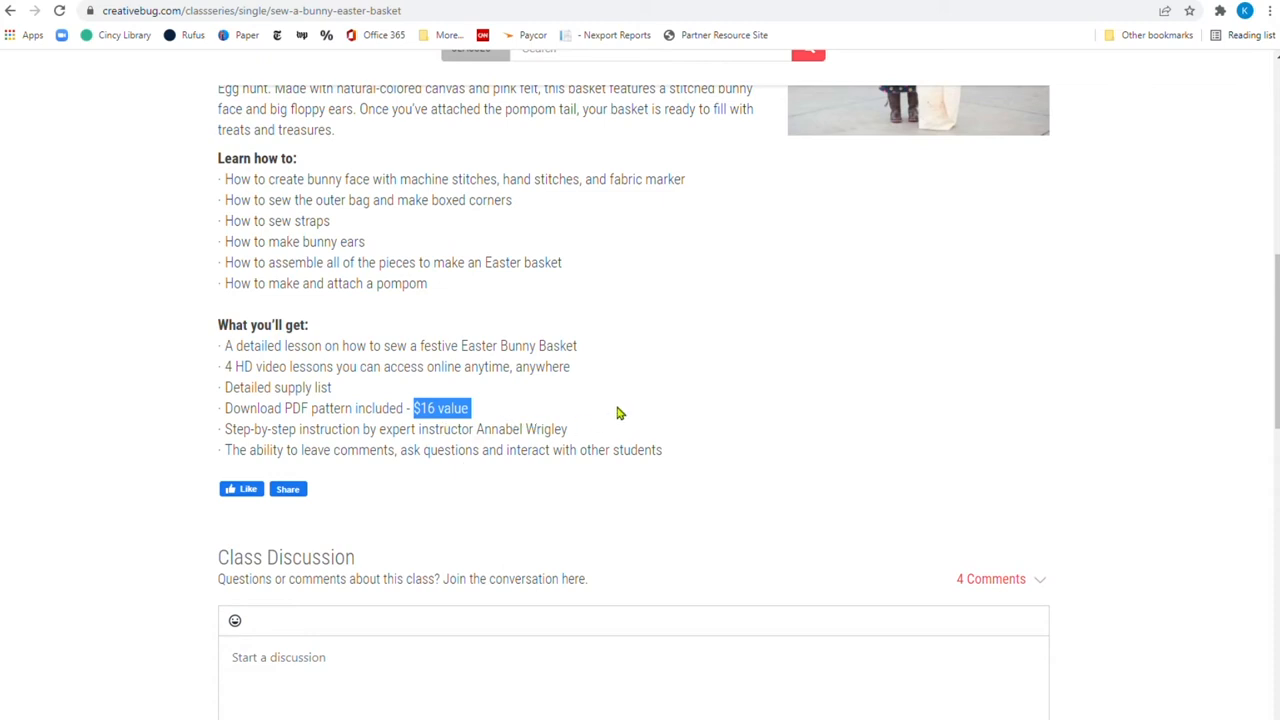
pyautogui.scroll(3)
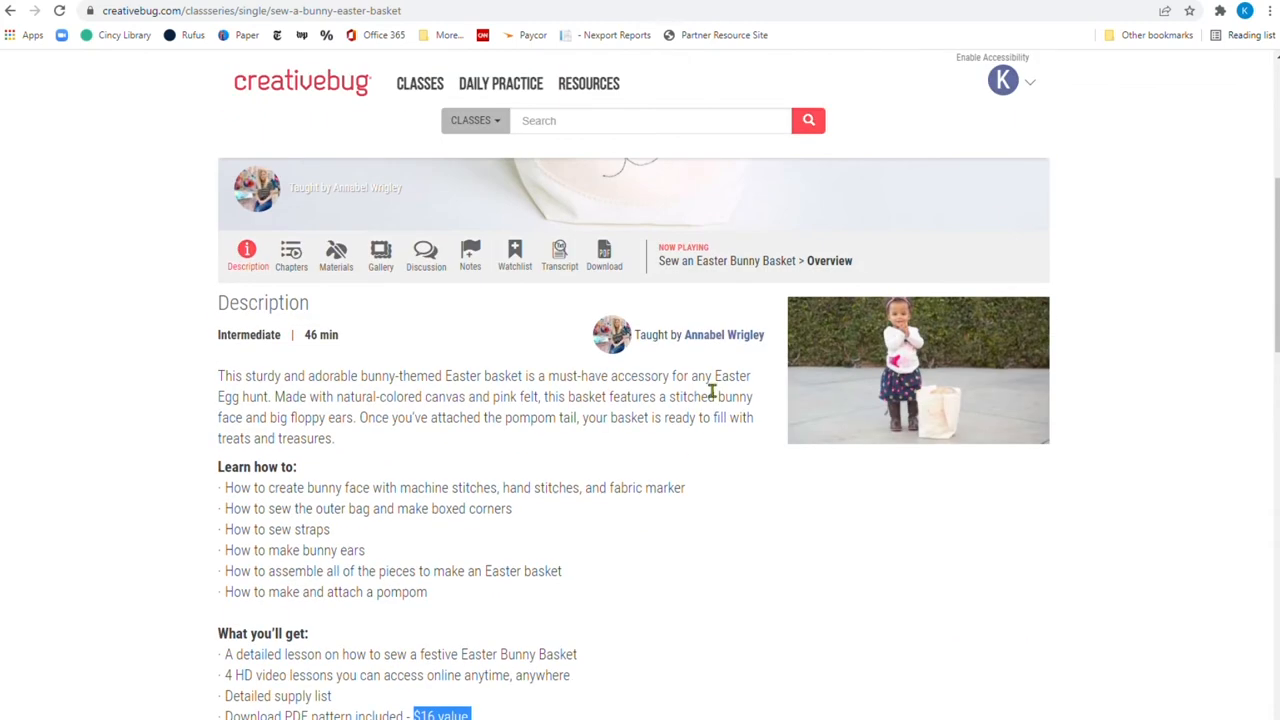
pyautogui.scroll(3)
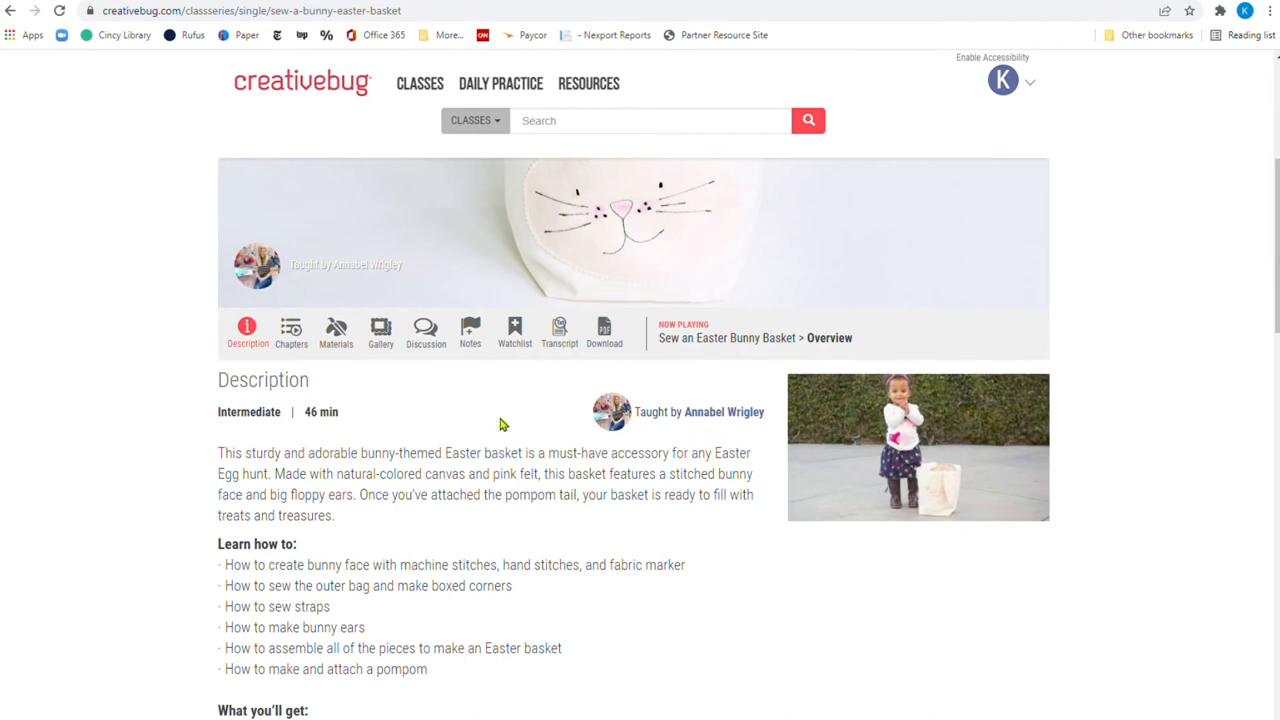
pyautogui.moveTo(604, 330)
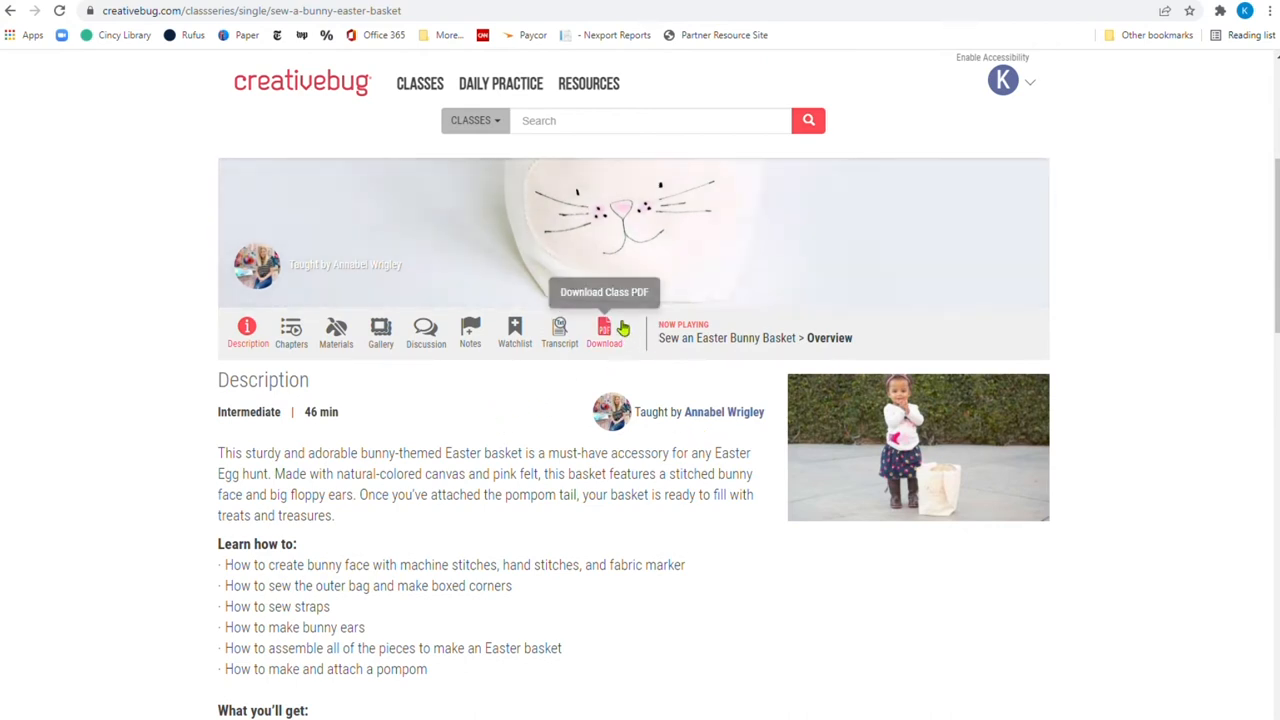
pyautogui.moveTo(336, 331)
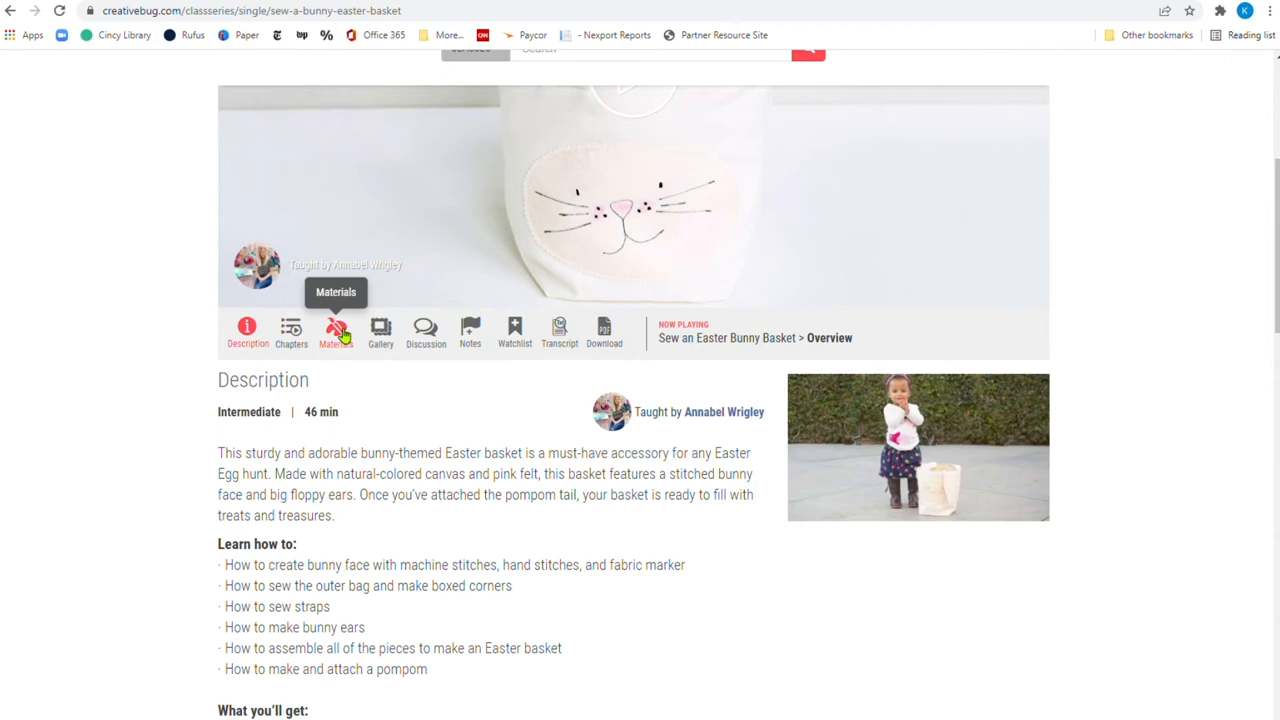
# Show the basket class's materials list and jump to the Annabel_Wrigley_Easter_Basket.pdf download
pyautogui.click(336, 330)
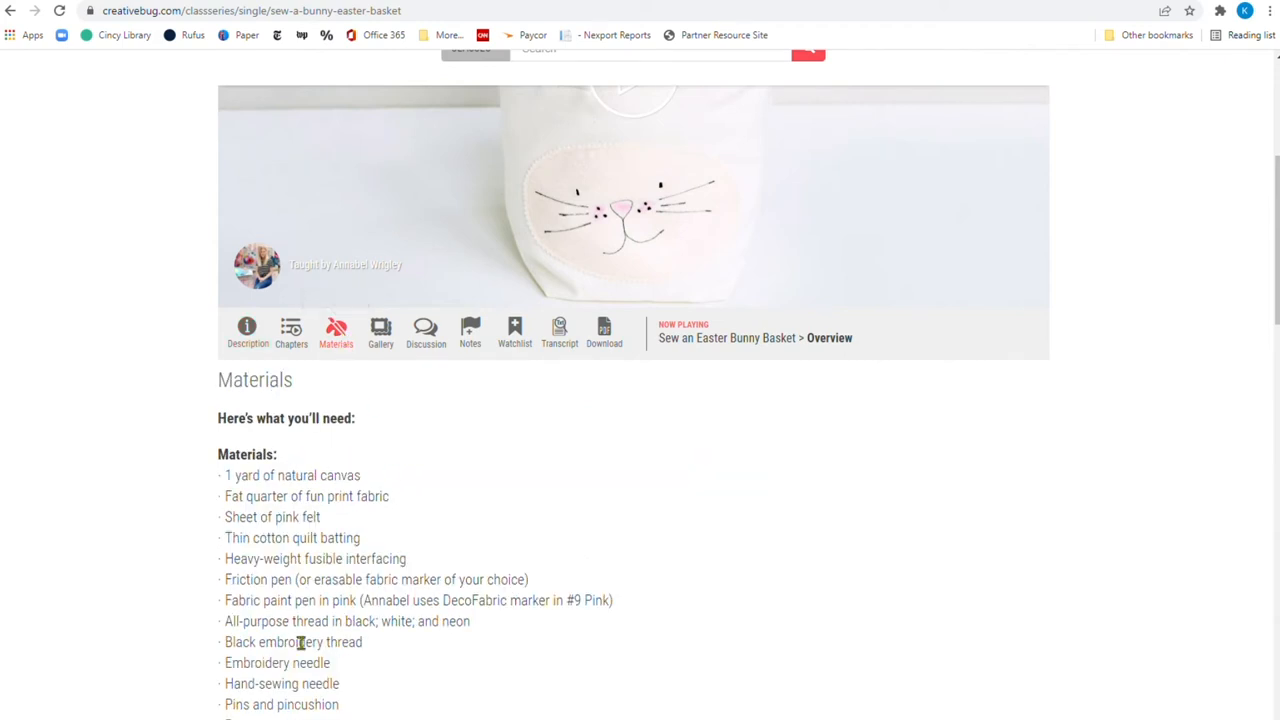
pyautogui.moveTo(604, 330)
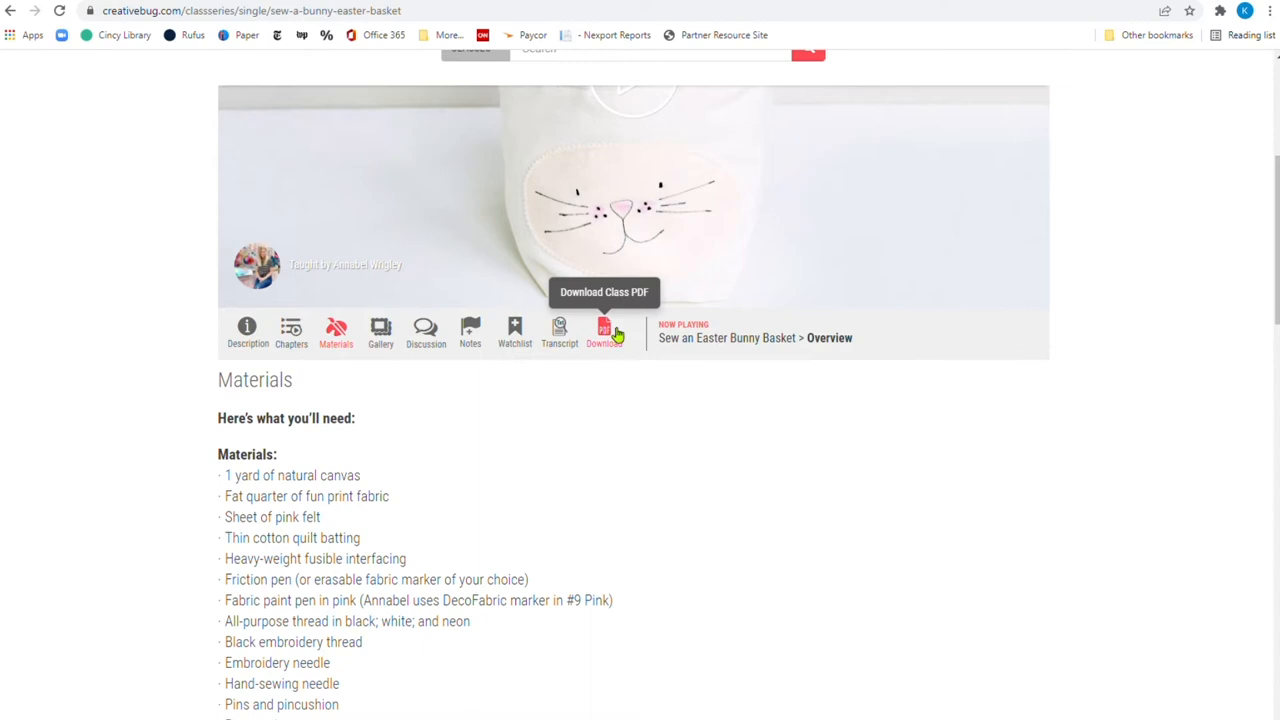
pyautogui.click(603, 332)
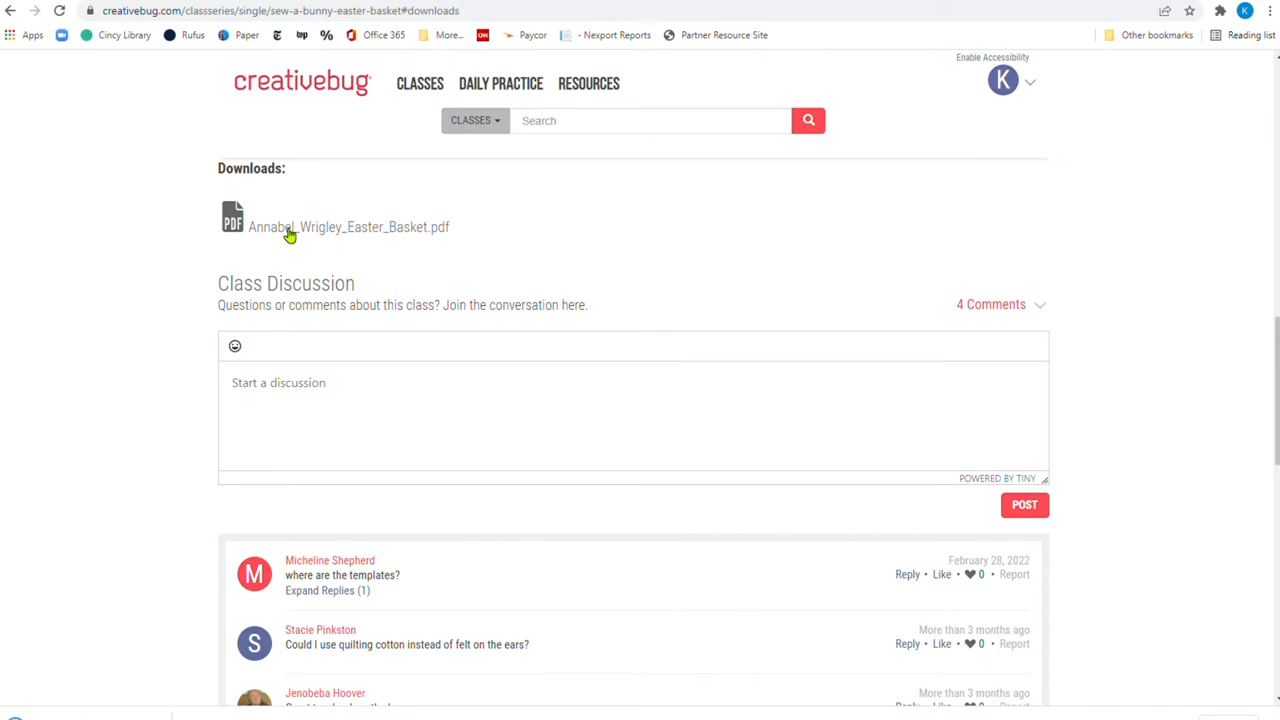
pyautogui.scroll(3)
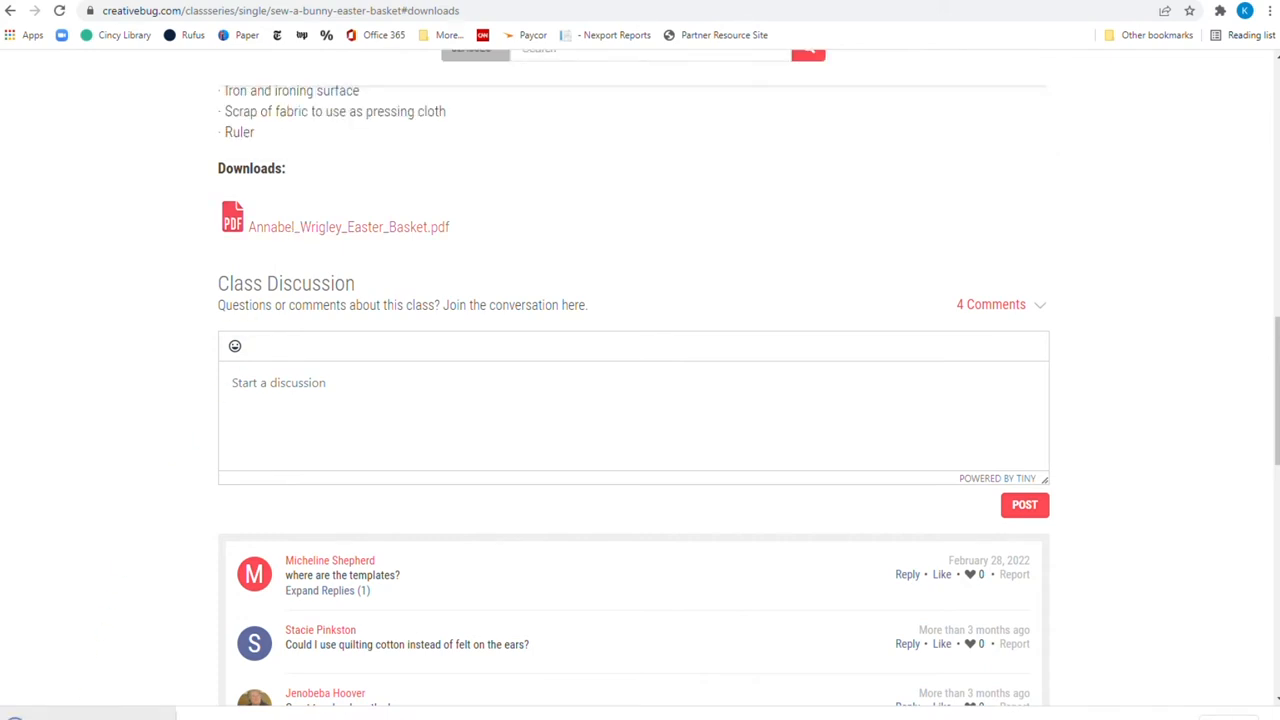
# Open Annabel_Wrigley_Easter_Basket.pdf and scroll through its first page describing the bunny basket
pyautogui.click(348, 226)
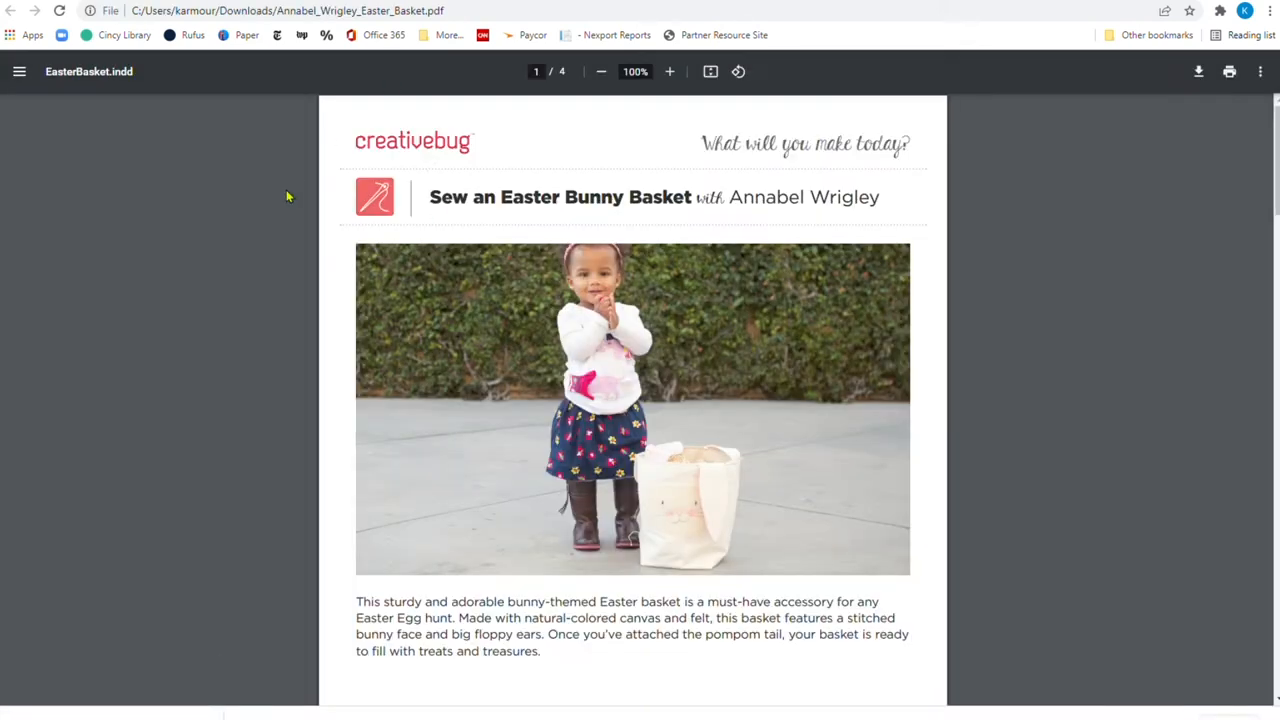
pyautogui.moveTo(638, 493)
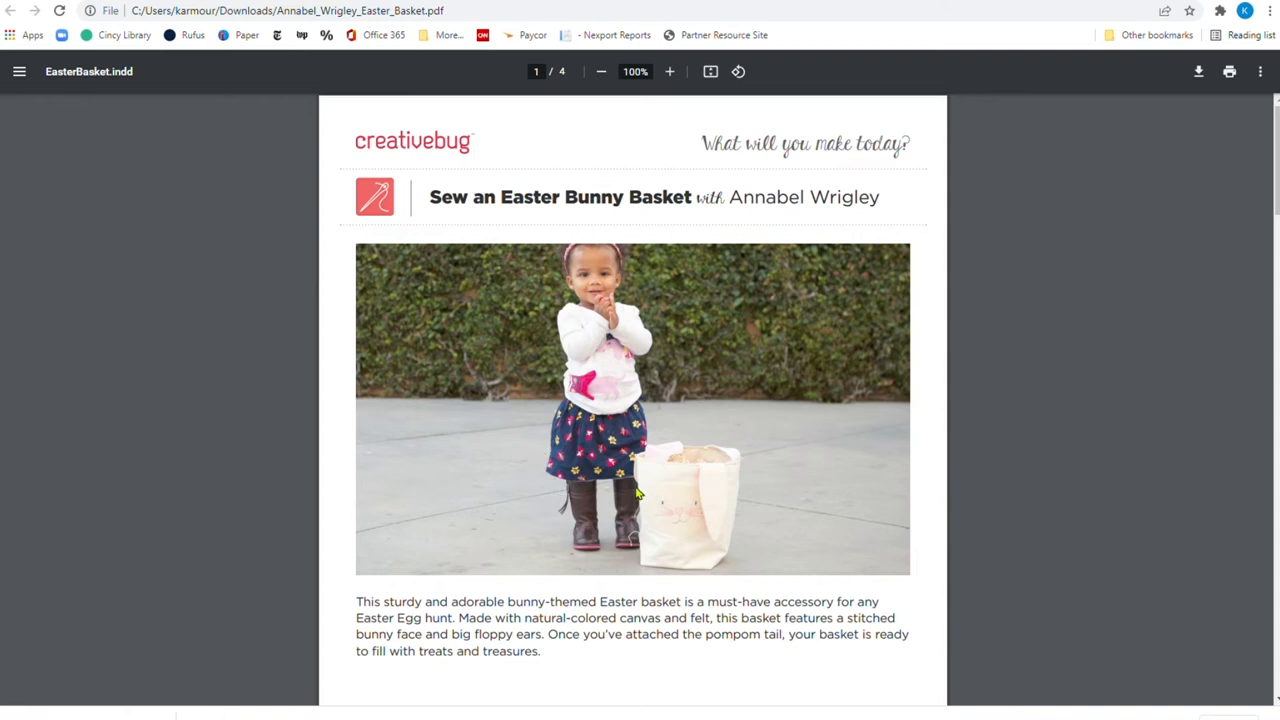
pyautogui.moveTo(678, 531)
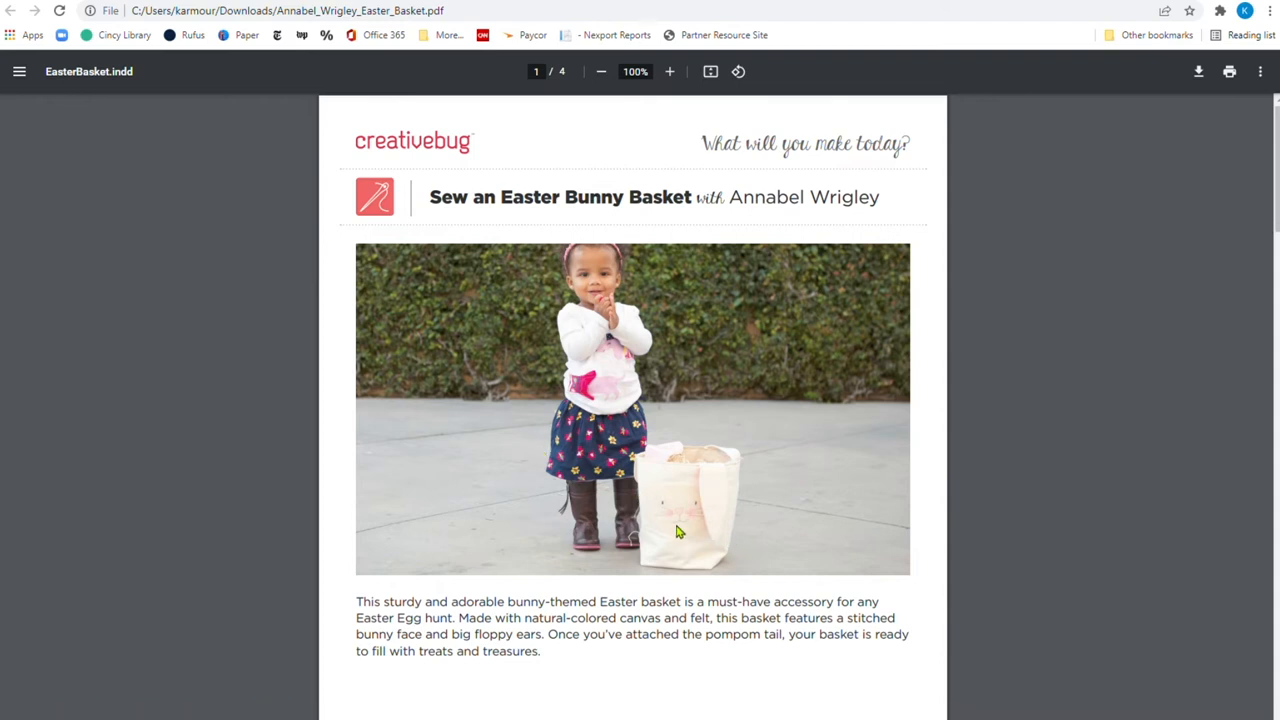
pyautogui.scroll(-3)
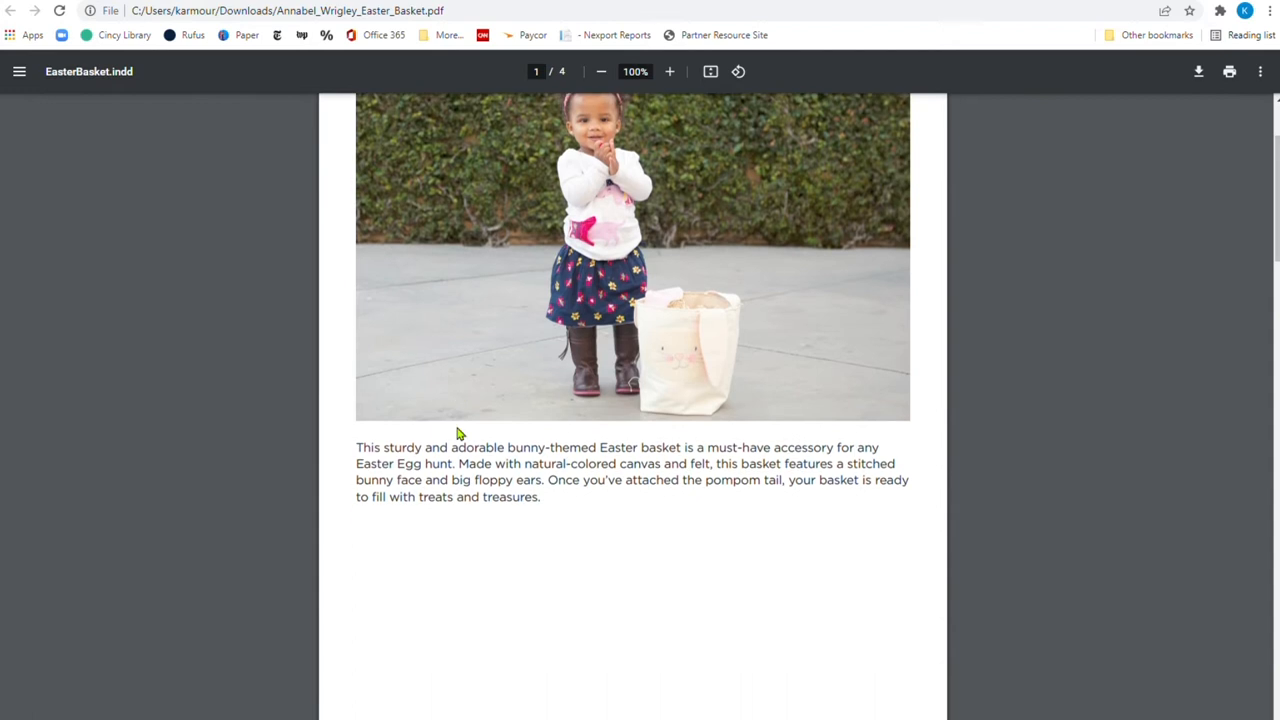
pyautogui.scroll(-3)
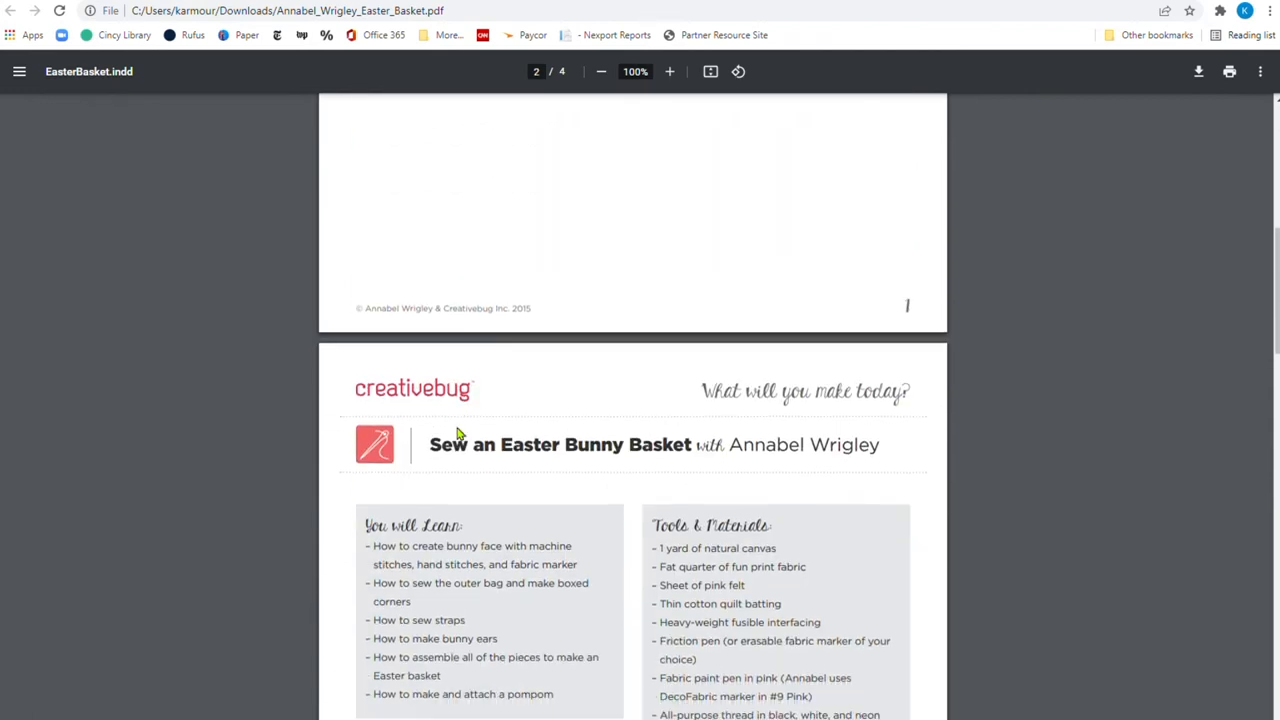
pyautogui.scroll(-3)
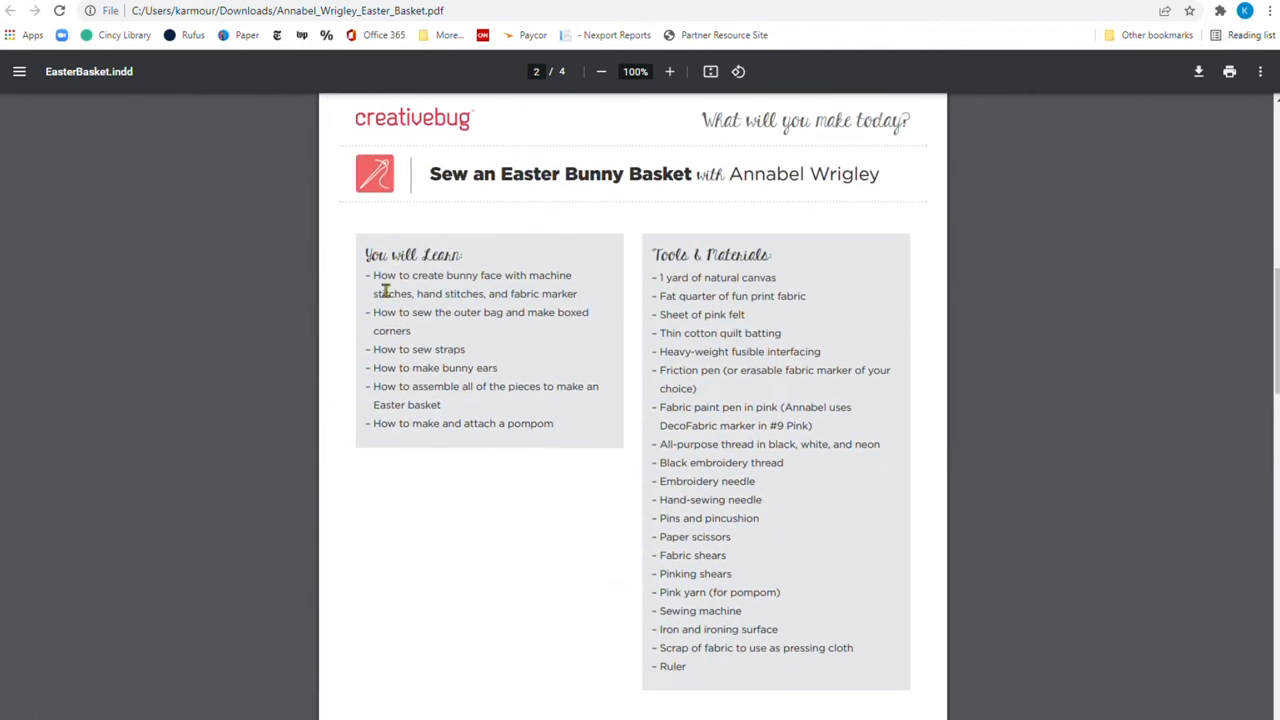
pyautogui.moveTo(765, 458)
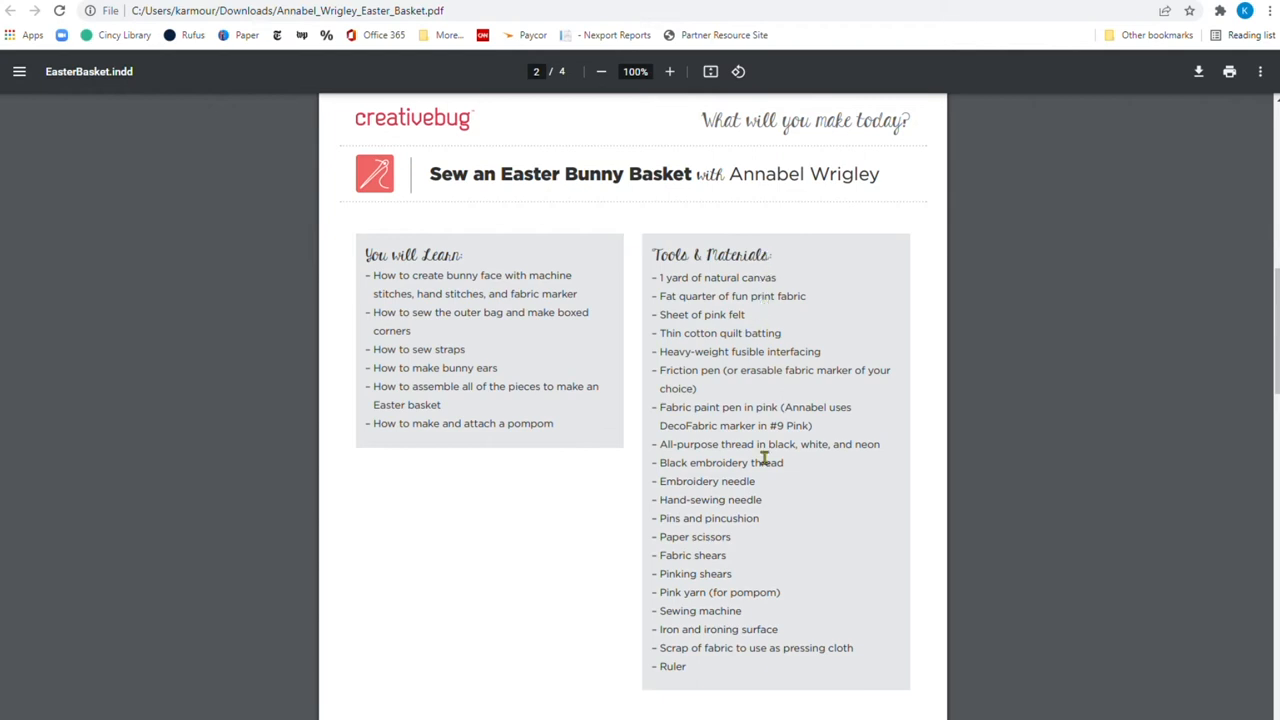
pyautogui.scroll(-3)
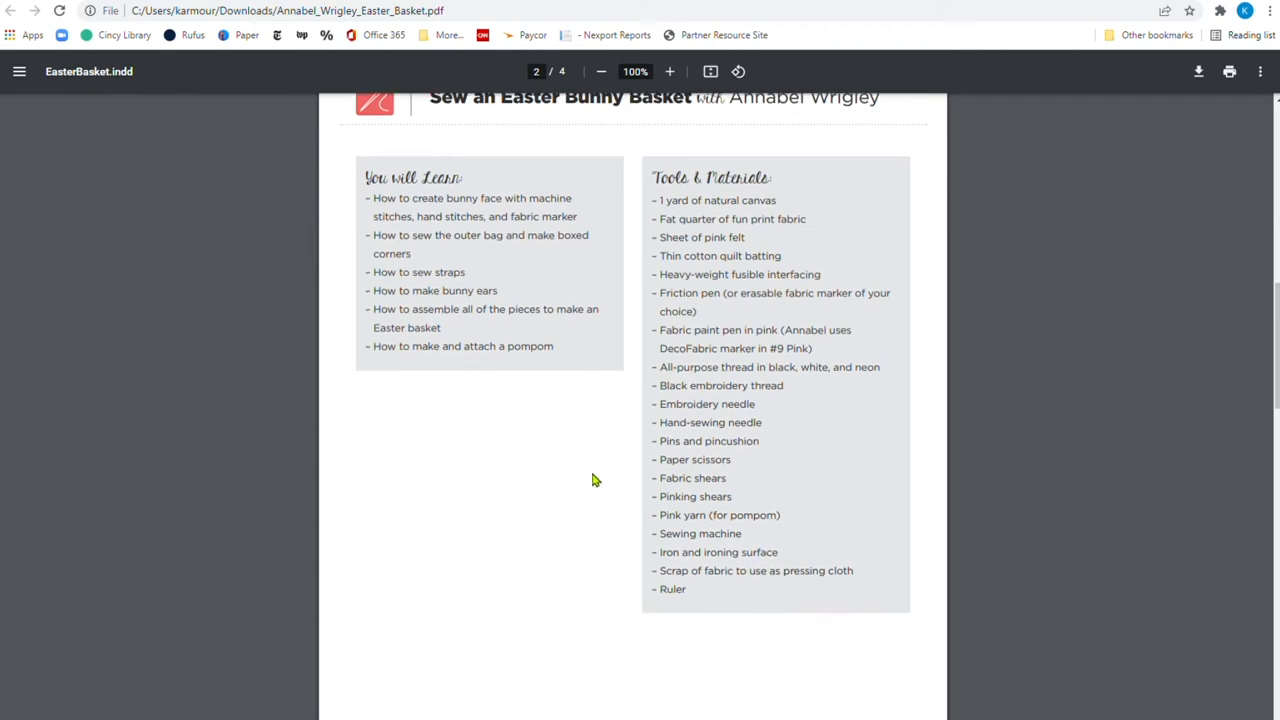
pyautogui.scroll(-3)
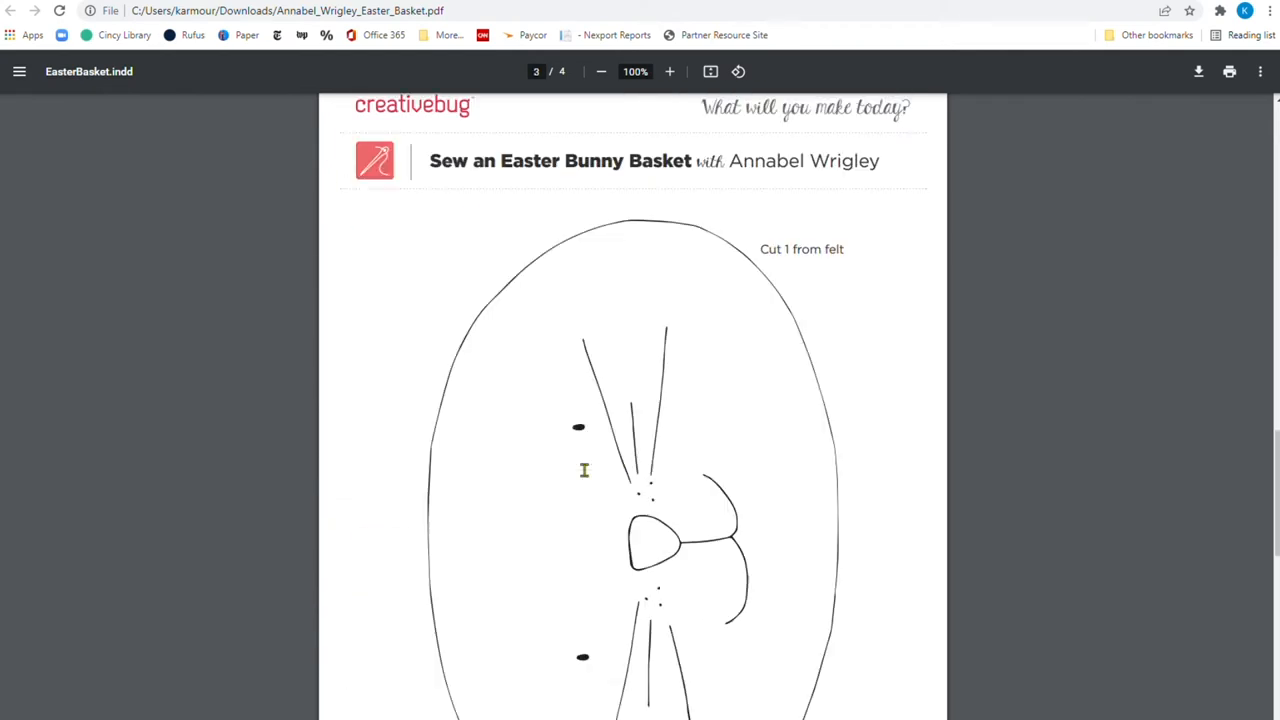
pyautogui.scroll(3)
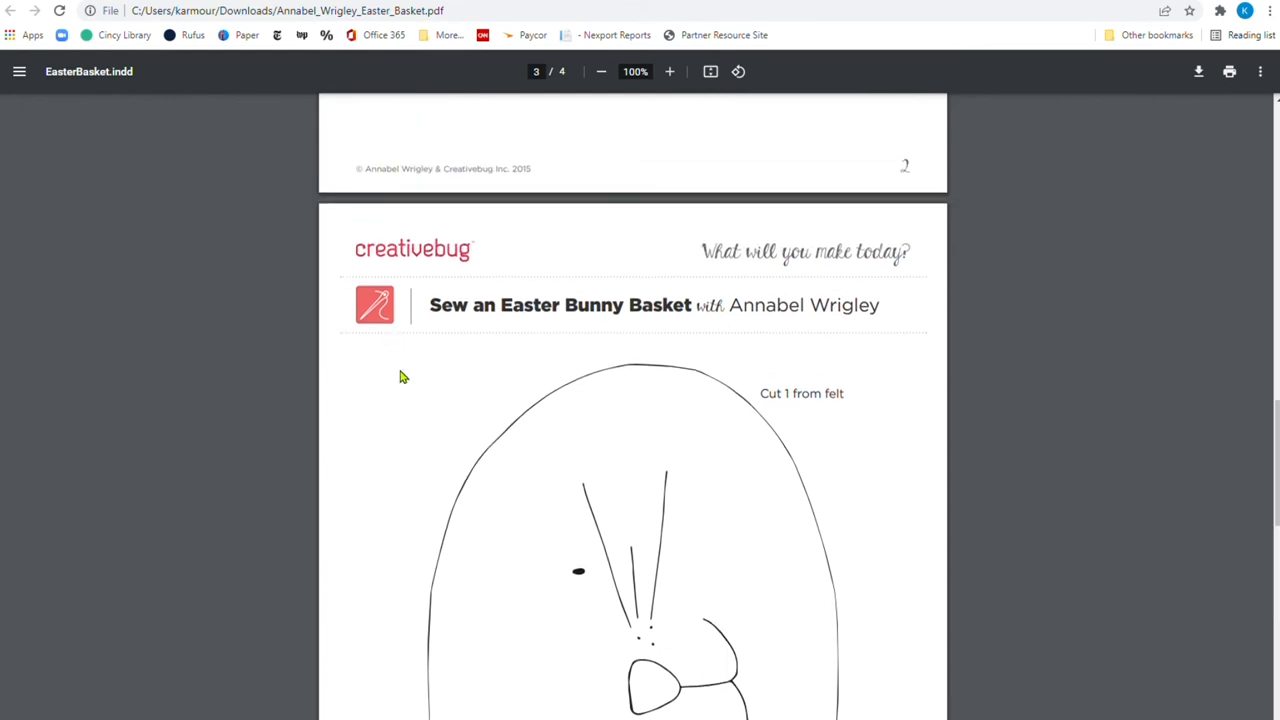
pyautogui.scroll(-3)
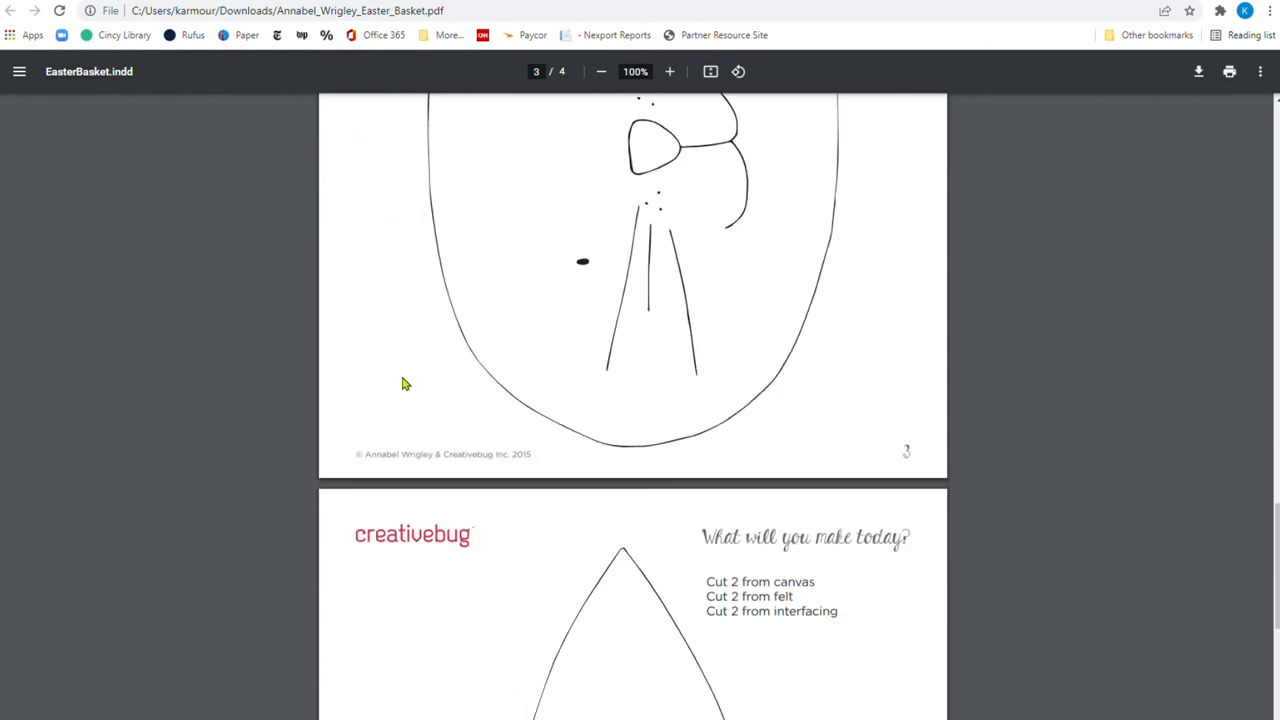
pyautogui.scroll(-3)
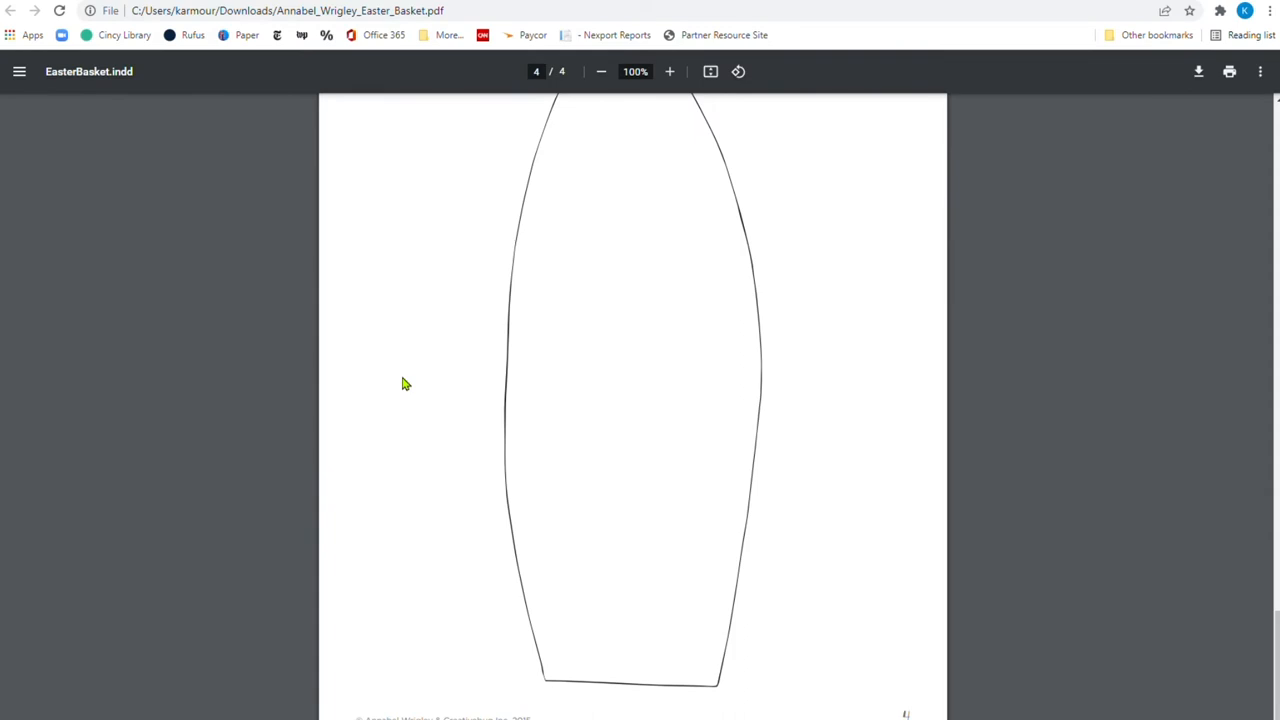
pyautogui.scroll(3)
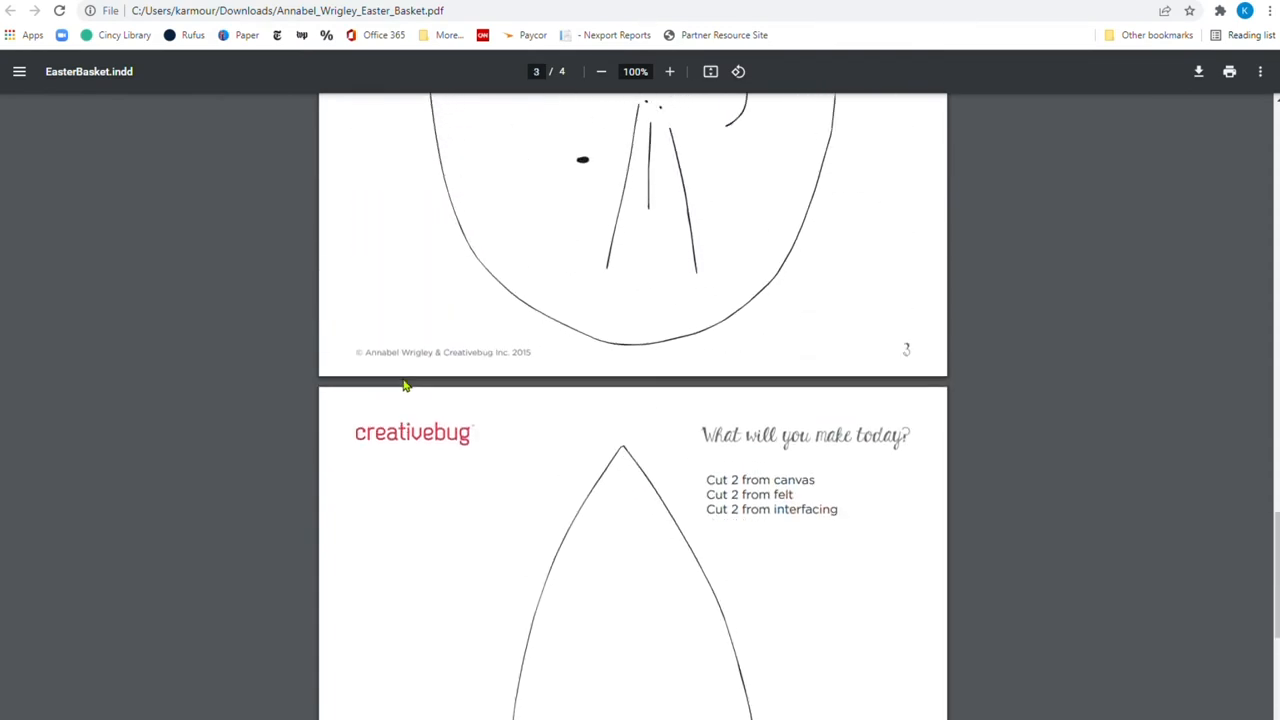
pyautogui.scroll(3)
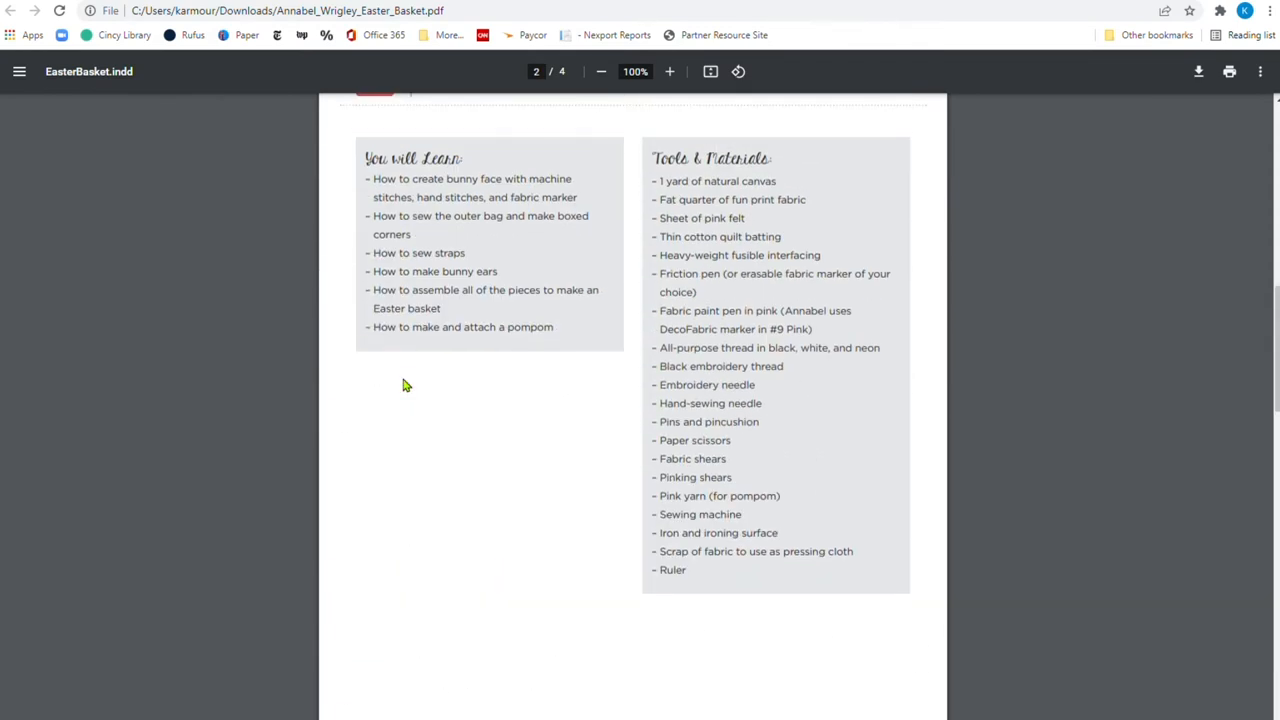
pyautogui.scroll(3)
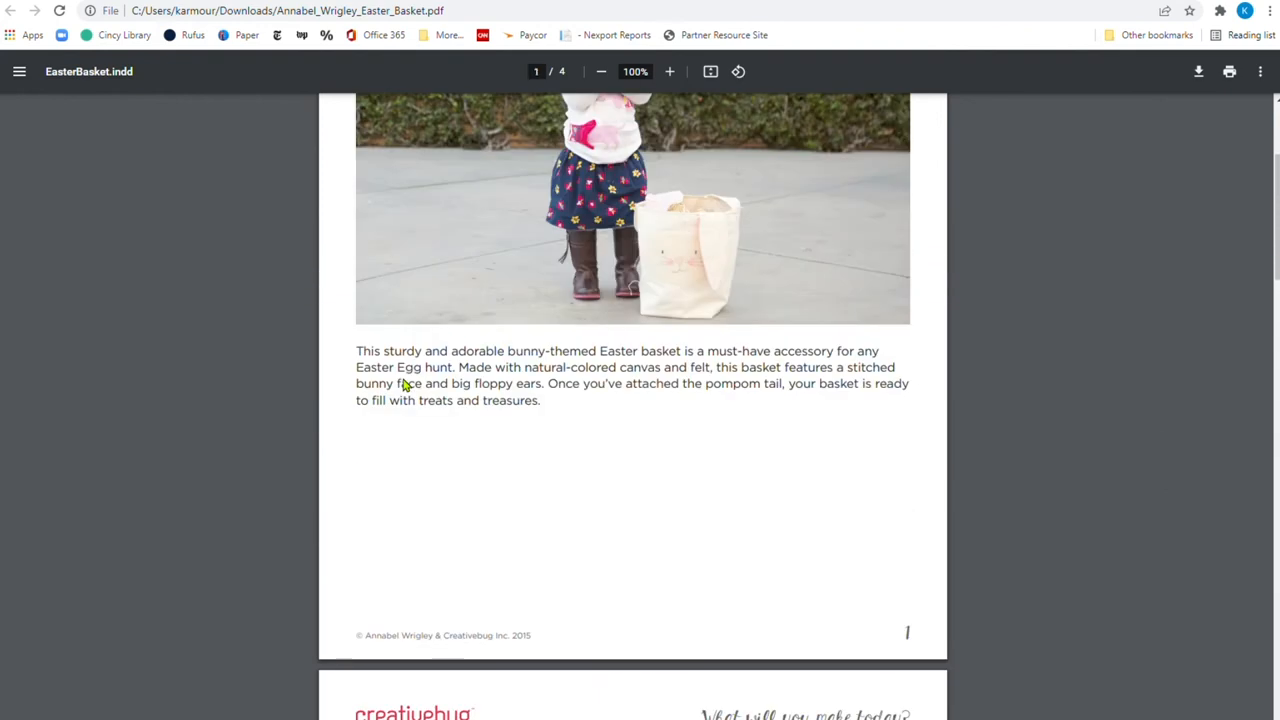
pyautogui.scroll(3)
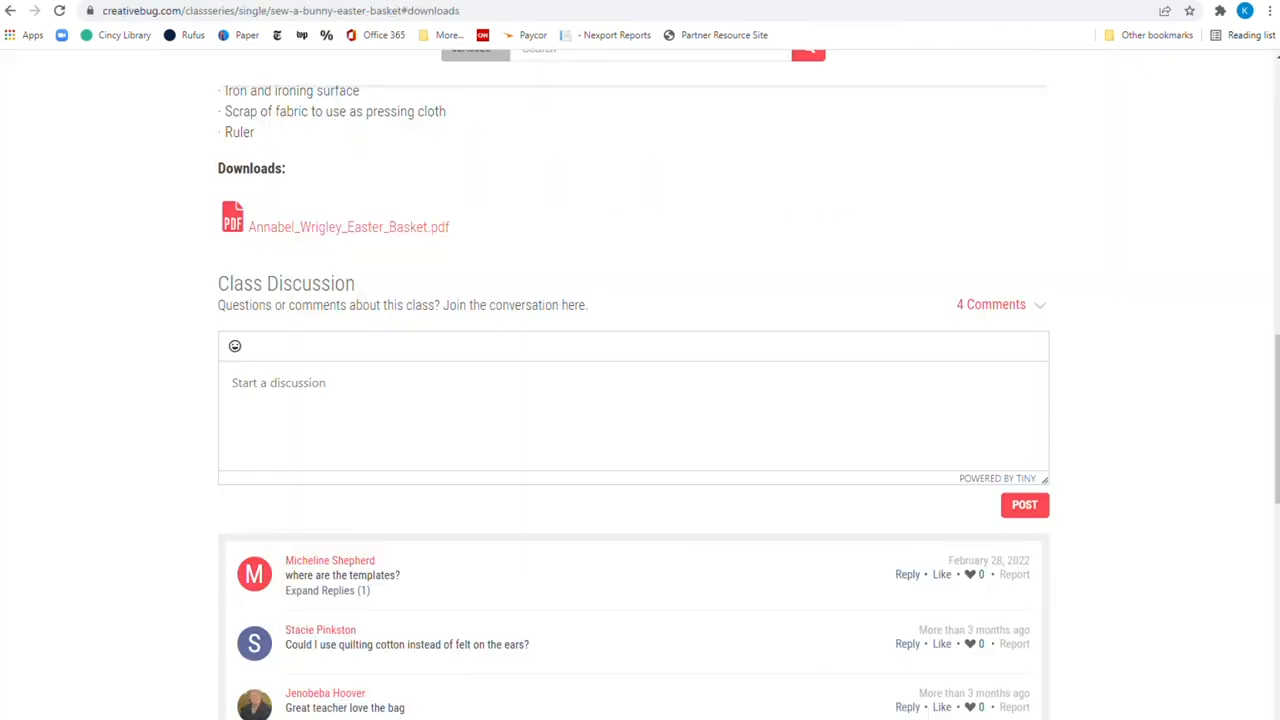
# Show the Easter Bunny Basket class's chapter list and scroll through it
pyautogui.scroll(3)
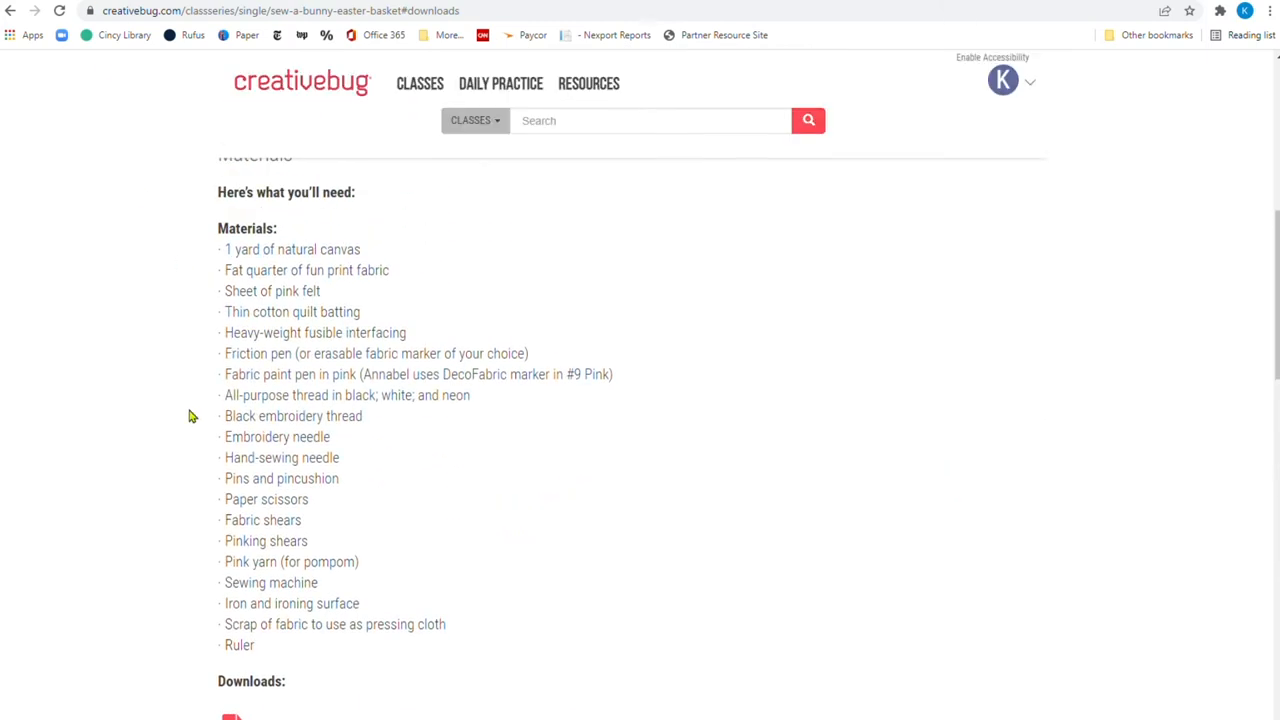
pyautogui.scroll(3)
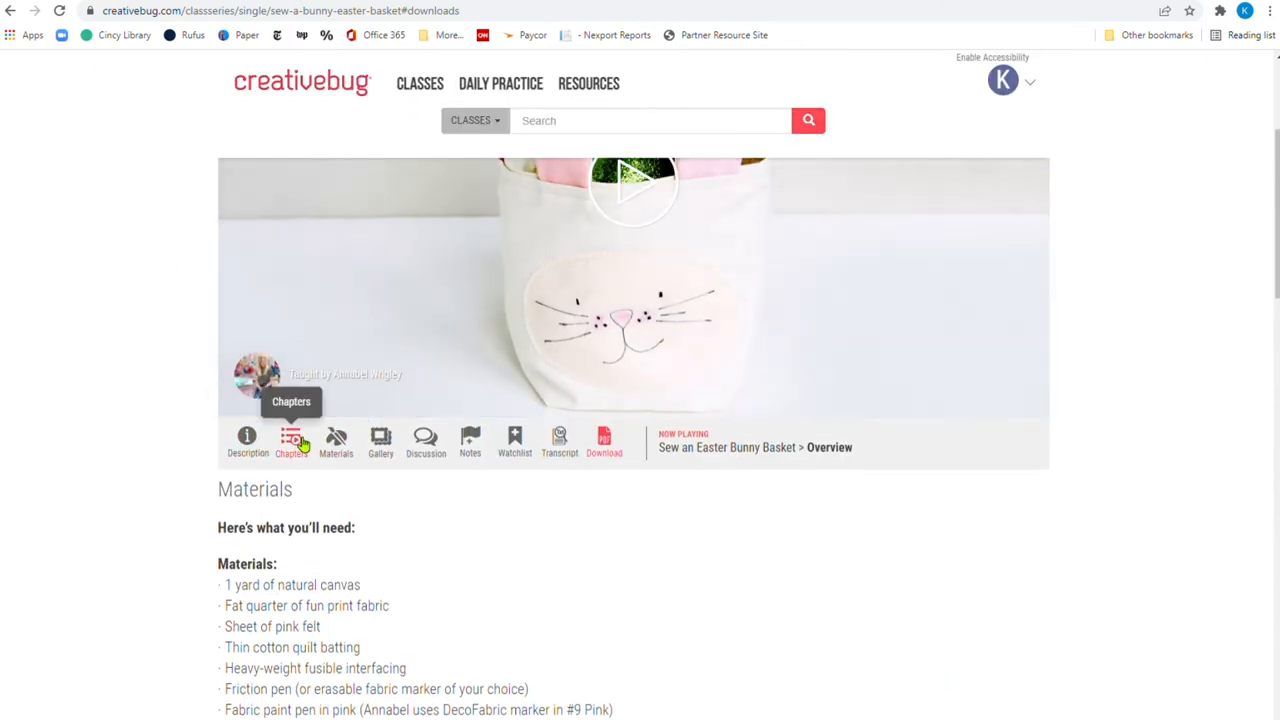
pyautogui.click(291, 440)
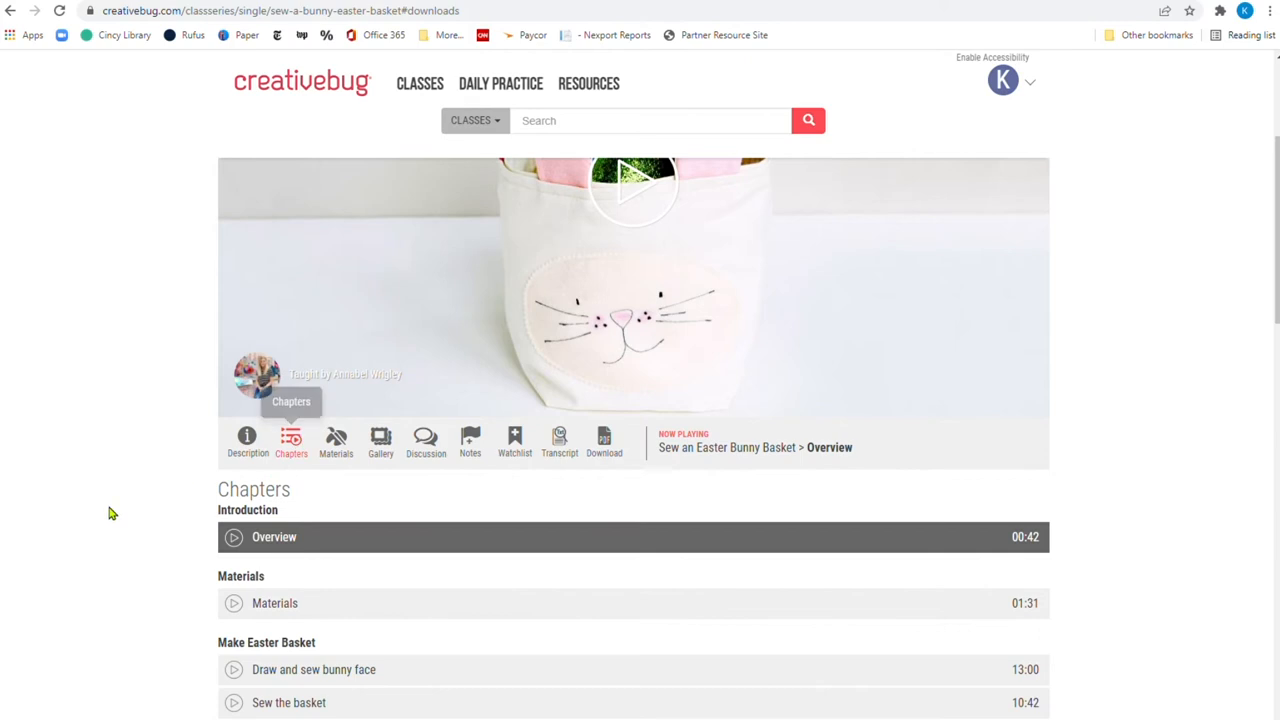
pyautogui.scroll(-3)
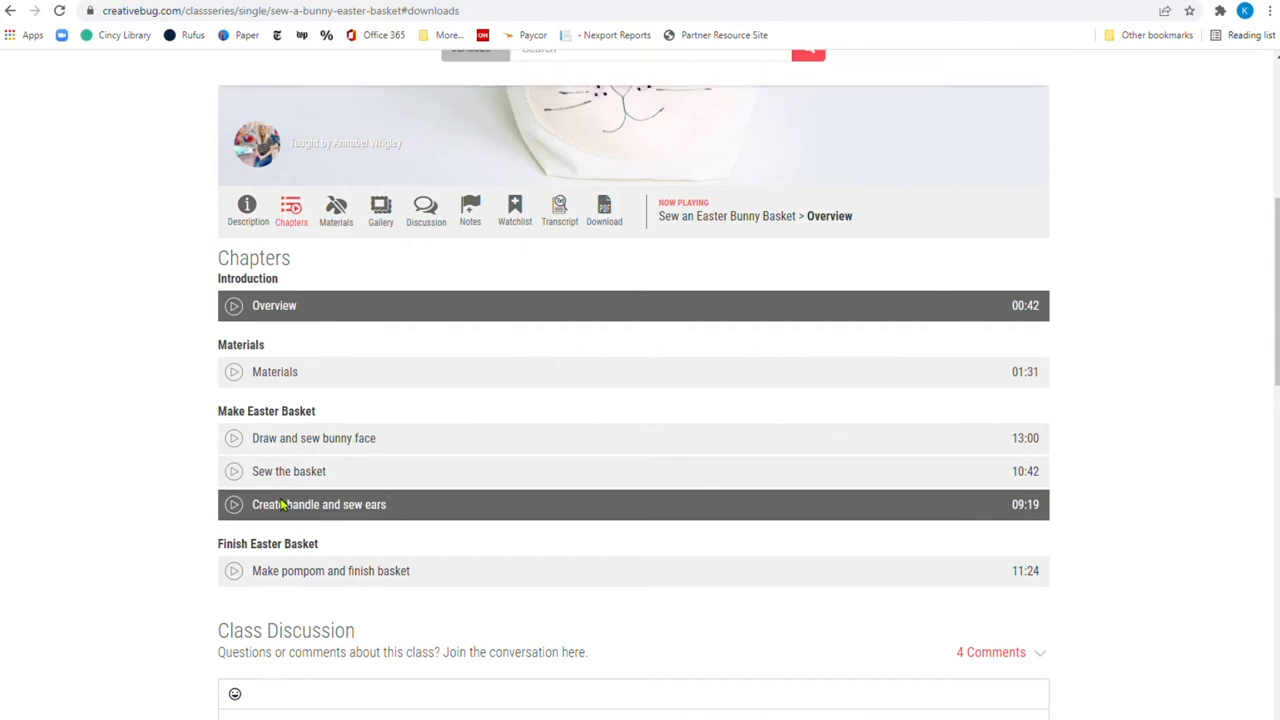
pyautogui.scroll(-3)
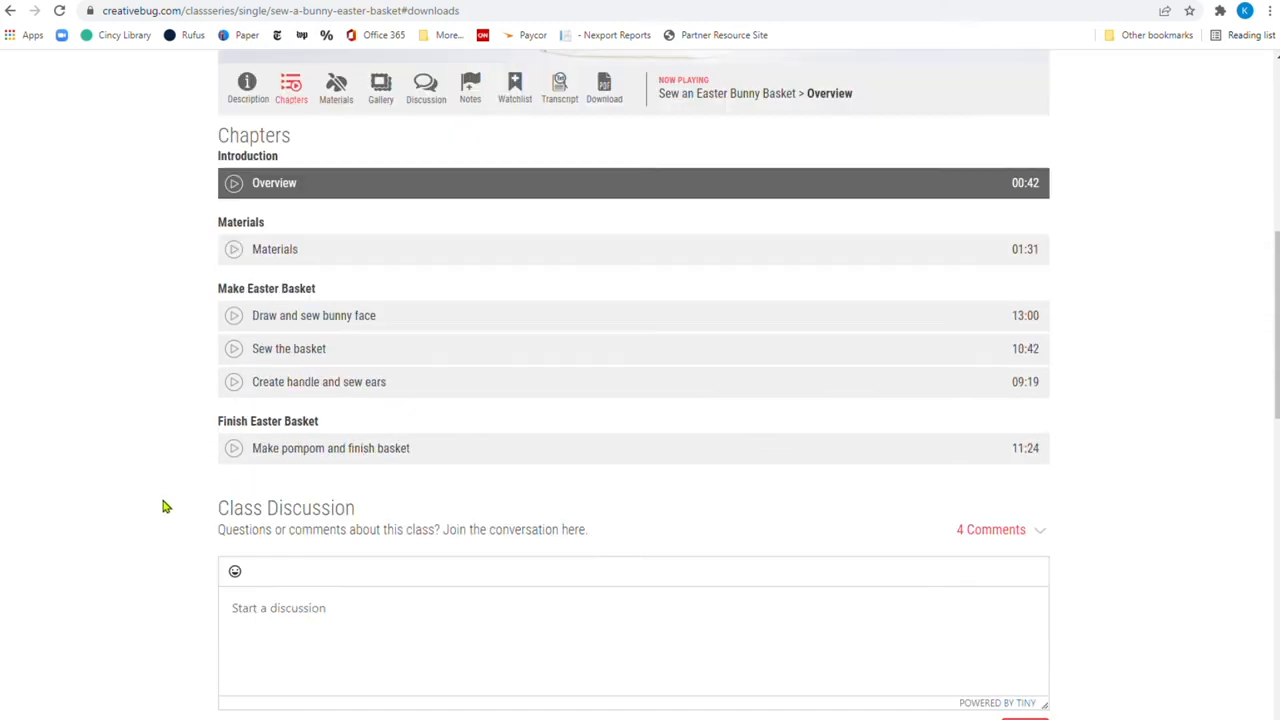
pyautogui.scroll(3)
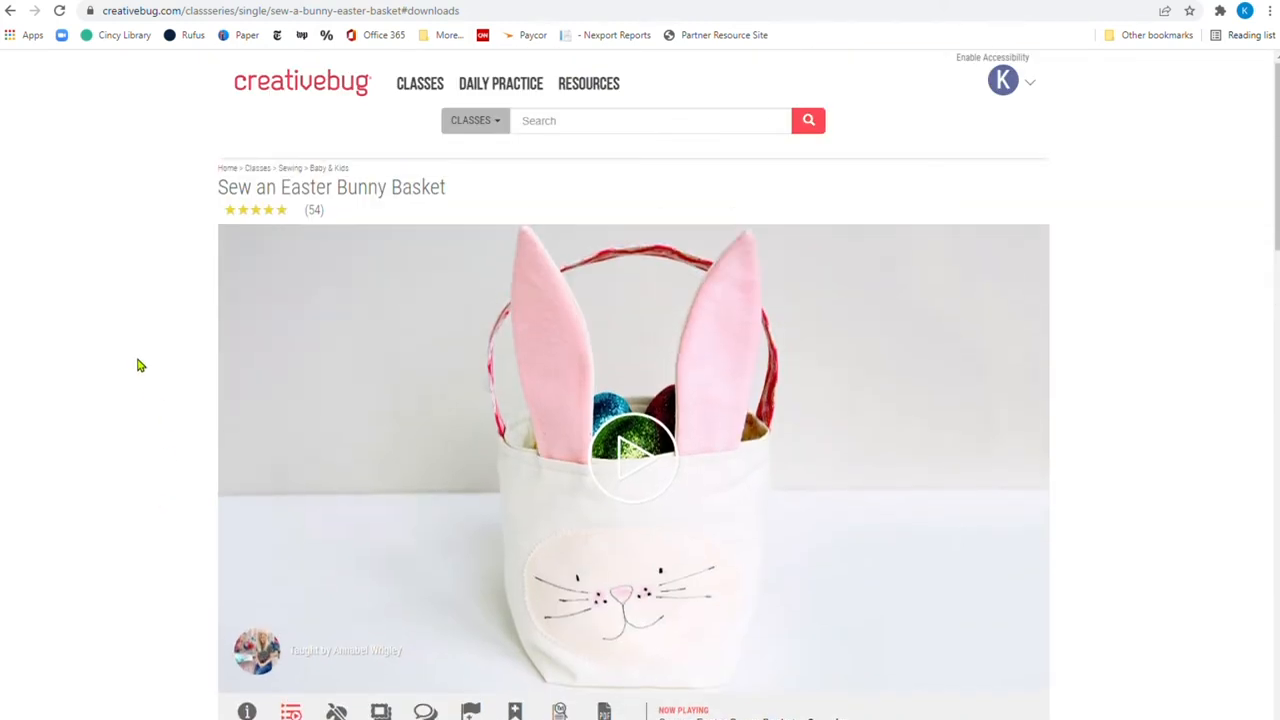
# Filter Art + Design classes to For Beginners, listing 67 classes
pyautogui.click(420, 83)
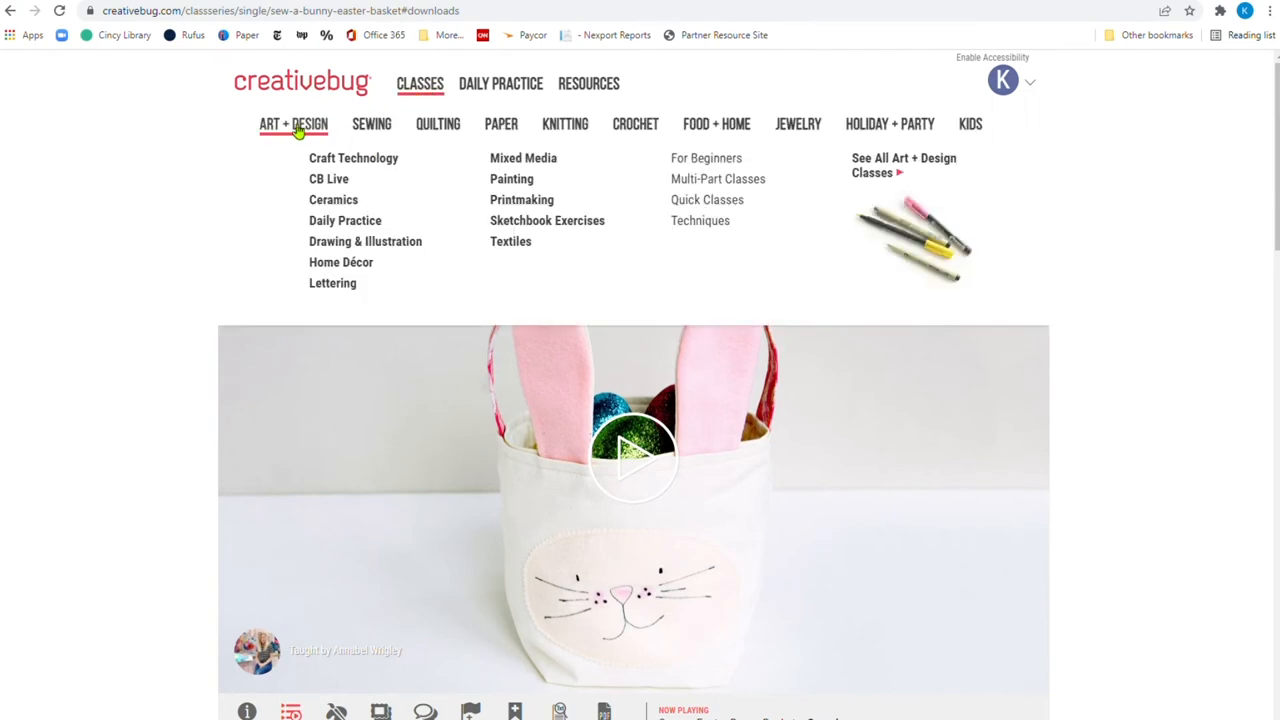
pyautogui.moveTo(431, 166)
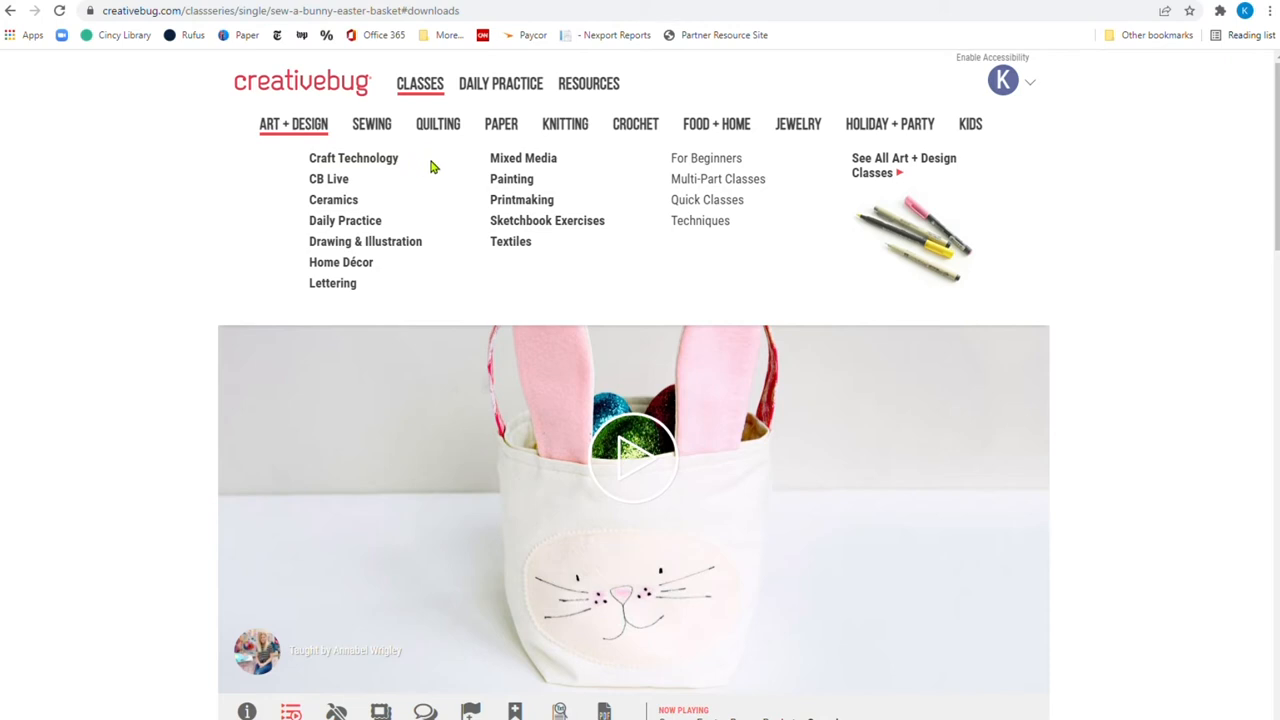
pyautogui.moveTo(706, 158)
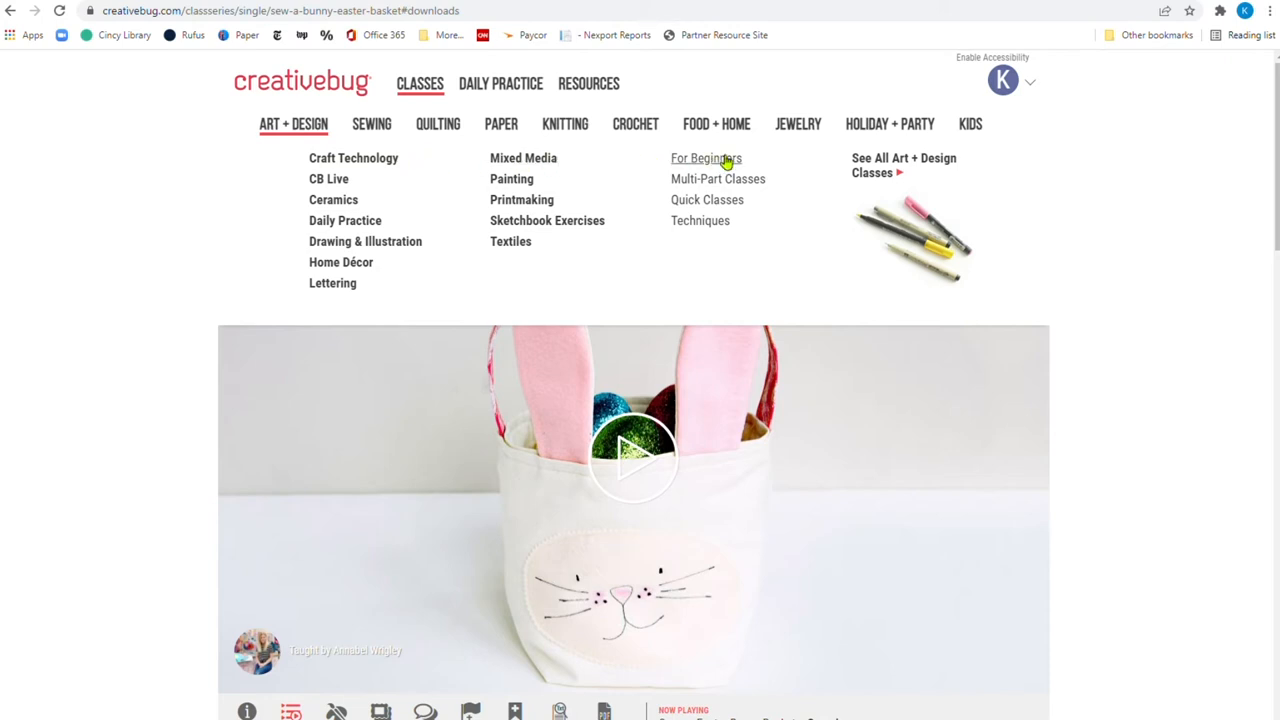
pyautogui.click(705, 158)
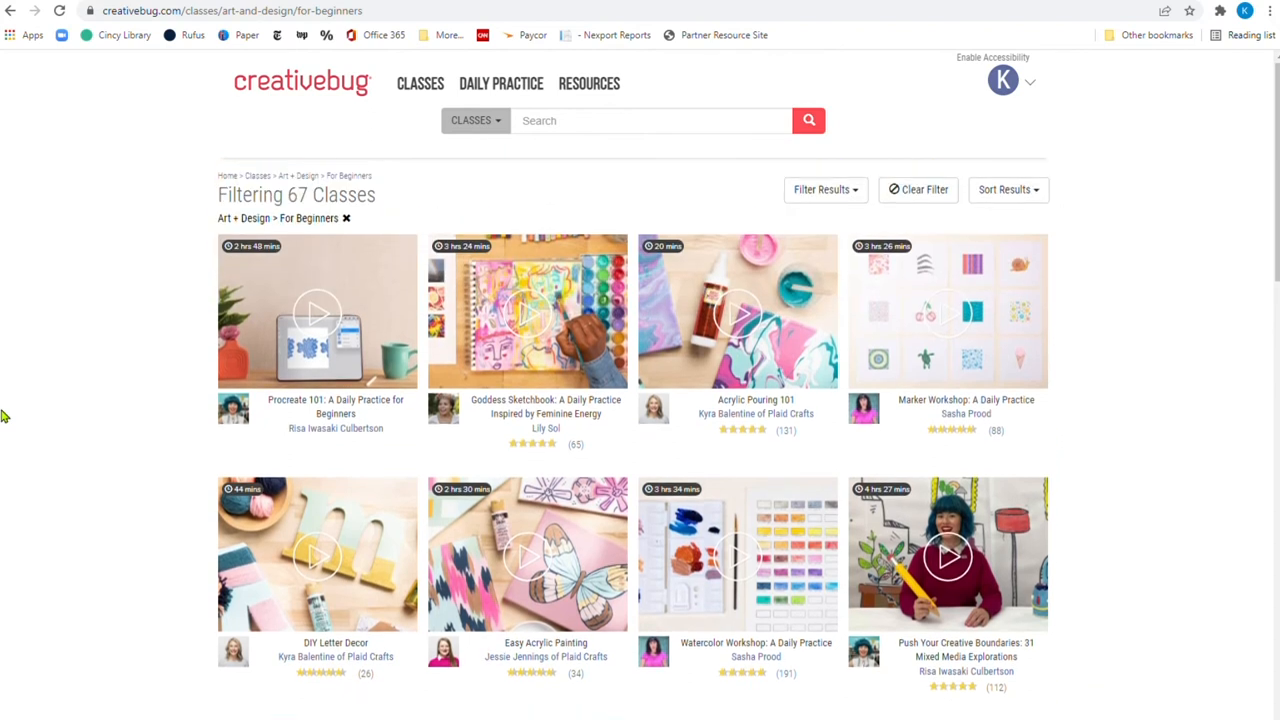
pyautogui.moveTo(963, 556)
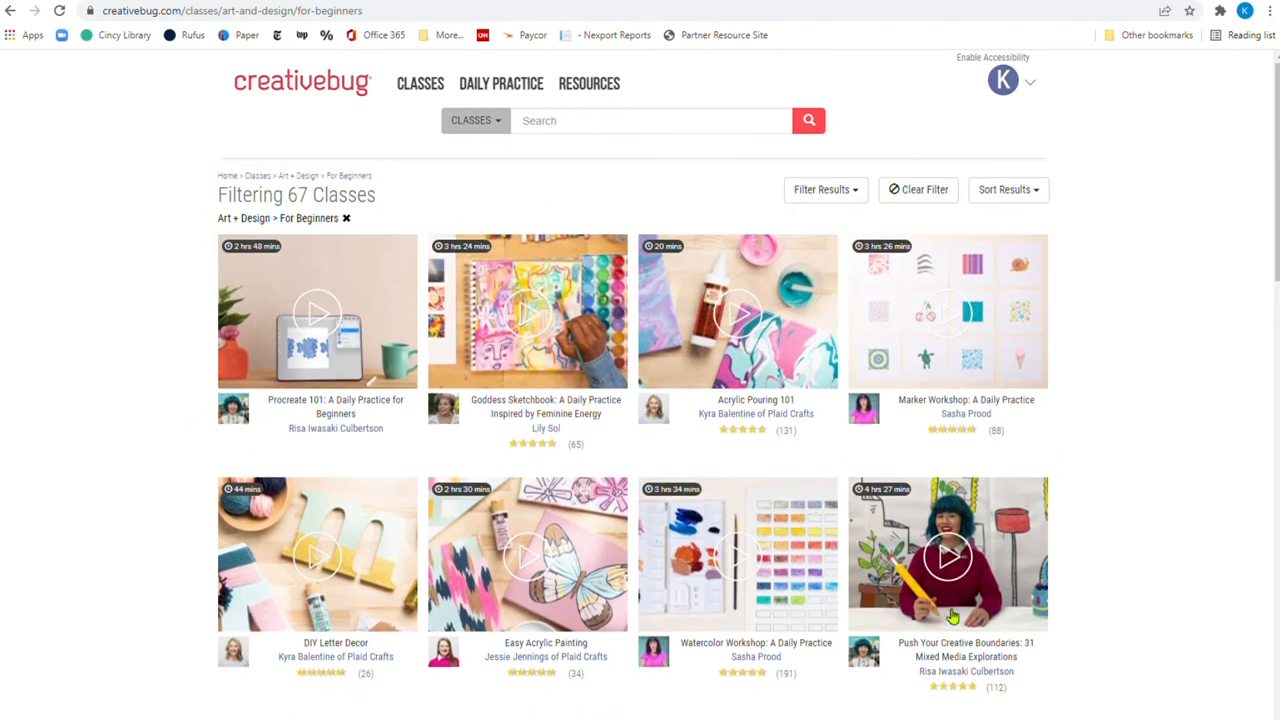
pyautogui.moveTo(900, 557)
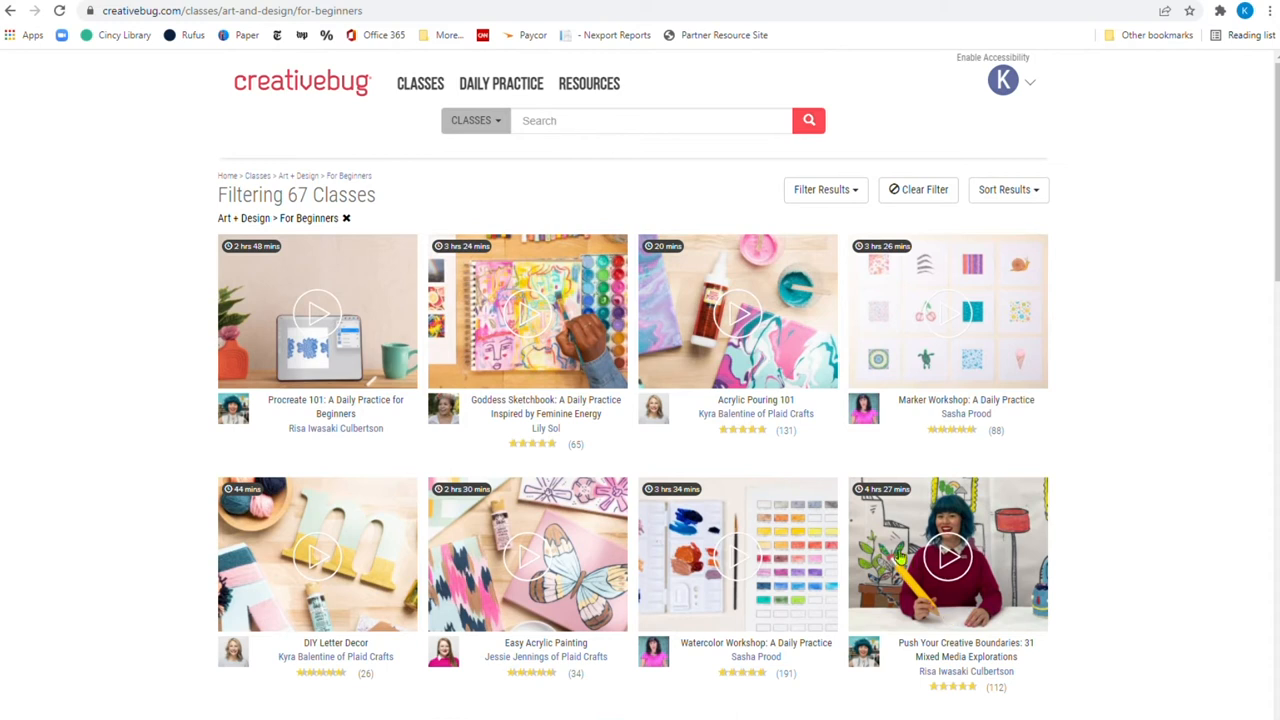
pyautogui.moveTo(890, 505)
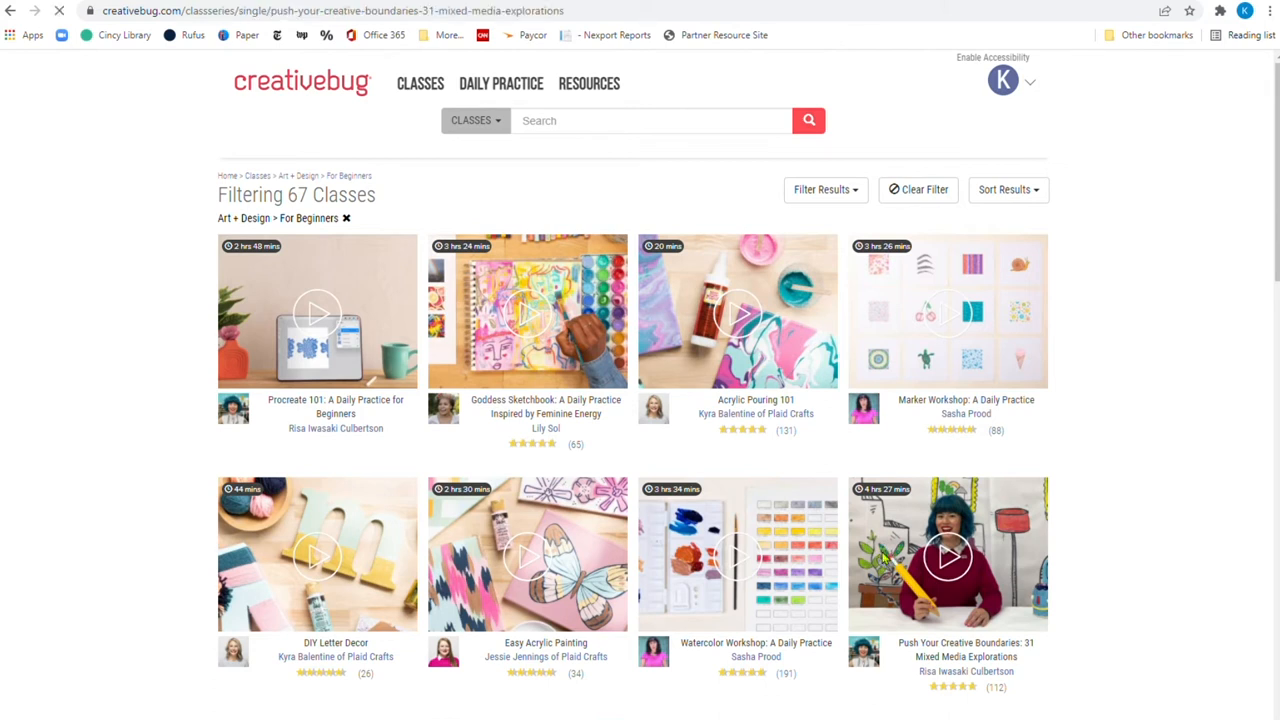
# Open the Push Your Creative Boundaries: 31 Mixed Media Explorations class and review its description
pyautogui.click(946, 555)
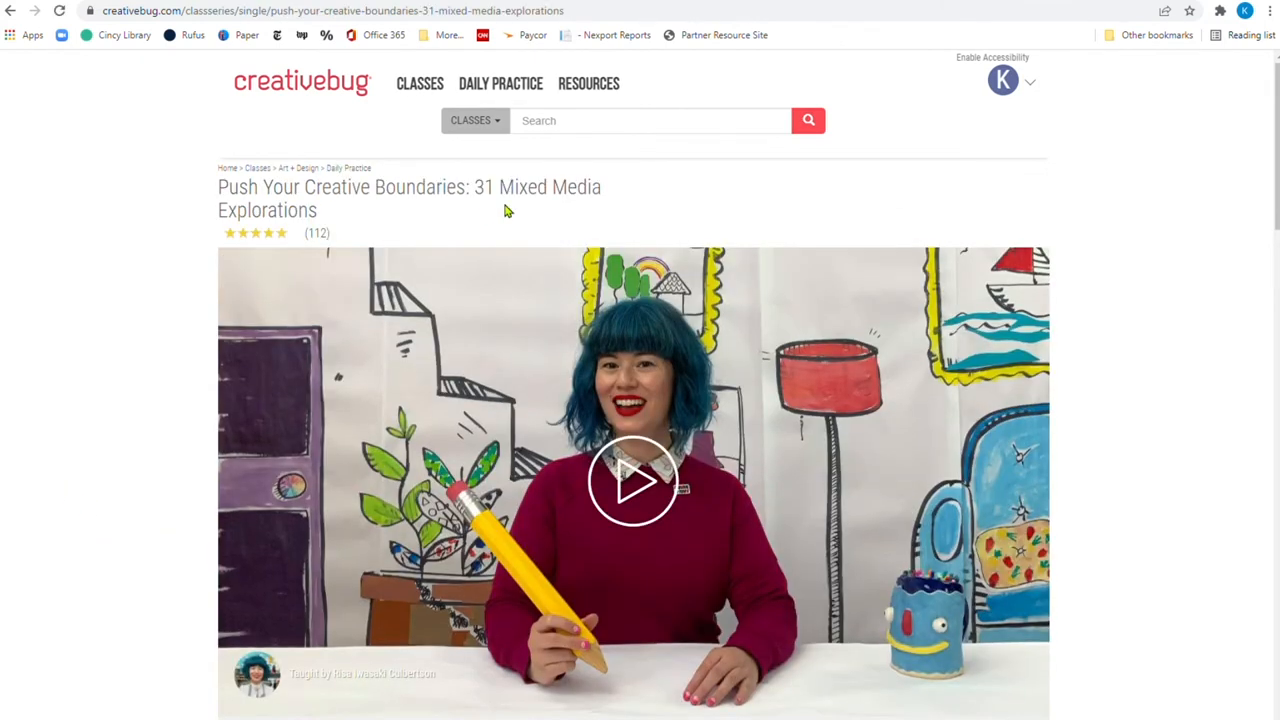
pyautogui.moveTo(169, 469)
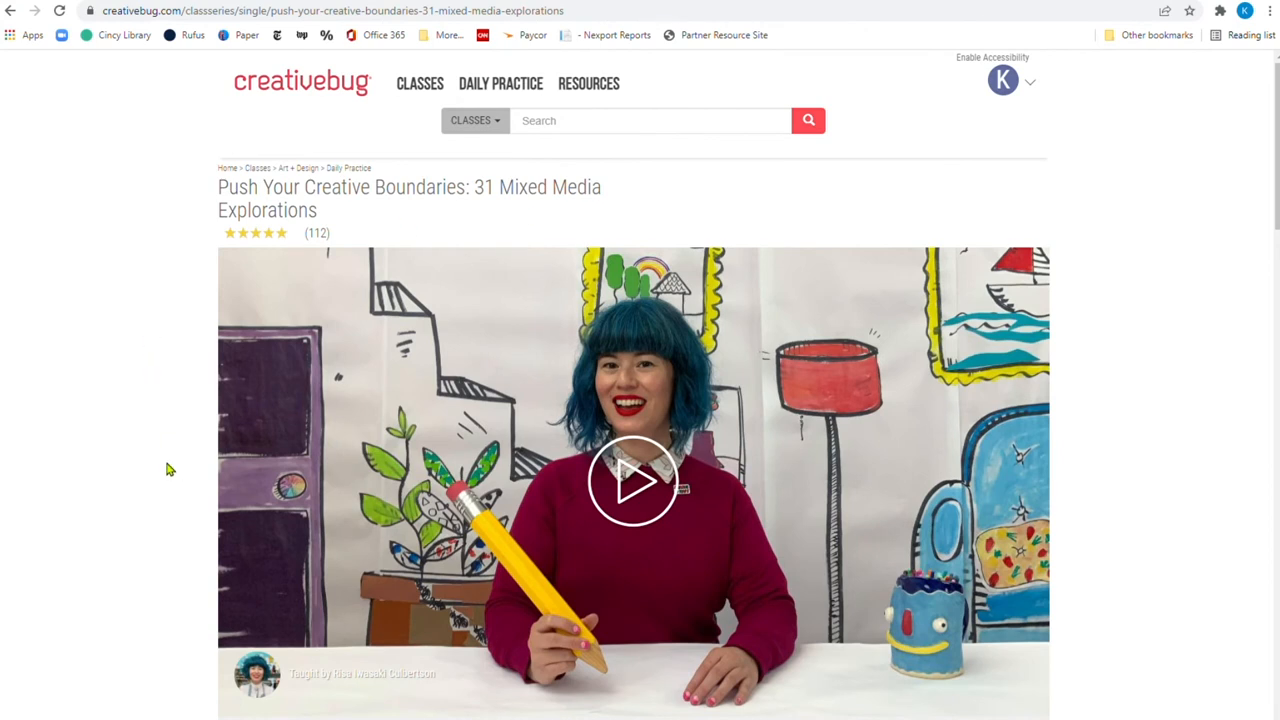
pyautogui.scroll(-3)
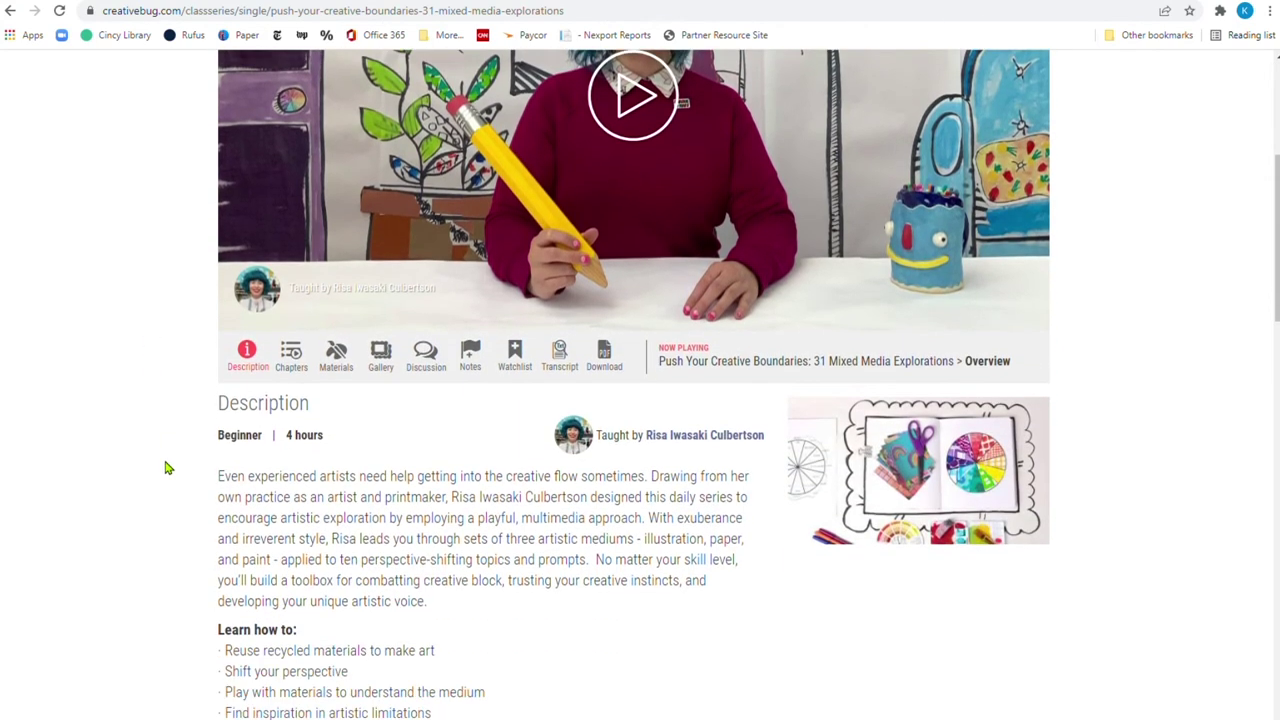
pyautogui.scroll(-3)
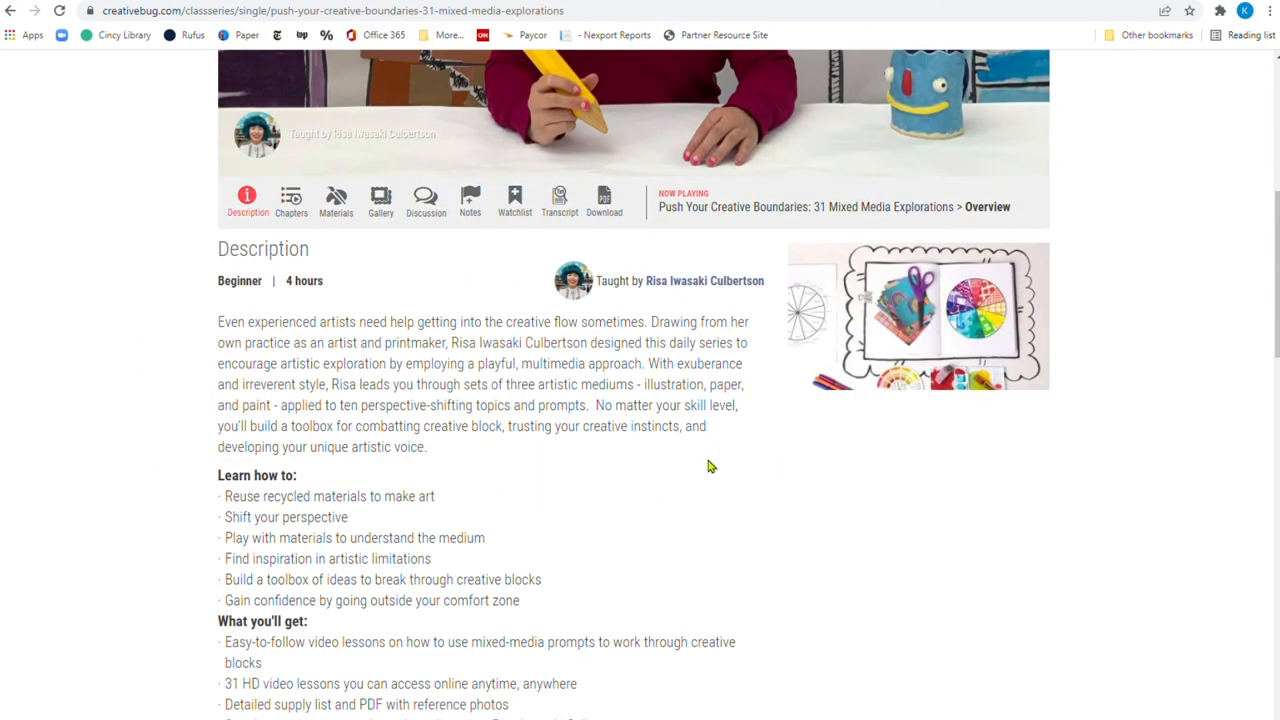
pyautogui.scroll(-3)
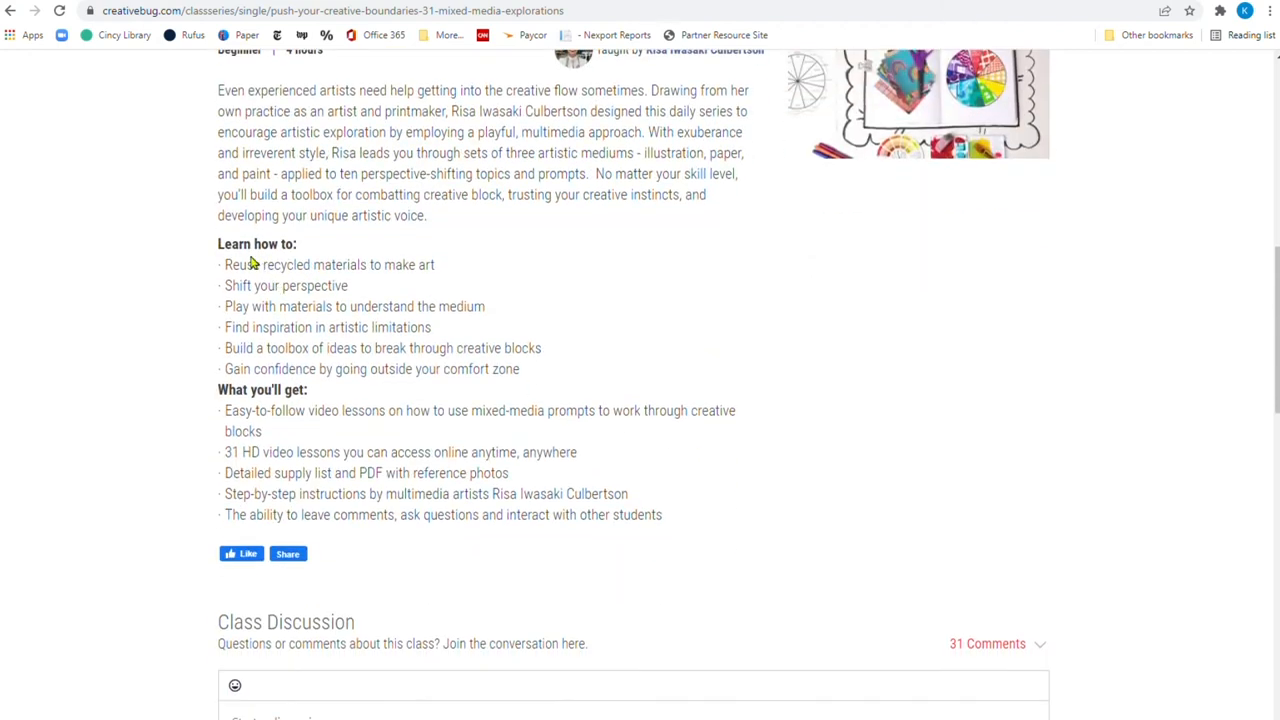
pyautogui.moveTo(184, 345)
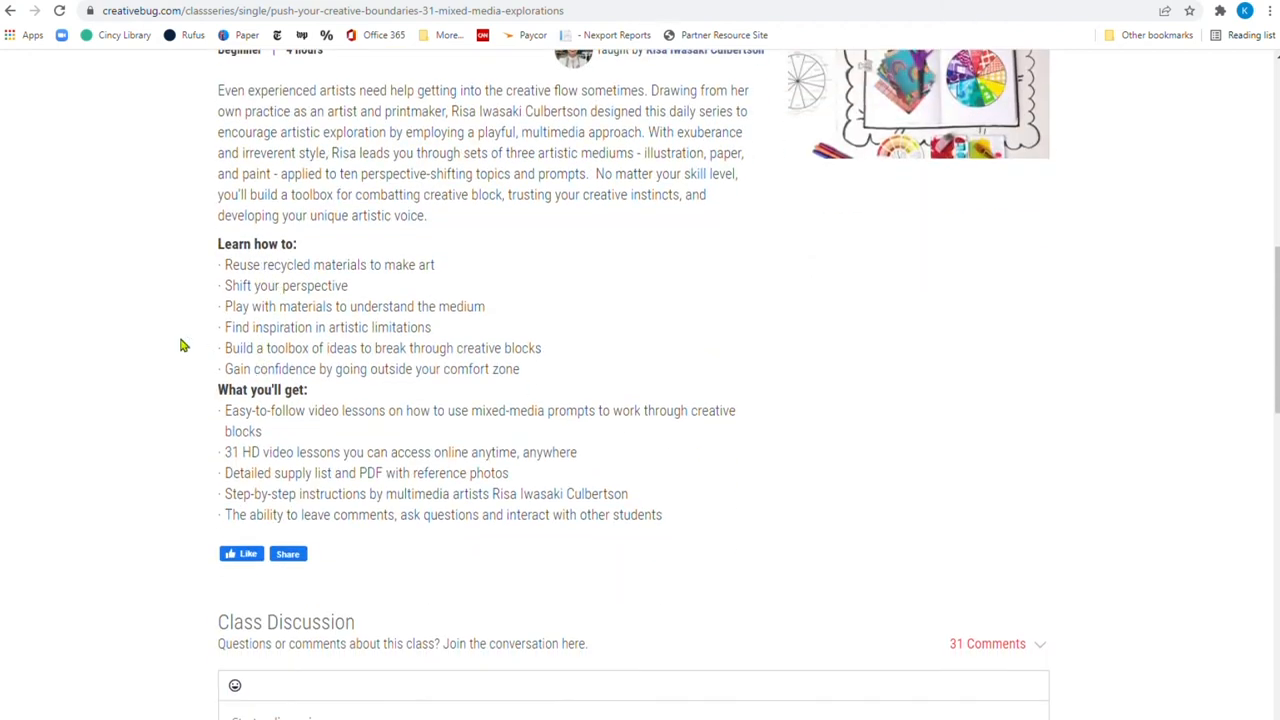
pyautogui.moveTo(562, 399)
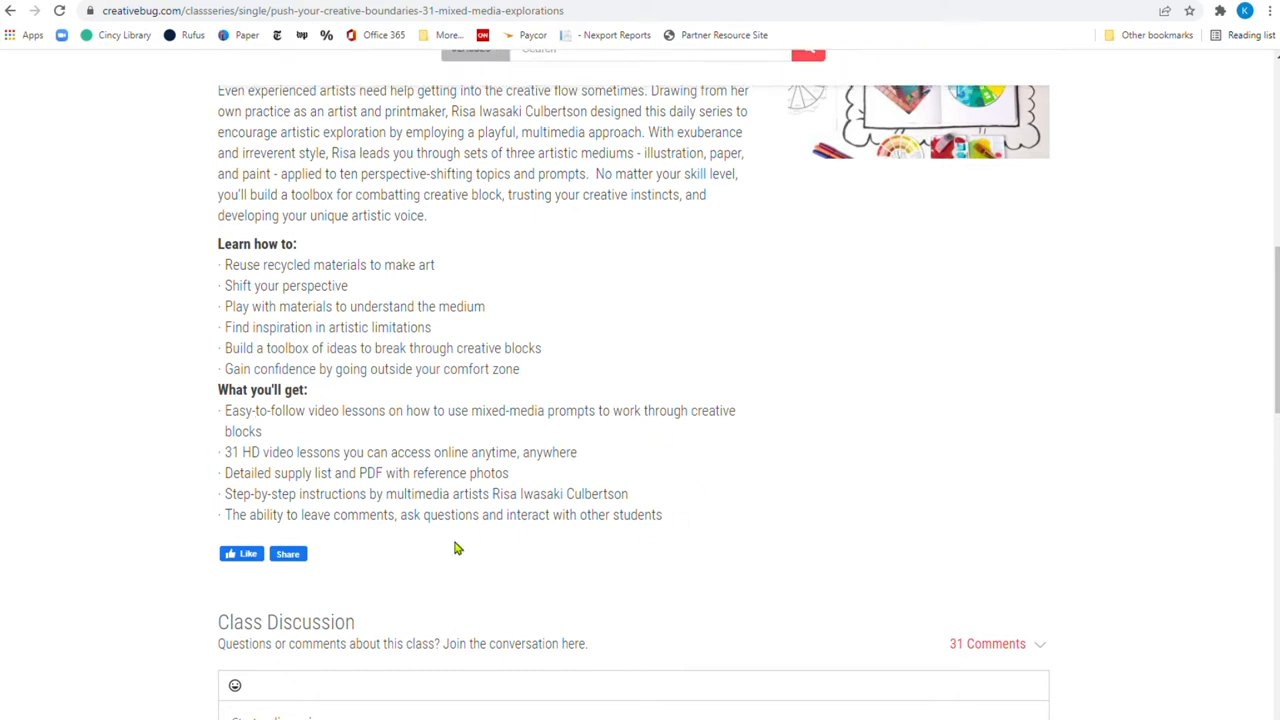
pyautogui.scroll(3)
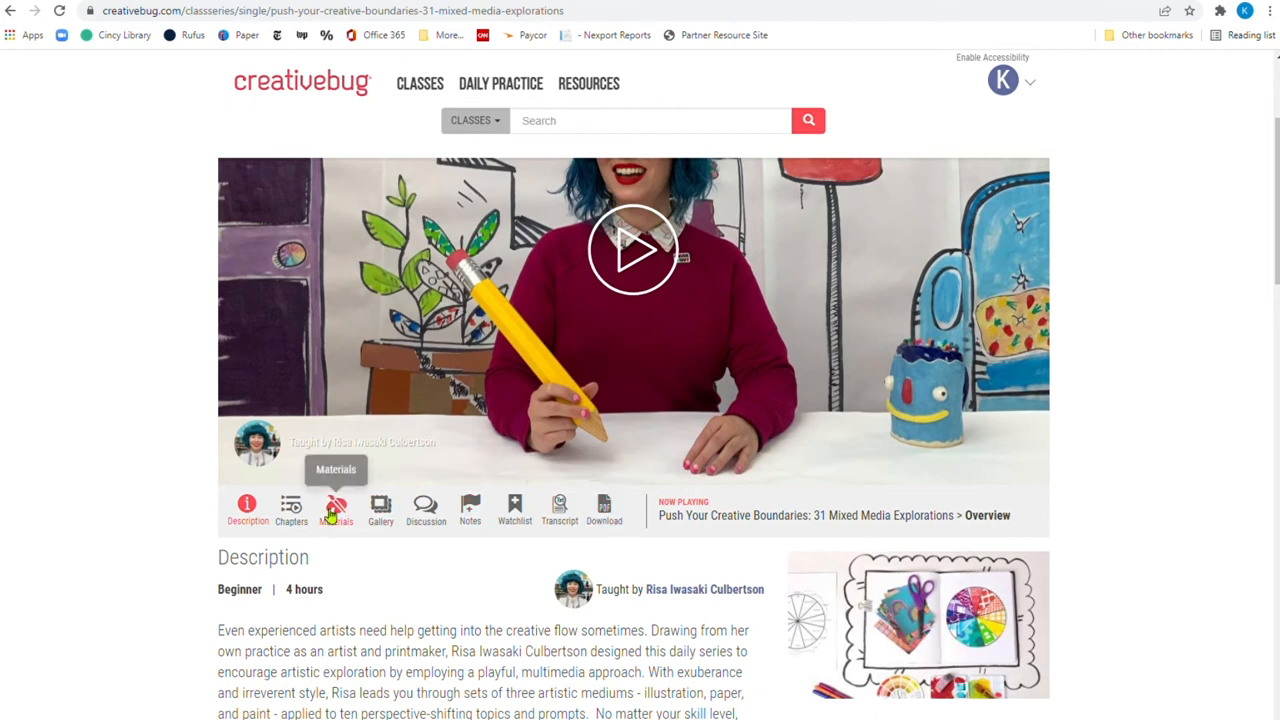
pyautogui.moveTo(560, 390)
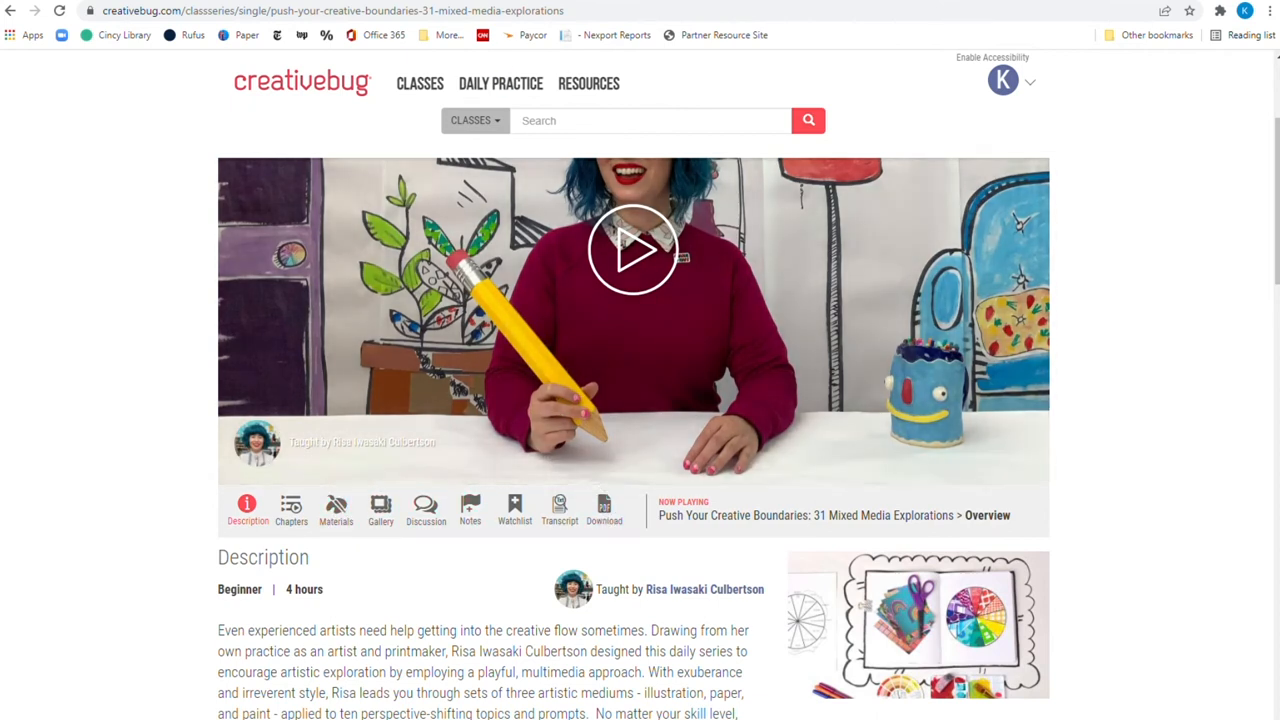
# Open the Mixed Media Explorations workshop guidelines PDF and page through all of it
pyautogui.click(604, 510)
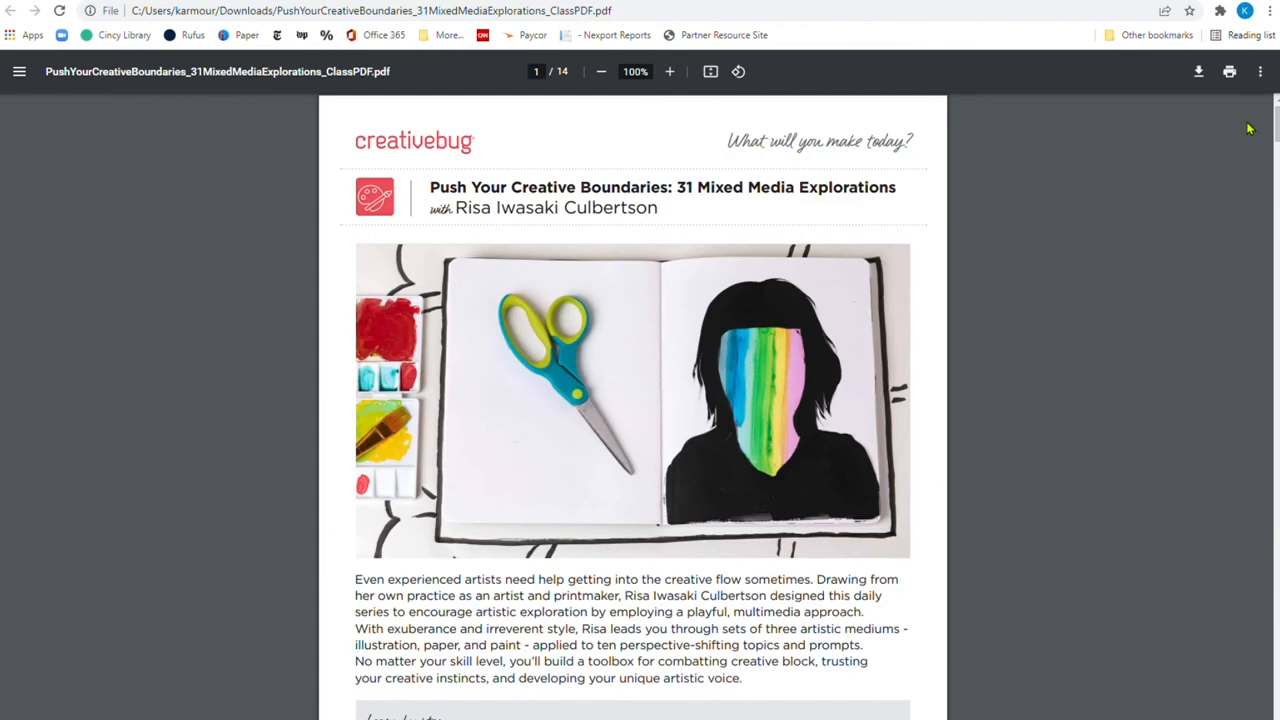
pyautogui.scroll(-3)
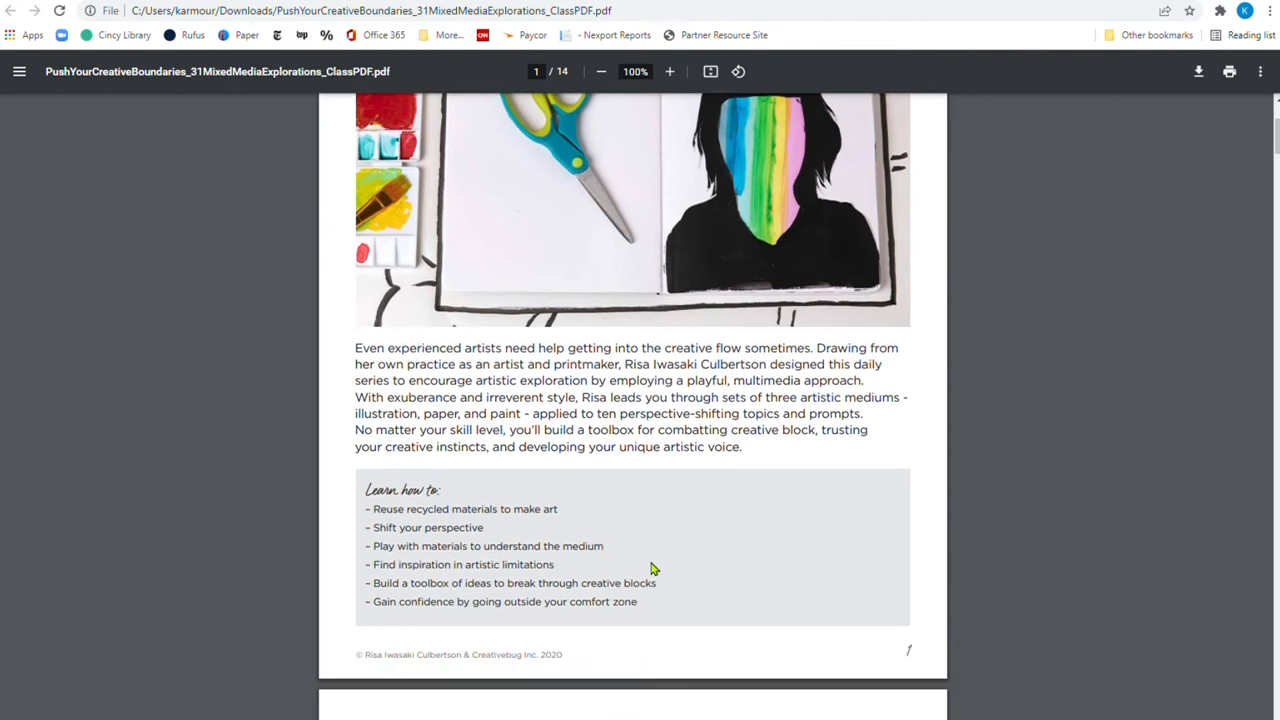
pyautogui.scroll(-3)
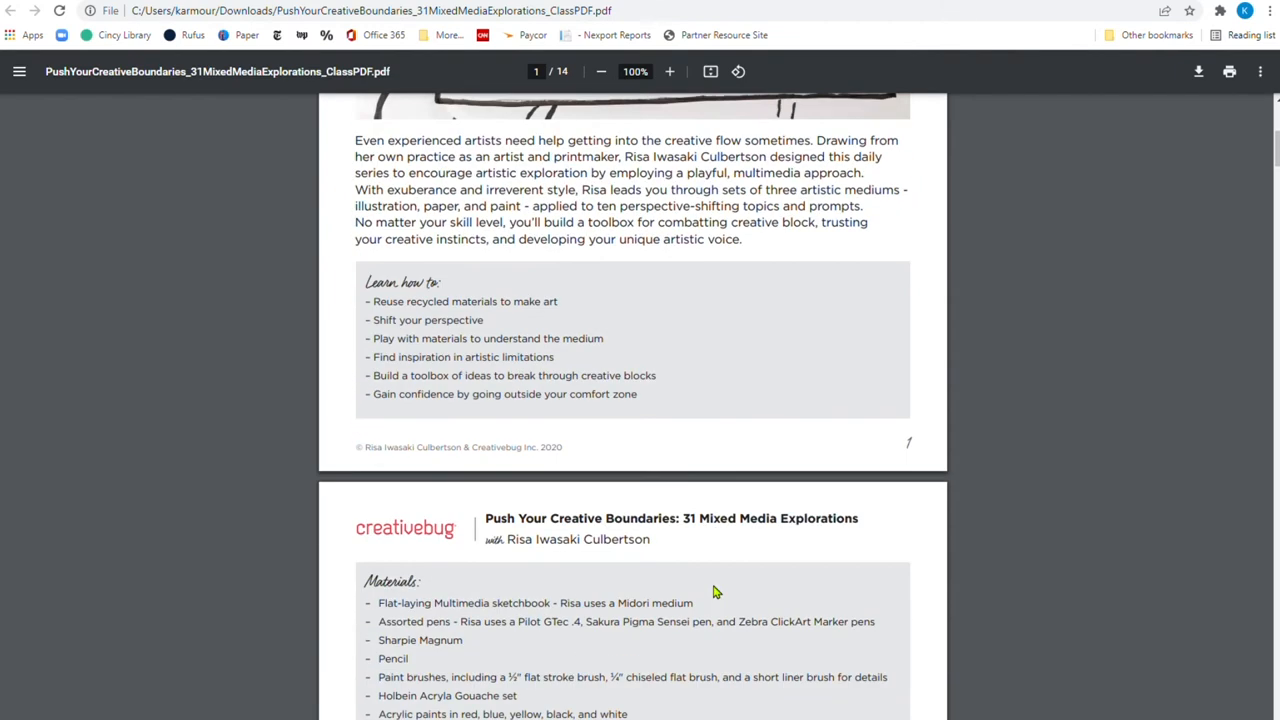
pyautogui.scroll(-3)
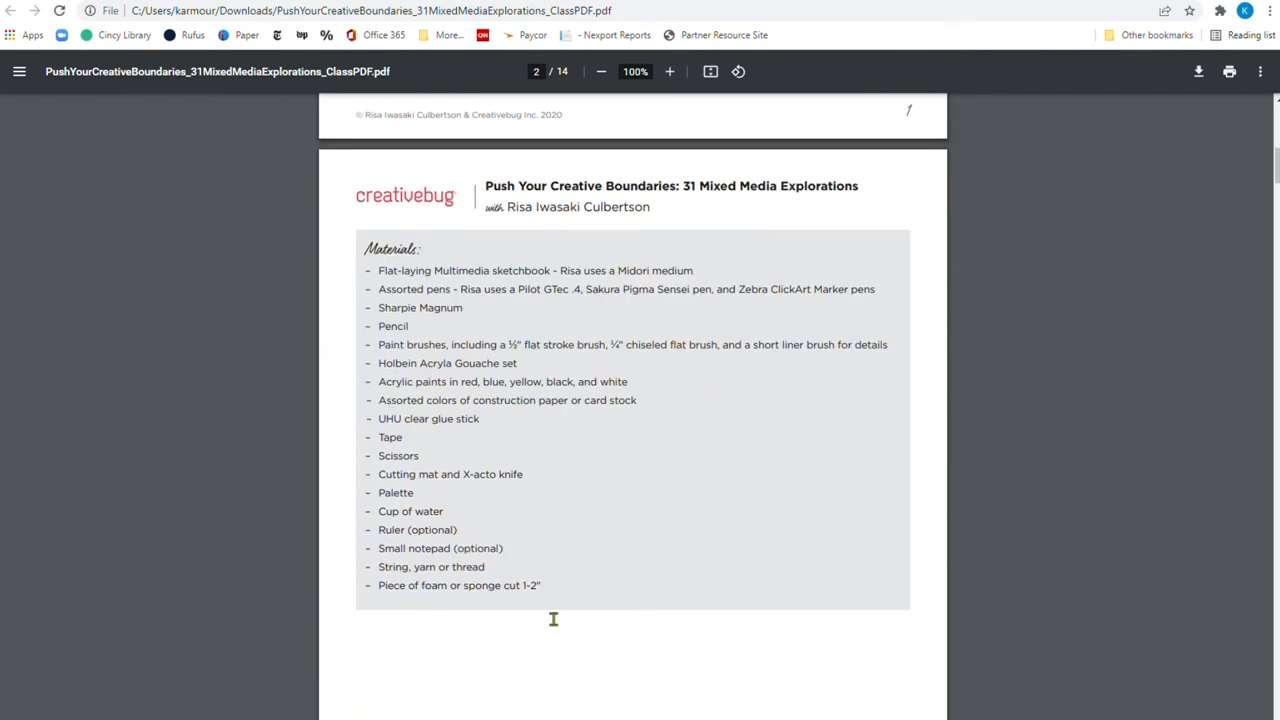
pyautogui.scroll(-3)
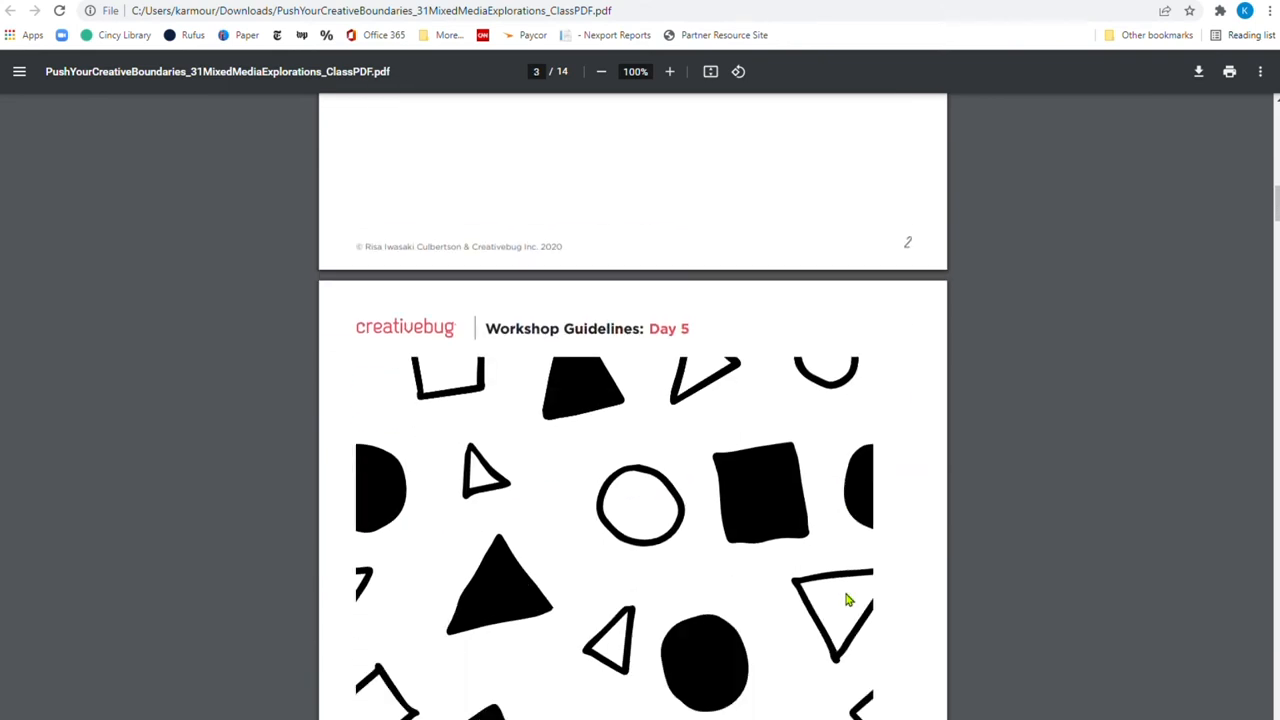
pyautogui.scroll(-3)
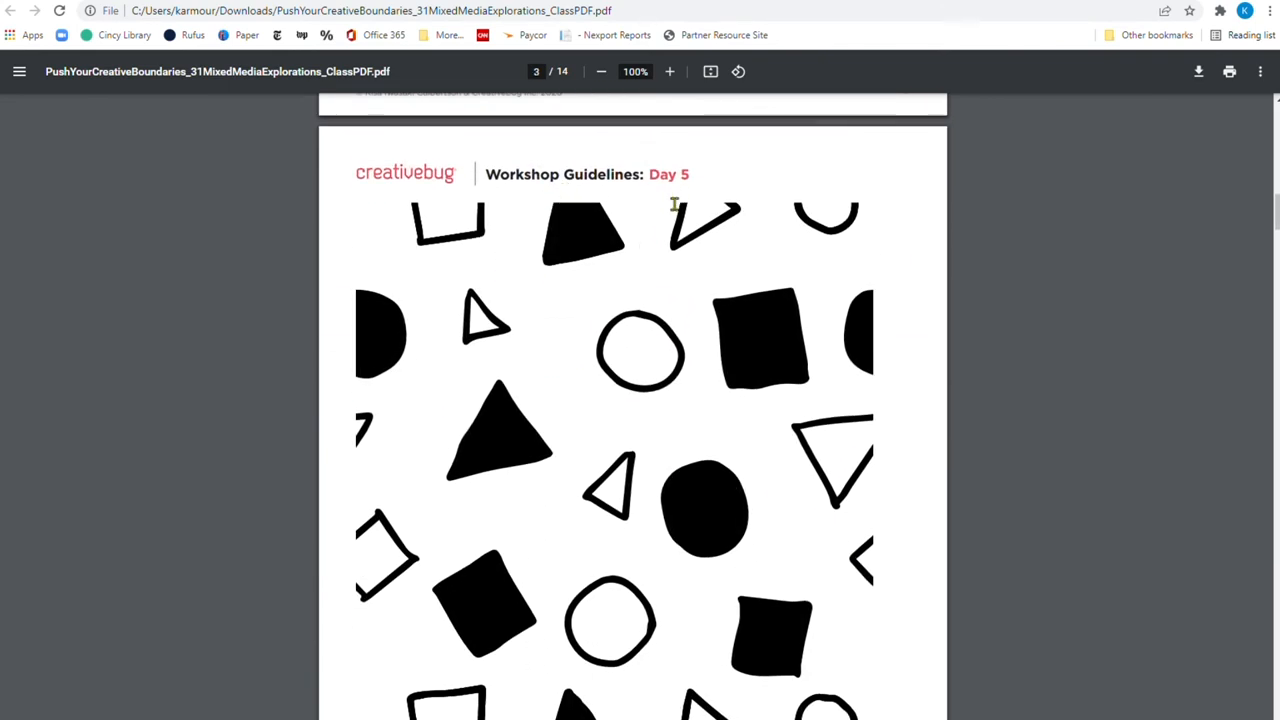
pyautogui.scroll(-3)
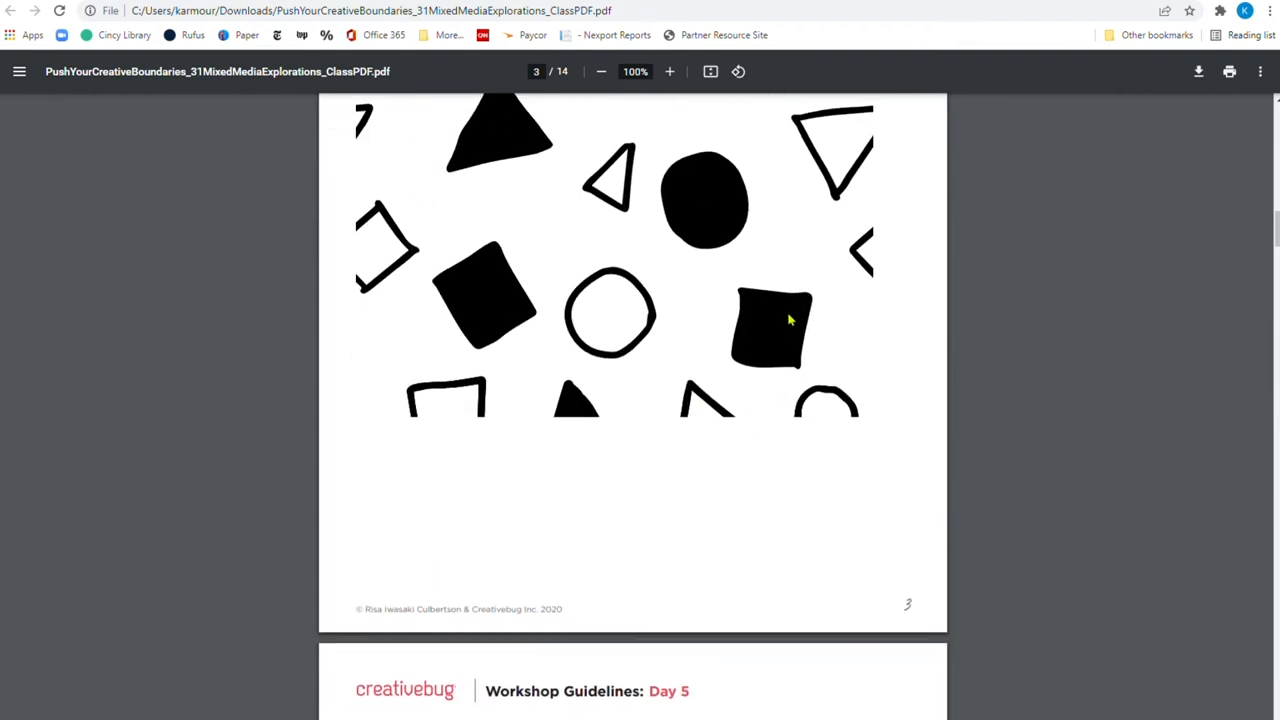
pyautogui.scroll(-3)
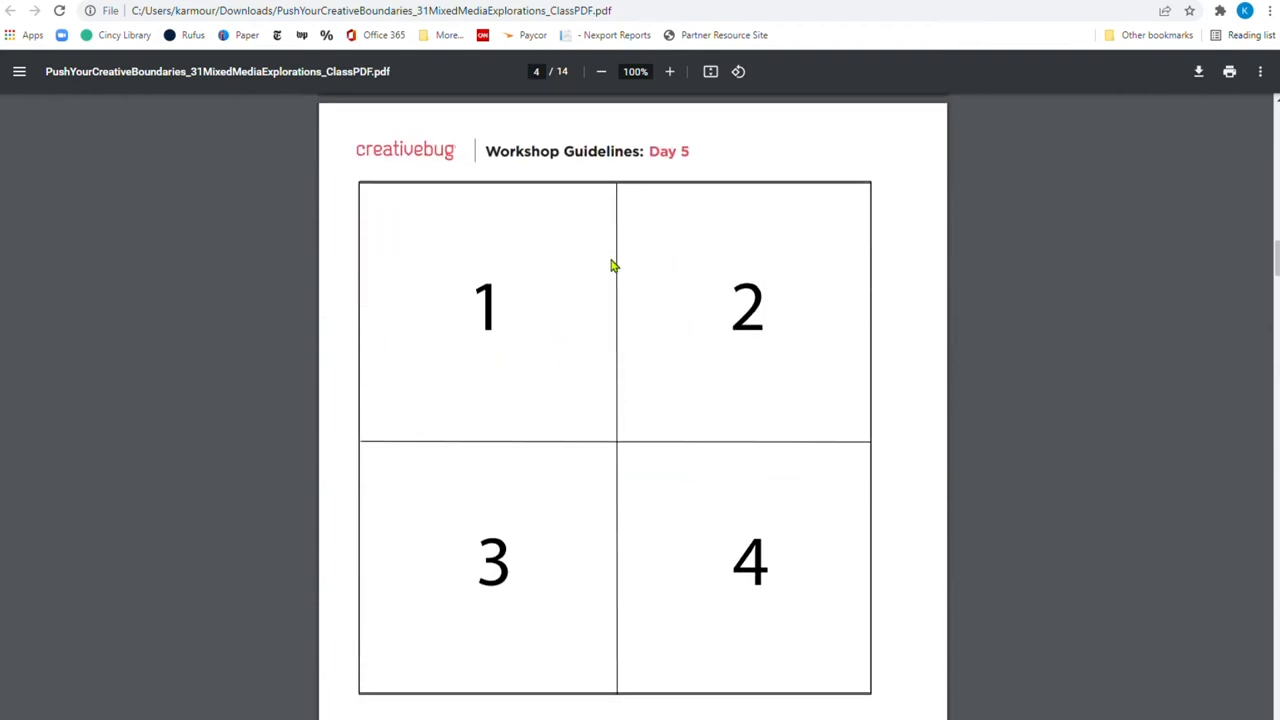
pyautogui.scroll(-3)
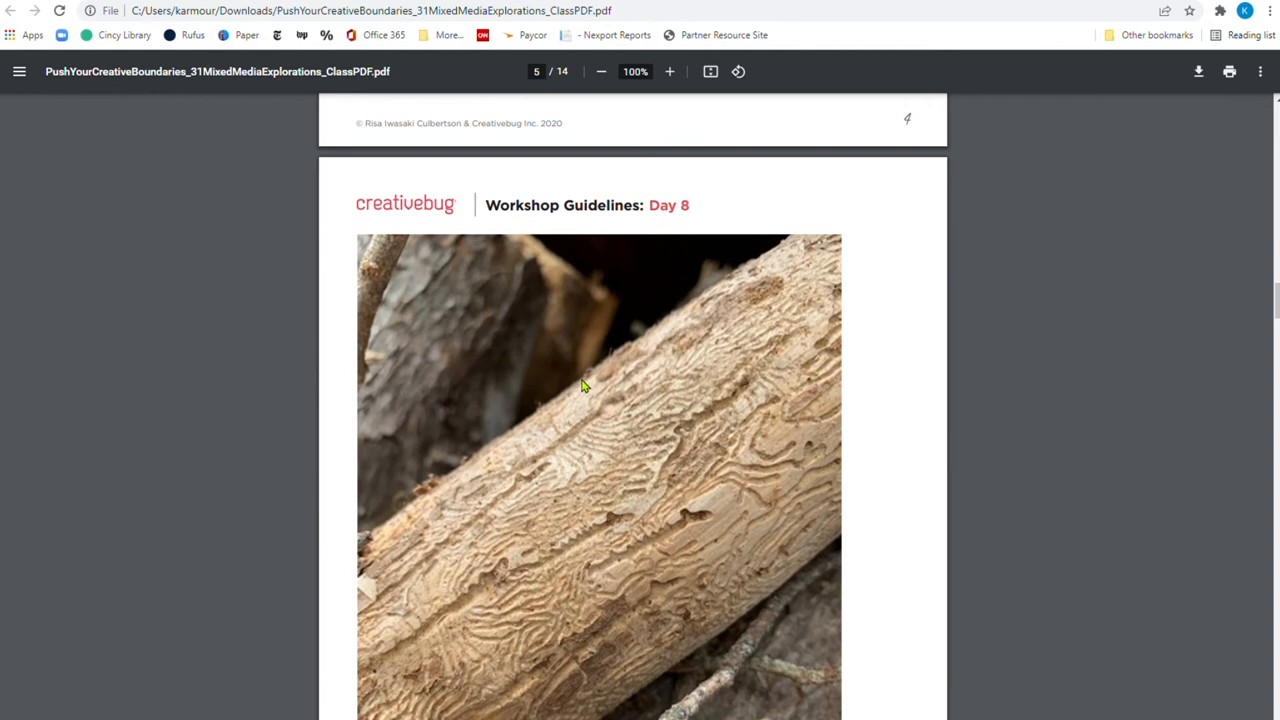
pyautogui.scroll(-3)
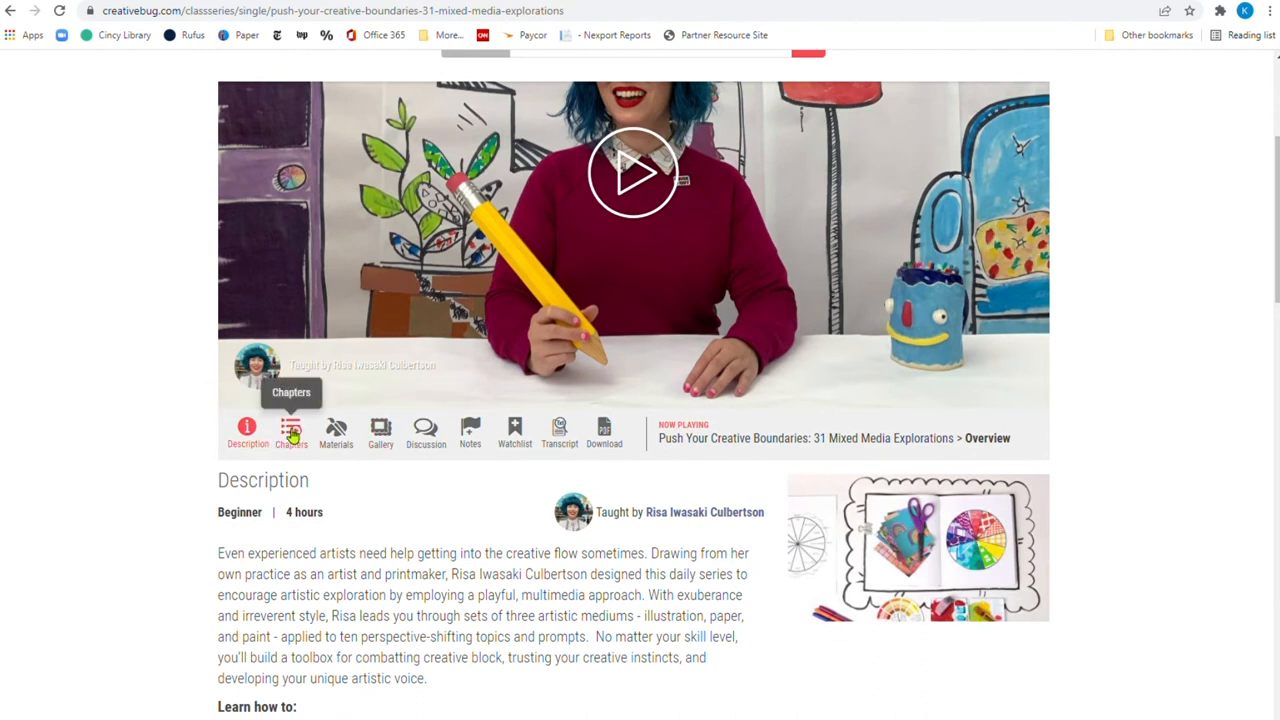
# Show the class's 31 daily chapters and scroll through the full chapter list
pyautogui.click(291, 432)
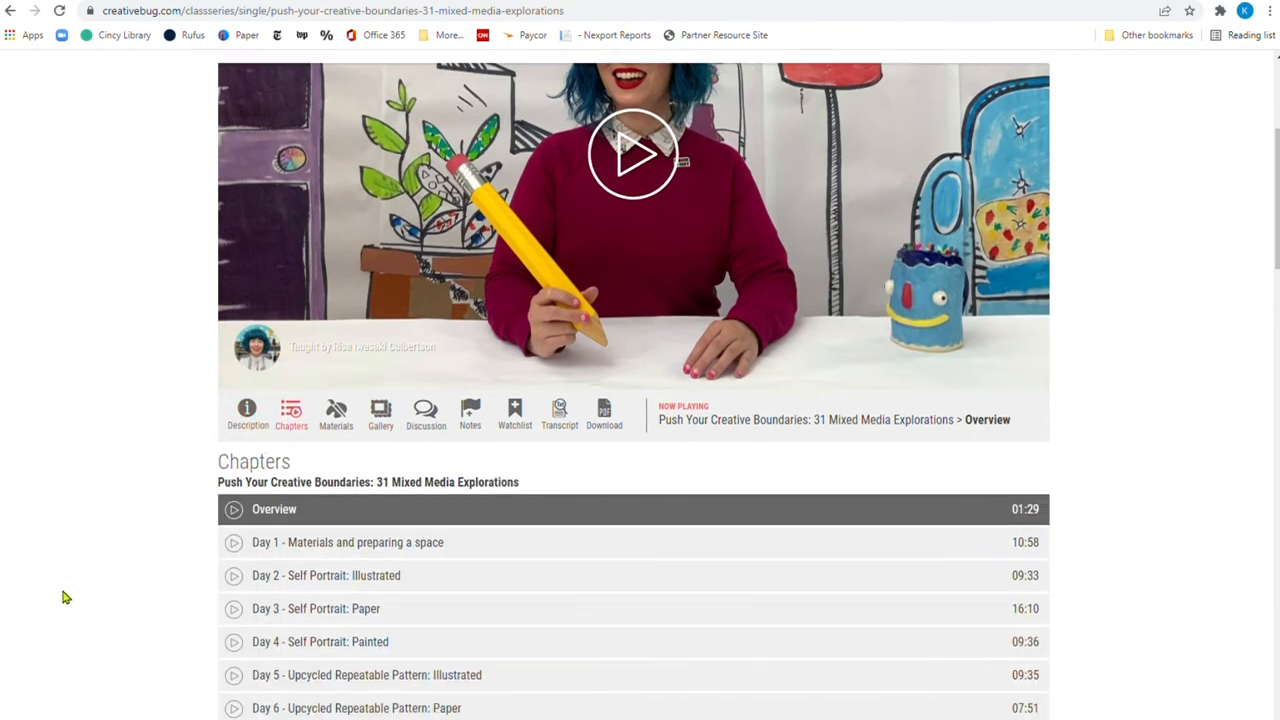
pyautogui.scroll(-3)
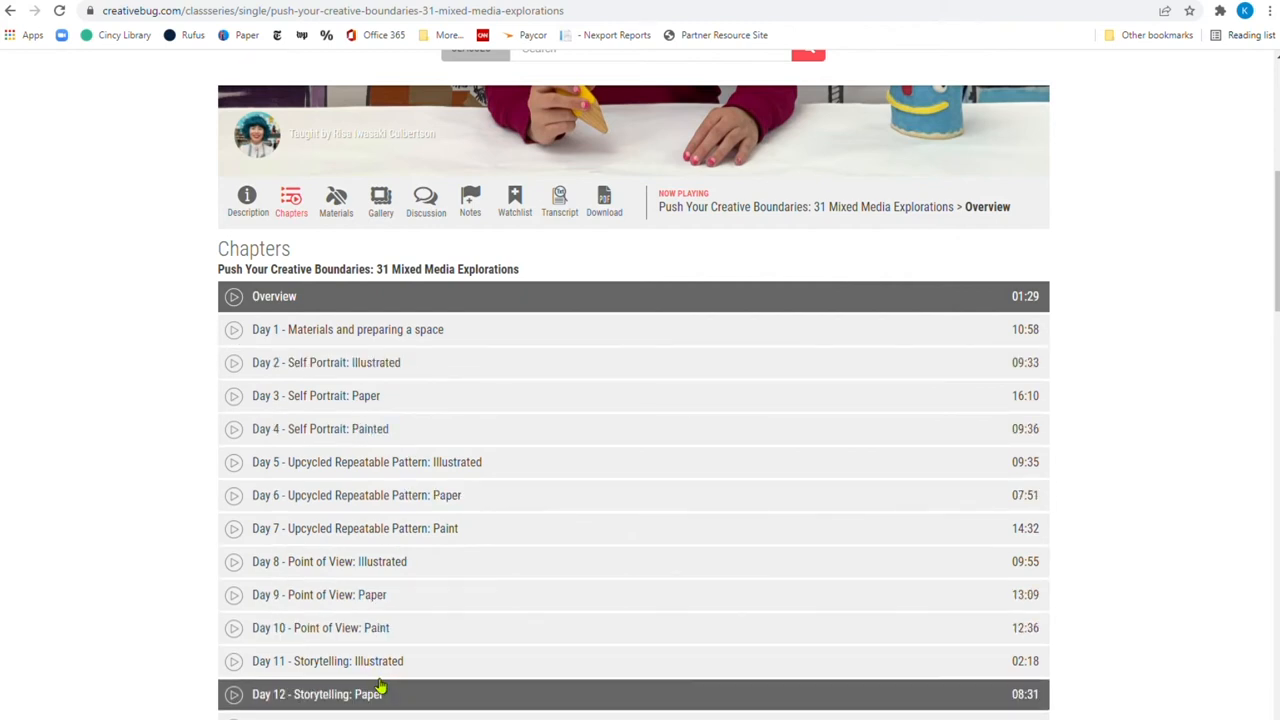
pyautogui.scroll(-3)
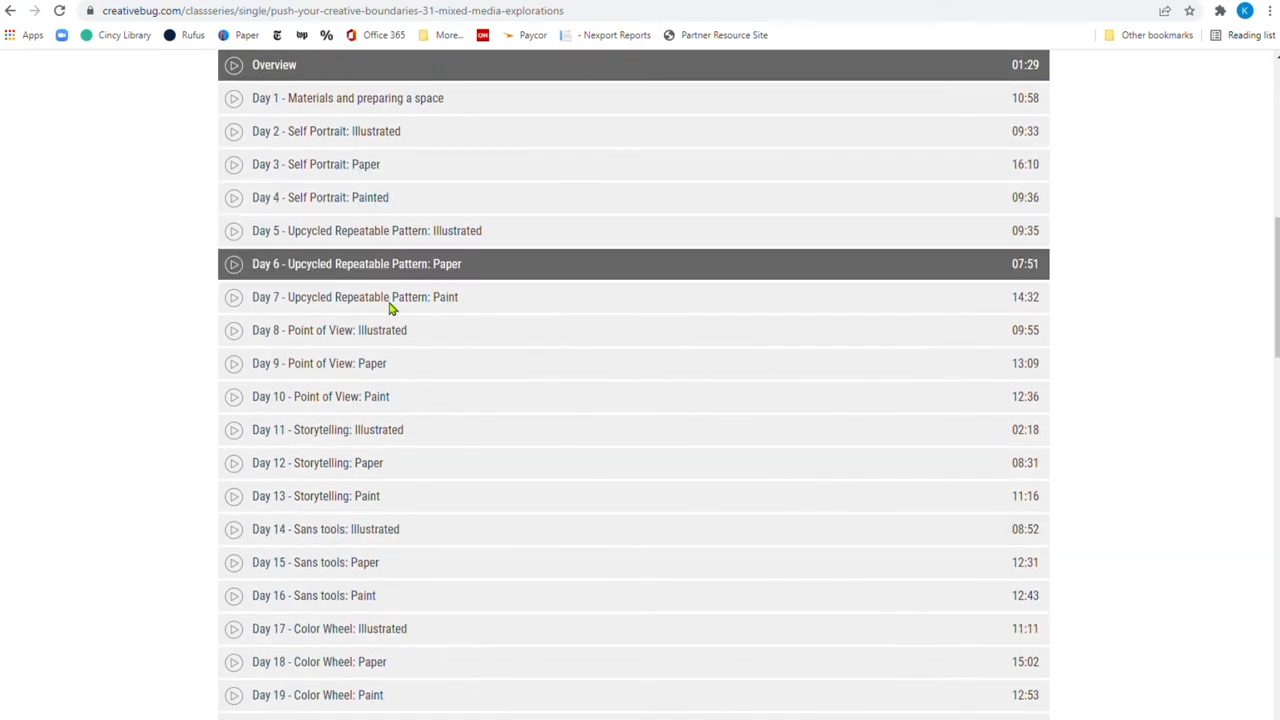
pyautogui.scroll(-3)
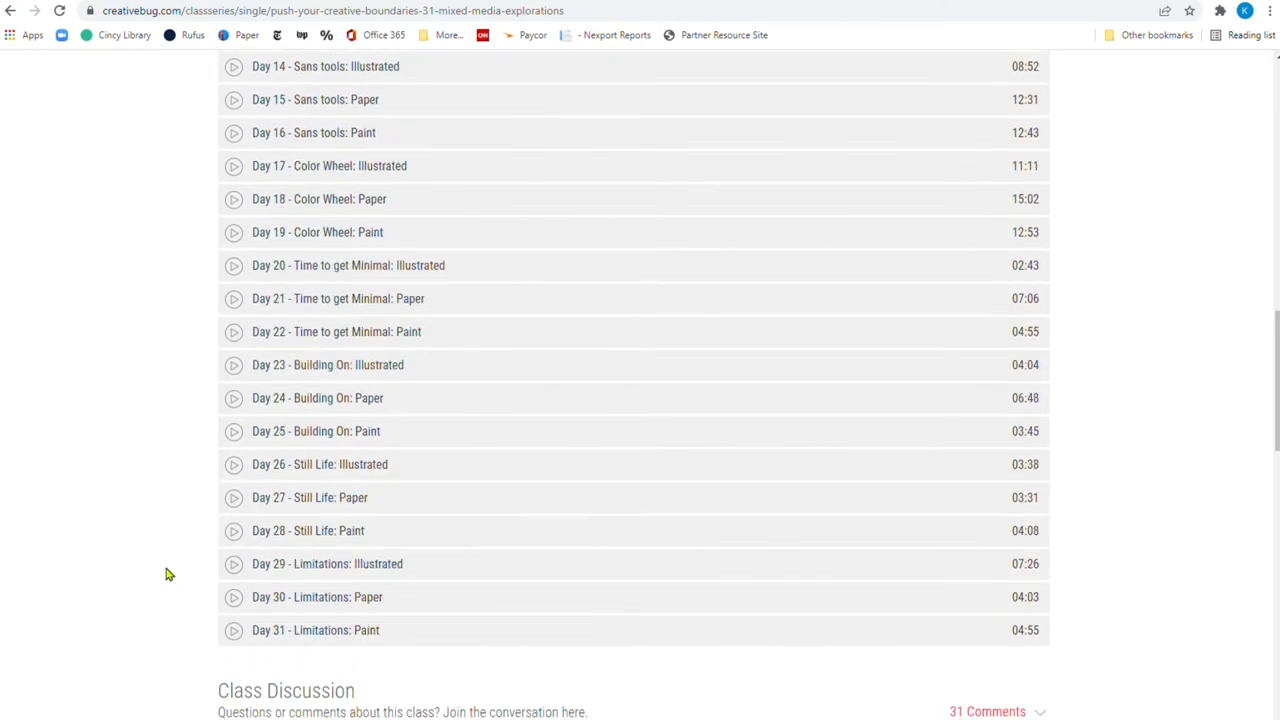
pyautogui.scroll(-3)
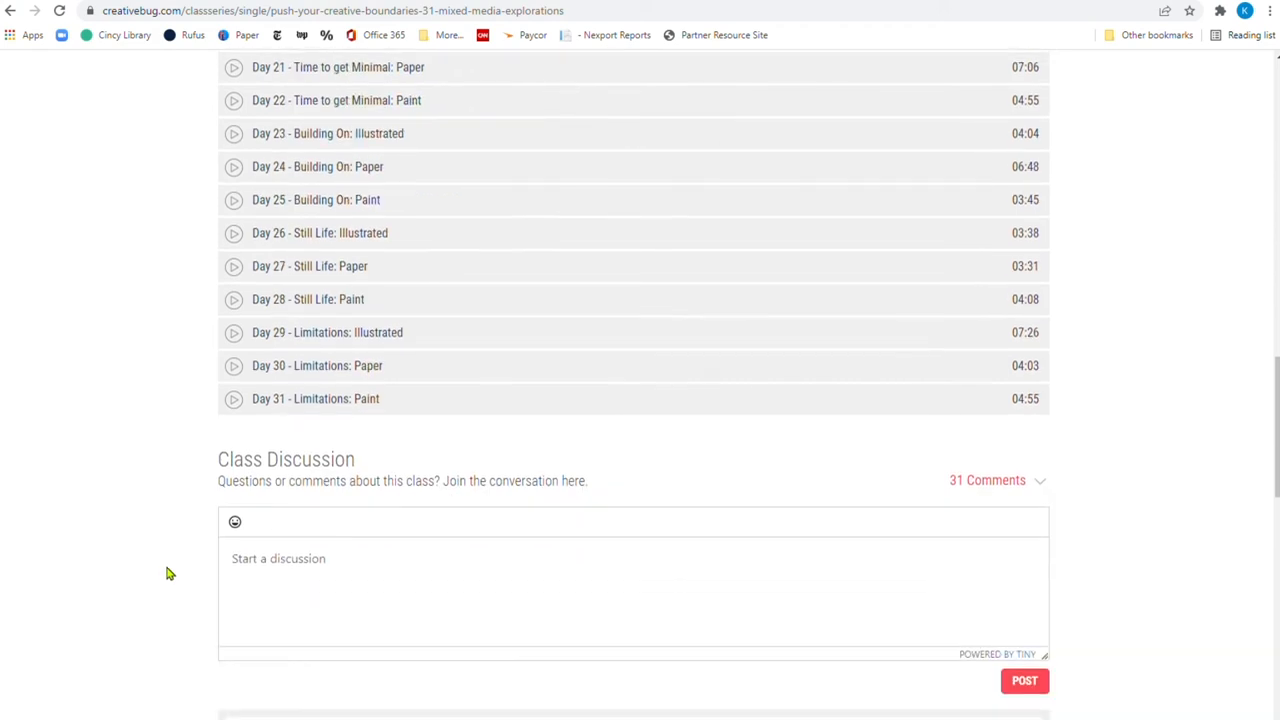
pyautogui.scroll(3)
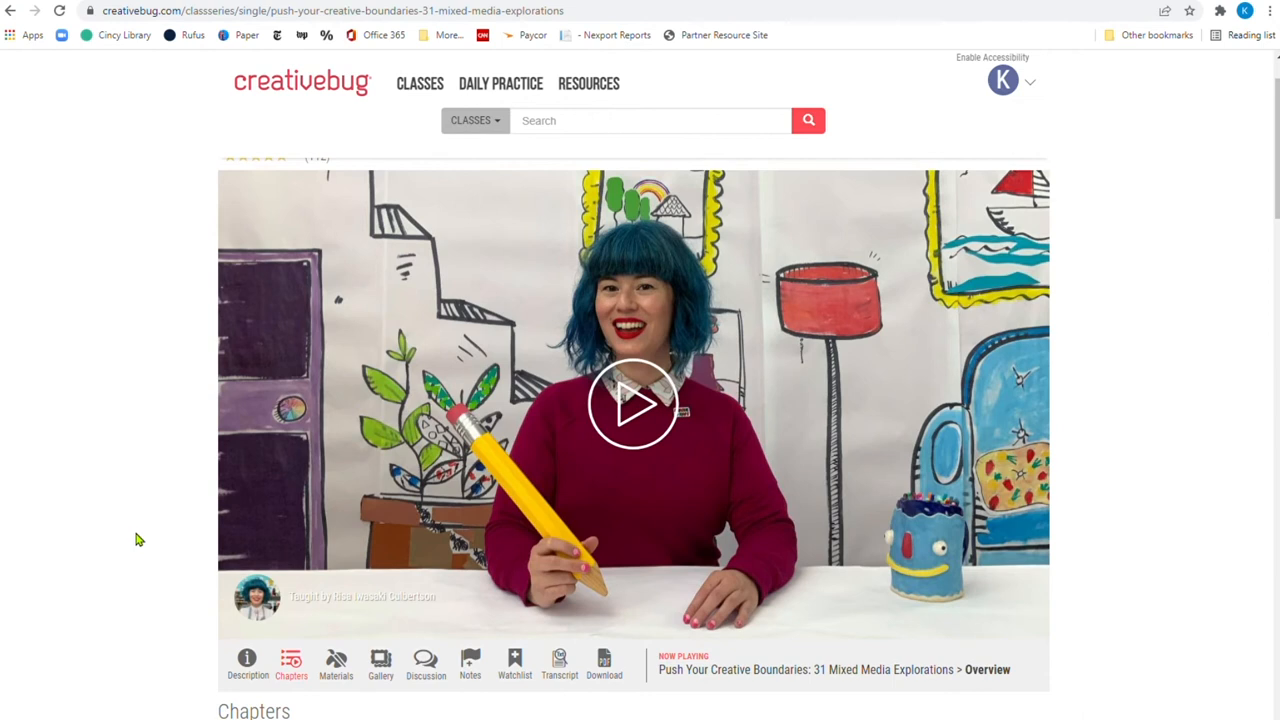
pyautogui.scroll(-3)
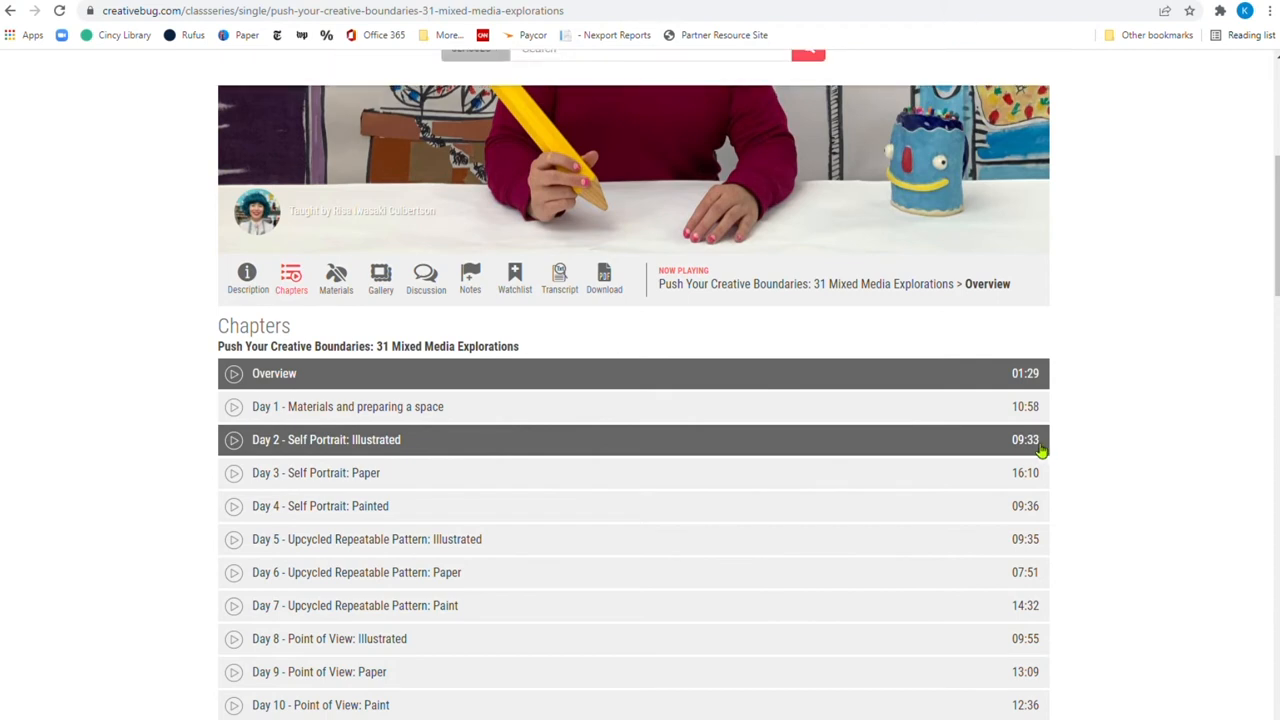
pyautogui.moveTo(1095, 330)
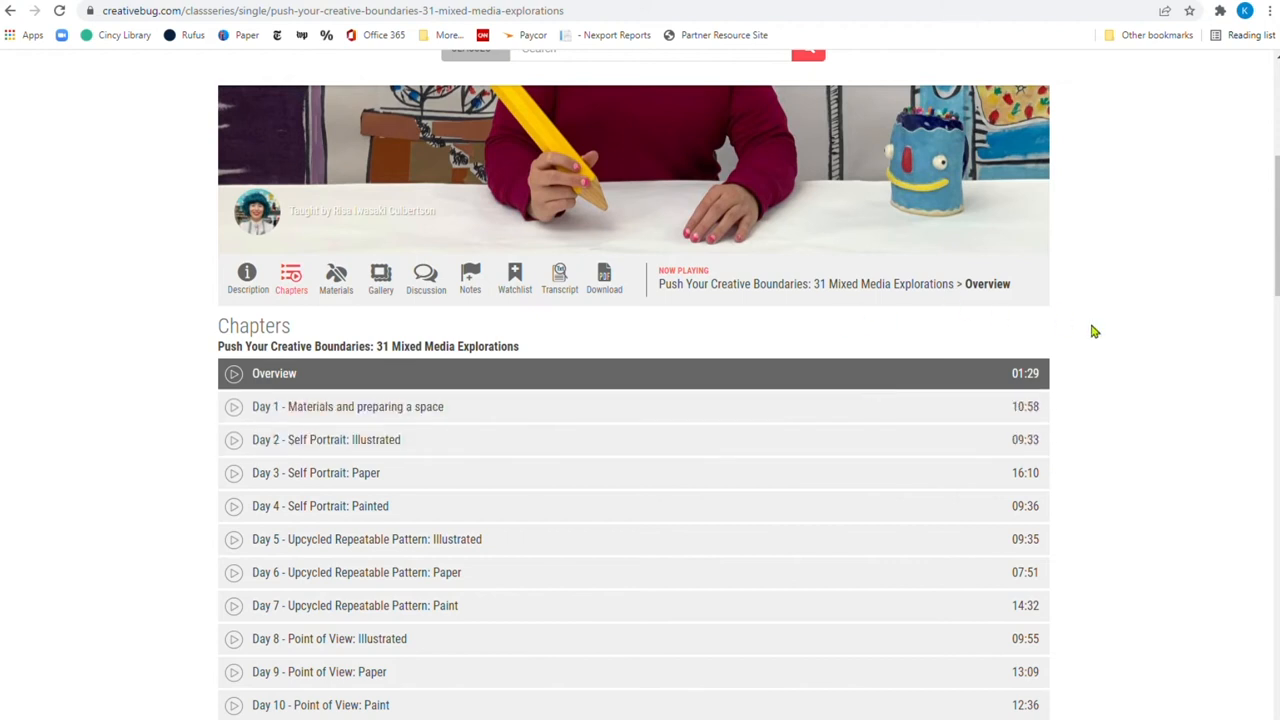
pyautogui.scroll(3)
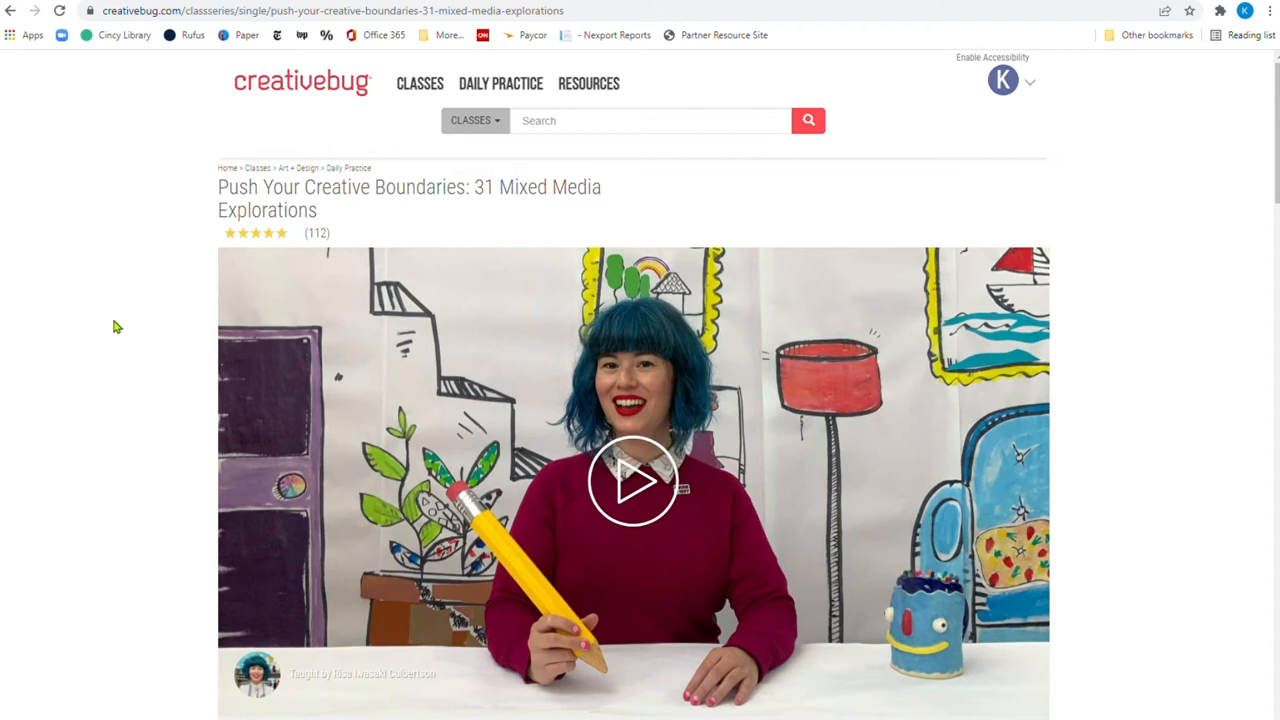
pyautogui.moveTo(108, 322)
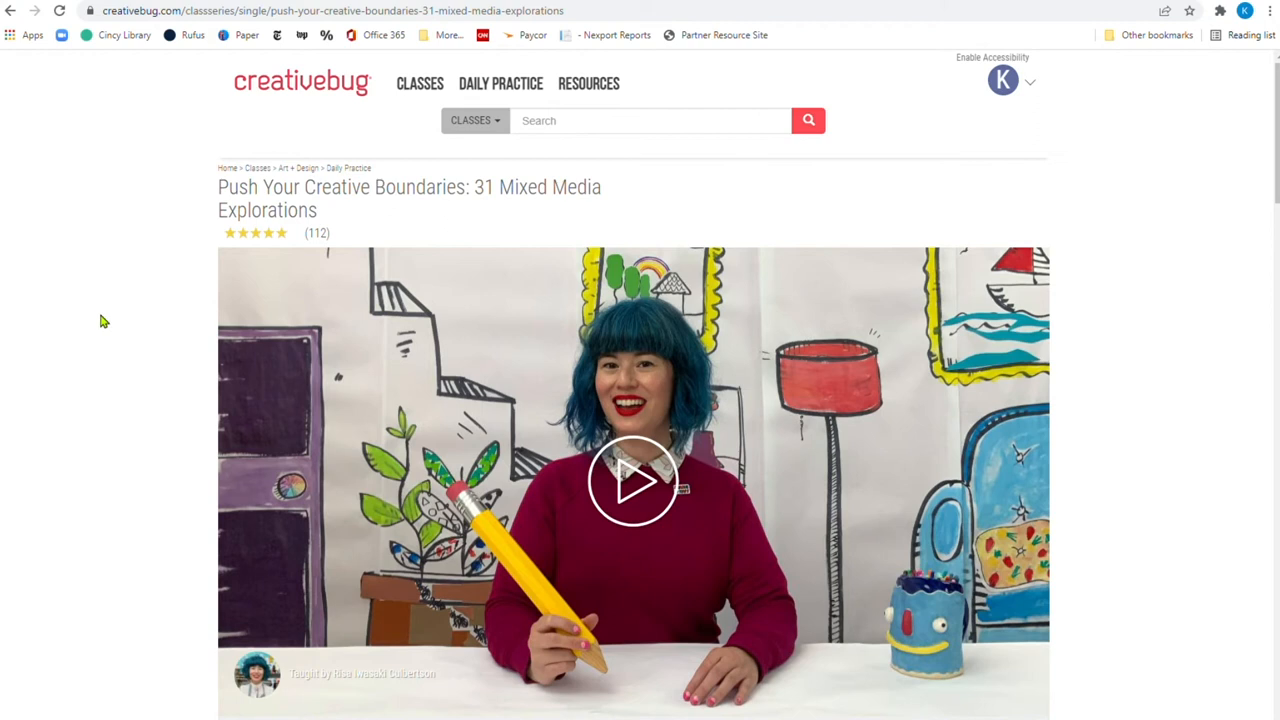
pyautogui.moveTo(8, 12)
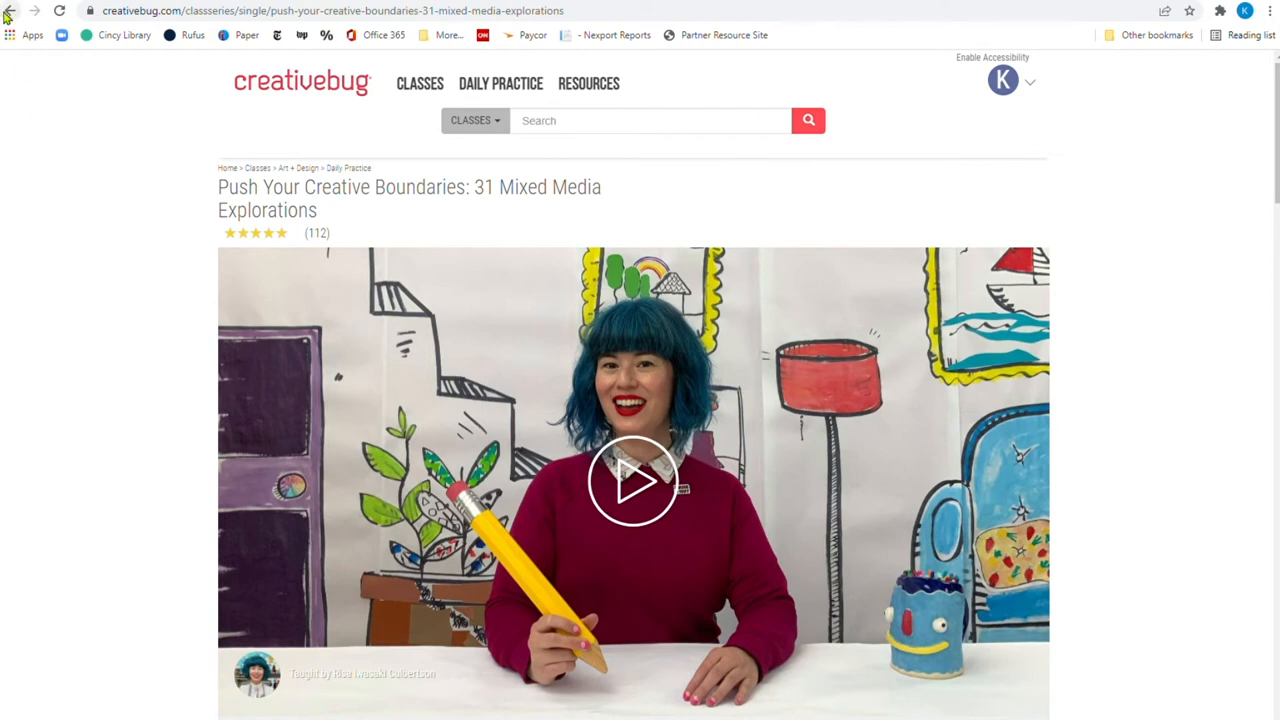
# Go to Creativebug's Daily Practice Series collection and browse its month-long challenge series
pyautogui.click(10, 10)
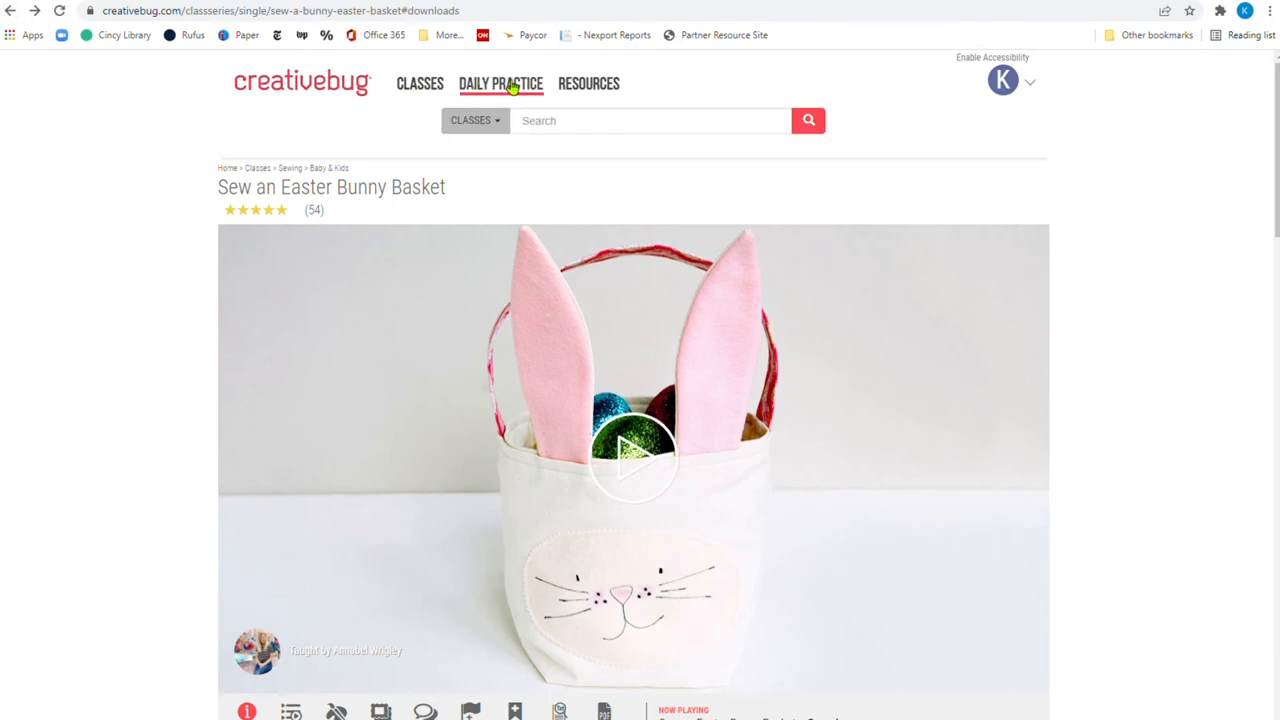
pyautogui.click(500, 83)
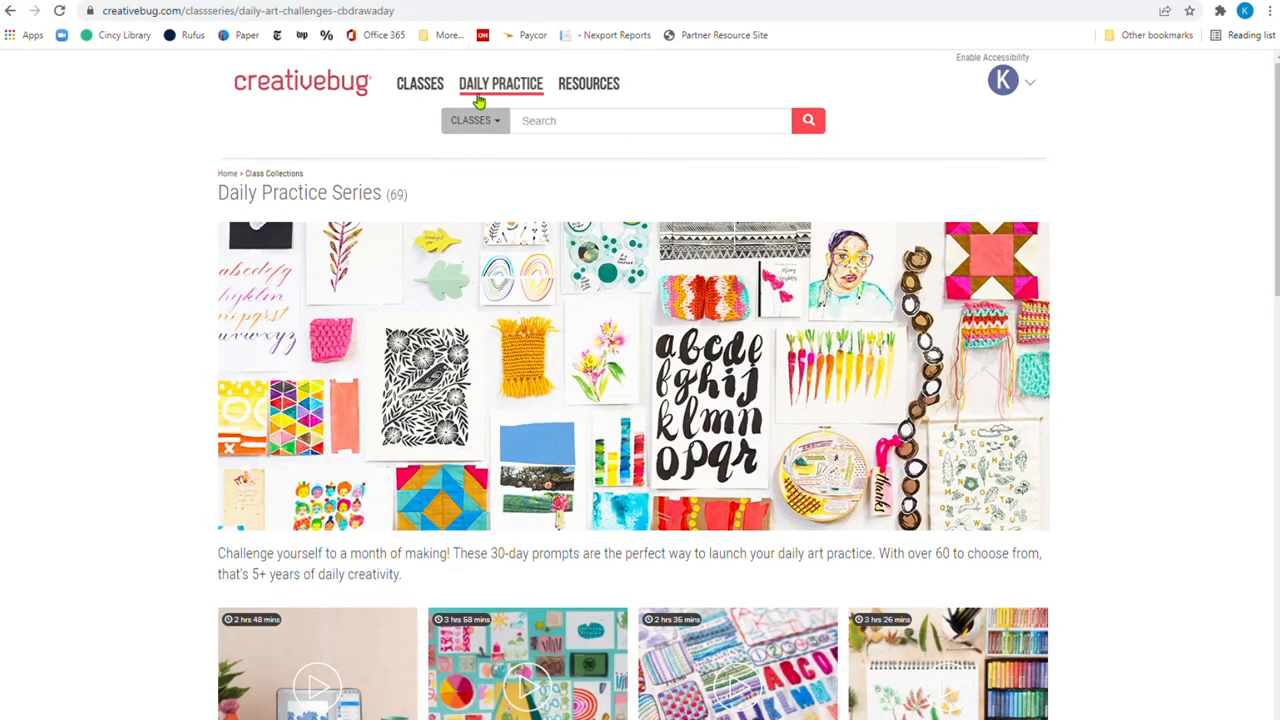
pyautogui.moveTo(43, 531)
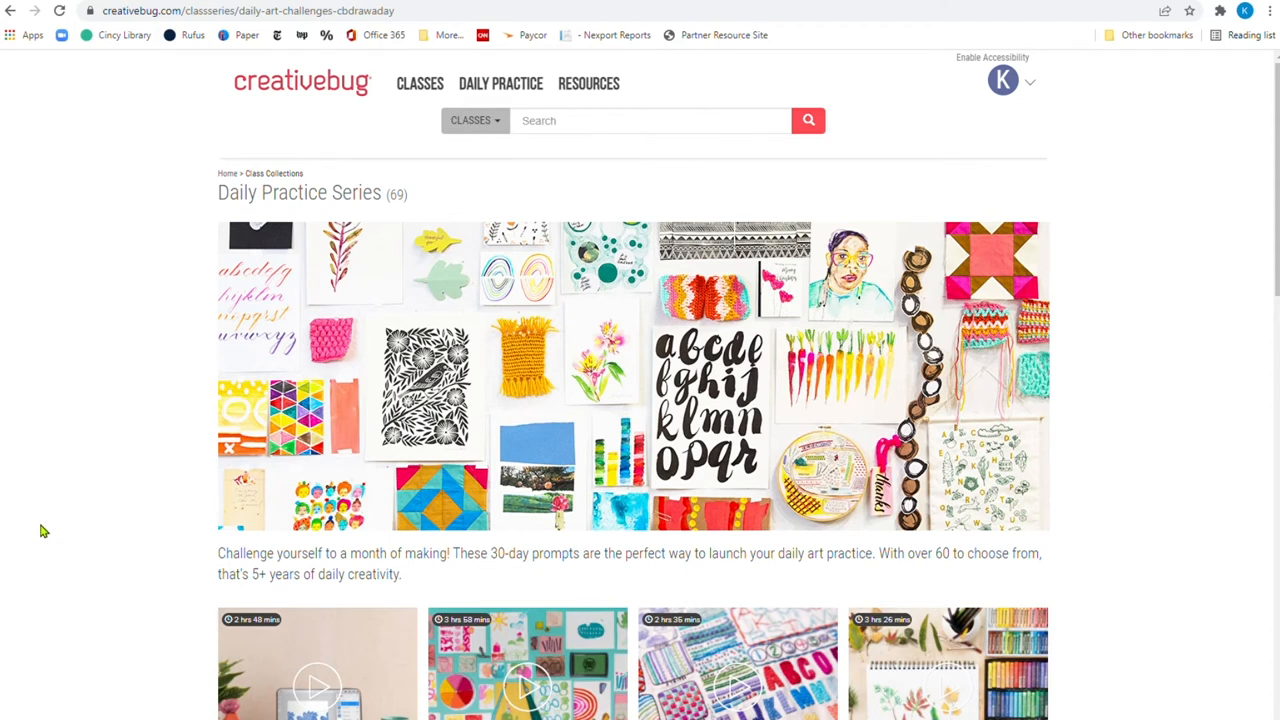
pyautogui.scroll(-3)
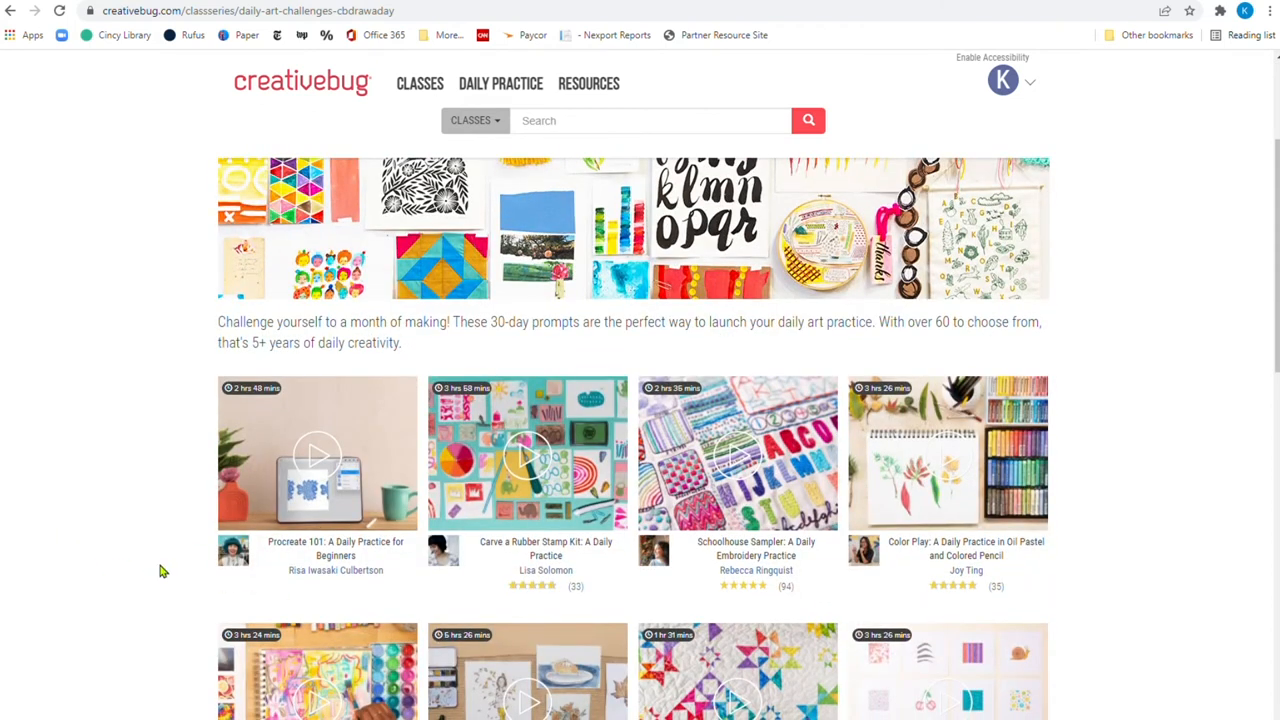
pyautogui.scroll(-3)
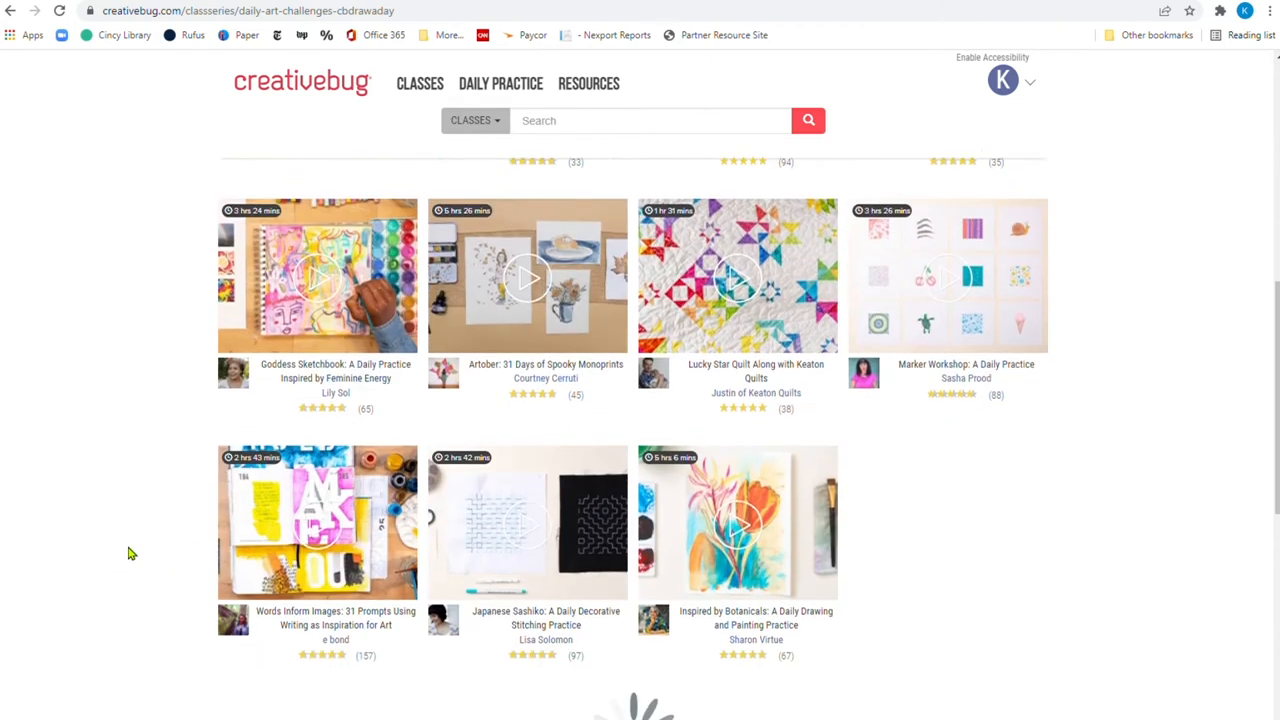
pyautogui.scroll(-3)
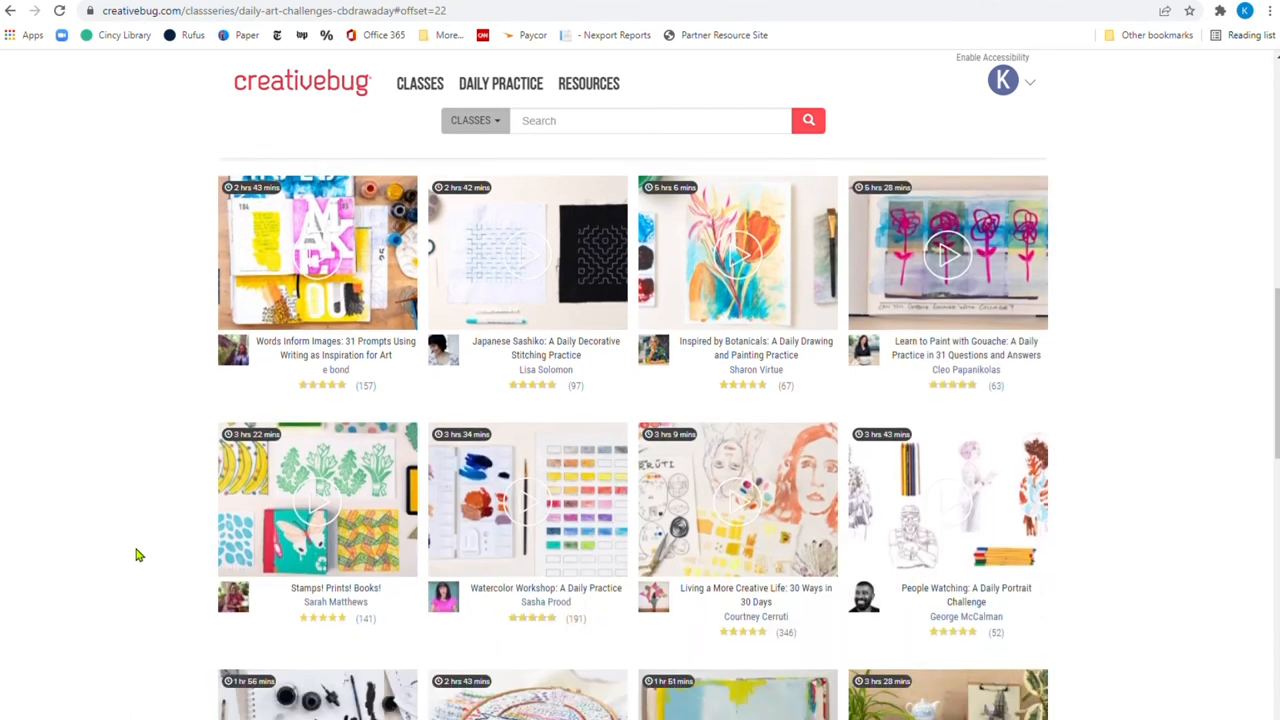
pyautogui.scroll(-3)
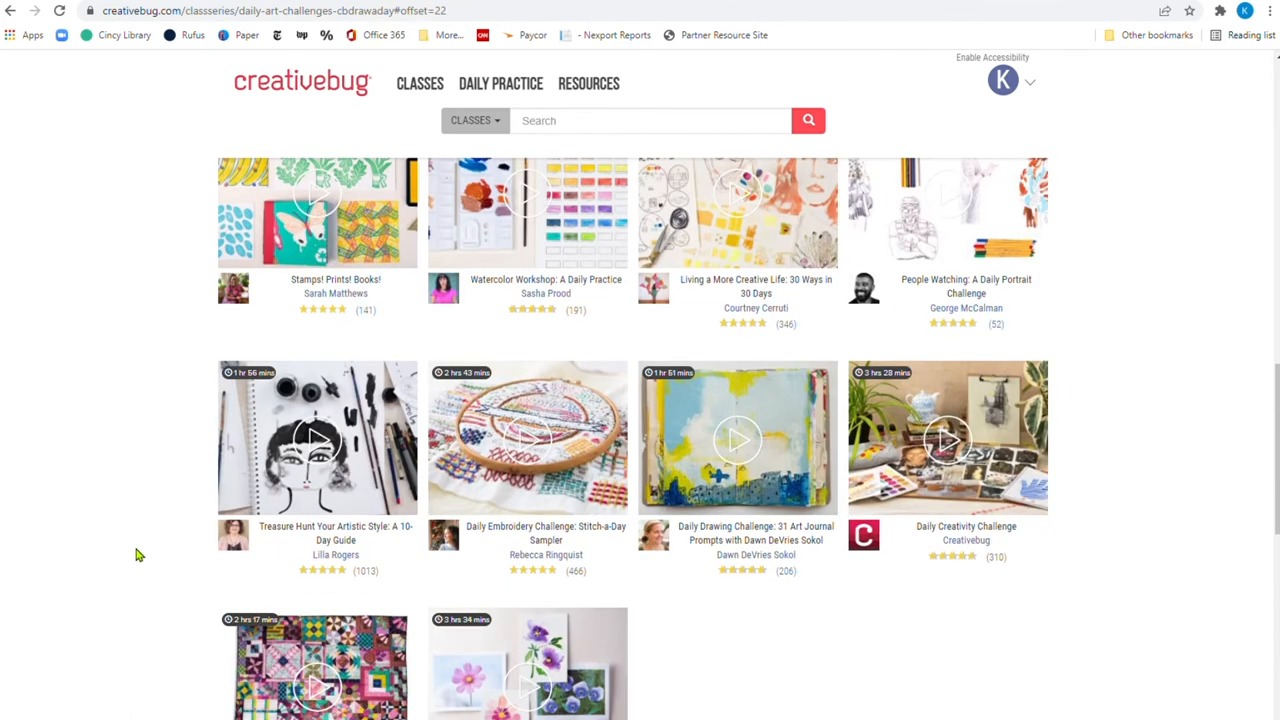
pyautogui.scroll(-3)
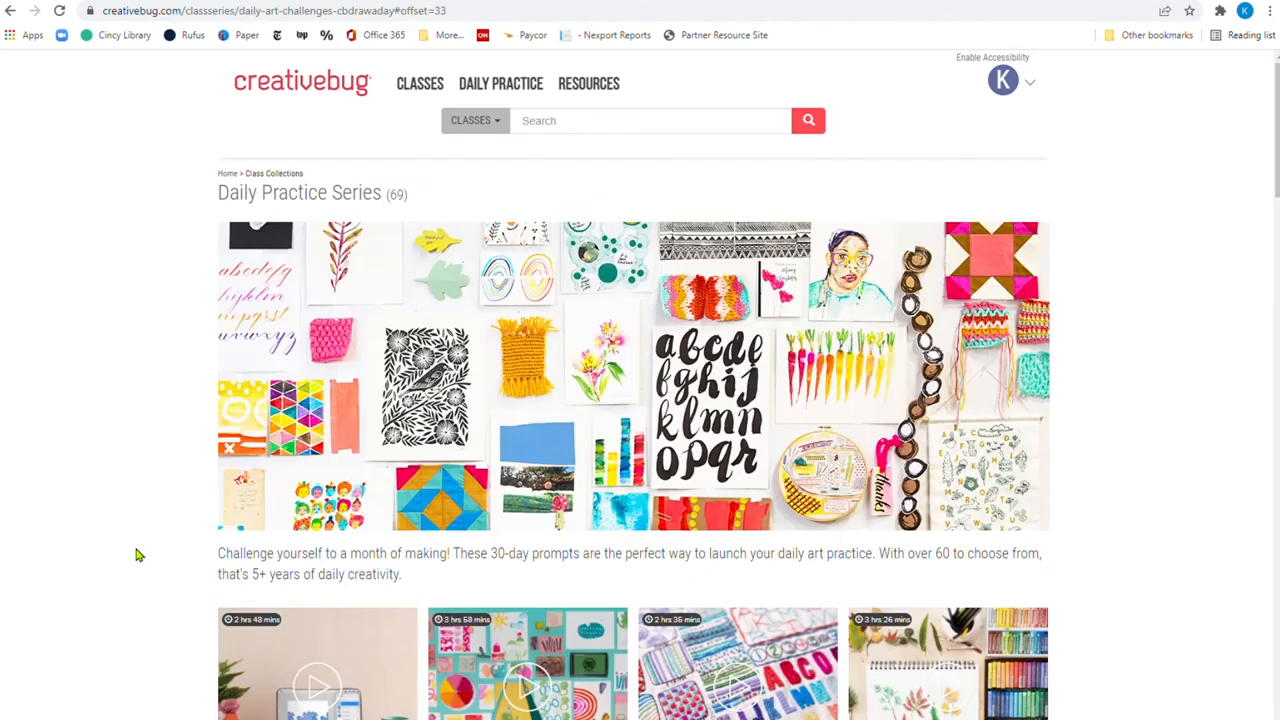
pyautogui.moveTo(101, 517)
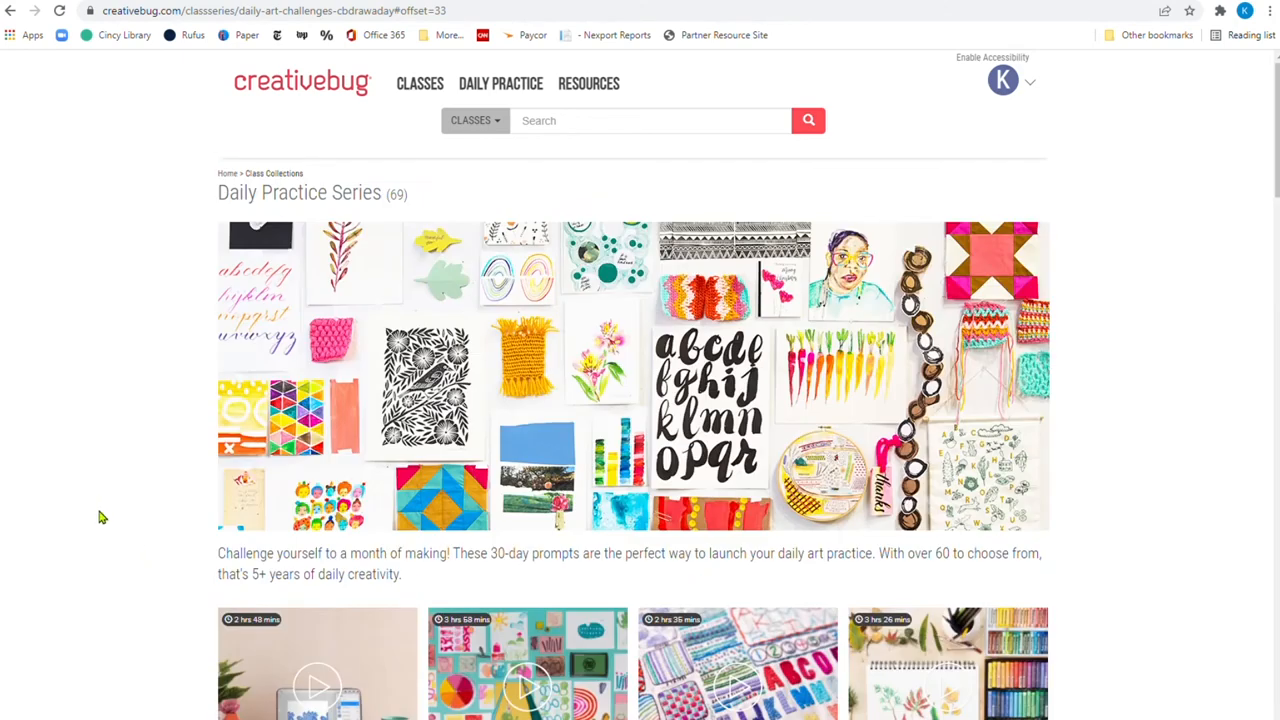
pyautogui.moveTo(73, 371)
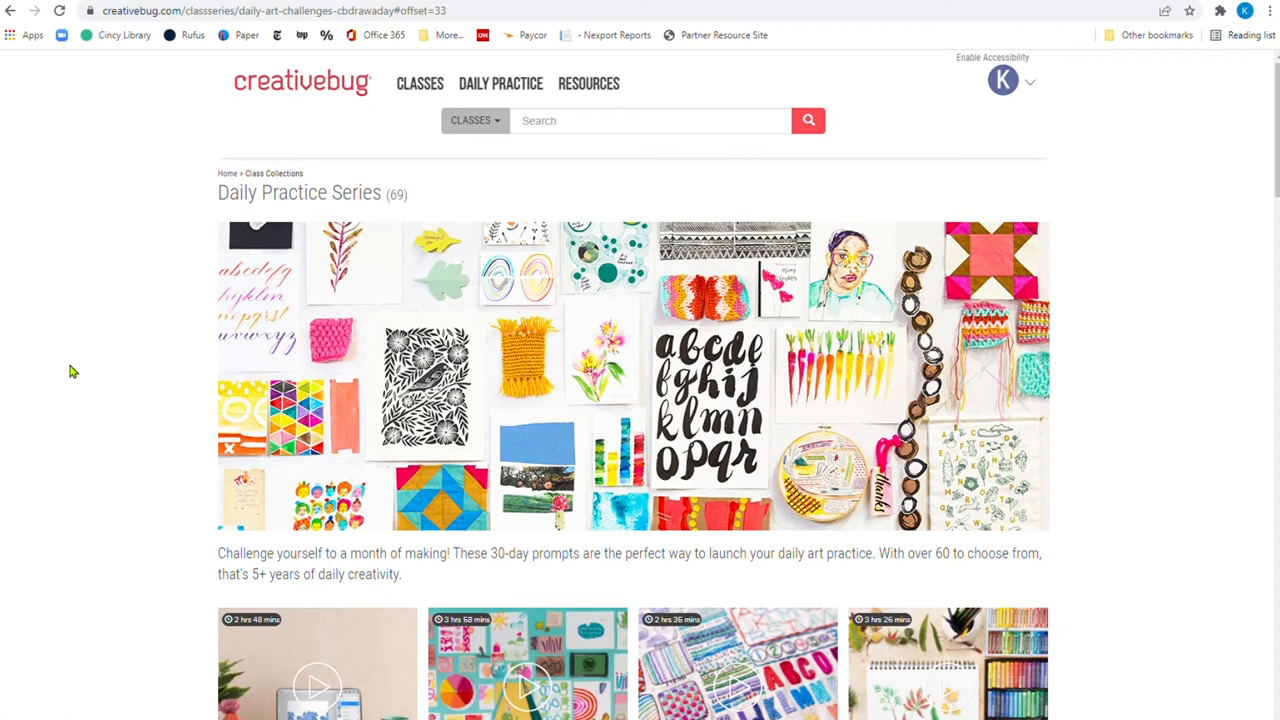
pyautogui.moveTo(175, 130)
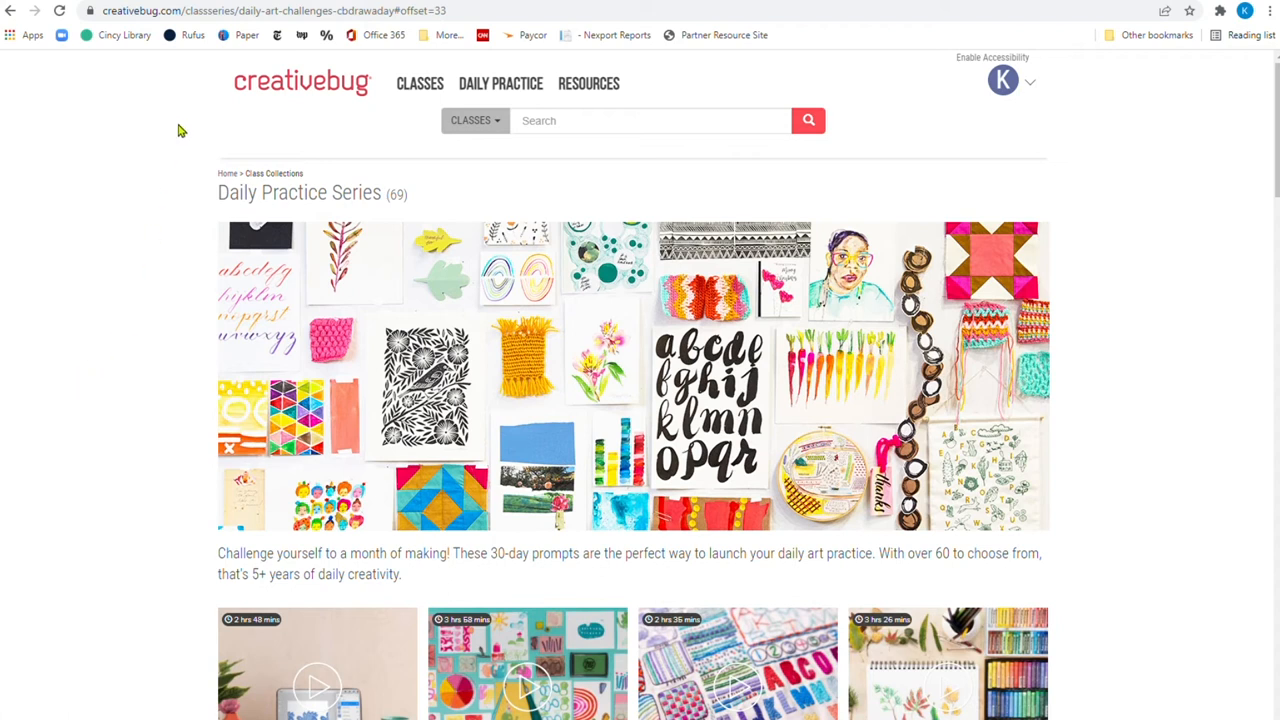
pyautogui.moveTo(184, 35)
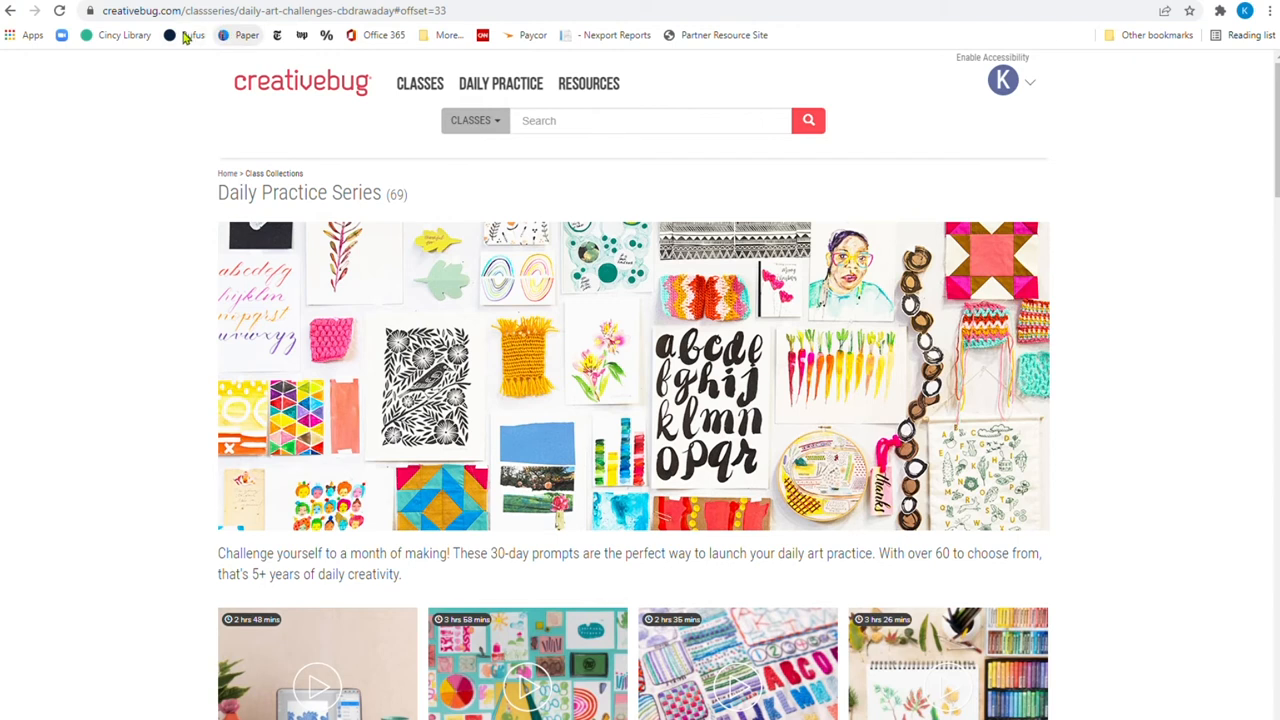
# Return to the Cincinnati Public Library homepage and open MakerSpace from the Services menu
pyautogui.click(124, 35)
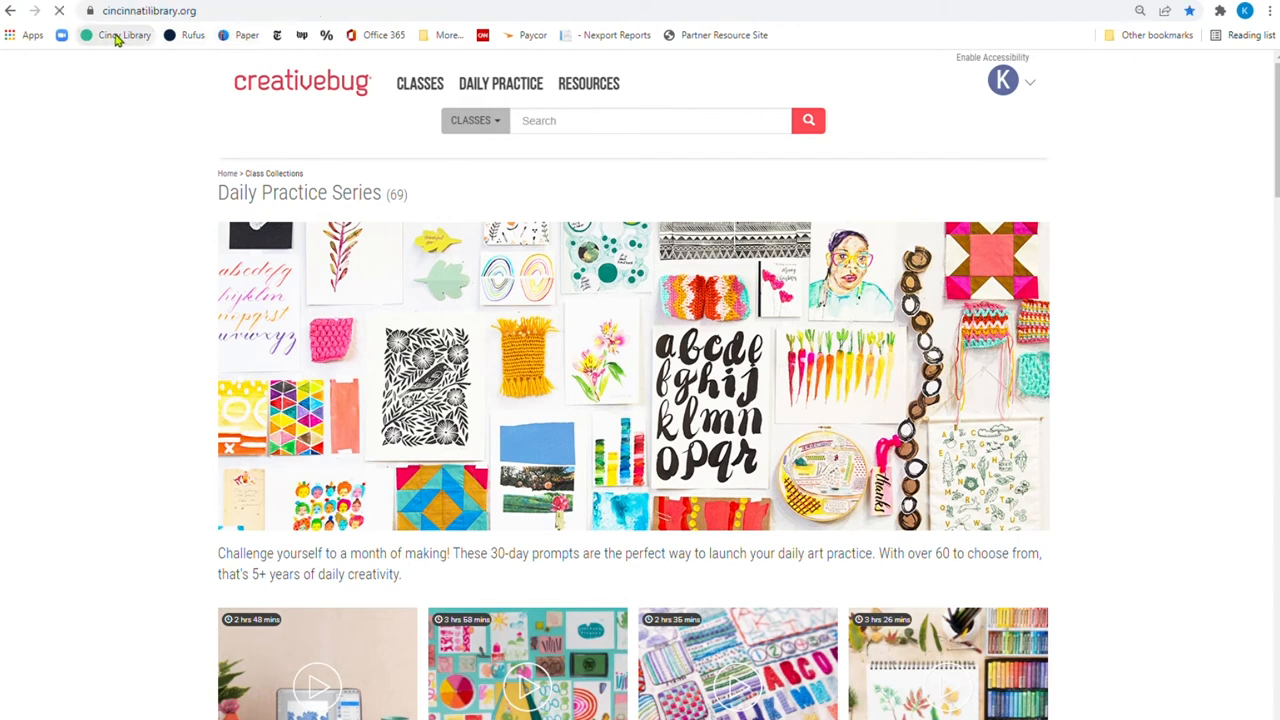
pyautogui.click(124, 35)
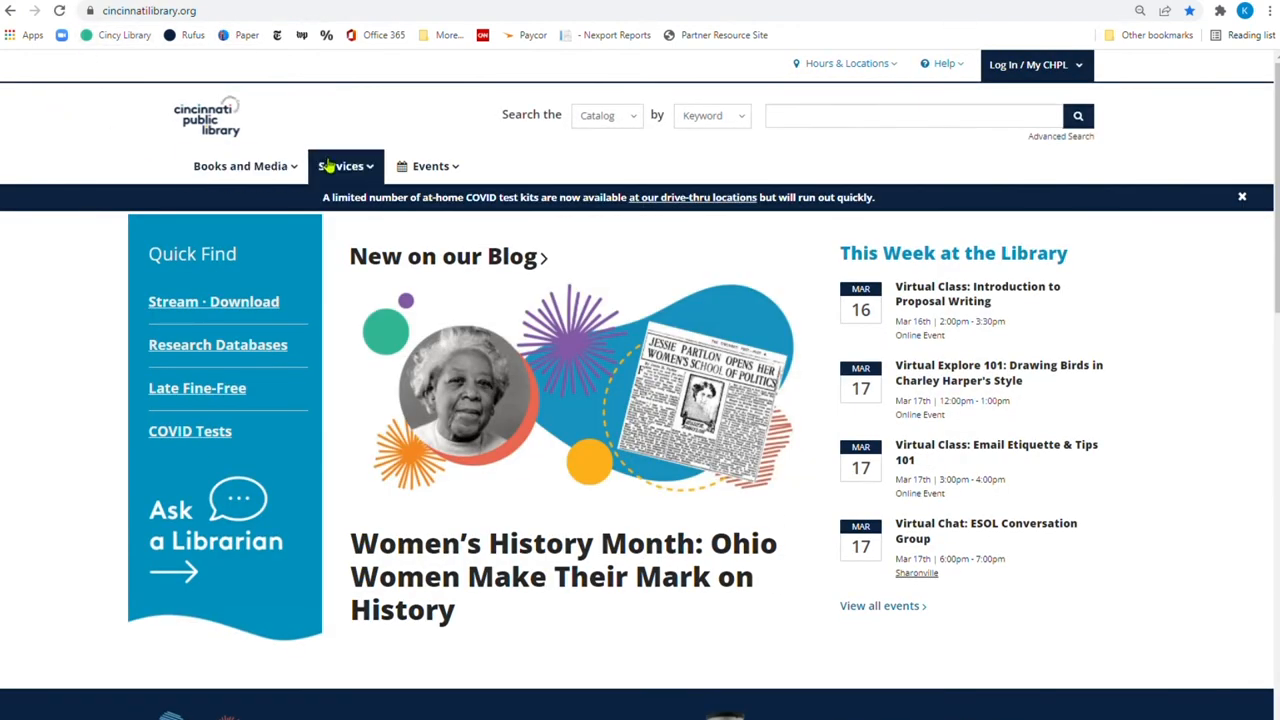
pyautogui.click(345, 165)
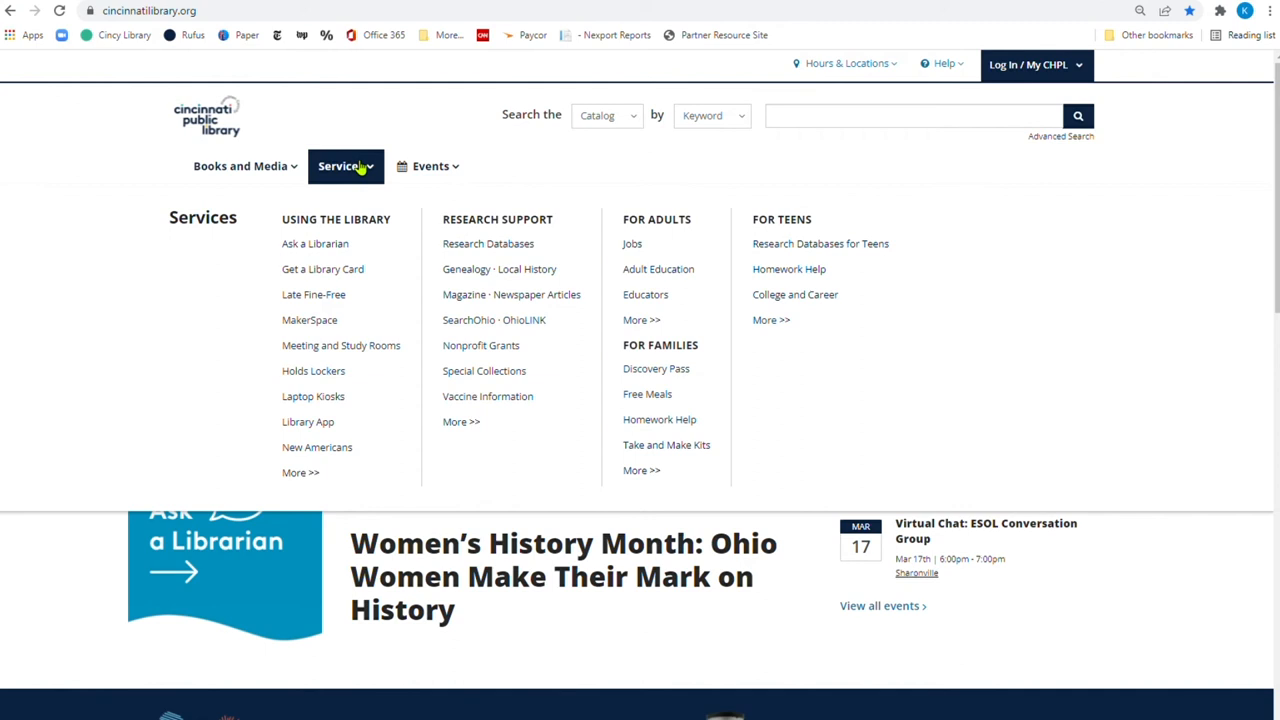
pyautogui.moveTo(346, 243)
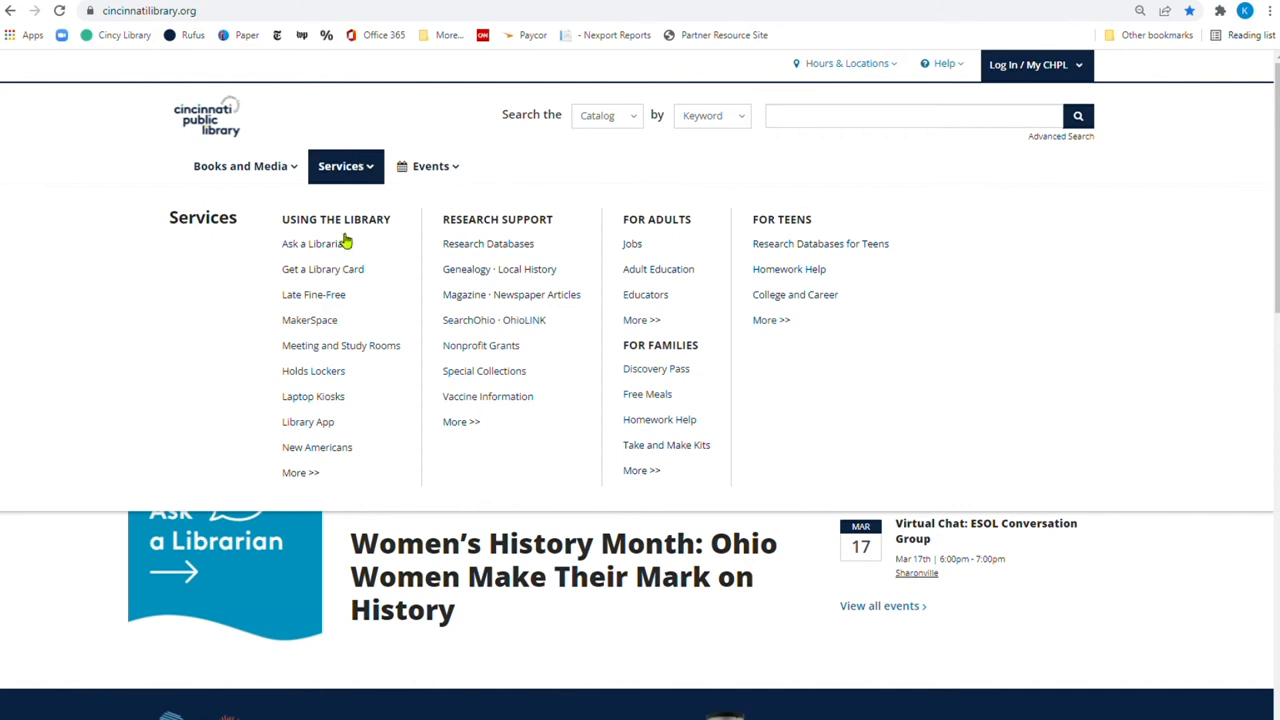
pyautogui.moveTo(309, 319)
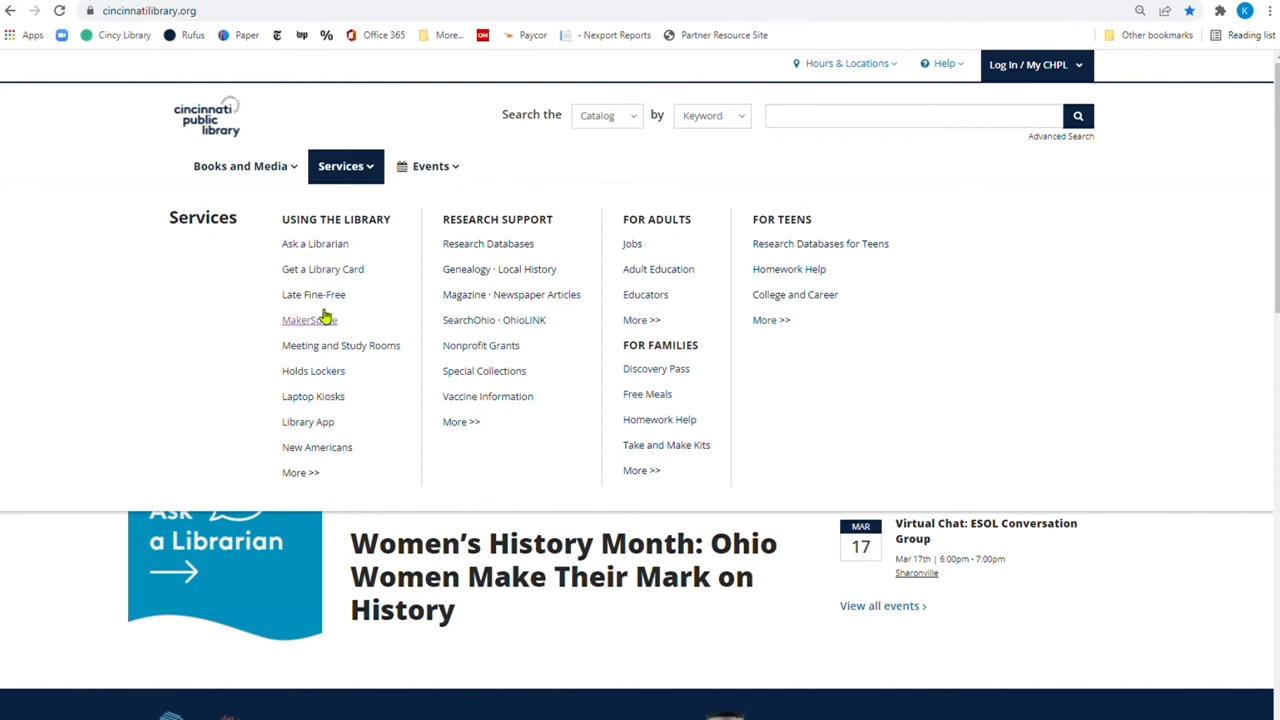
pyautogui.moveTo(309, 320)
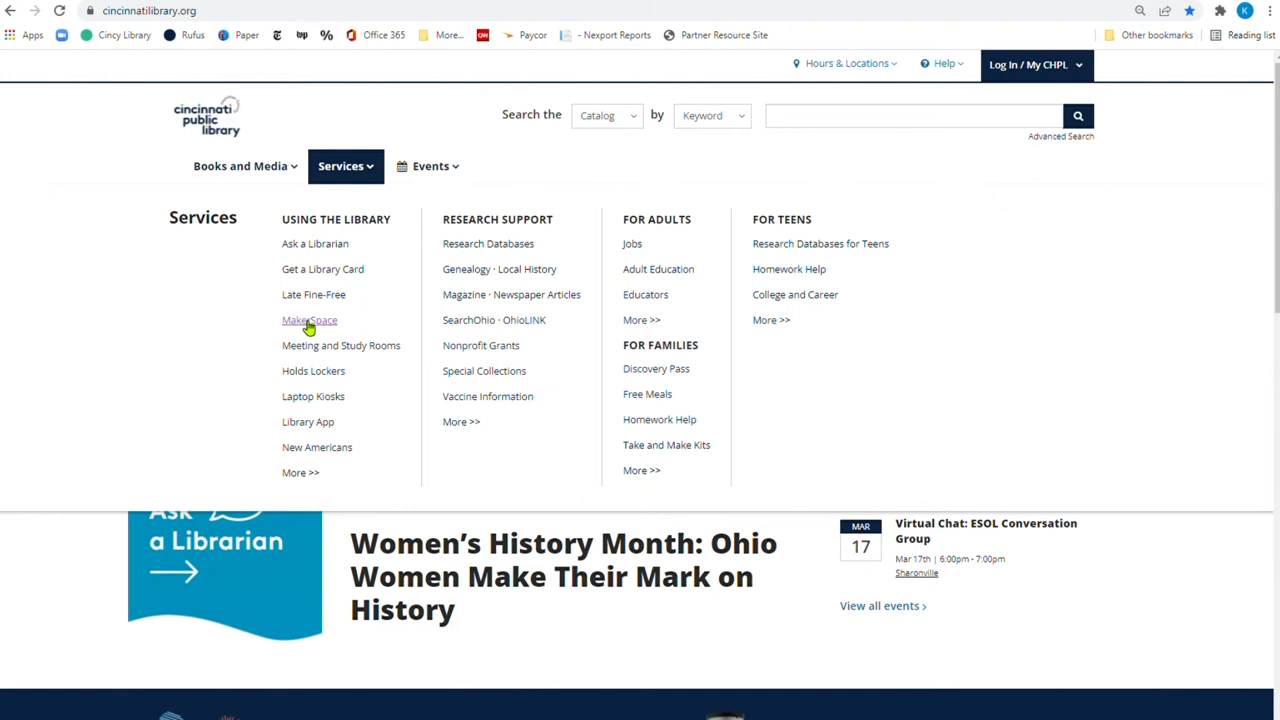
pyautogui.click(309, 320)
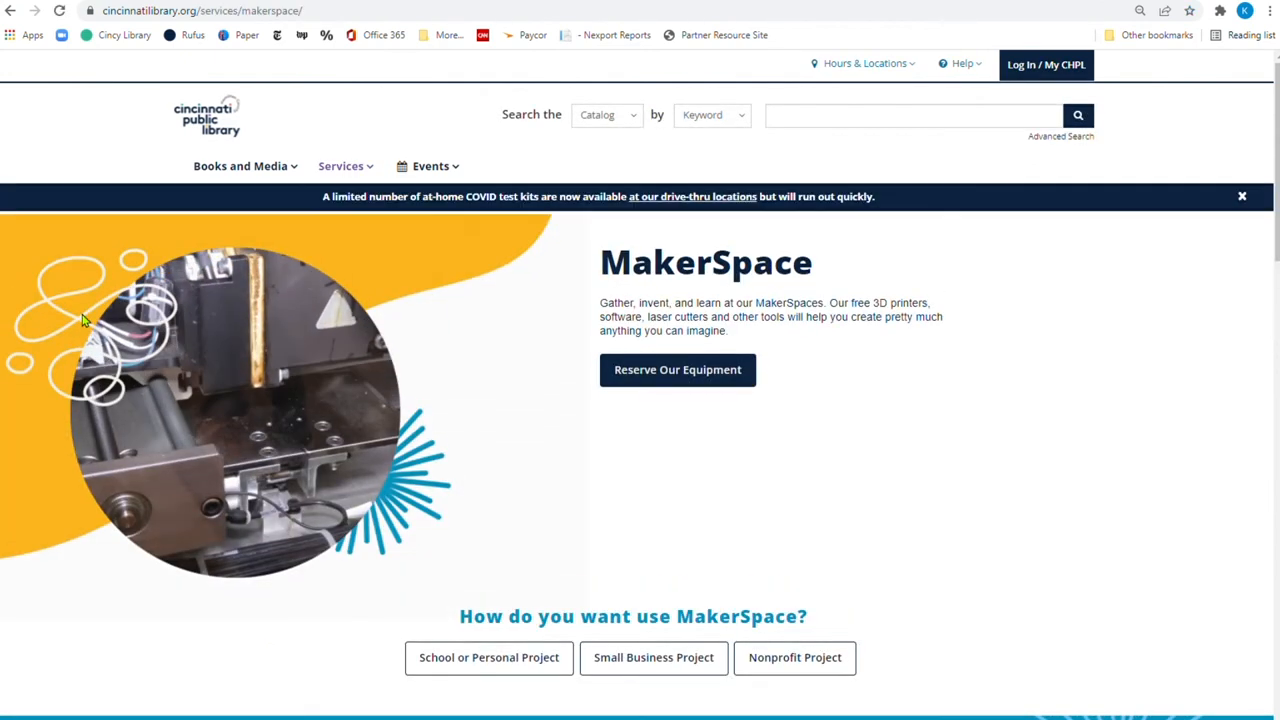
pyautogui.scroll(-3)
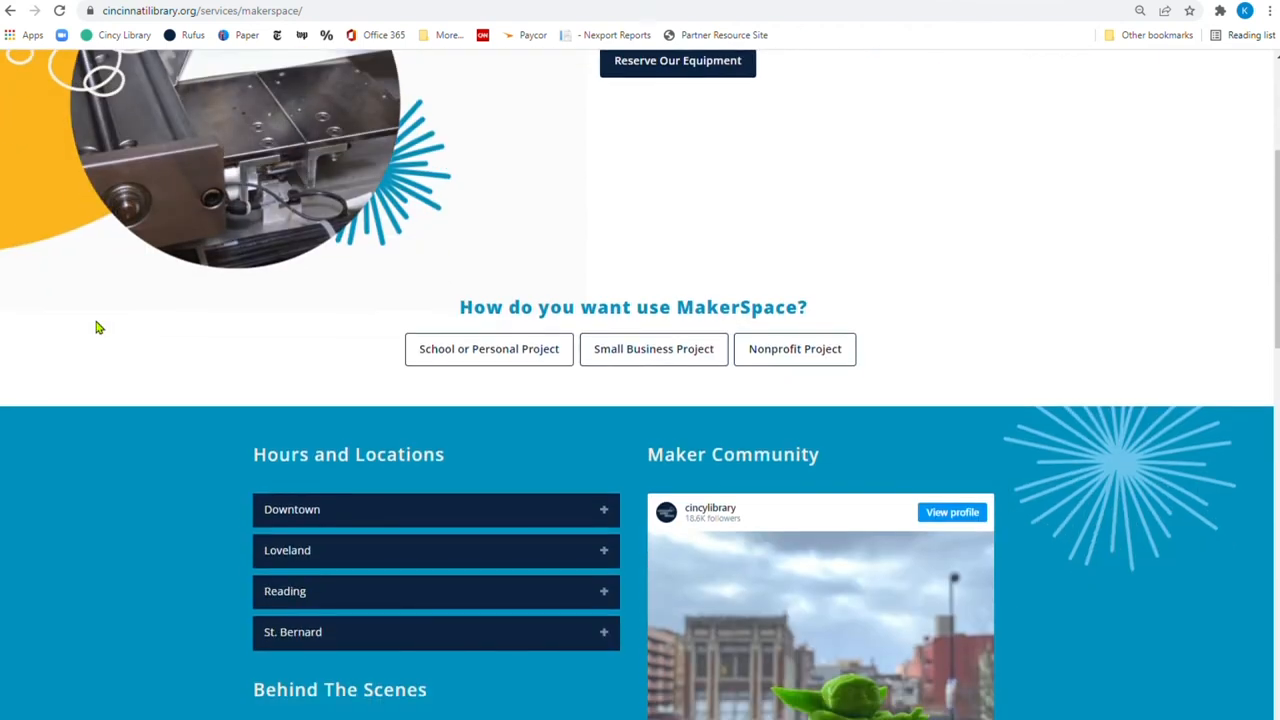
pyautogui.moveTo(827, 374)
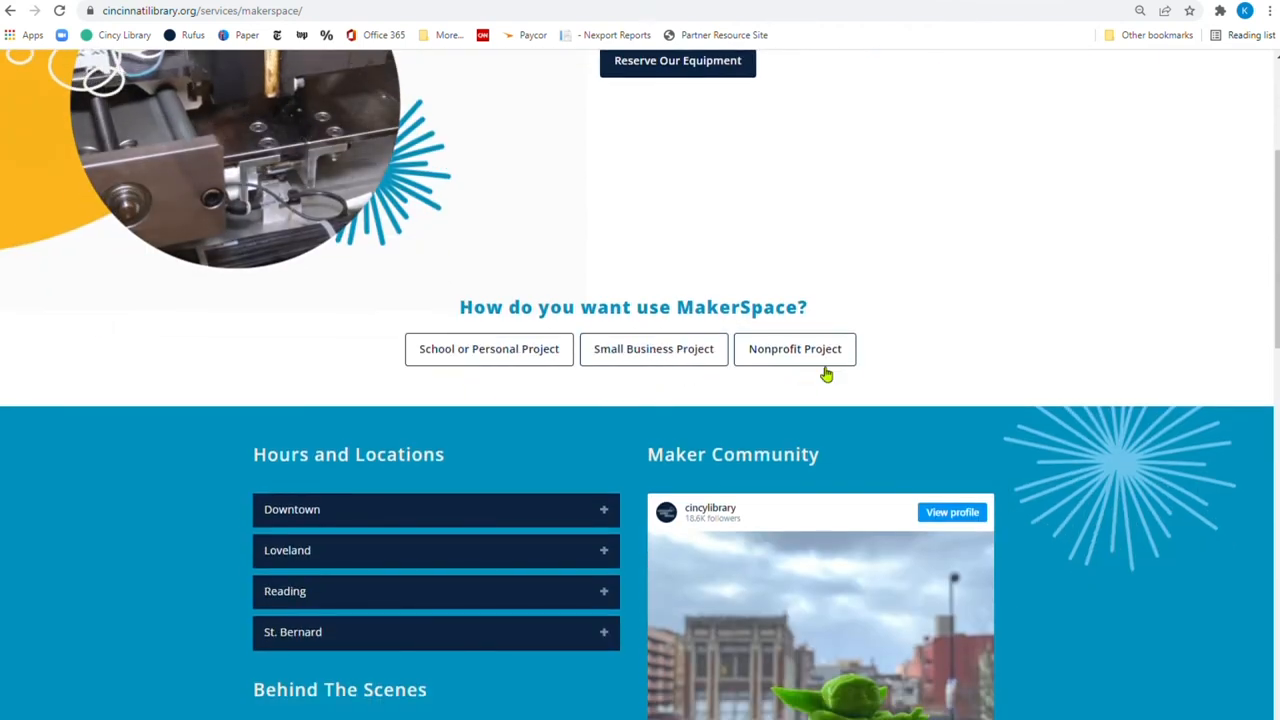
pyautogui.scroll(-3)
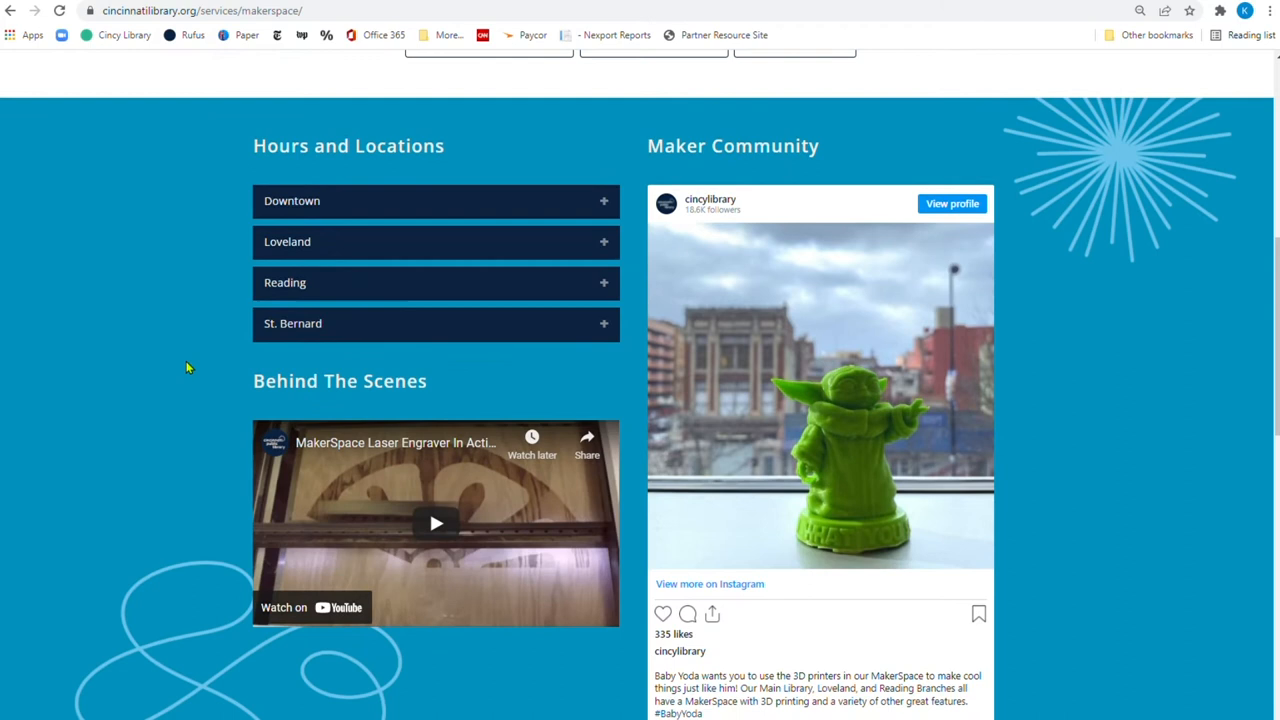
pyautogui.moveTo(342, 208)
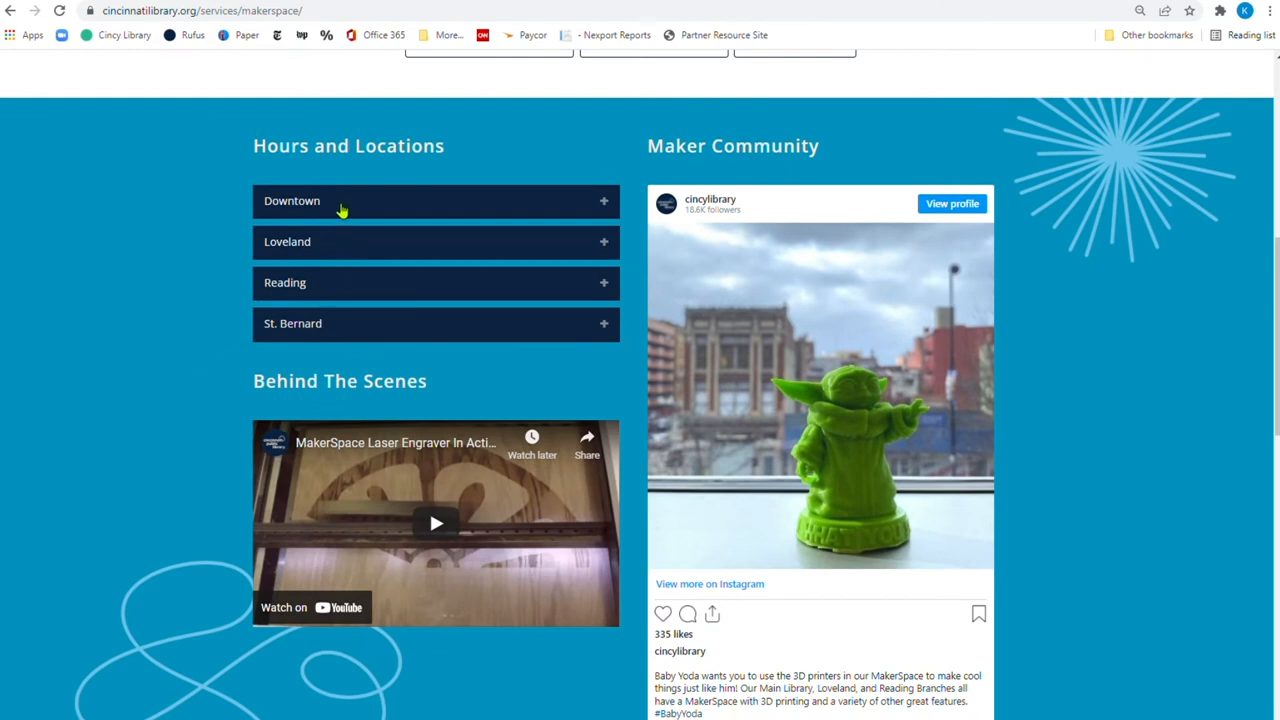
pyautogui.click(435, 201)
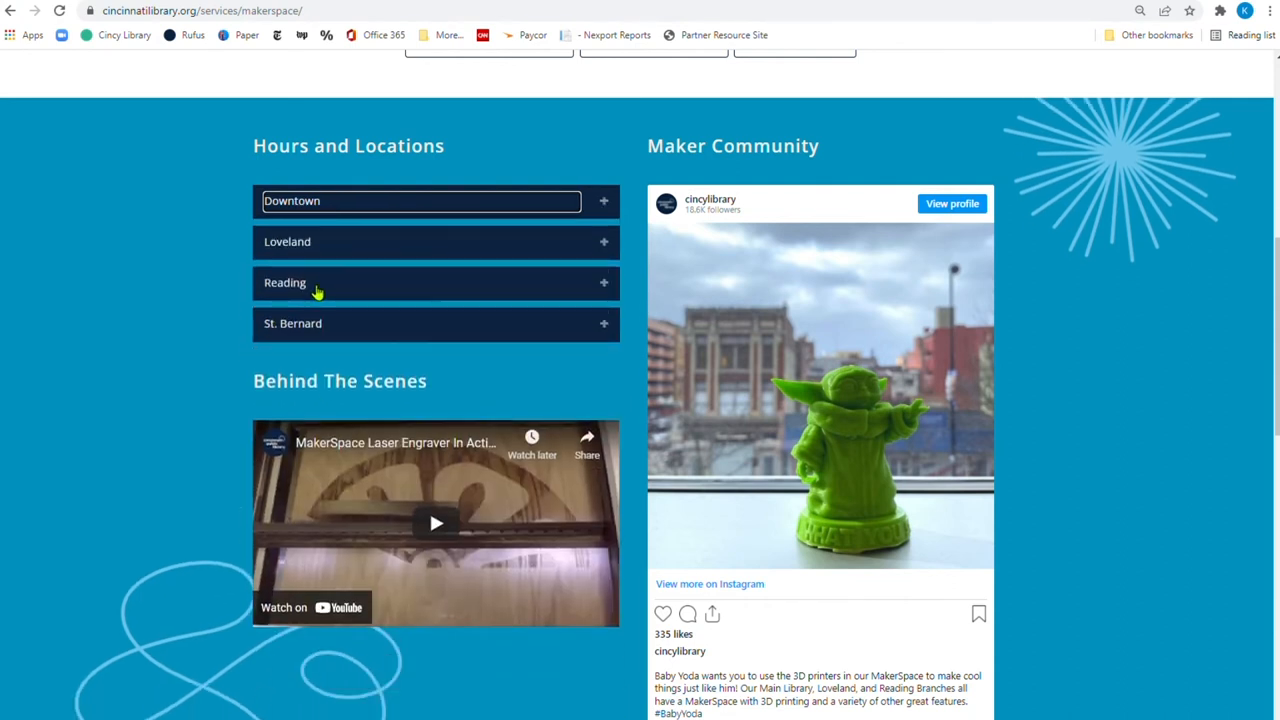
pyautogui.scroll(-3)
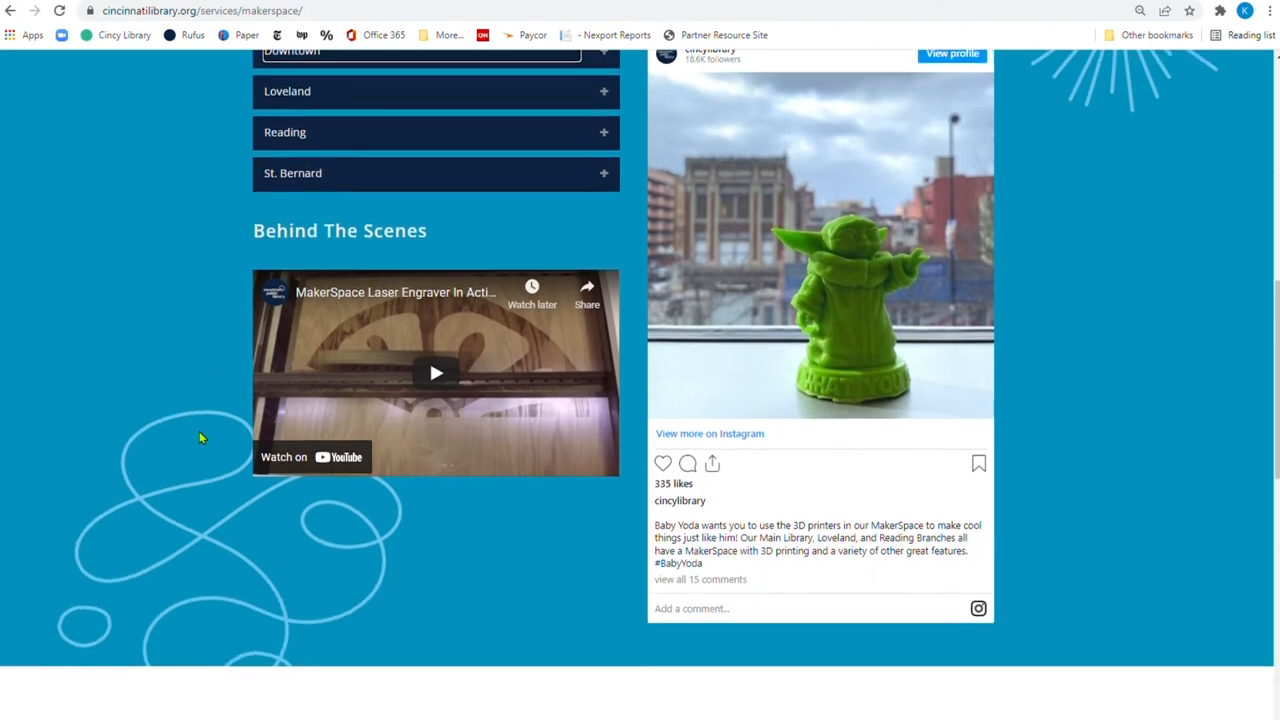
pyautogui.scroll(-3)
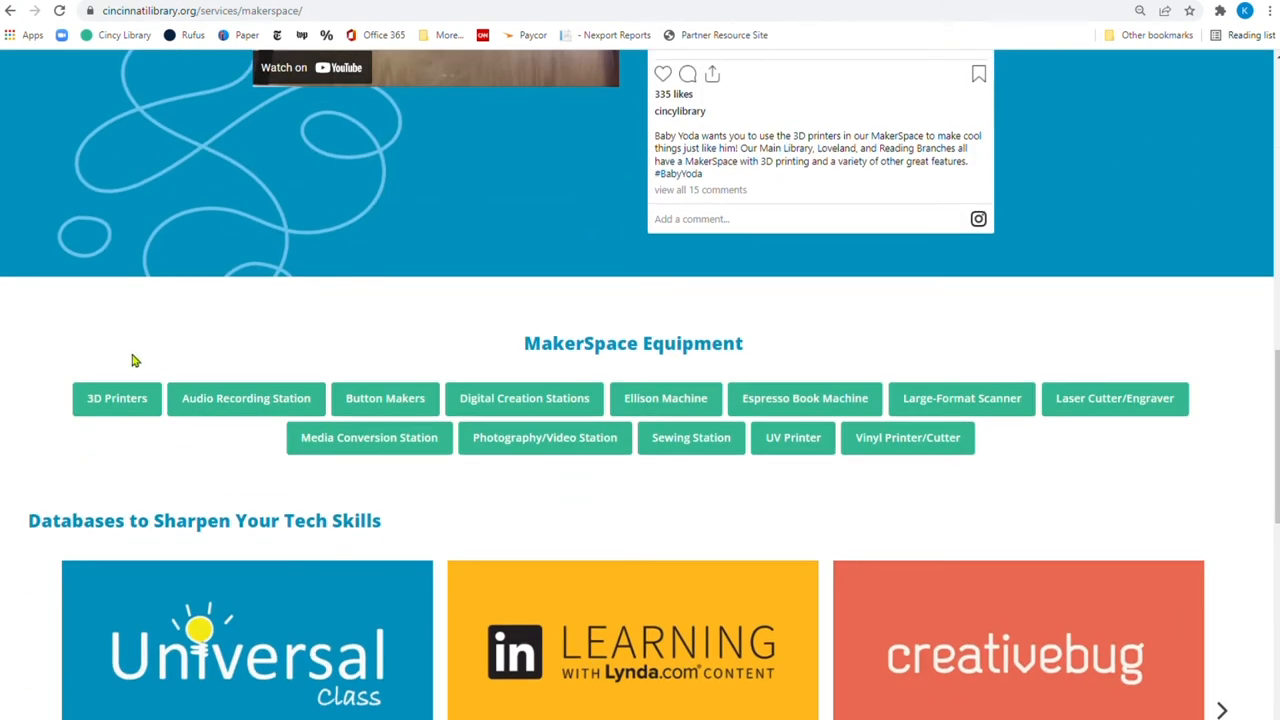
pyautogui.moveTo(43, 397)
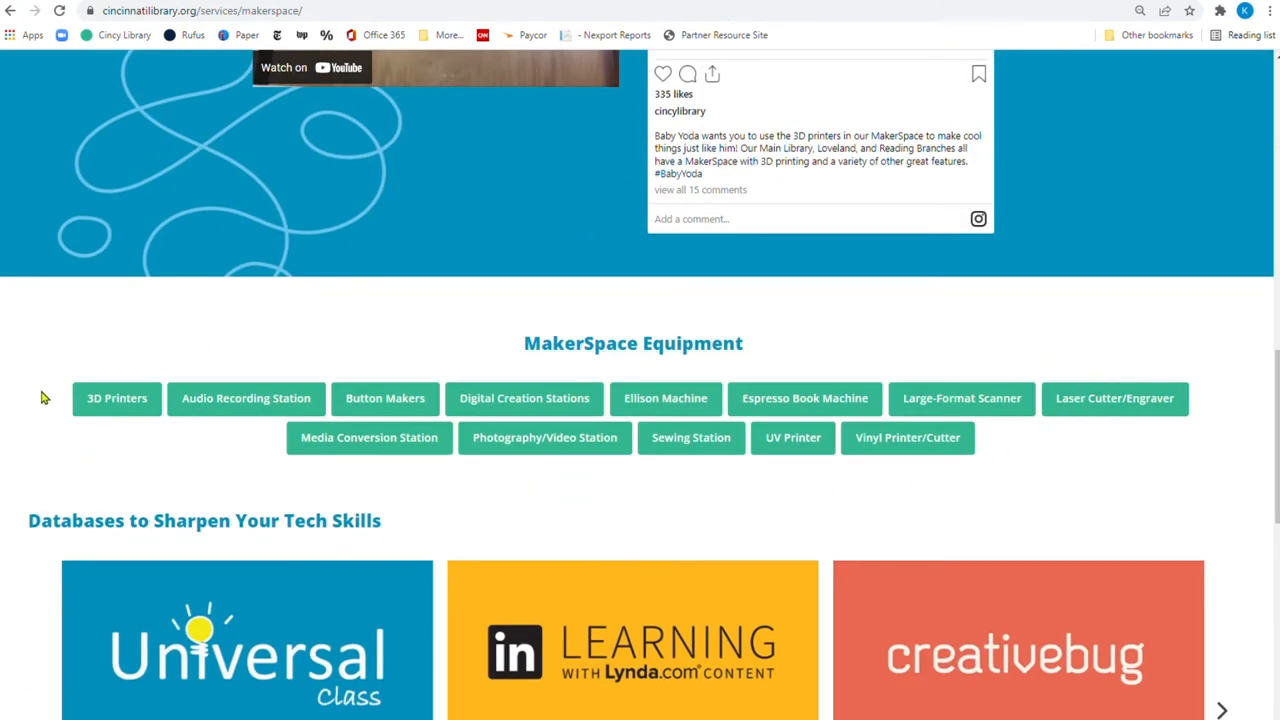
pyautogui.moveTo(1070, 495)
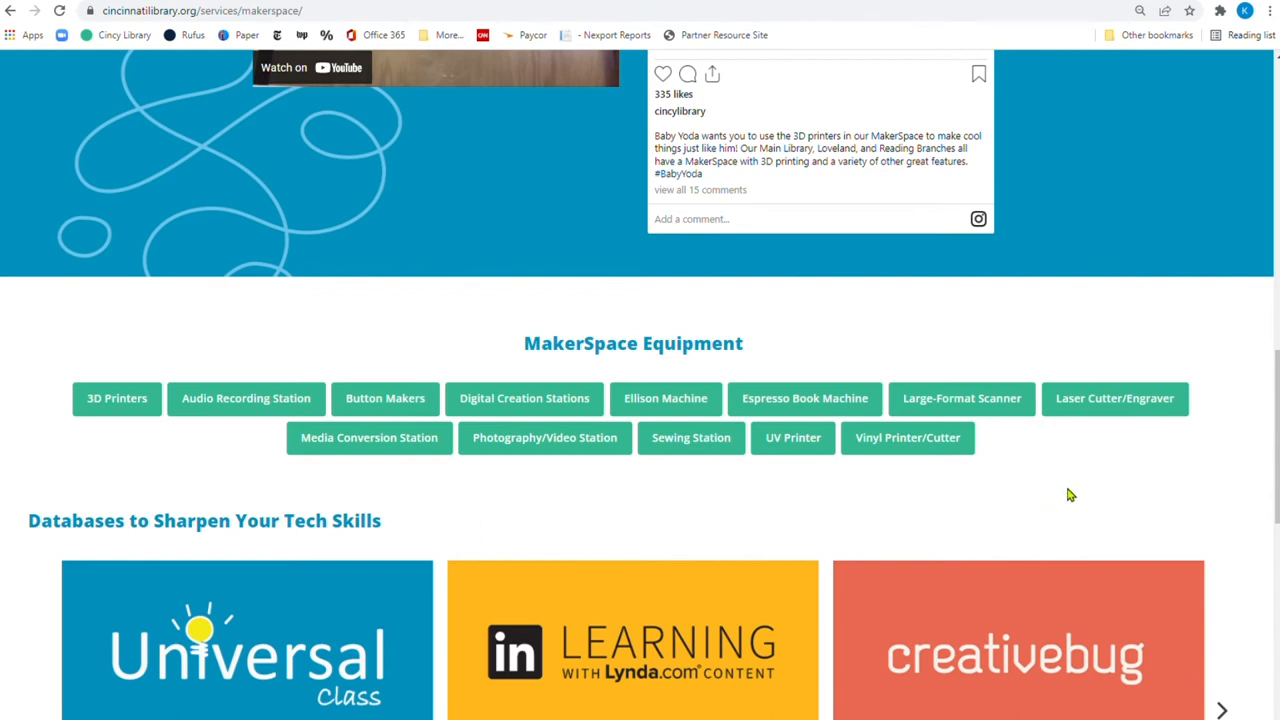
pyautogui.scroll(3)
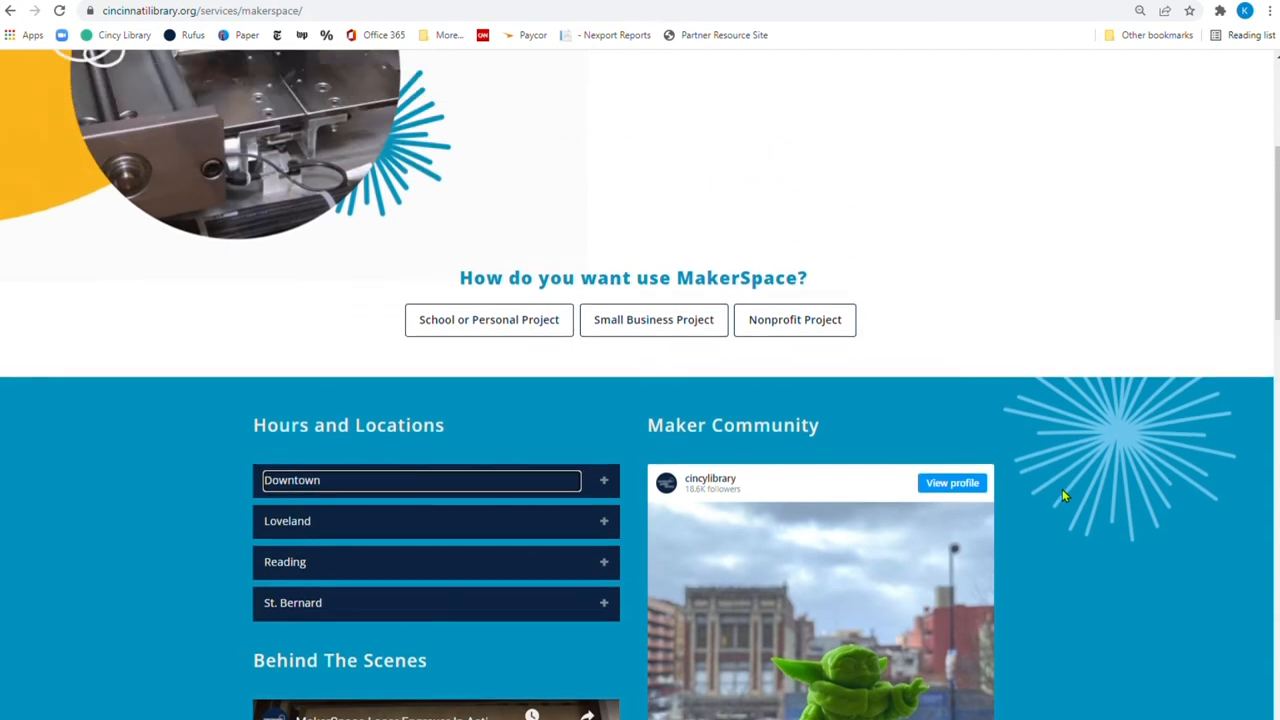
pyautogui.scroll(3)
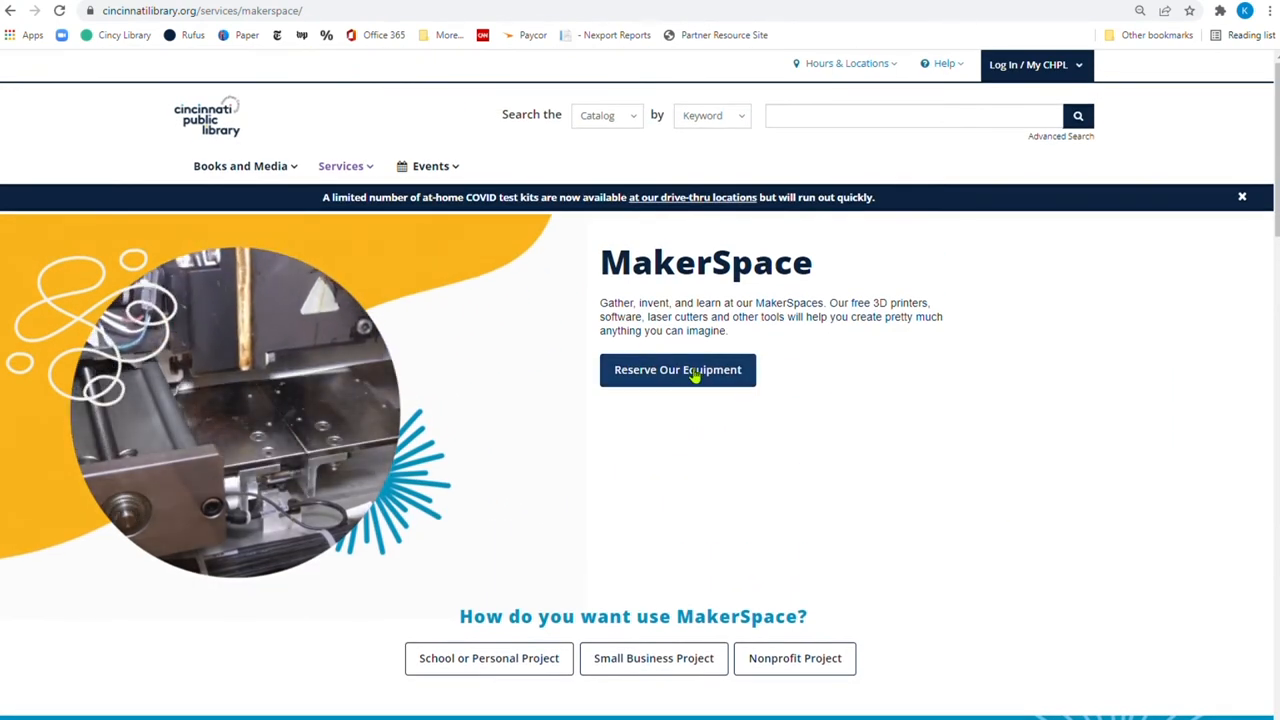
pyautogui.scroll(-3)
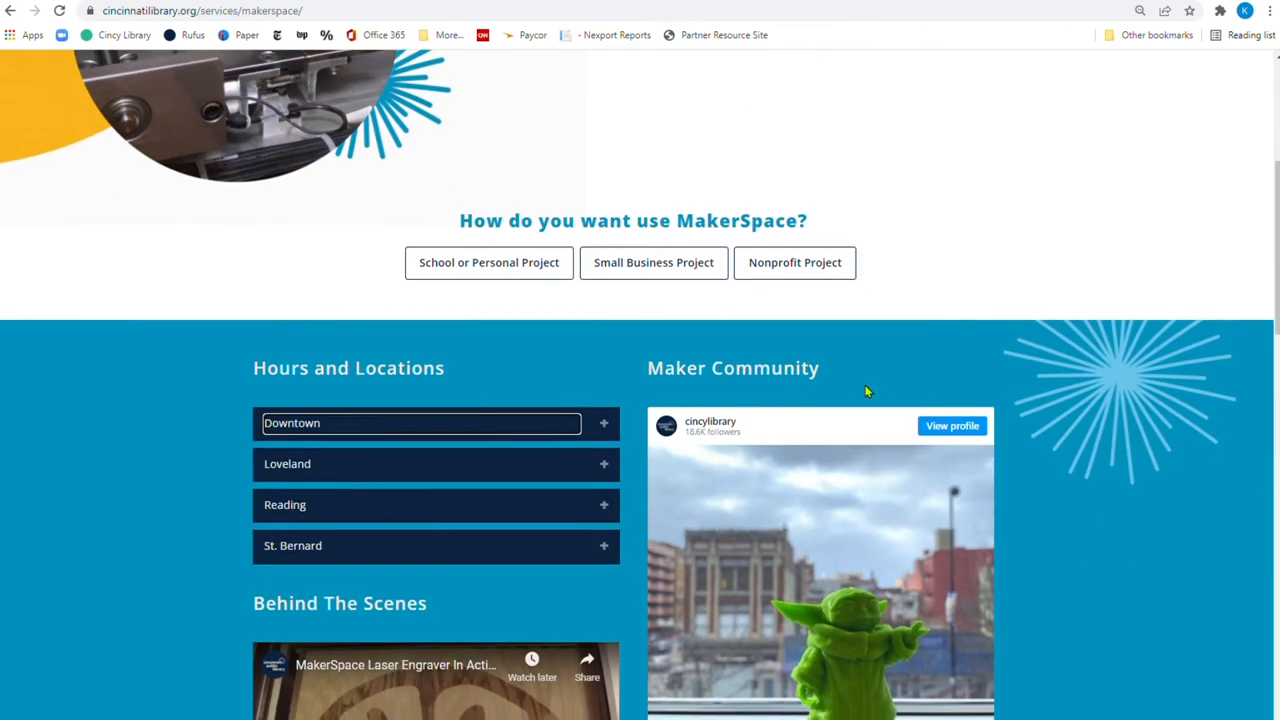
pyautogui.scroll(-3)
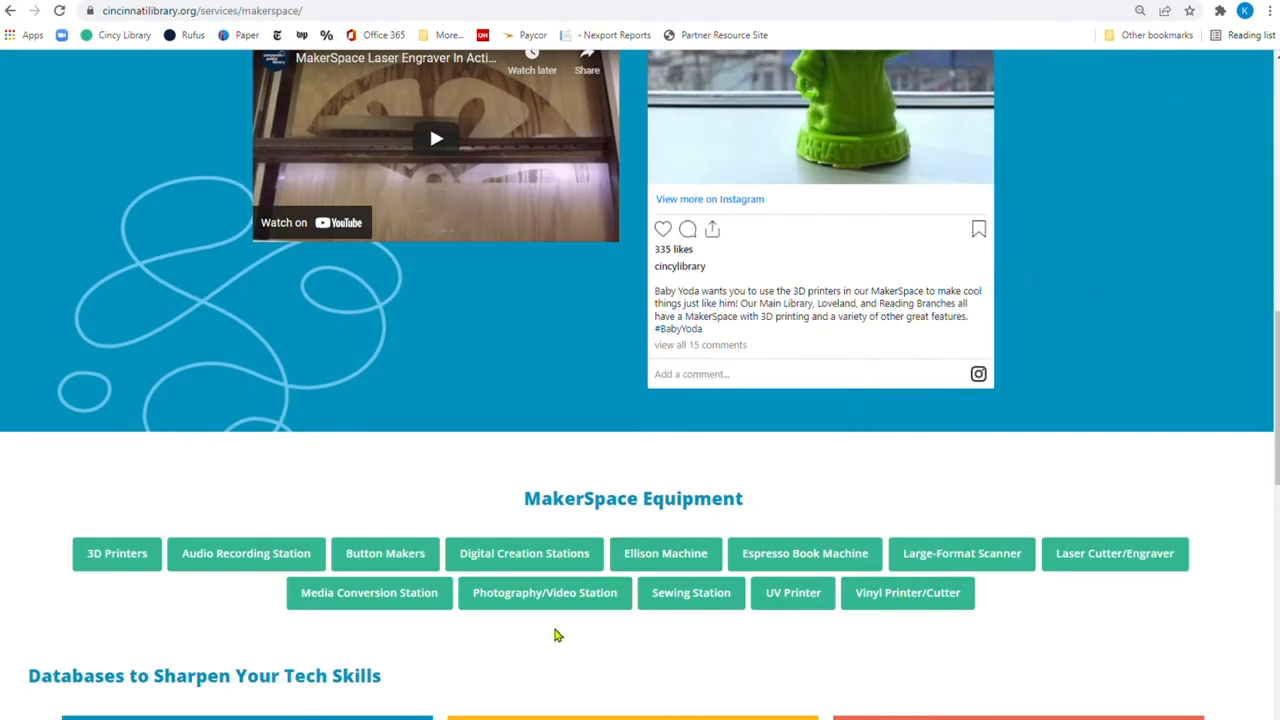
pyautogui.scroll(-3)
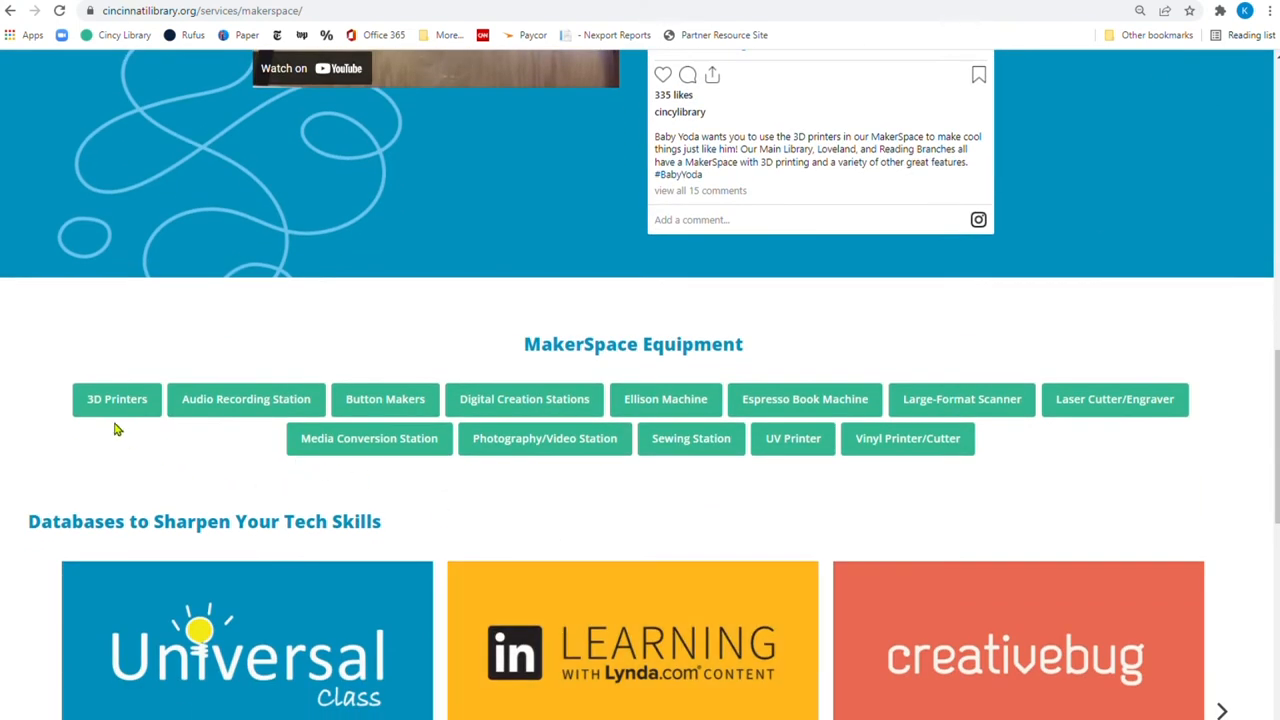
pyautogui.click(116, 399)
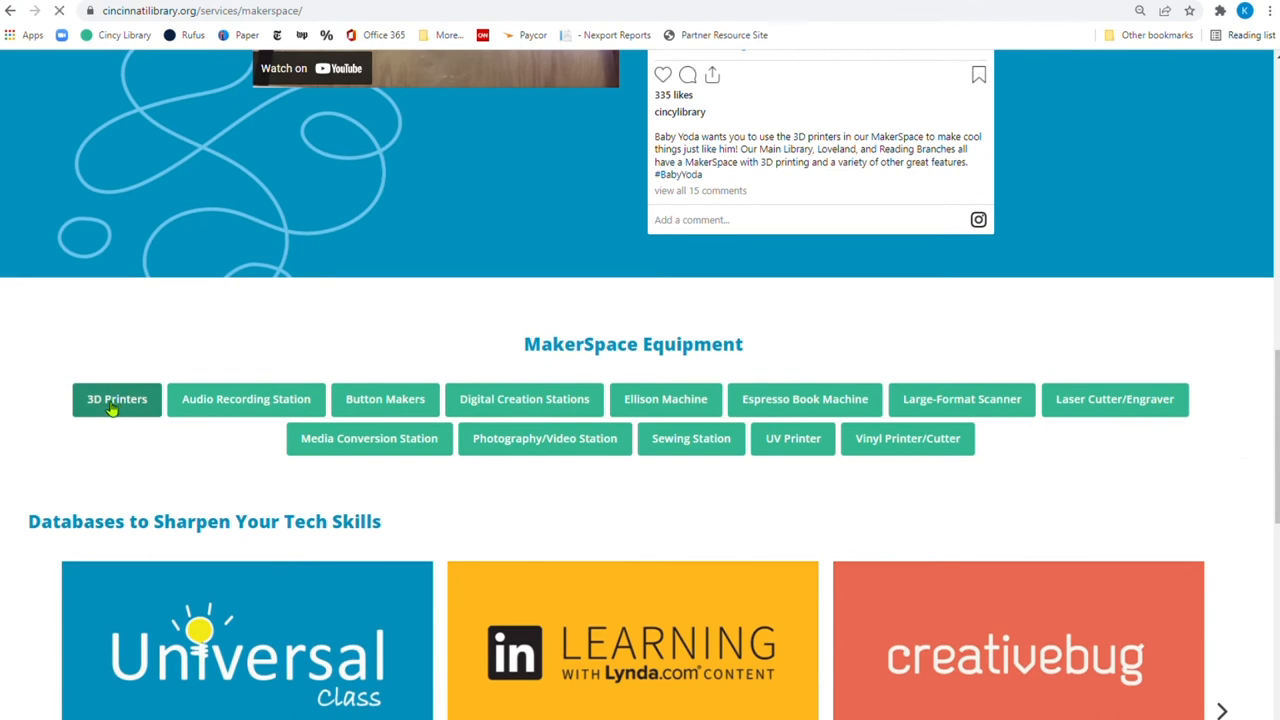
# Read the 3D Printers page through its costs and reservation notes, then go to the library homepage
pyautogui.click(116, 399)
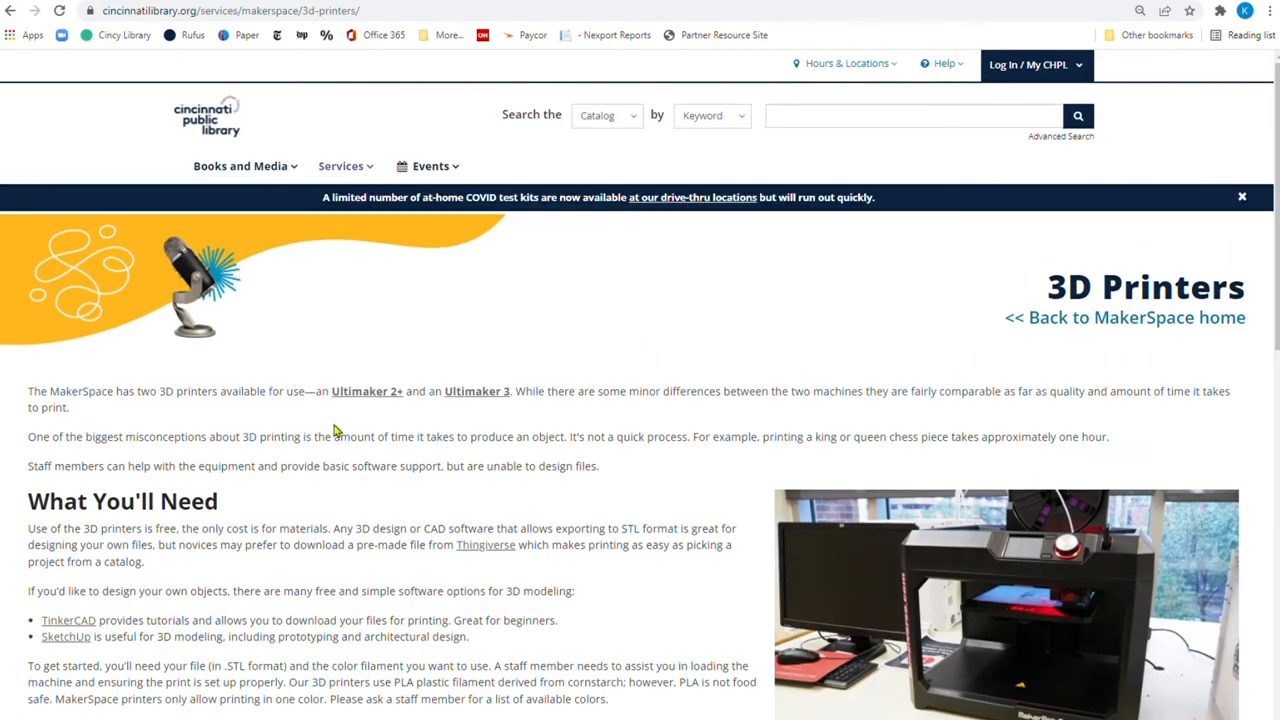
pyautogui.scroll(-3)
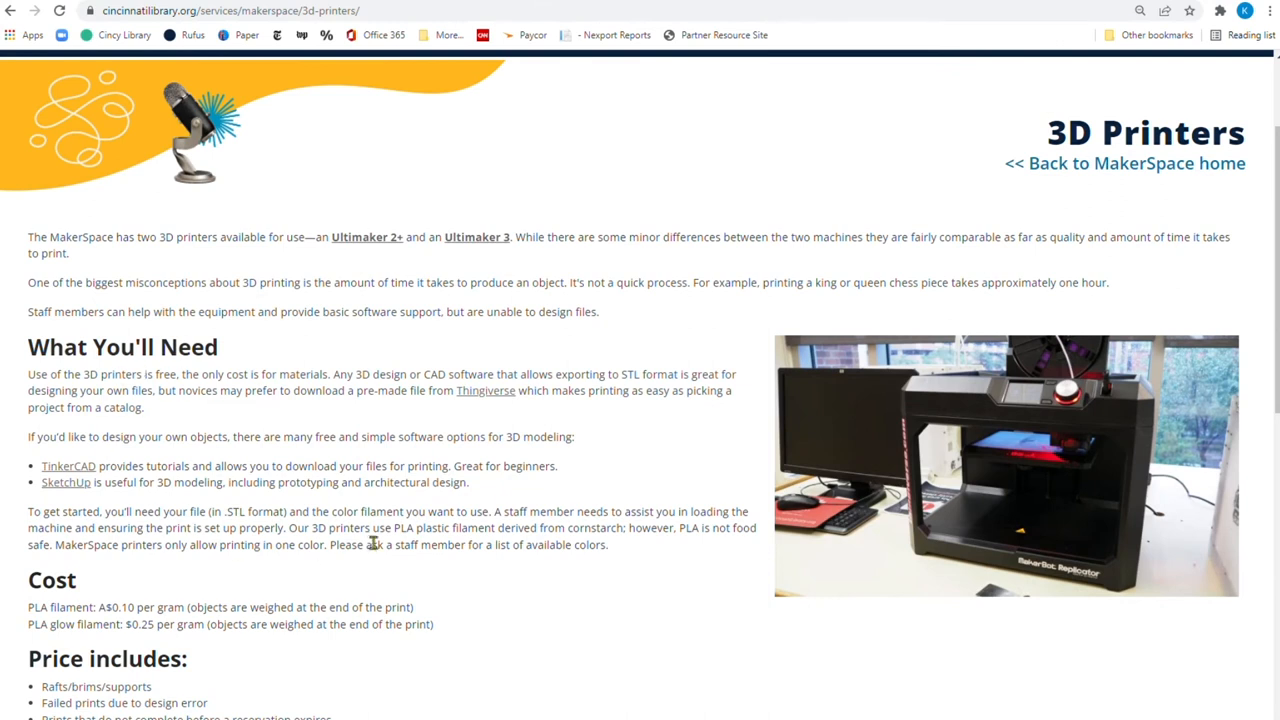
pyautogui.scroll(-3)
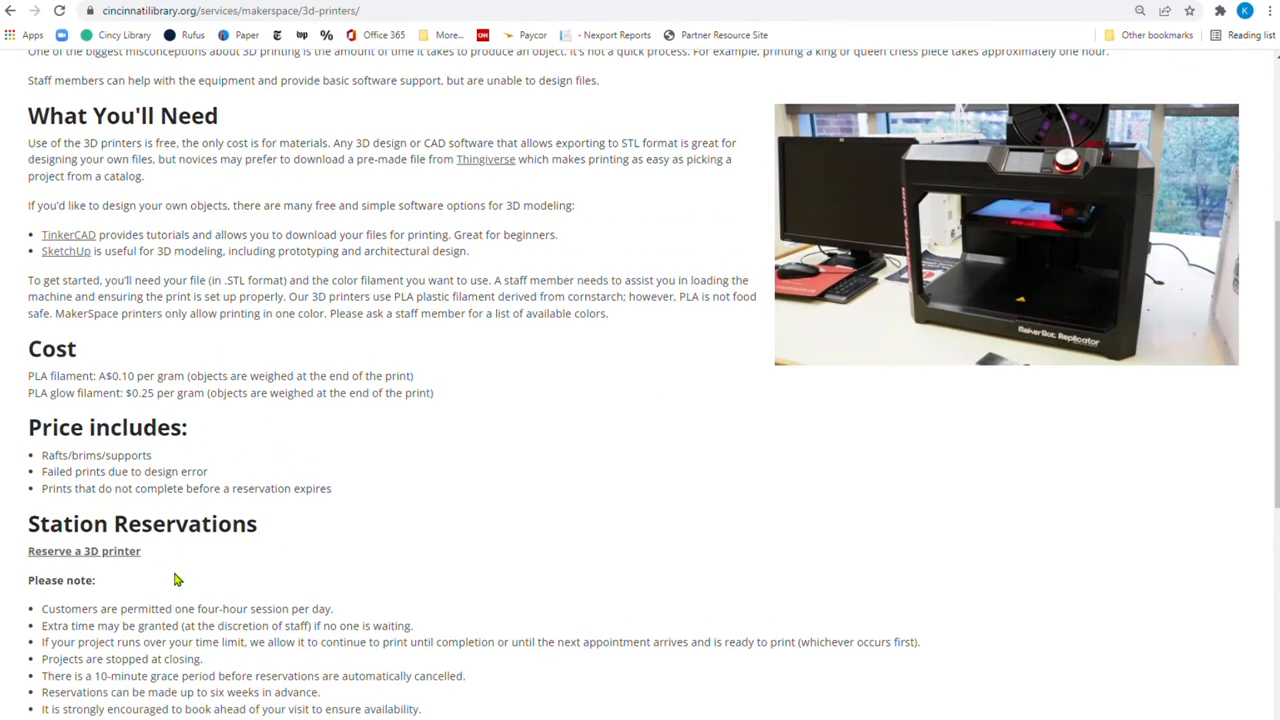
pyautogui.scroll(-3)
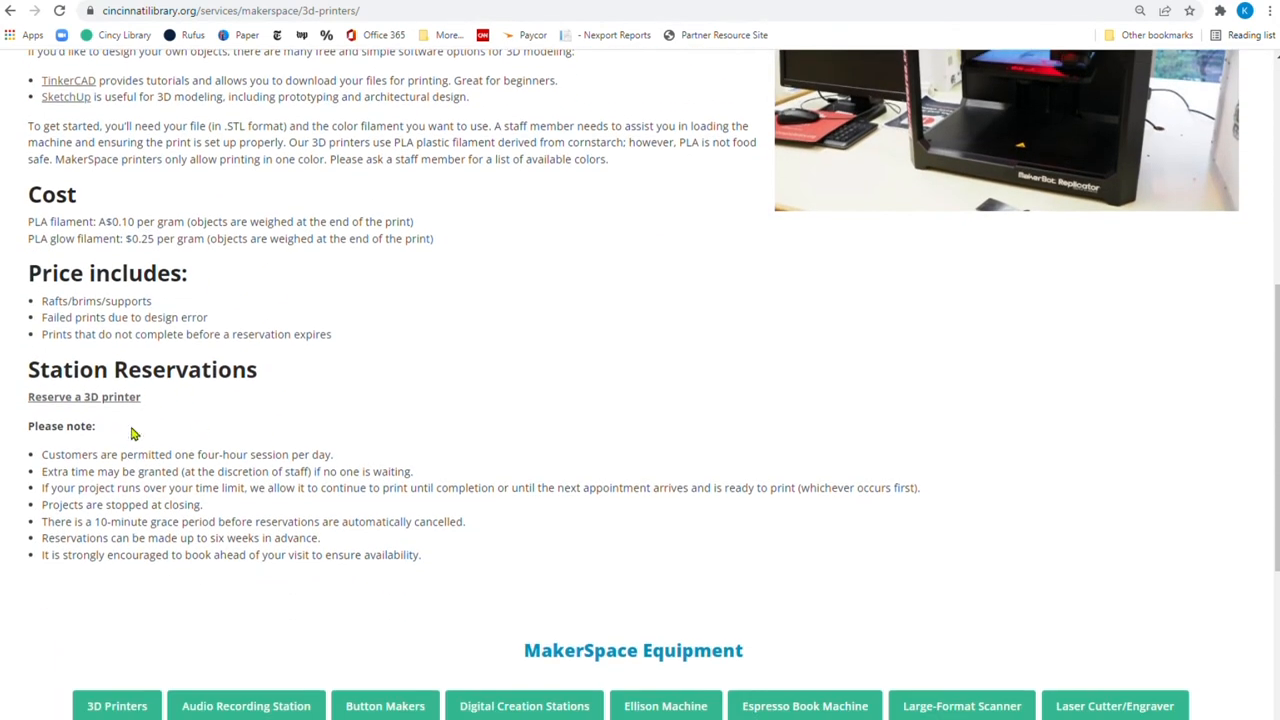
pyautogui.moveTo(145, 410)
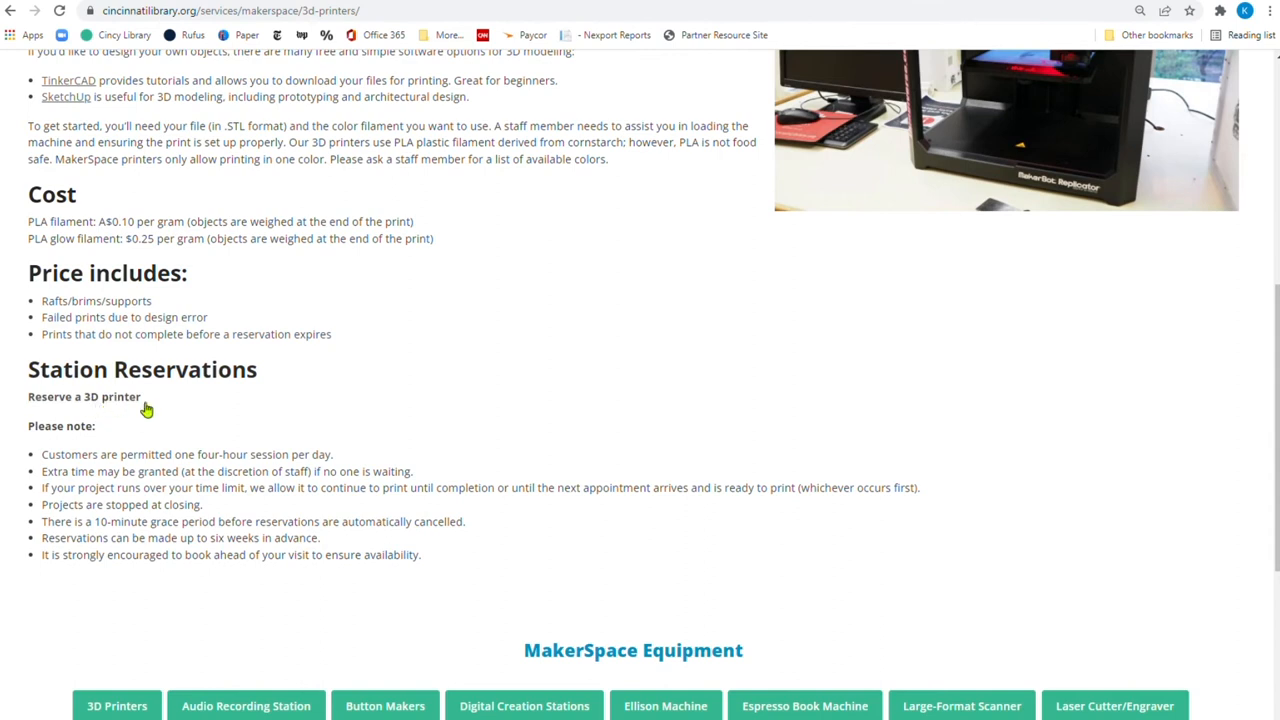
pyautogui.scroll(3)
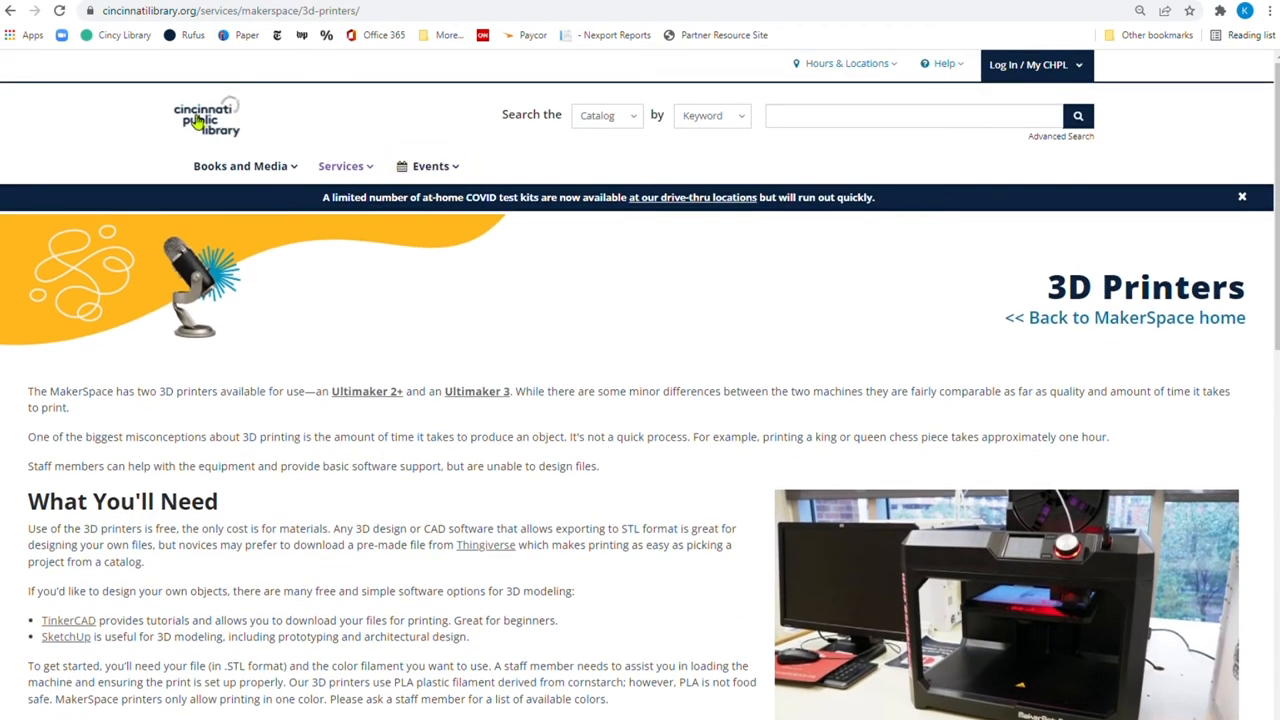
pyautogui.click(205, 115)
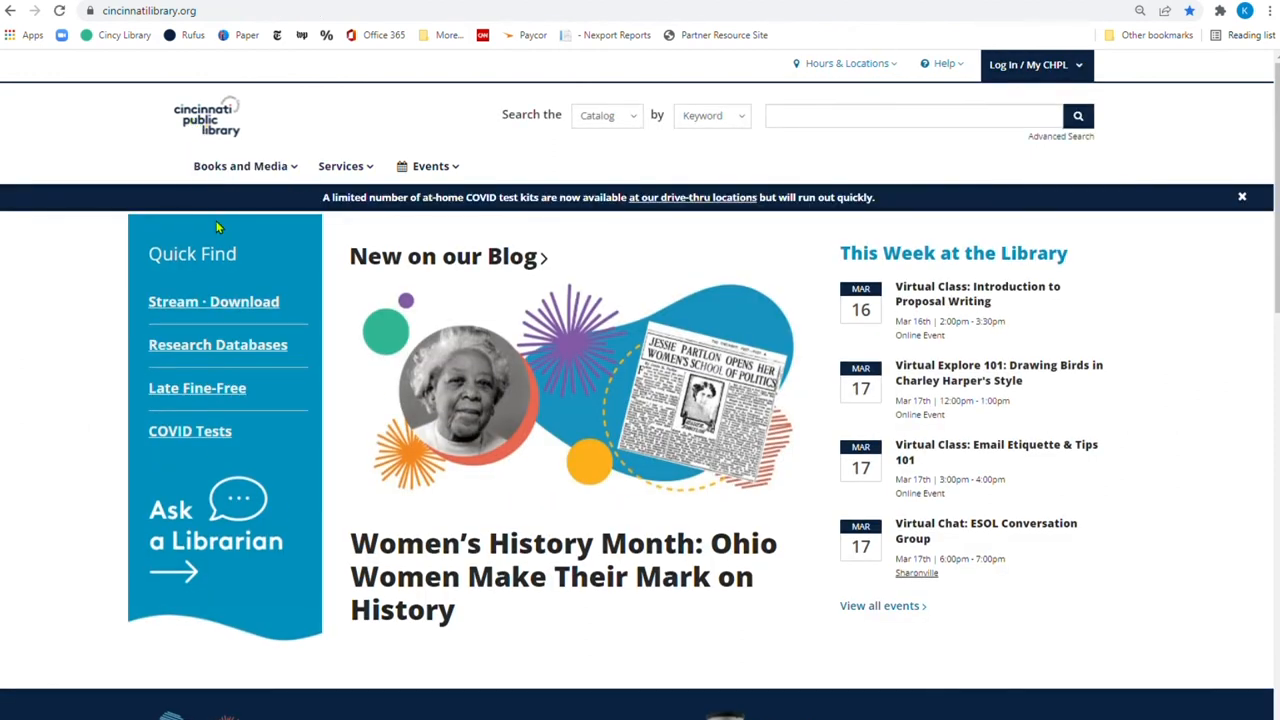
# Open the Stream and Download page and scroll to the eBooks & eAudiobooks apps like Libby and Hoopla
pyautogui.click(213, 301)
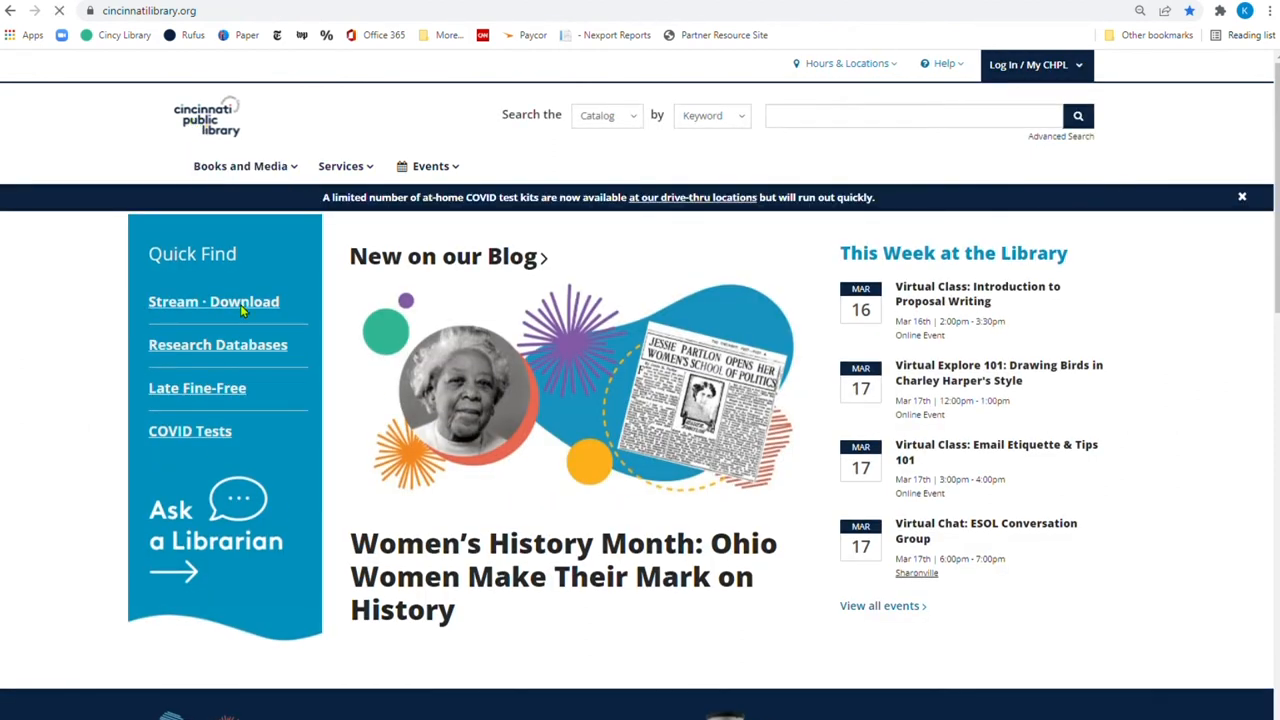
pyautogui.click(213, 301)
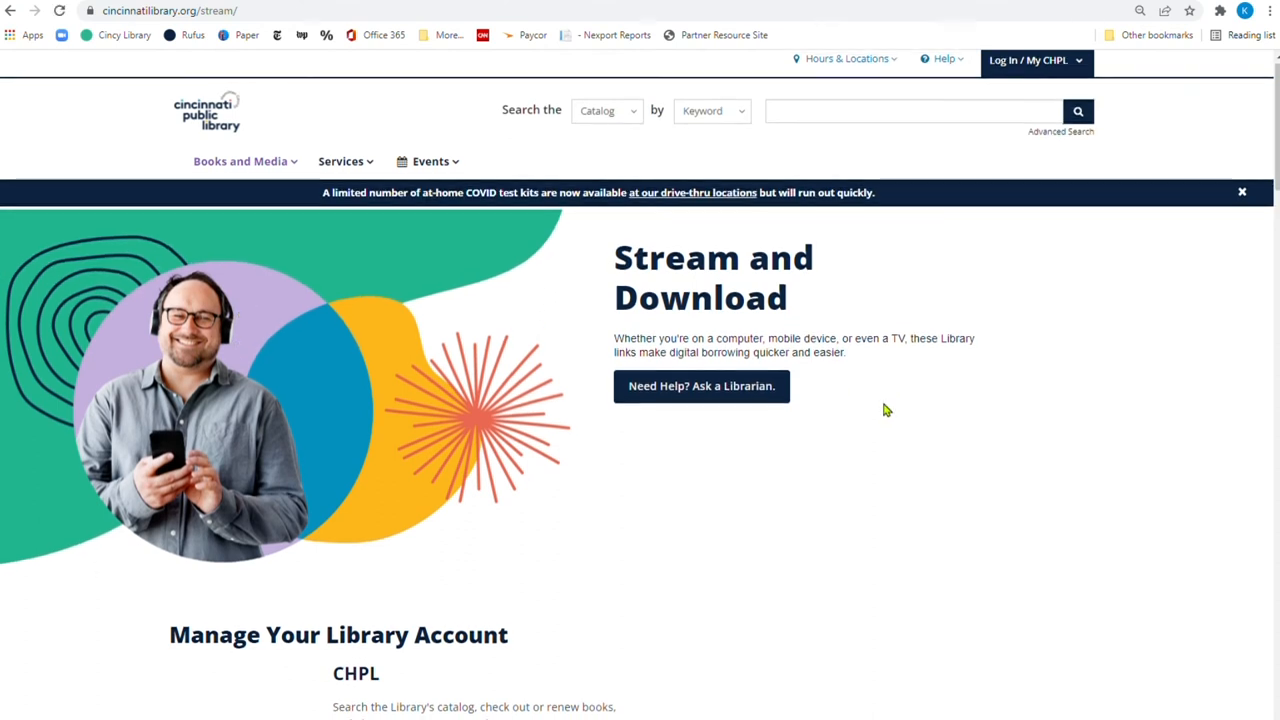
pyautogui.scroll(-3)
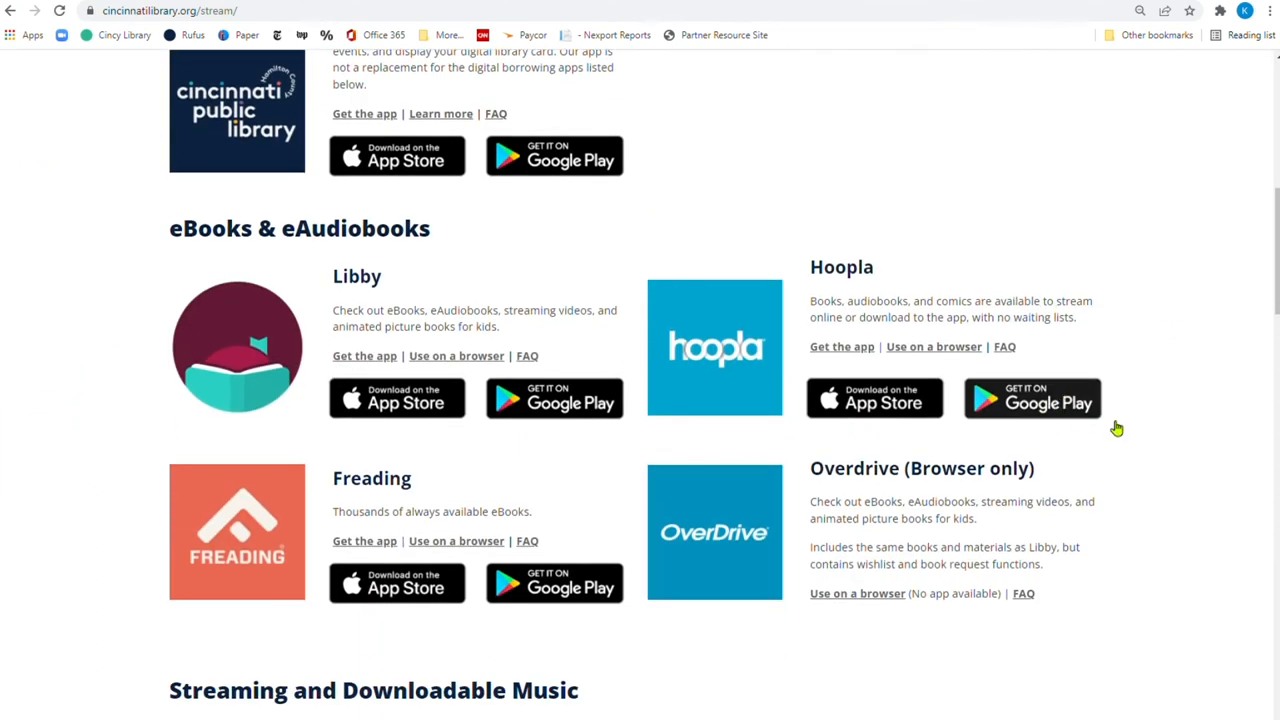
pyautogui.moveTo(843, 266)
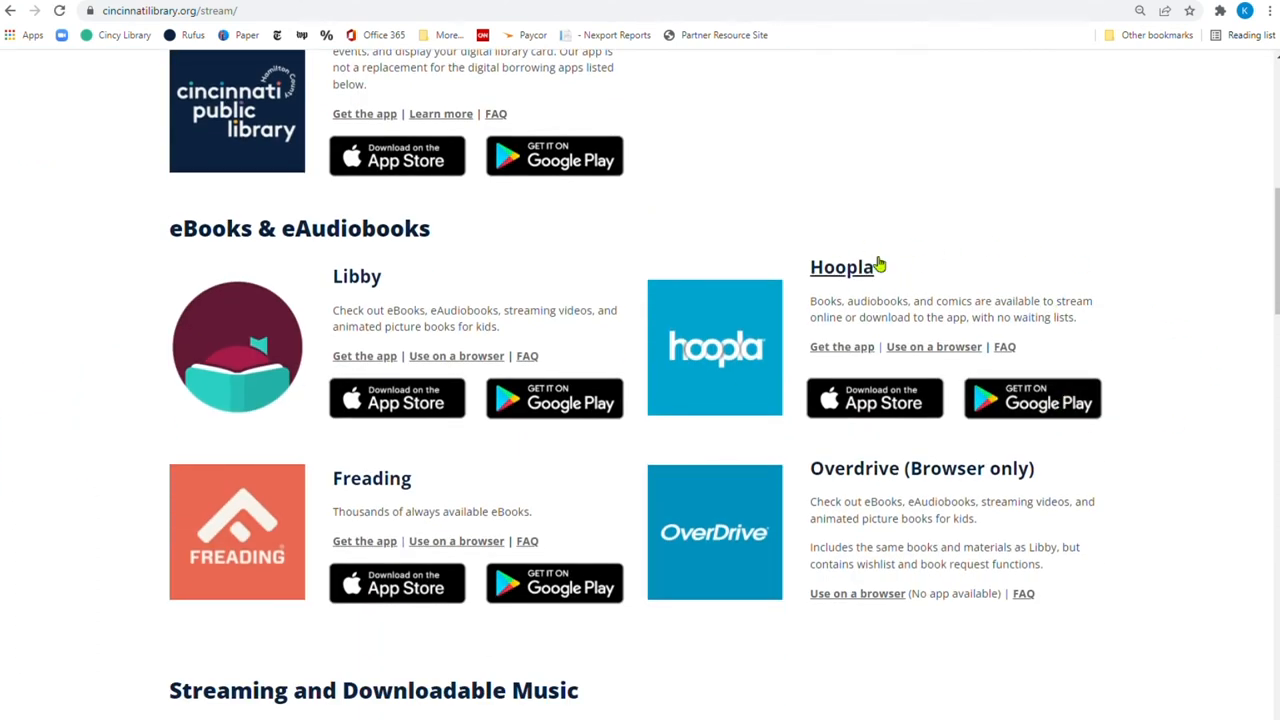
pyautogui.moveTo(940, 352)
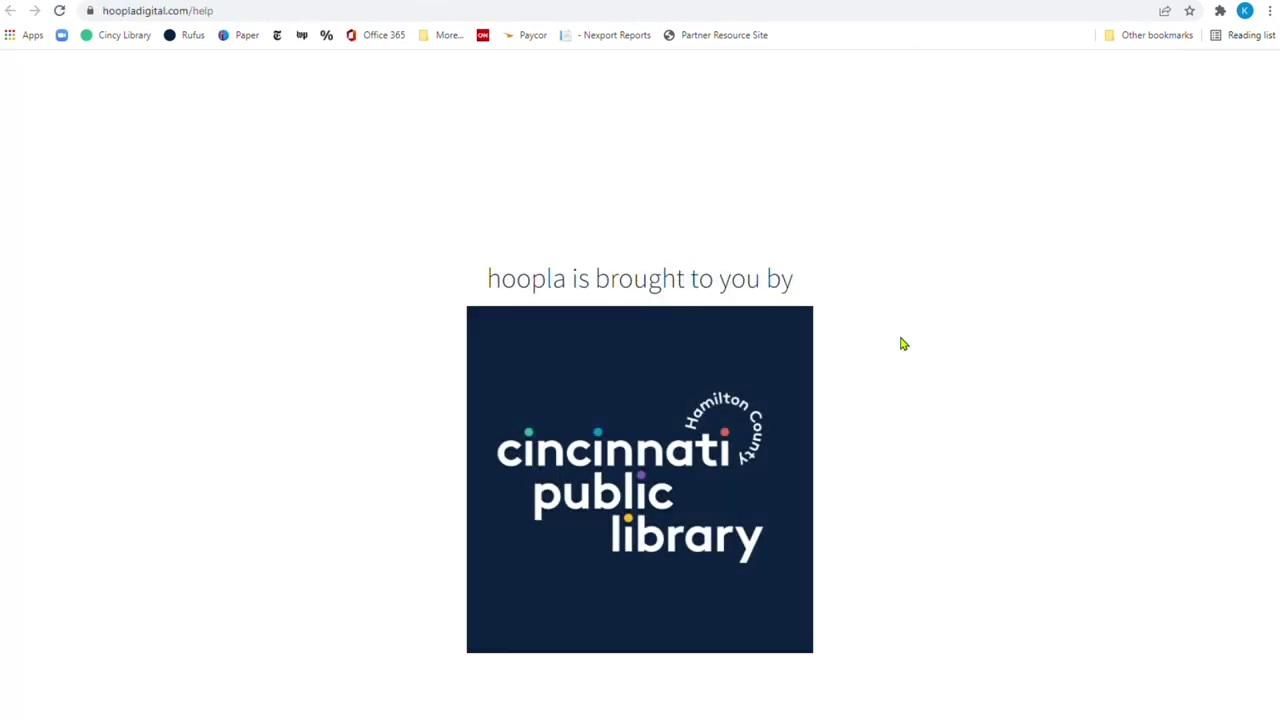
# Browse Hoopla's Television titles and enter the National Craft Month featured collection
pyautogui.click(437, 71)
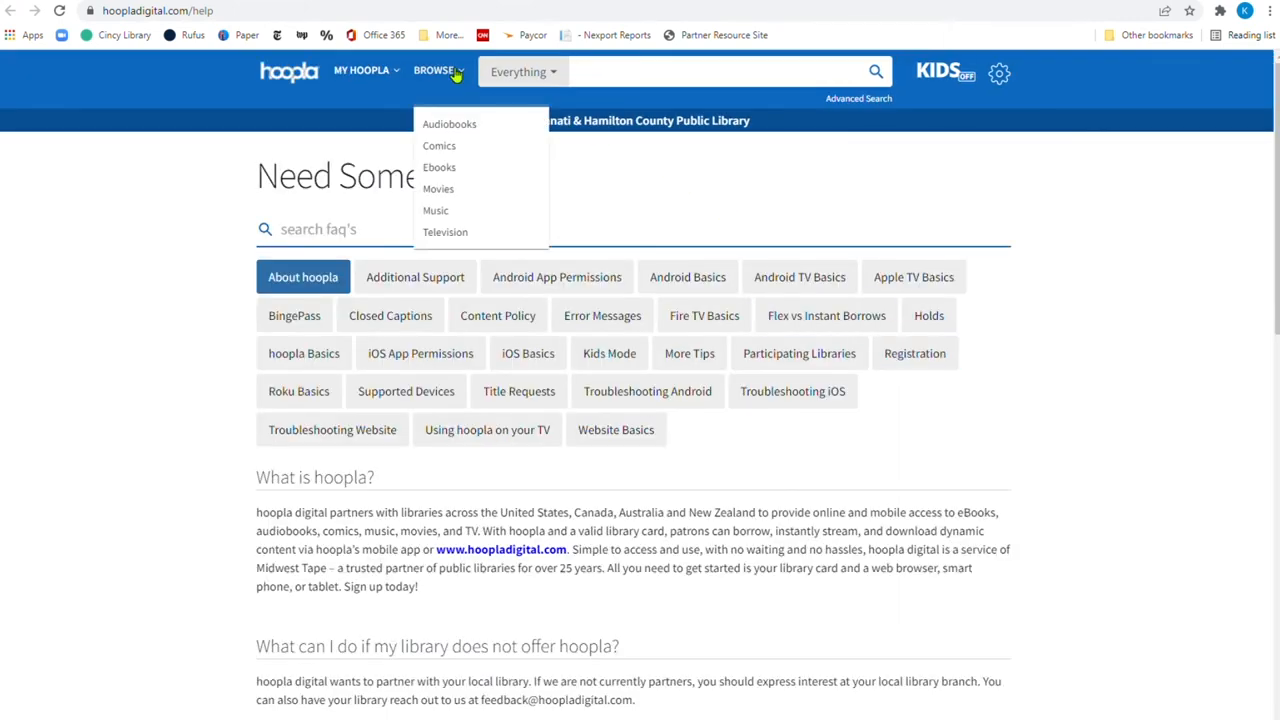
pyautogui.moveTo(450, 186)
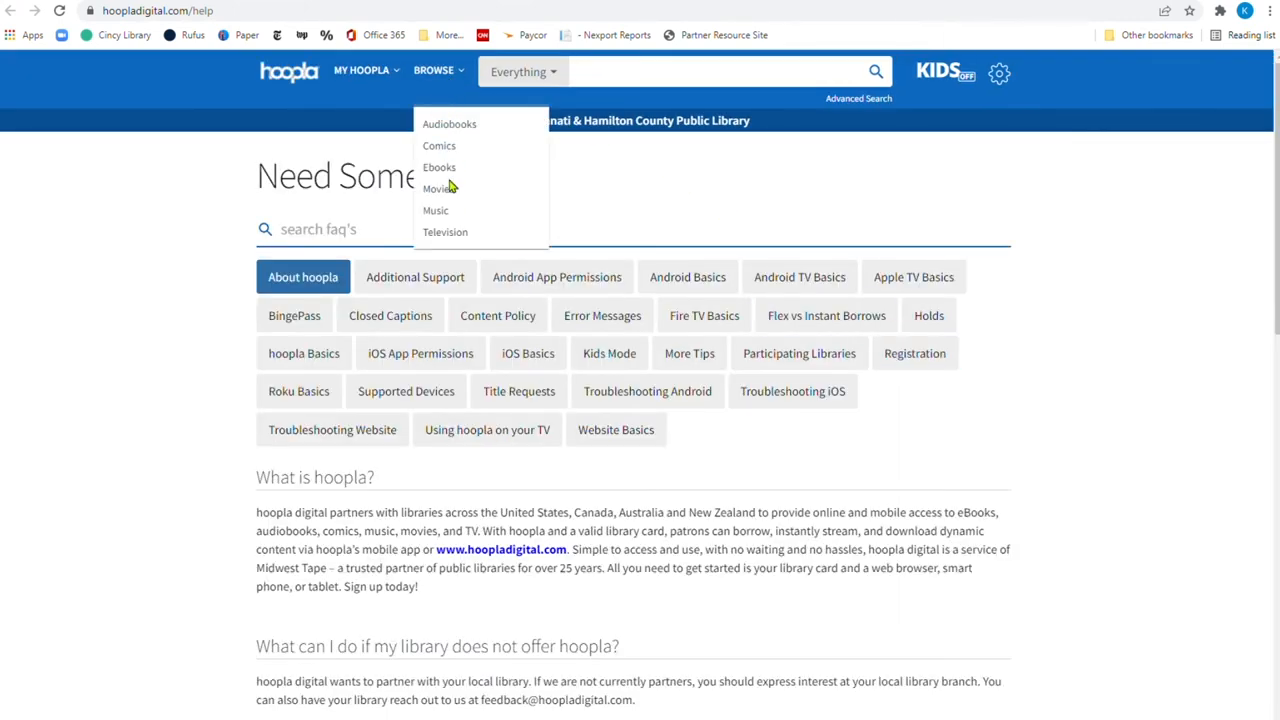
pyautogui.click(445, 232)
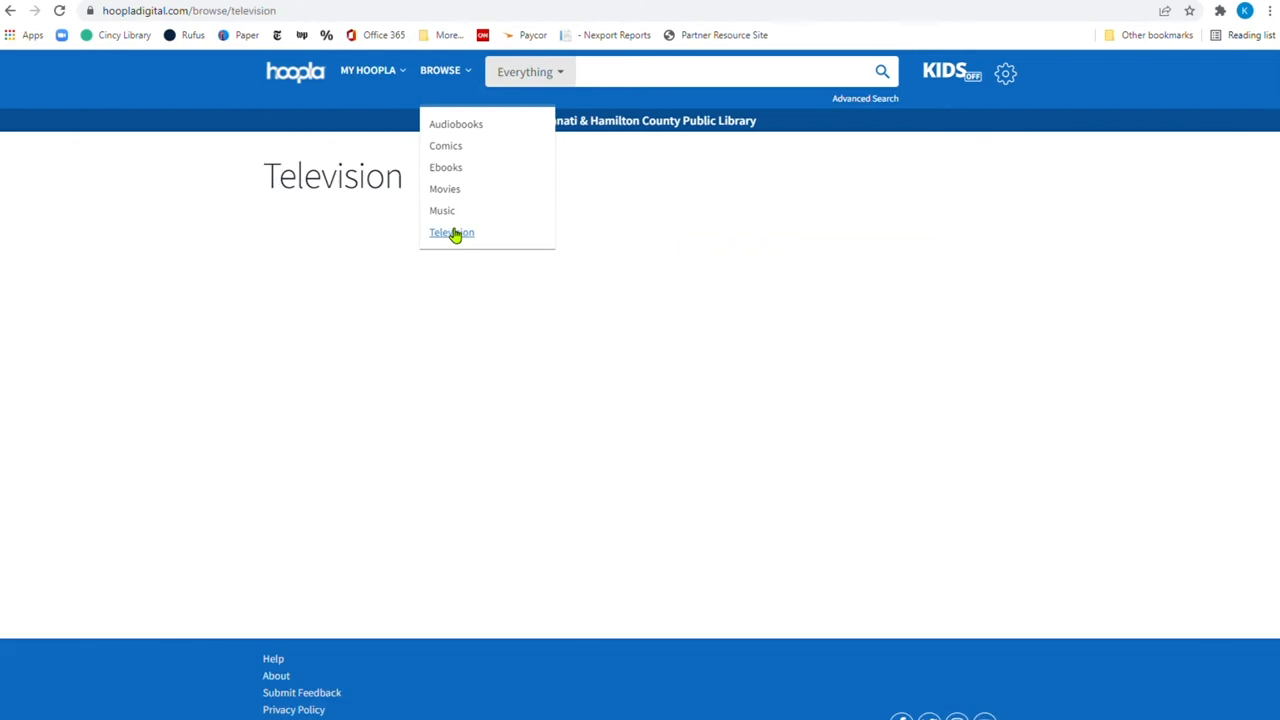
pyautogui.click(451, 232)
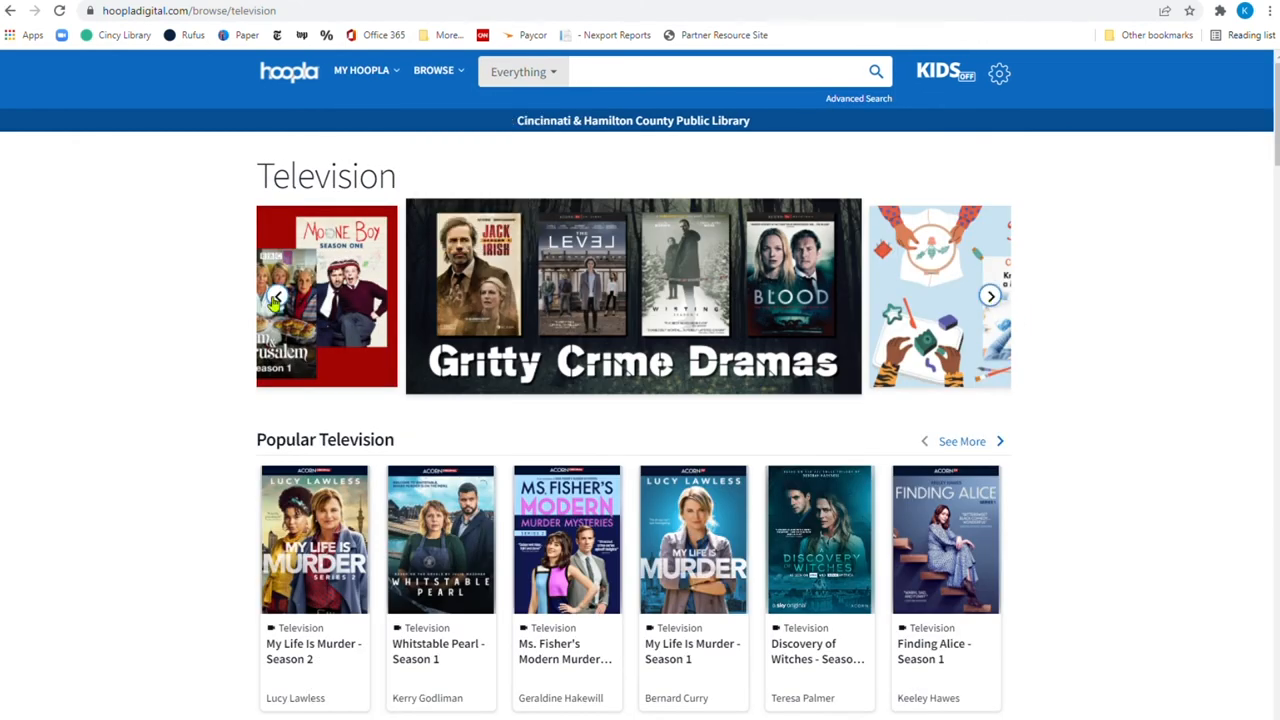
pyautogui.click(989, 296)
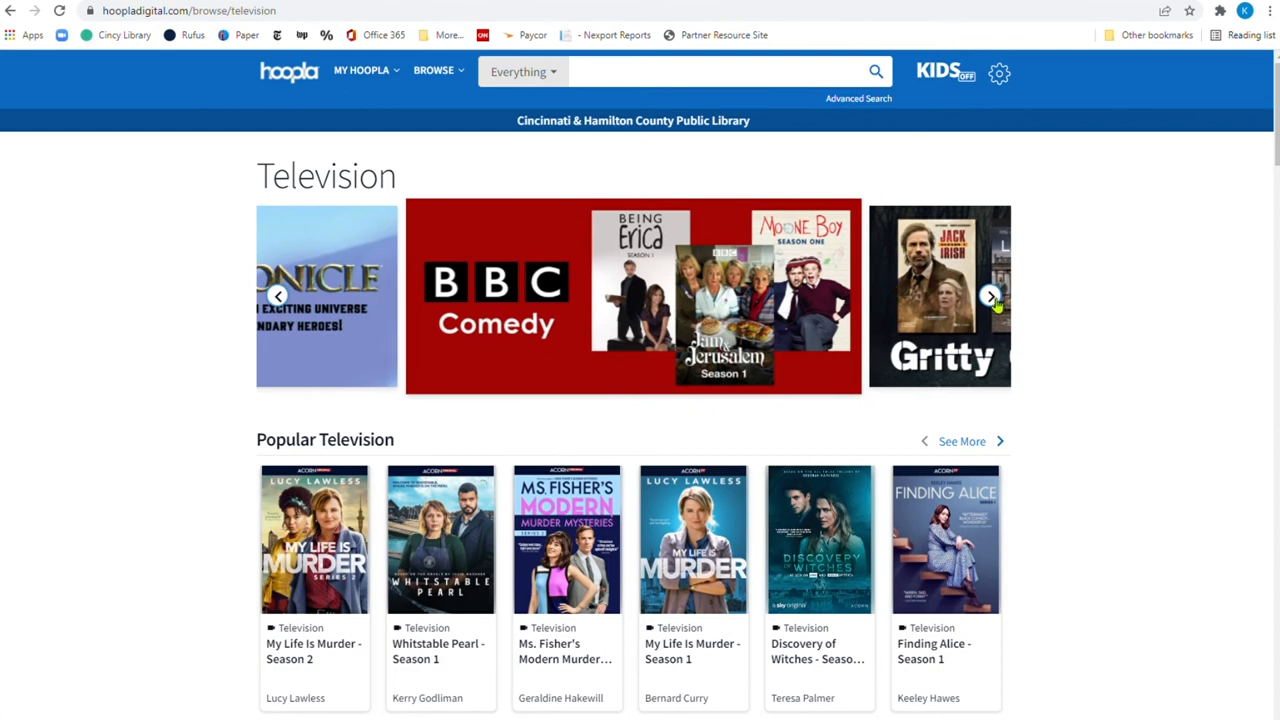
pyautogui.click(990, 296)
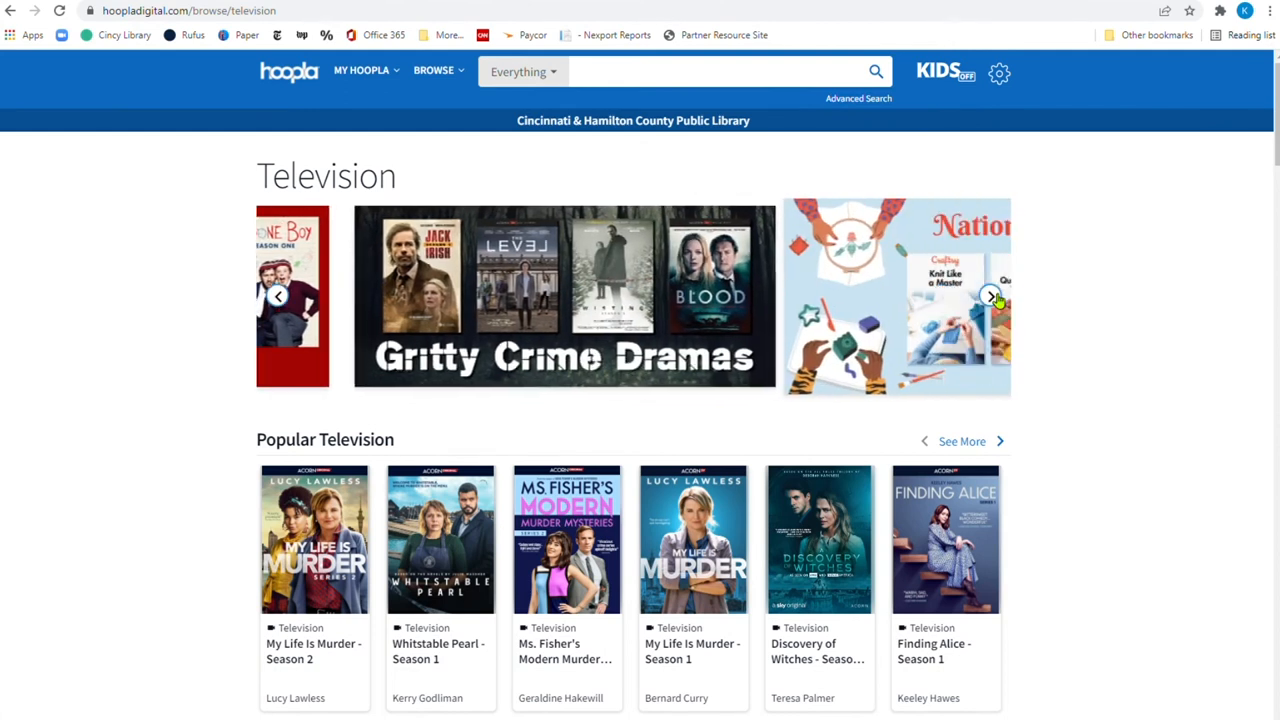
pyautogui.click(990, 296)
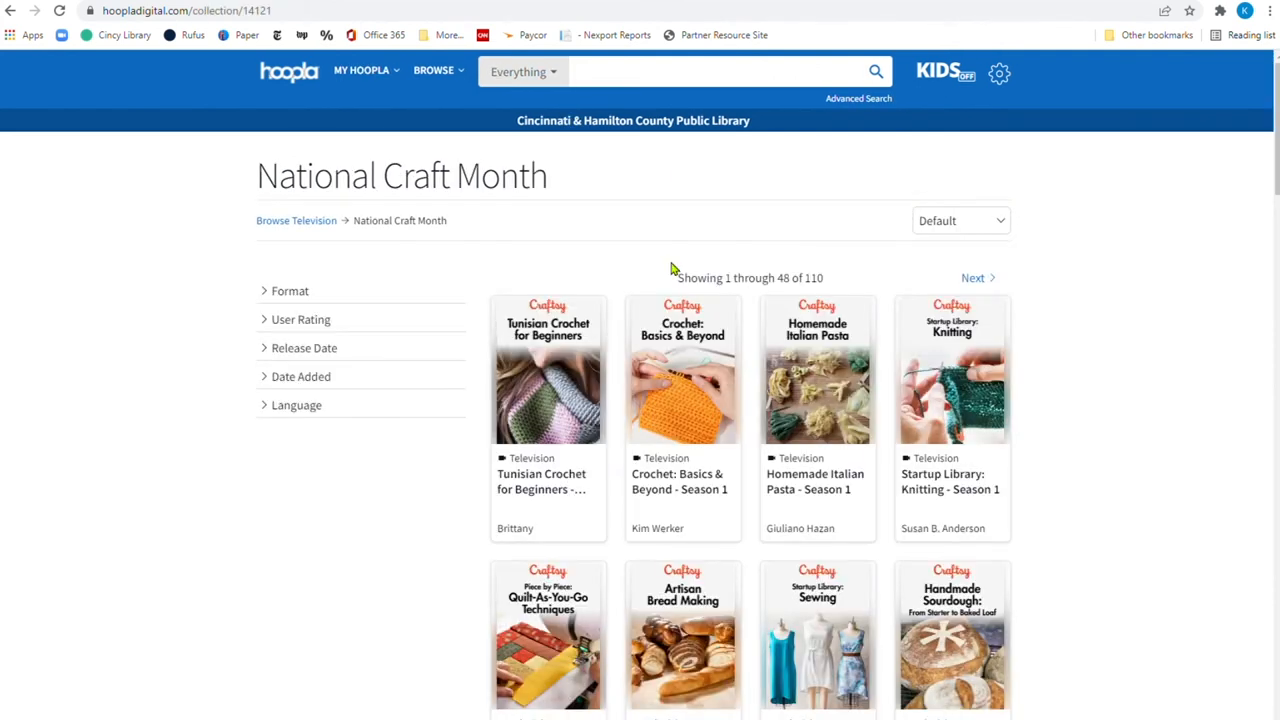
pyautogui.moveTo(1148, 207)
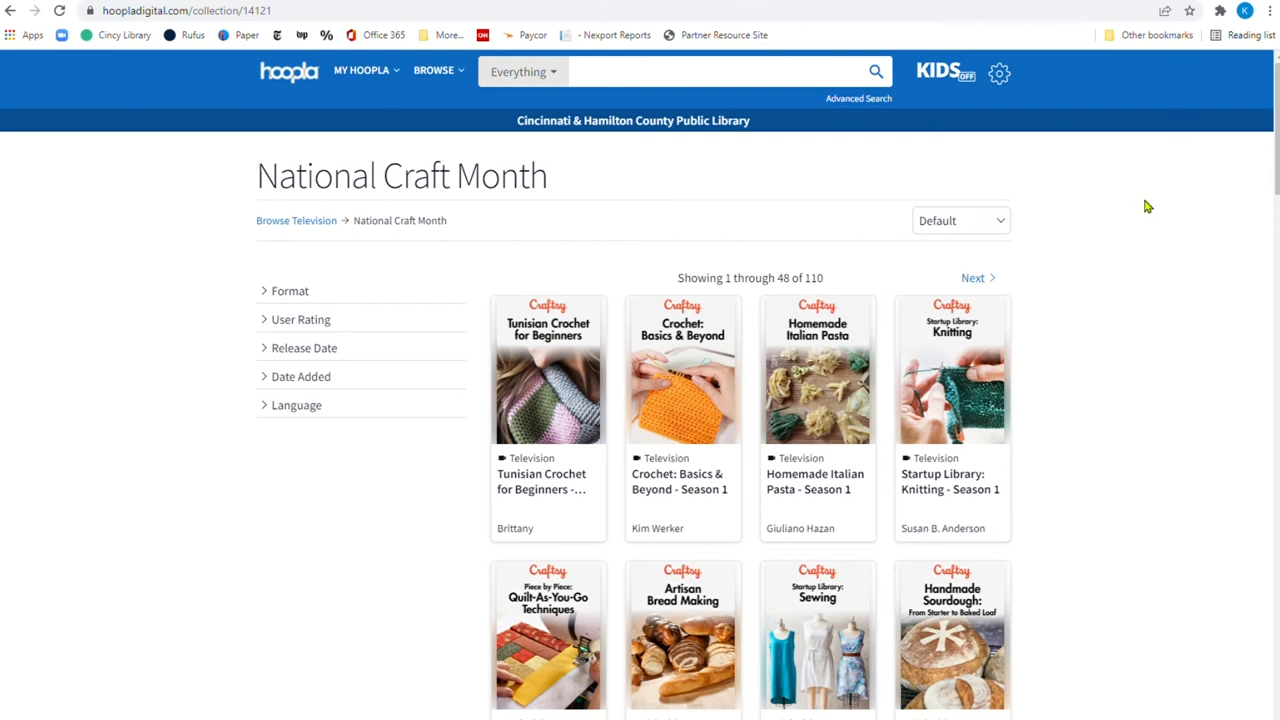
pyautogui.moveTo(1107, 231)
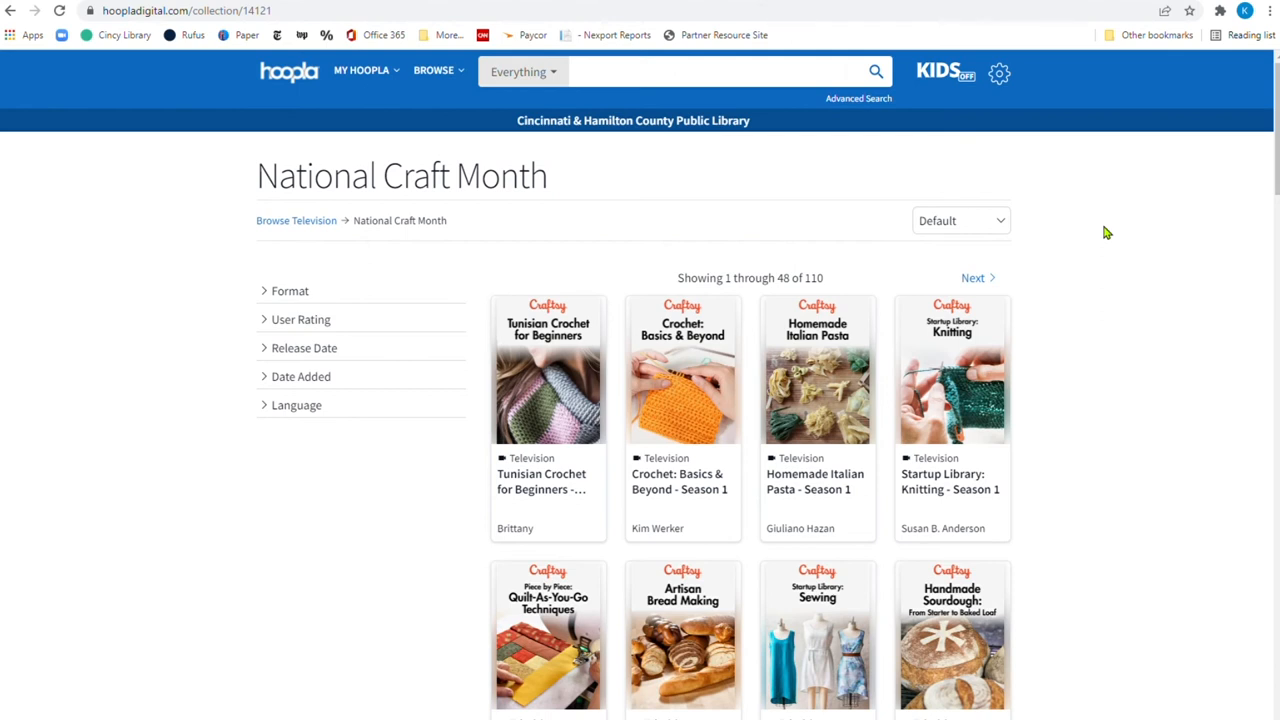
pyautogui.moveTo(1105, 363)
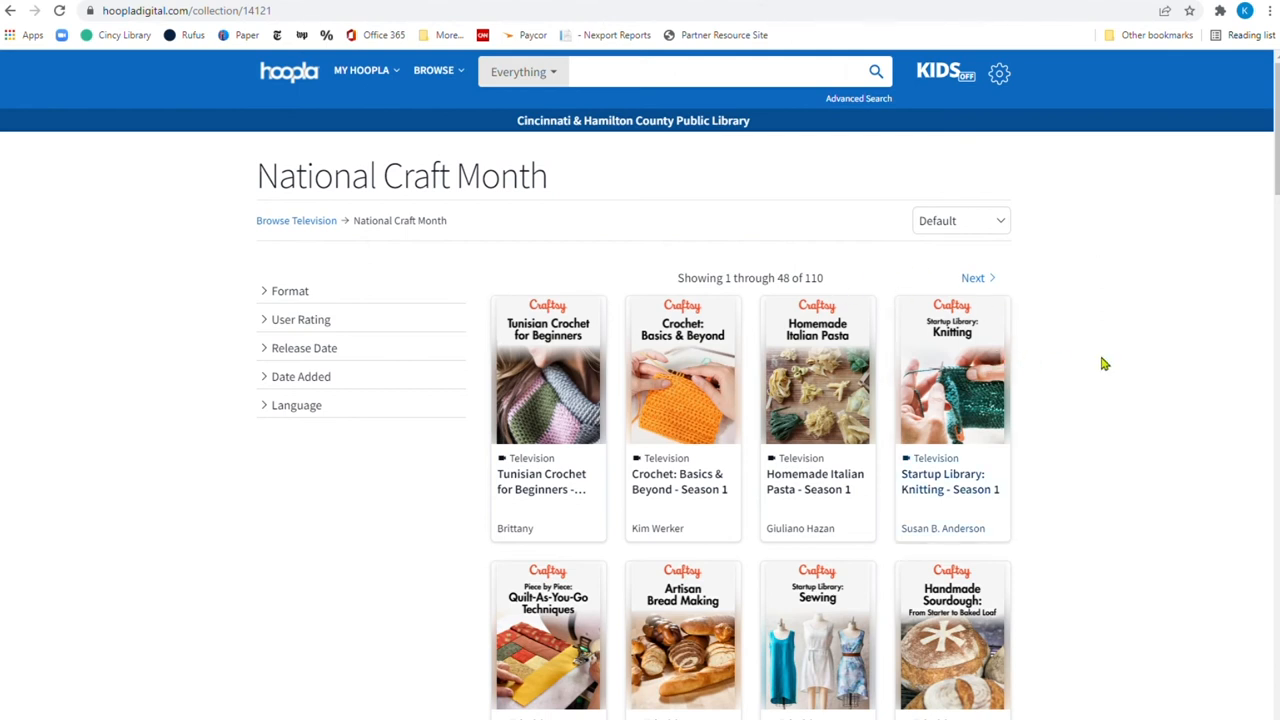
pyautogui.moveTo(1073, 375)
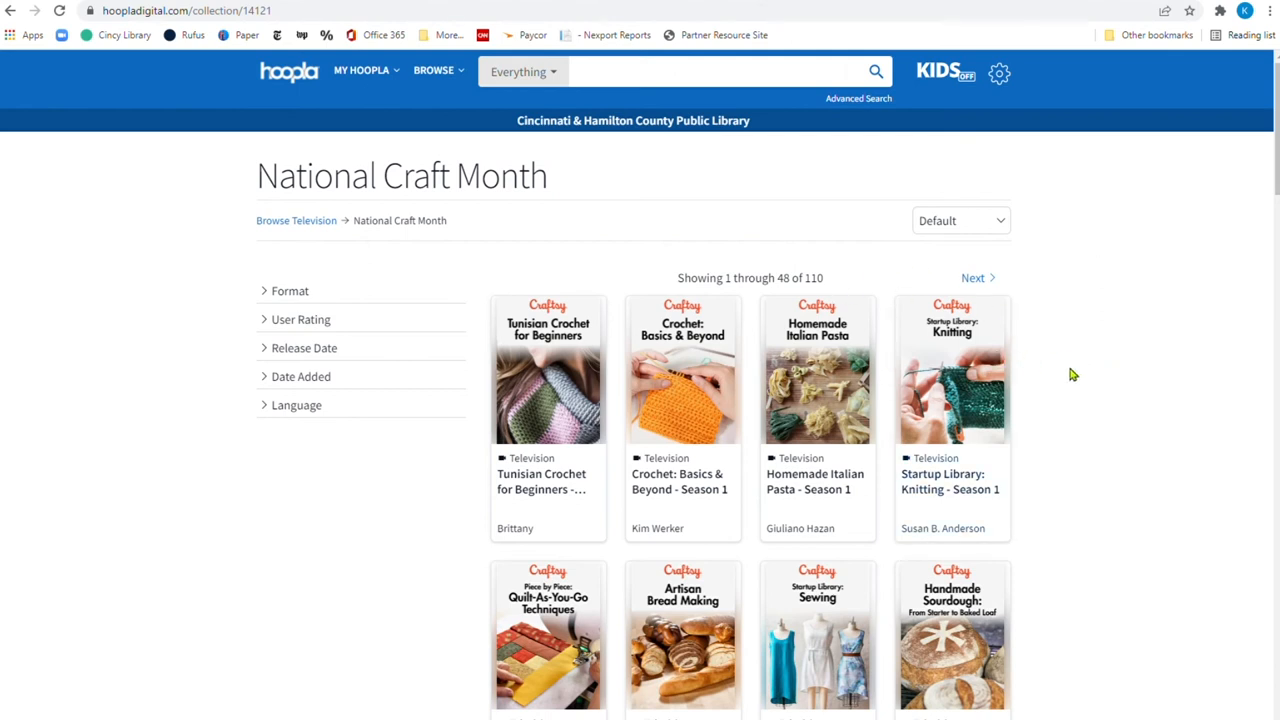
# Scroll down the National Craft Month collection past the Craftsy titles to Knit Like a Master
pyautogui.scroll(-3)
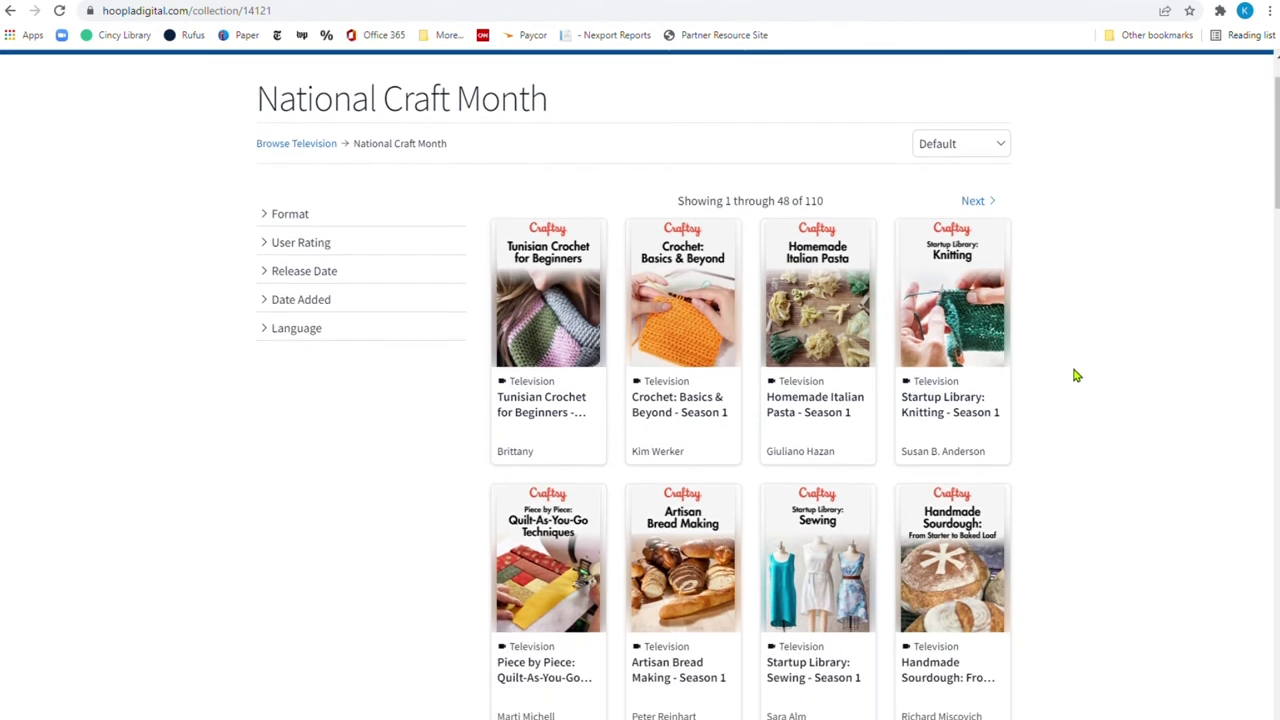
pyautogui.moveTo(706, 374)
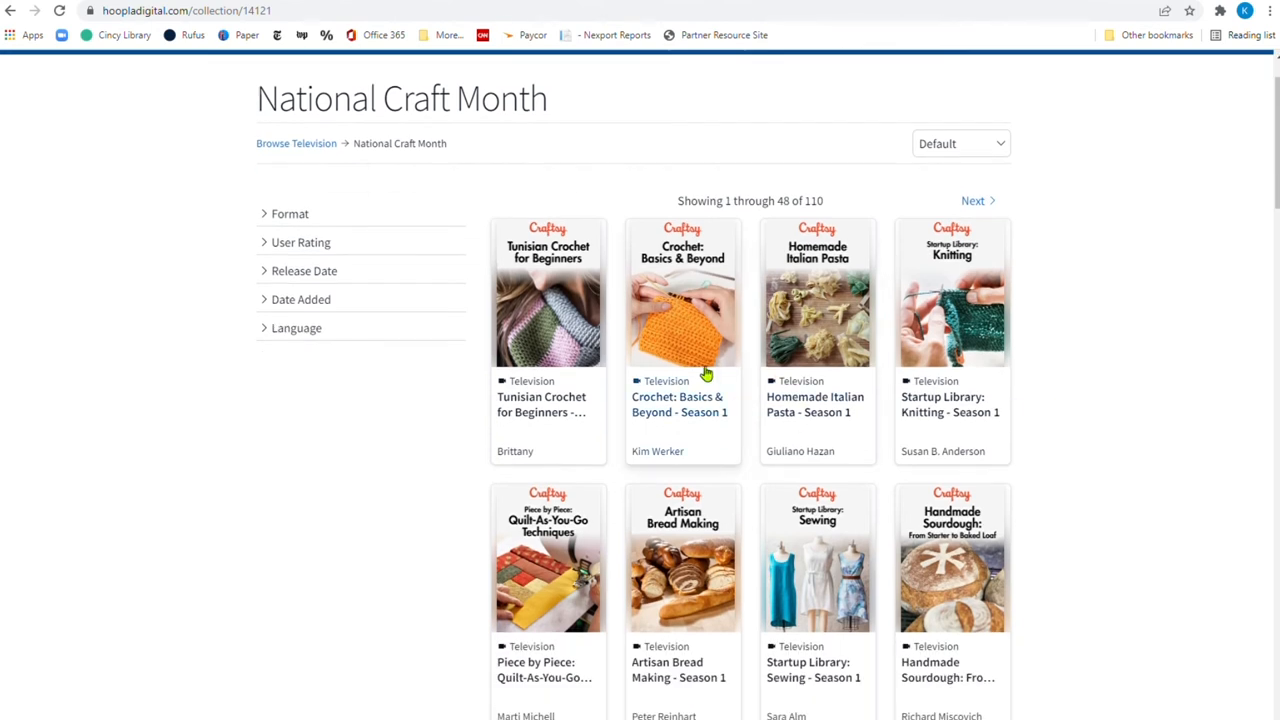
pyautogui.scroll(-3)
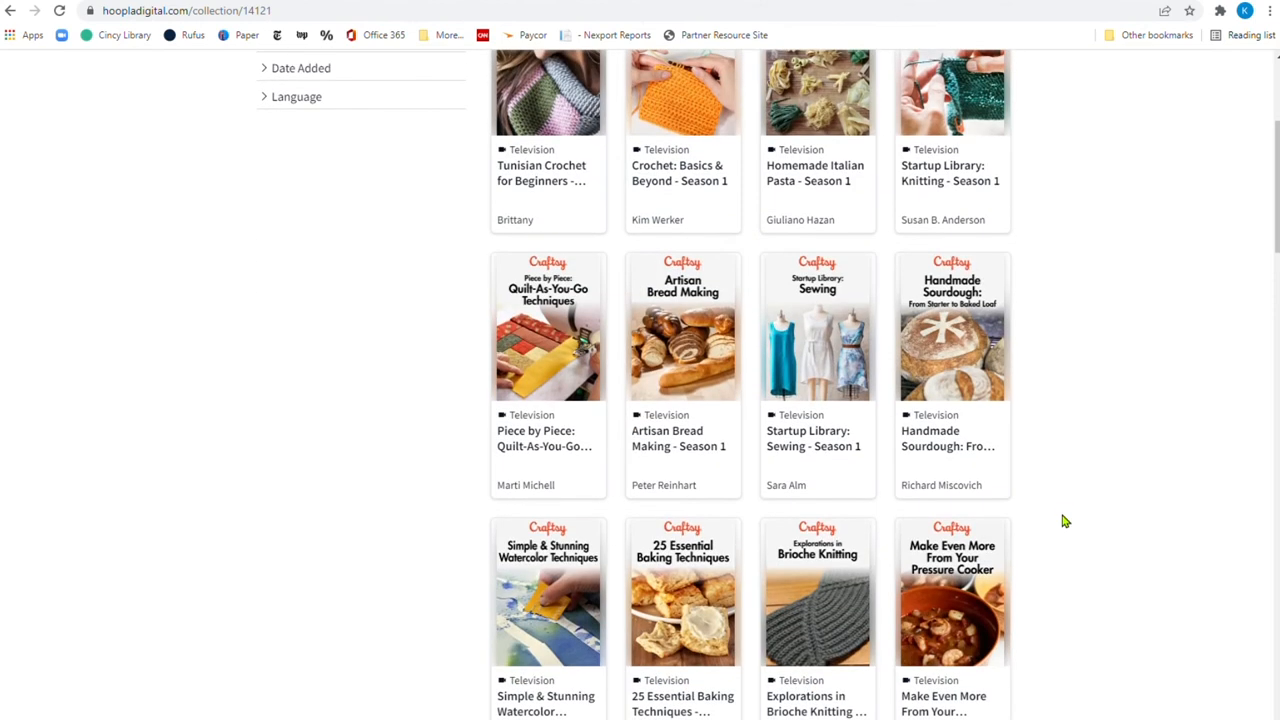
pyautogui.moveTo(965, 318)
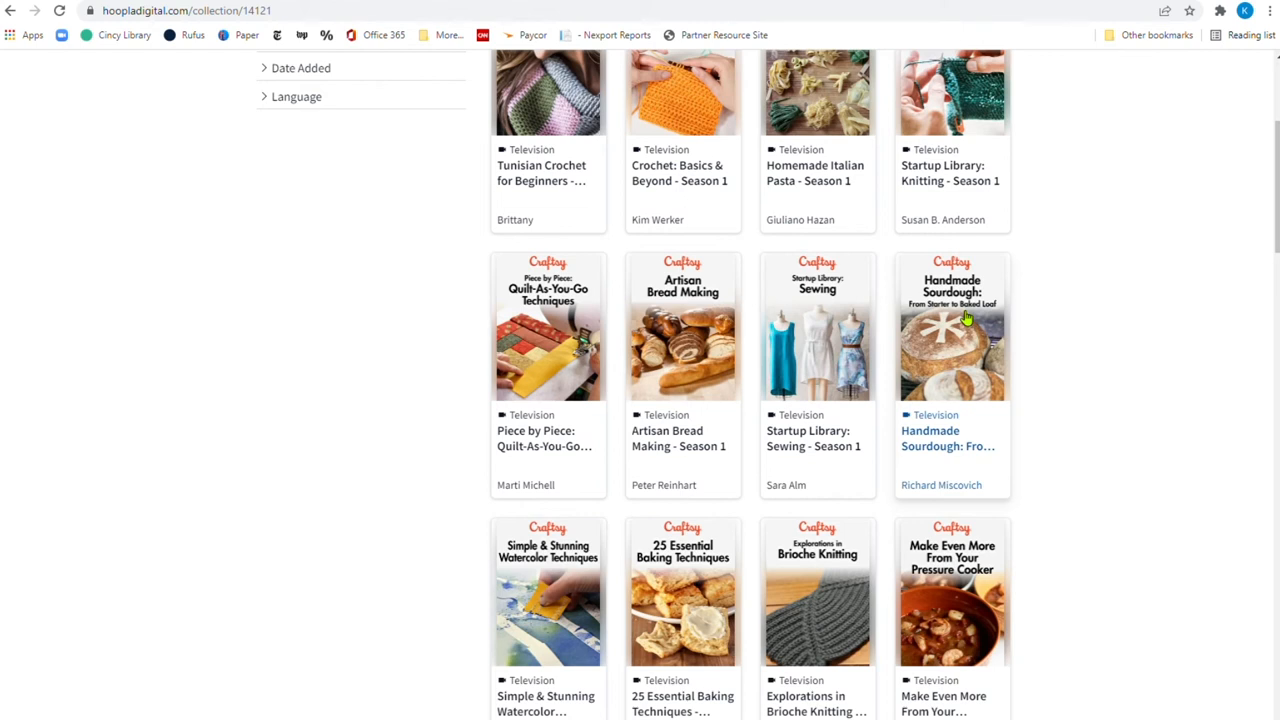
pyautogui.scroll(-3)
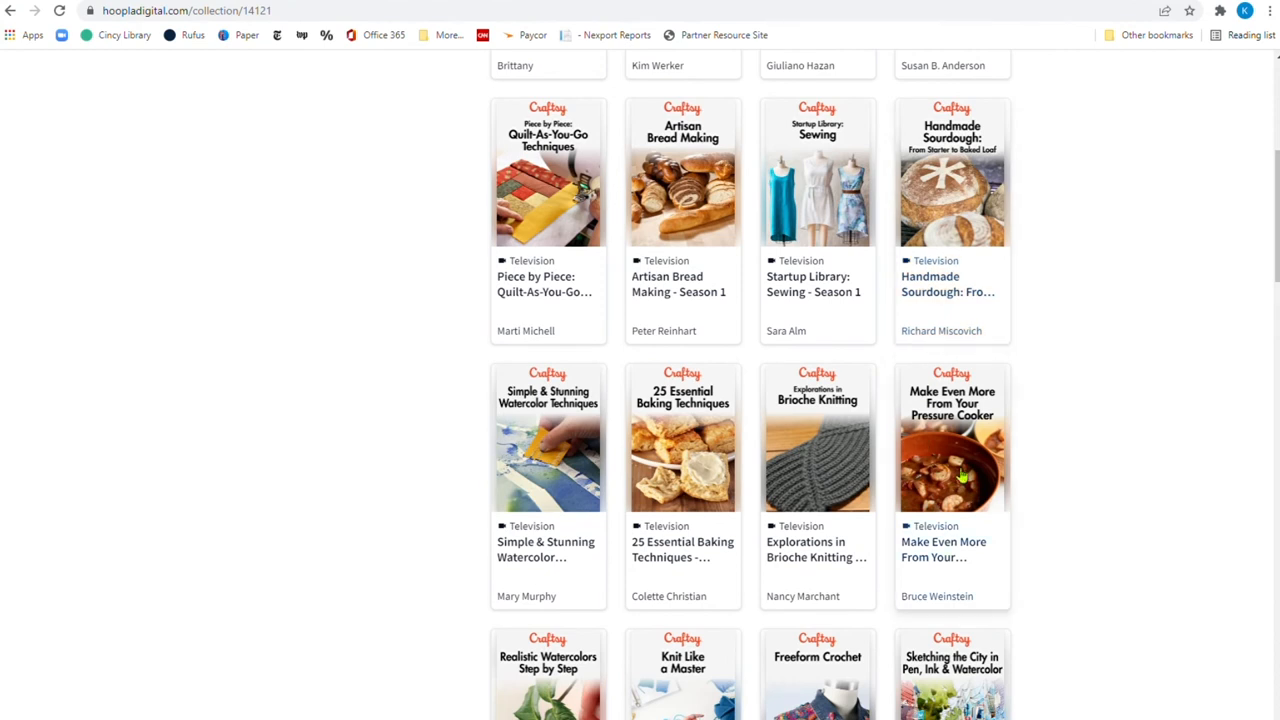
pyautogui.scroll(-3)
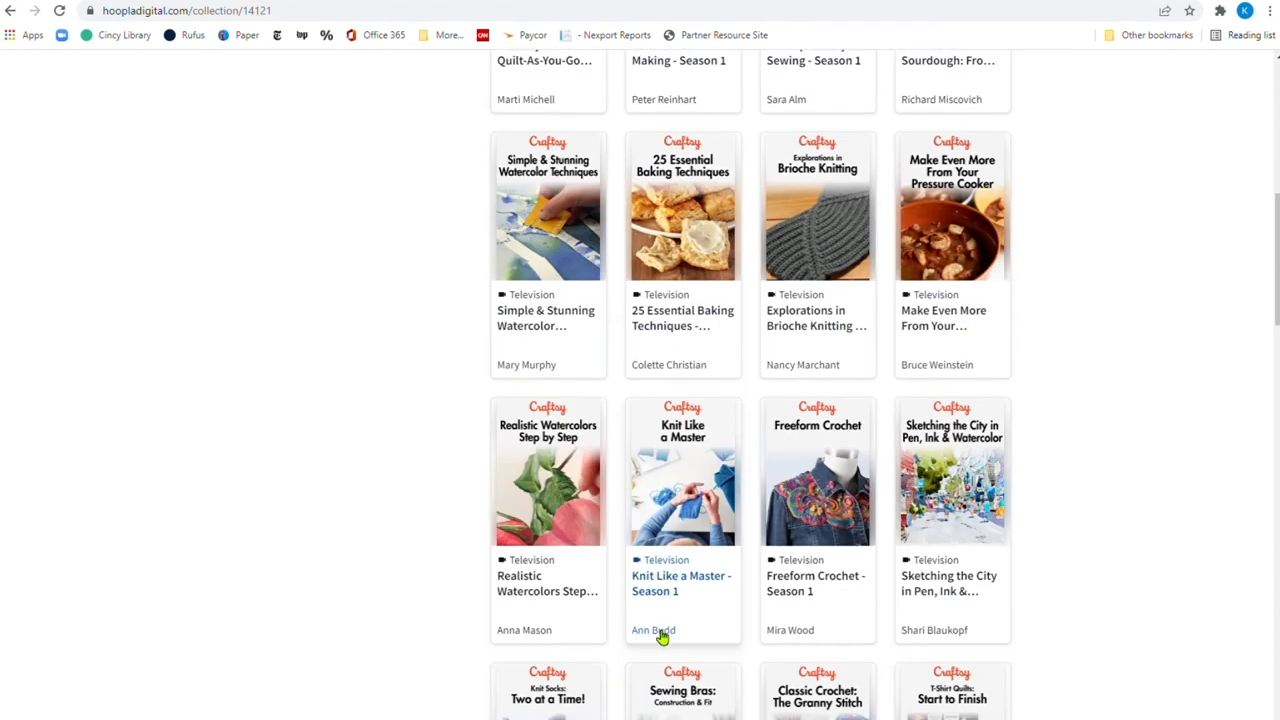
pyautogui.moveTo(675, 495)
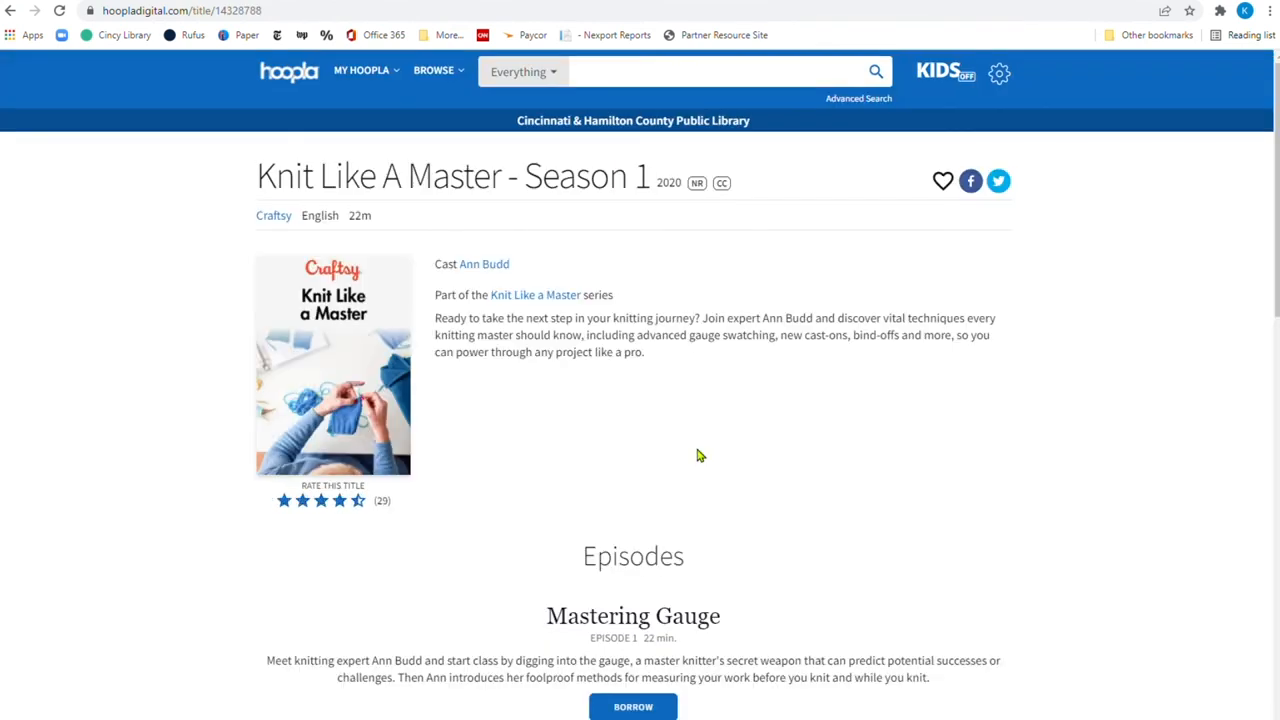
pyautogui.moveTo(352, 270)
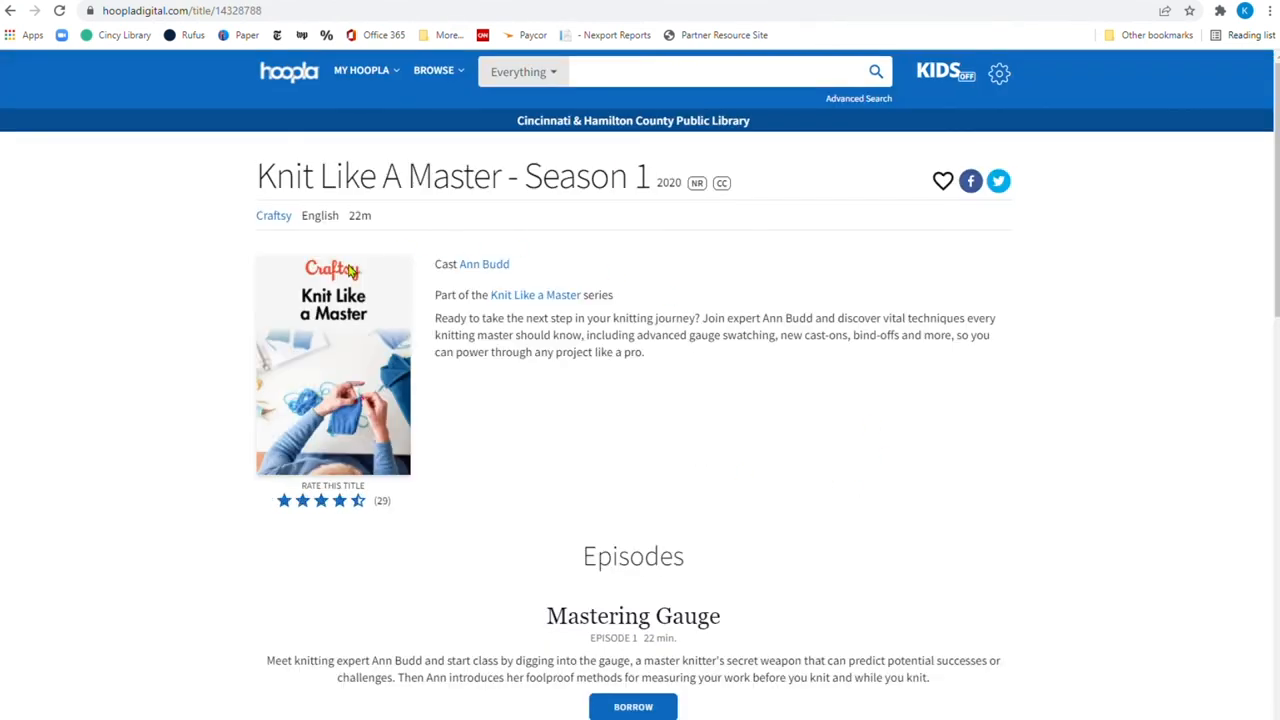
# Review the Knit Like A Master - Season 1 episode list, then go back to the National Craft Month collection
pyautogui.scroll(-3)
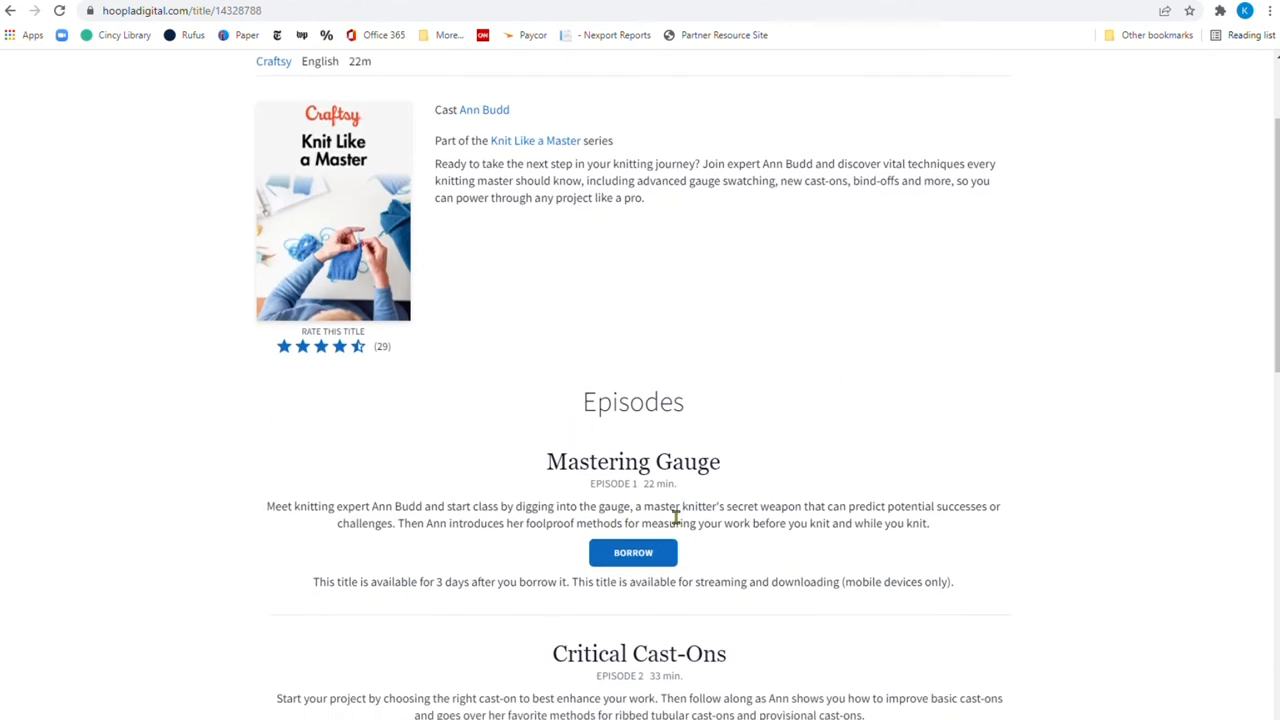
pyautogui.scroll(-3)
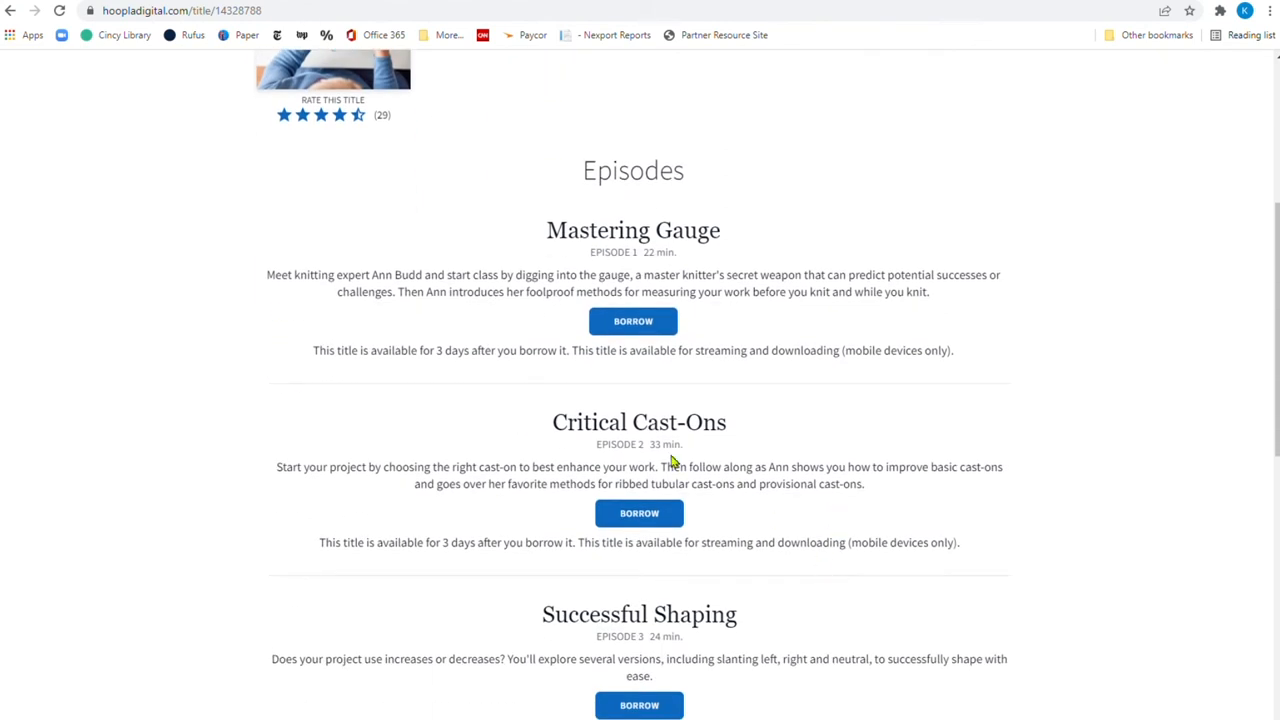
pyautogui.scroll(-3)
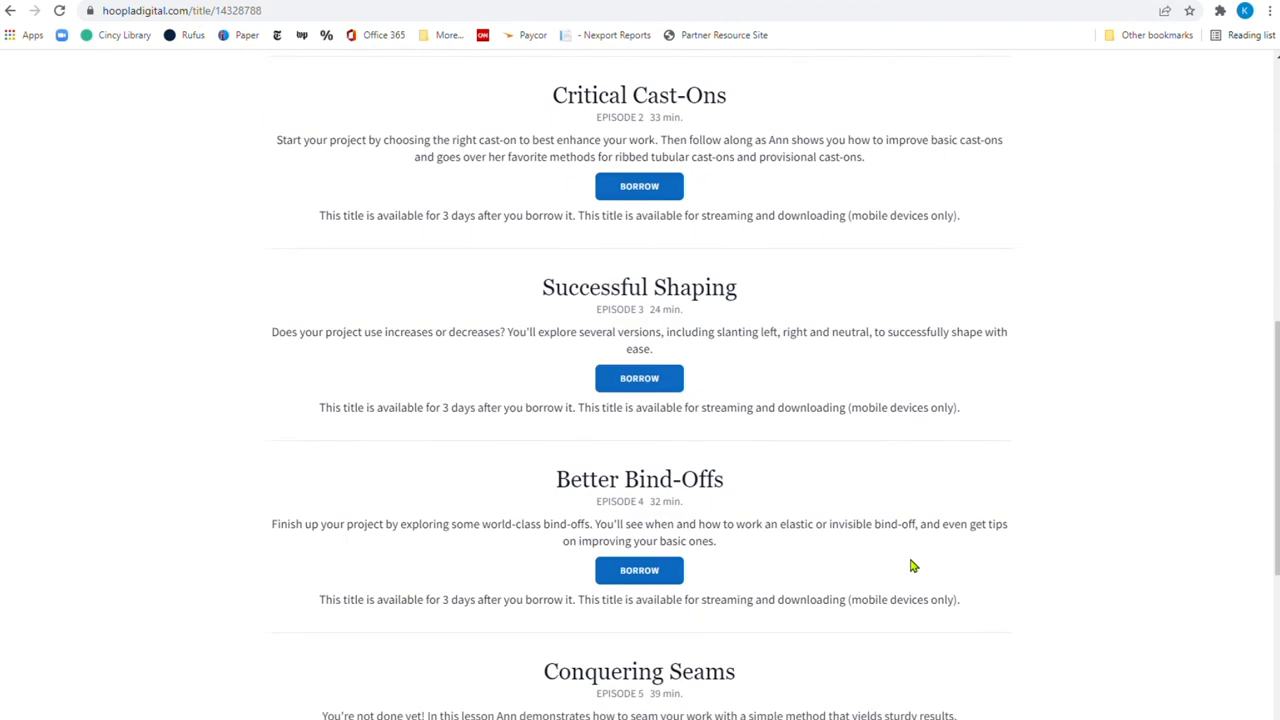
pyautogui.scroll(-3)
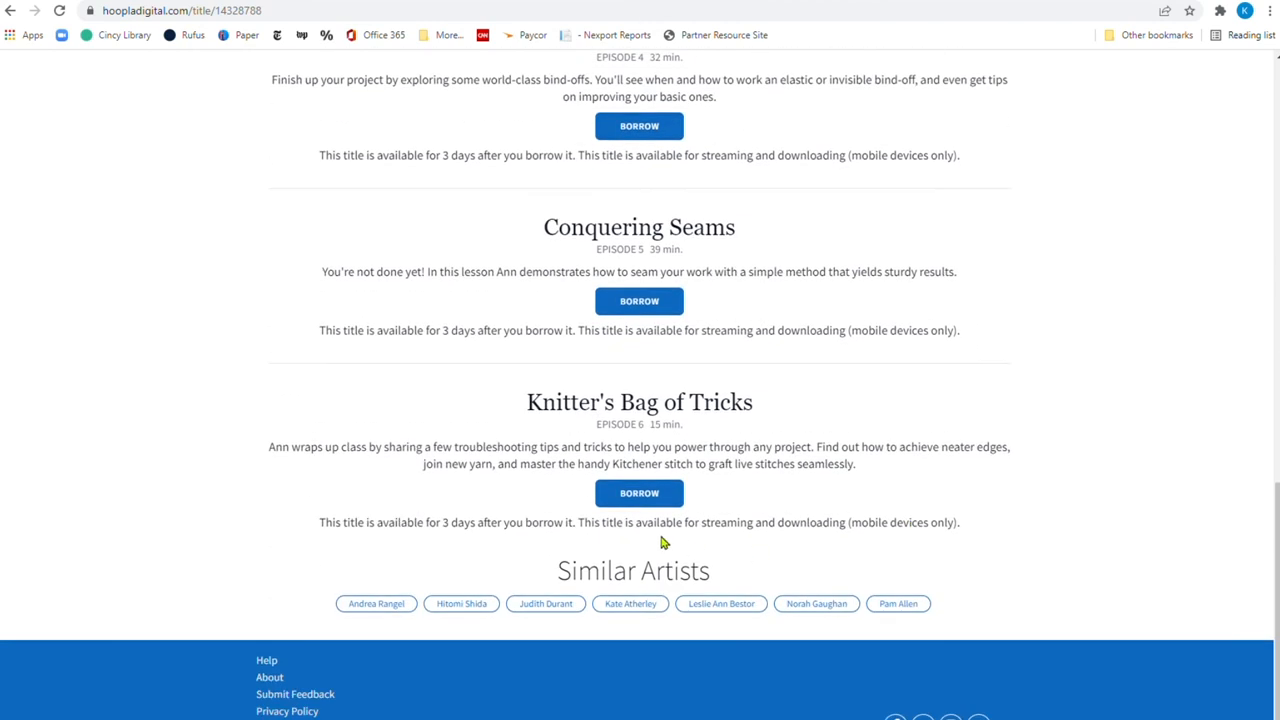
pyautogui.scroll(3)
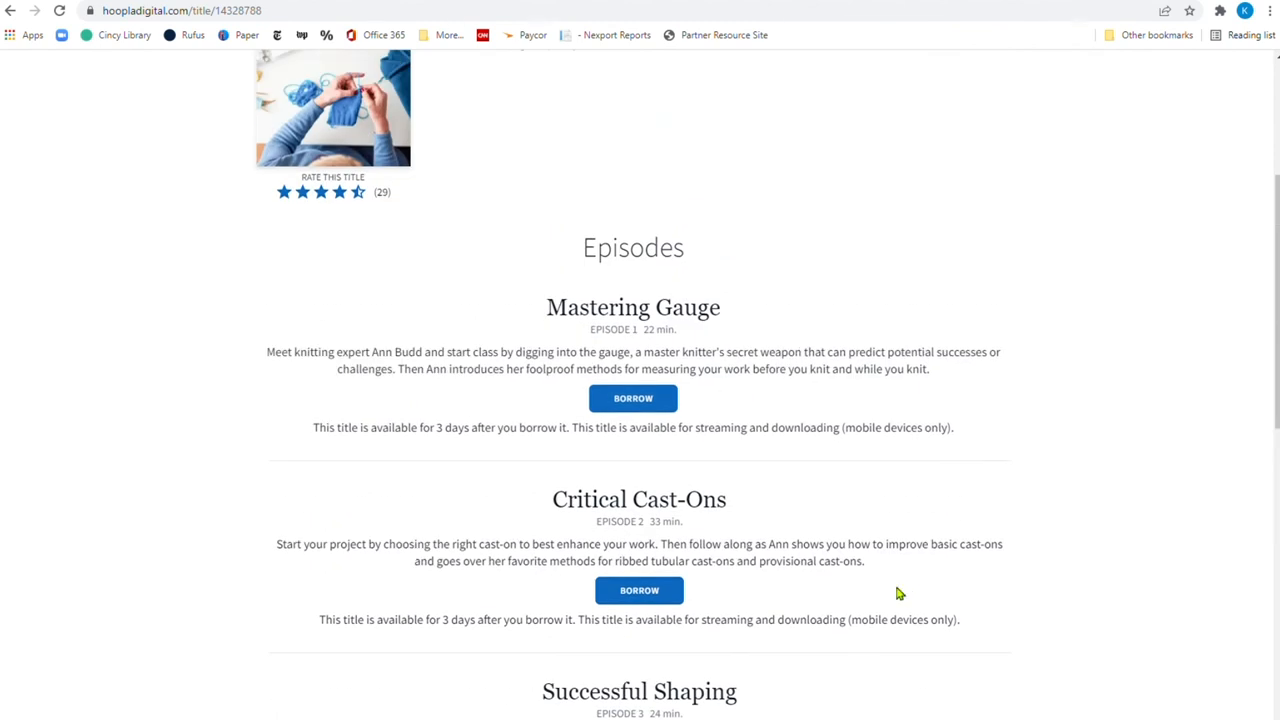
pyautogui.scroll(3)
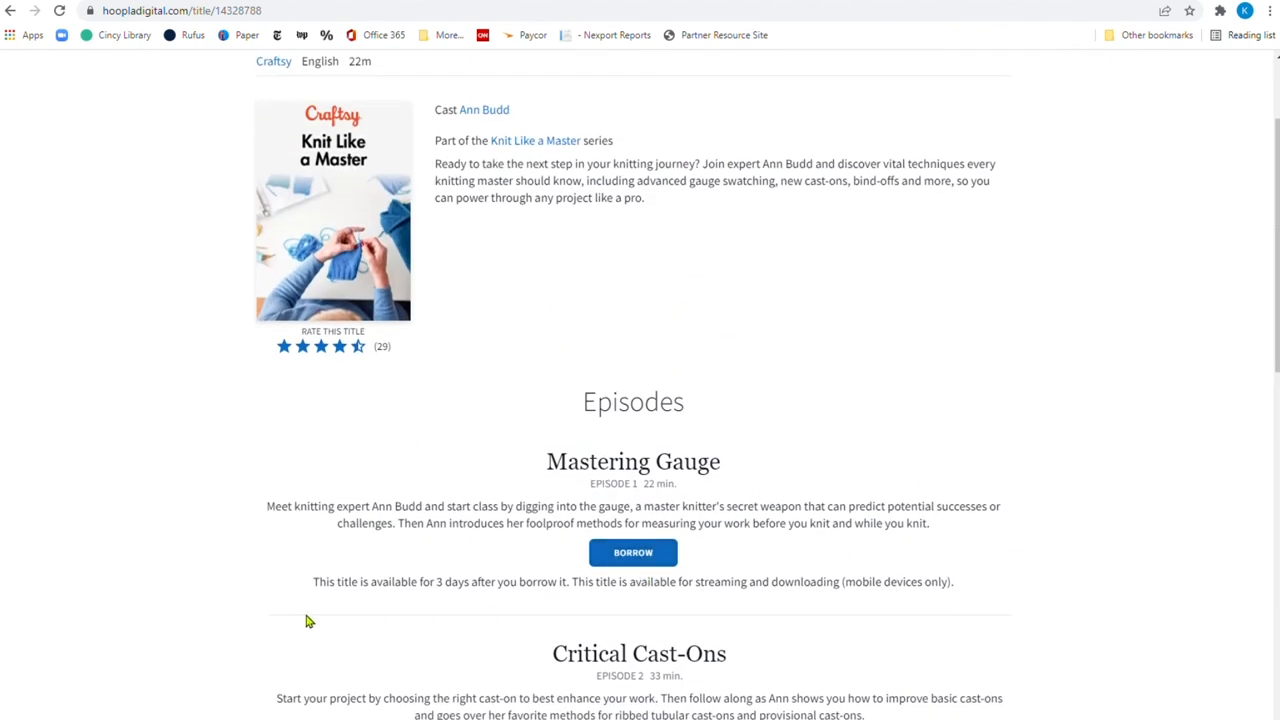
pyautogui.moveTo(465, 598)
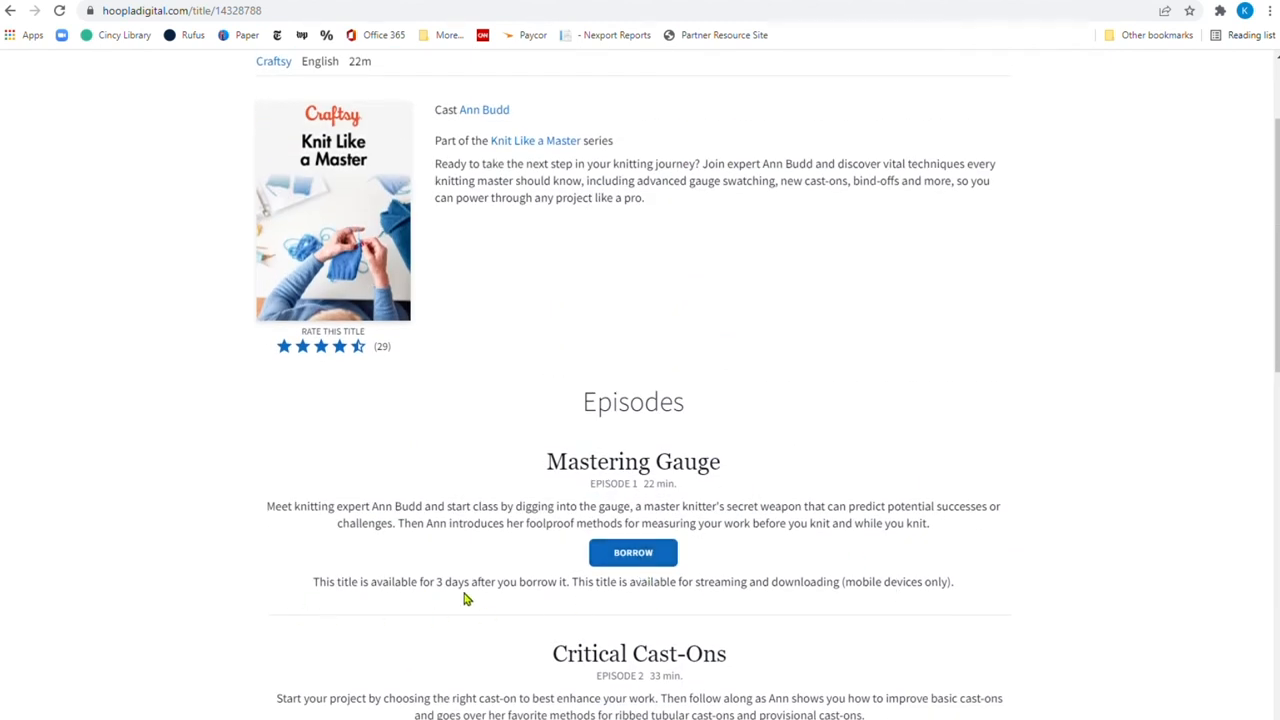
pyautogui.moveTo(623, 599)
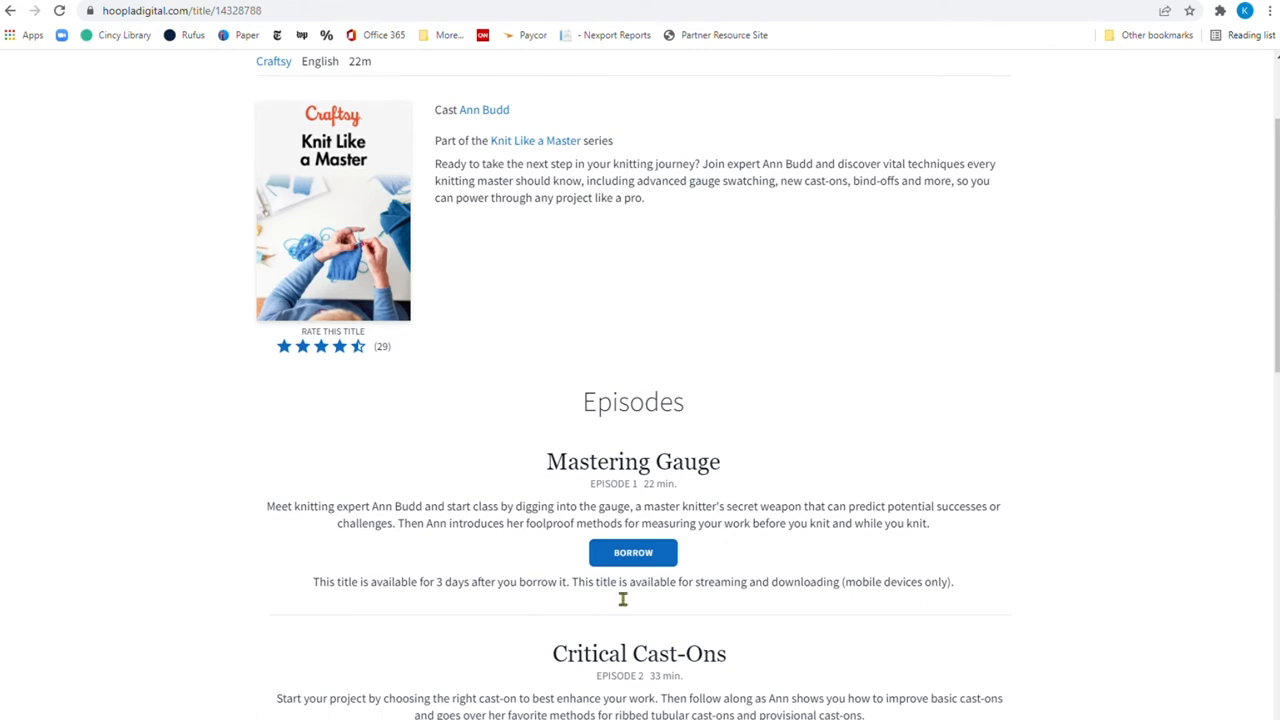
pyautogui.scroll(3)
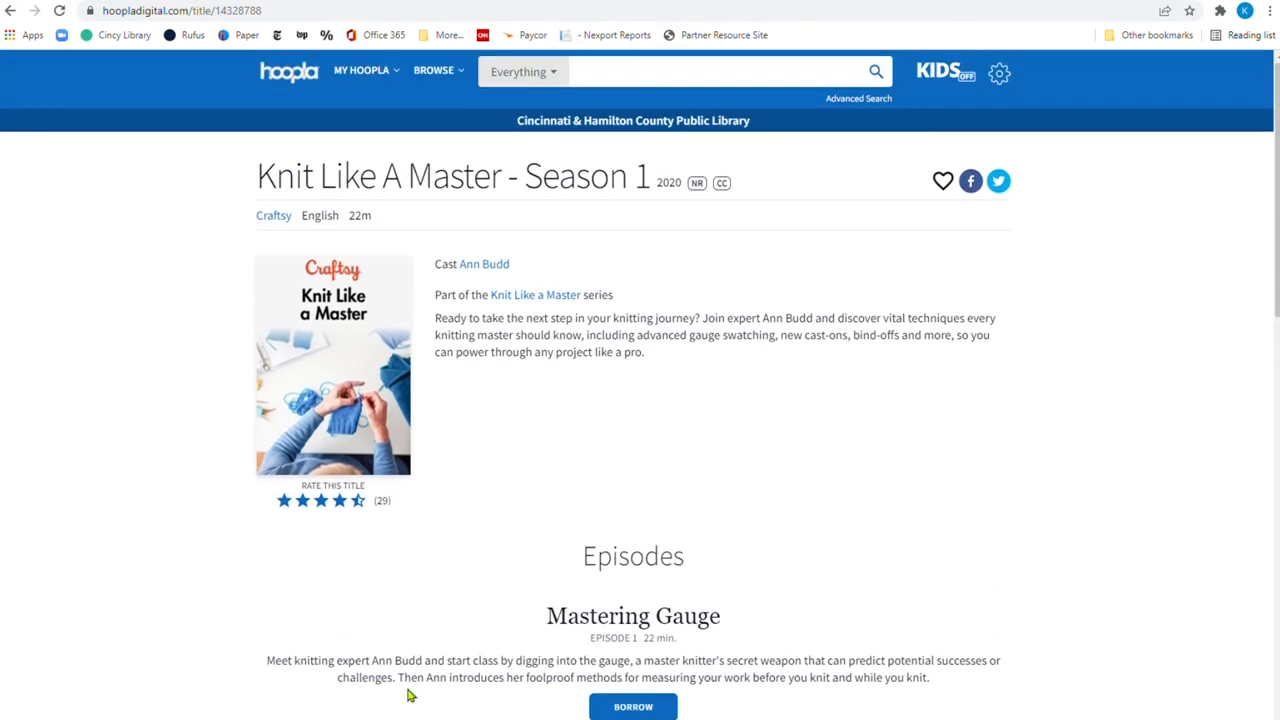
pyautogui.moveTo(967, 682)
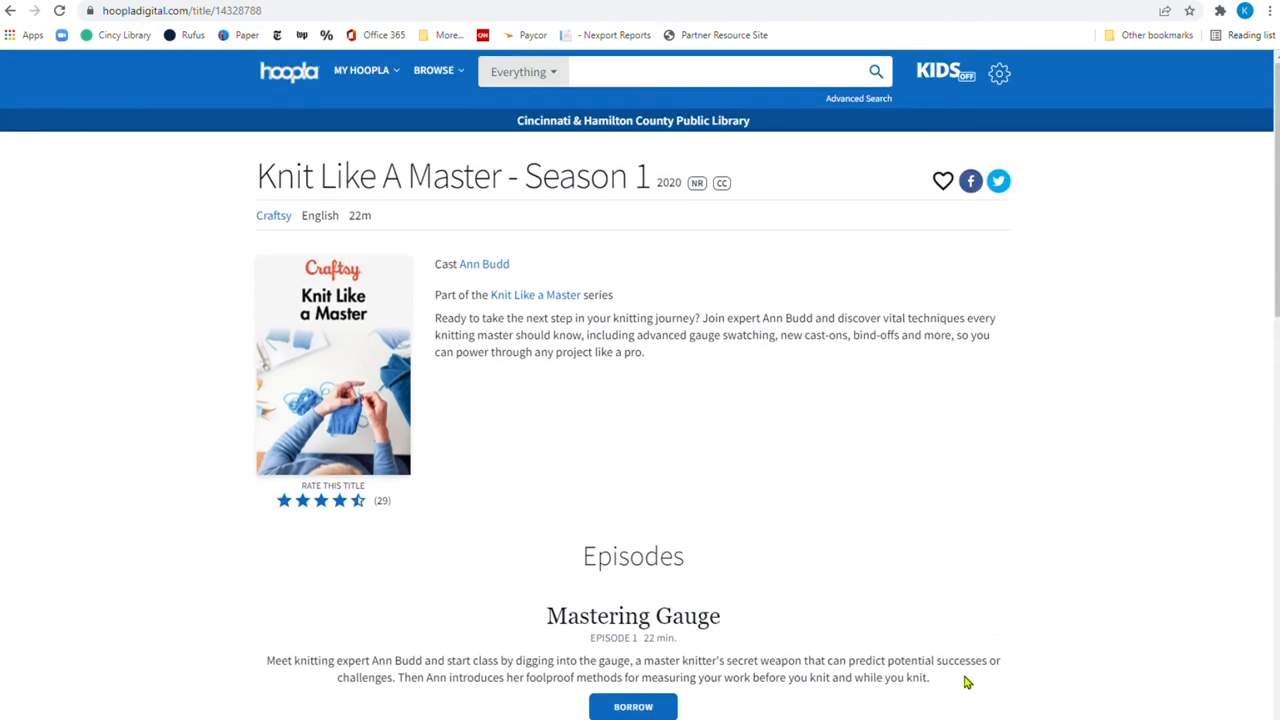
pyautogui.scroll(-3)
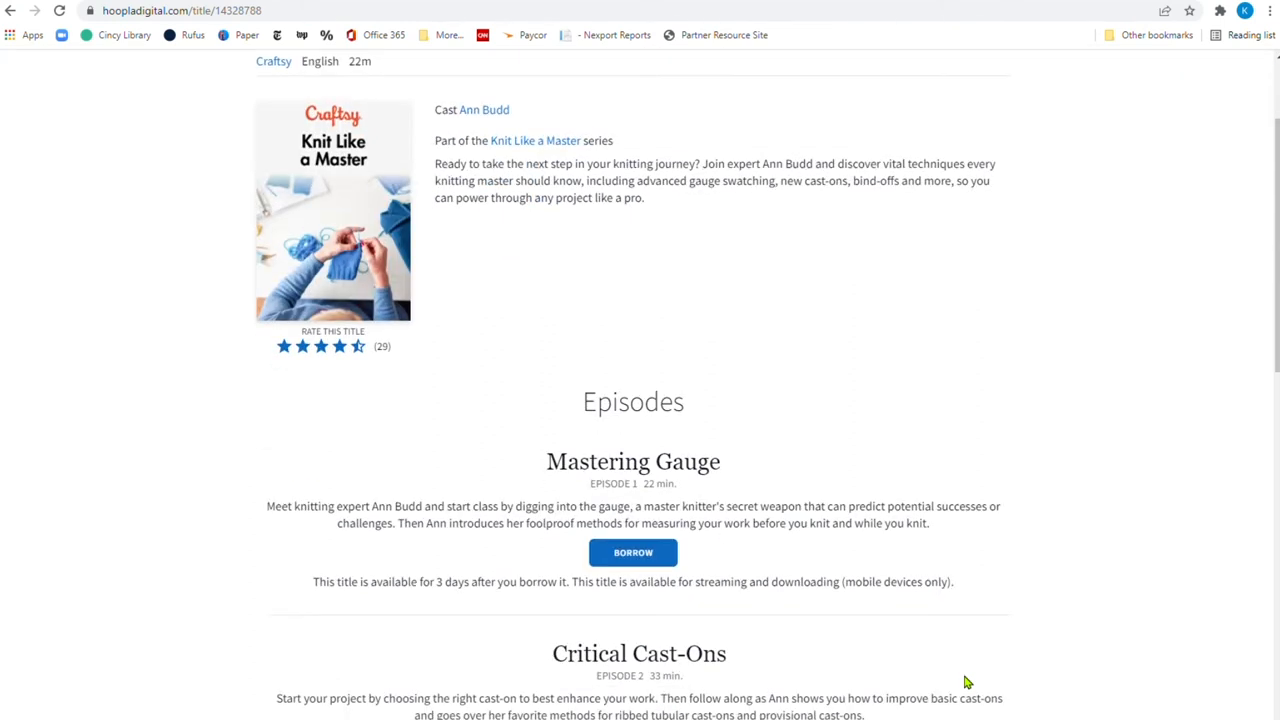
pyautogui.scroll(3)
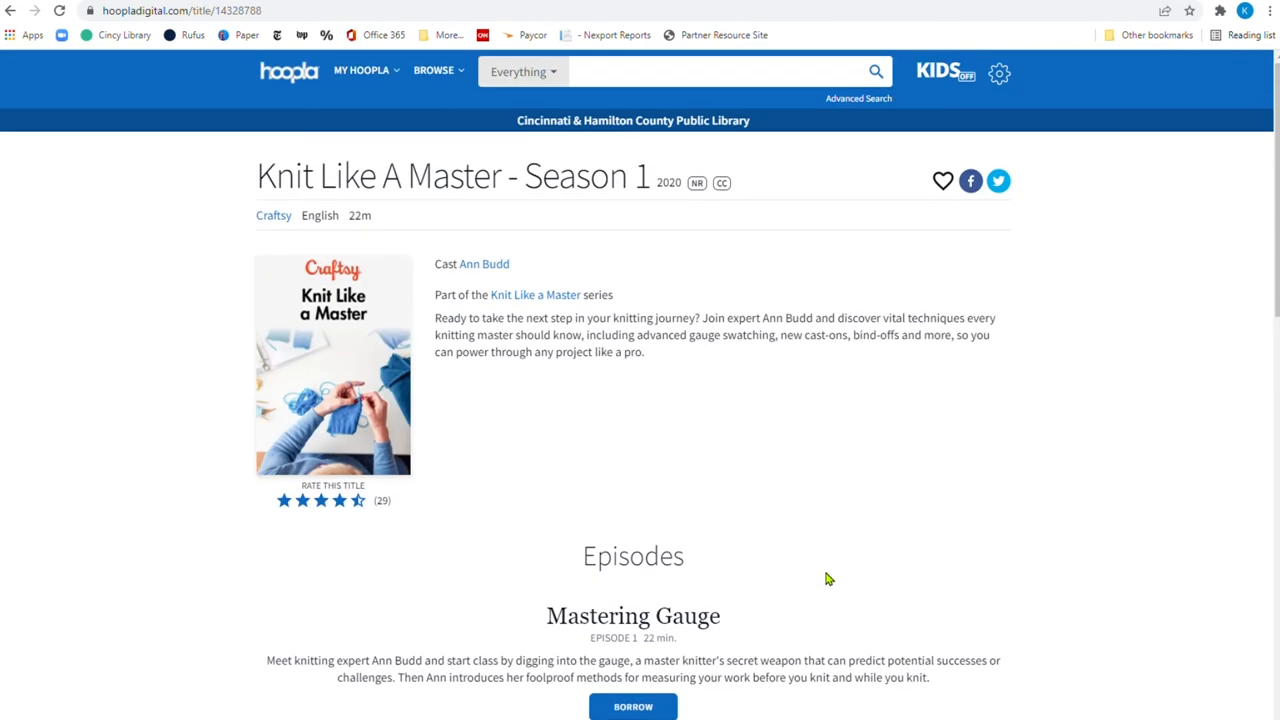
pyautogui.click(362, 70)
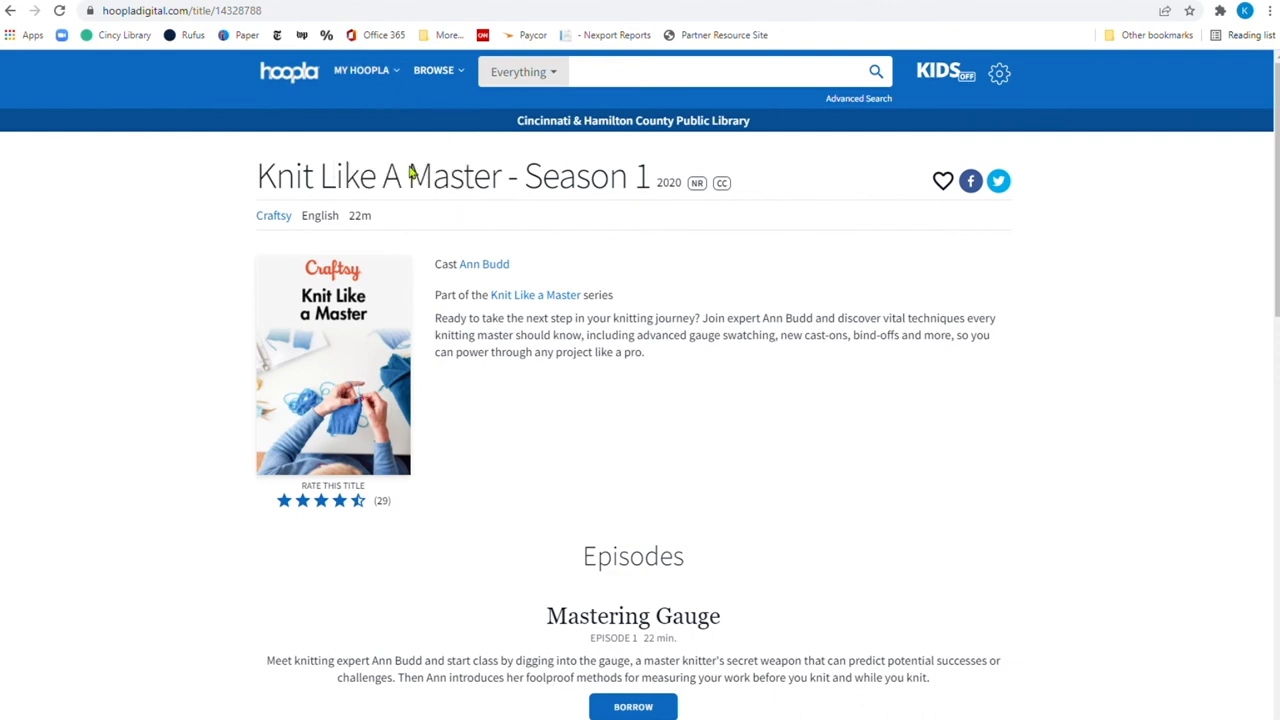
pyautogui.moveTo(935, 266)
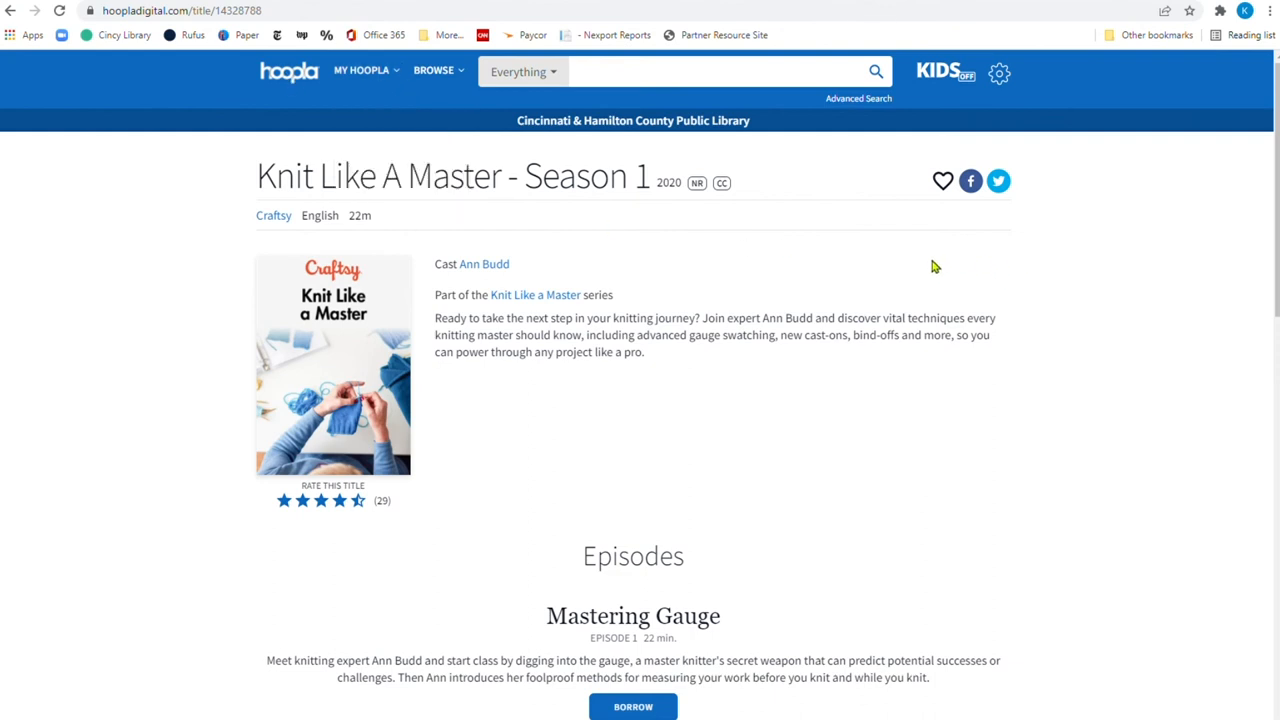
pyautogui.moveTo(927, 266)
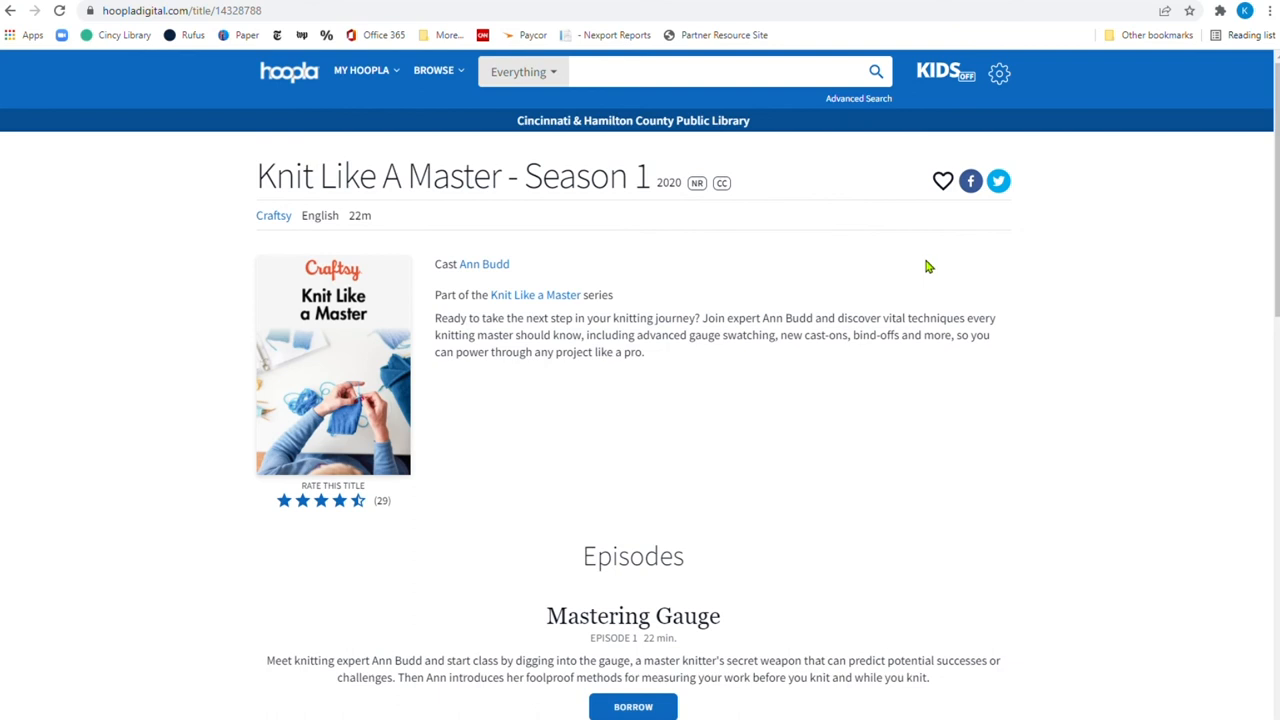
pyautogui.moveTo(331, 102)
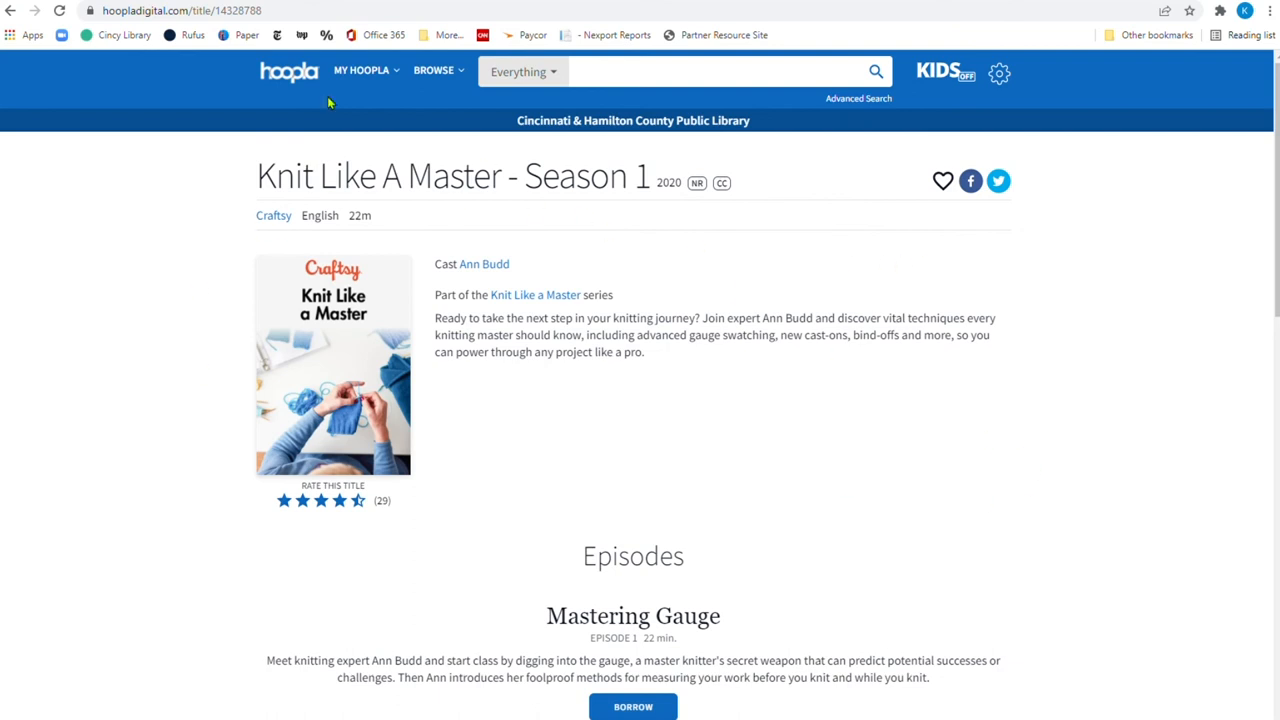
pyautogui.click(11, 11)
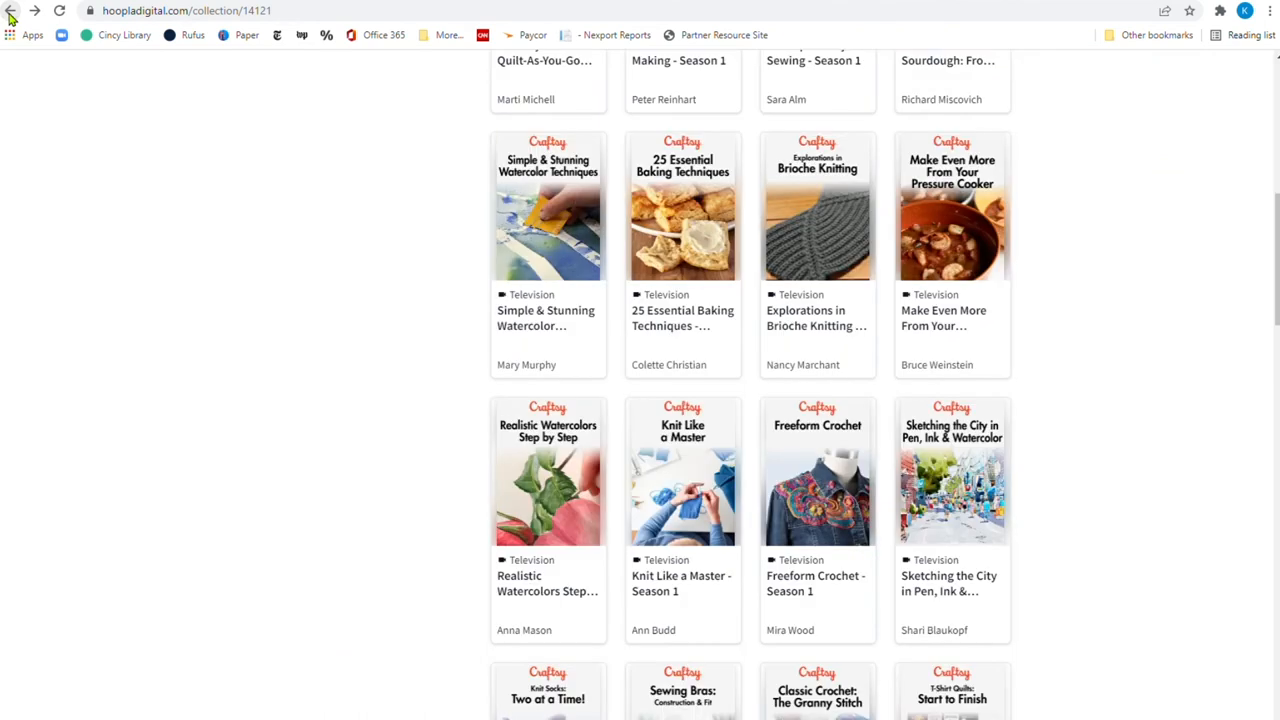
# Open the Startup Library: Quilting - Season 1 card from the Craftsy shows grid
pyautogui.scroll(-3)
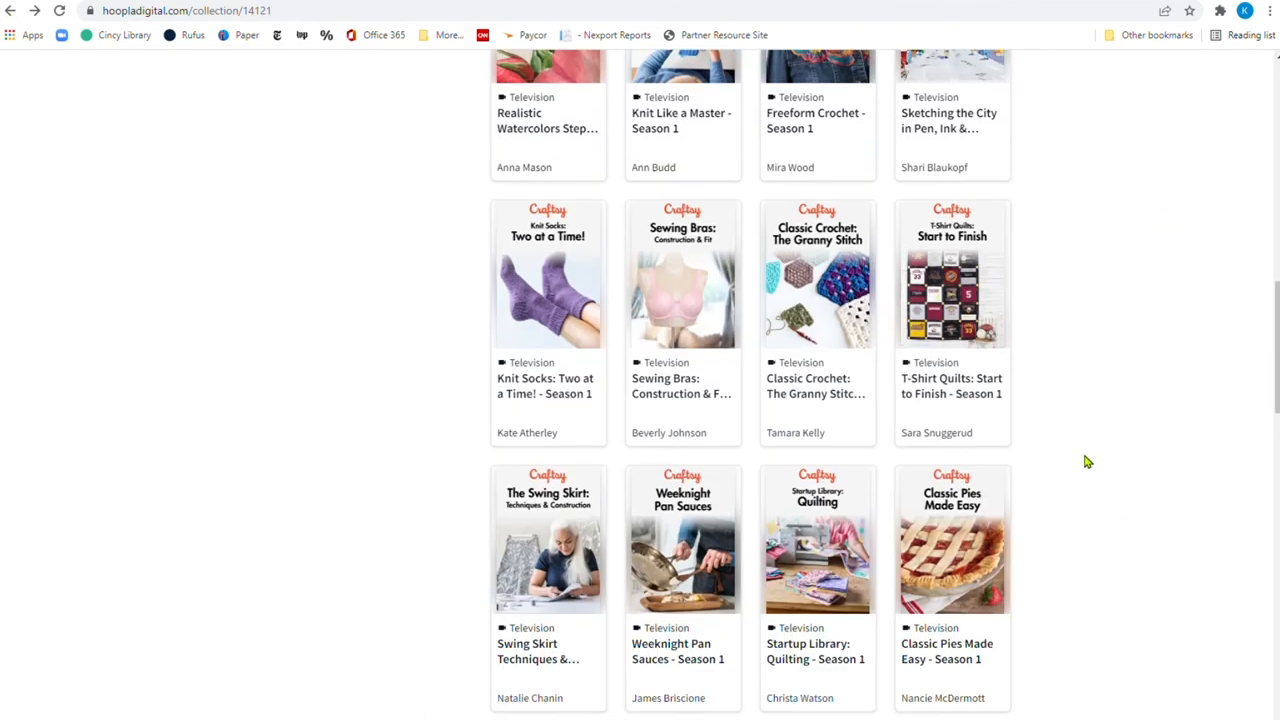
pyautogui.scroll(-3)
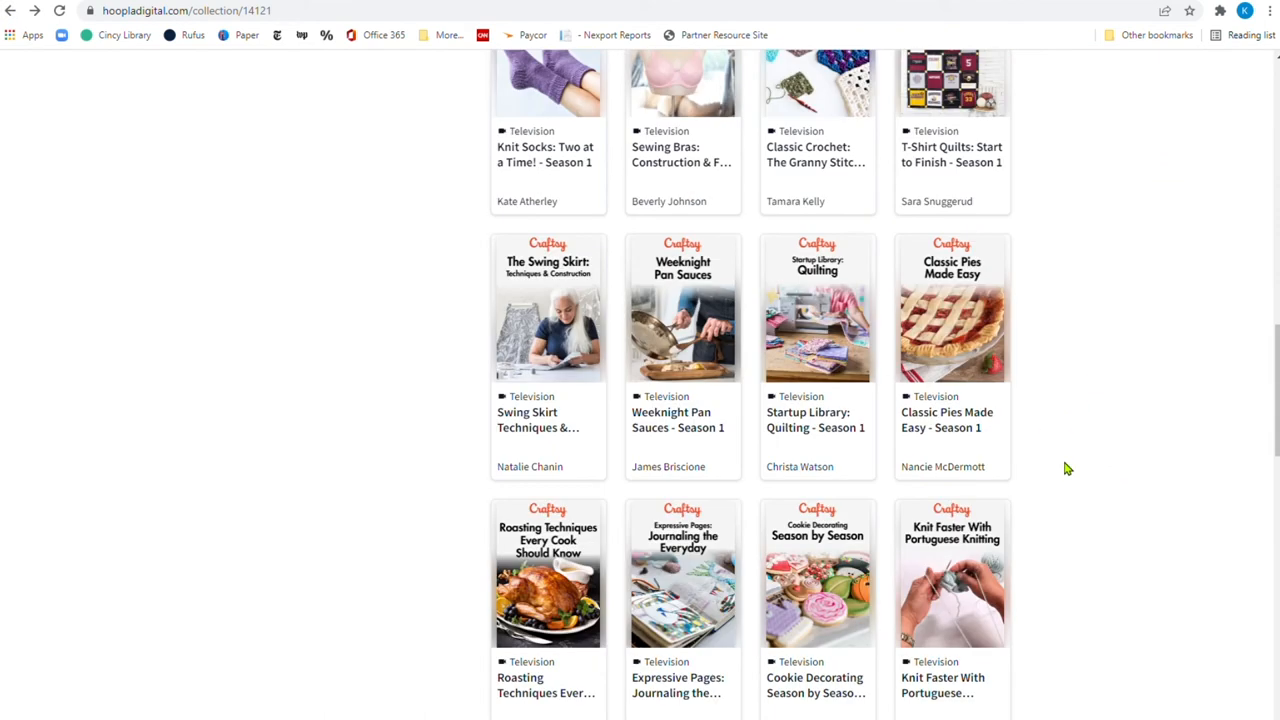
pyautogui.scroll(-3)
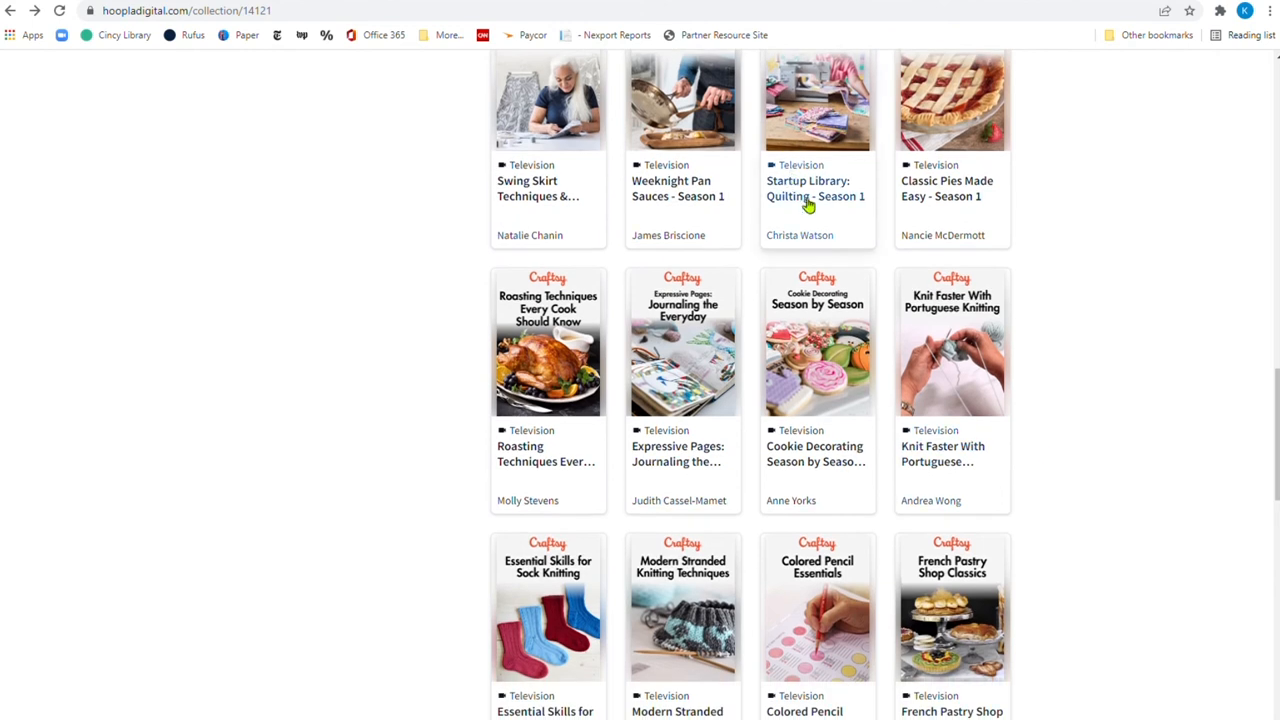
pyautogui.click(815, 188)
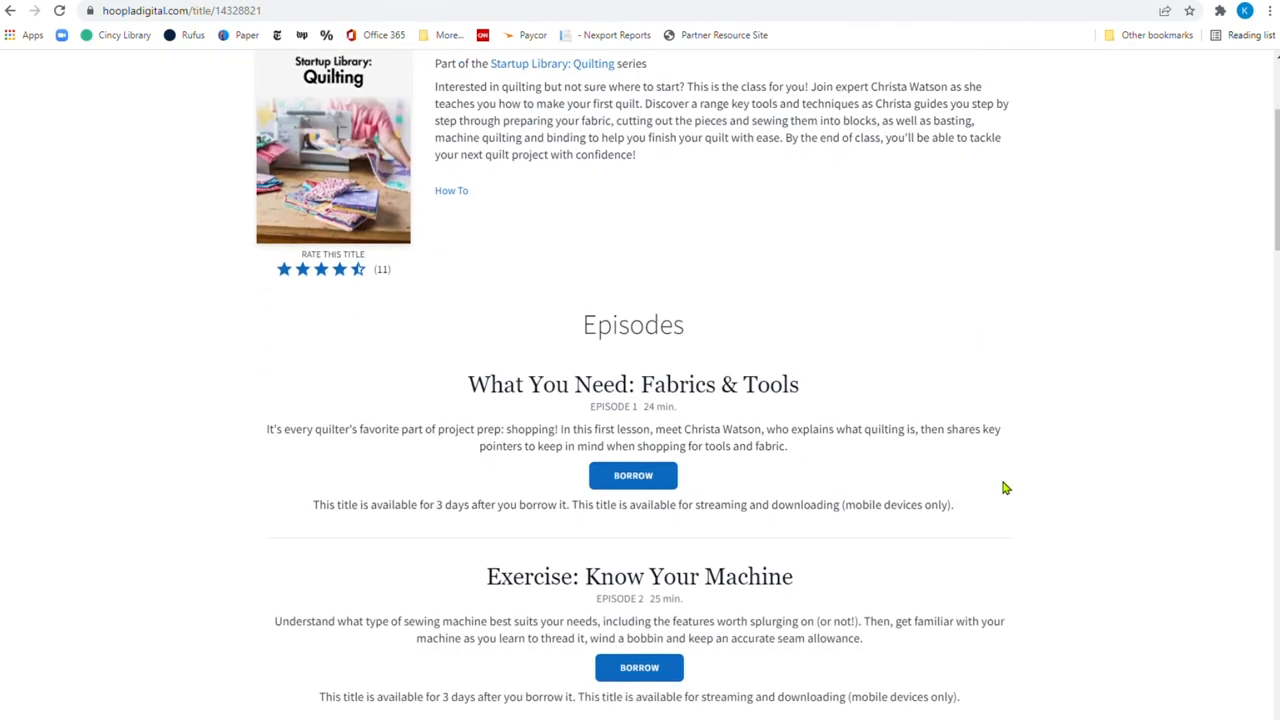
# Review the quilting season's episodes, then return to the craft titles collection
pyautogui.scroll(-3)
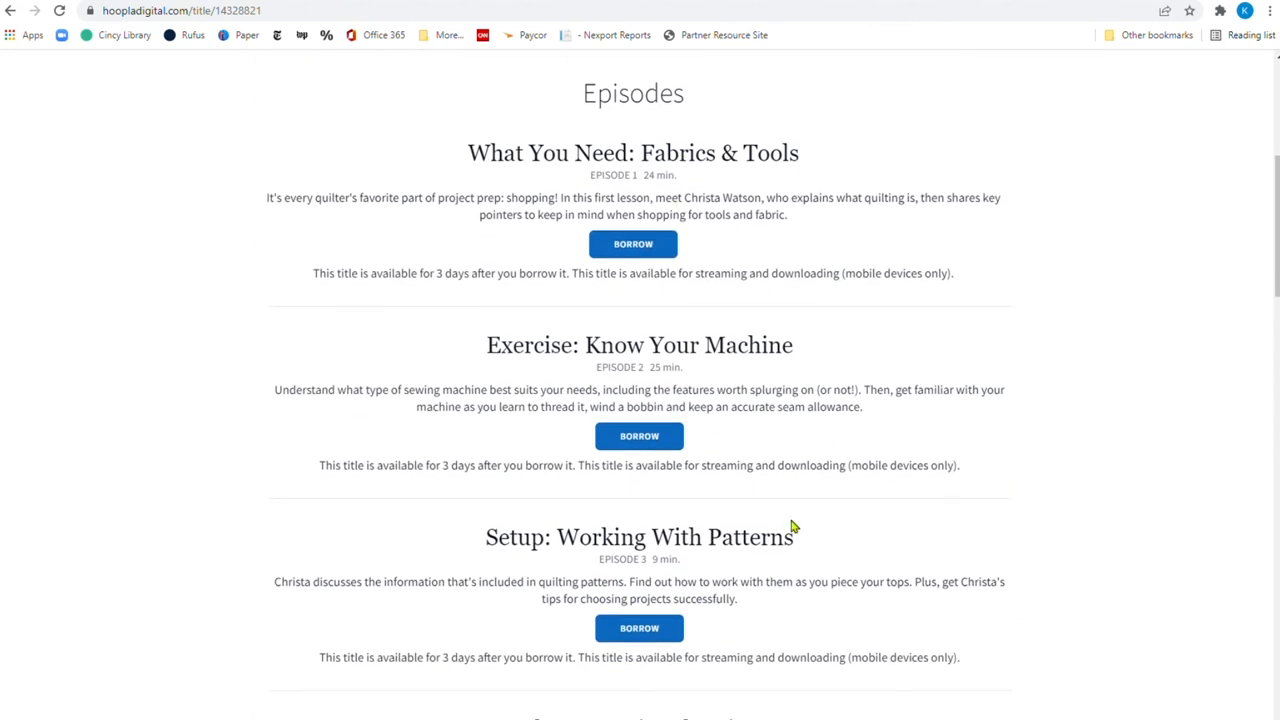
pyautogui.scroll(-3)
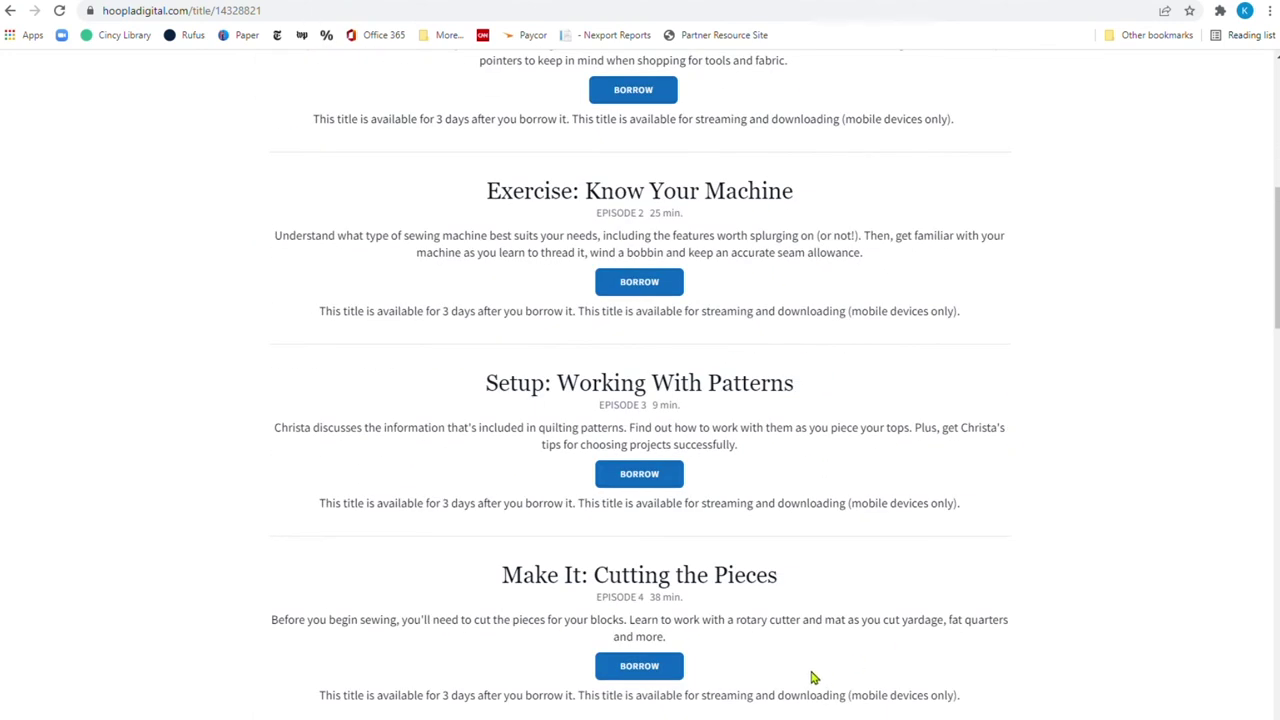
pyautogui.moveTo(688, 418)
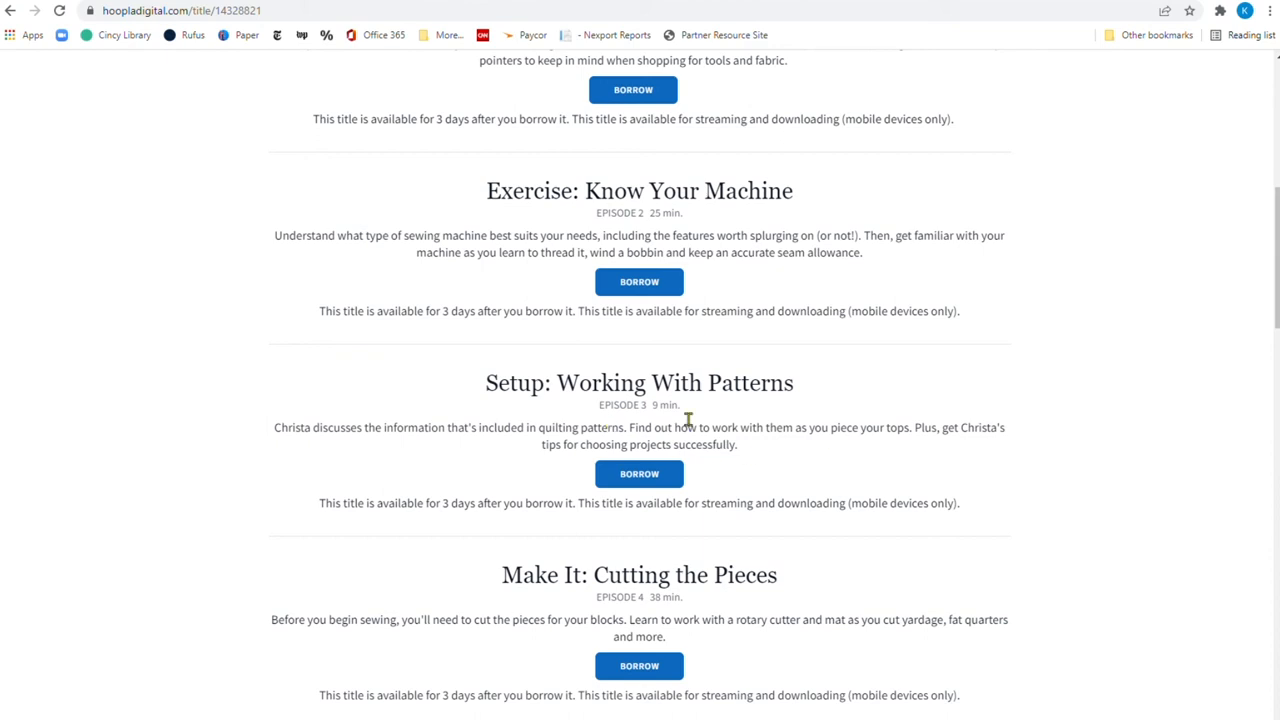
pyautogui.scroll(3)
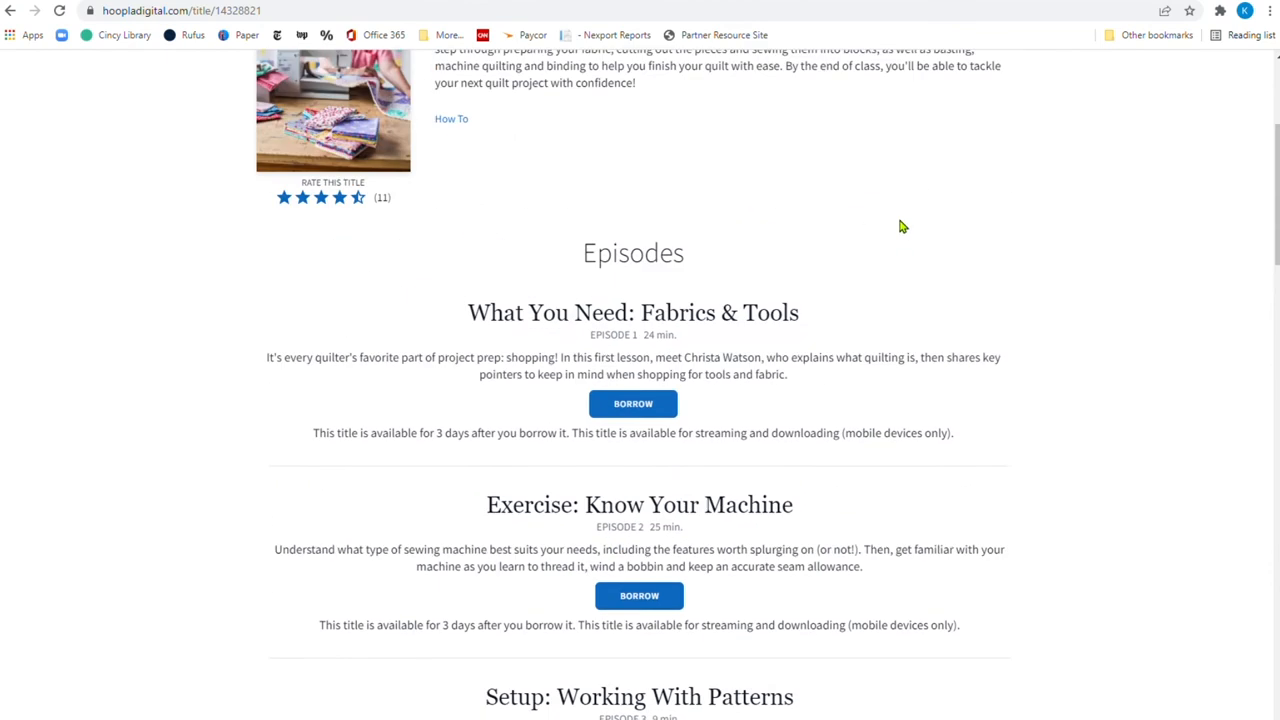
pyautogui.scroll(3)
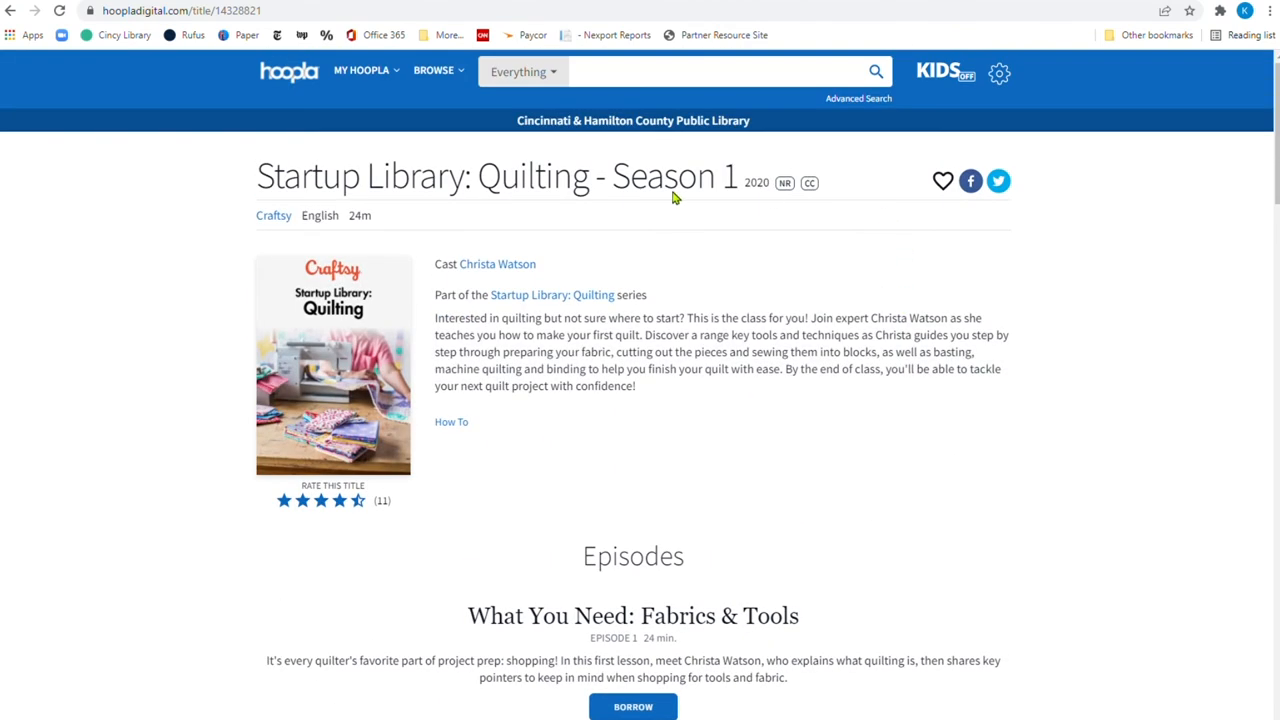
pyautogui.moveTo(451, 421)
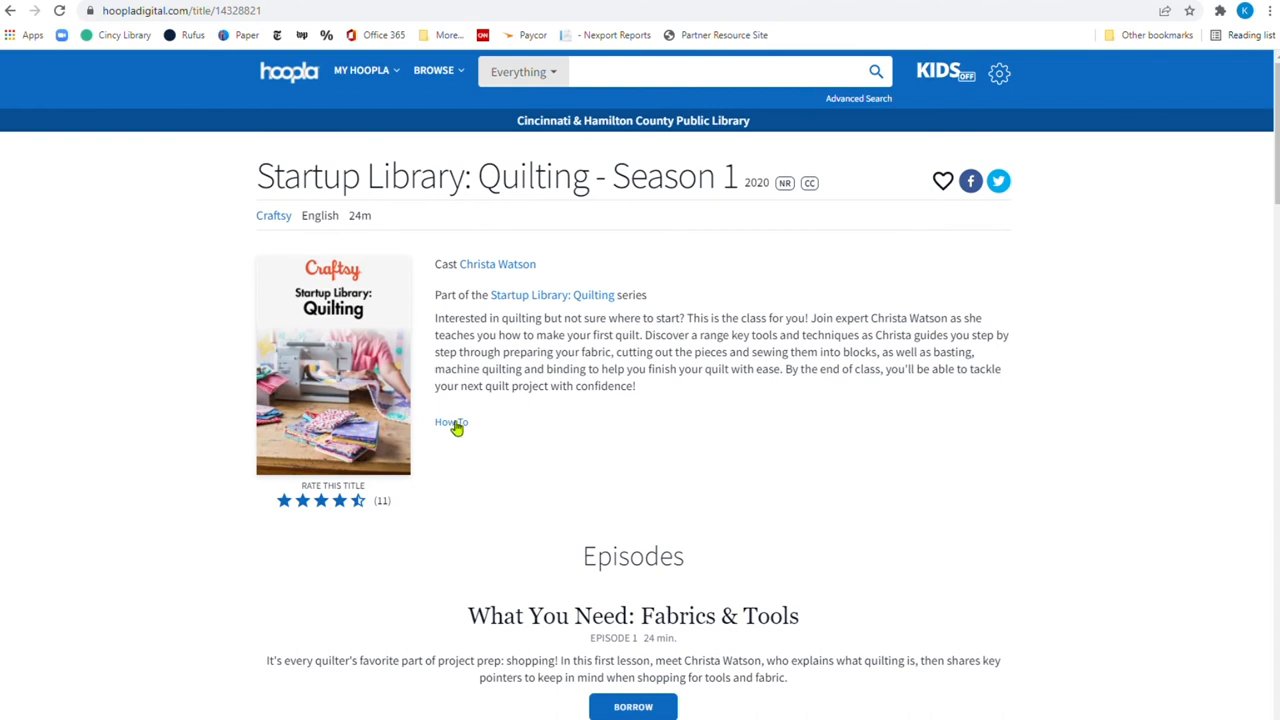
pyautogui.moveTo(440, 450)
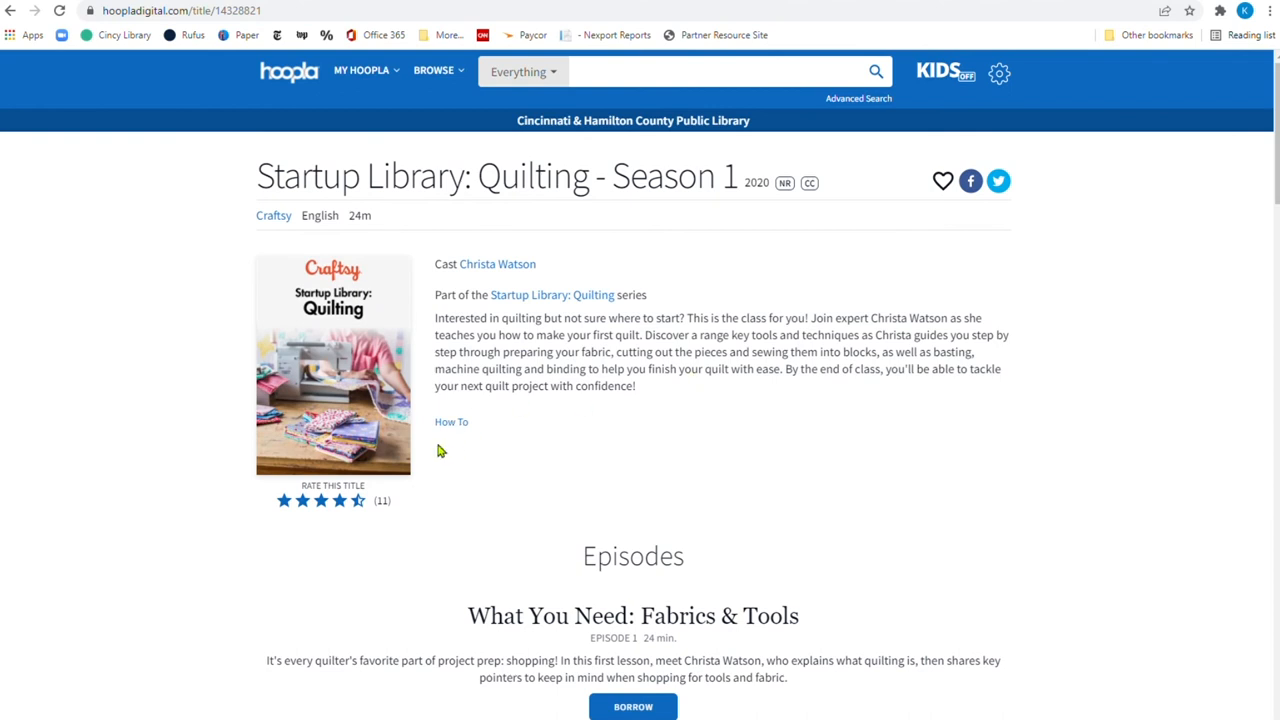
pyautogui.moveTo(527, 283)
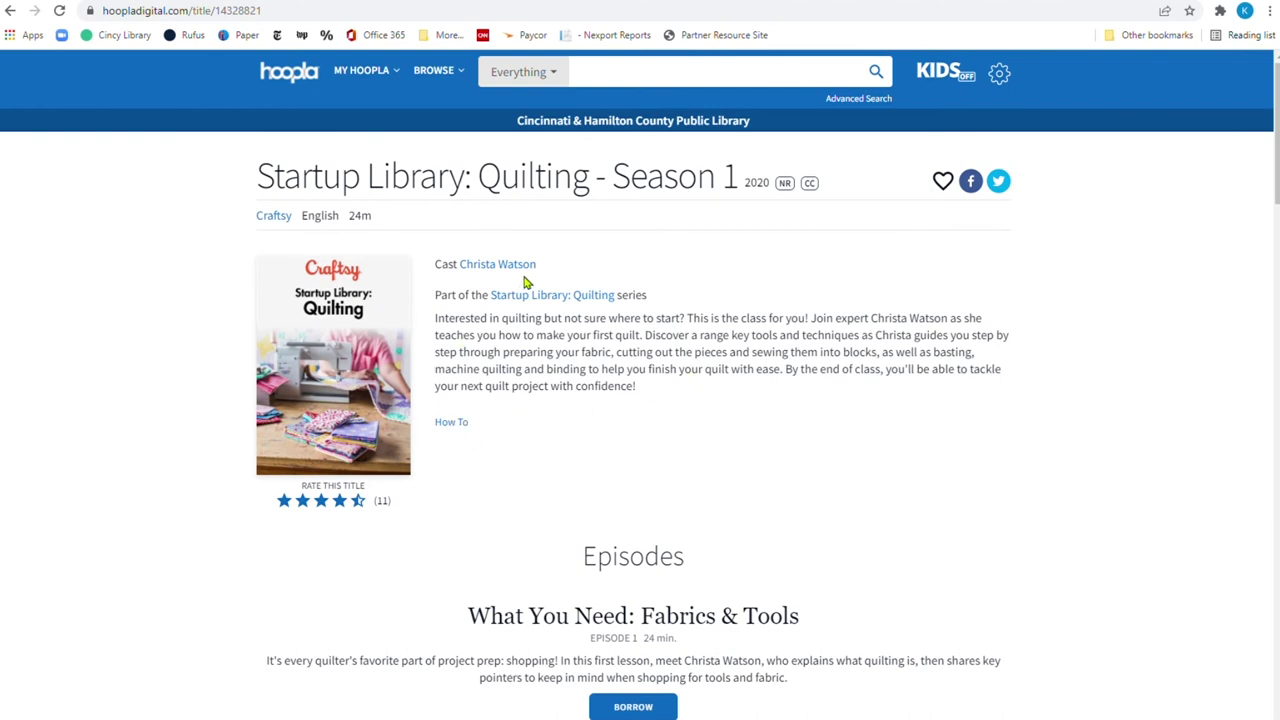
pyautogui.moveTo(20, 12)
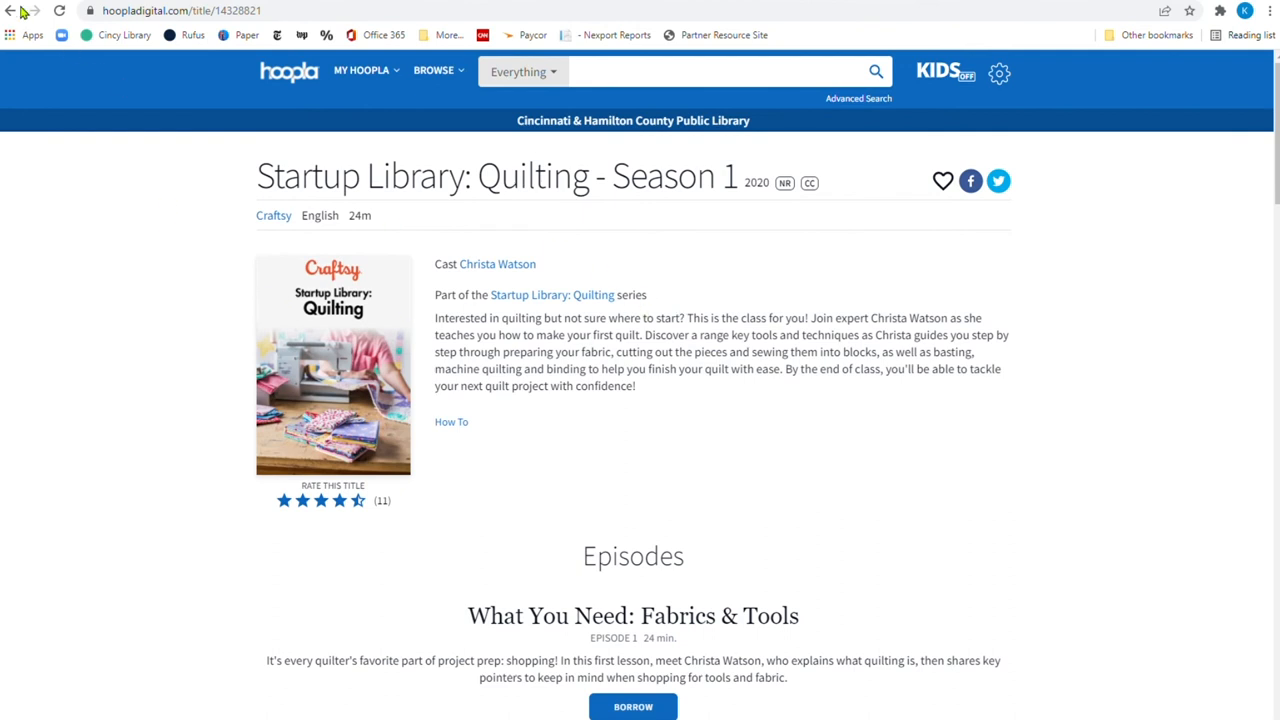
pyautogui.click(10, 10)
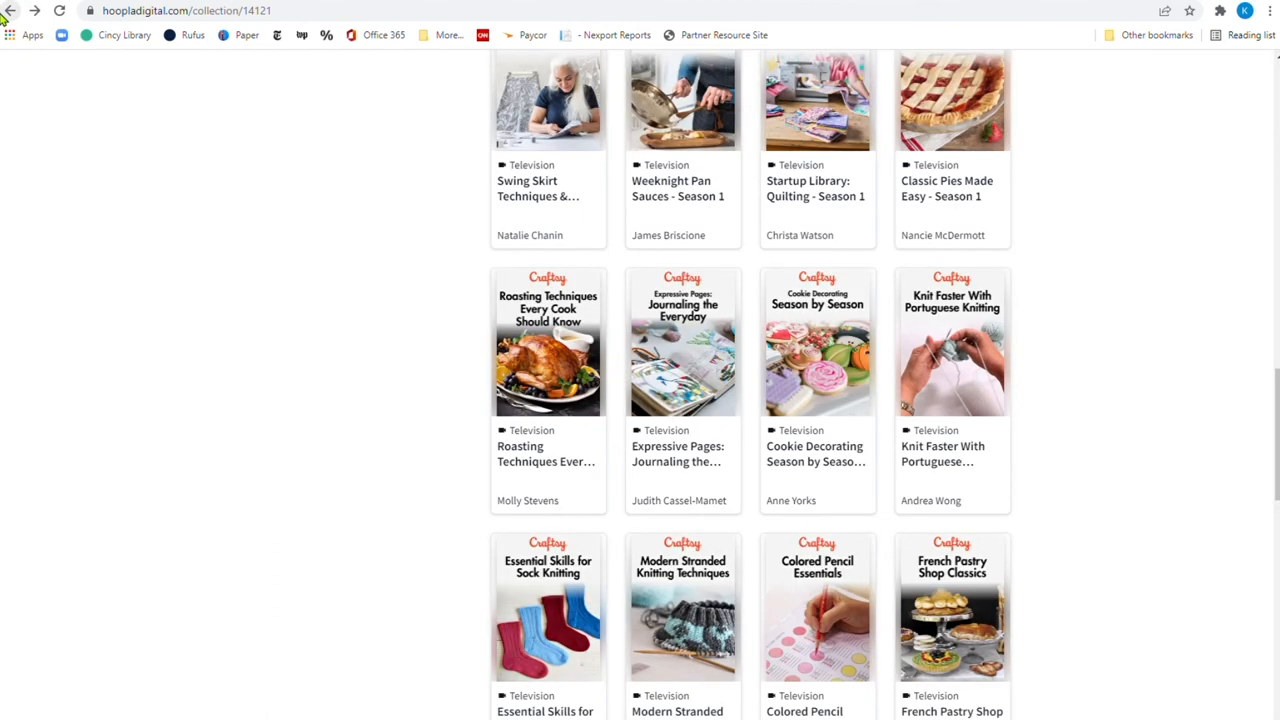
pyautogui.scroll(3)
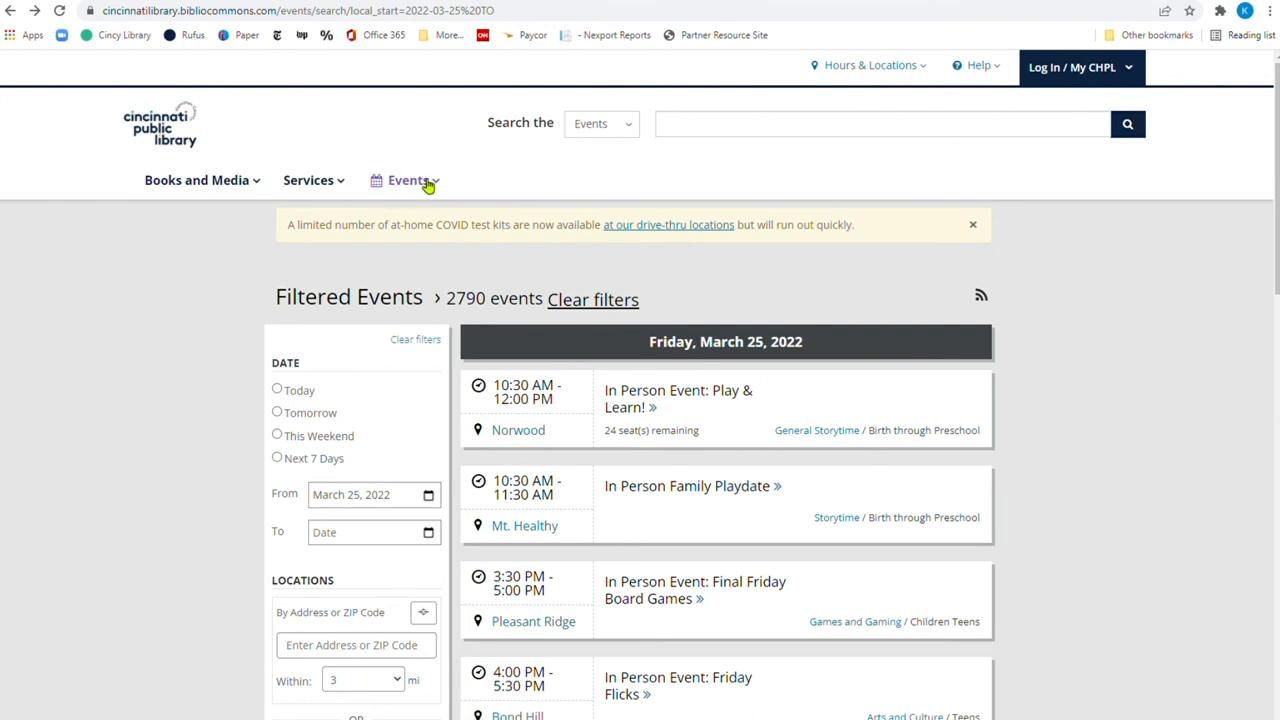
# Show all 29 library locations in the Filtered Events sidebar's Locations filter
pyautogui.scroll(-3)
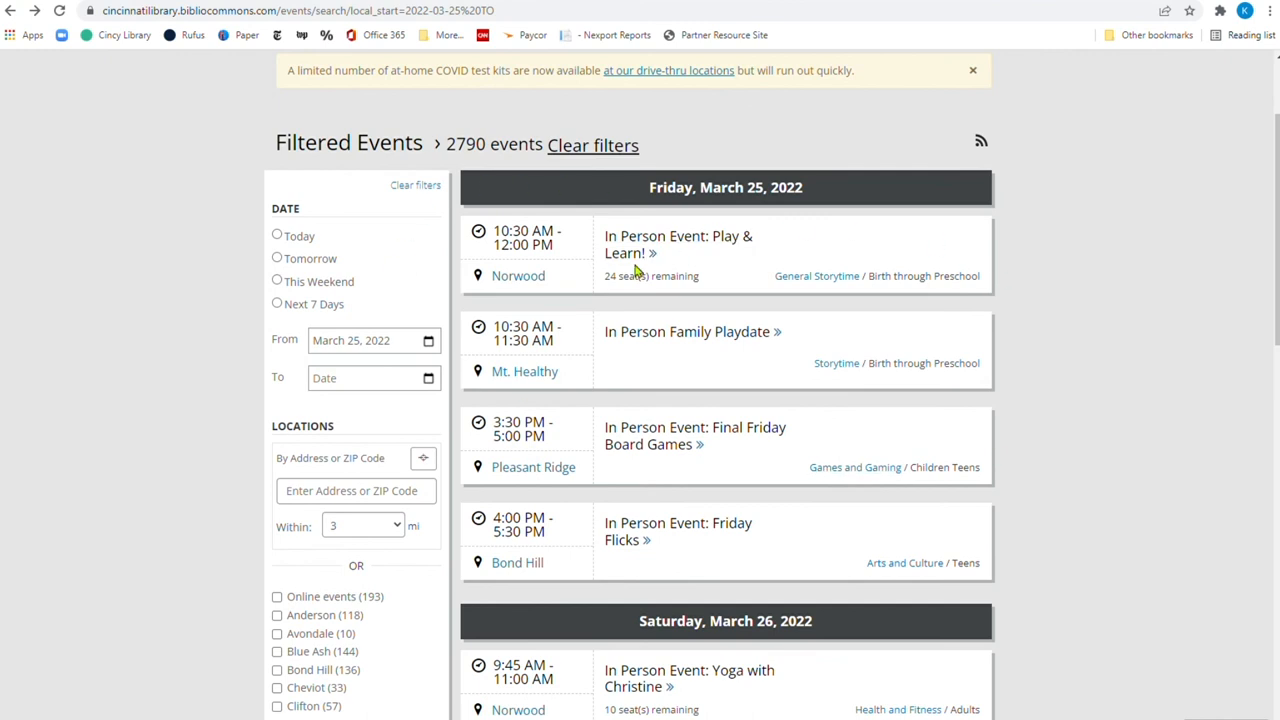
pyautogui.moveTo(453, 163)
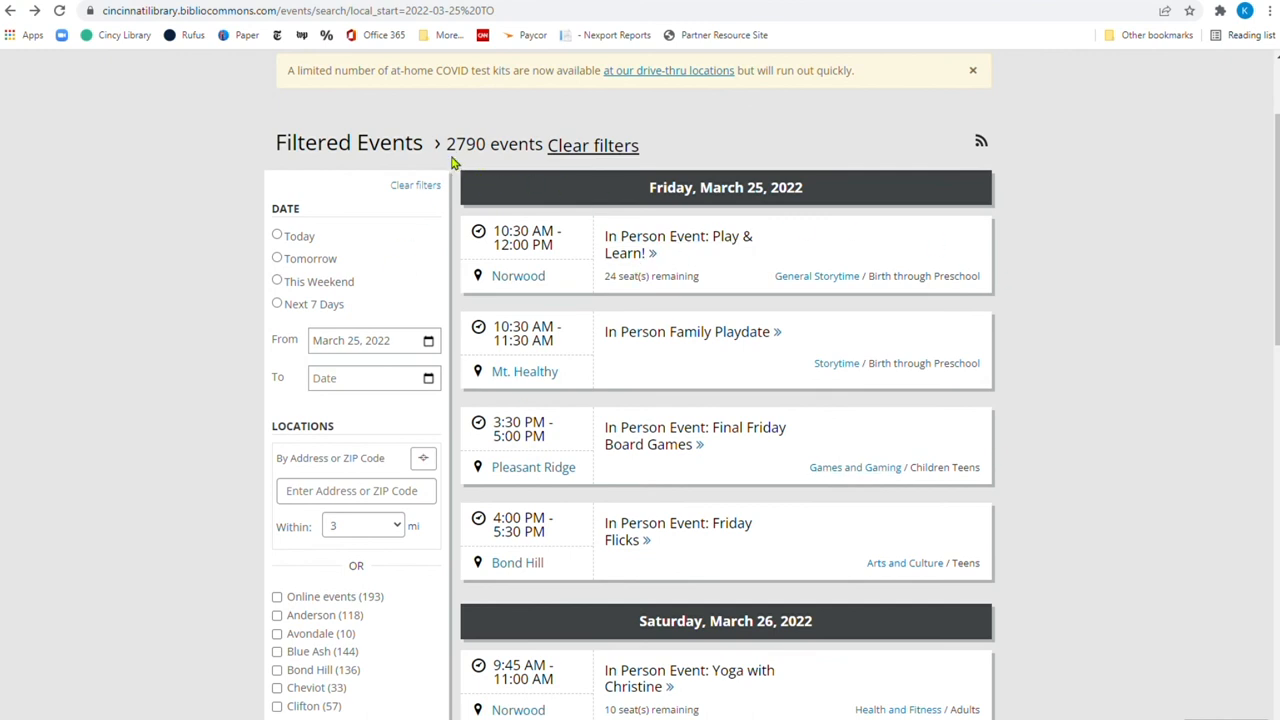
pyautogui.moveTo(200, 408)
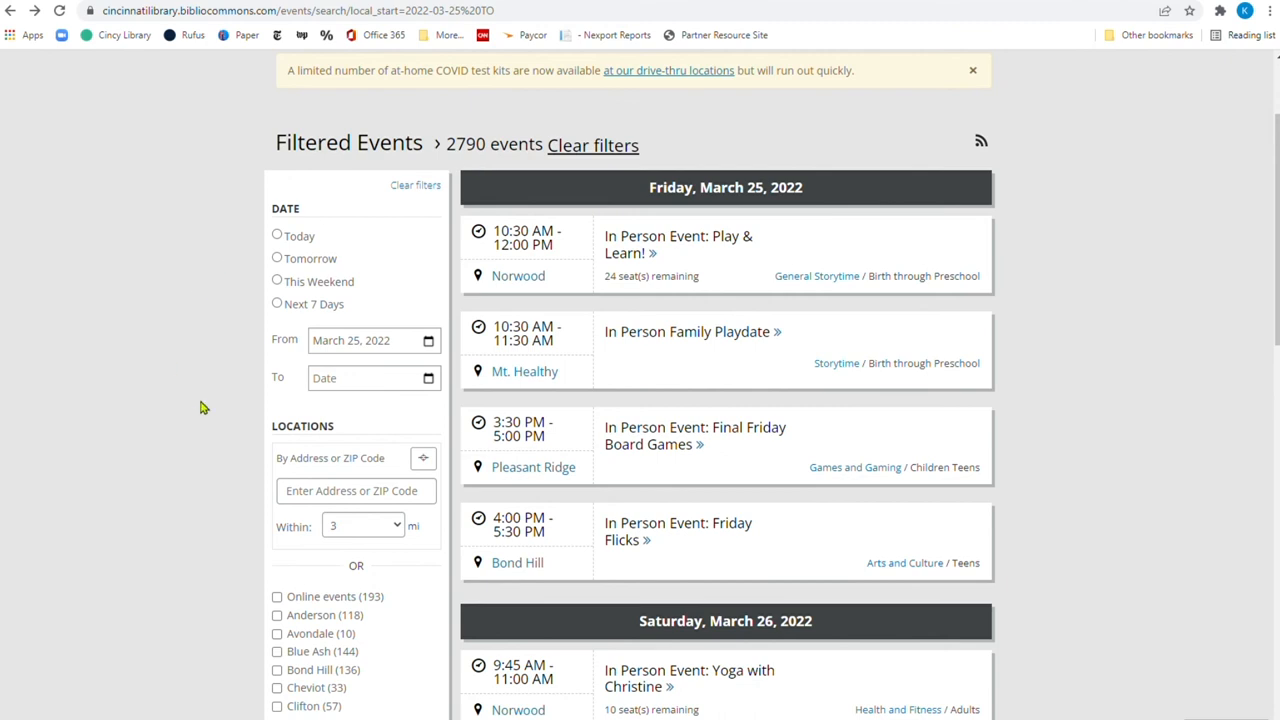
pyautogui.scroll(-3)
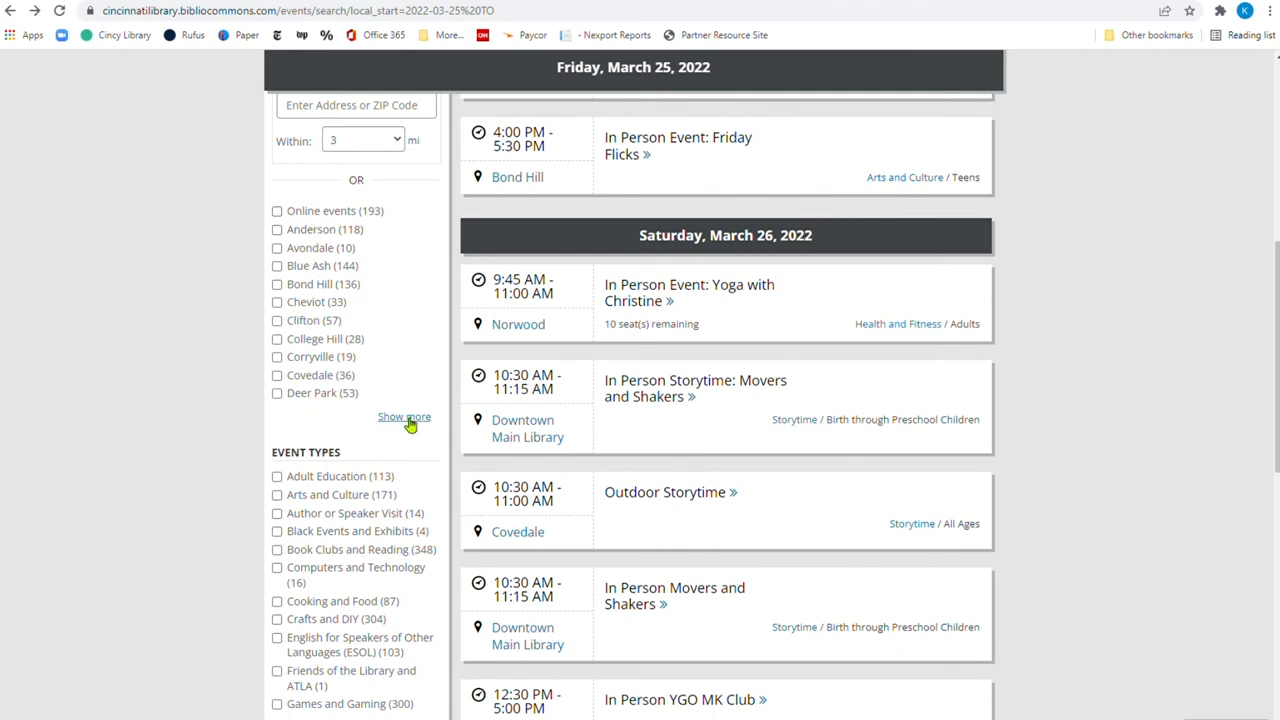
pyautogui.click(404, 416)
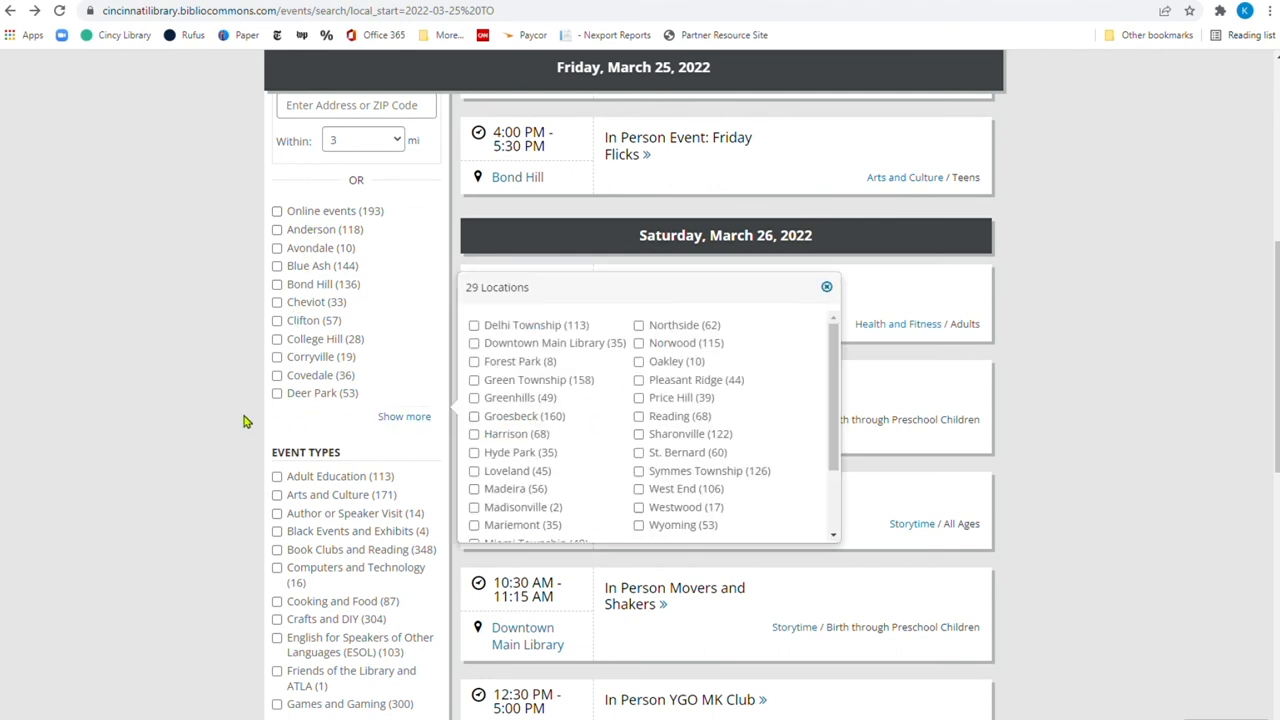
pyautogui.scroll(-3)
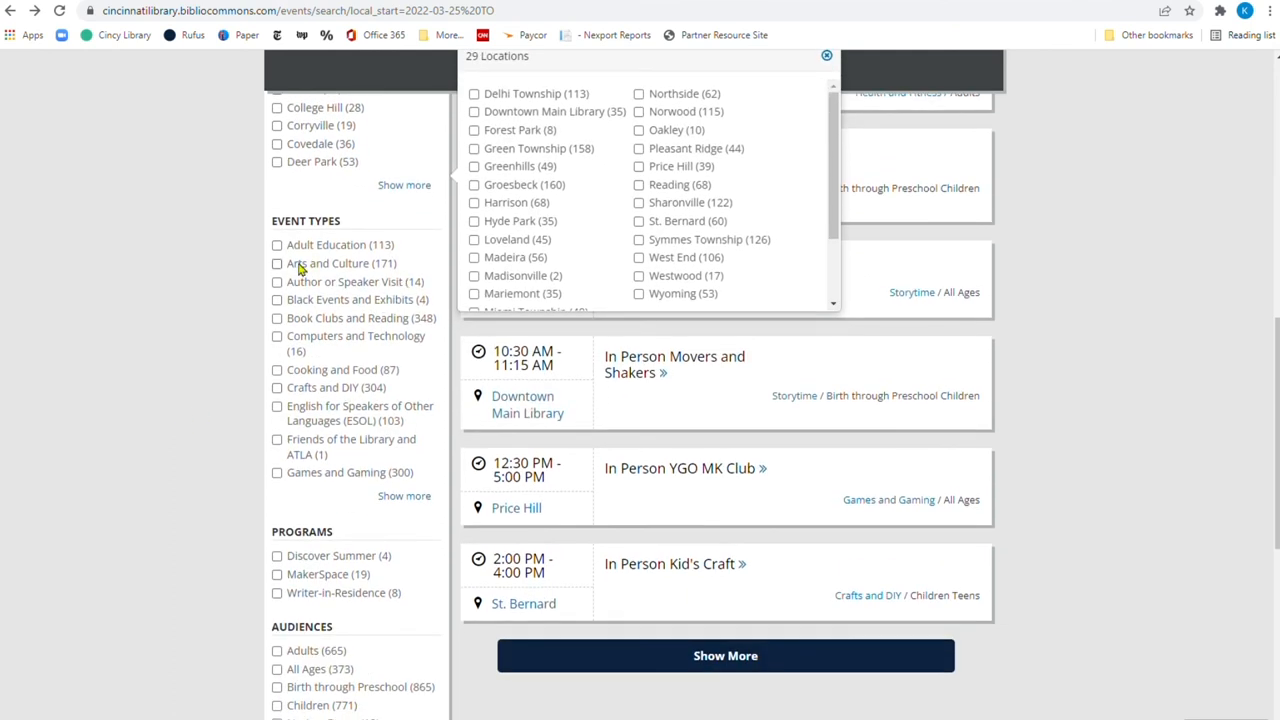
pyautogui.moveTo(283, 366)
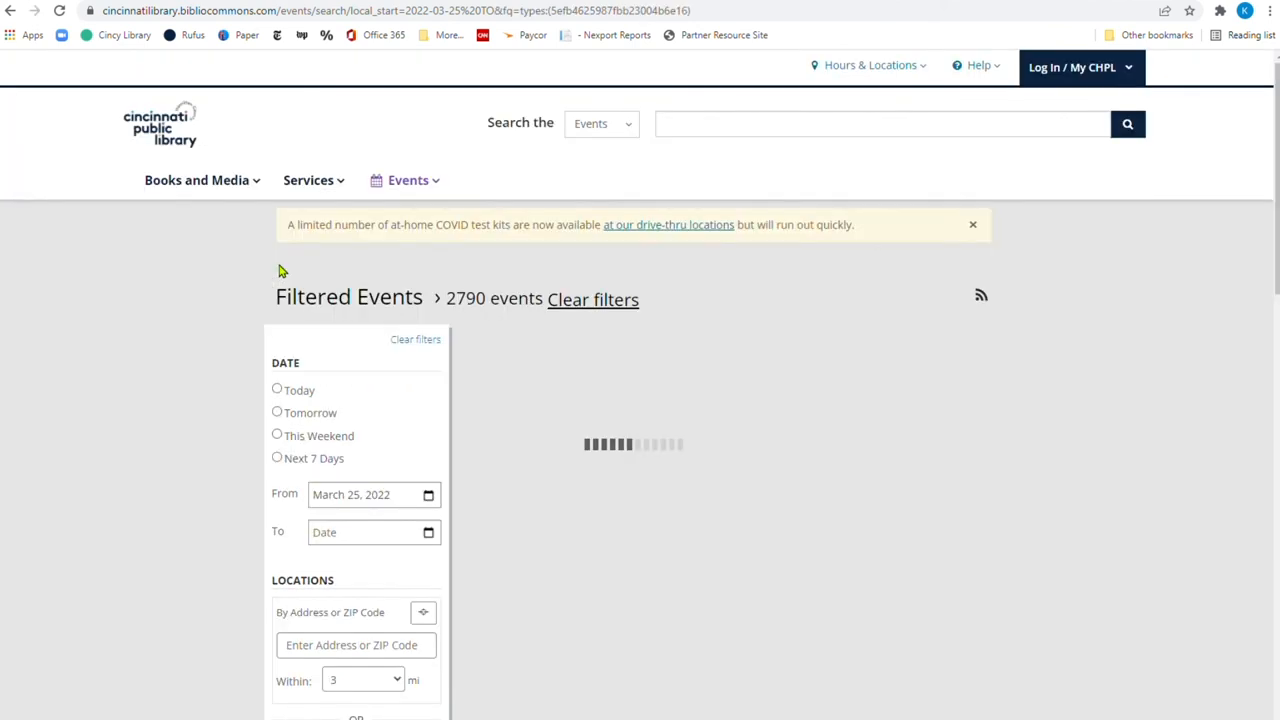
# Add Crafts and DIY alongside Arts and Culture in the Event Types filter
pyautogui.scroll(-3)
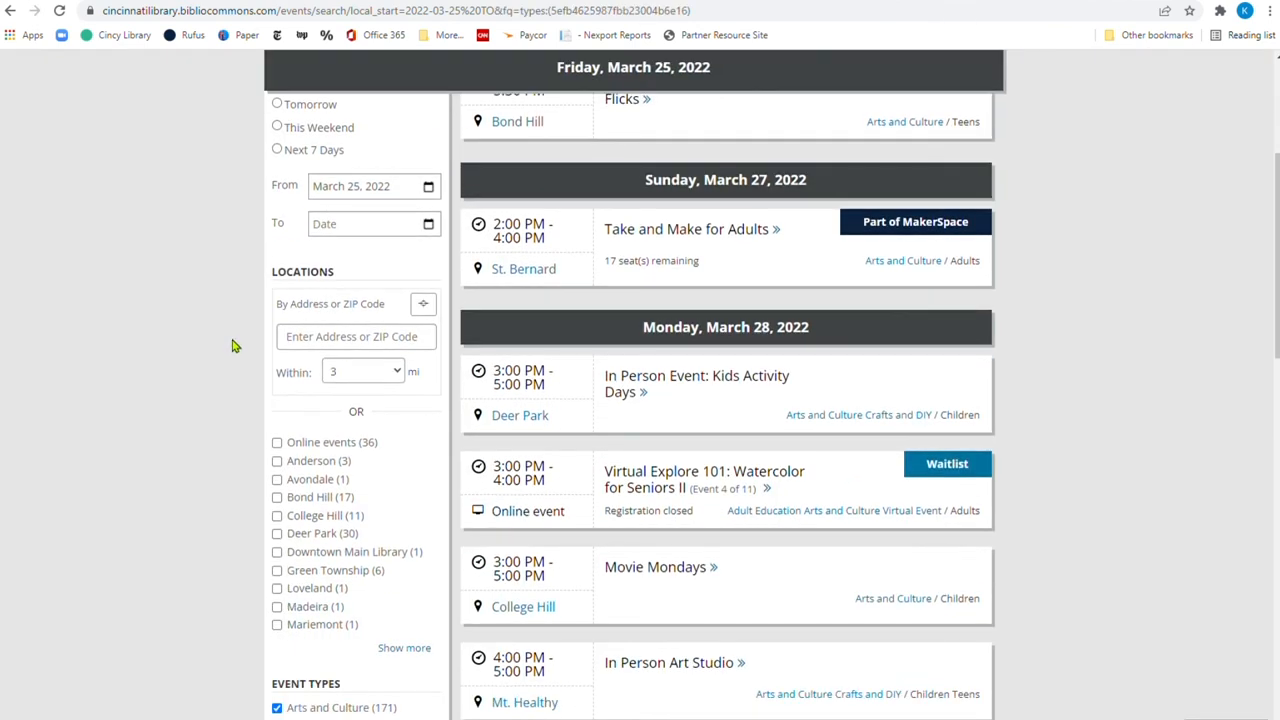
pyautogui.scroll(-3)
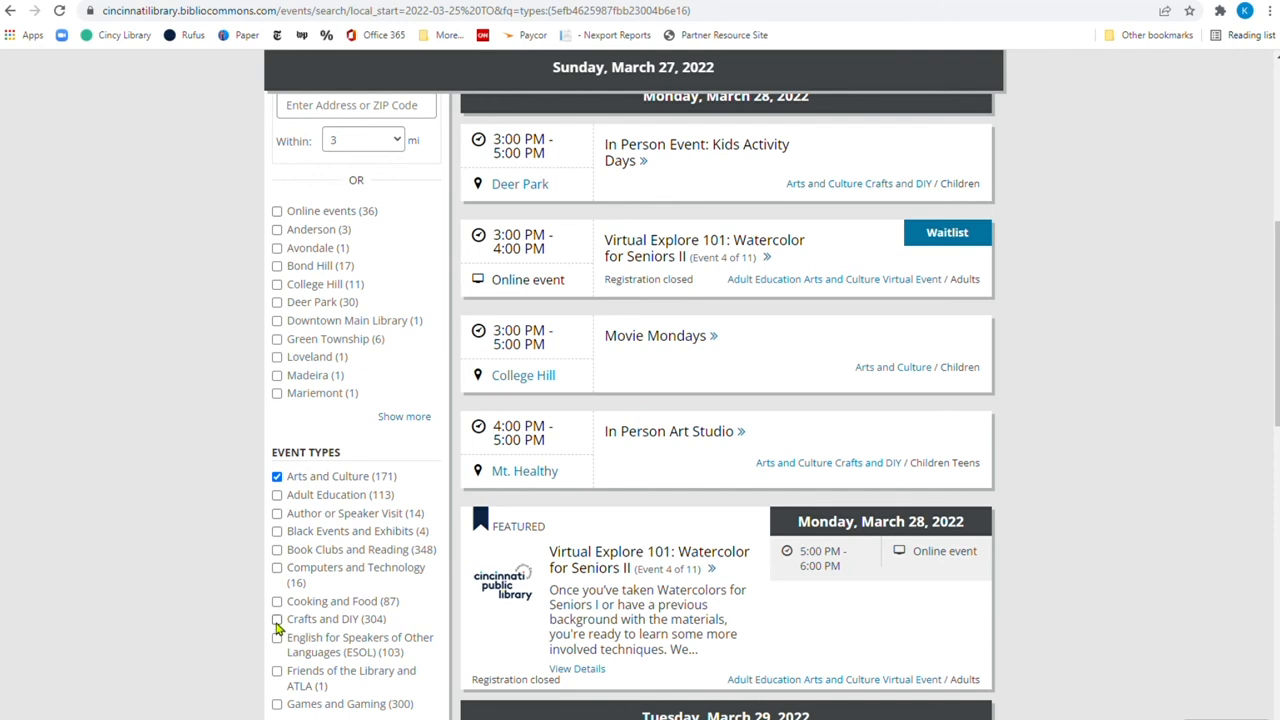
pyautogui.click(277, 618)
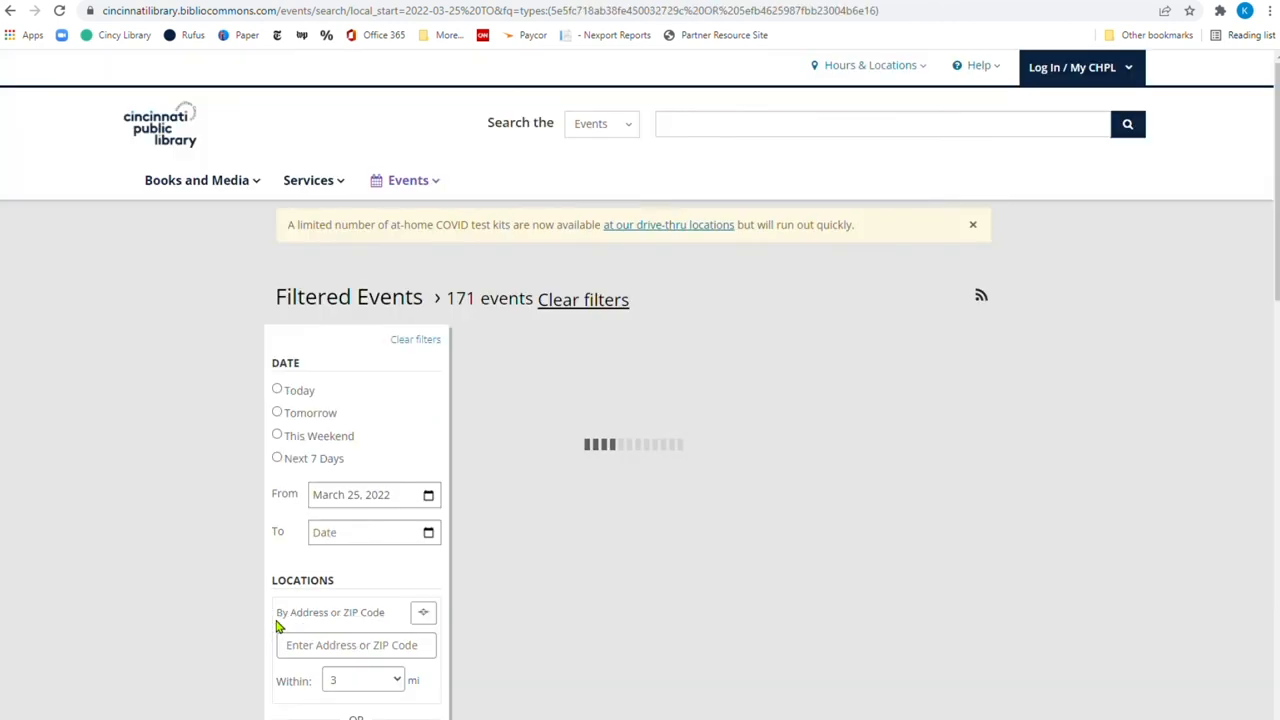
pyautogui.scroll(-3)
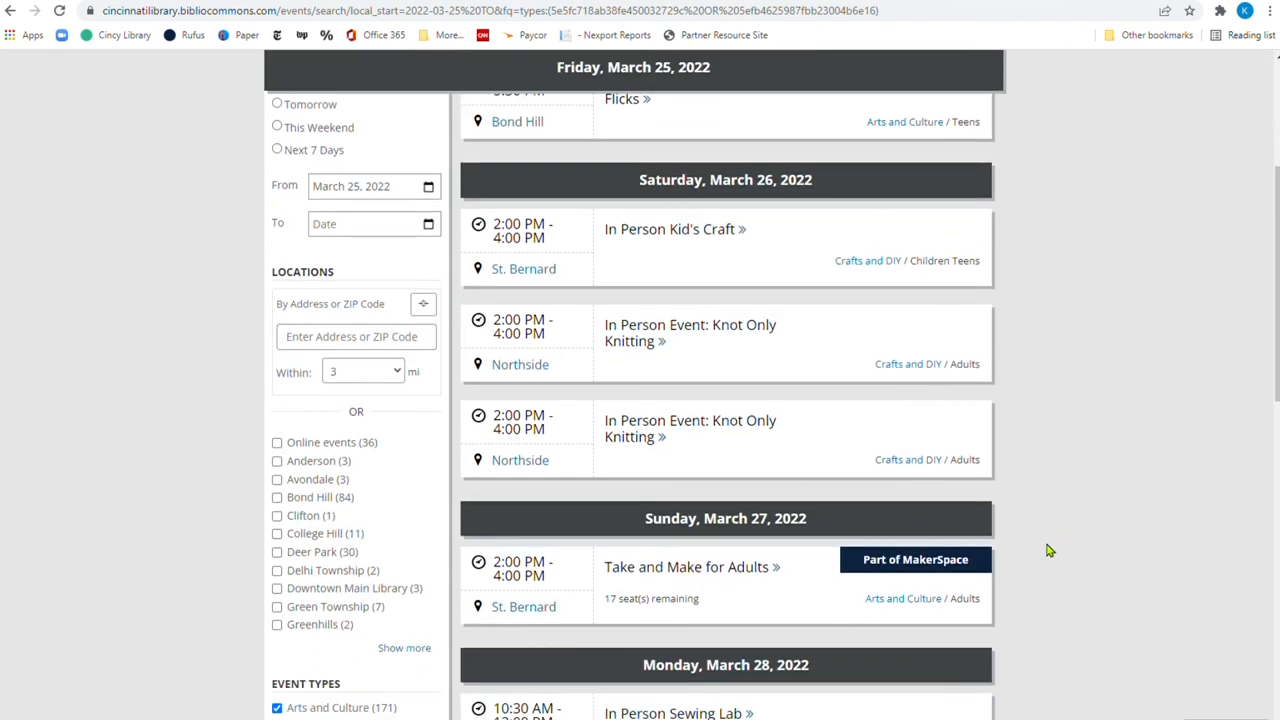
pyautogui.moveTo(647, 357)
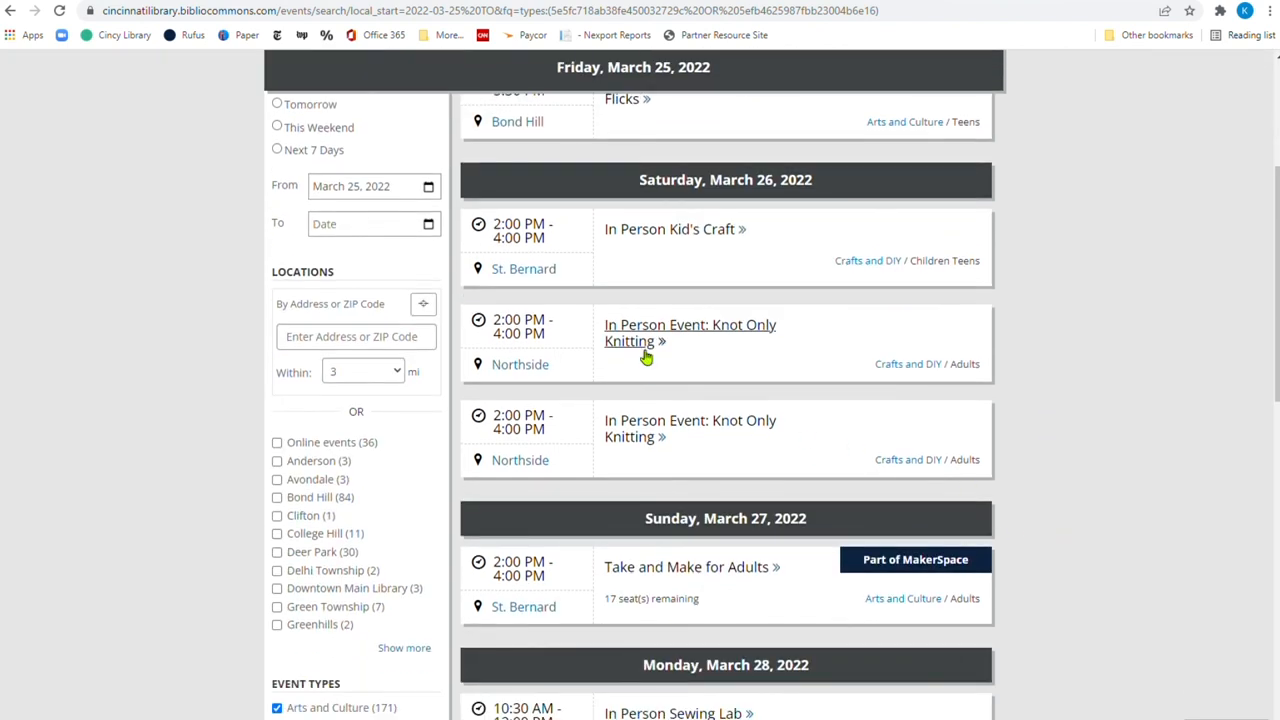
pyautogui.moveTo(1007, 463)
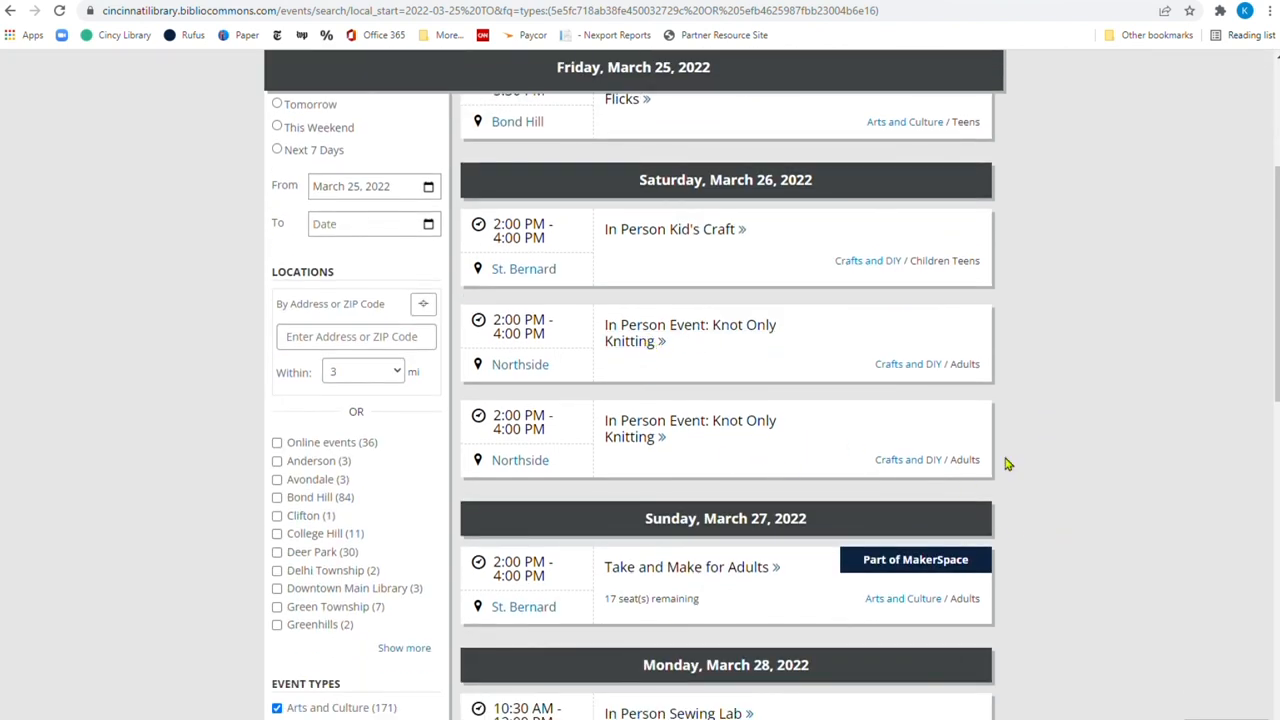
pyautogui.moveTo(979, 277)
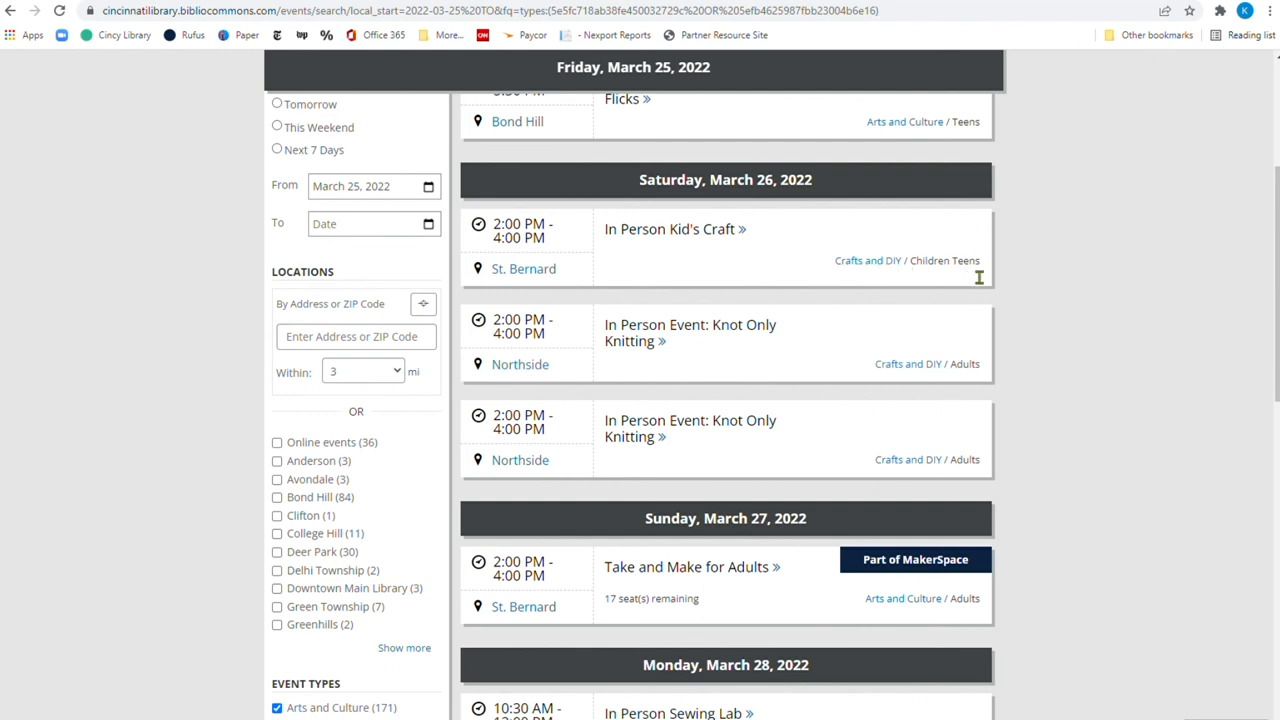
pyautogui.moveTo(978, 580)
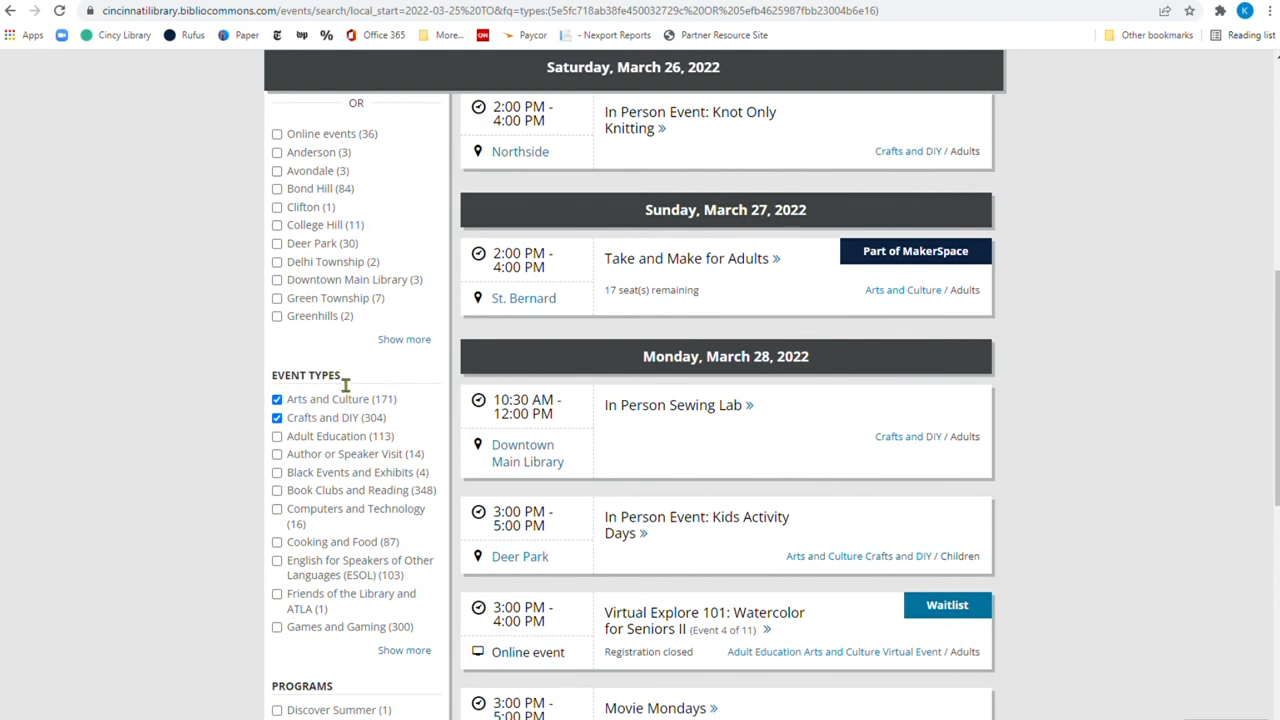
# Limit the events to the Adults audience, leaving 176 events
pyautogui.scroll(-3)
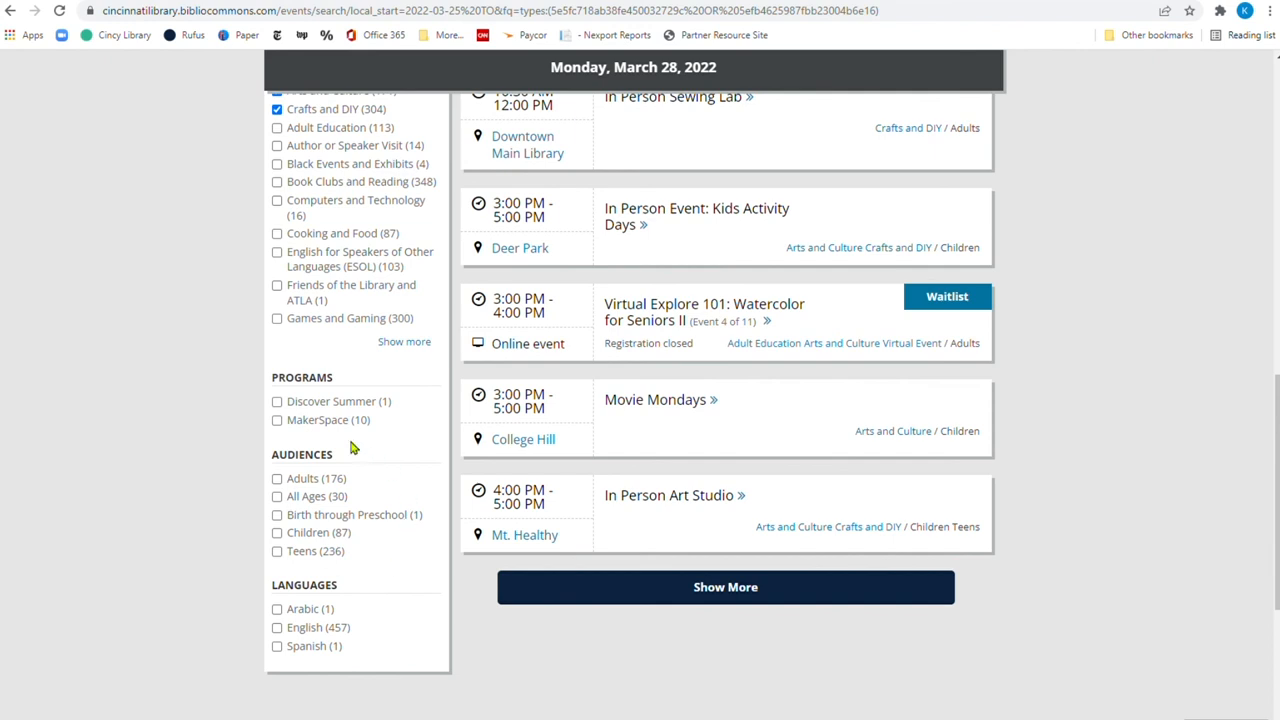
pyautogui.moveTo(264, 498)
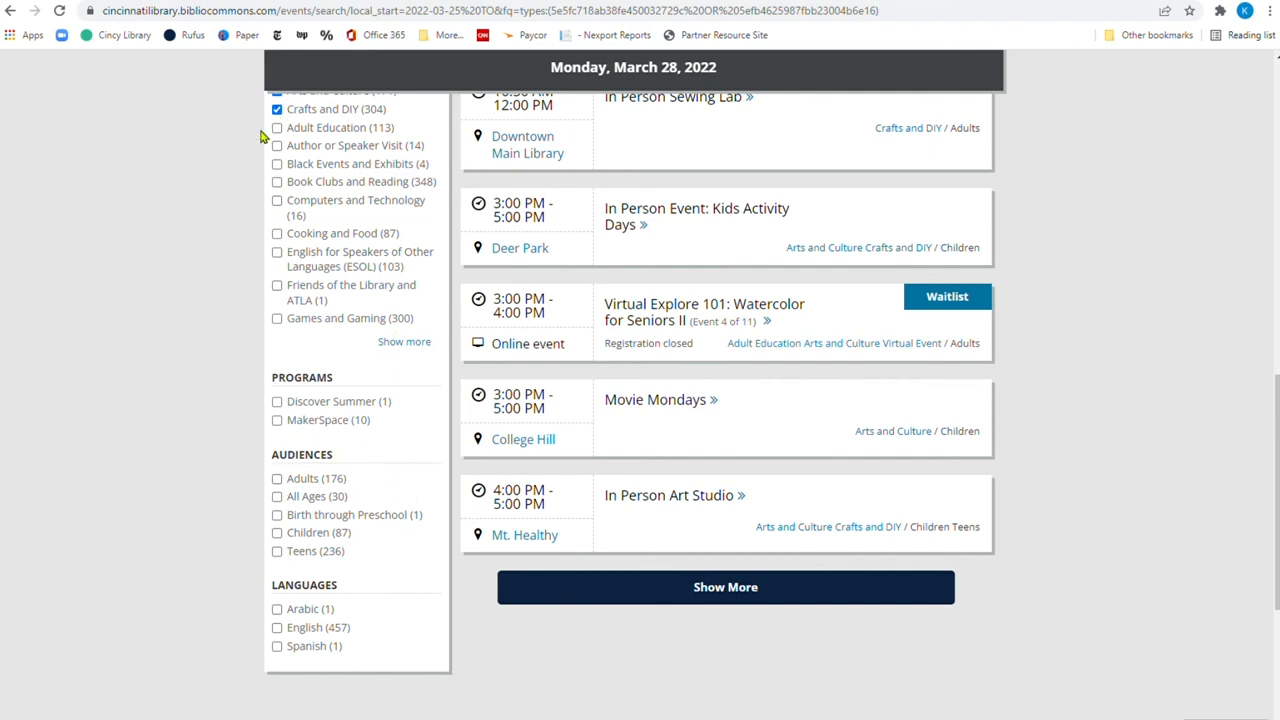
pyautogui.scroll(3)
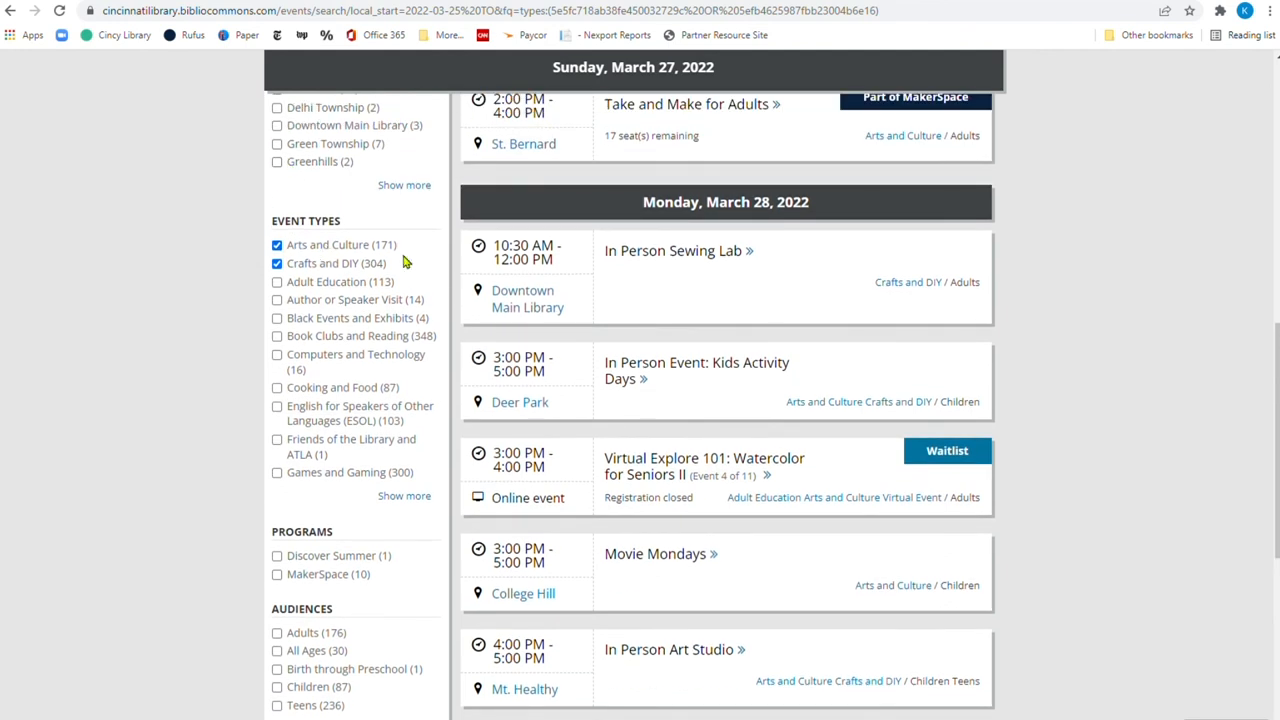
pyautogui.scroll(-3)
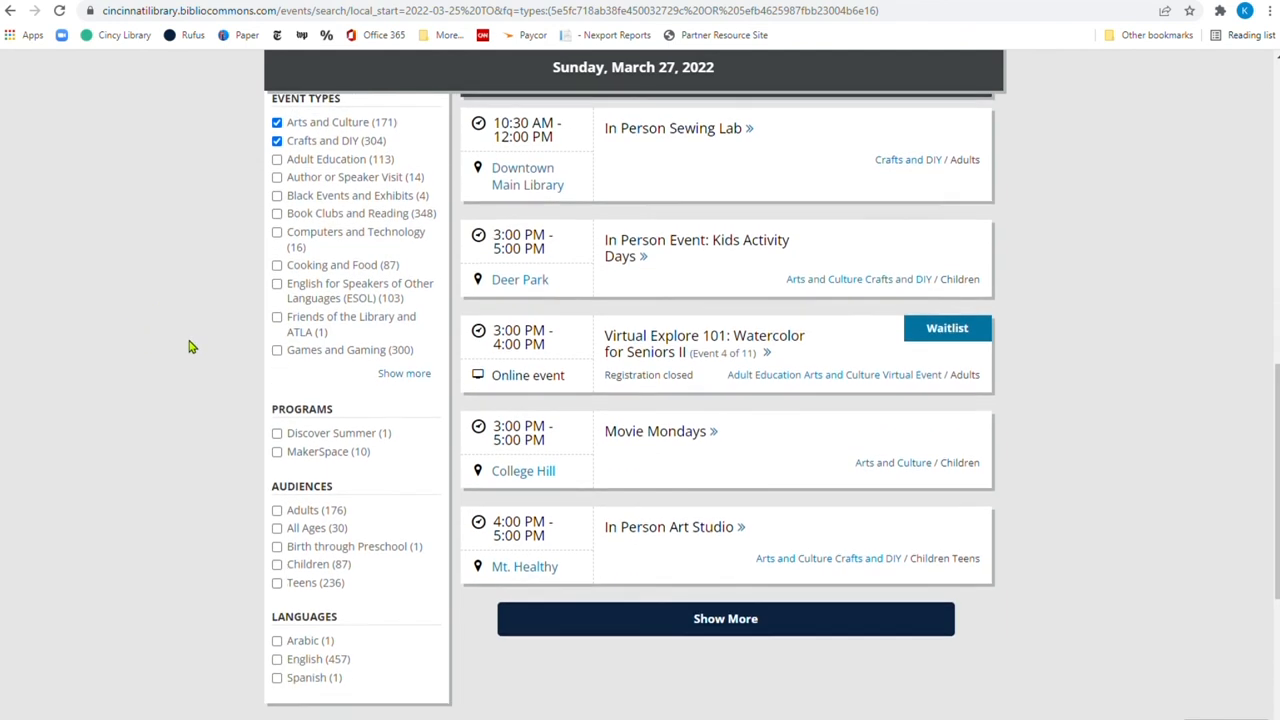
pyautogui.scroll(-3)
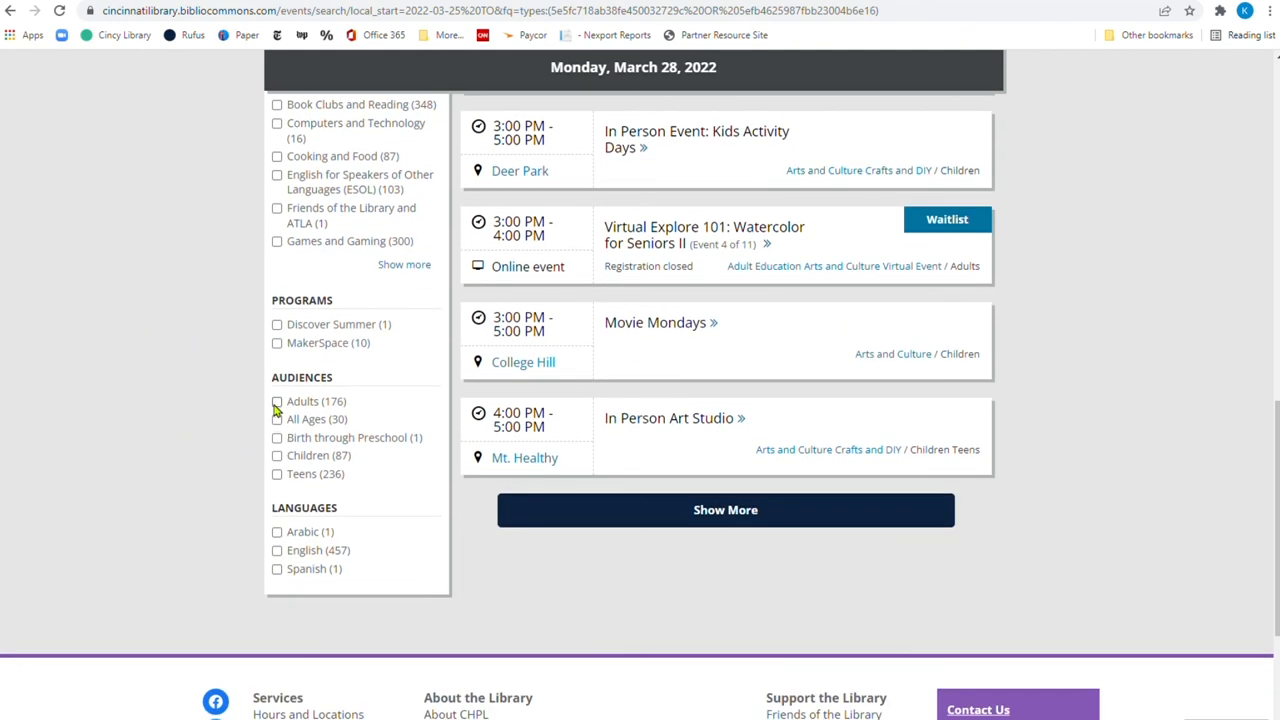
pyautogui.click(277, 401)
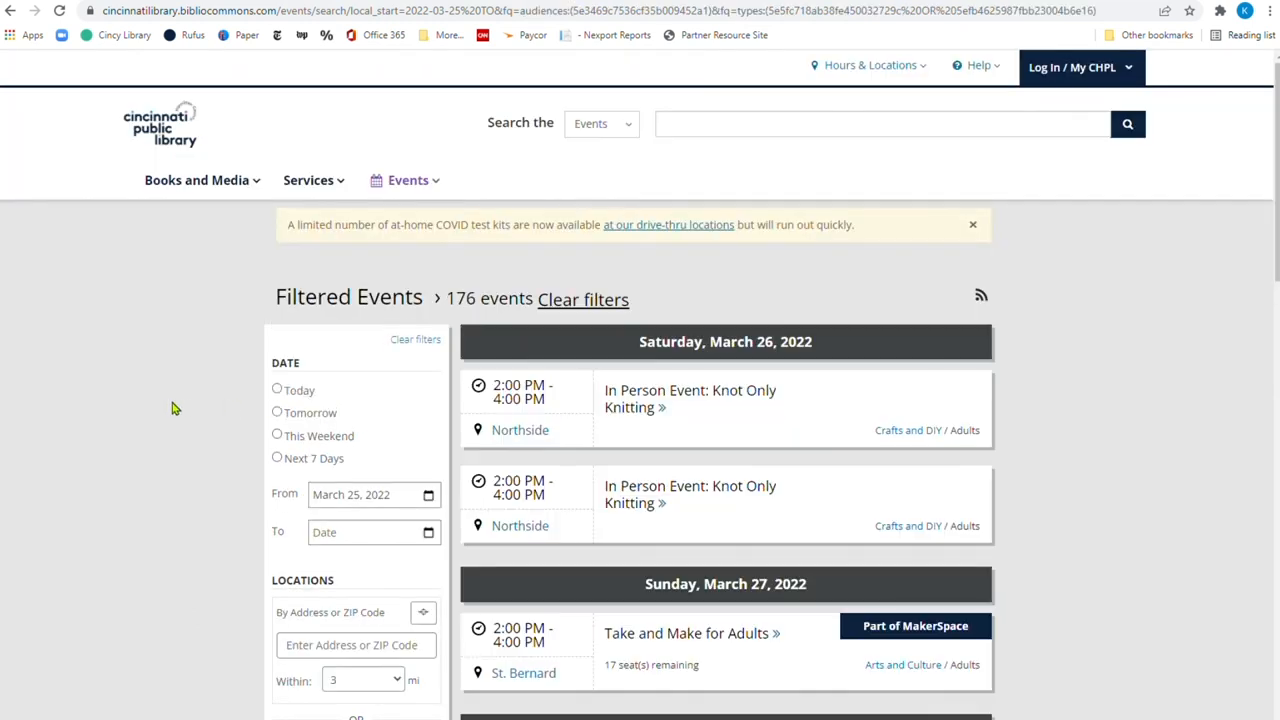
pyautogui.moveTo(167, 403)
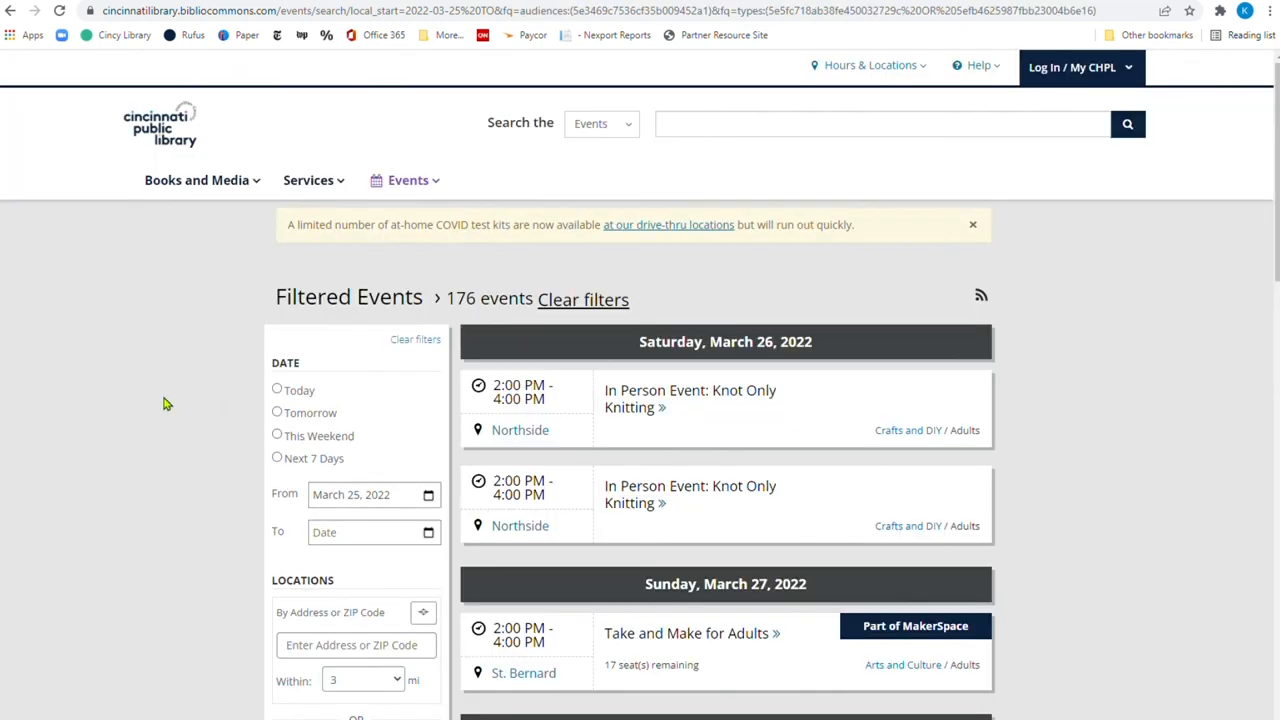
# Open the In Person Sewing Lab event details from the filtered results
pyautogui.scroll(-3)
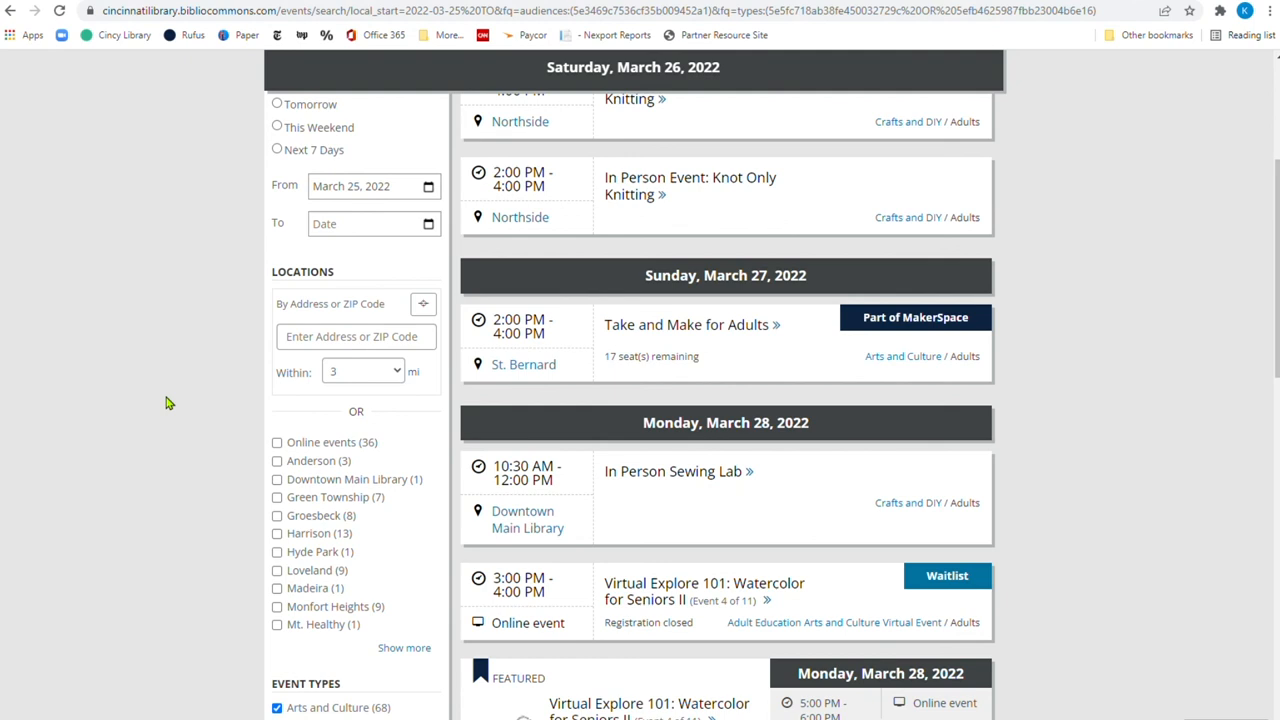
pyautogui.scroll(-3)
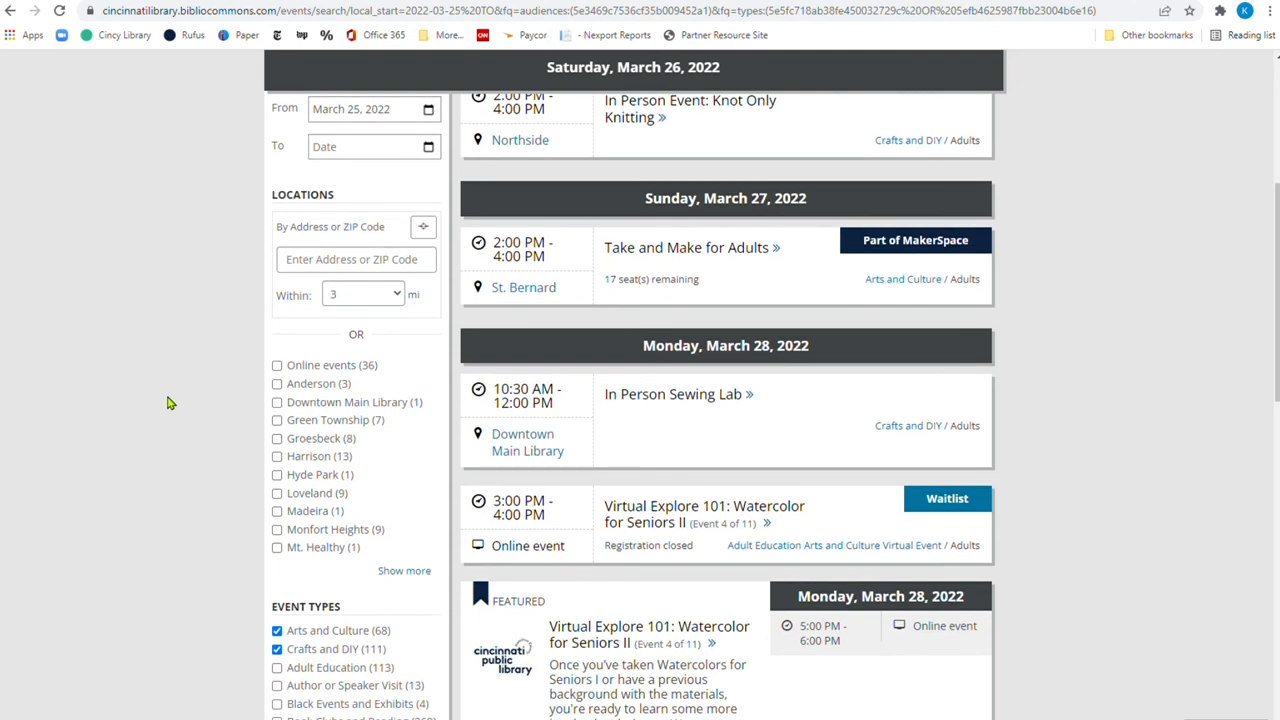
pyautogui.scroll(-3)
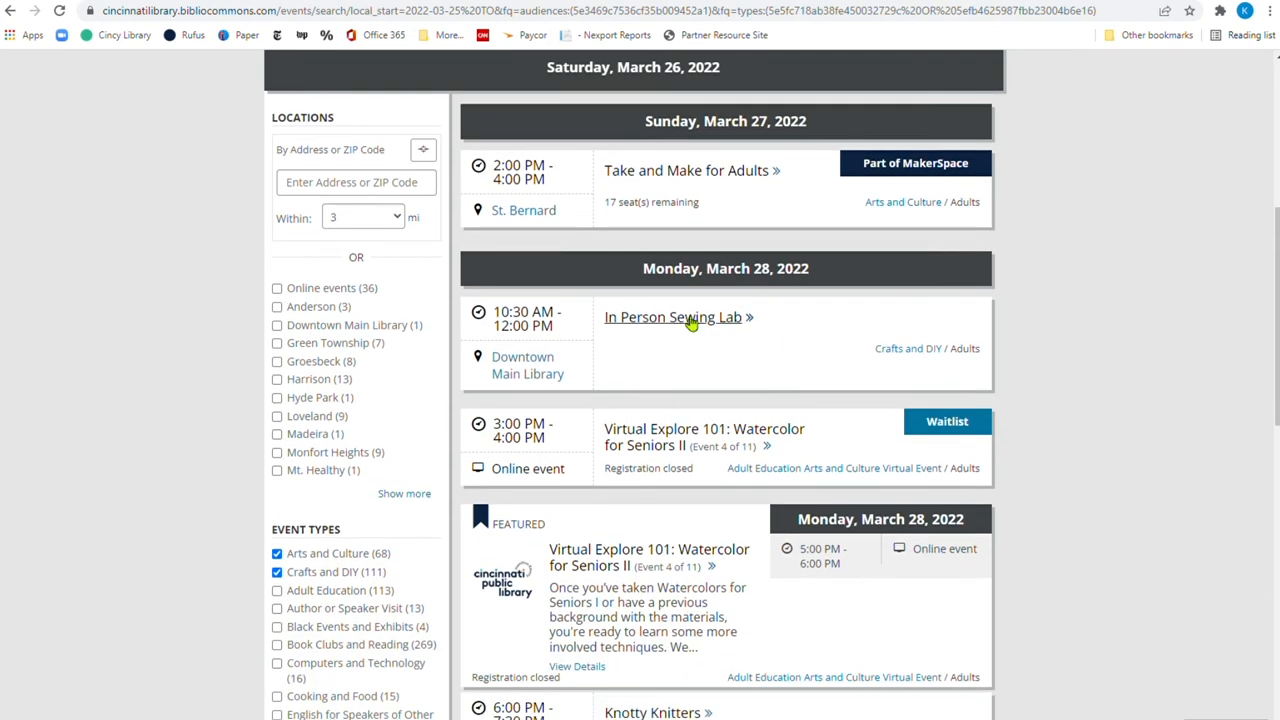
pyautogui.click(673, 317)
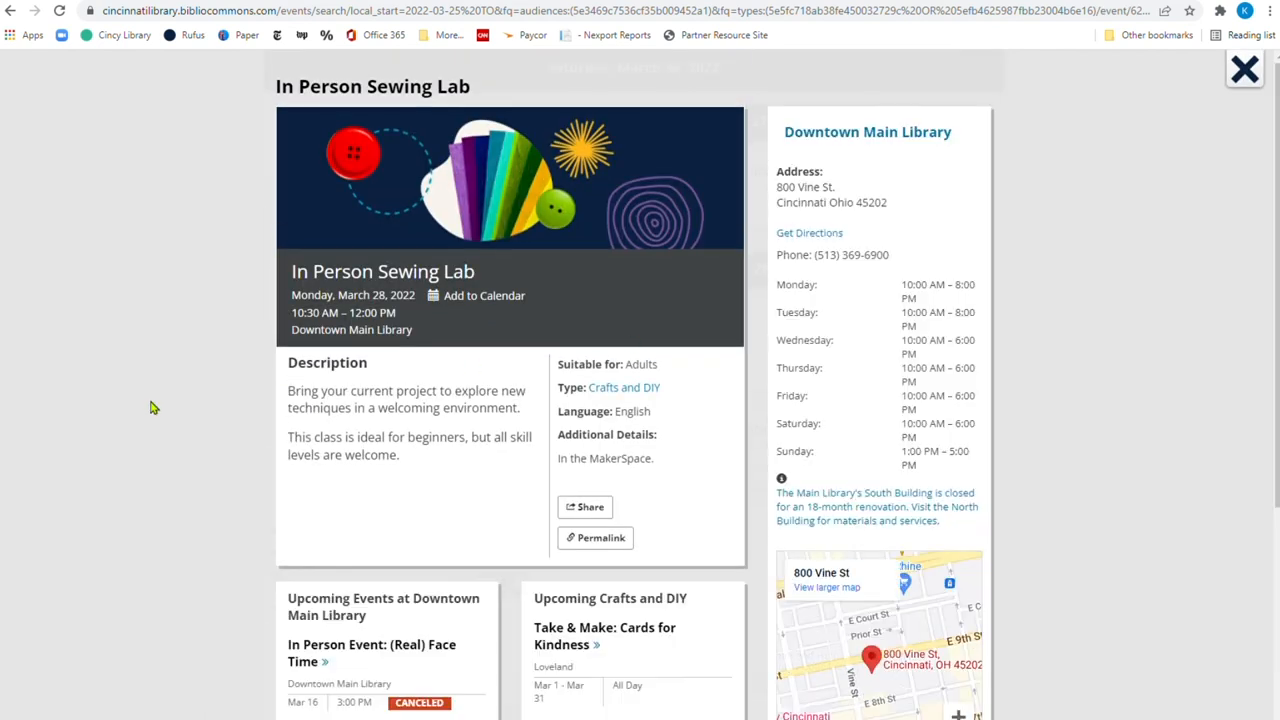
pyautogui.moveTo(517, 427)
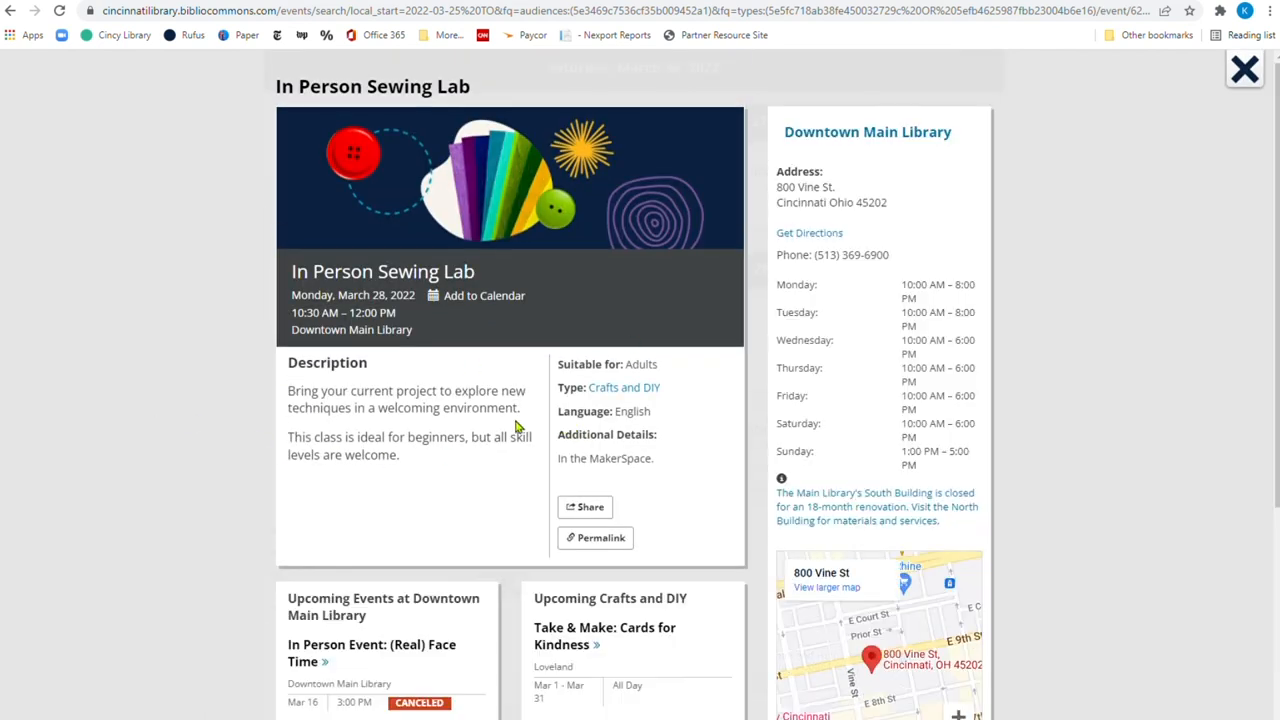
pyautogui.moveTo(500, 318)
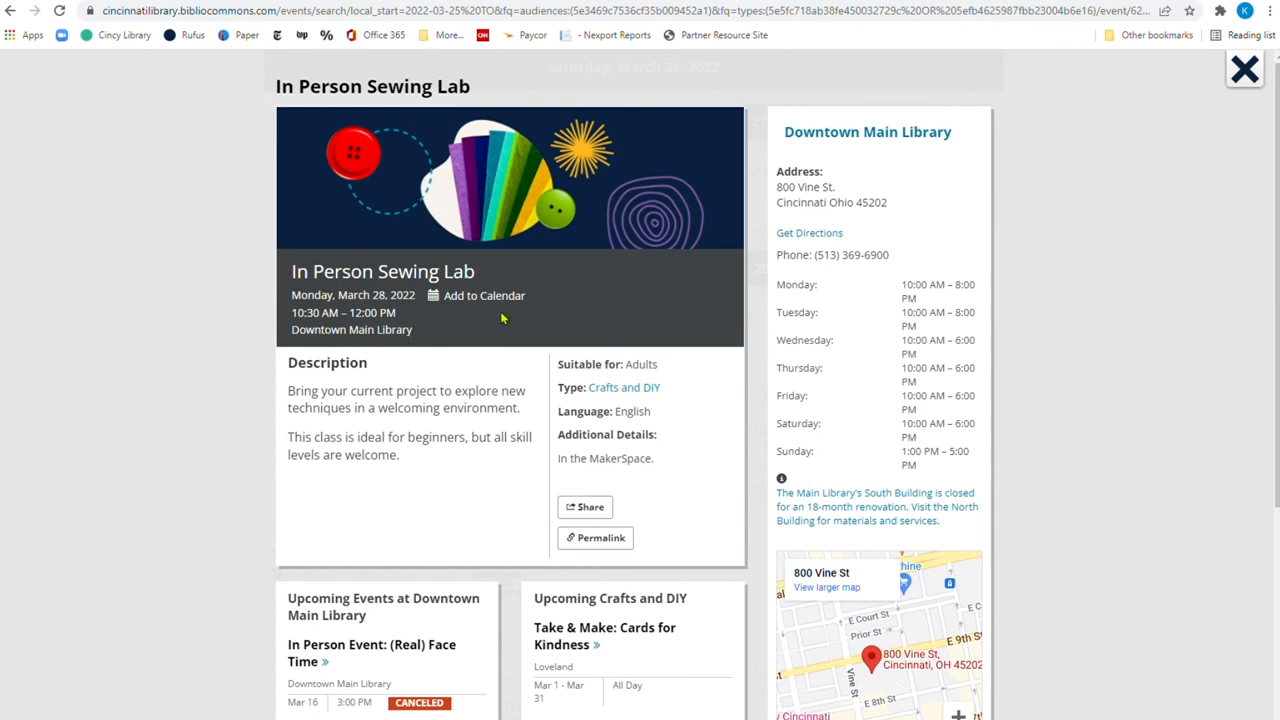
pyautogui.moveTo(448, 338)
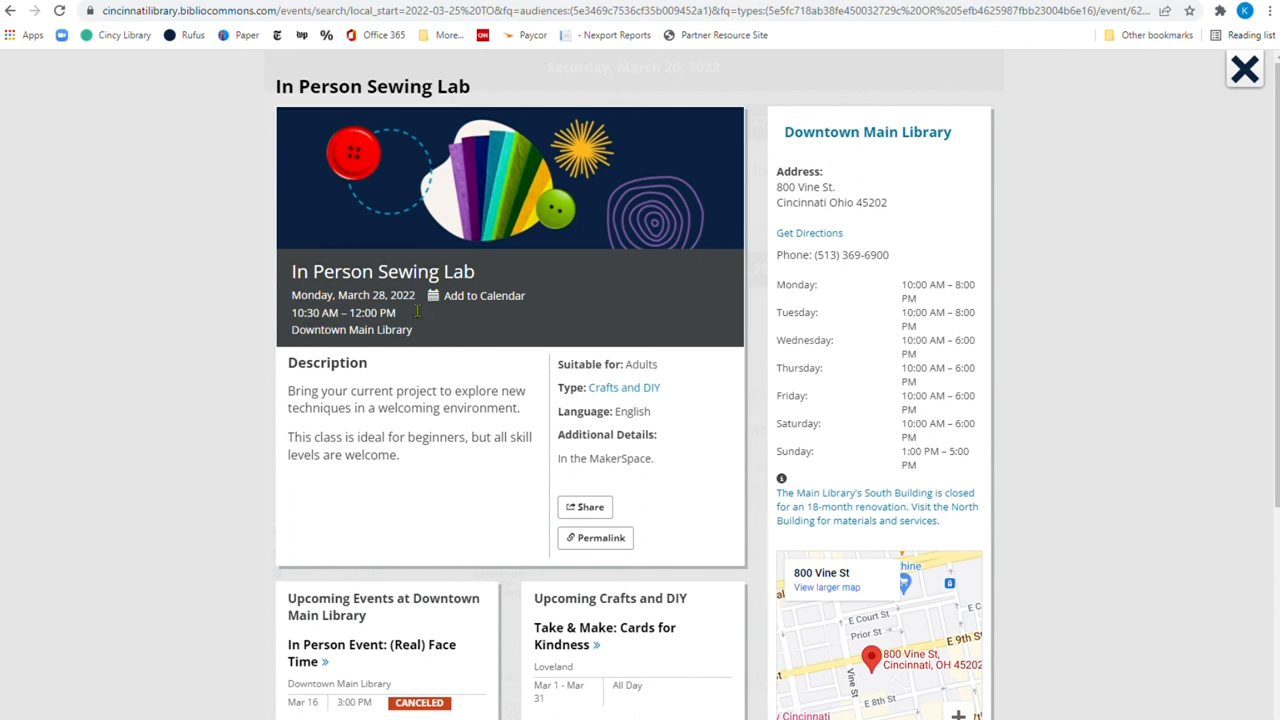
pyautogui.moveTo(315, 335)
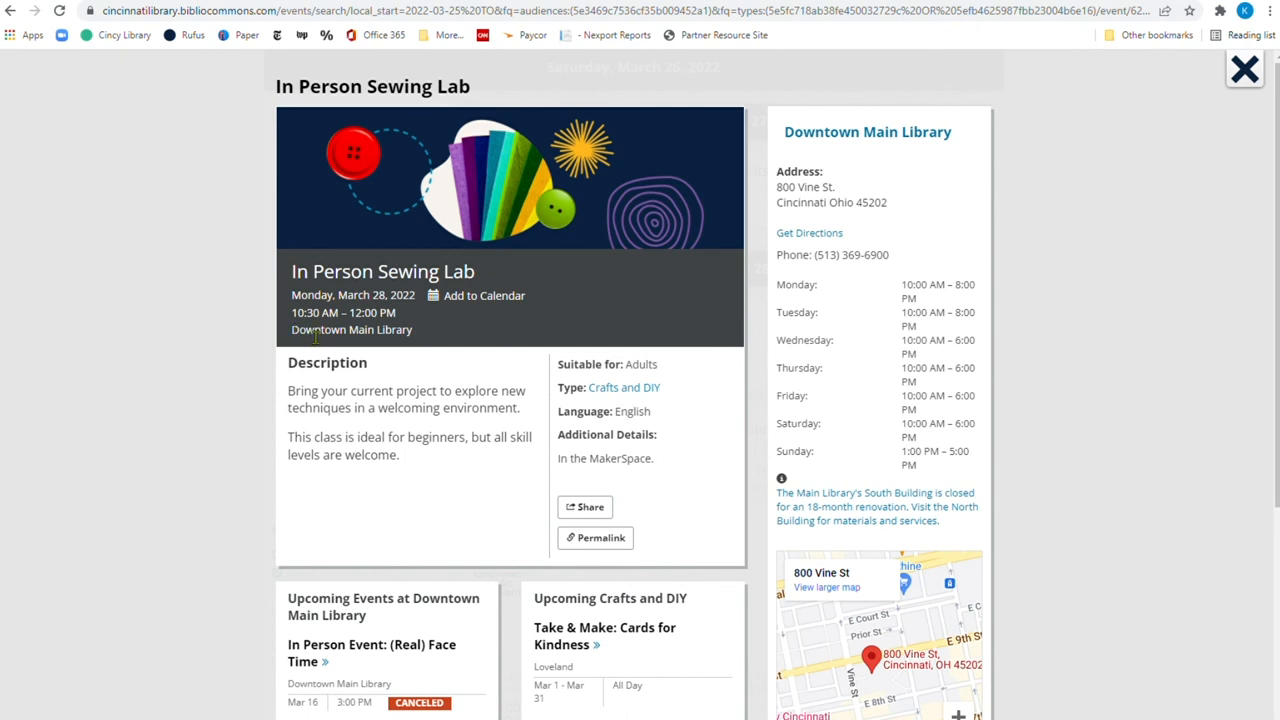
pyautogui.moveTo(432, 441)
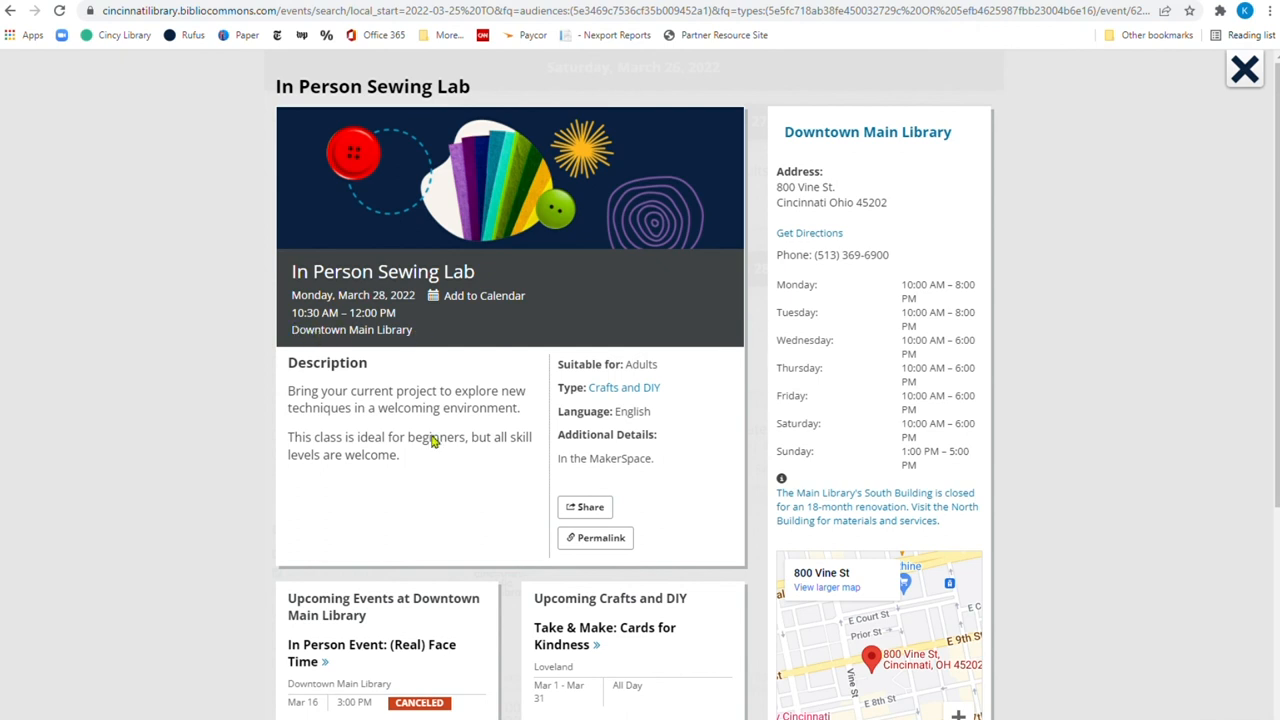
pyautogui.moveTo(449, 472)
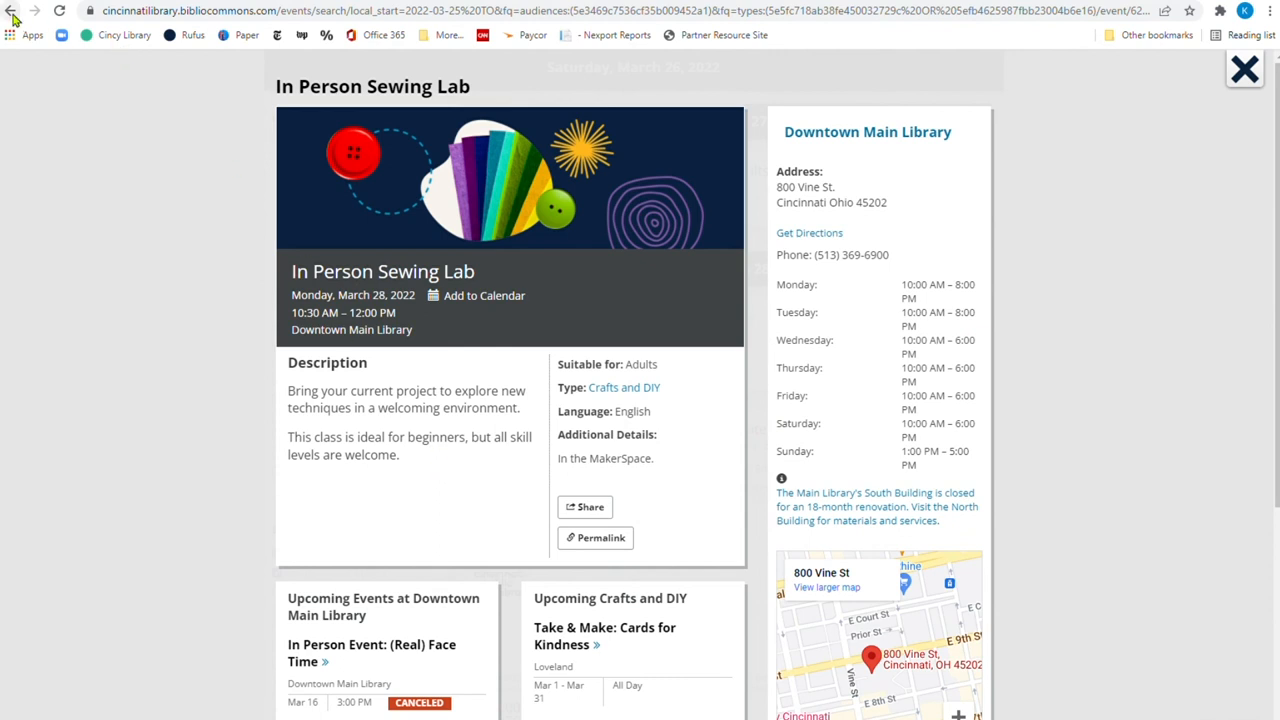
# Return from the Sewing Lab details to the filtered adult events list
pyautogui.click(1244, 69)
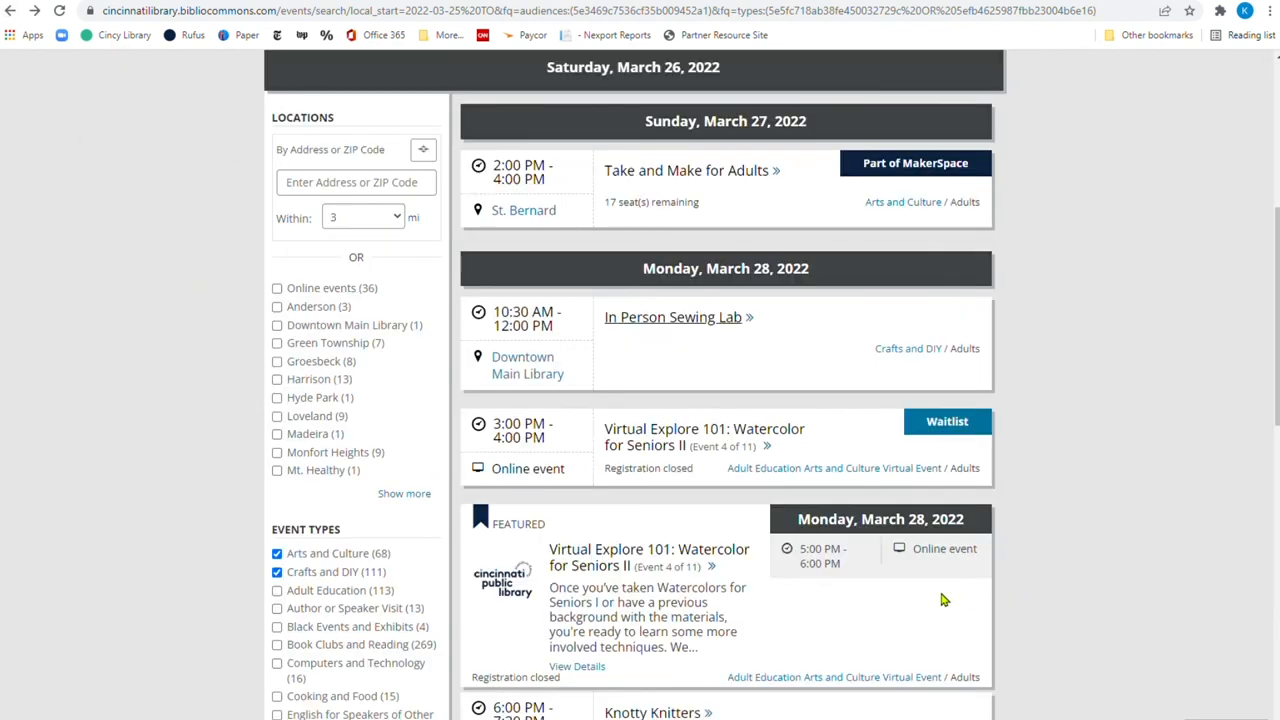
# Browse the adult results to April 2, then drop the Adults filter for all audiences
pyautogui.scroll(-3)
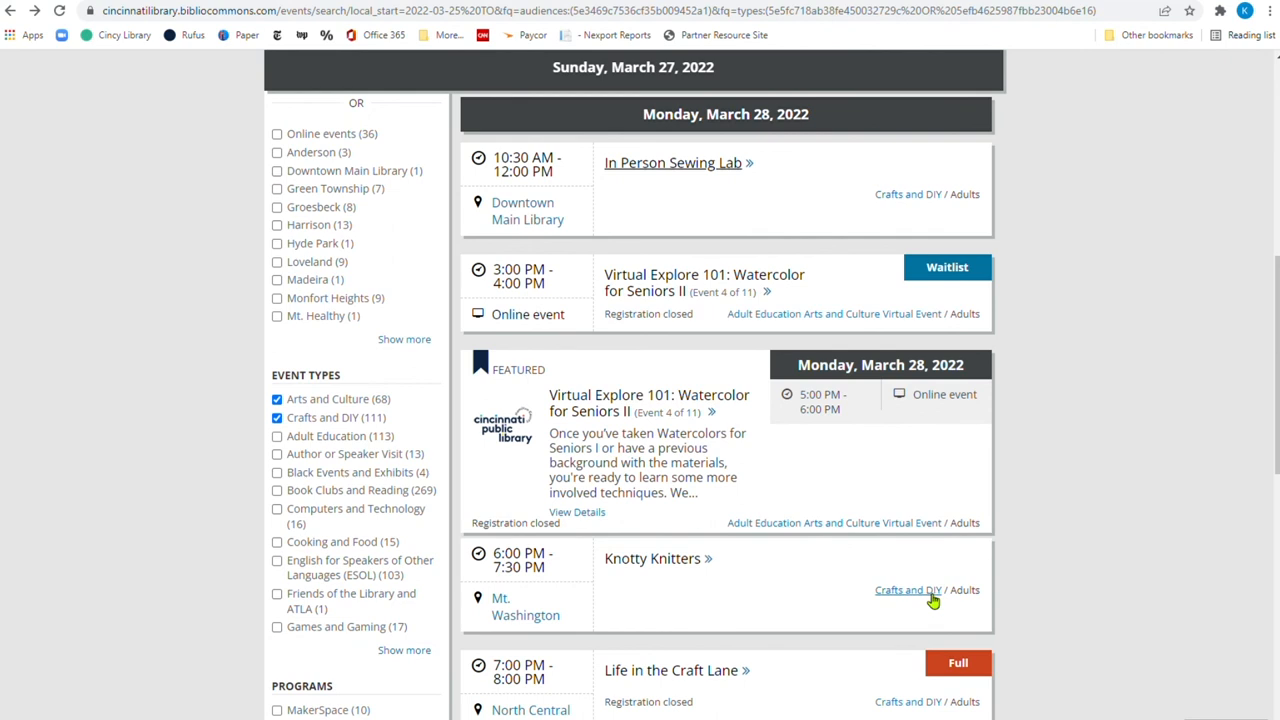
pyautogui.scroll(-3)
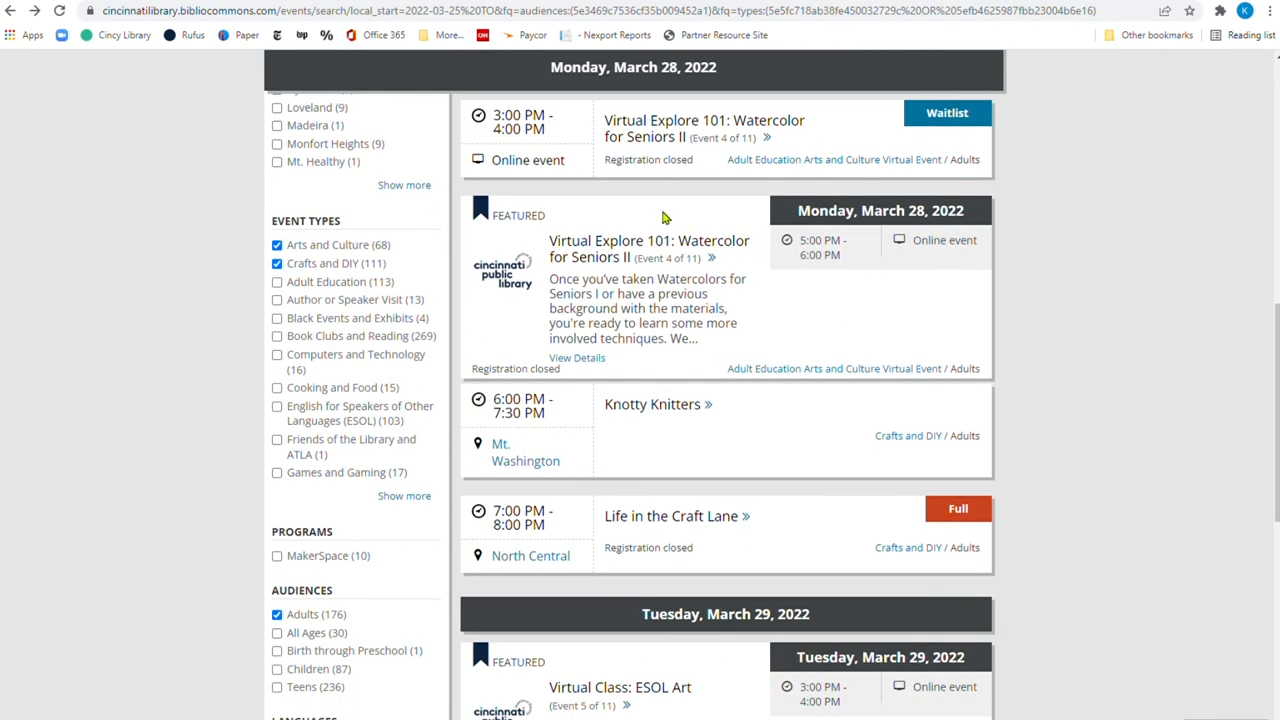
pyautogui.moveTo(730, 416)
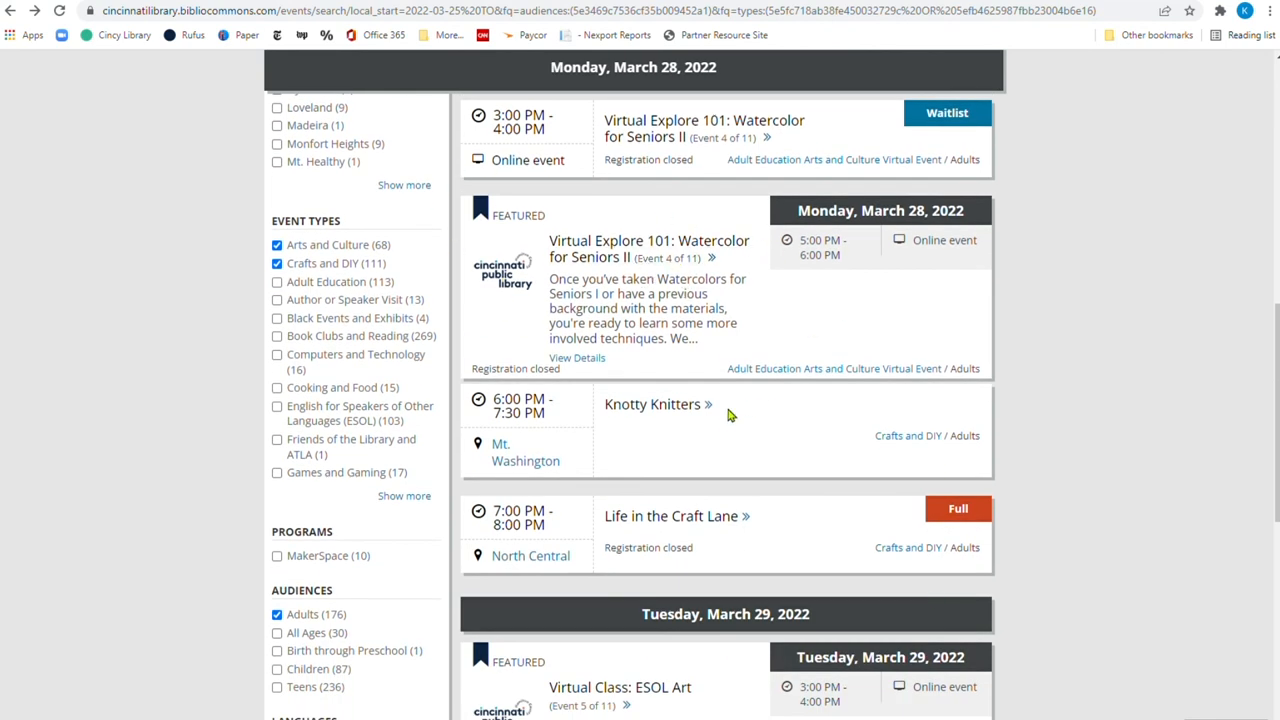
pyautogui.moveTo(810, 500)
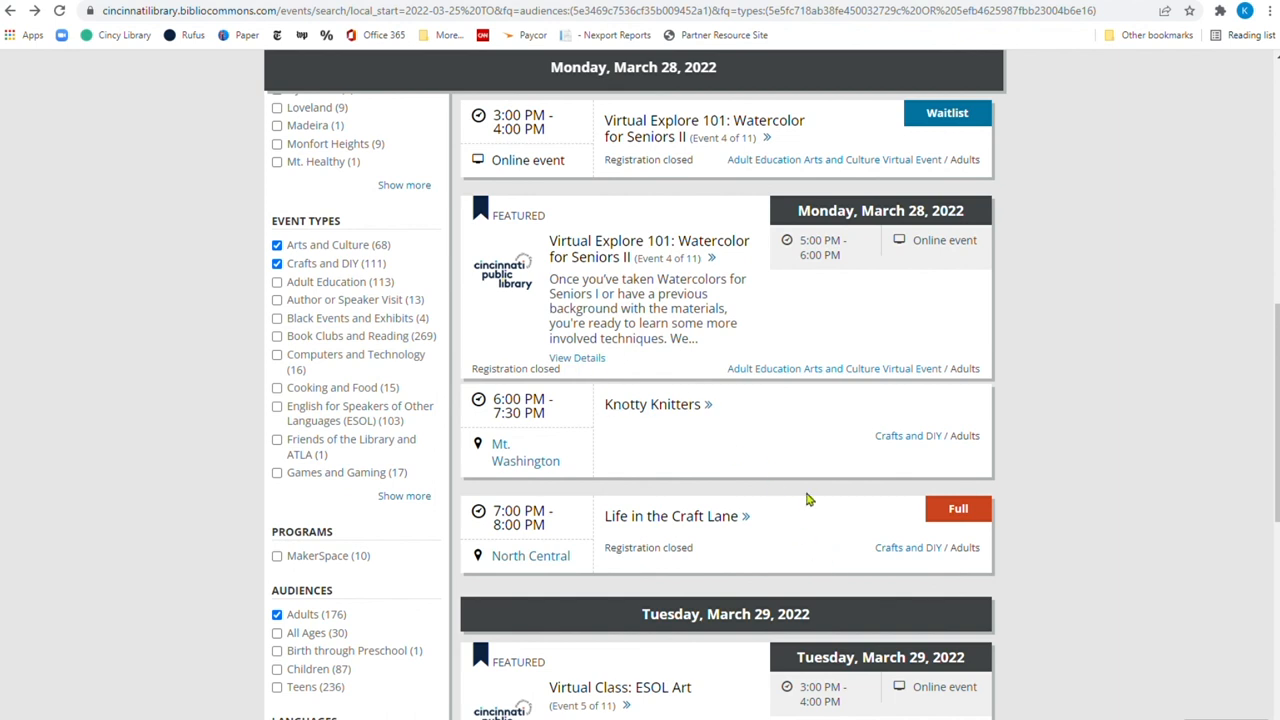
pyautogui.scroll(-3)
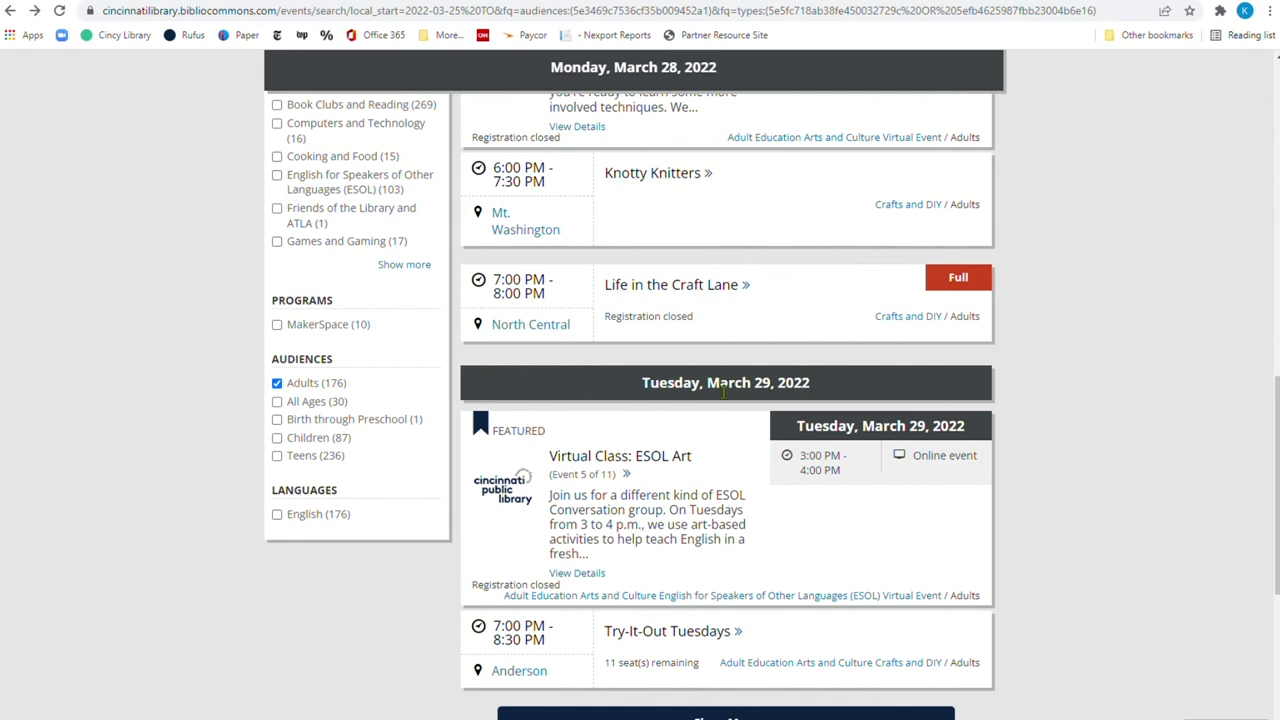
pyautogui.scroll(-3)
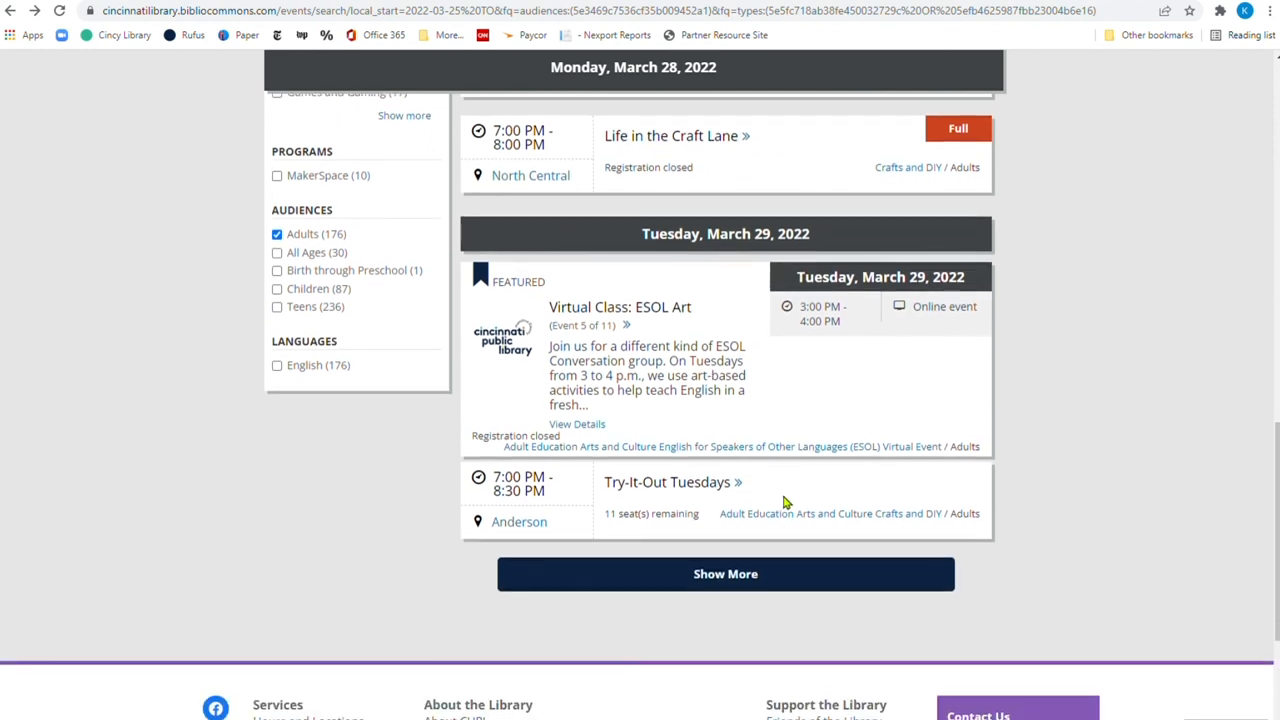
pyautogui.click(725, 573)
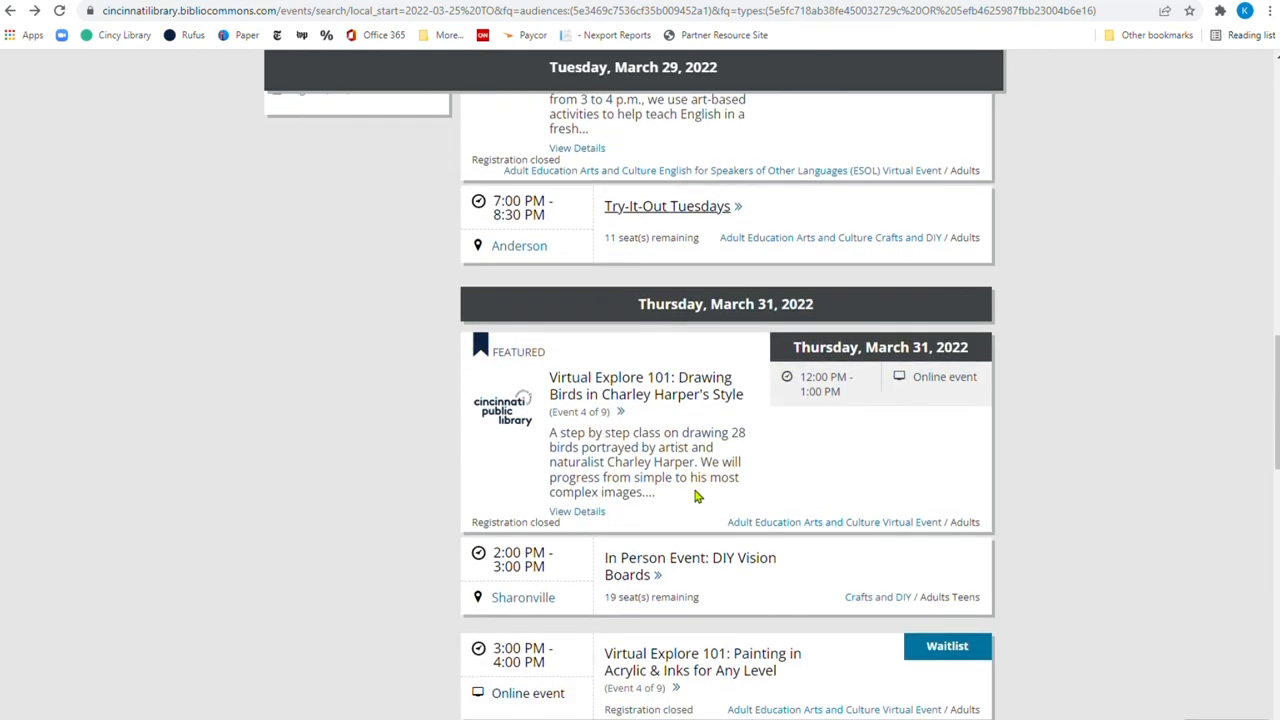
pyautogui.scroll(-3)
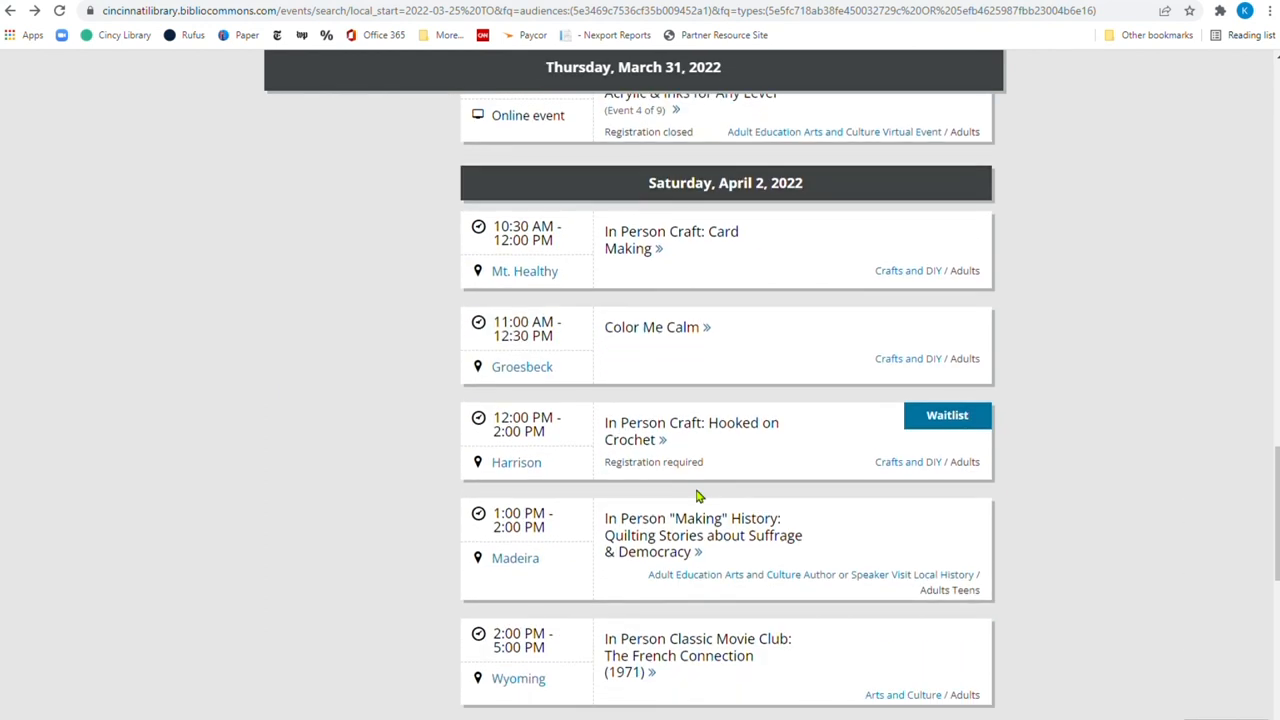
pyautogui.scroll(3)
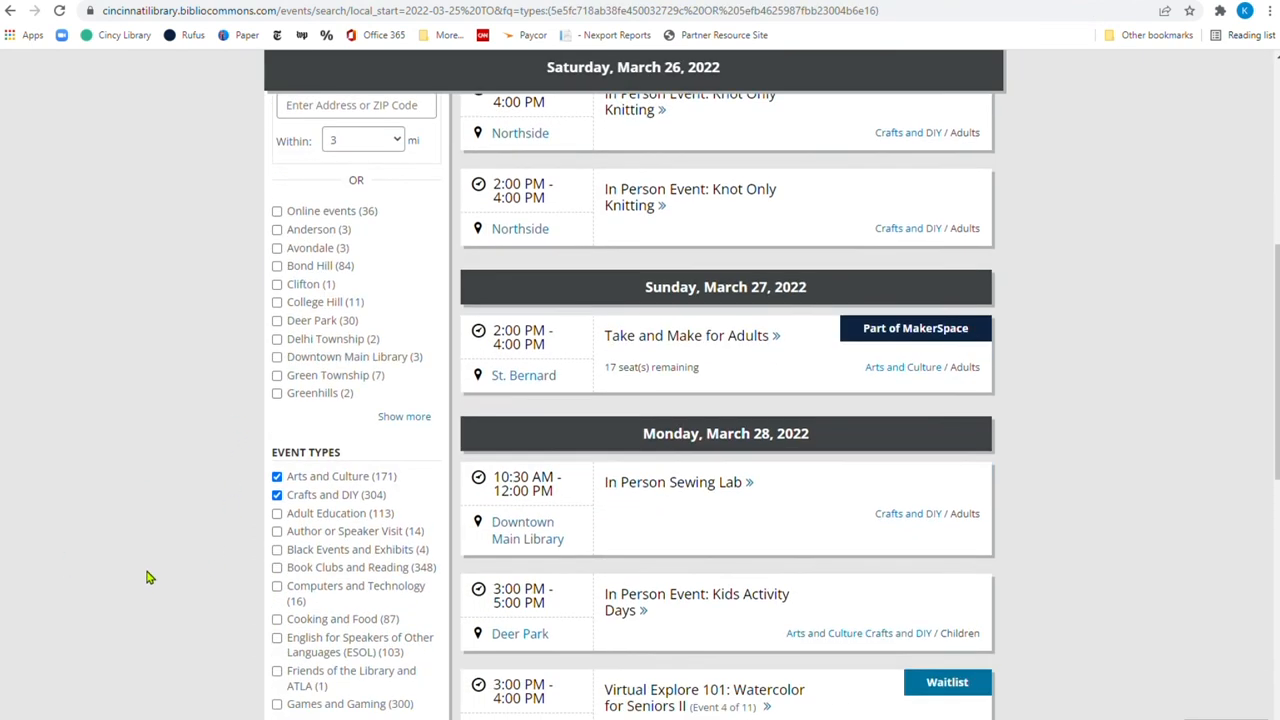
# Filter the arts and craft events to the Children audience, leaving 87 events
pyautogui.scroll(-3)
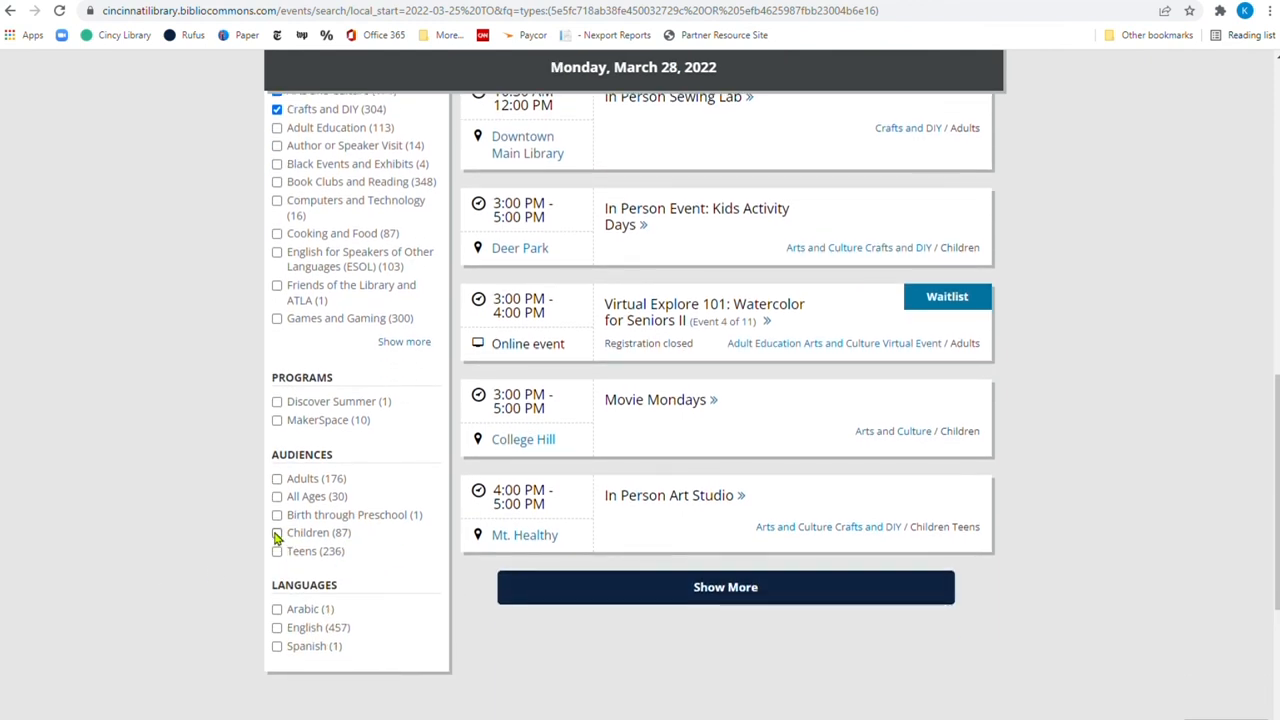
pyautogui.click(277, 532)
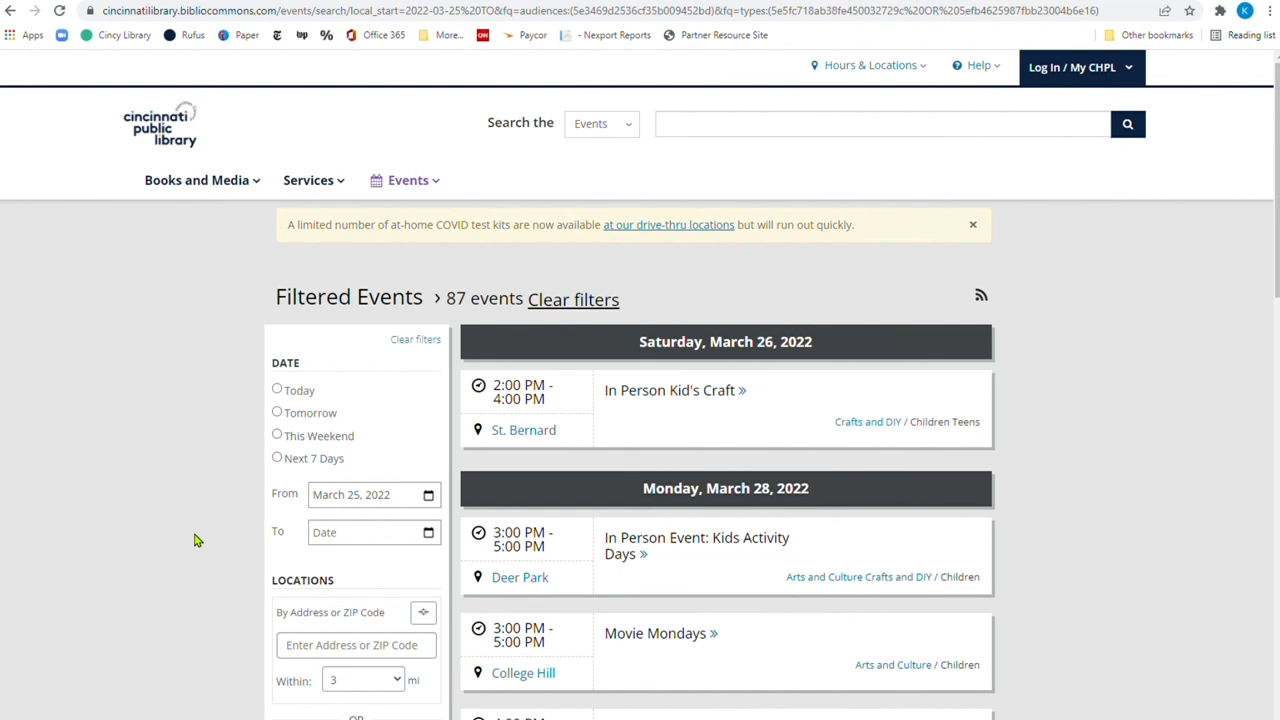
pyautogui.scroll(-3)
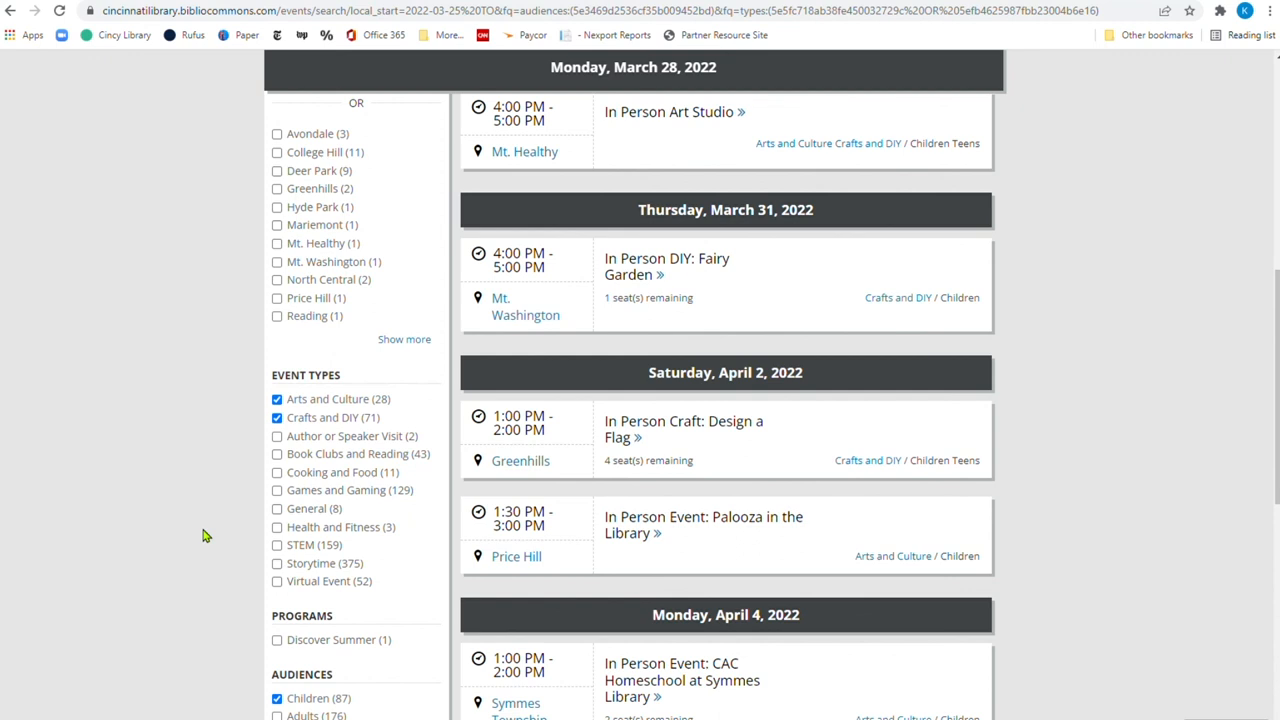
pyautogui.scroll(-3)
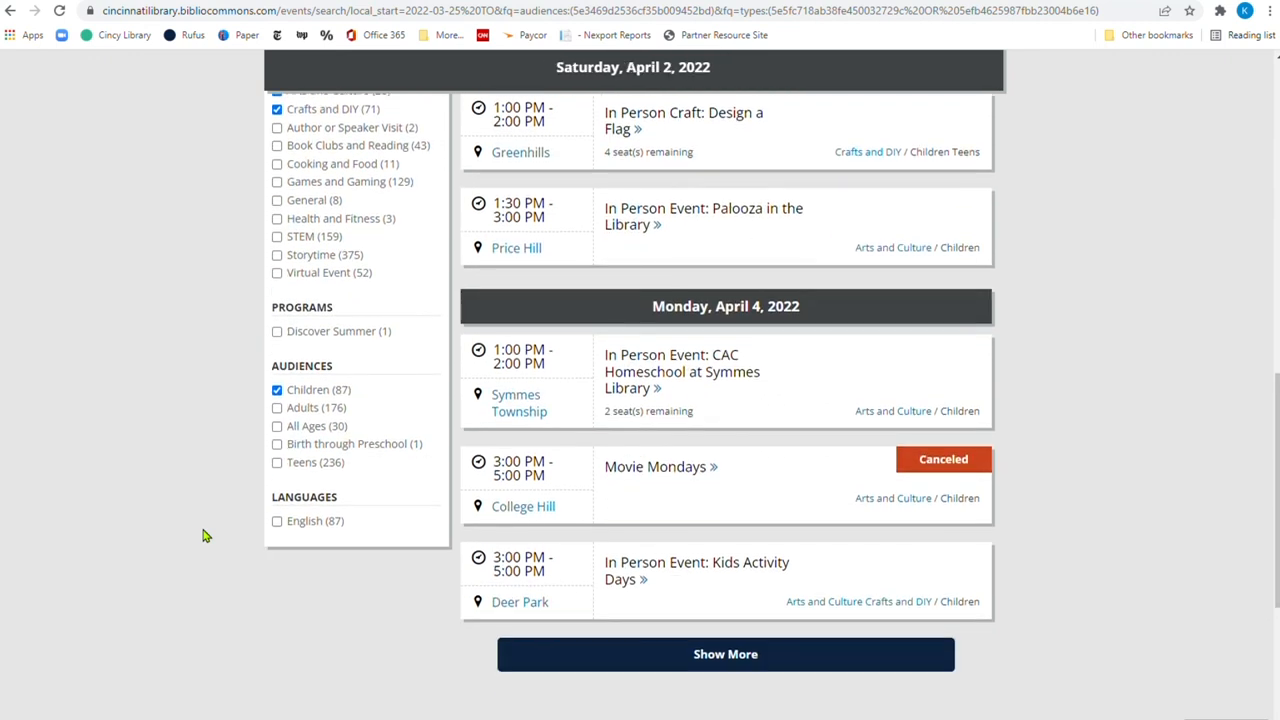
pyautogui.scroll(3)
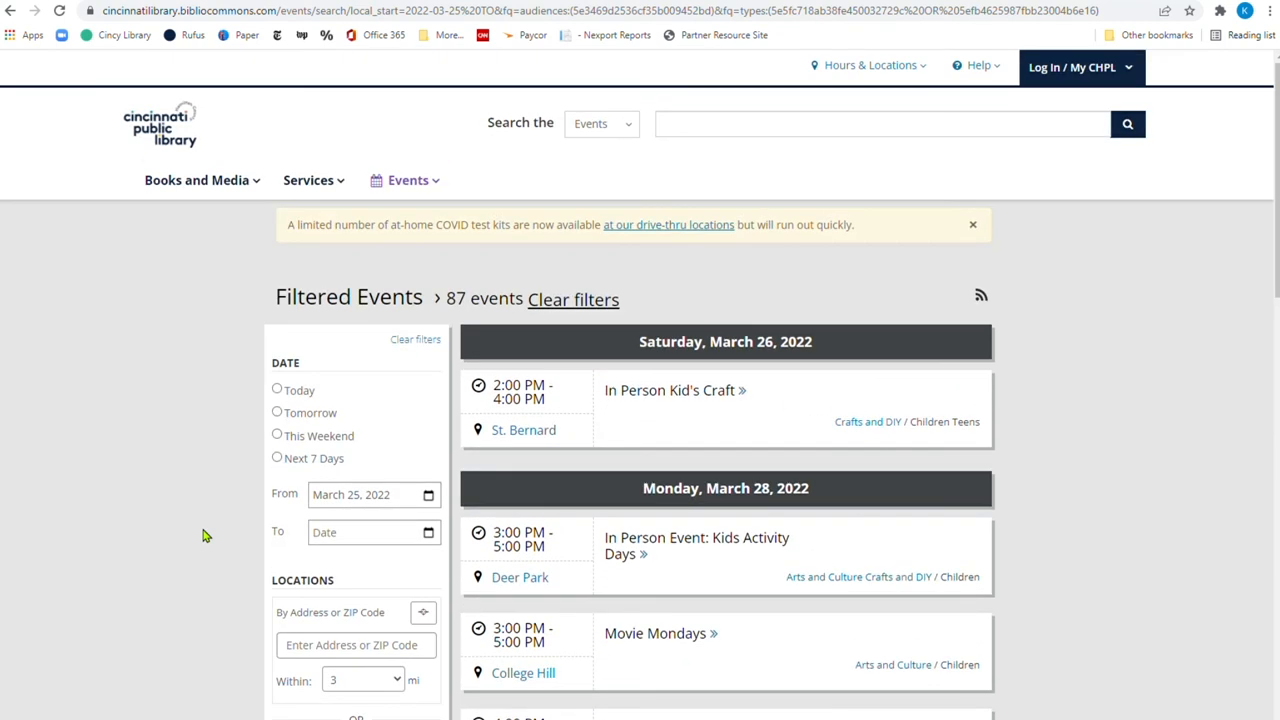
pyautogui.moveTo(168, 374)
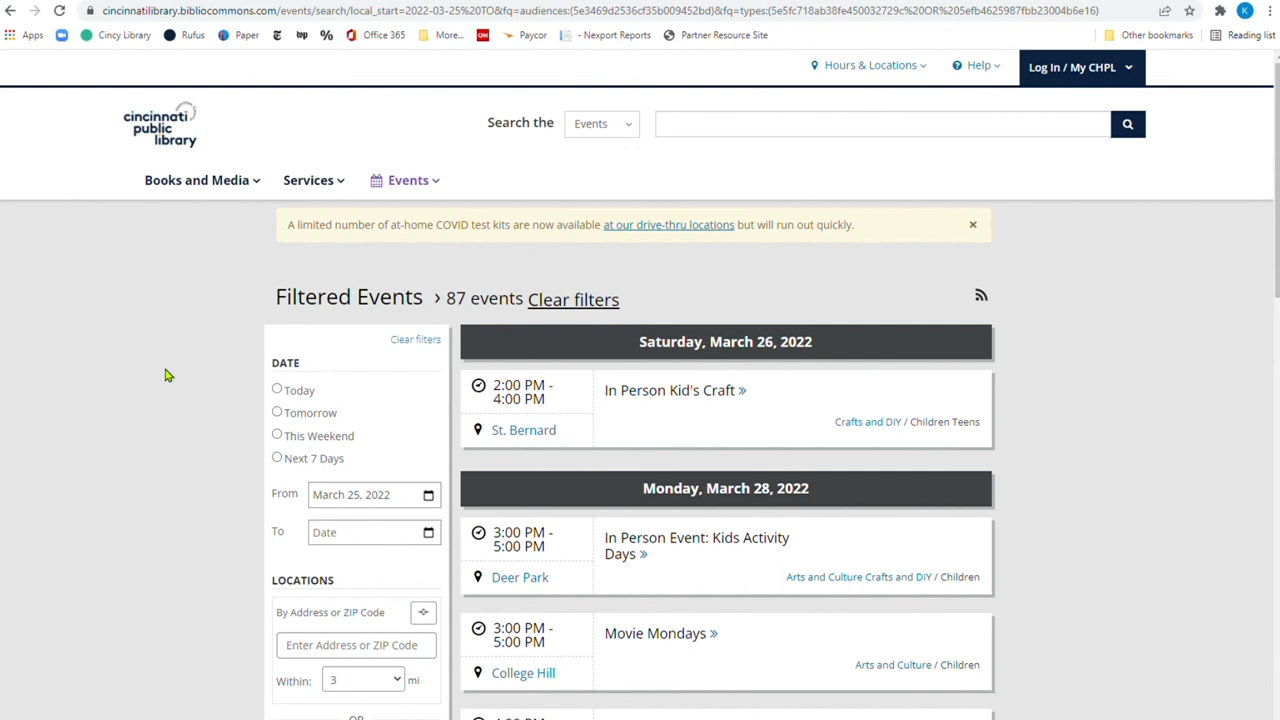
pyautogui.moveTo(1228, 67)
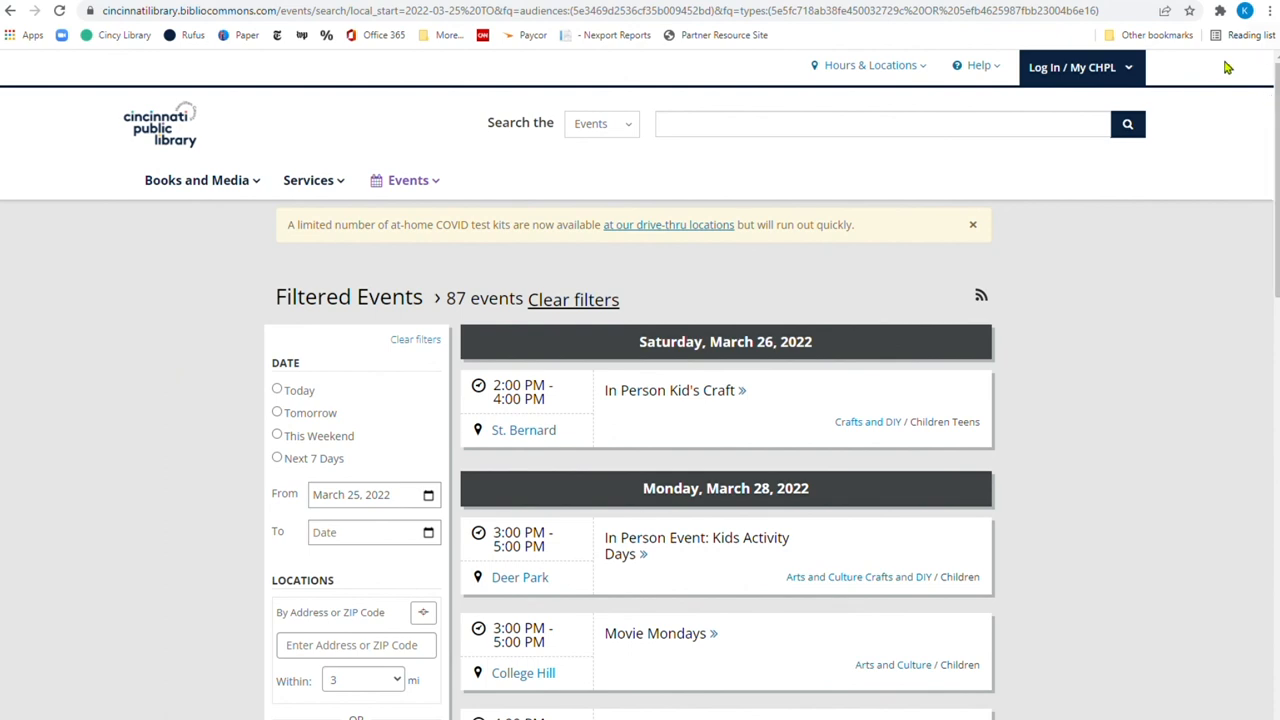